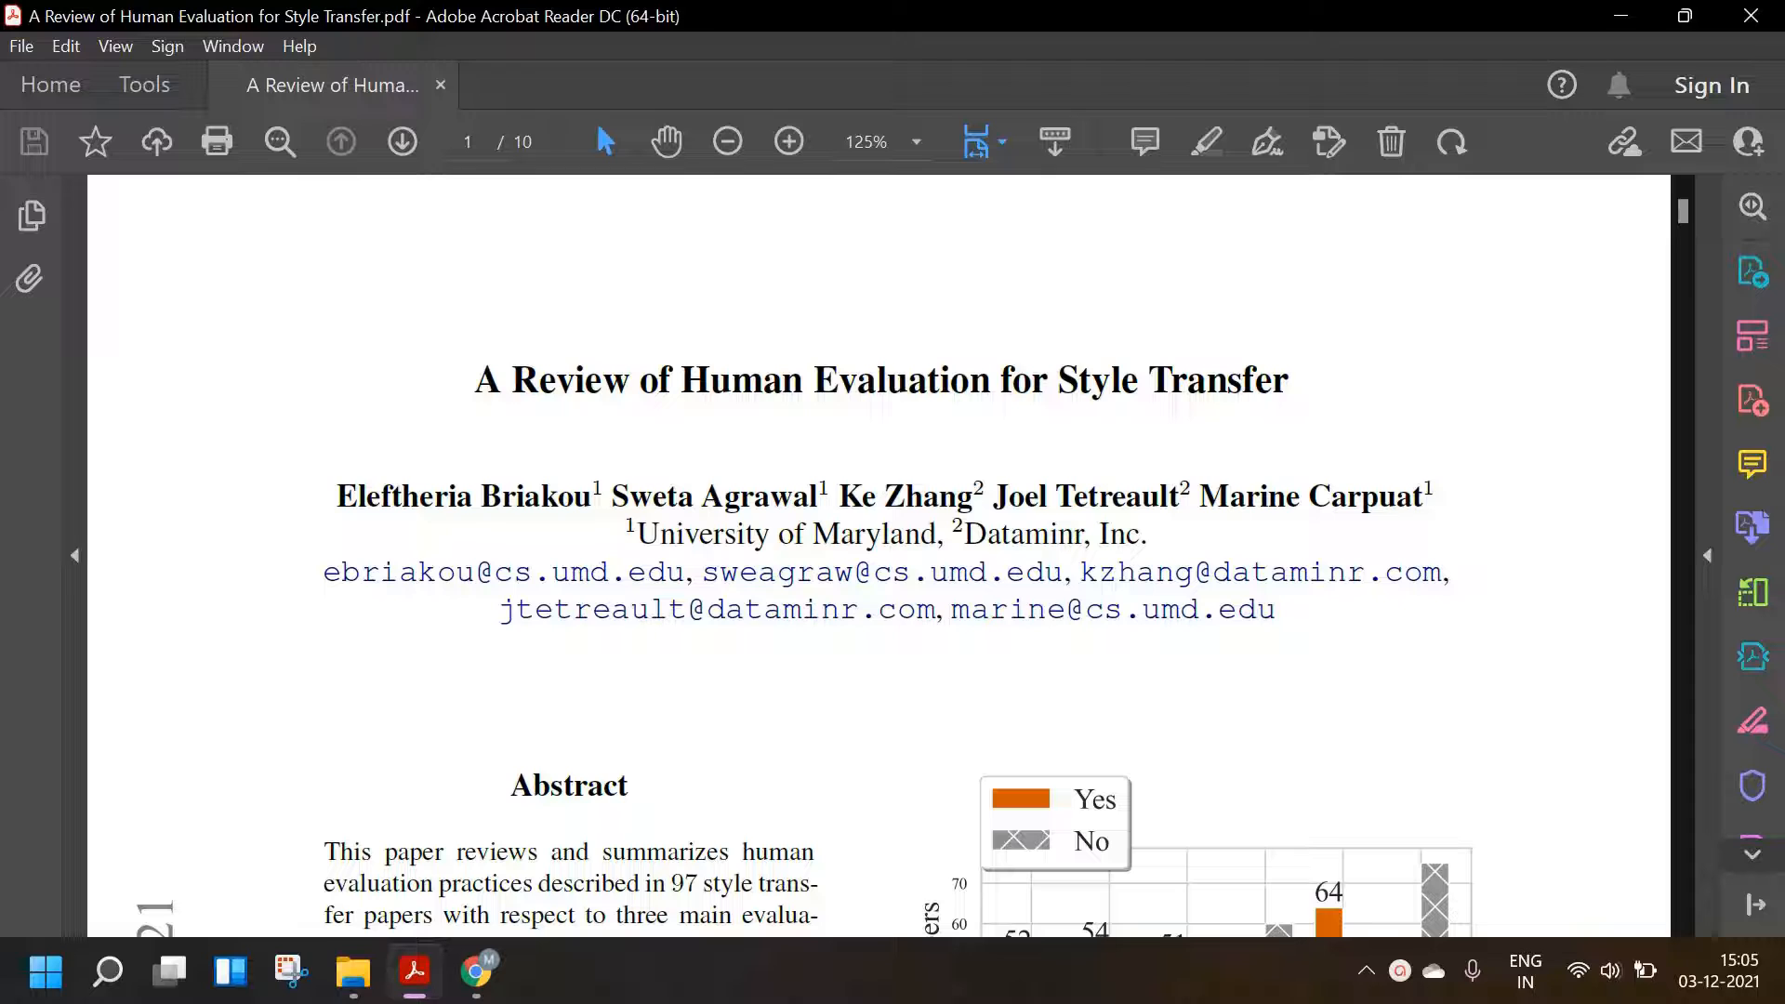
{"action": "mouse_move", "coordinate": [1116, 547]}
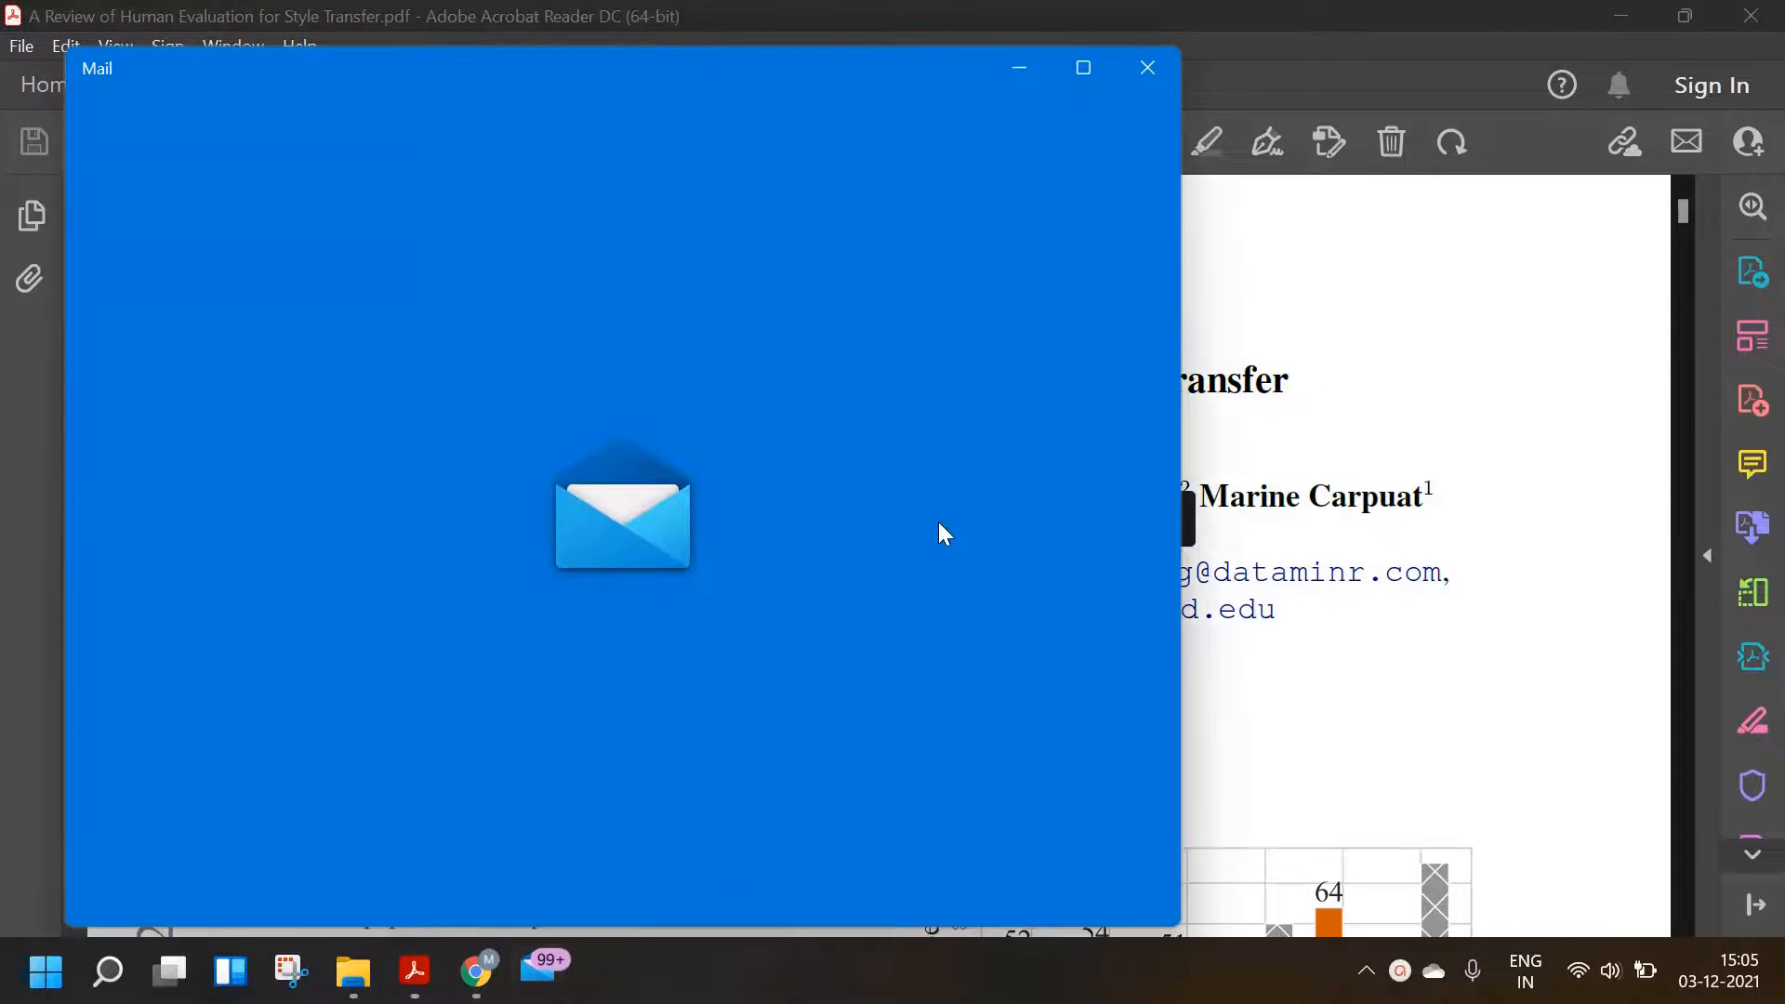
- Close the Mail window and scroll page one down to the Abstract and Figure 1 bar chart
{"action": "left_click", "coordinate": [1146, 67]}
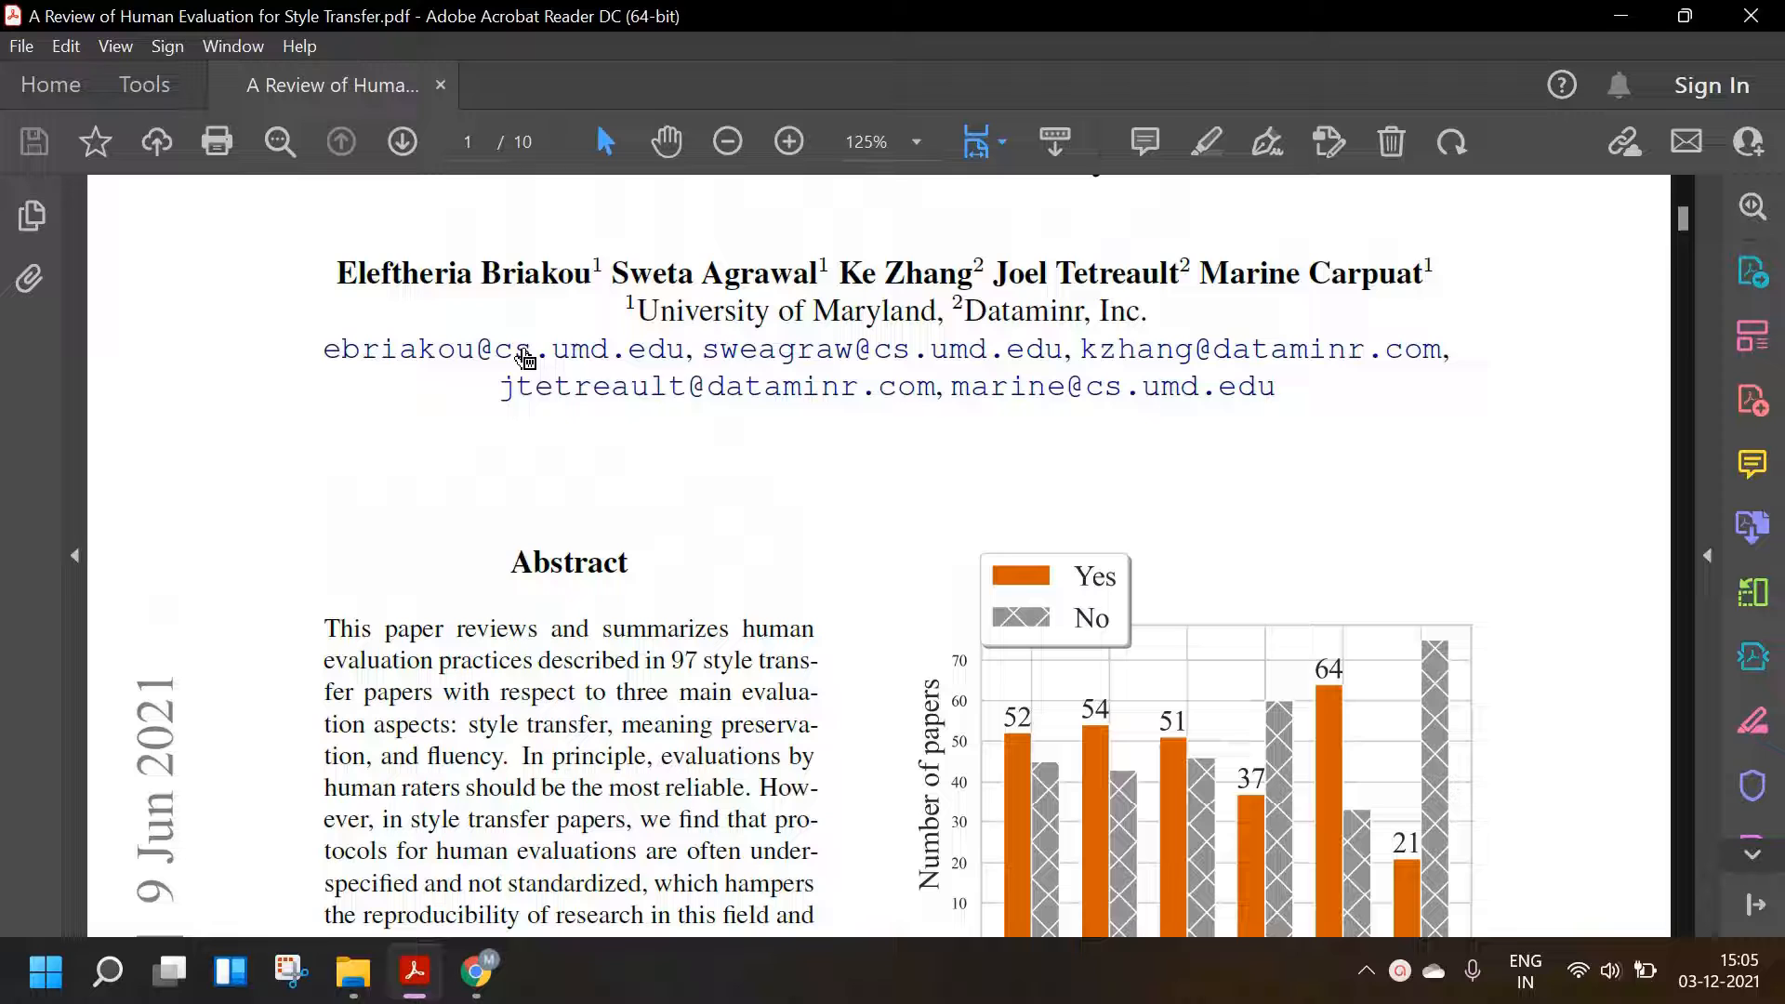
{"action": "scroll", "scroll_direction": "down", "scroll_amount": 3}
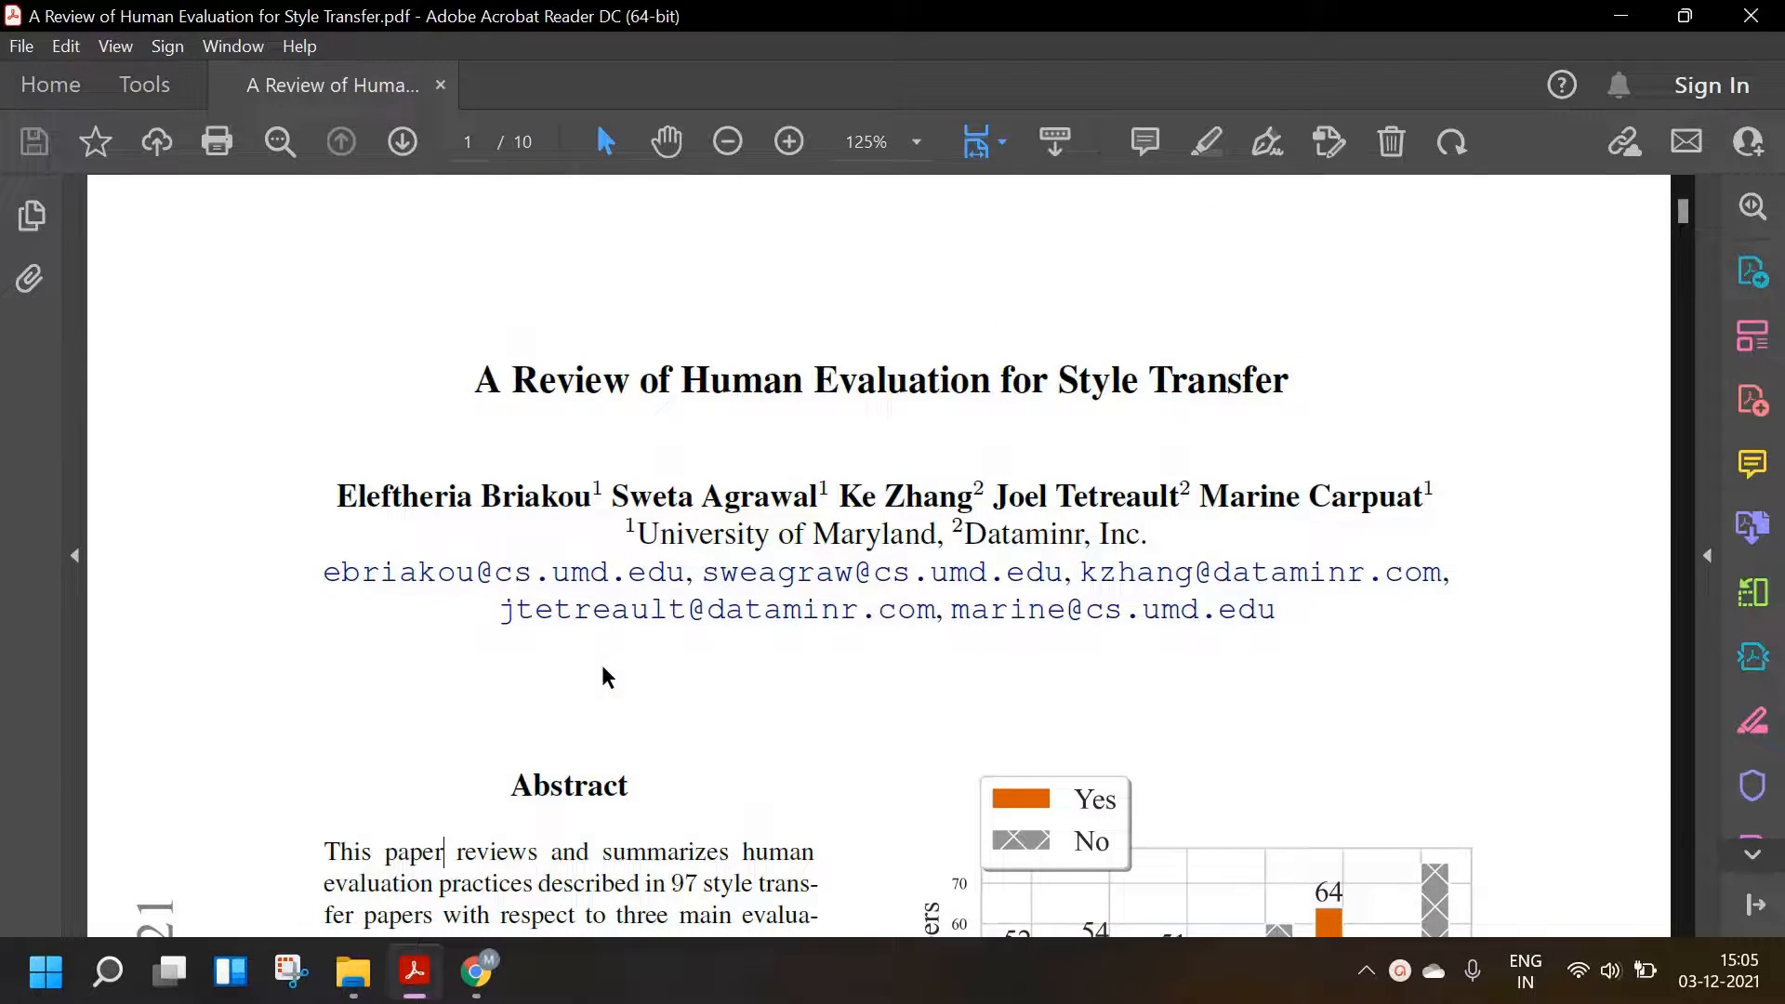
{"action": "scroll", "scroll_direction": "down", "scroll_amount": 3}
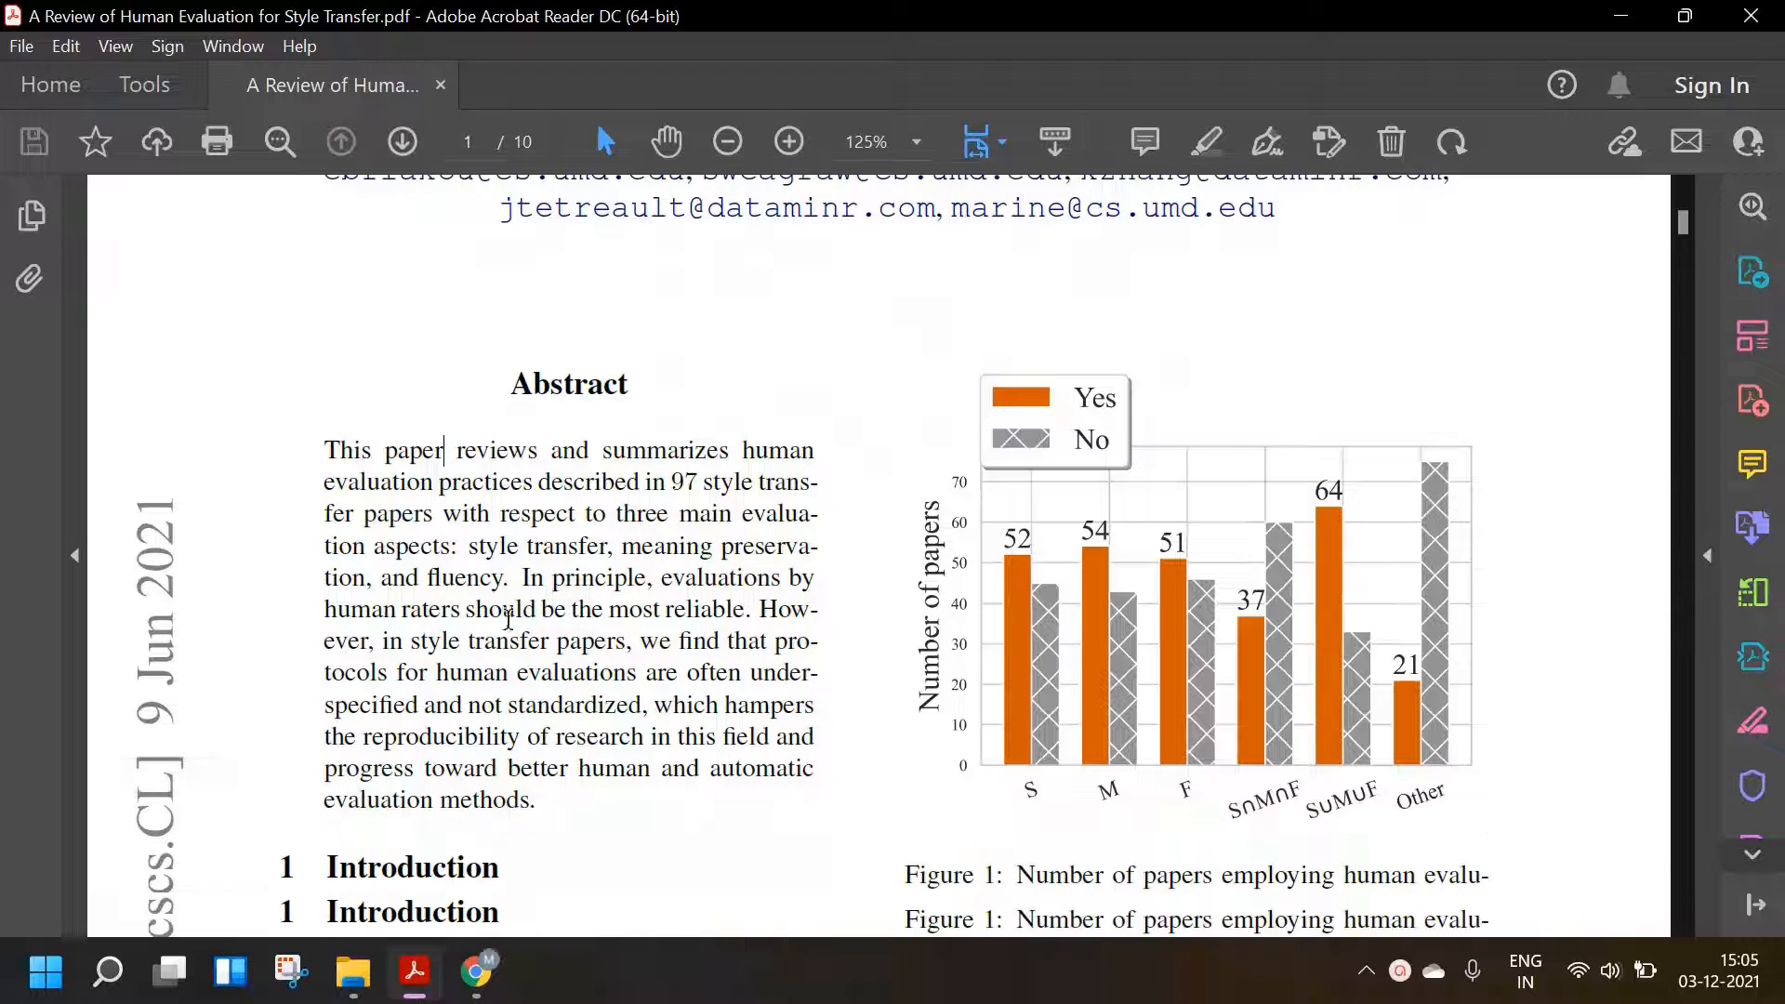
- Scroll down, select the abstract's three evaluation aspects starting at 'fluency', then clear the selection
{"action": "scroll", "scroll_direction": "down", "scroll_amount": 3}
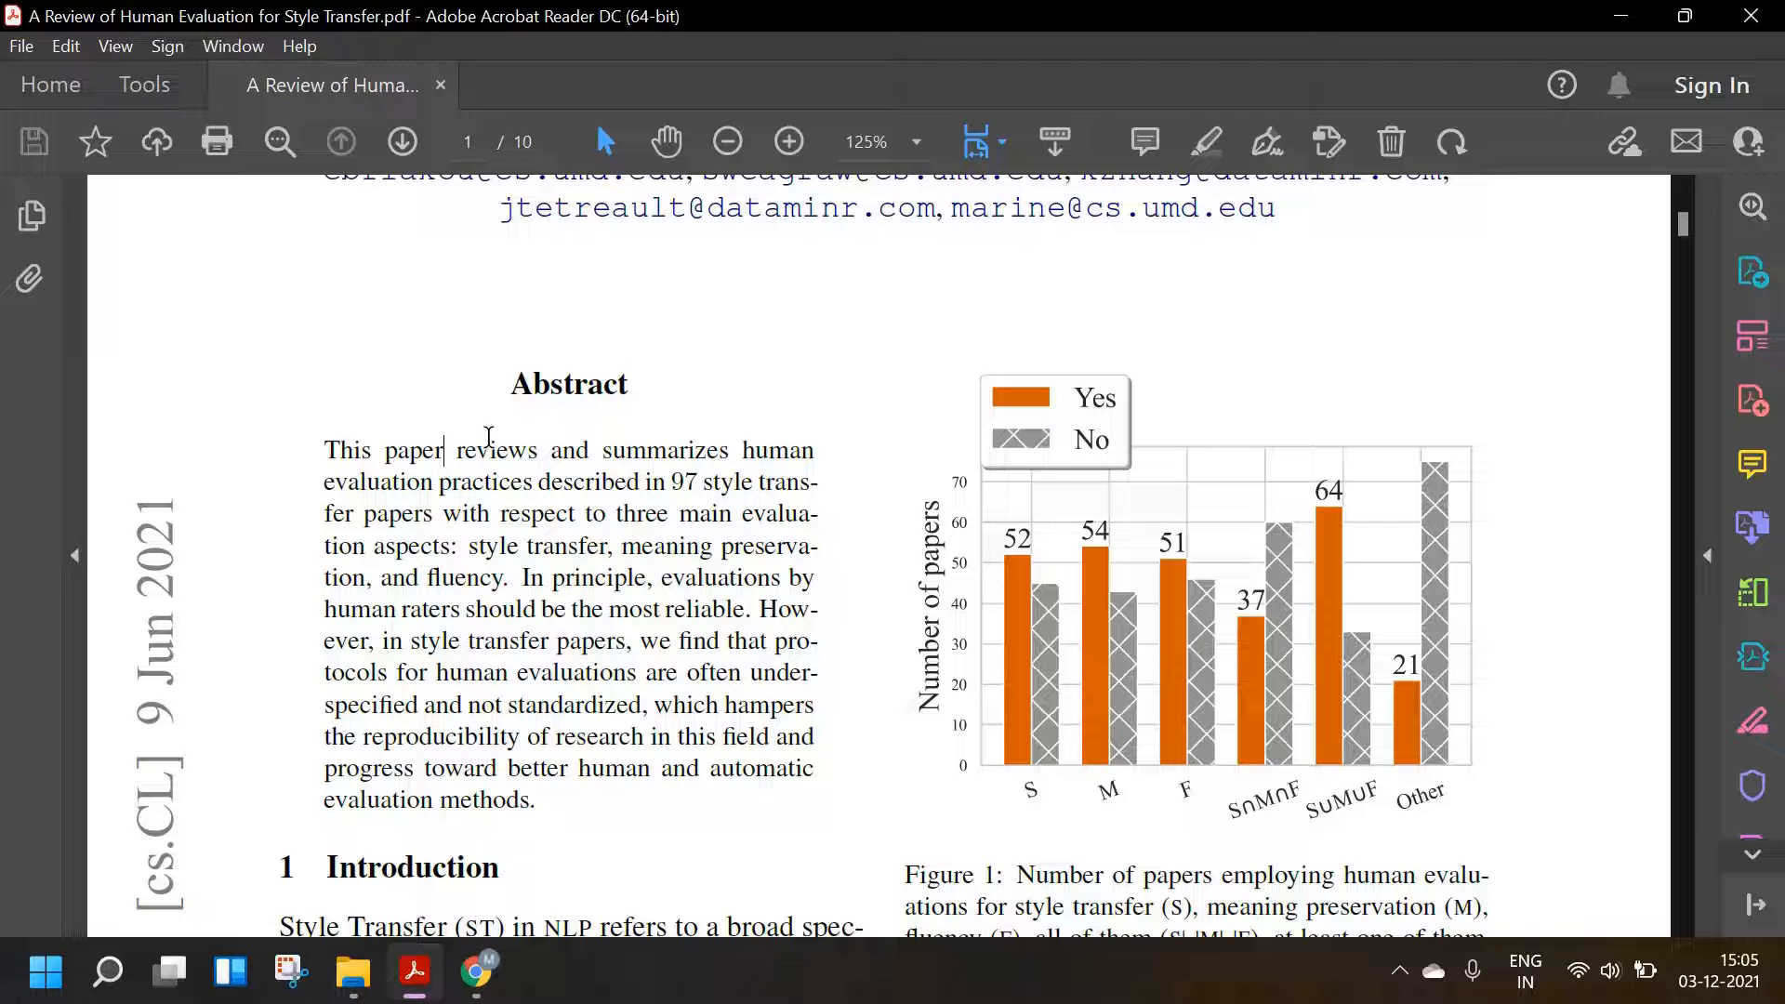
{"action": "mouse_move", "coordinate": [550, 470]}
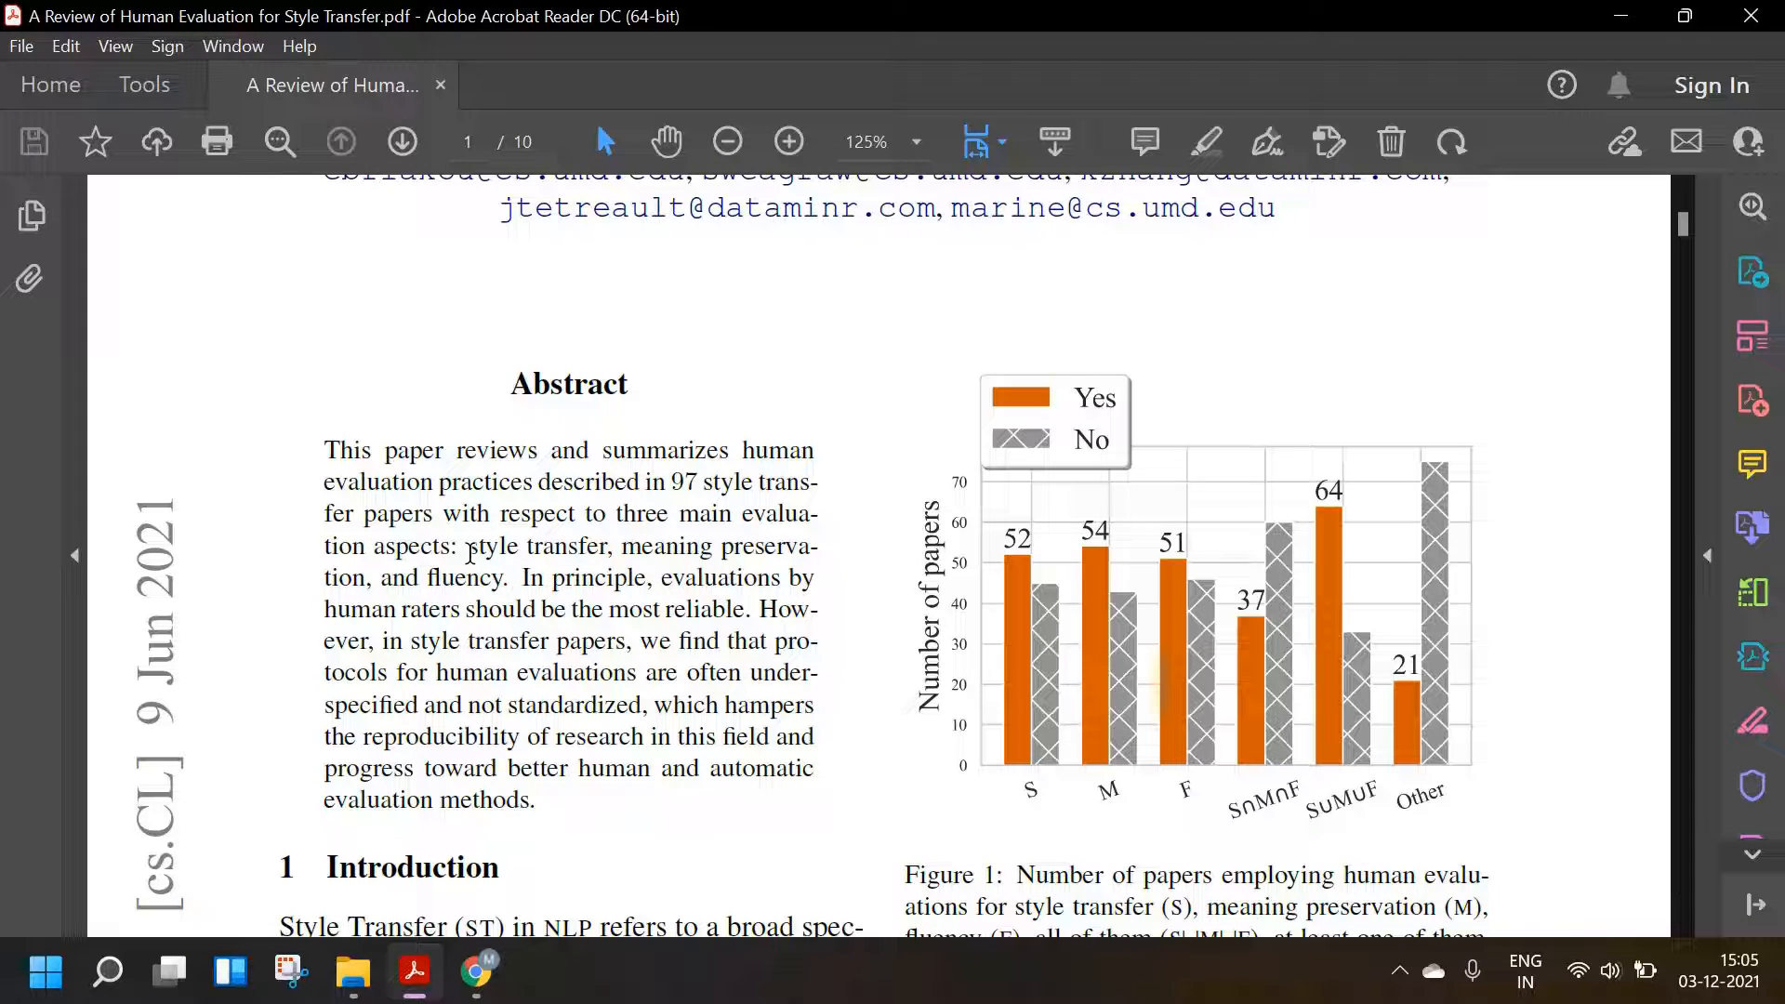
{"action": "mouse_move", "coordinate": [685, 609]}
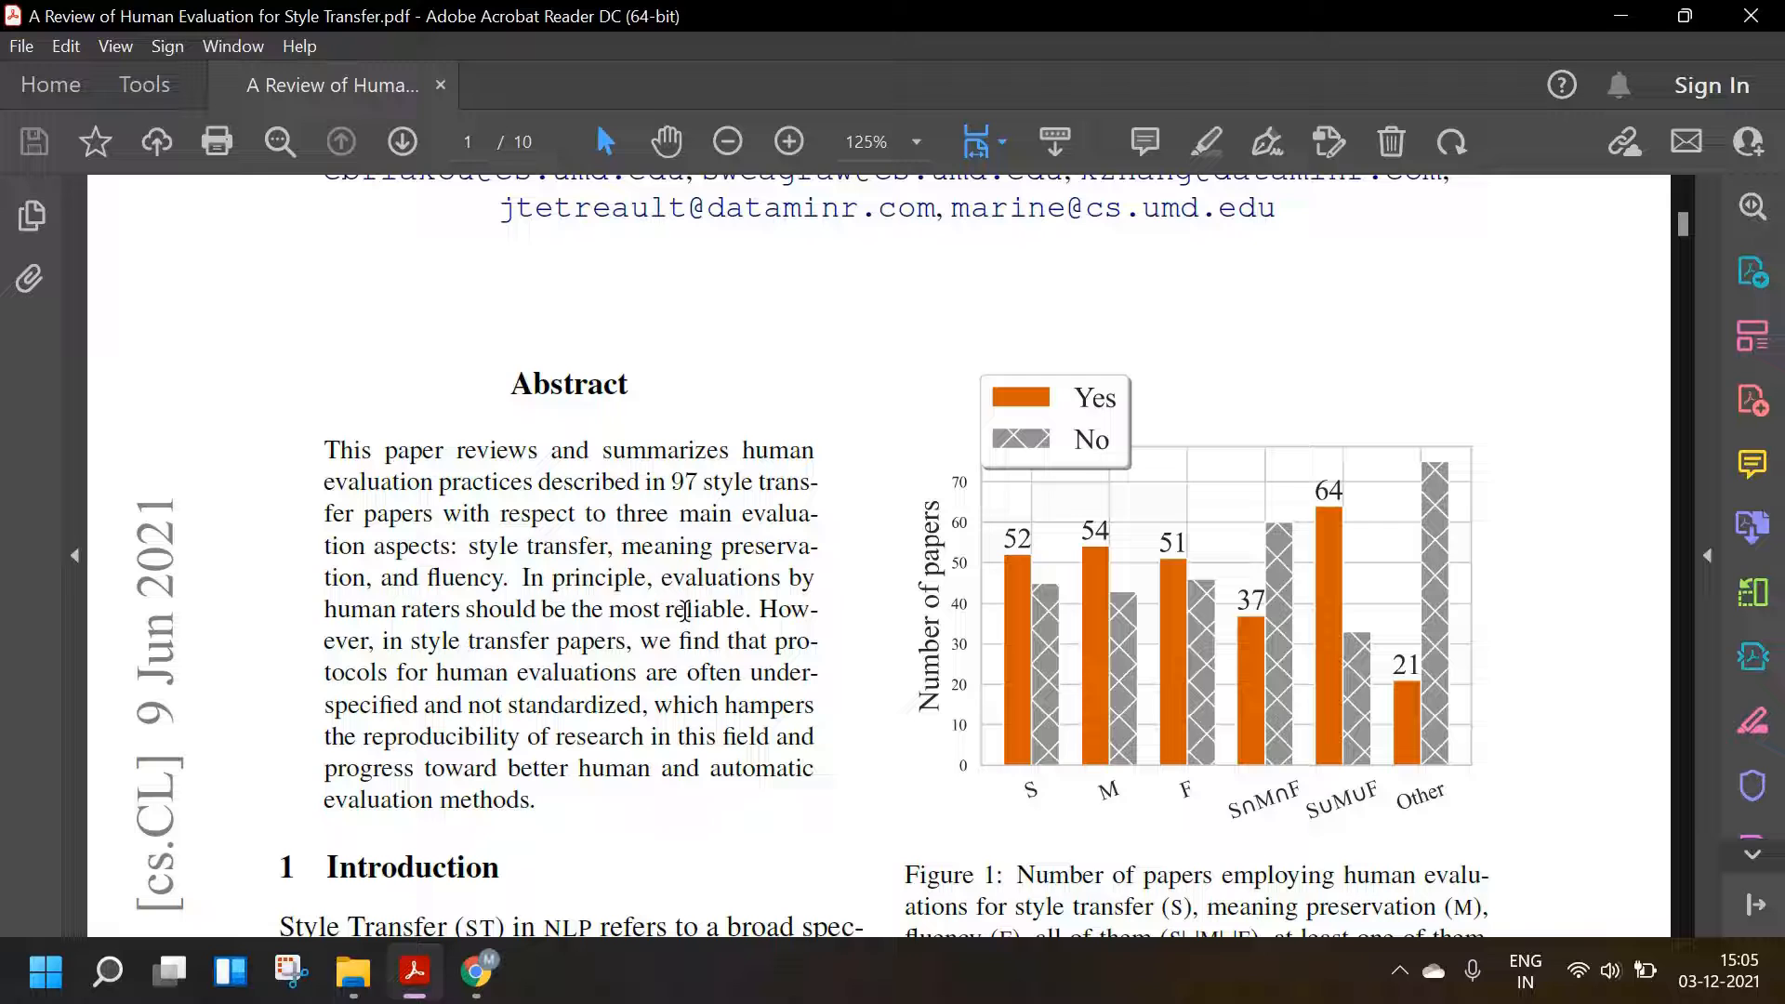
{"action": "scroll", "scroll_direction": "down", "scroll_amount": 3}
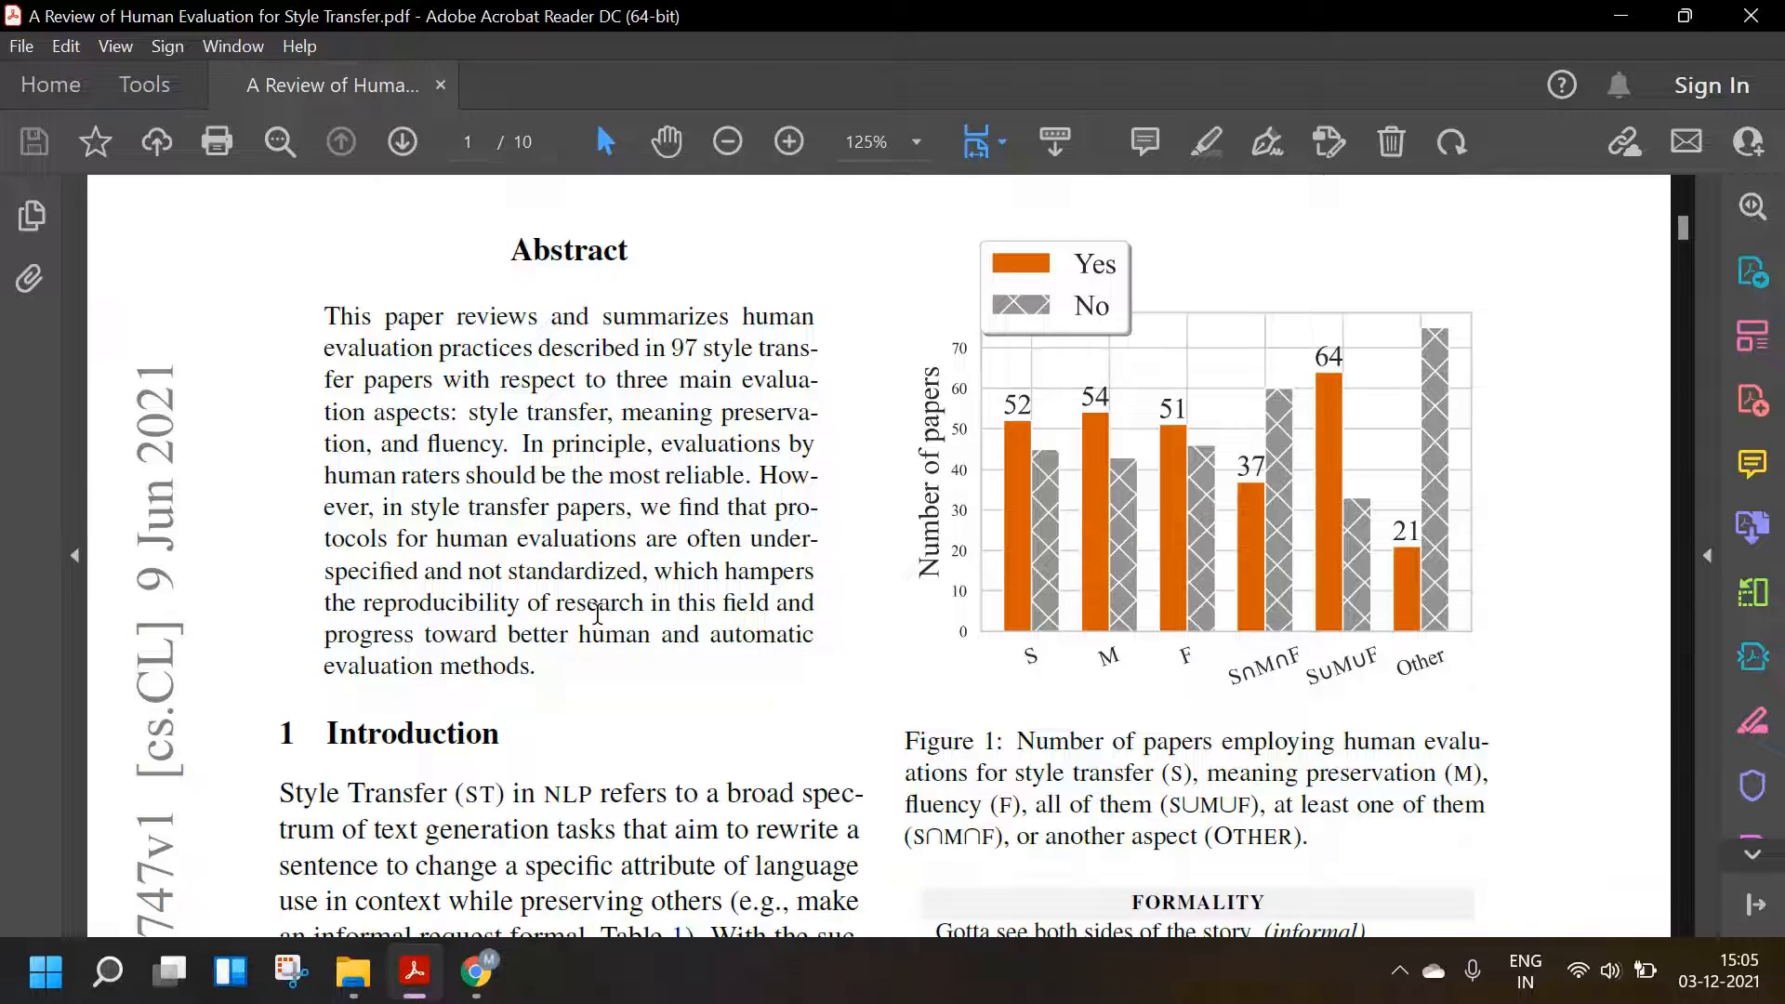
{"action": "mouse_move", "coordinate": [566, 434]}
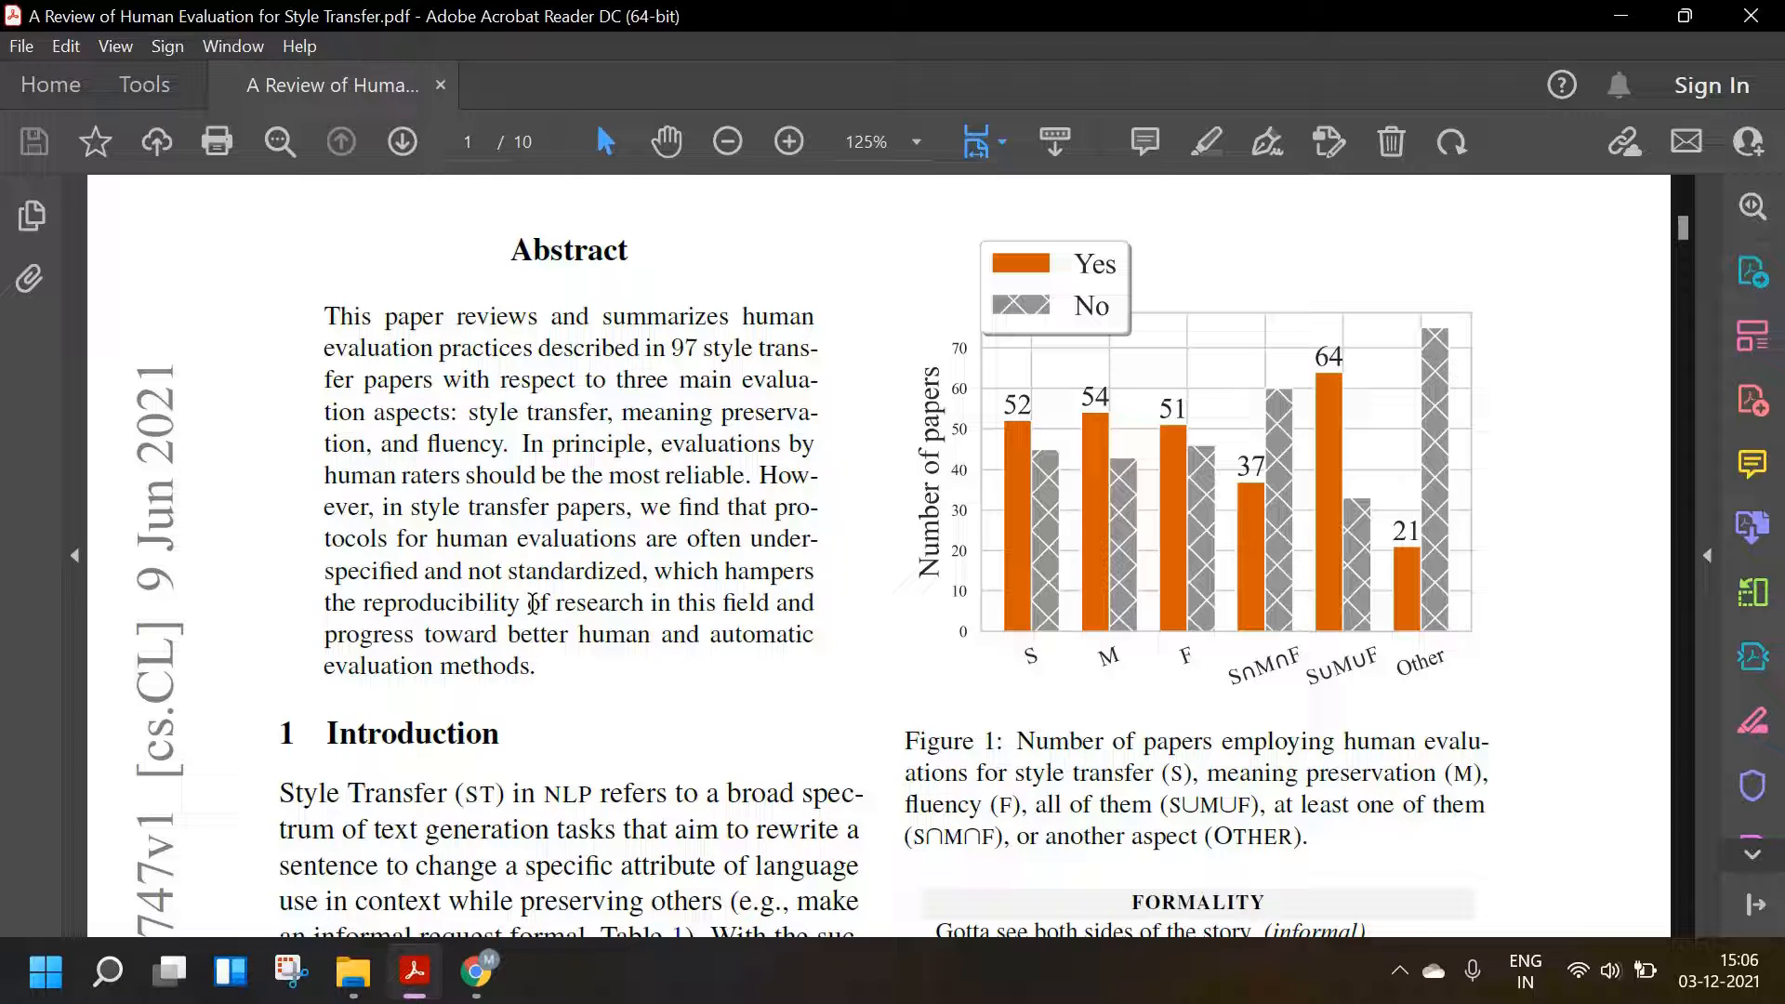
{"action": "left_click", "coordinate": [444, 316]}
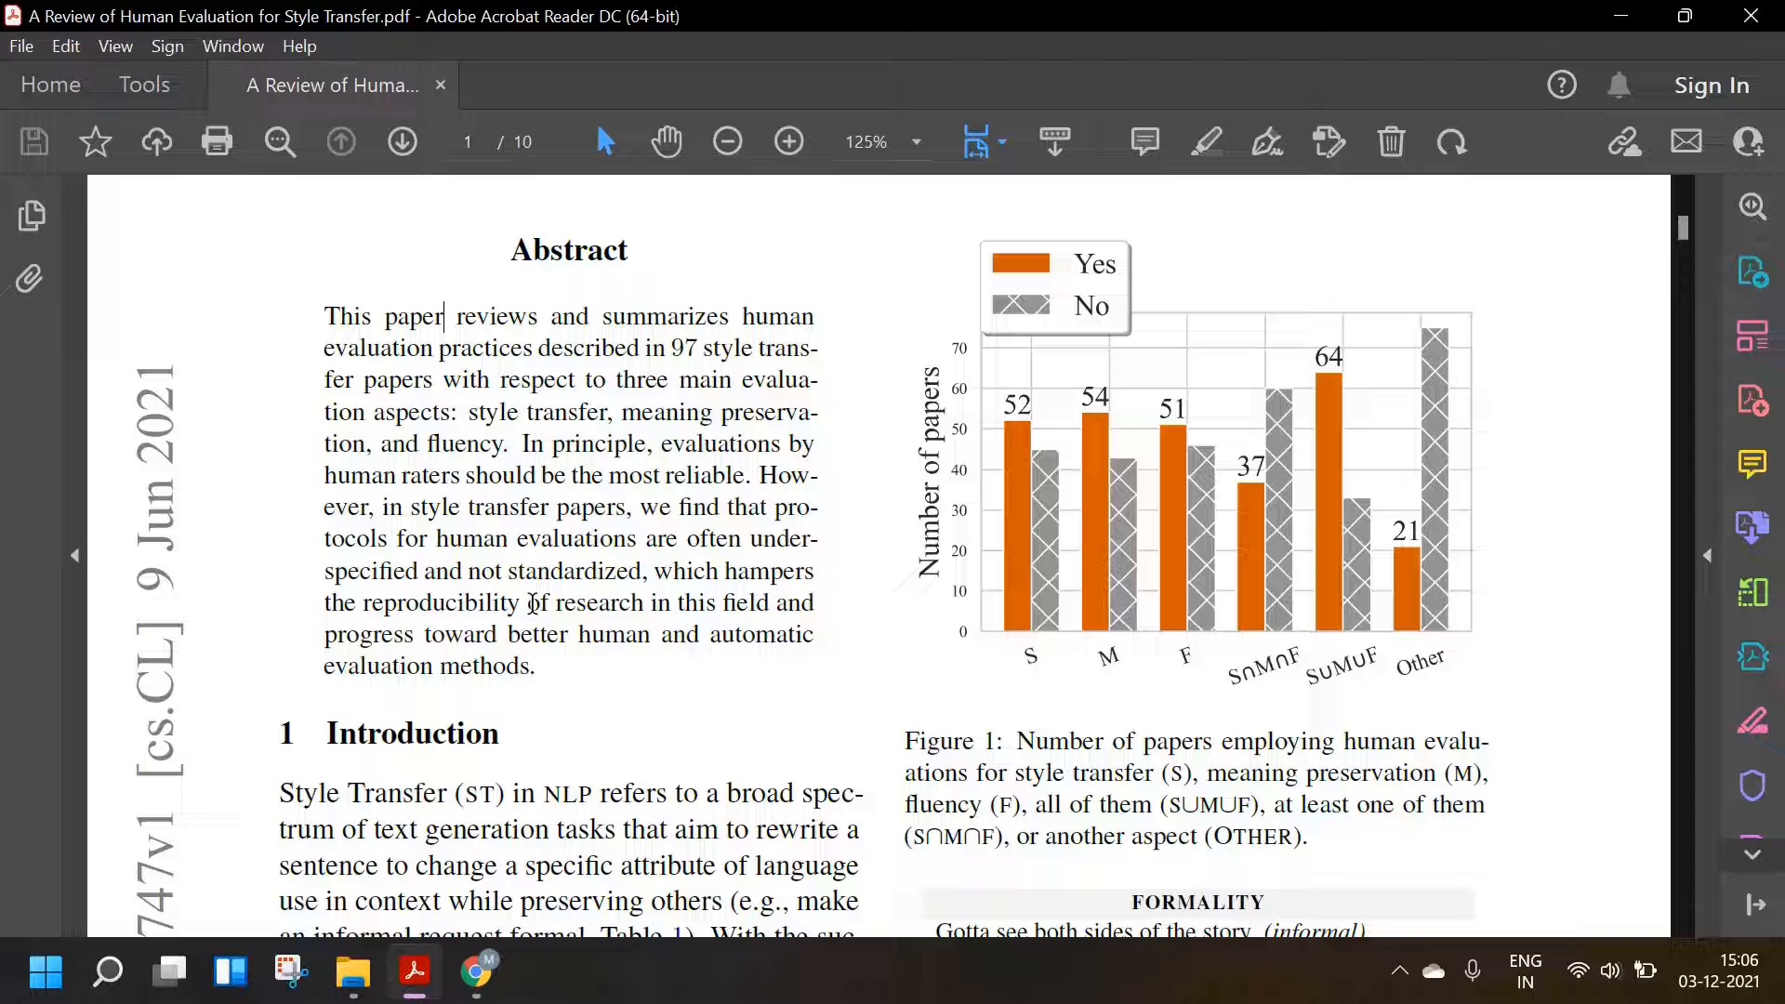
{"action": "mouse_move", "coordinate": [606, 707]}
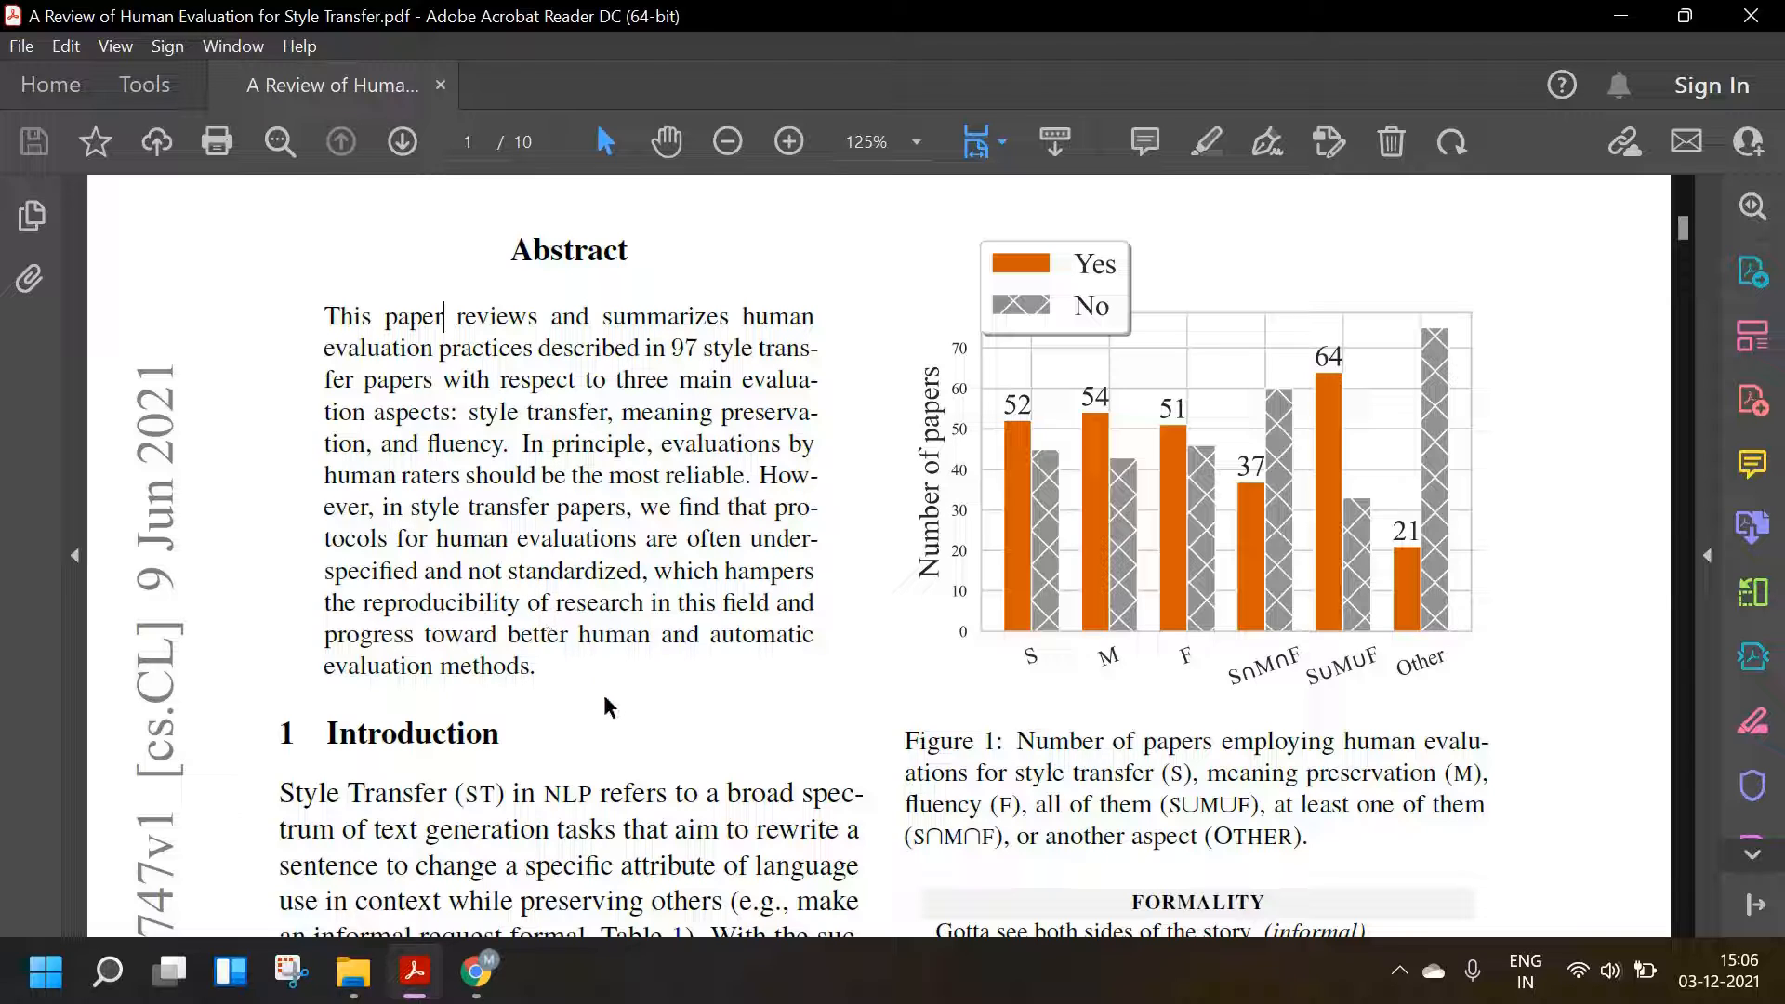
{"action": "mouse_move", "coordinate": [478, 448]}
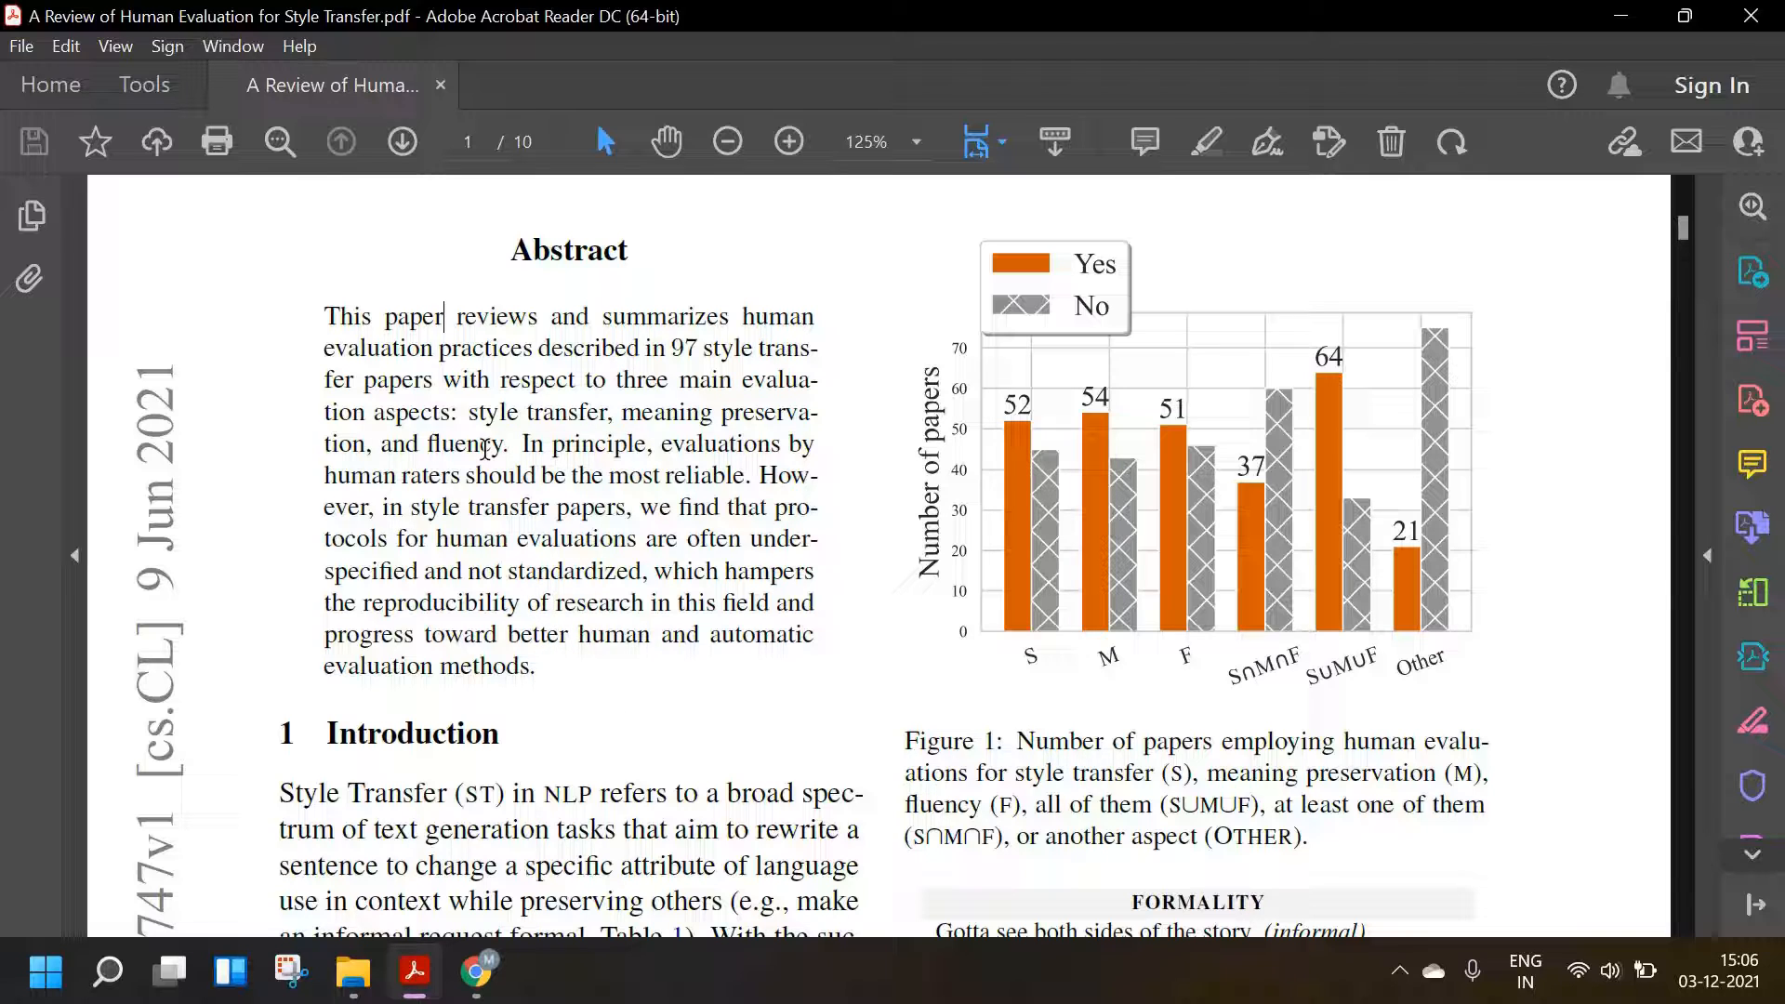
{"action": "double_click", "coordinate": [483, 412]}
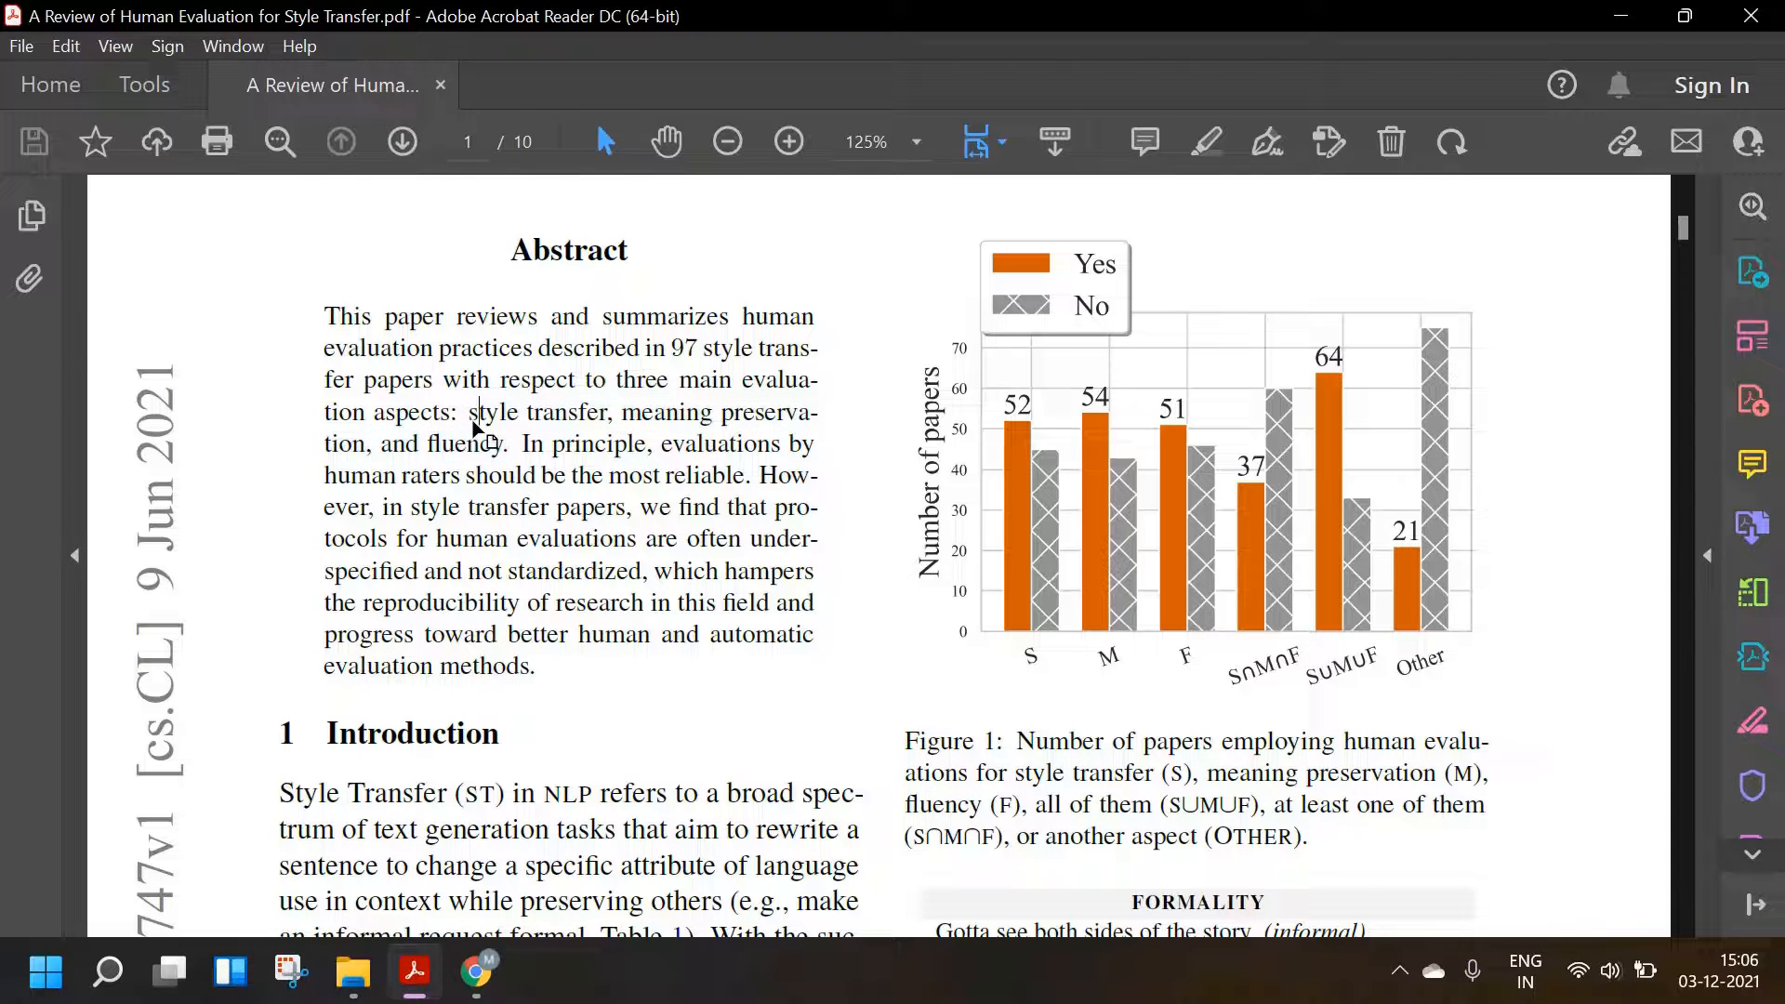
{"action": "left_click_drag", "start_coordinate": [471, 412], "coordinate": [488, 445]}
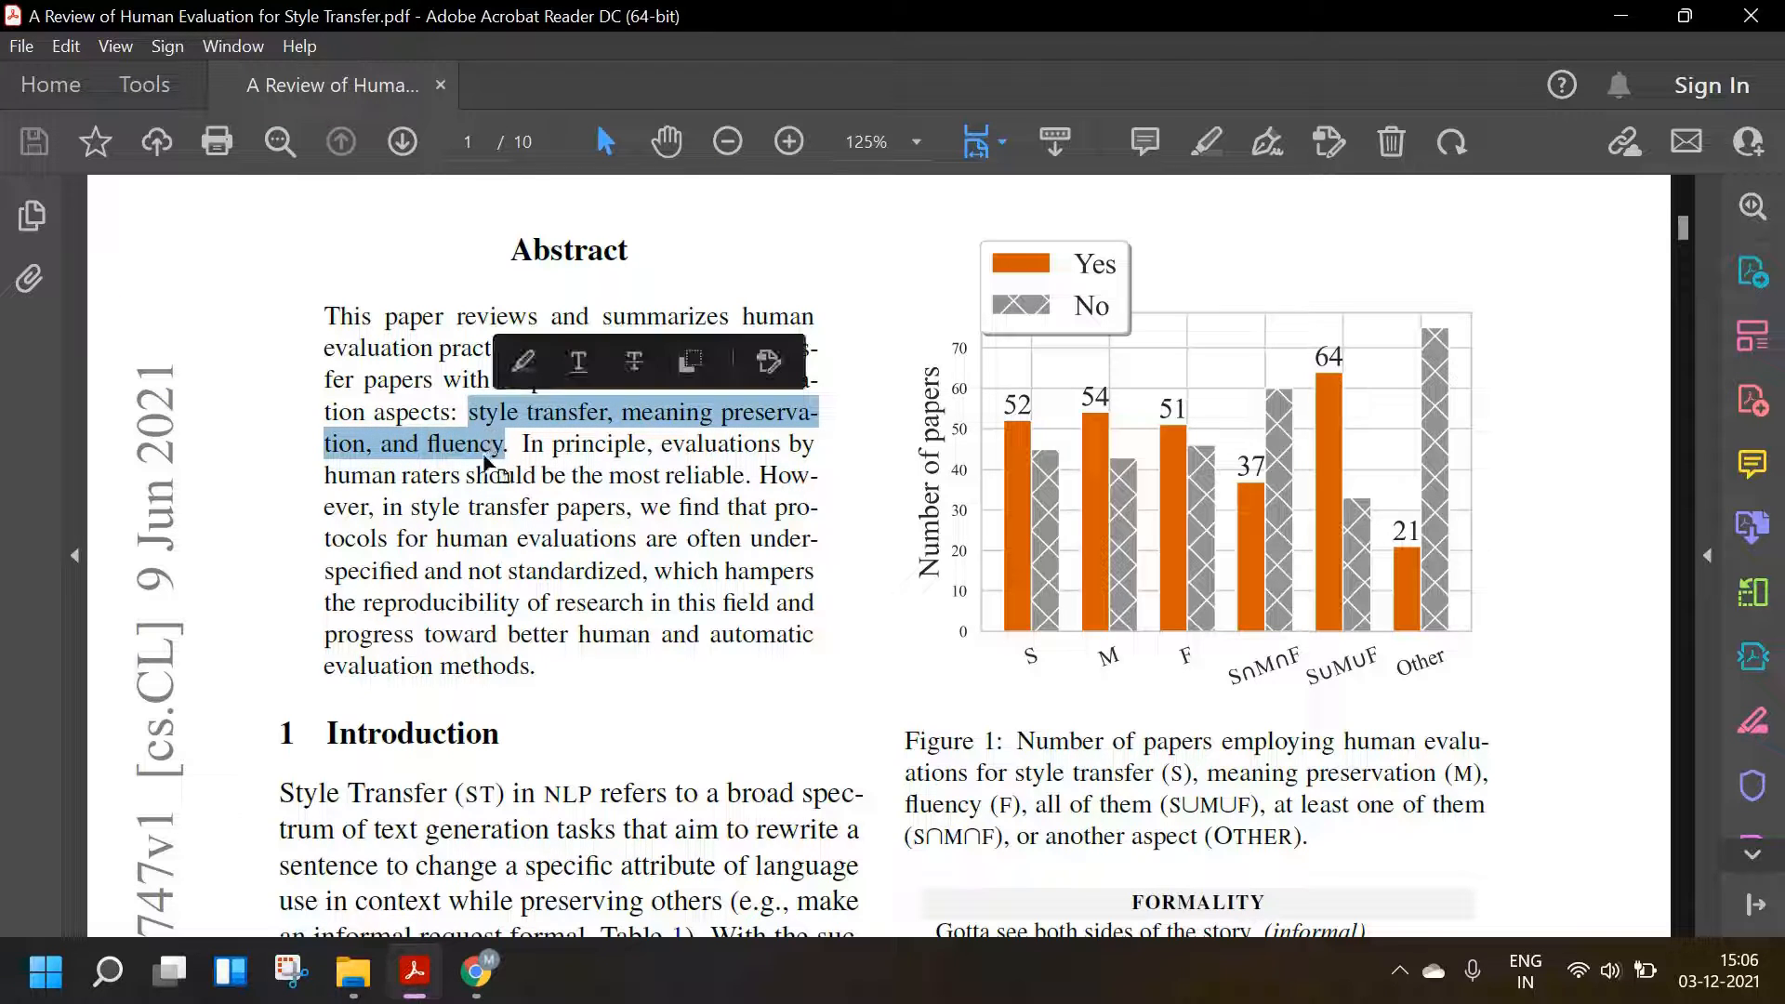
{"action": "left_click", "coordinate": [496, 359]}
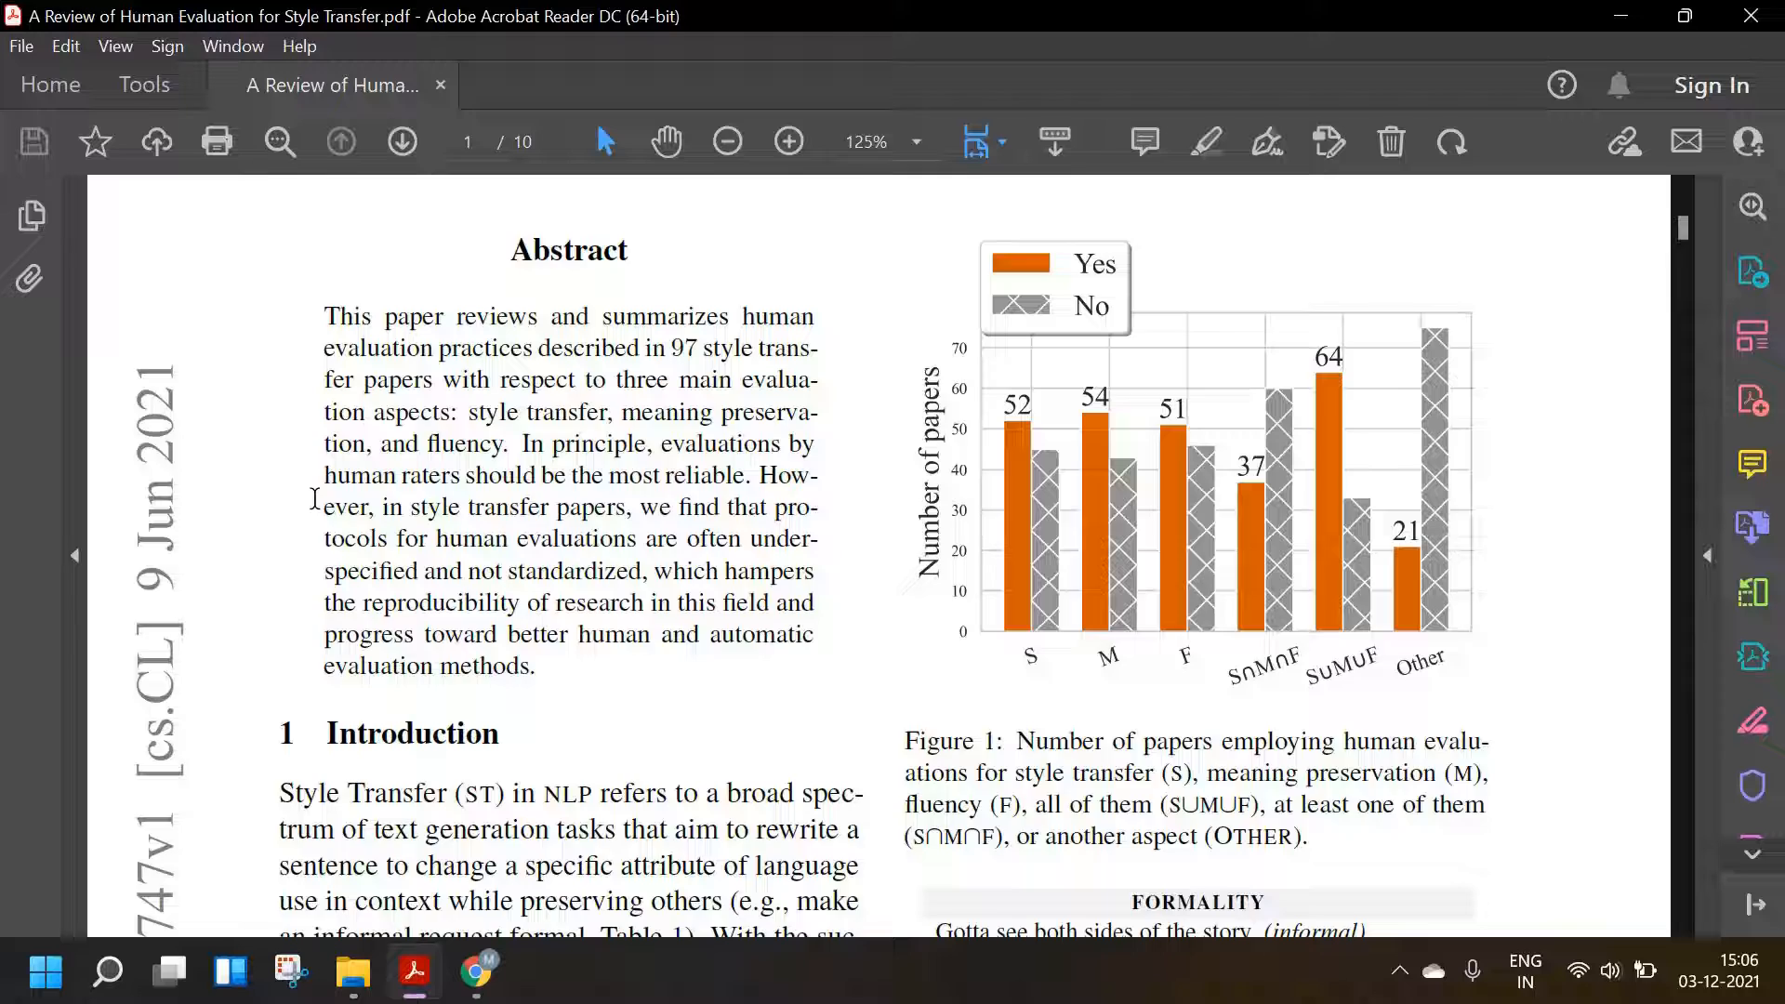
- Scroll page one to the Introduction and Table 1's formality, sentiment and author imitation examples
{"action": "scroll", "scroll_direction": "down", "scroll_amount": 3}
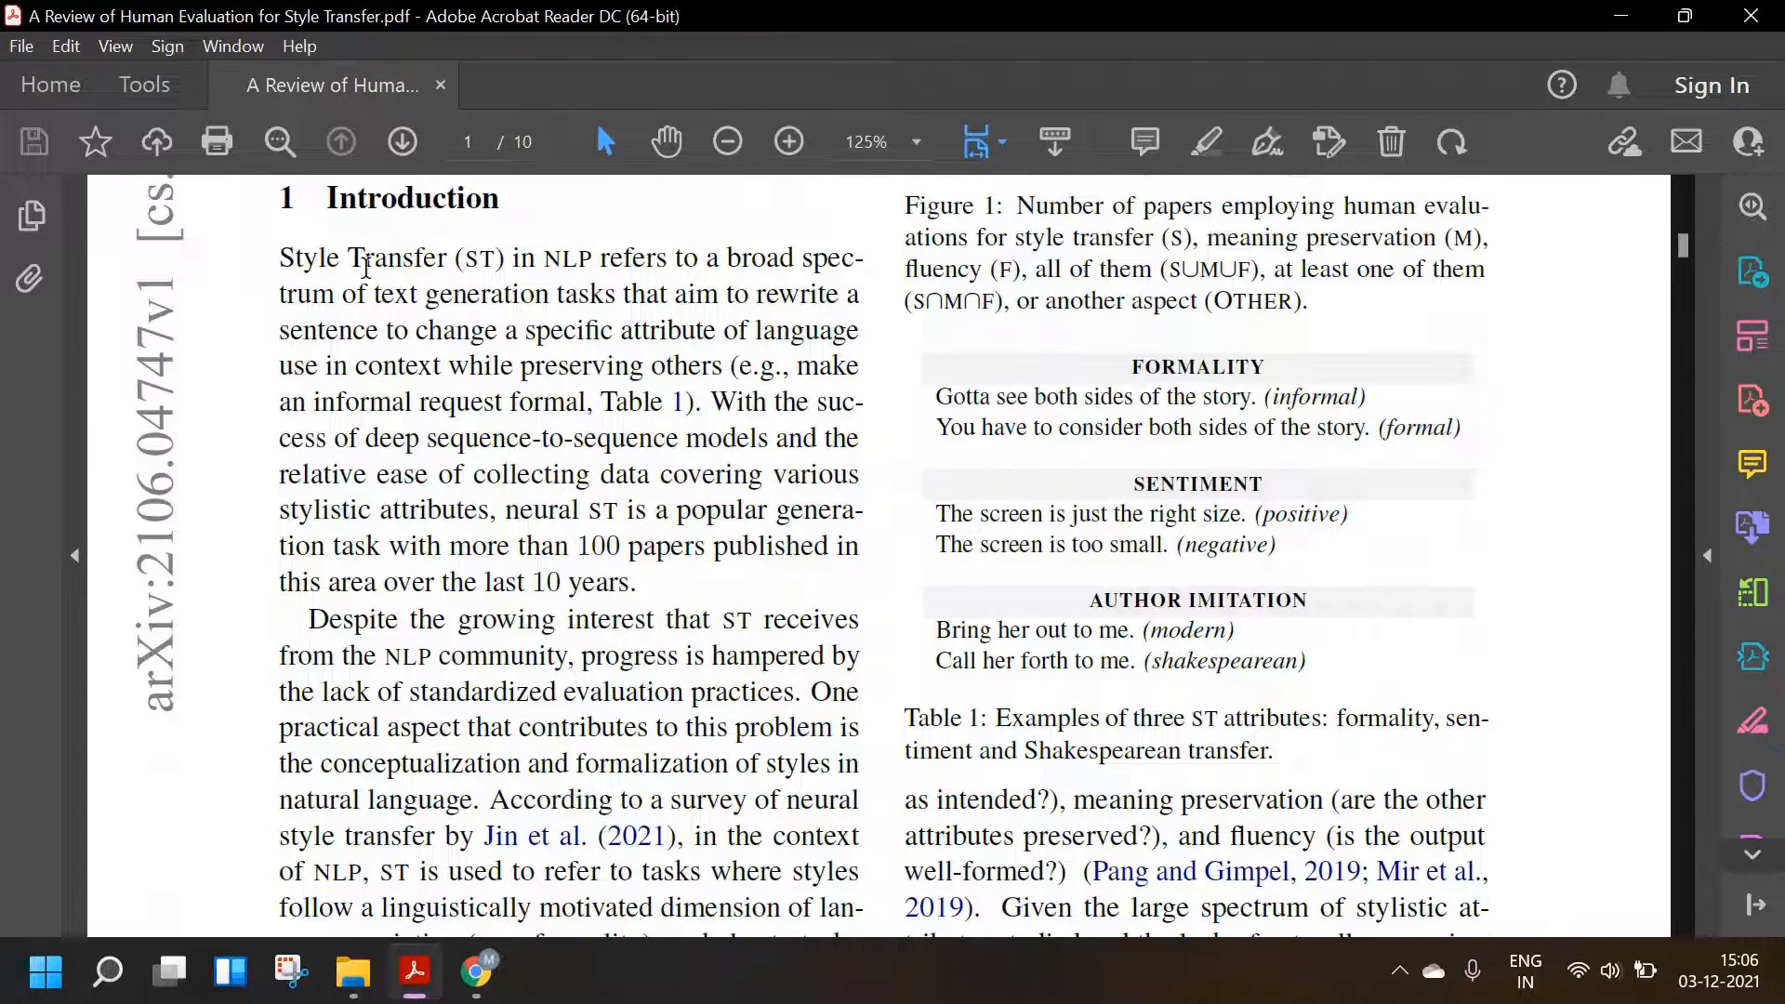
{"action": "mouse_move", "coordinate": [304, 316]}
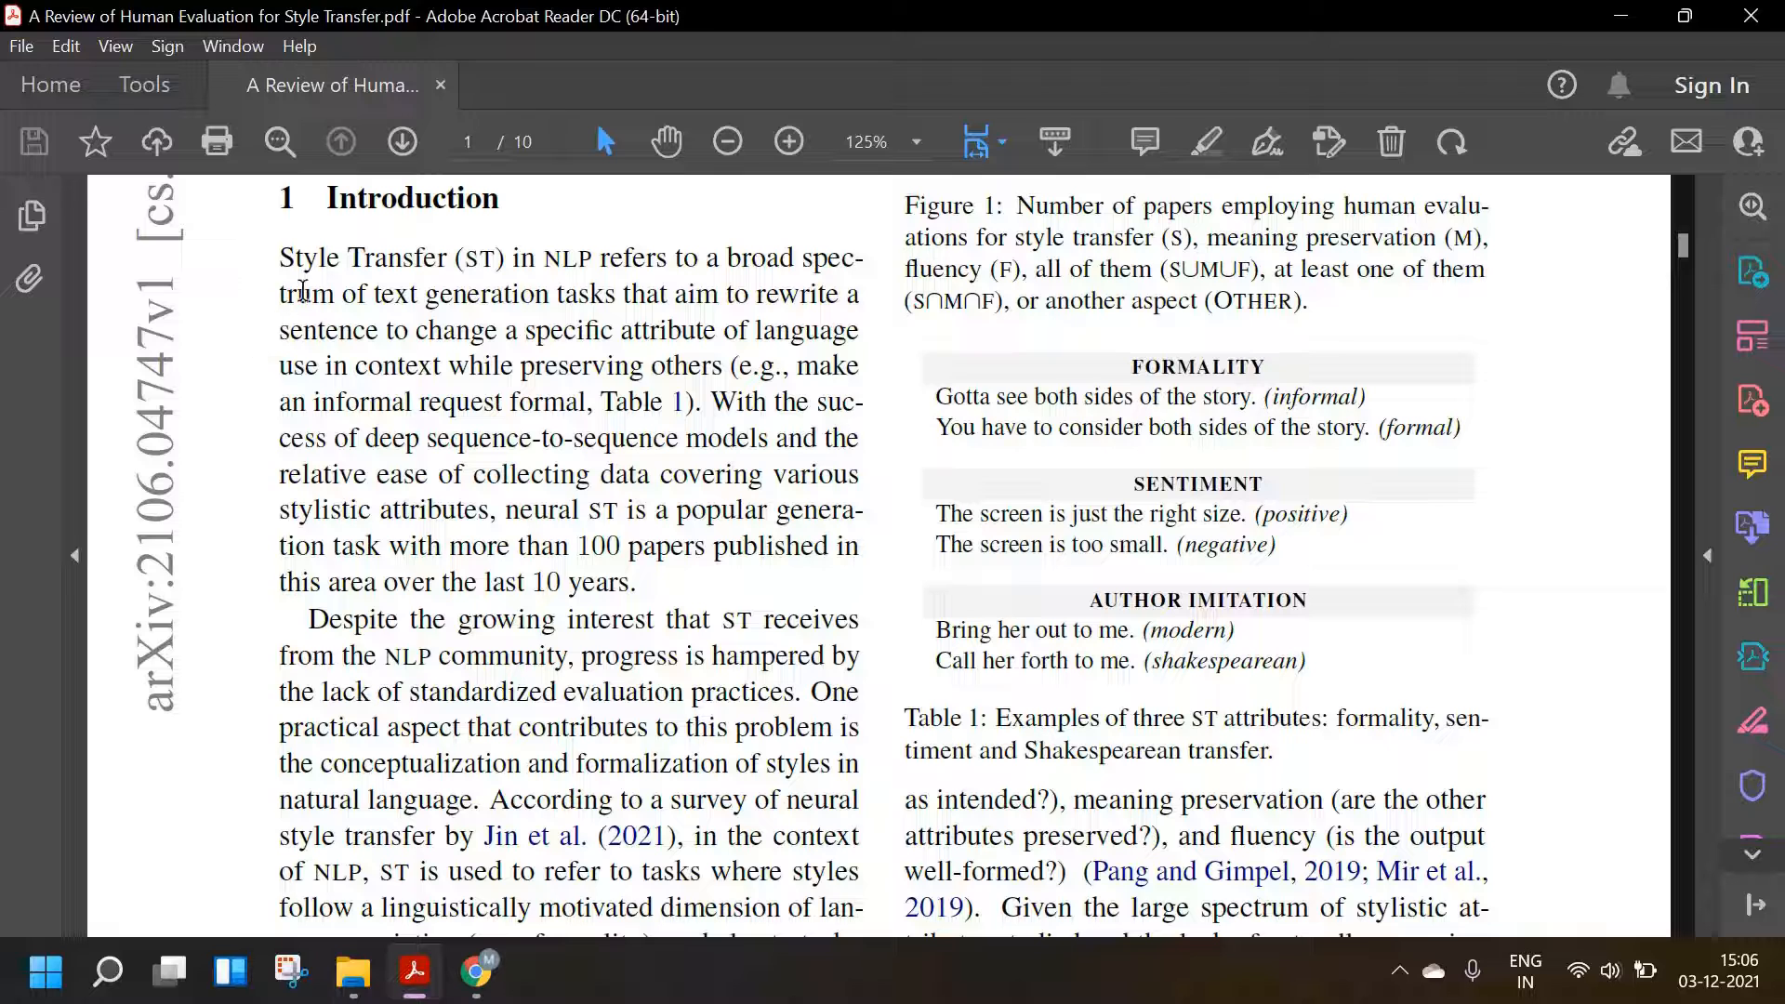
{"action": "mouse_move", "coordinate": [577, 289]}
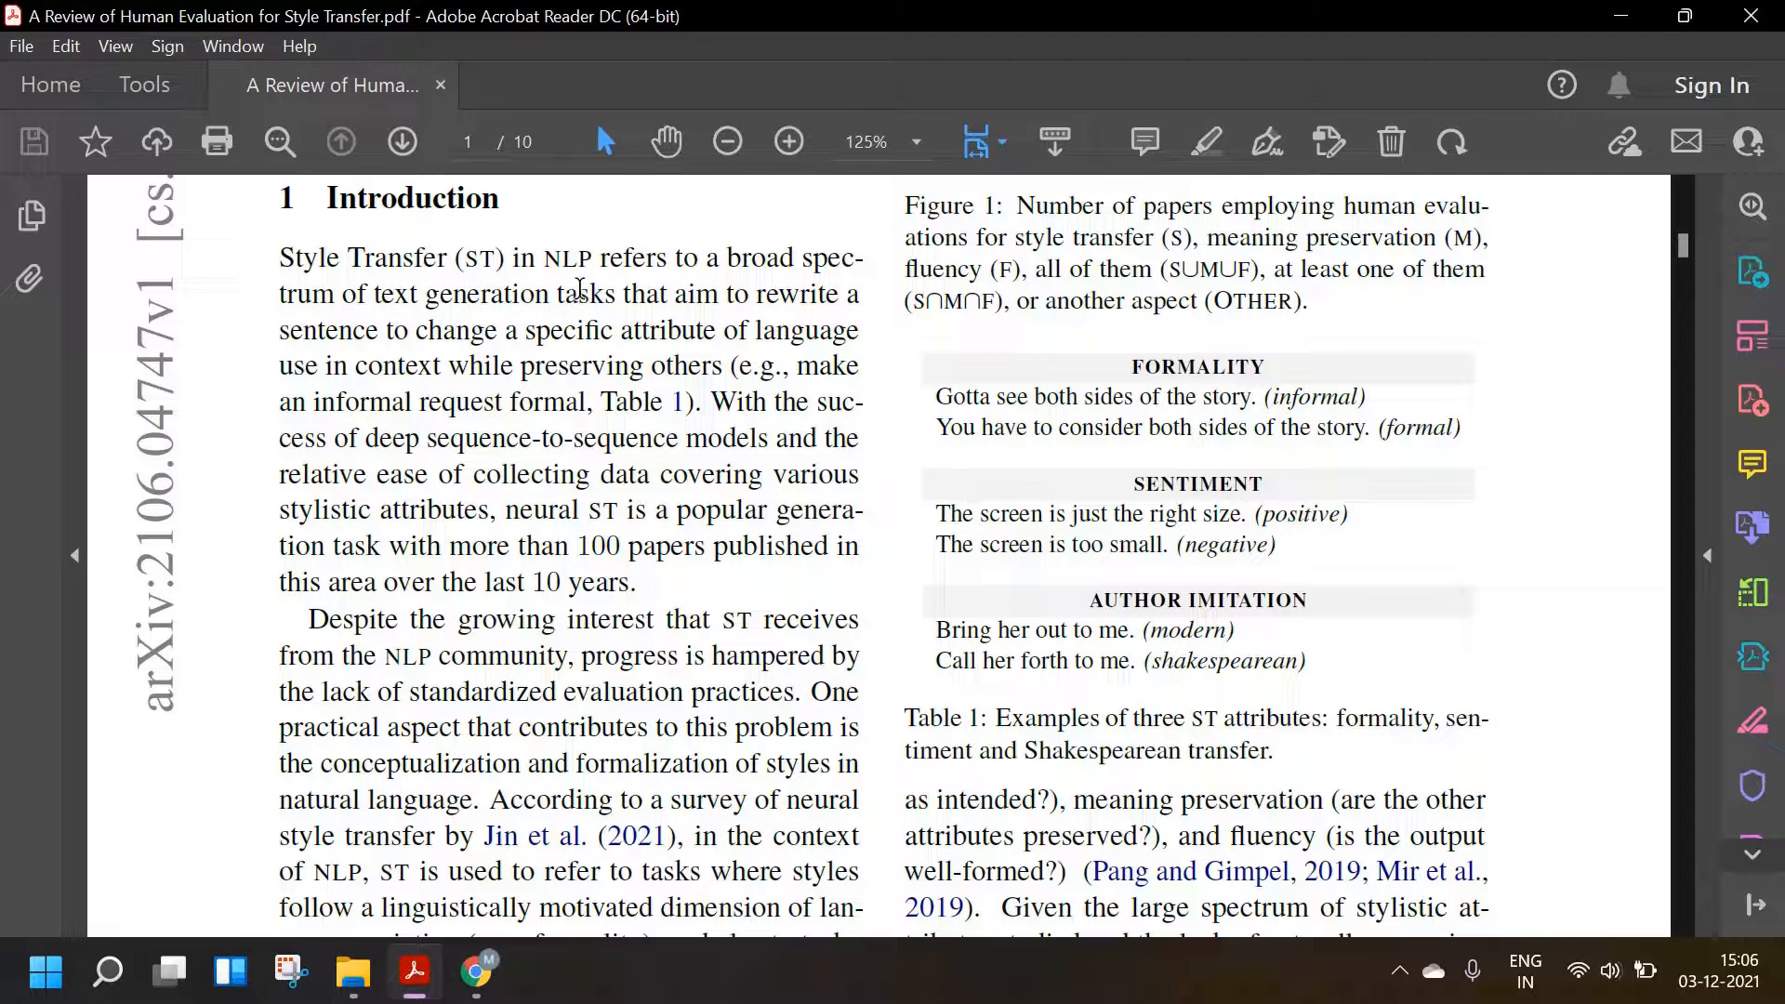
{"action": "mouse_move", "coordinate": [169, 248]}
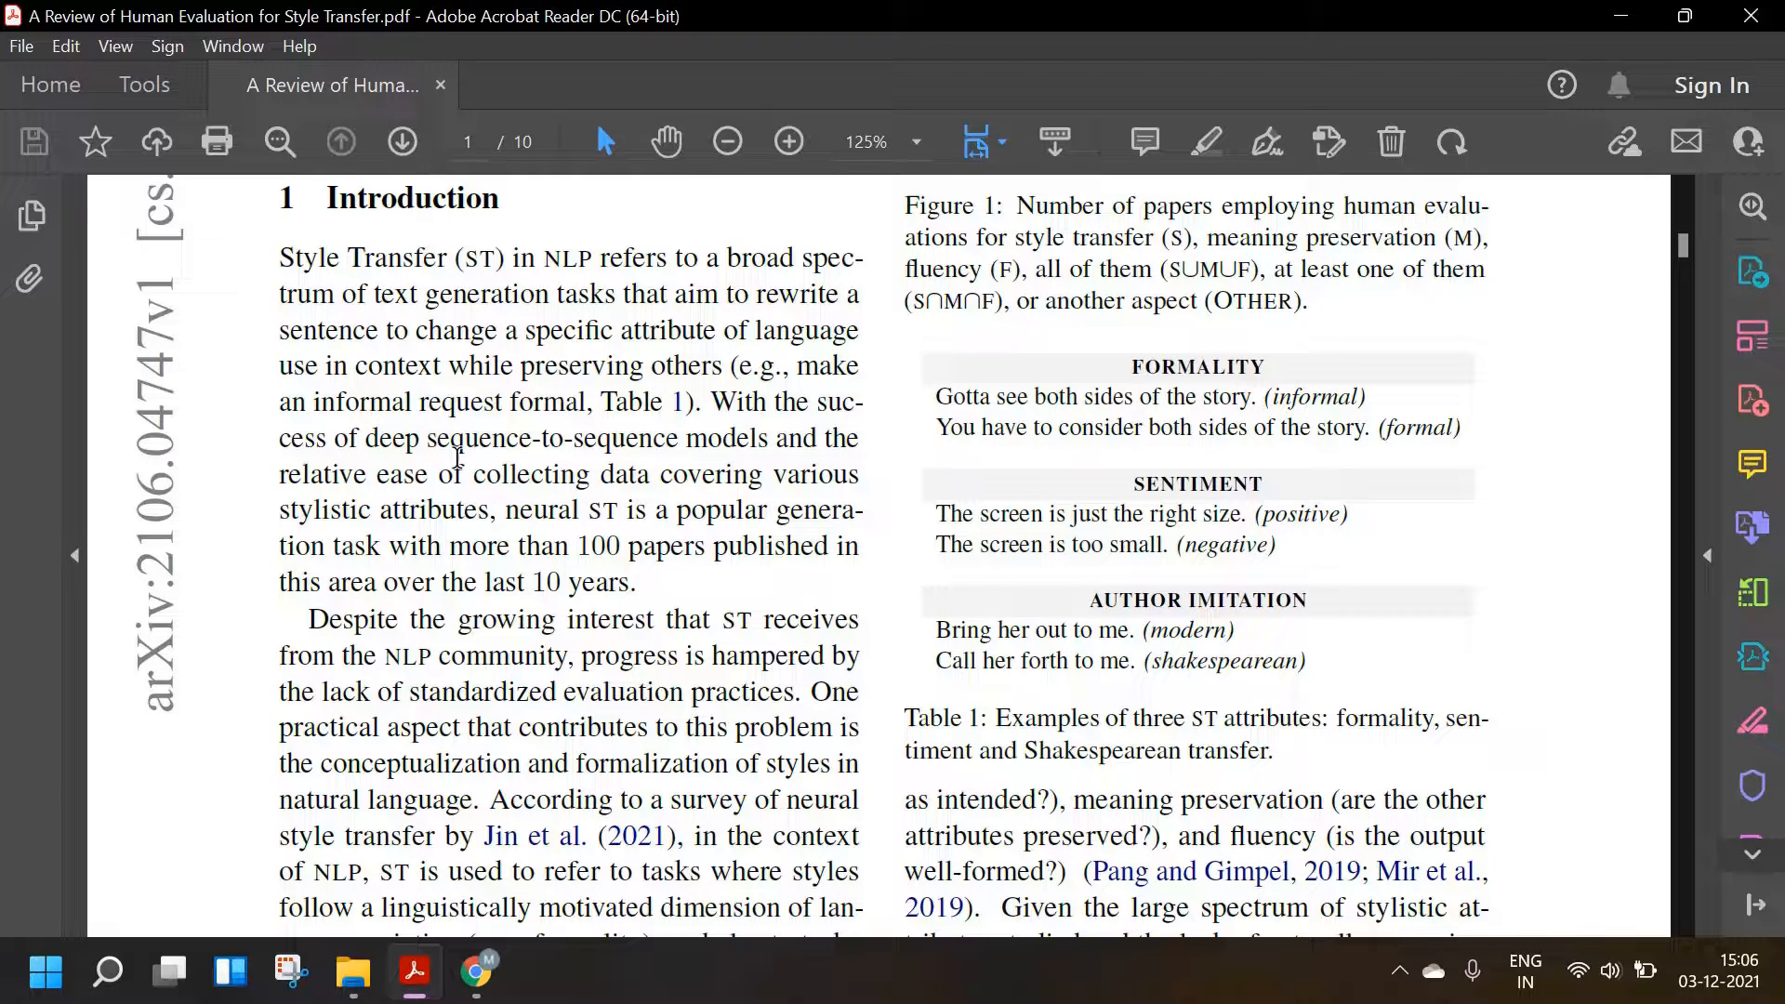
{"action": "mouse_move", "coordinate": [496, 529]}
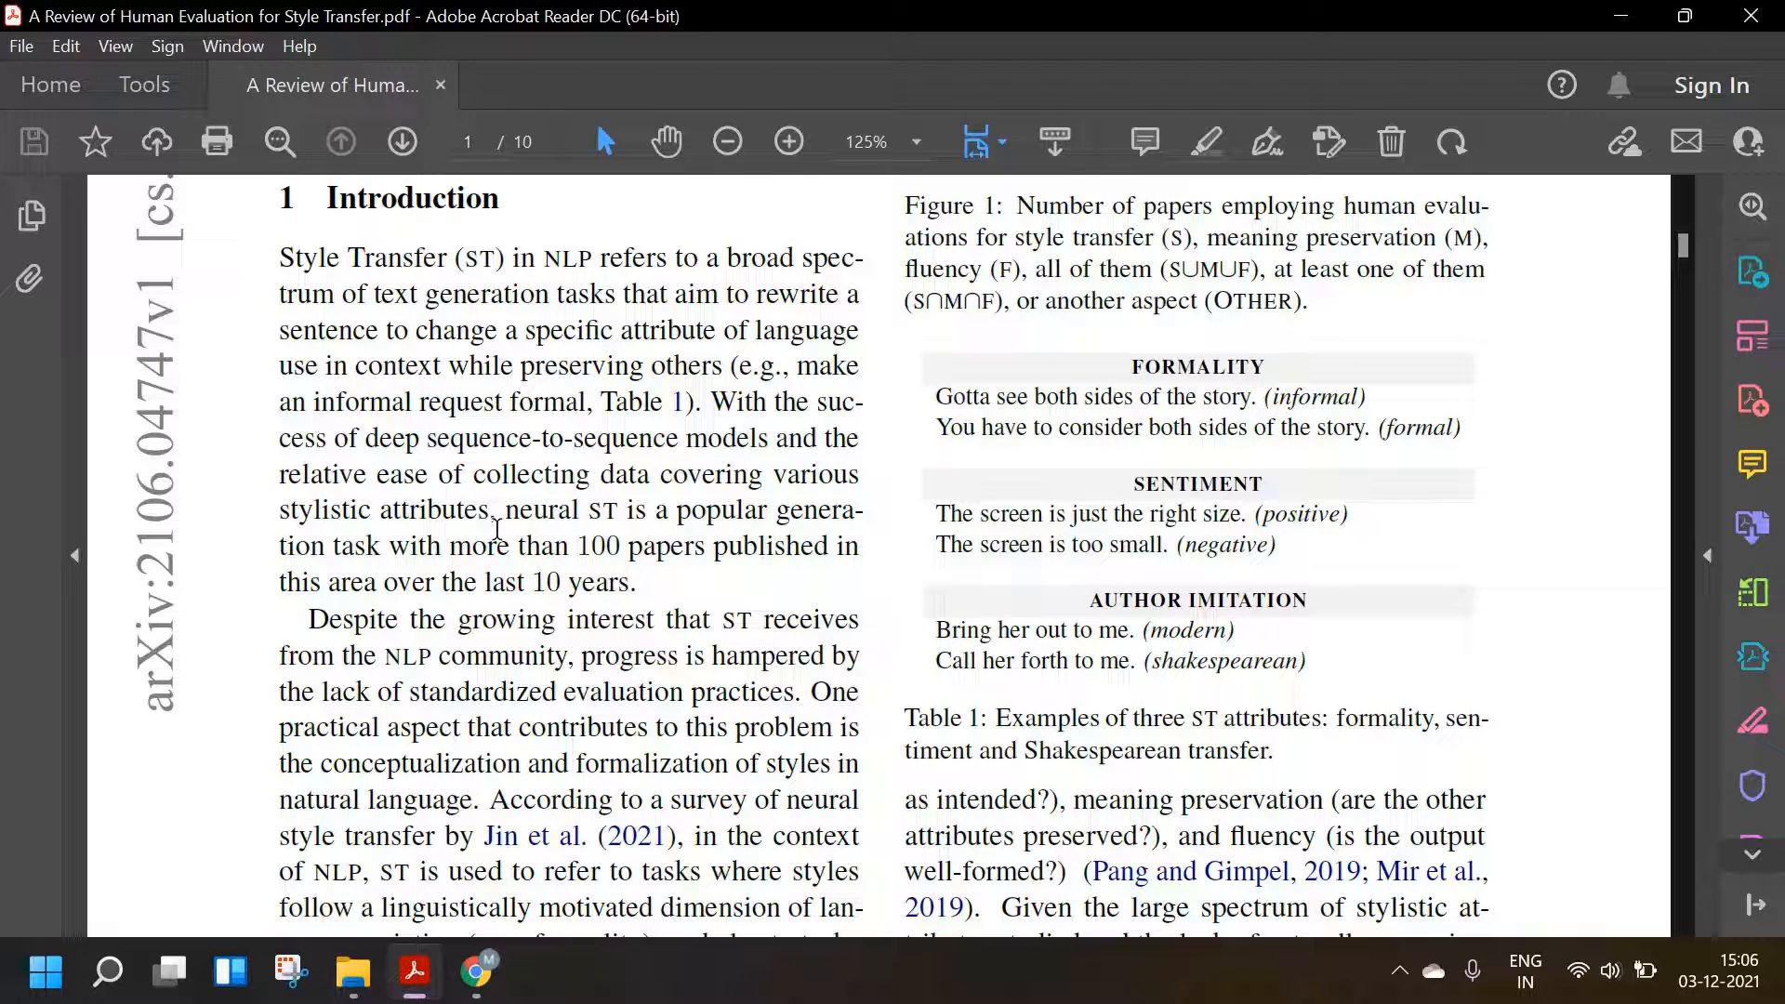
{"action": "mouse_move", "coordinate": [573, 518]}
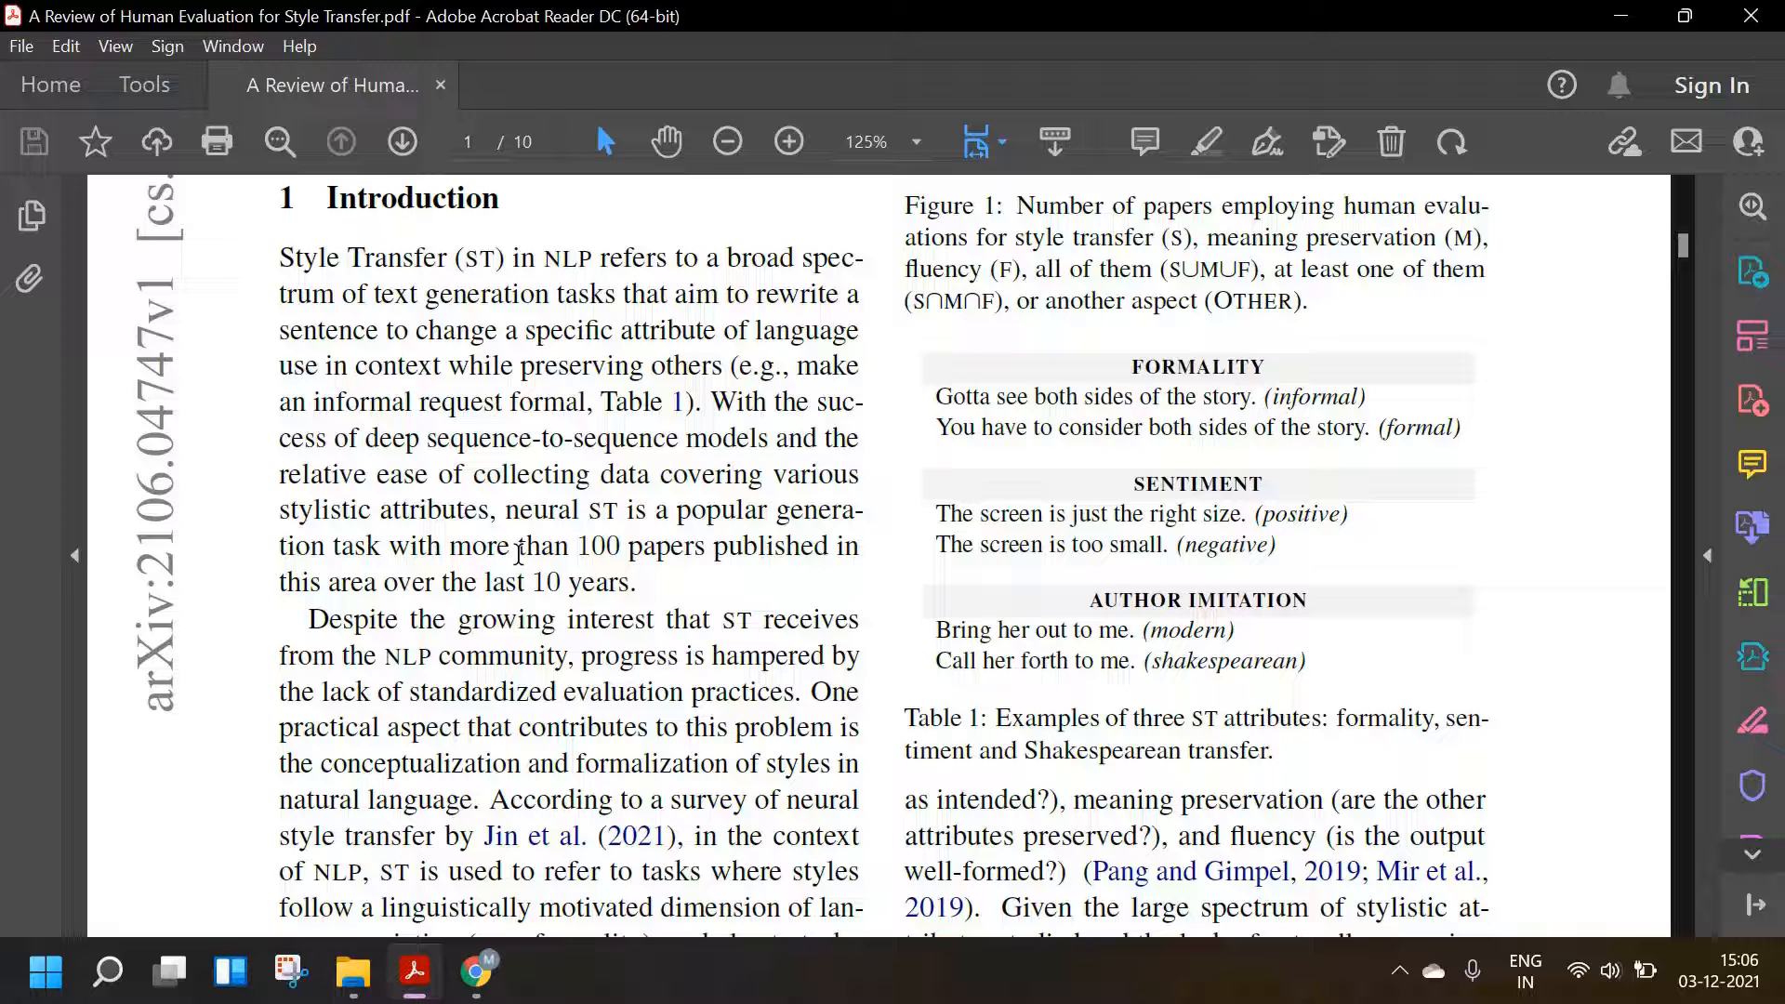
- Scroll past the rest of the Introduction to page two's structured-review paragraphs and concerns
{"action": "scroll", "scroll_direction": "down", "scroll_amount": 3}
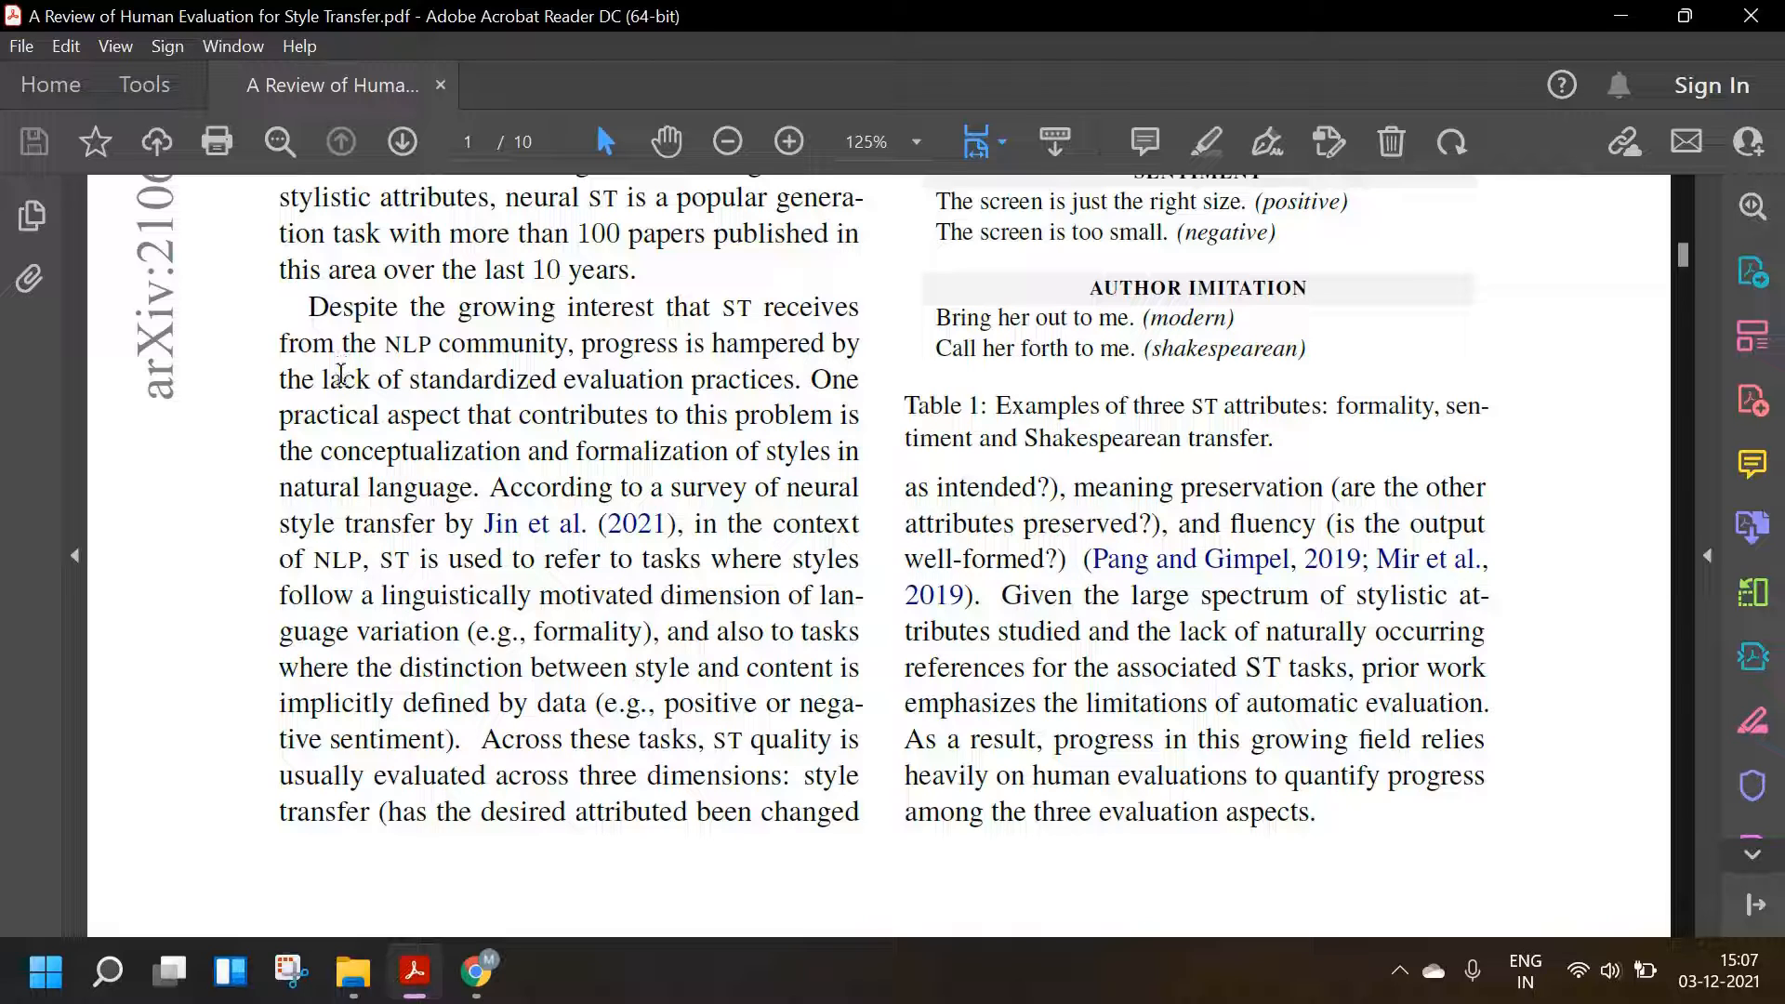
{"action": "mouse_move", "coordinate": [216, 313]}
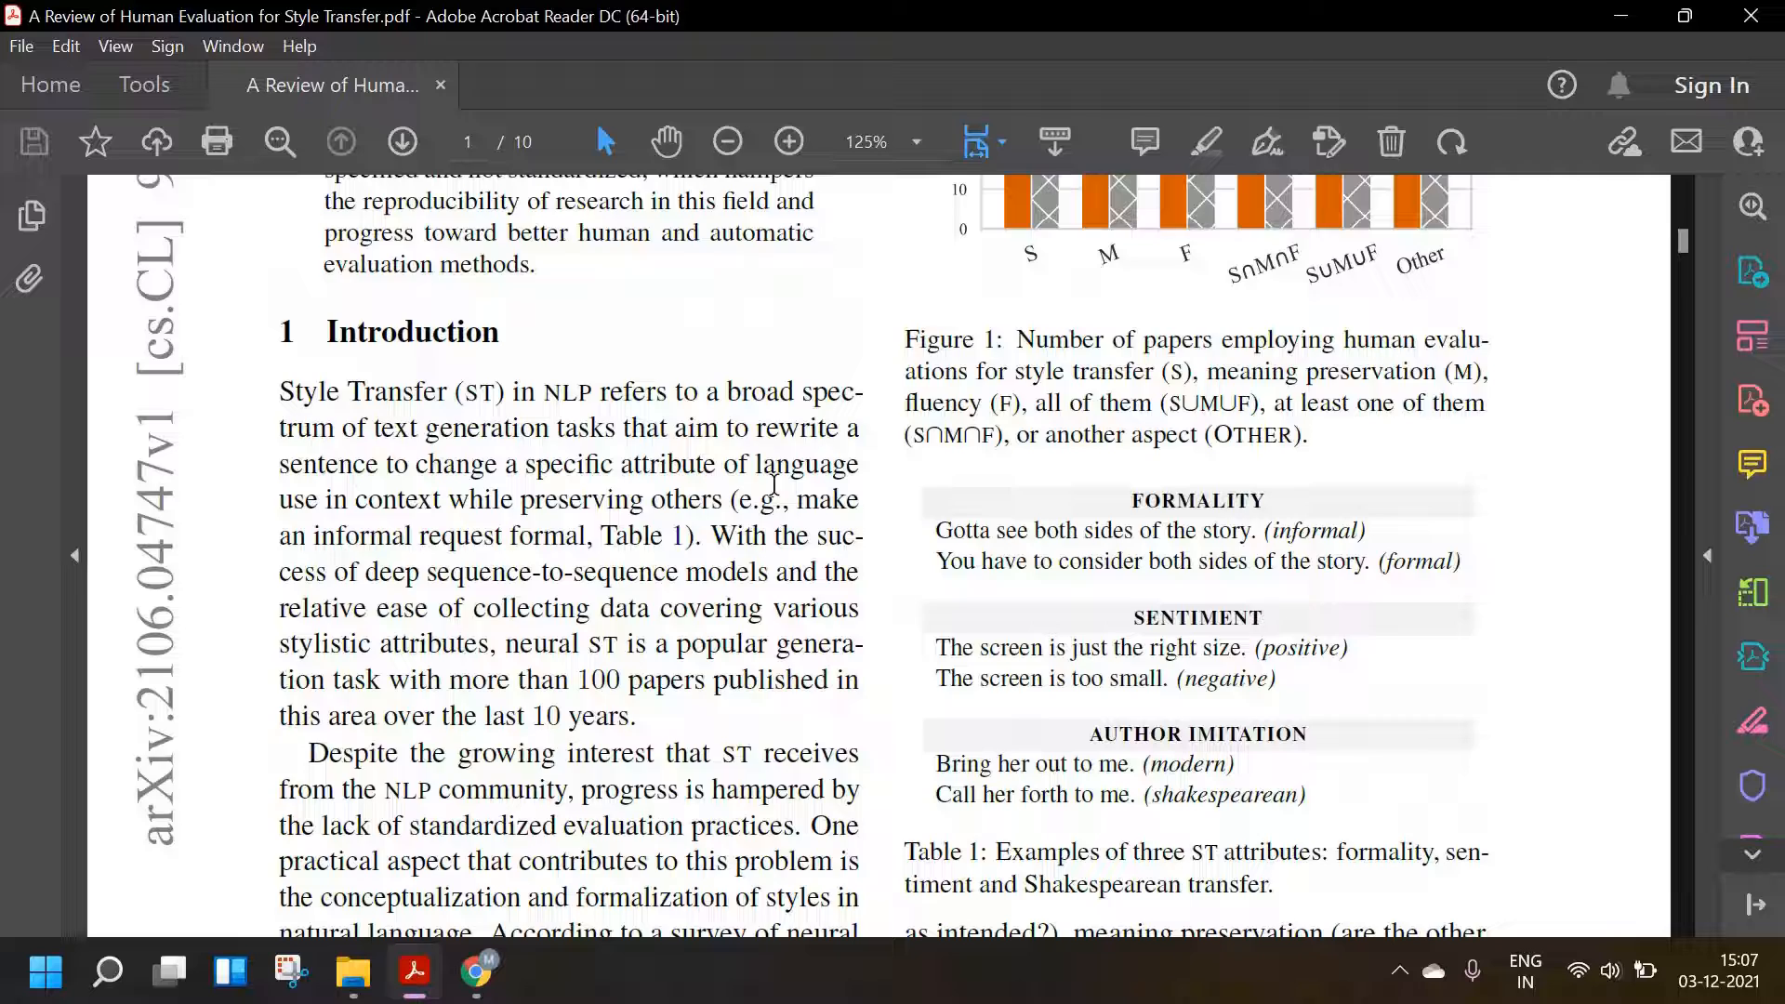
{"action": "scroll", "scroll_direction": "down", "scroll_amount": 3}
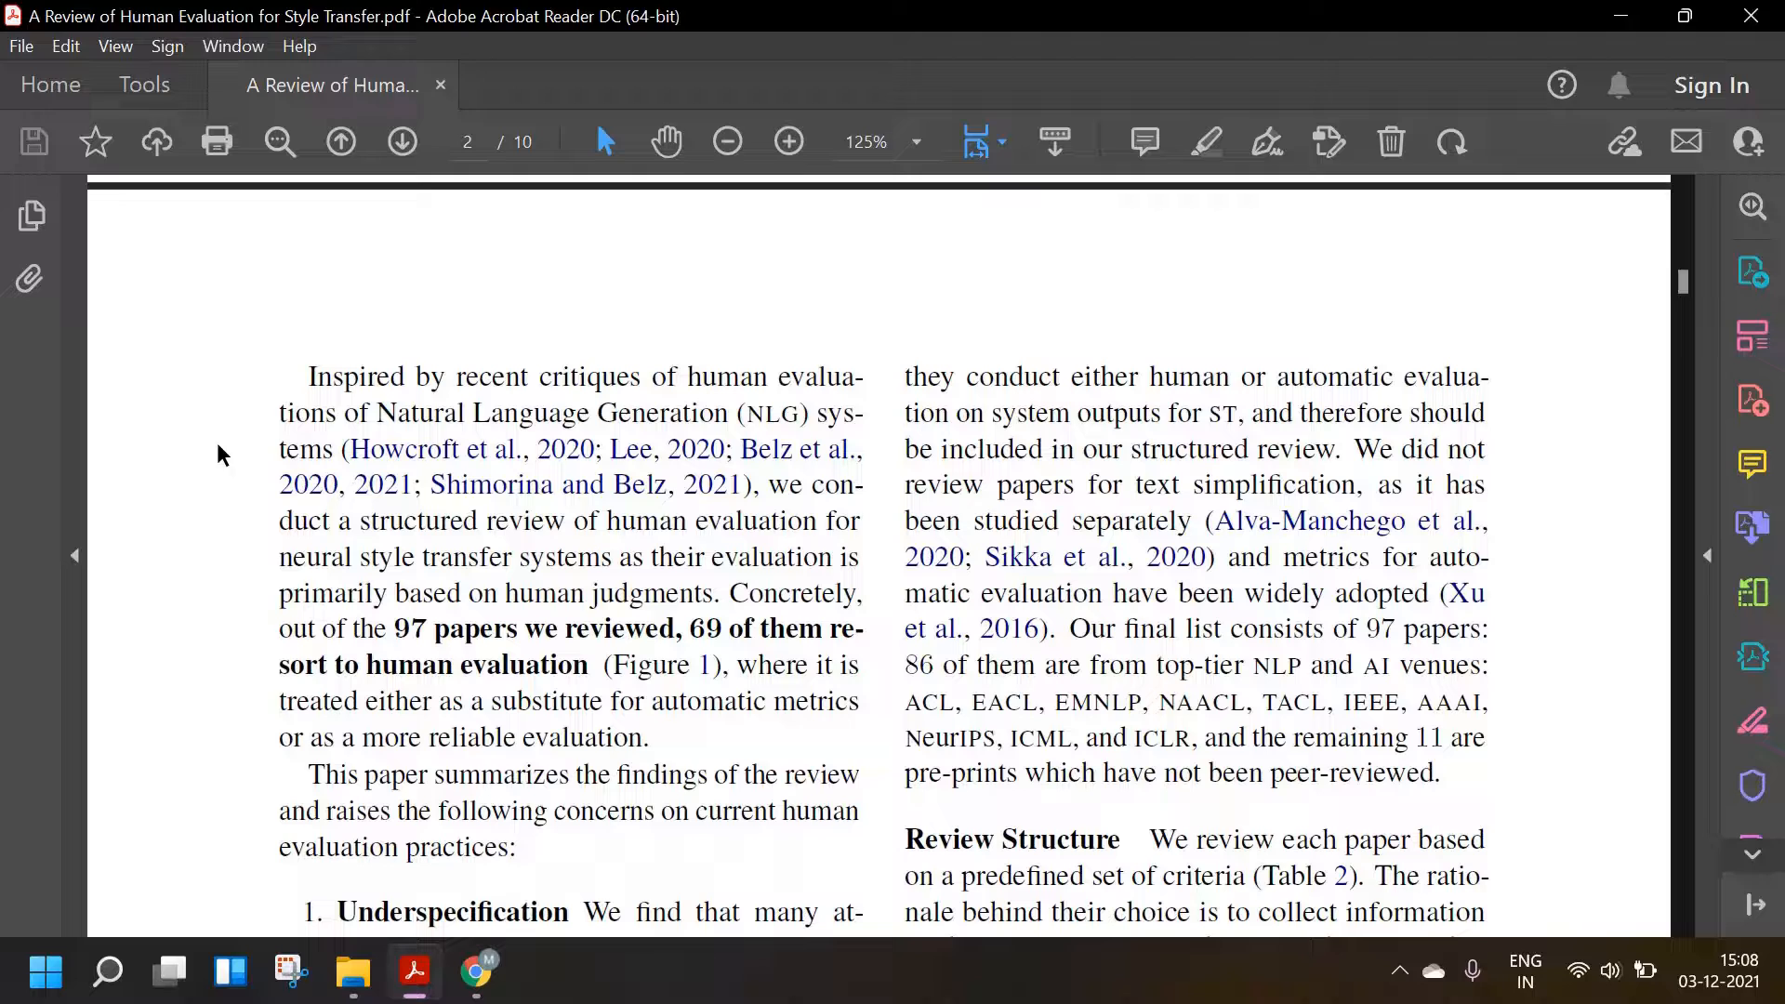
{"action": "mouse_move", "coordinate": [499, 349]}
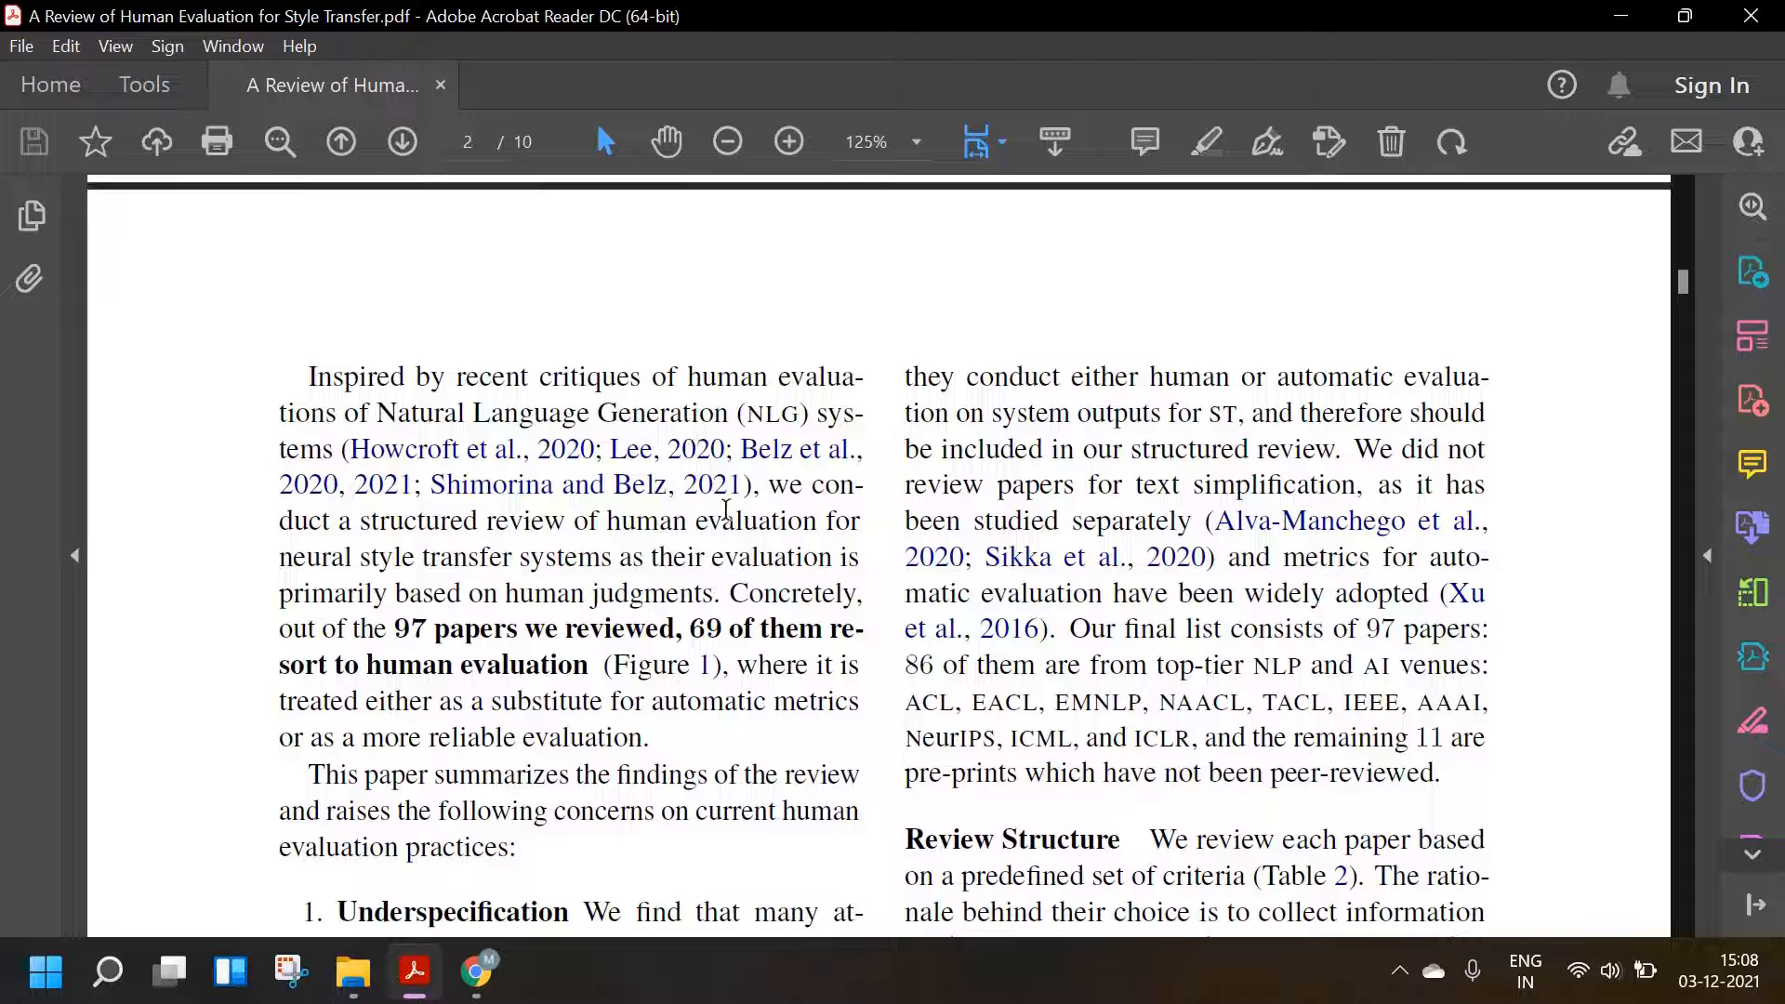
{"action": "mouse_move", "coordinate": [512, 541]}
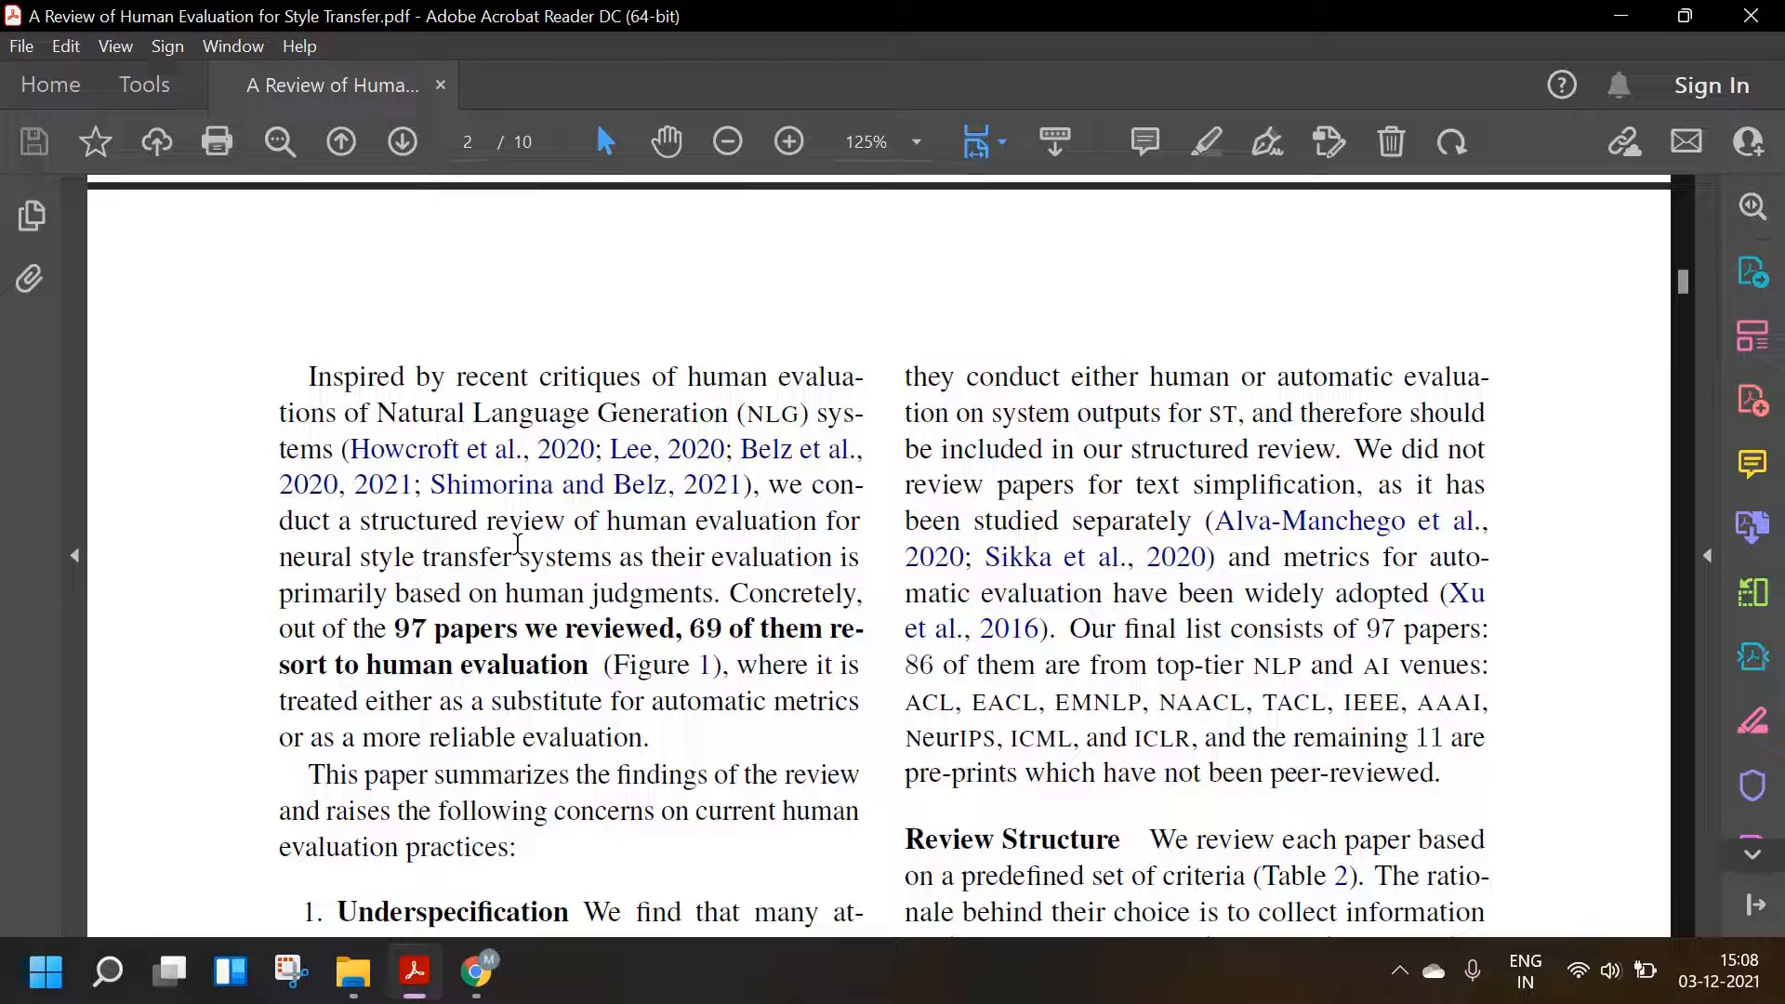
{"action": "mouse_move", "coordinate": [504, 558]}
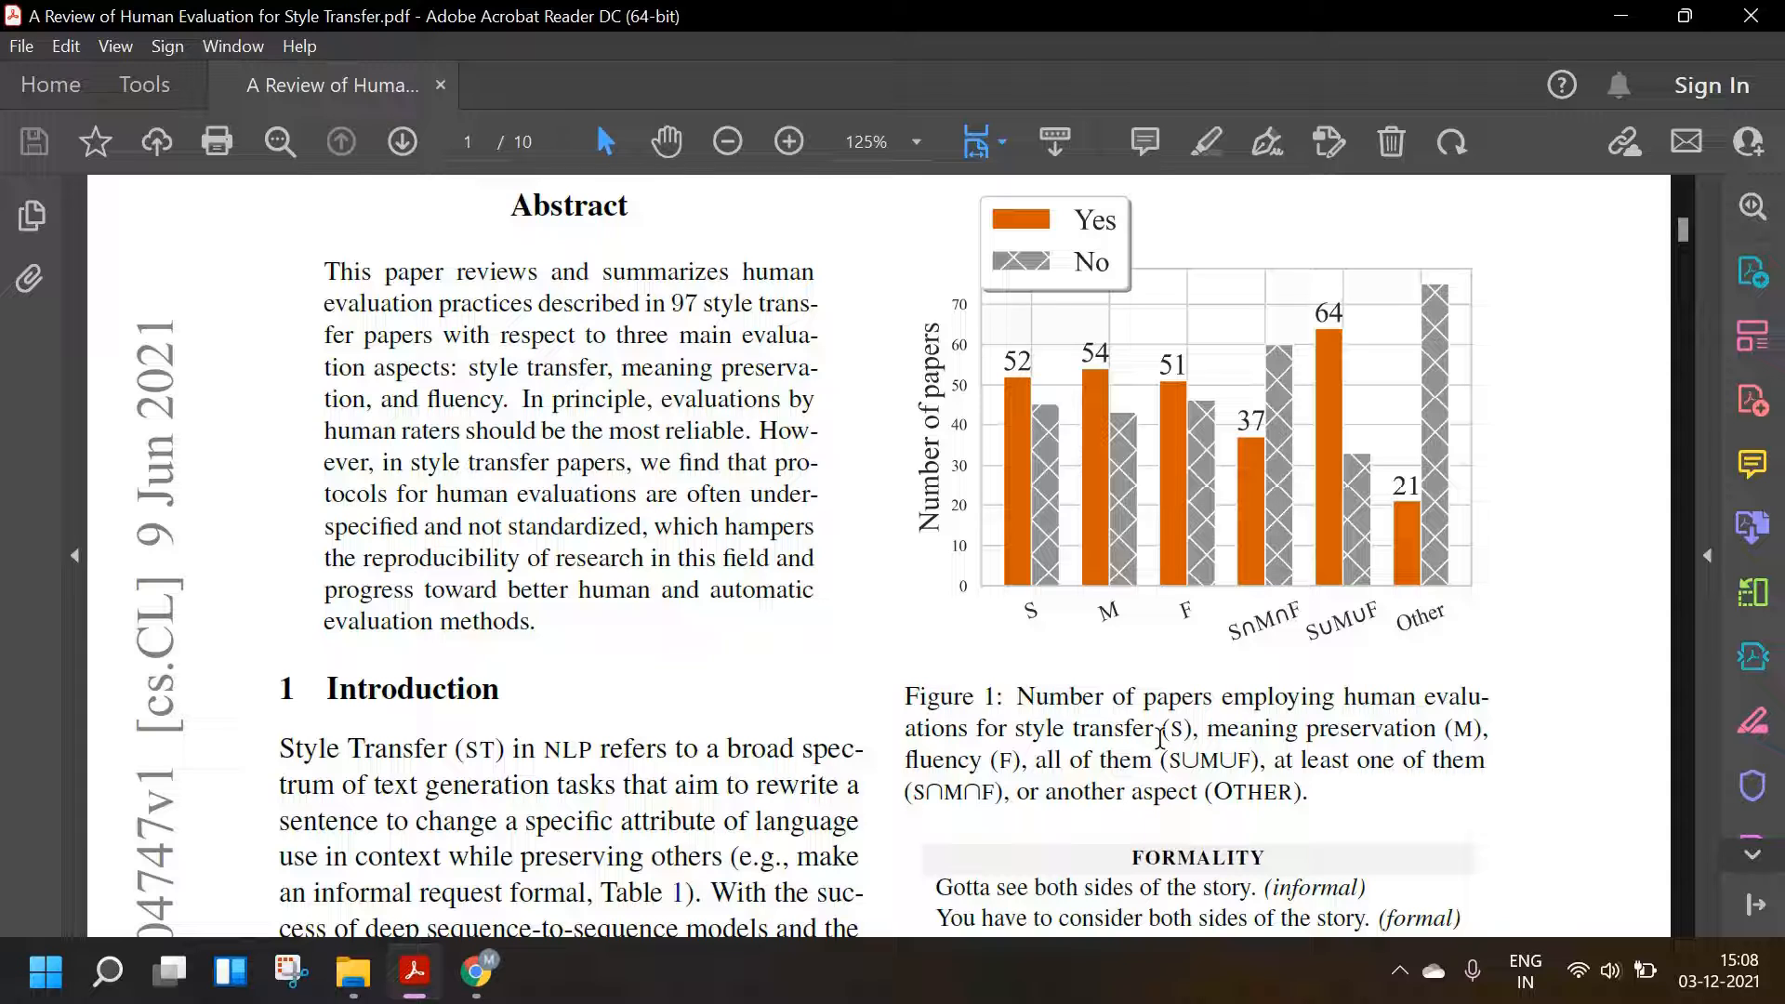
- Scroll to page two's Underspecification list and Review Structure, dismissing the PDF-editing tip
{"action": "scroll", "scroll_direction": "down", "scroll_amount": 3}
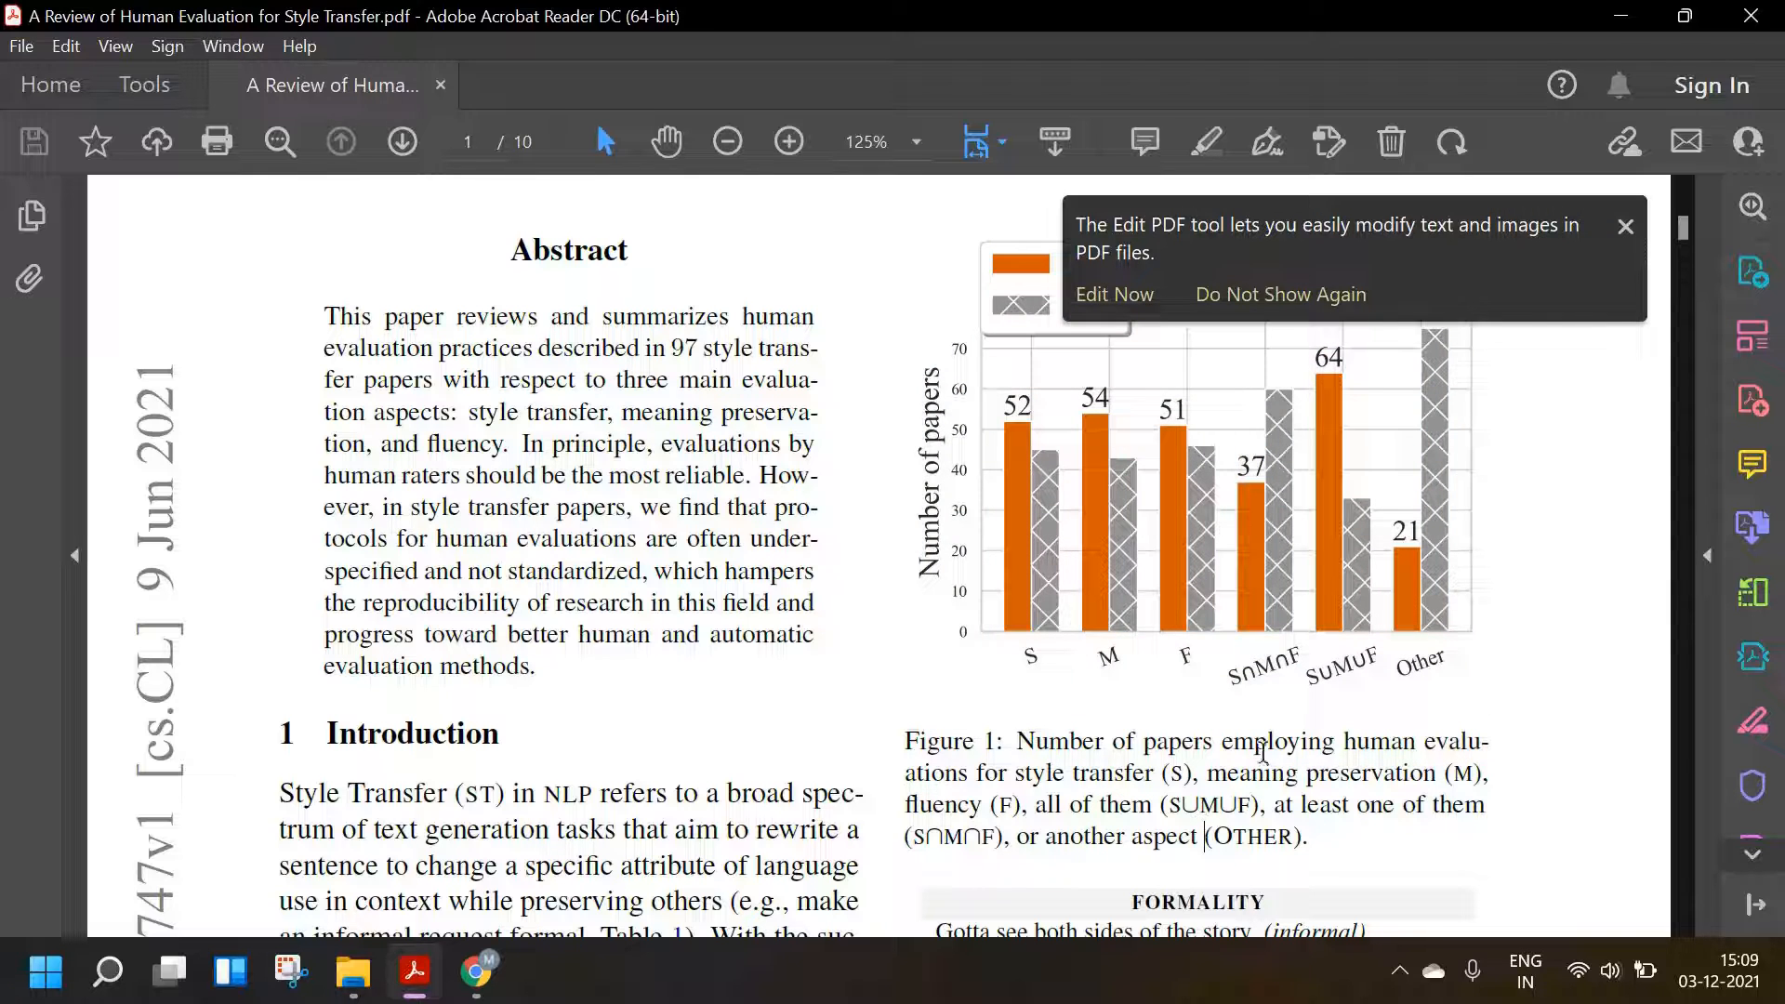
{"action": "left_click_drag", "start_coordinate": [1036, 805], "coordinate": [1264, 805]}
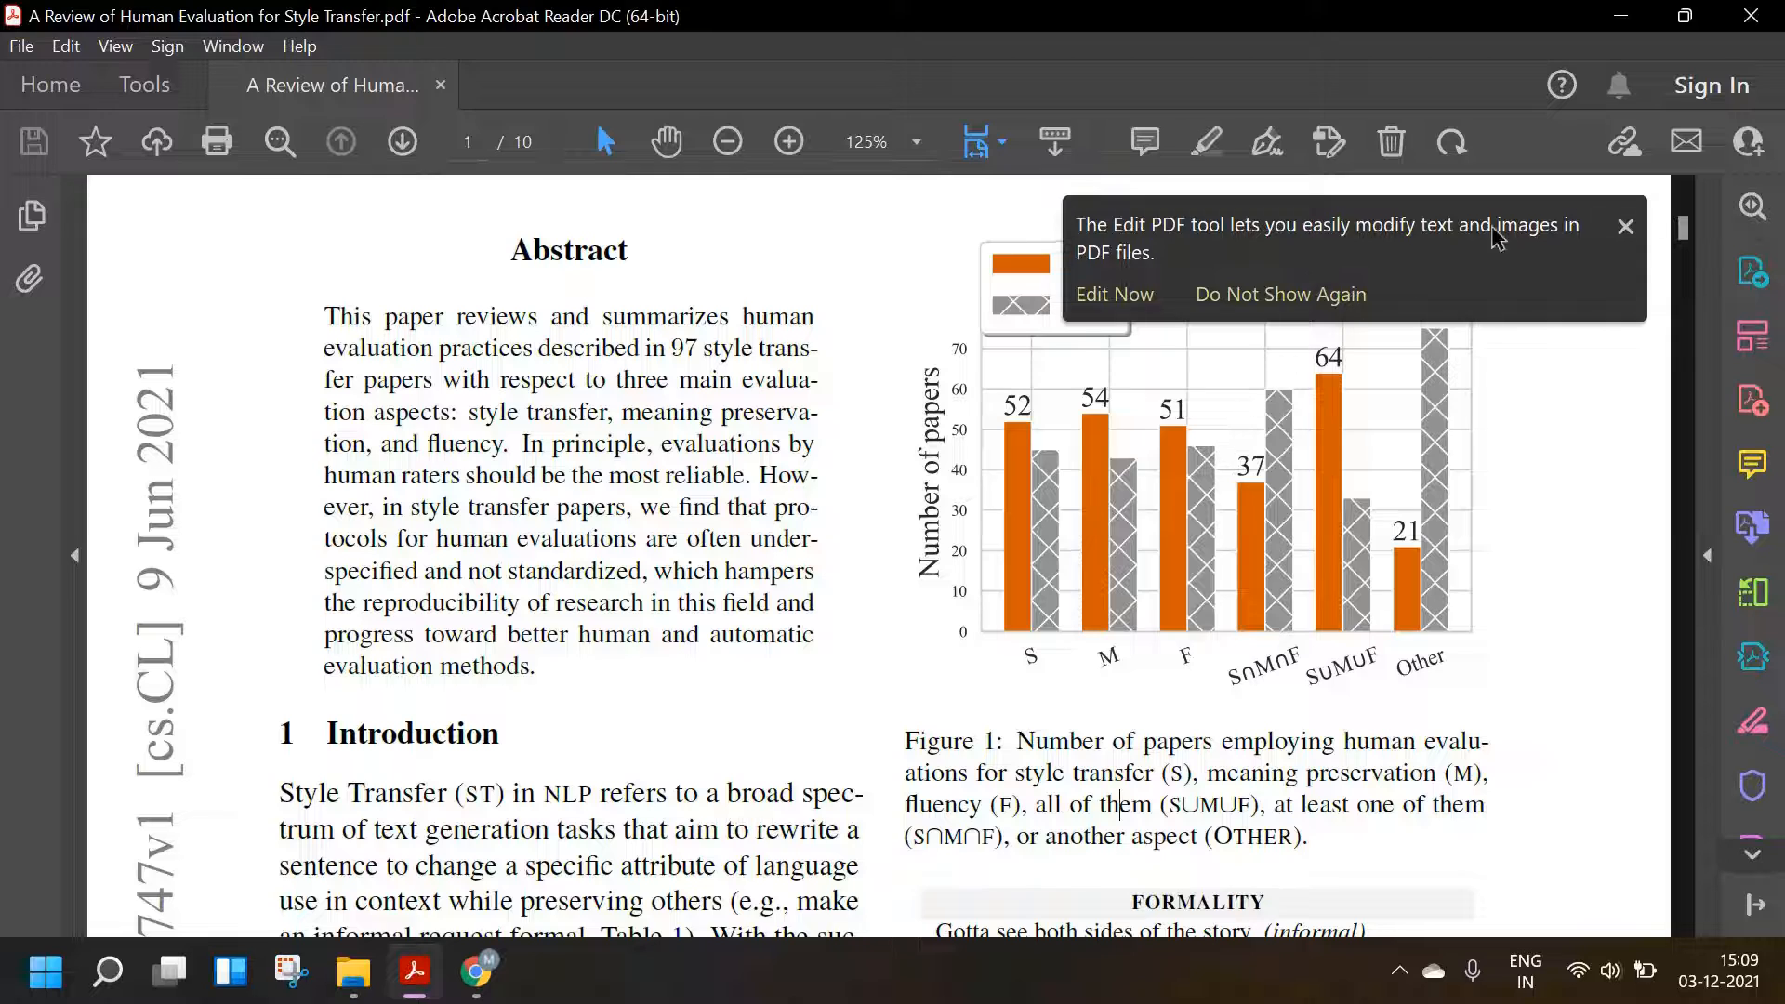
{"action": "left_click", "coordinate": [1626, 225]}
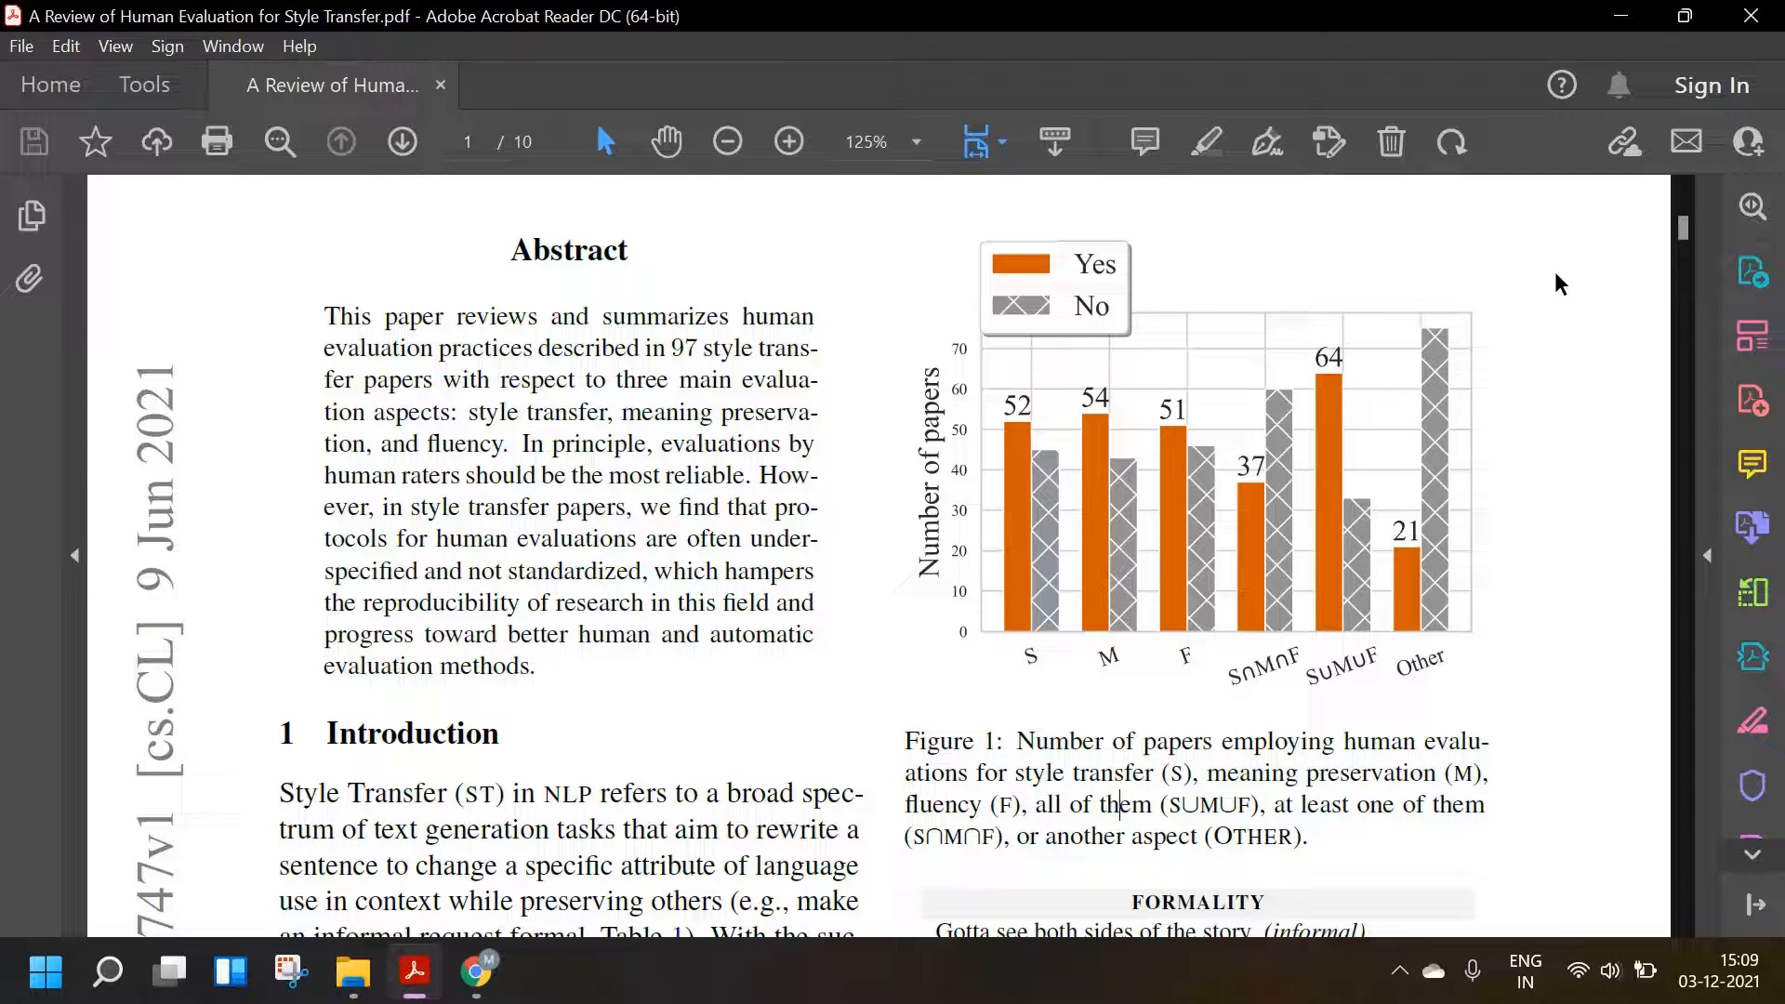
{"action": "mouse_move", "coordinate": [1154, 554]}
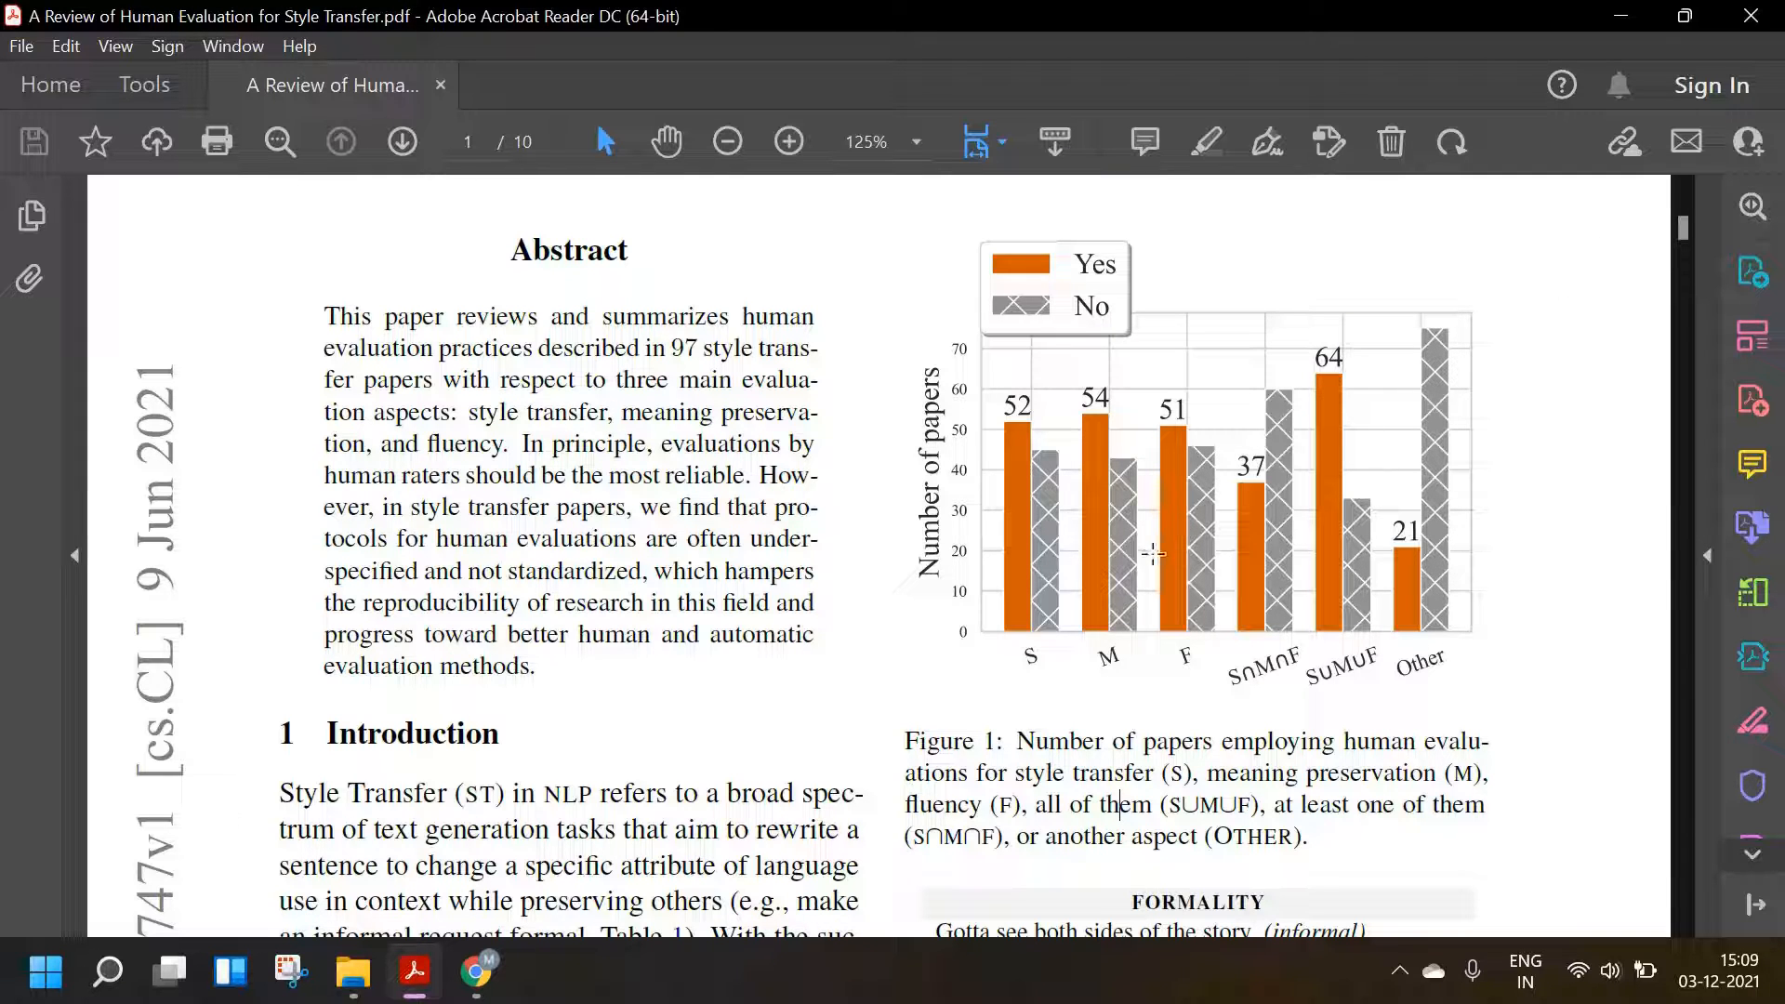
{"action": "mouse_move", "coordinate": [1236, 458]}
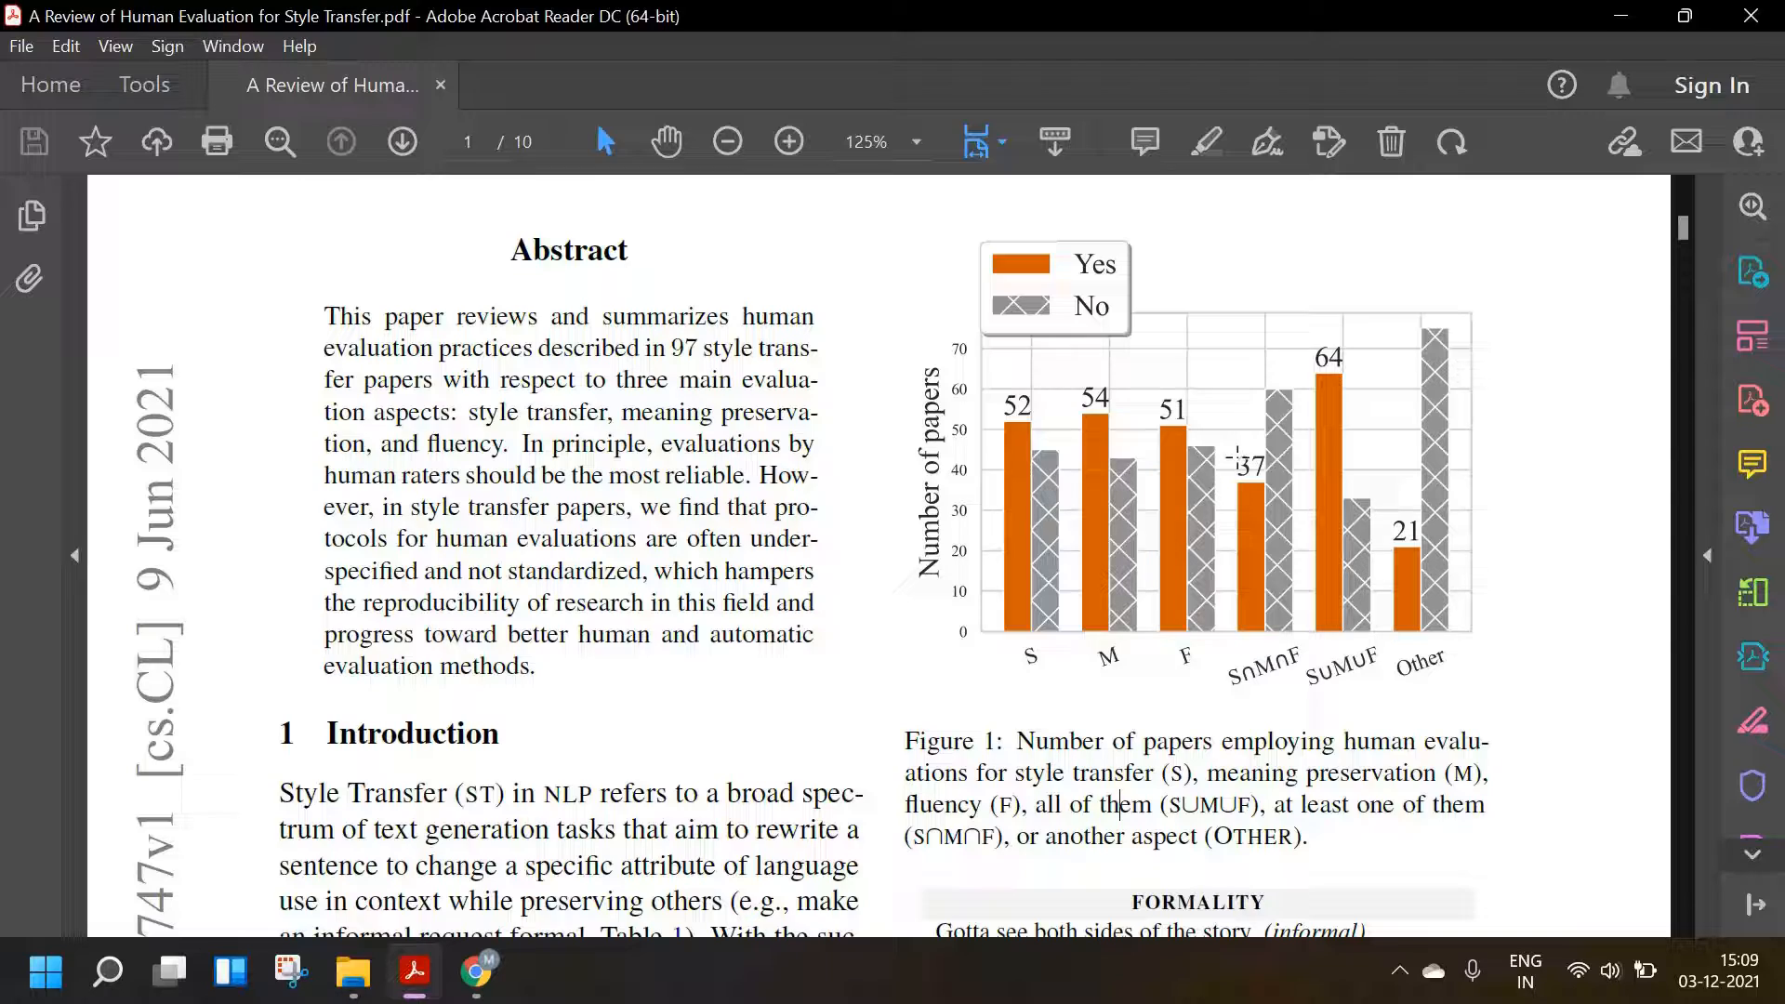
{"action": "scroll", "scroll_direction": "down", "scroll_amount": 3}
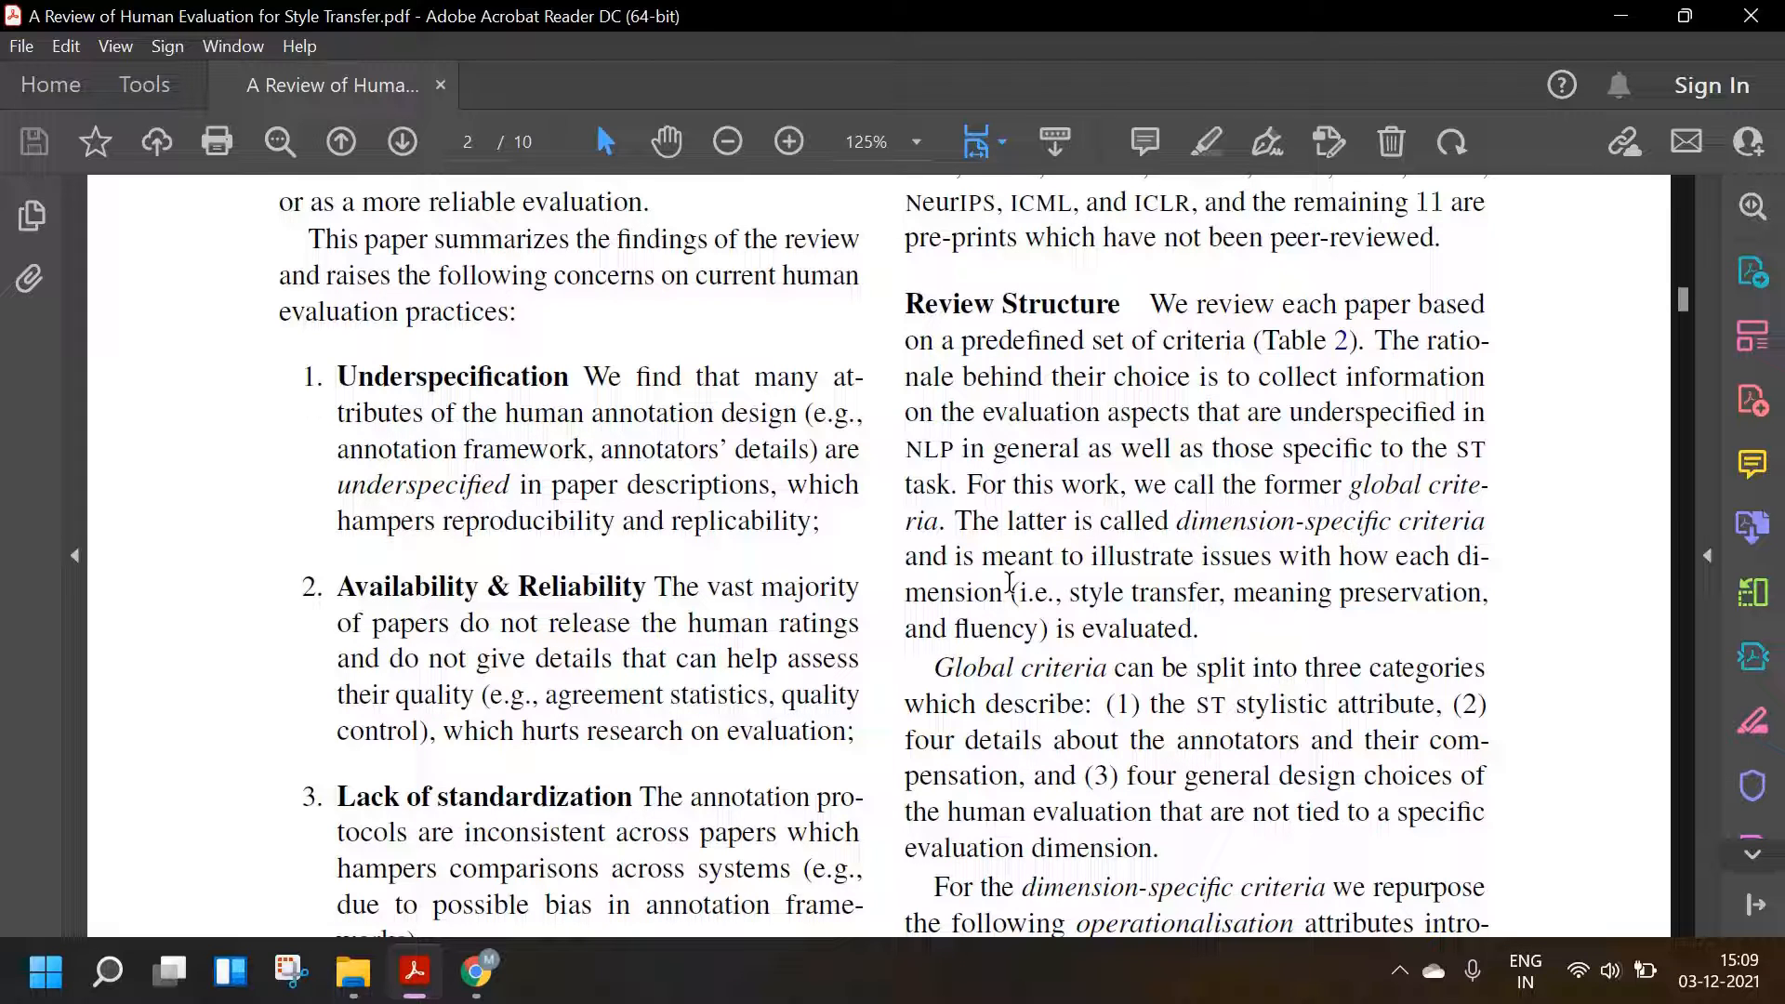
- Scroll page two down to the Section 2 heading and the Paper Selection and Process paragraphs
{"action": "scroll", "scroll_direction": "down", "scroll_amount": 3}
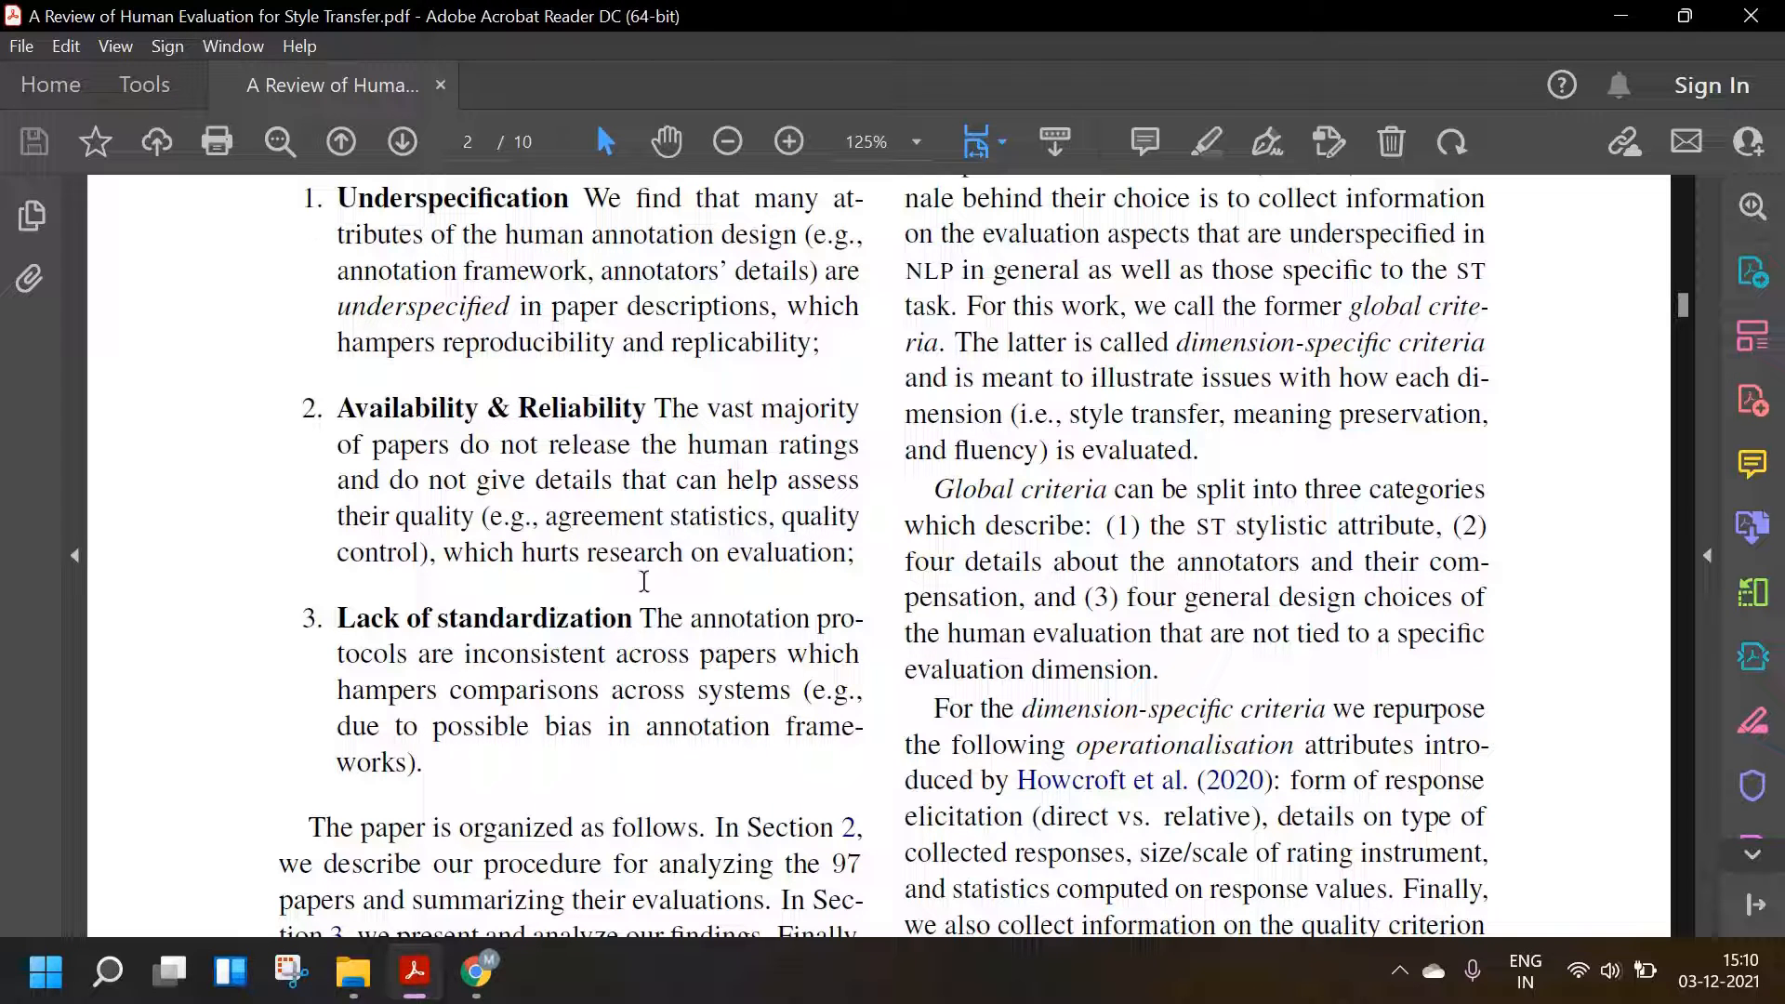
{"action": "scroll", "scroll_direction": "down", "scroll_amount": 3}
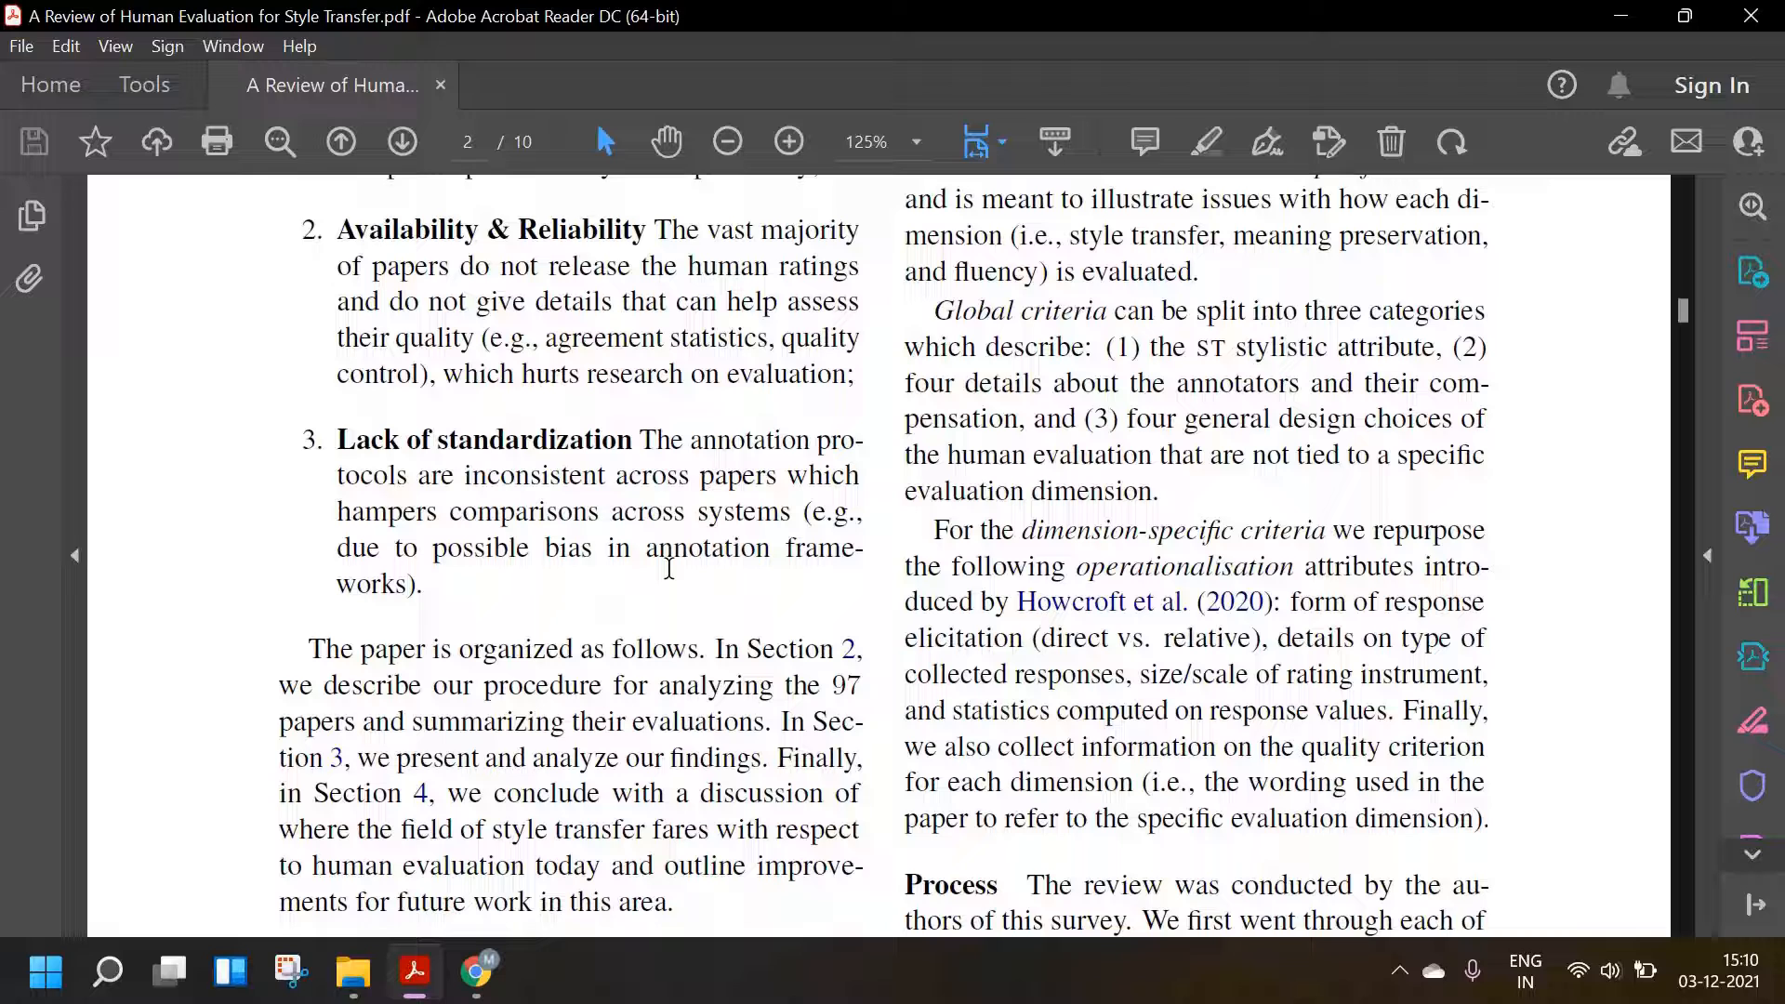
{"action": "scroll", "scroll_direction": "down", "scroll_amount": 3}
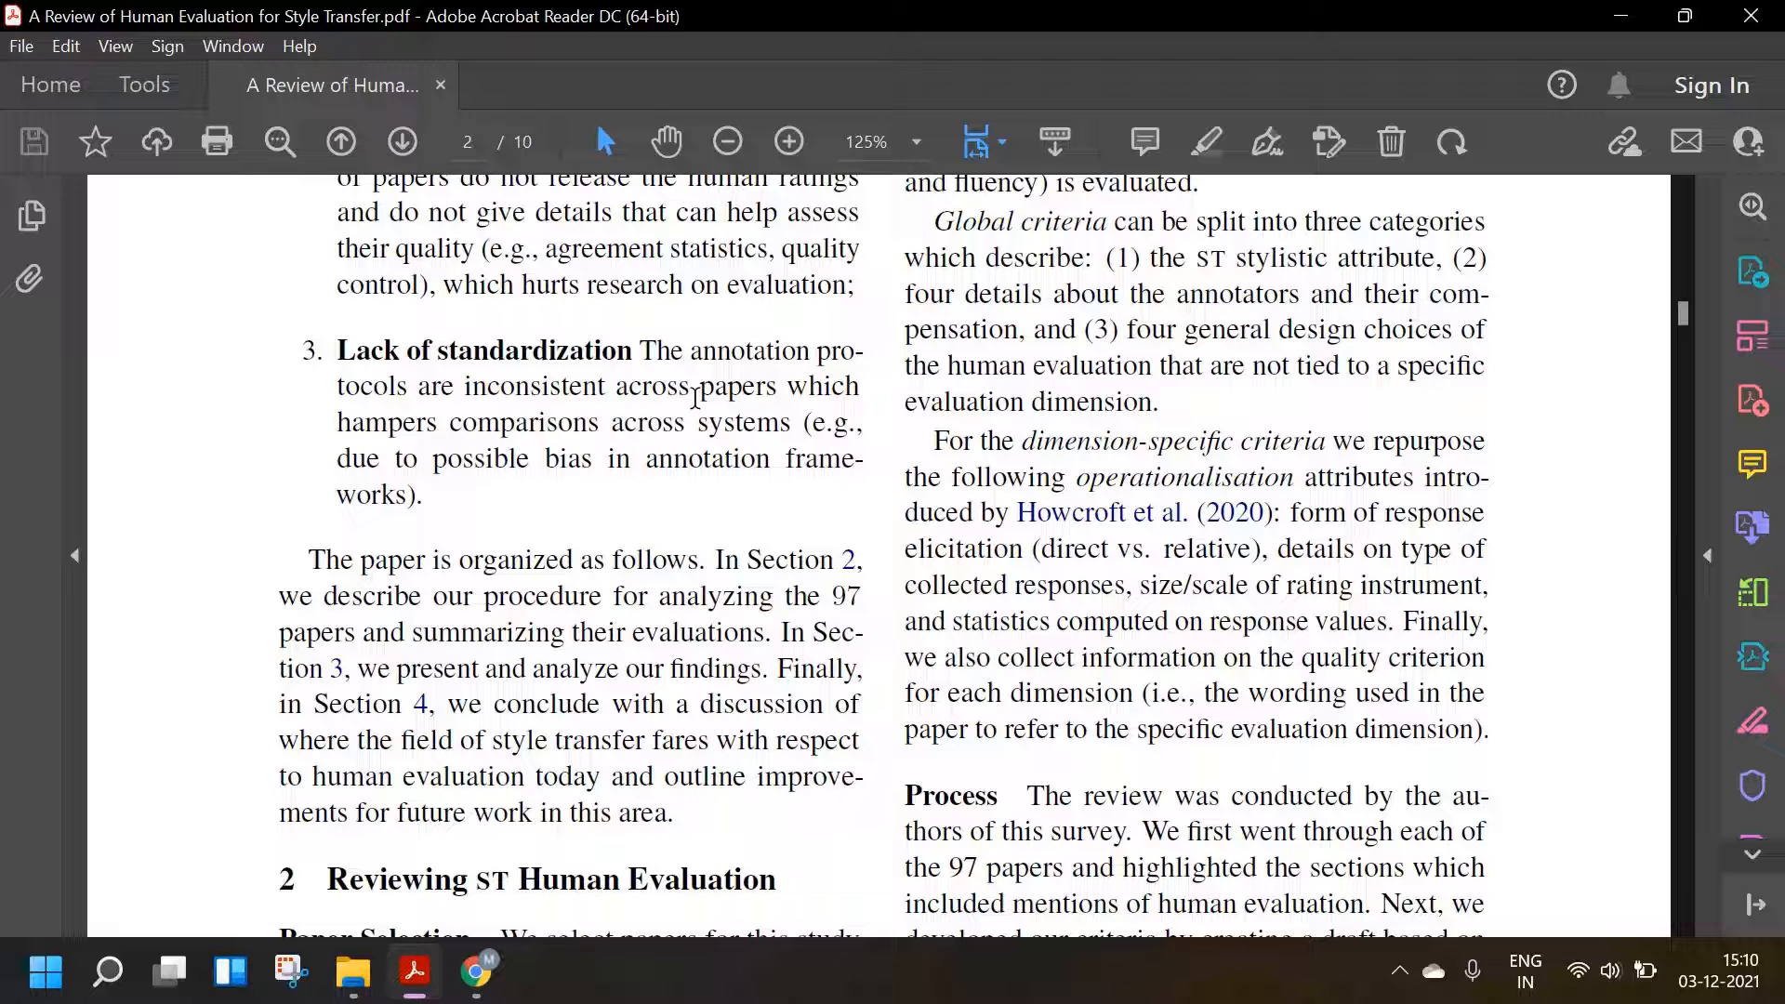
{"action": "mouse_move", "coordinate": [678, 391]}
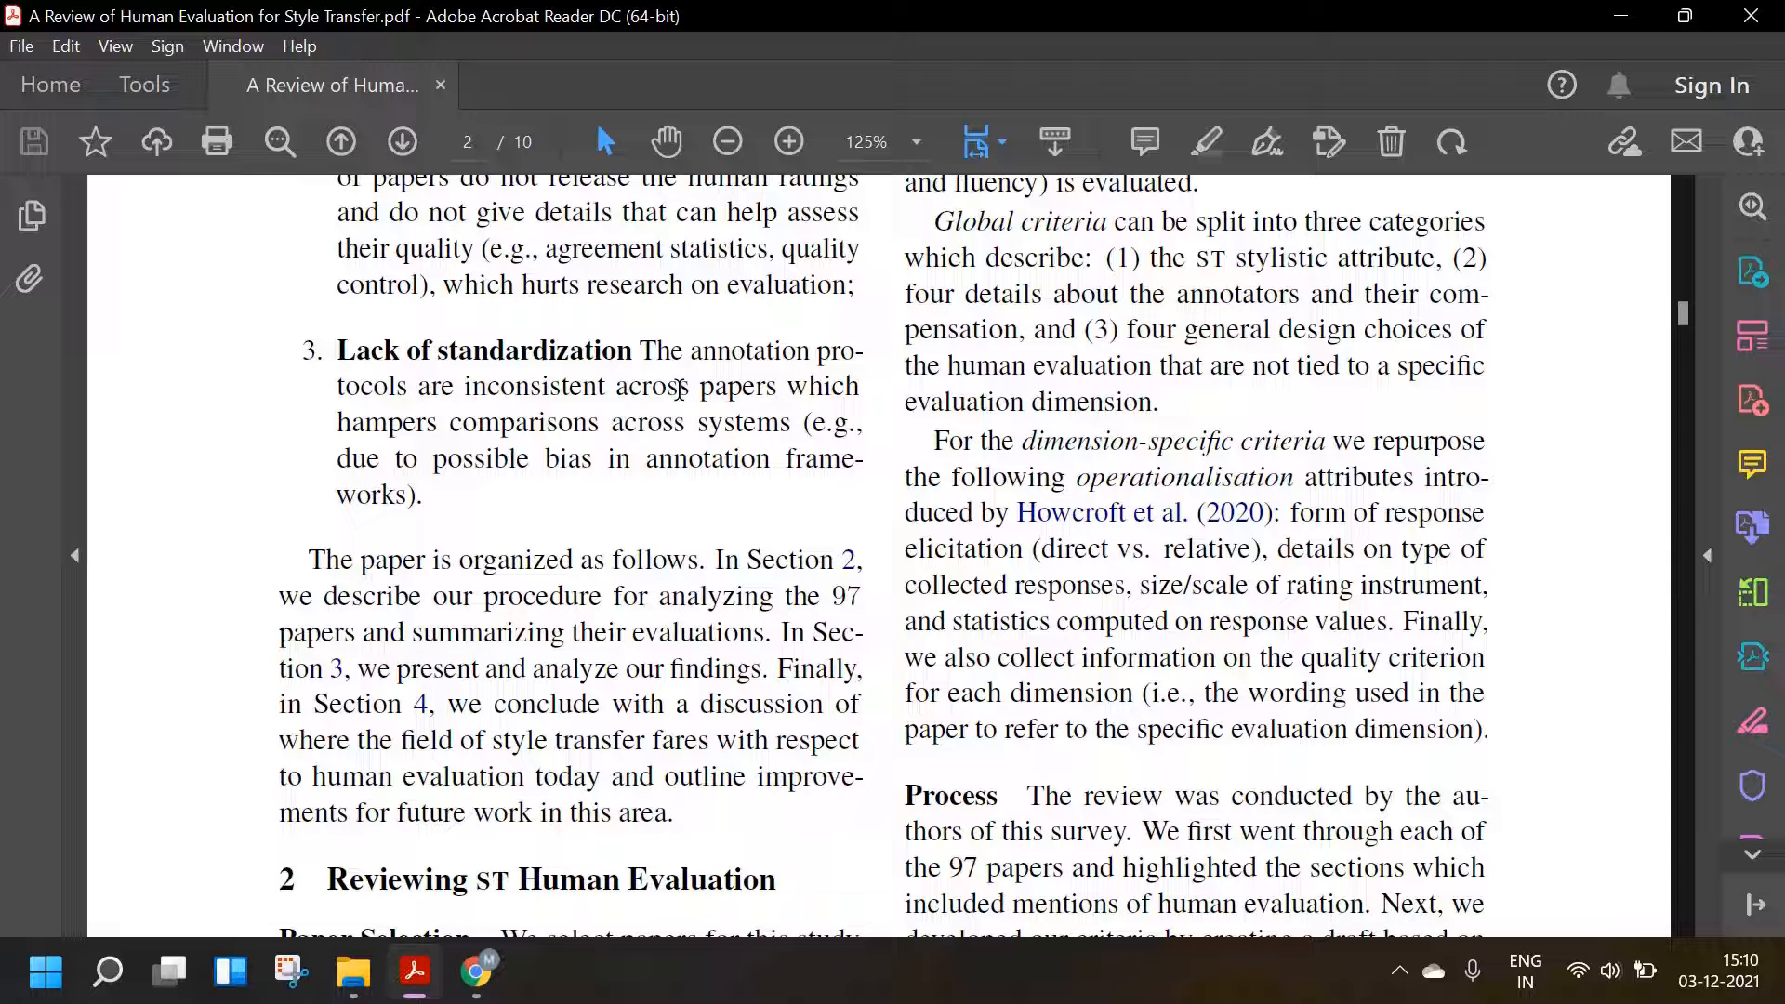
{"action": "scroll", "scroll_direction": "down", "scroll_amount": 3}
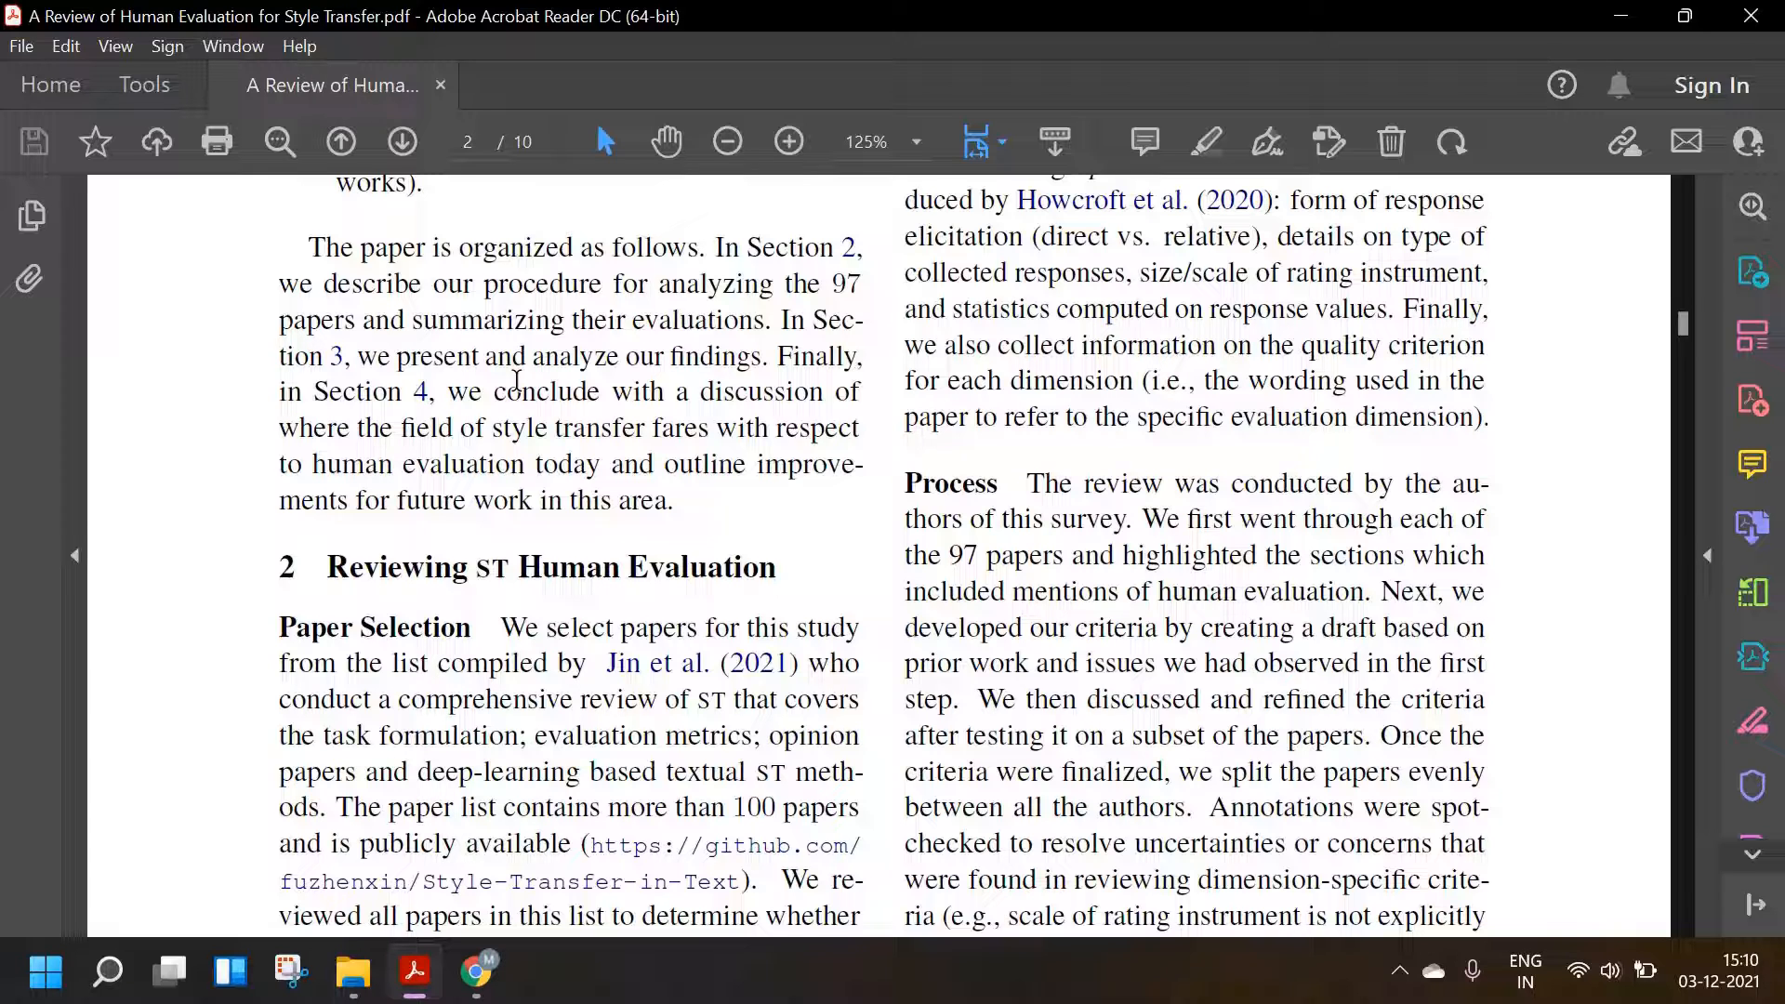
{"action": "scroll", "scroll_direction": "down", "scroll_amount": 3}
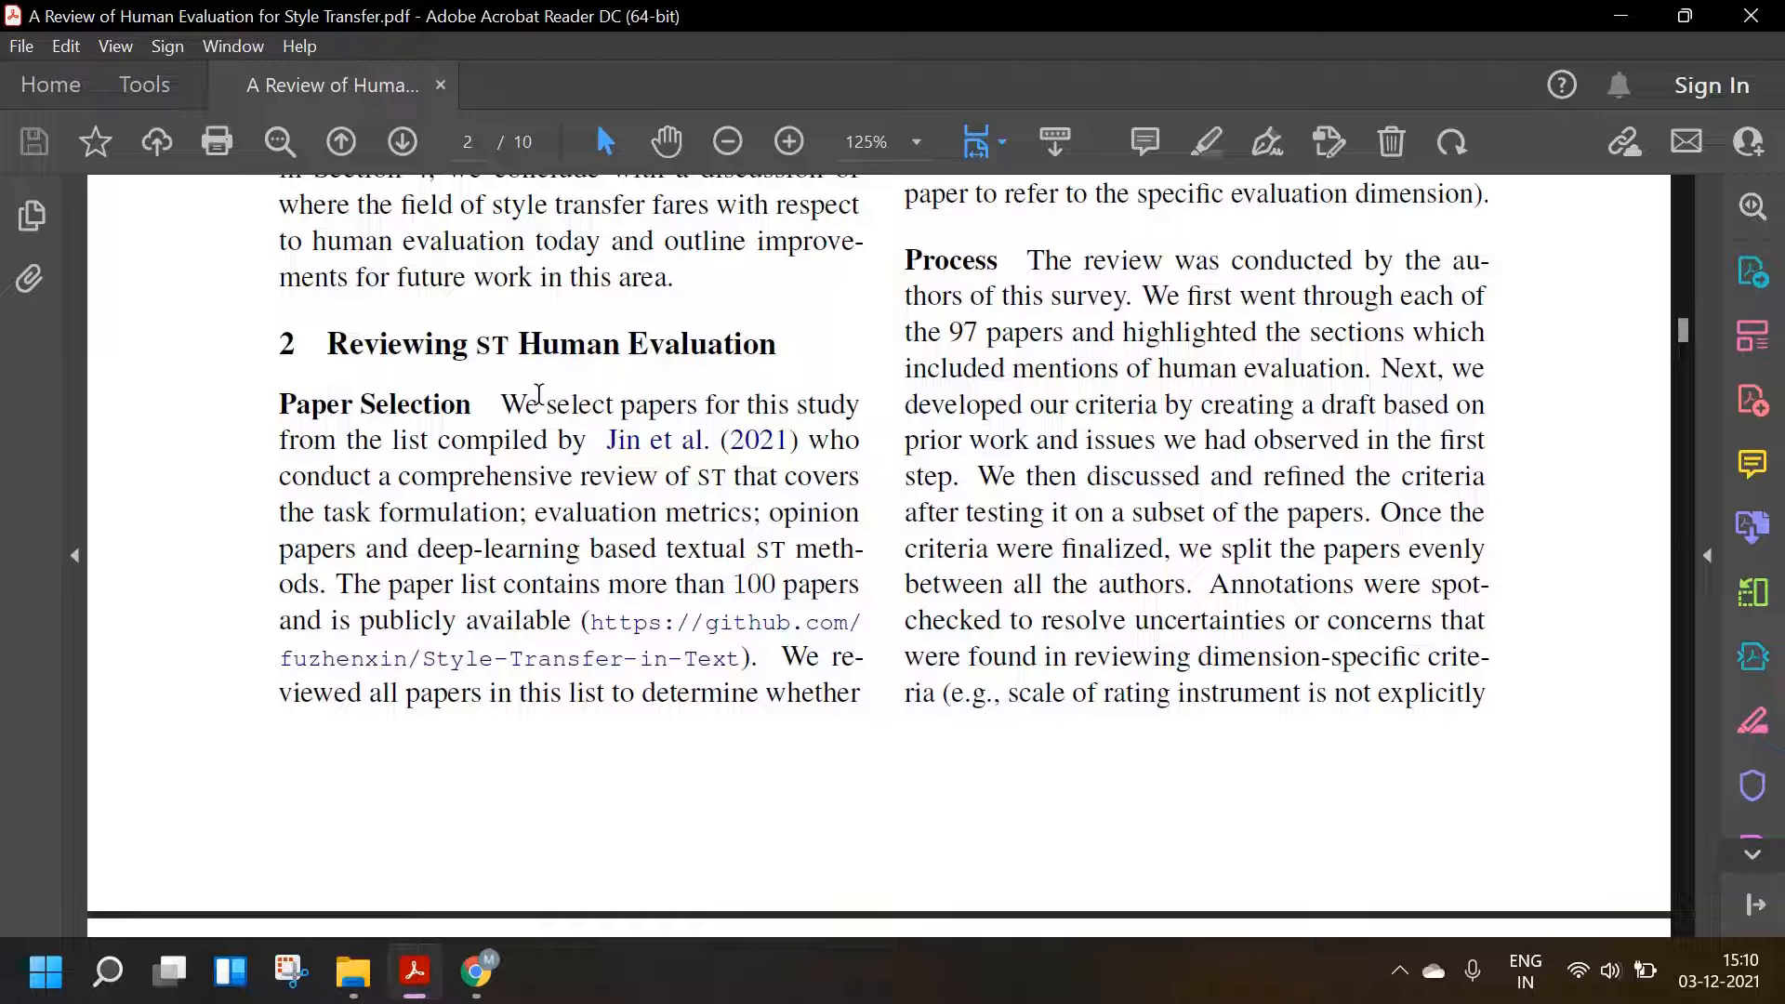
{"action": "mouse_move", "coordinate": [490, 424]}
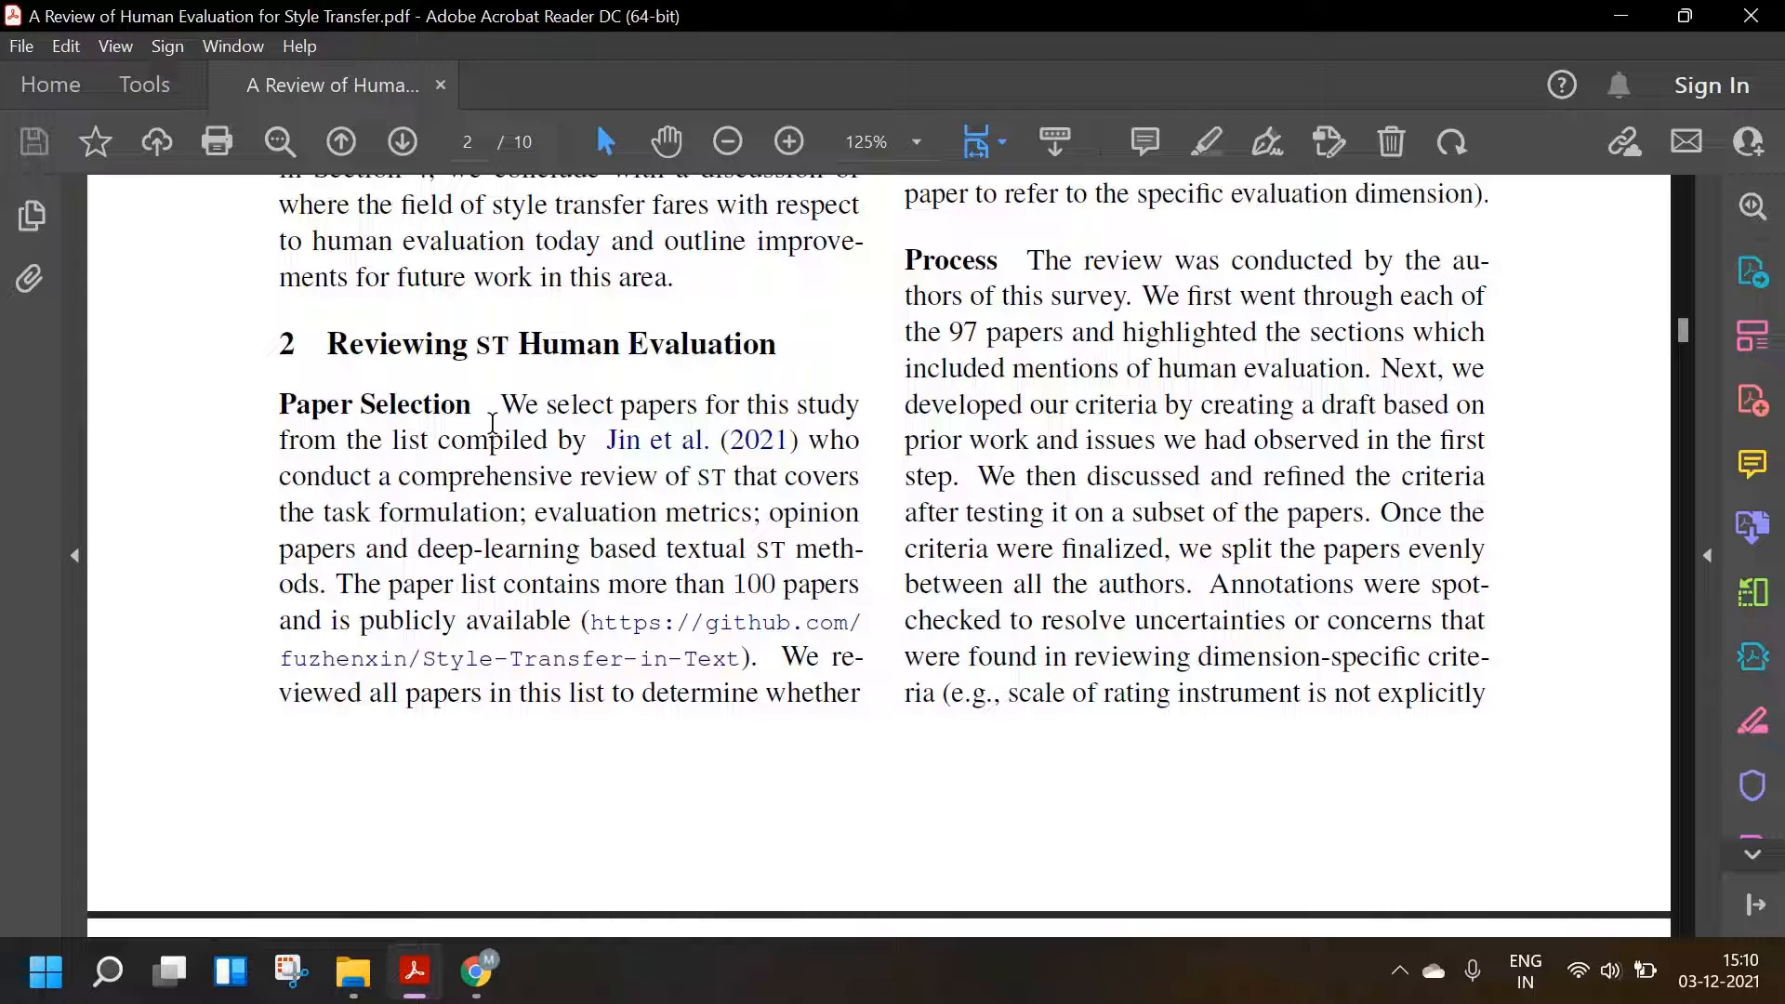
{"action": "mouse_move", "coordinate": [490, 609]}
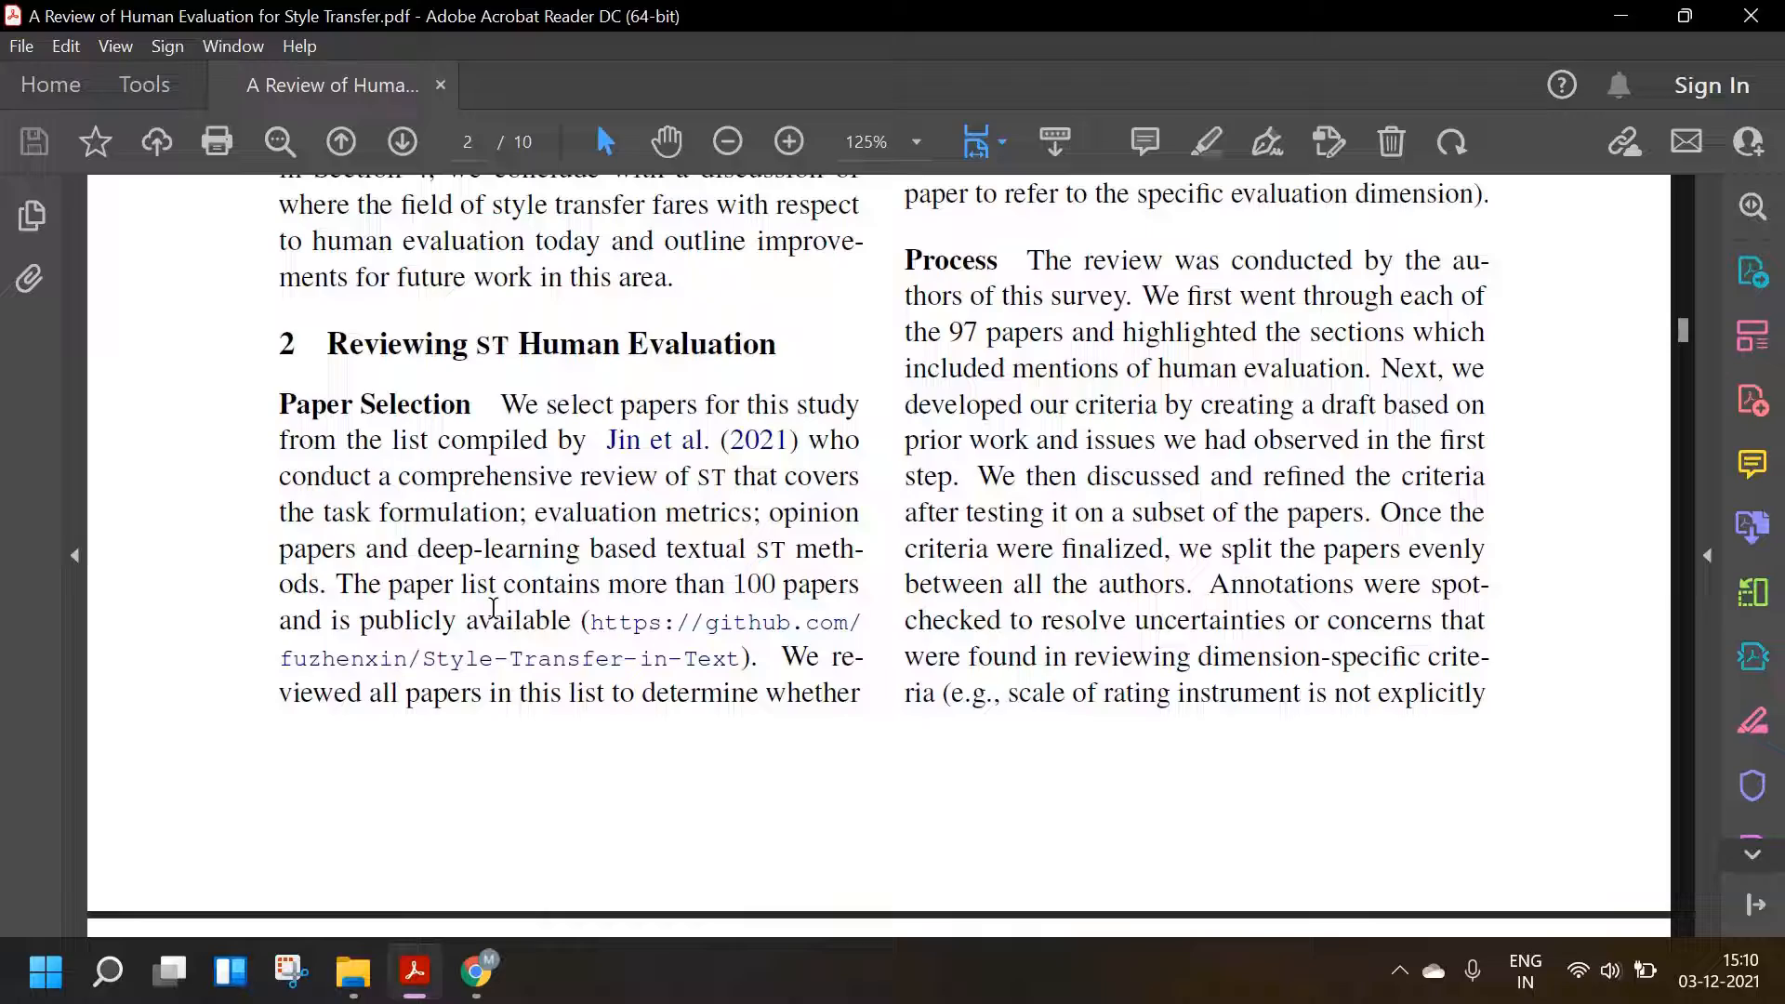
- Open the Style-Transfer-in-Text GitHub link, skim its README paper list, and return to Acrobat
{"action": "left_click", "coordinate": [724, 624]}
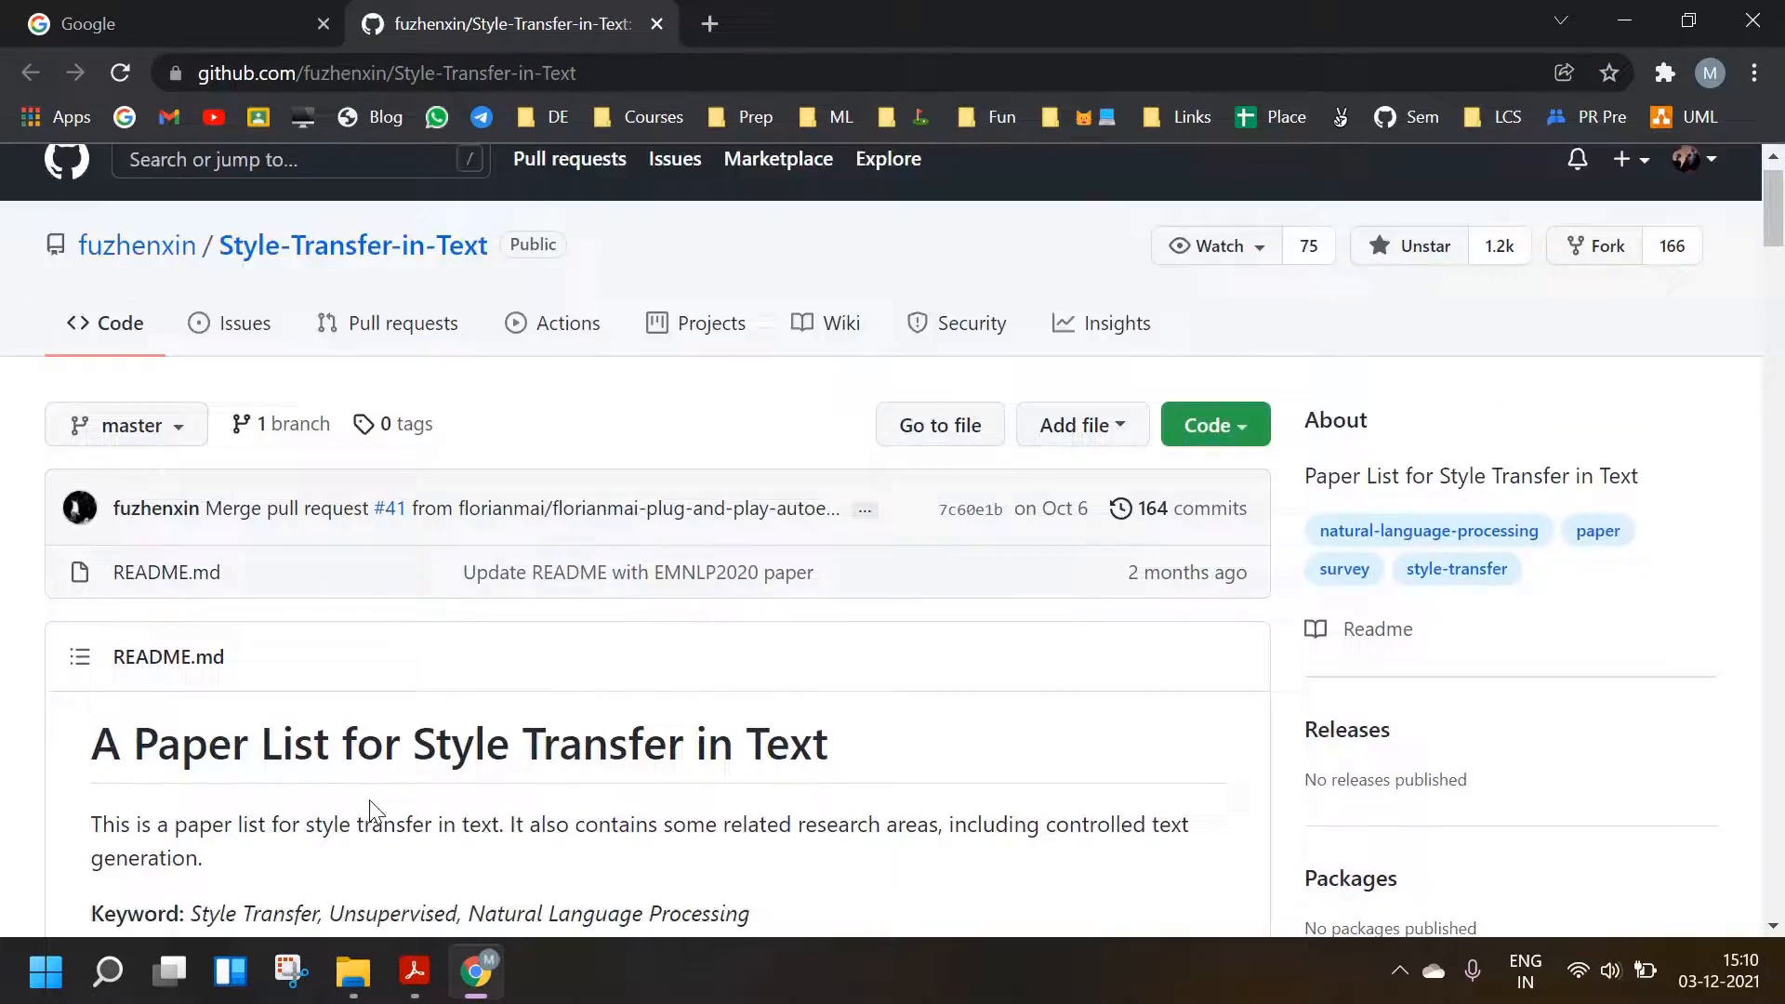
{"action": "scroll", "scroll_direction": "down", "scroll_amount": 3}
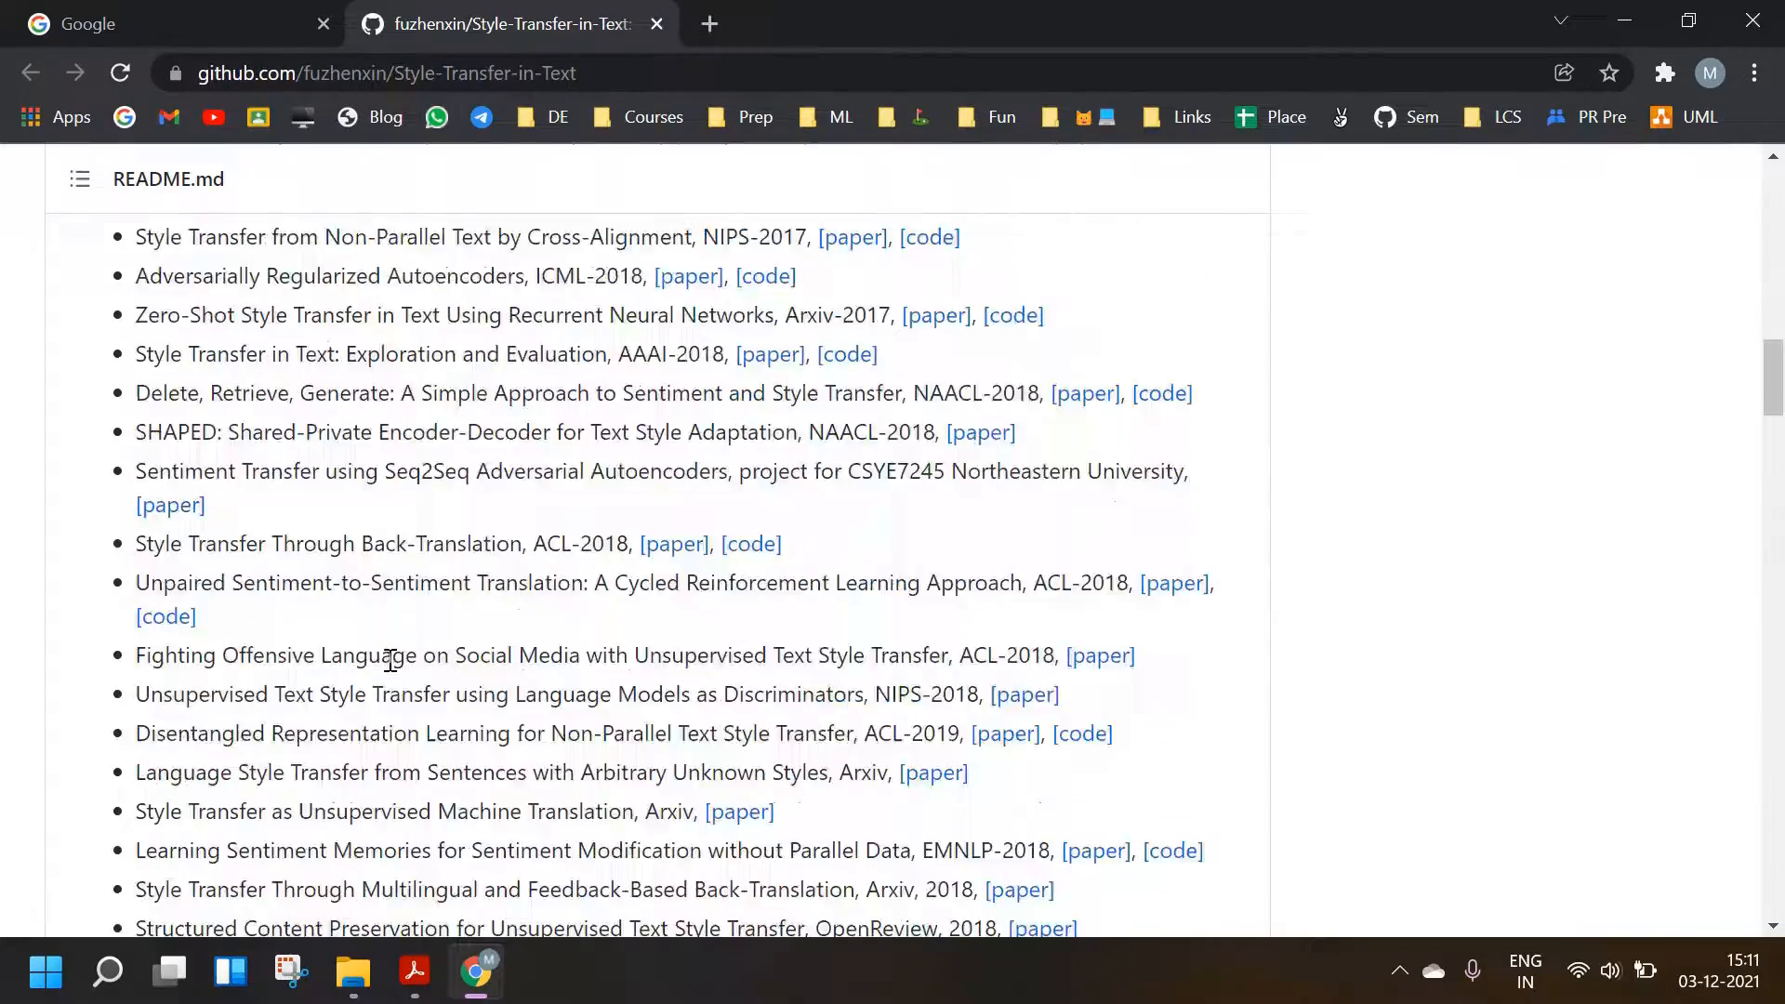
{"action": "scroll", "scroll_direction": "up", "scroll_amount": 3}
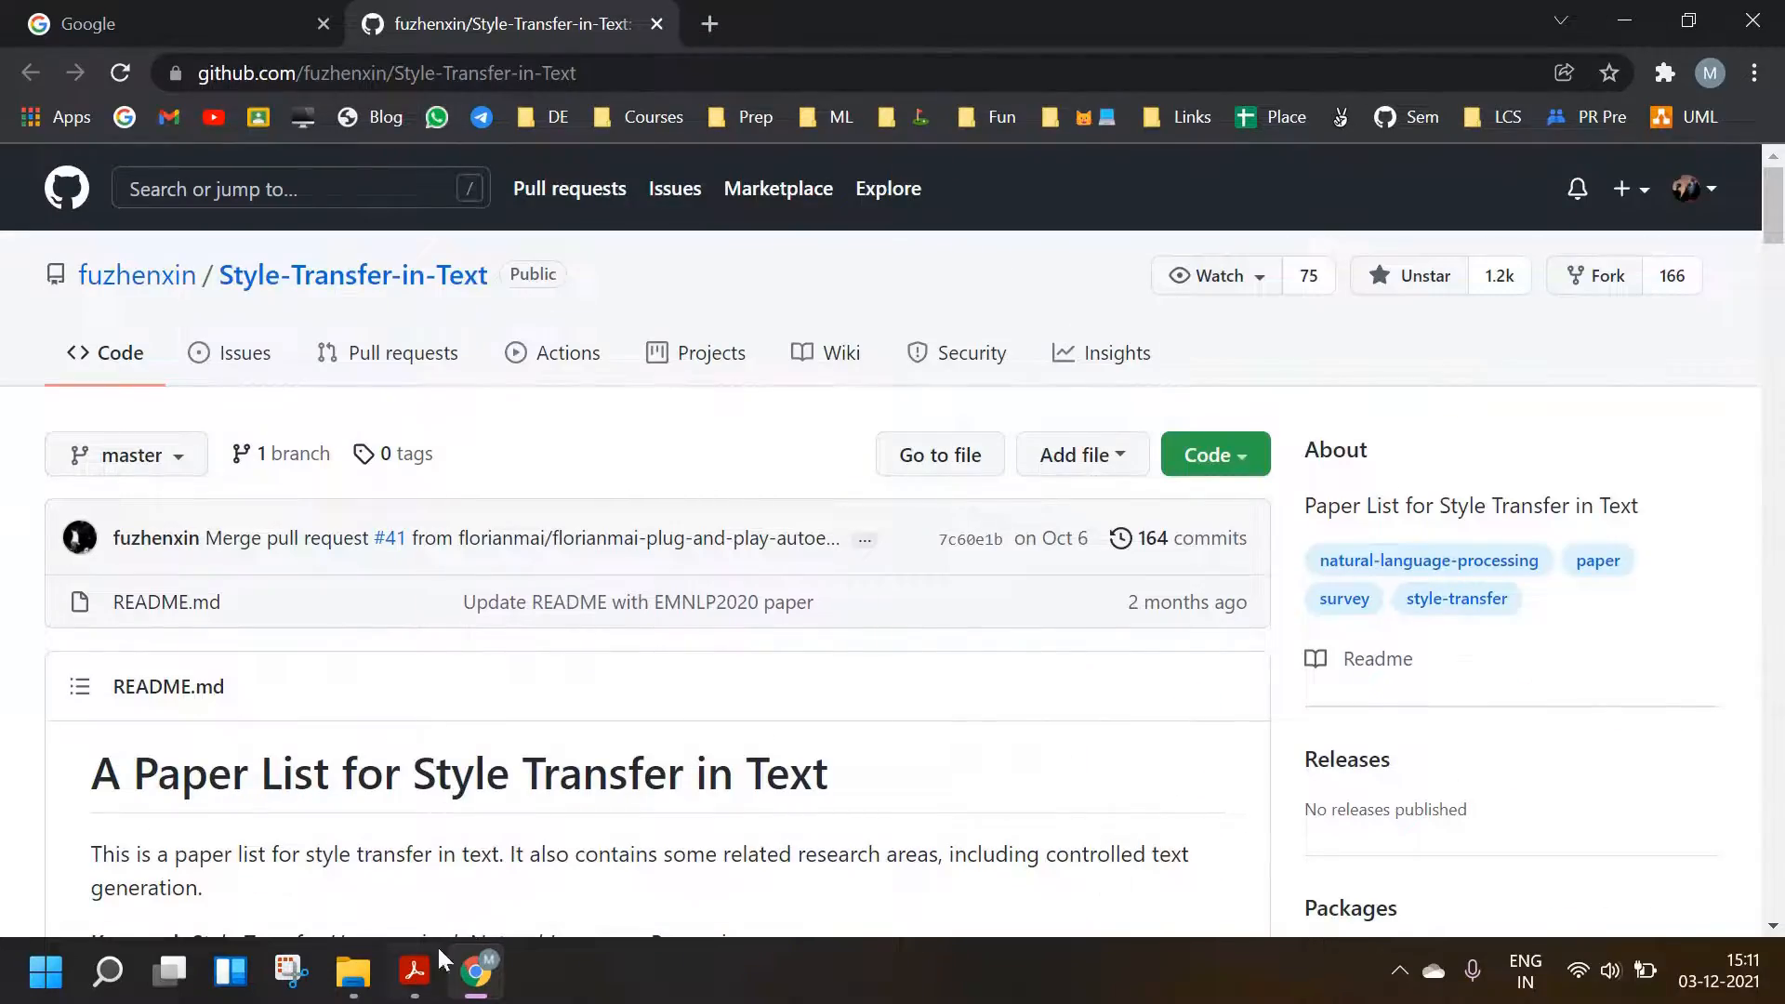
{"action": "left_click", "coordinate": [413, 972]}
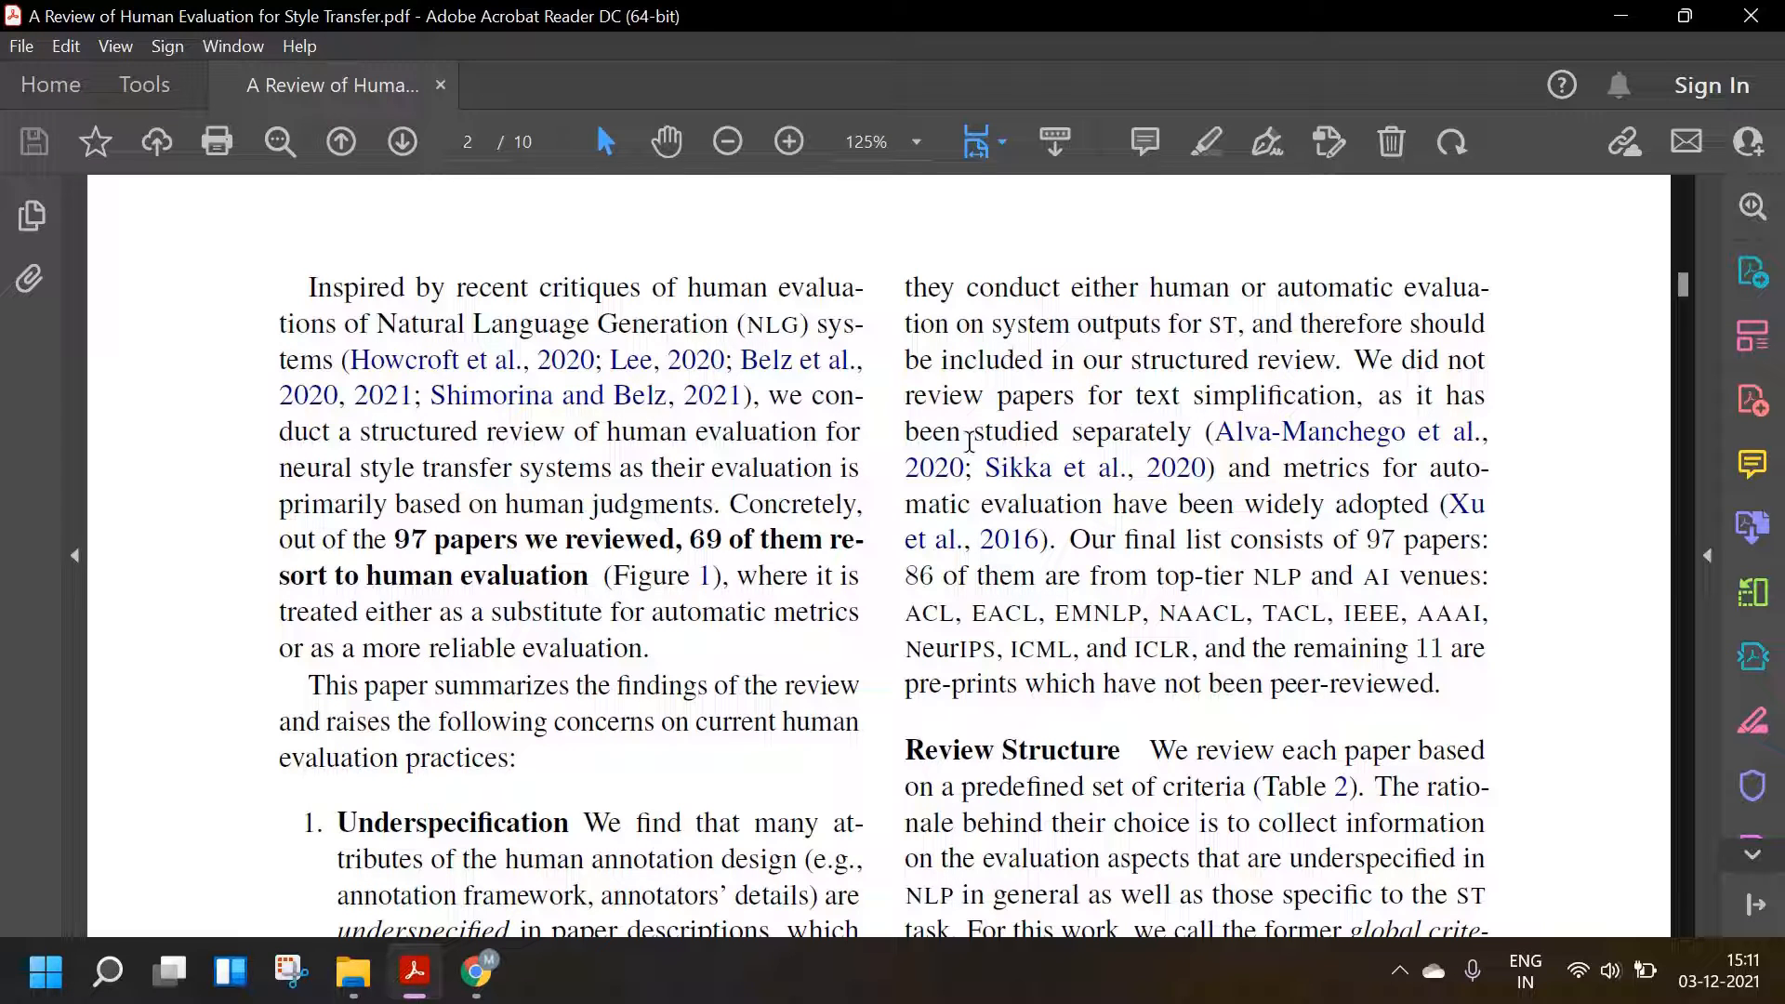
{"action": "mouse_move", "coordinate": [964, 478]}
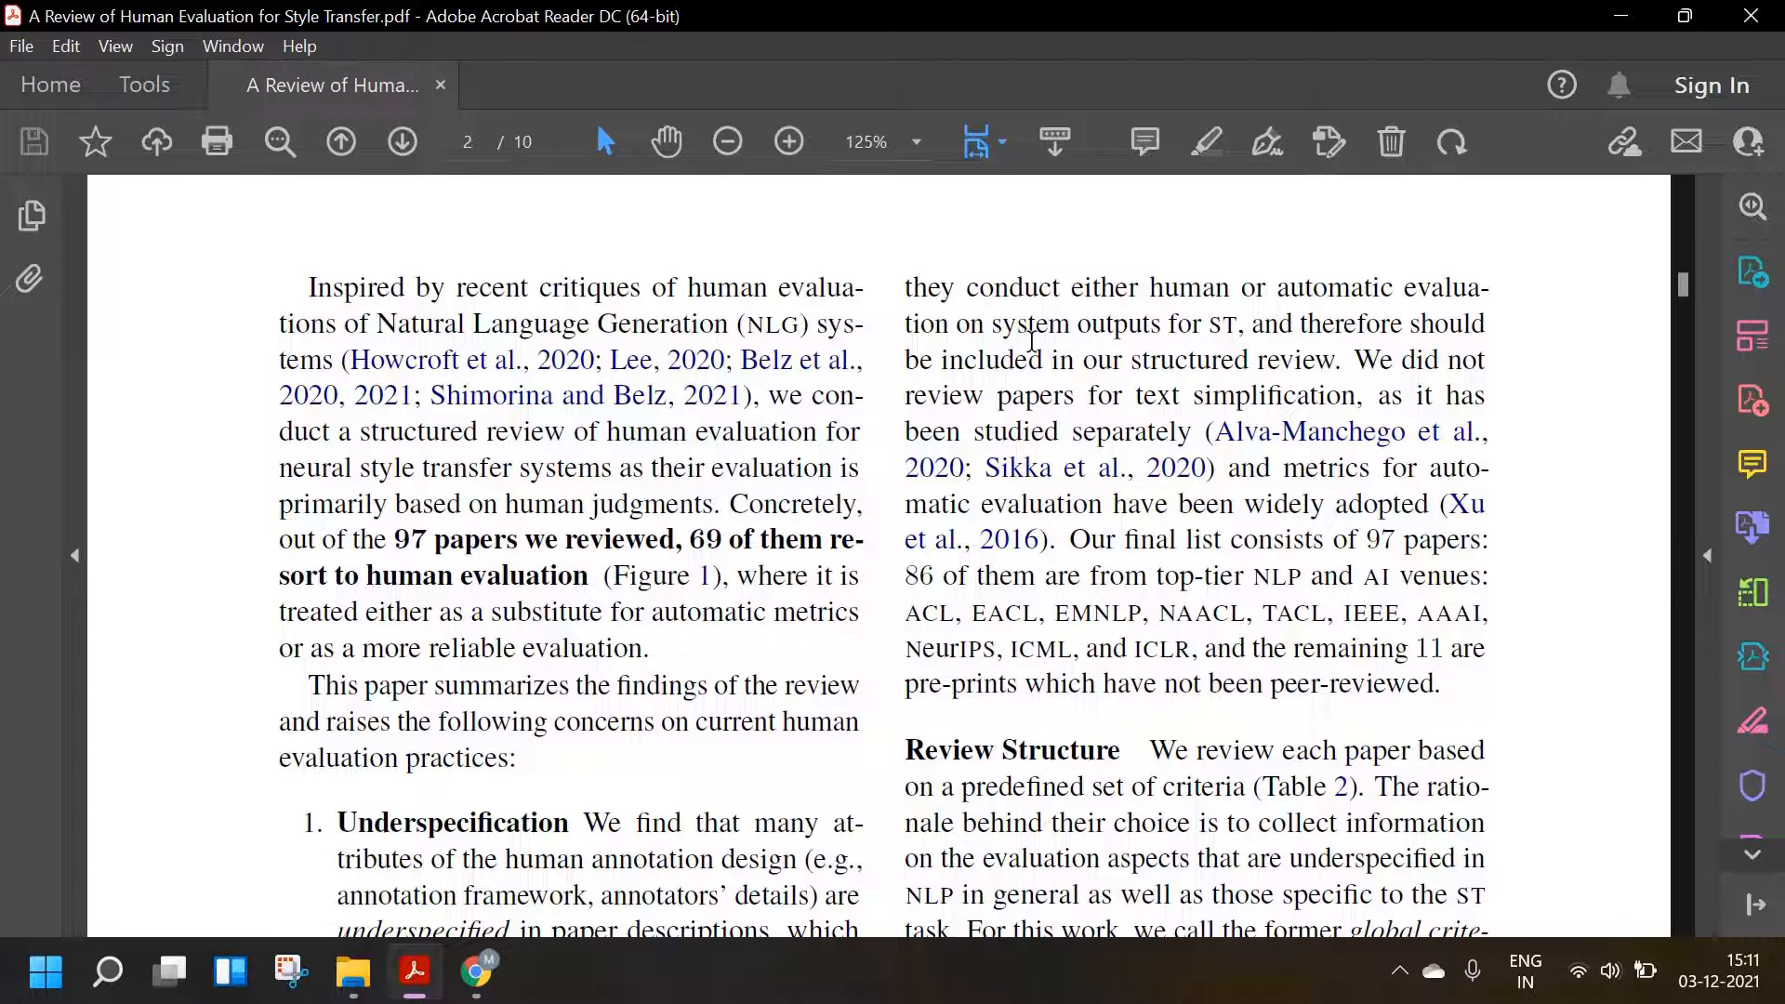
{"action": "mouse_move", "coordinate": [1019, 350]}
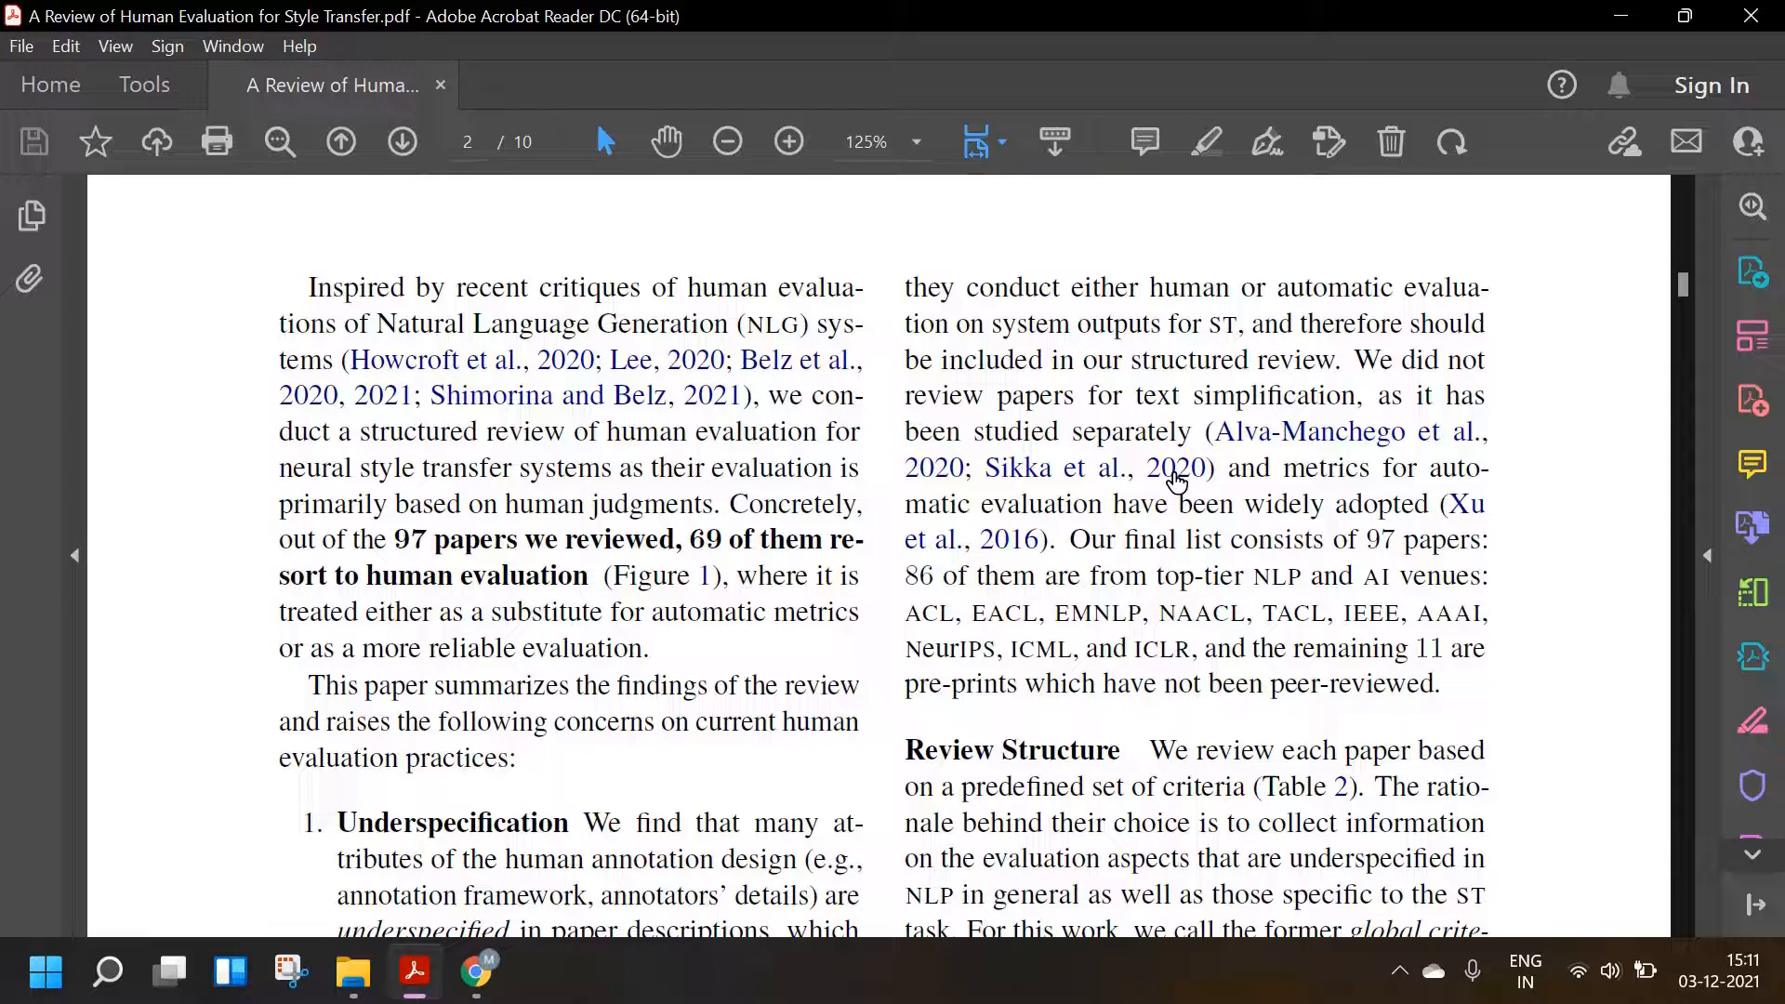
{"action": "mouse_move", "coordinate": [1116, 496]}
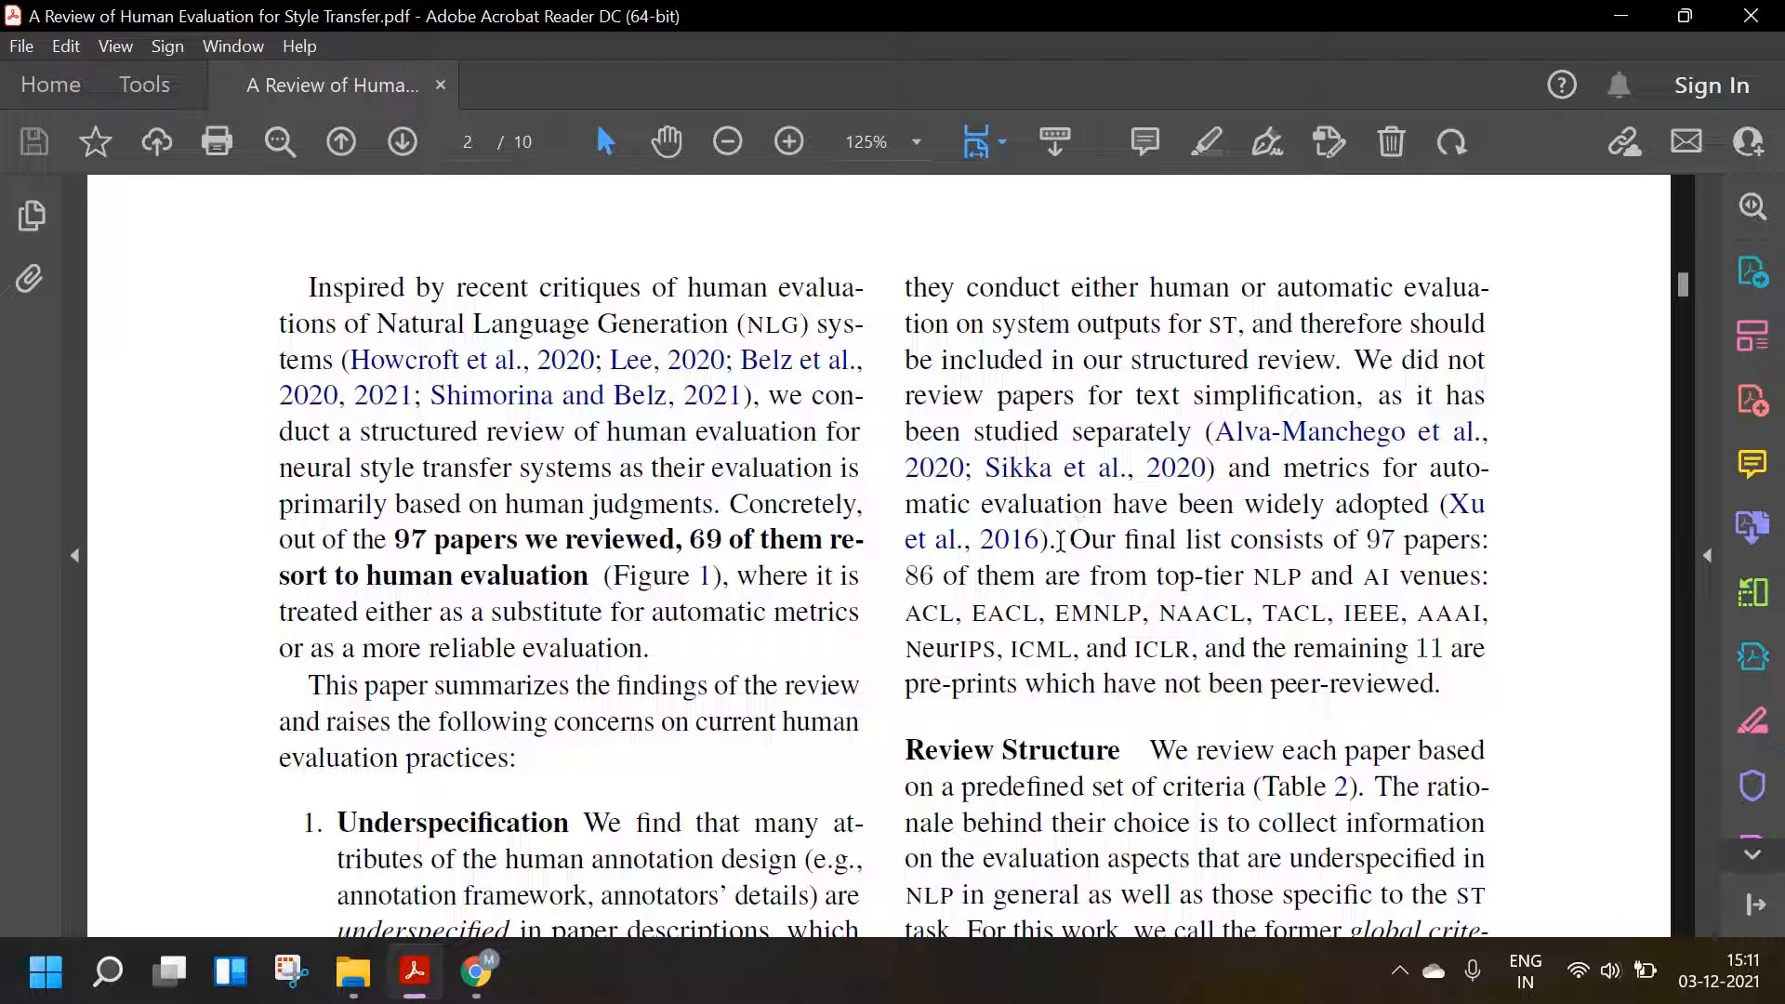
{"action": "mouse_move", "coordinate": [992, 551]}
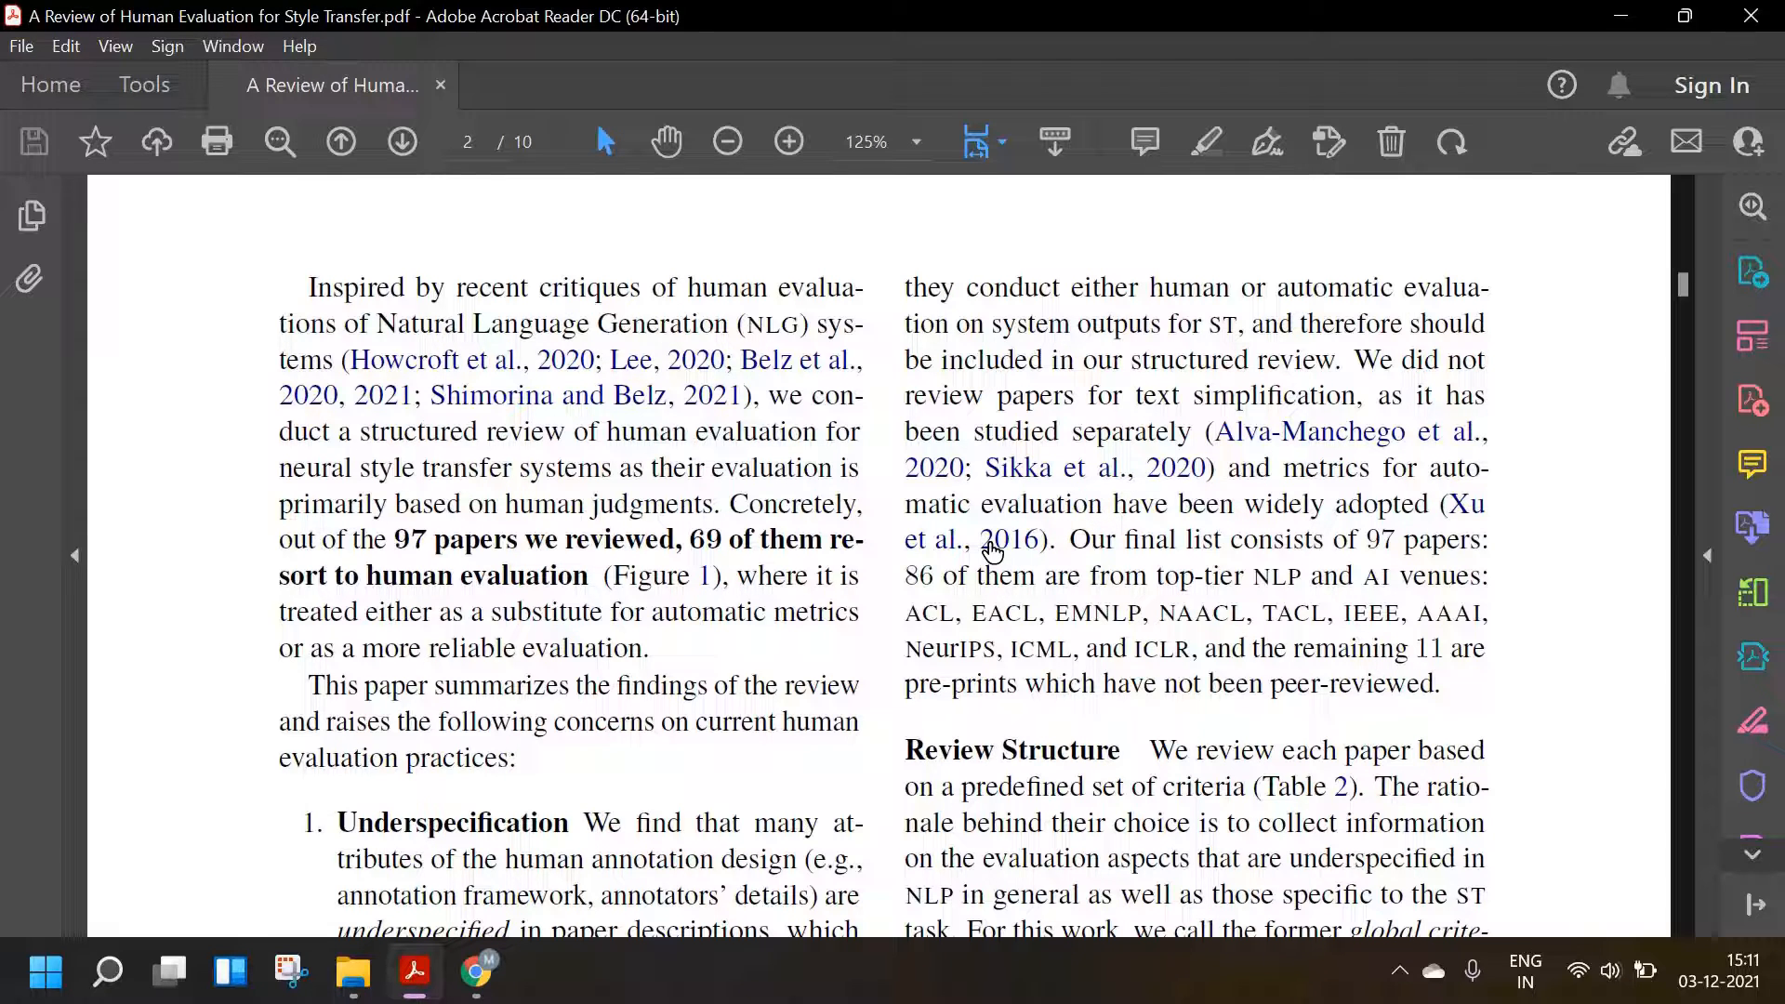
{"action": "mouse_move", "coordinate": [891, 523]}
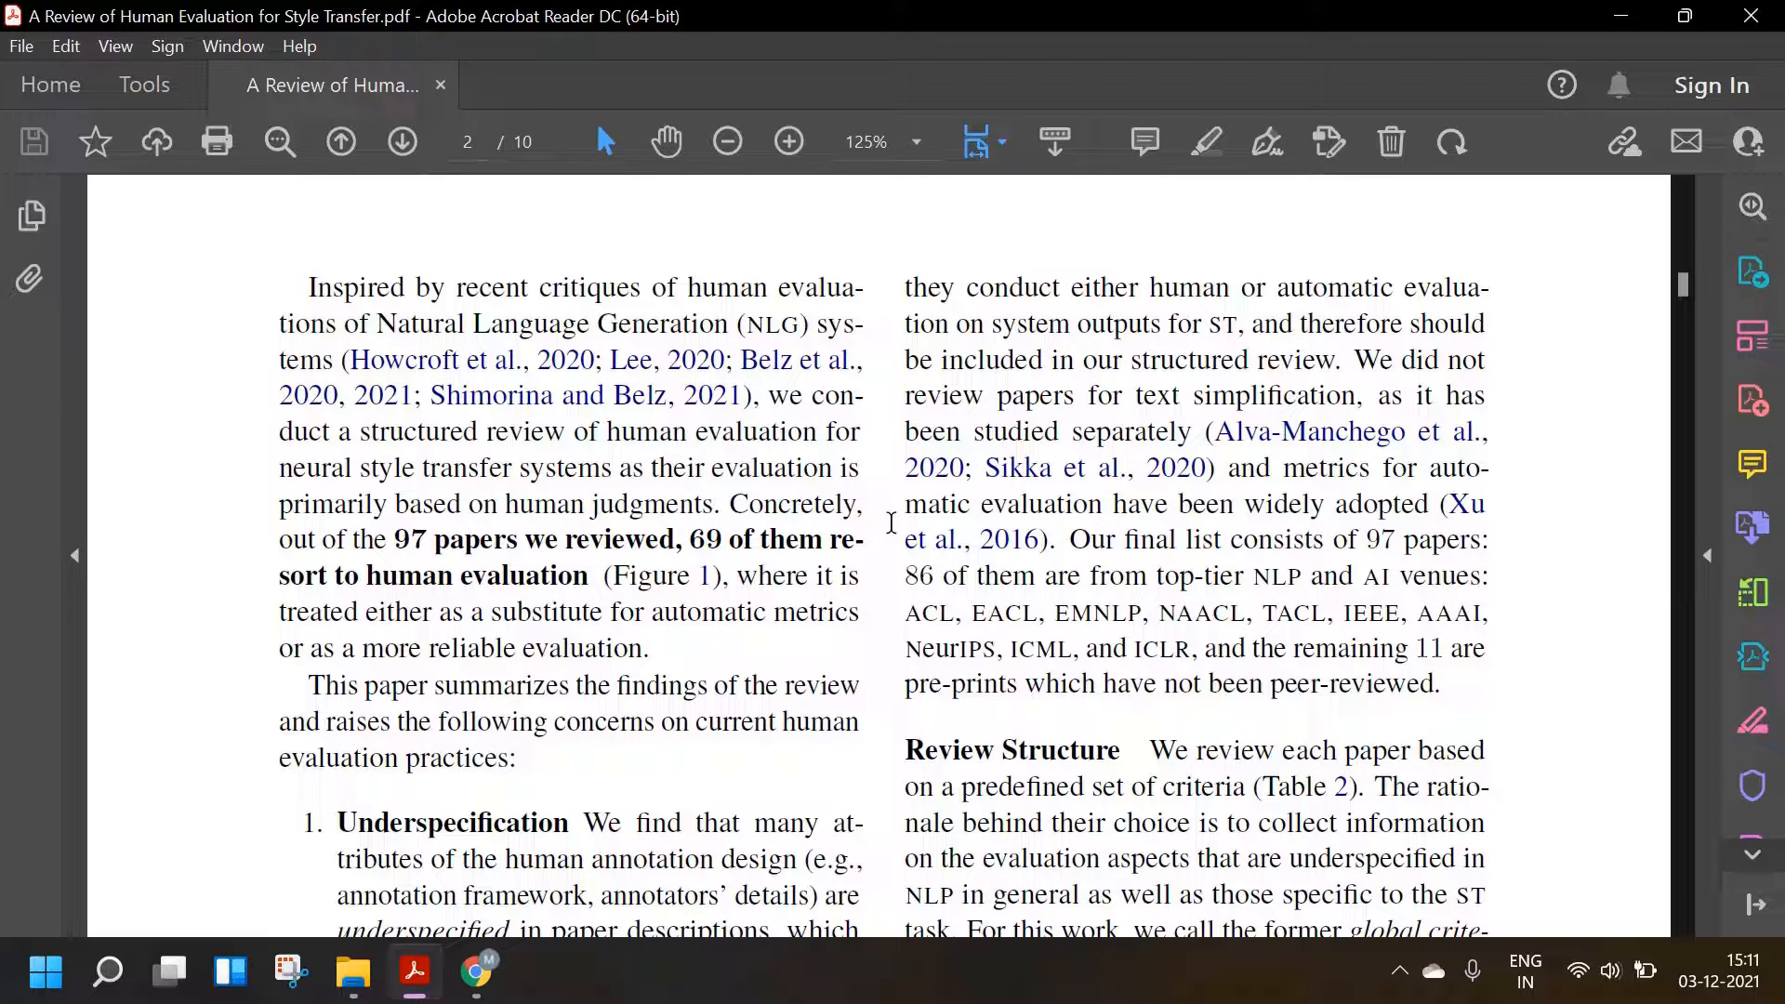
{"action": "mouse_move", "coordinate": [919, 542]}
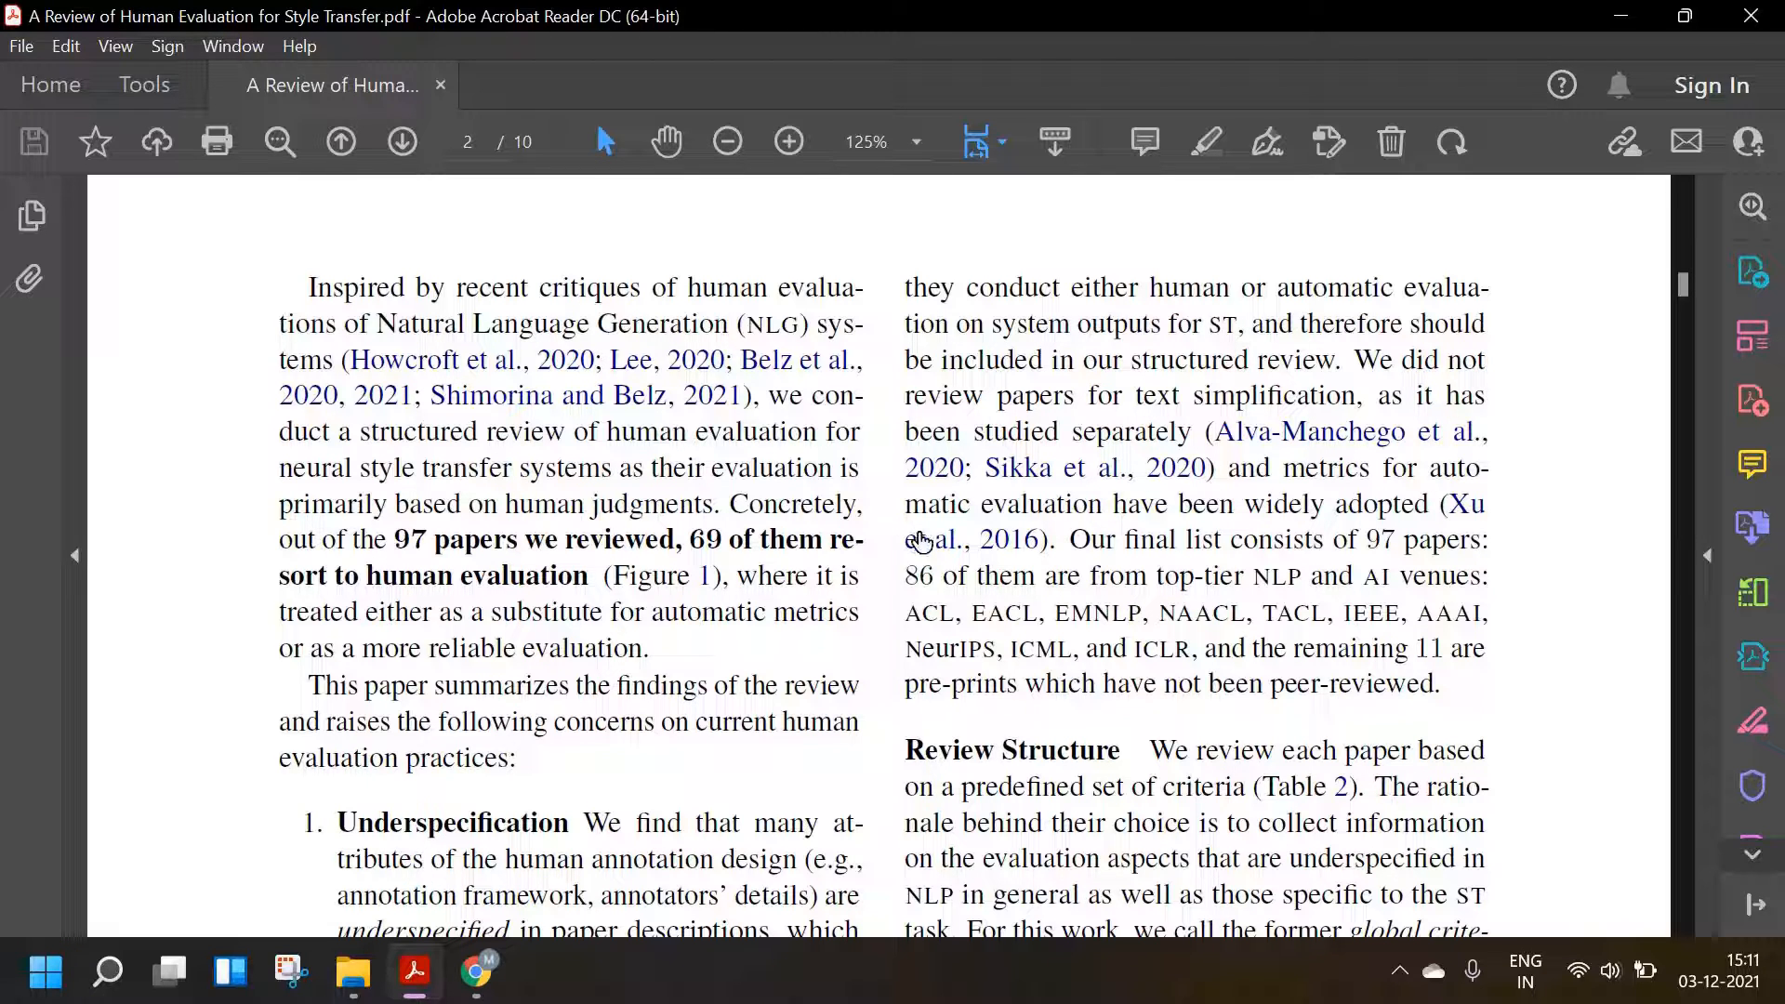
{"action": "mouse_move", "coordinate": [897, 550]}
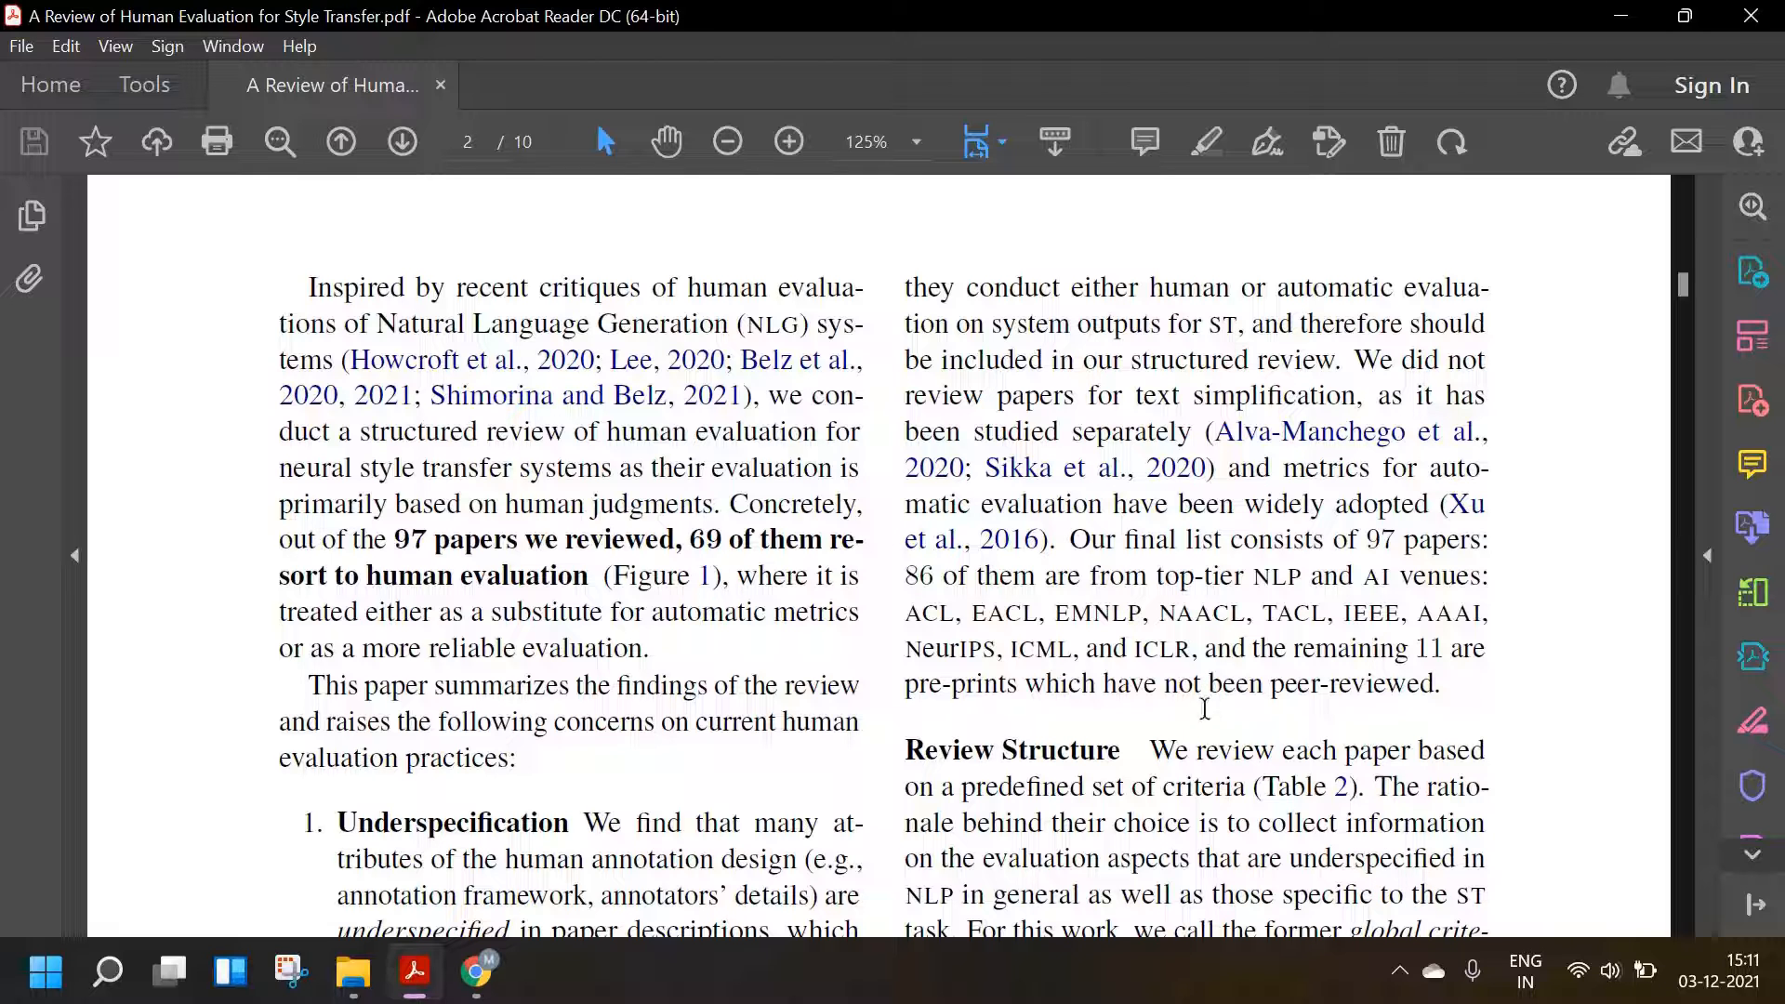
- Scroll page two to the numbered concerns list and the Review Structure section
{"action": "scroll", "scroll_direction": "down", "scroll_amount": 3}
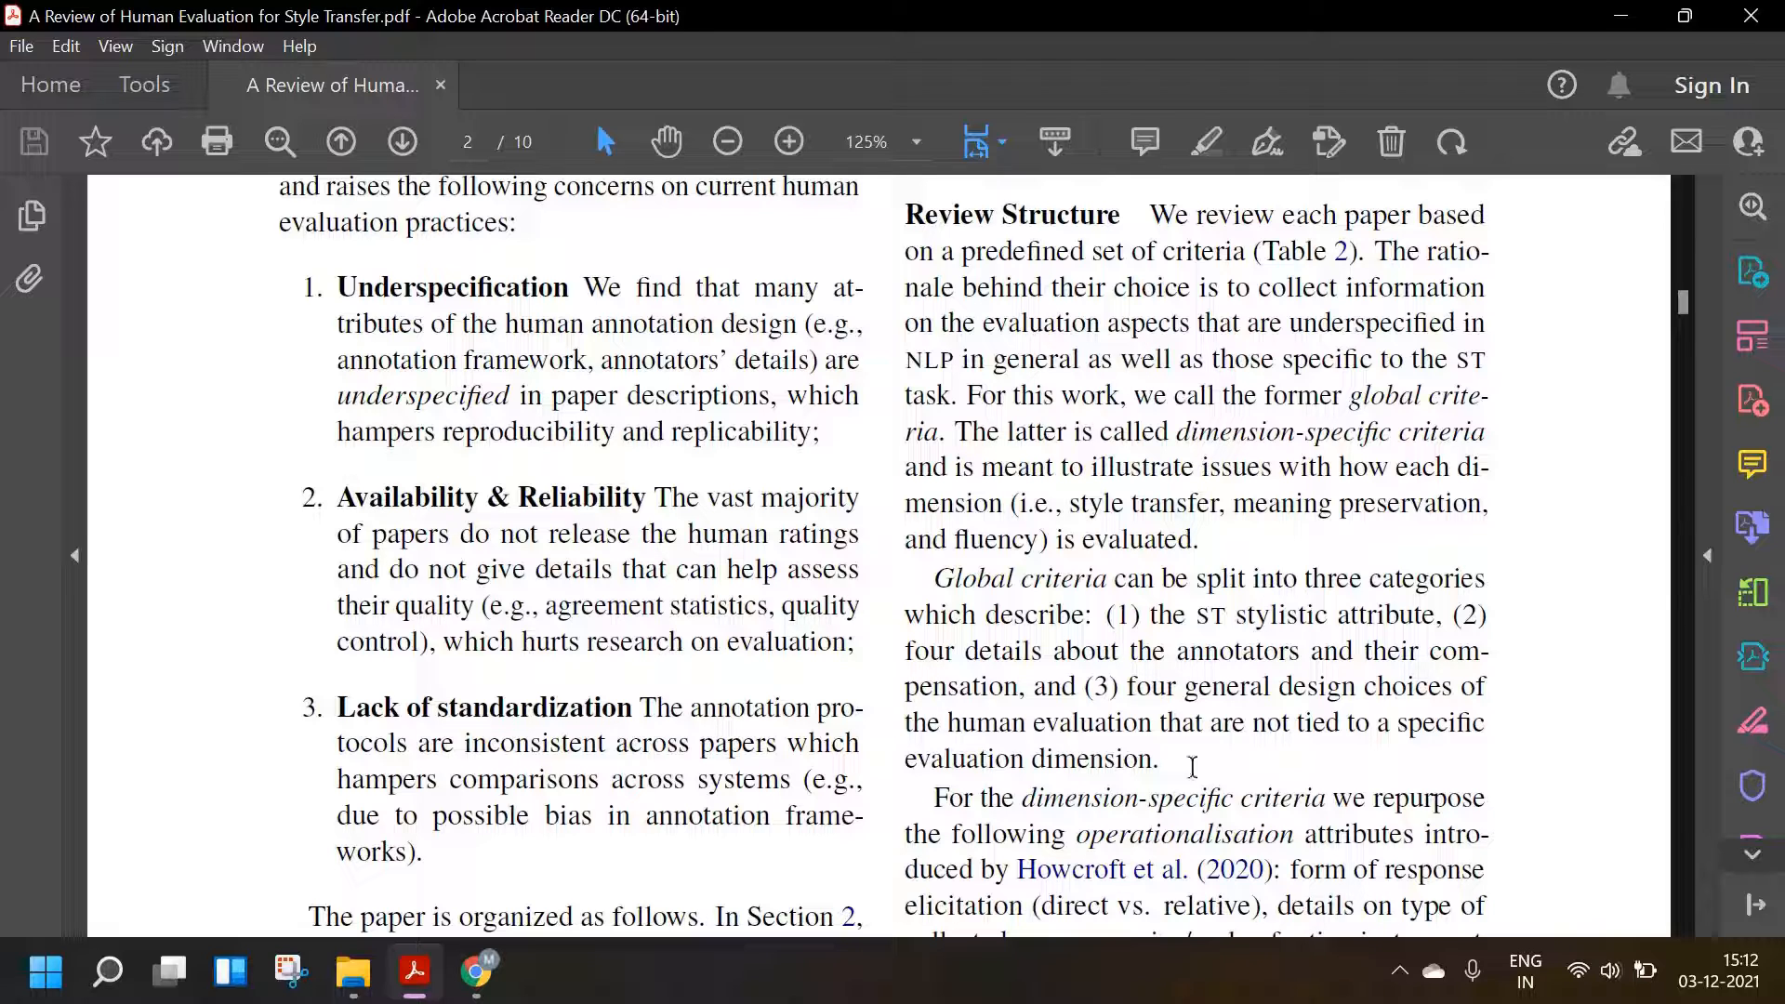
{"action": "mouse_move", "coordinate": [831, 592]}
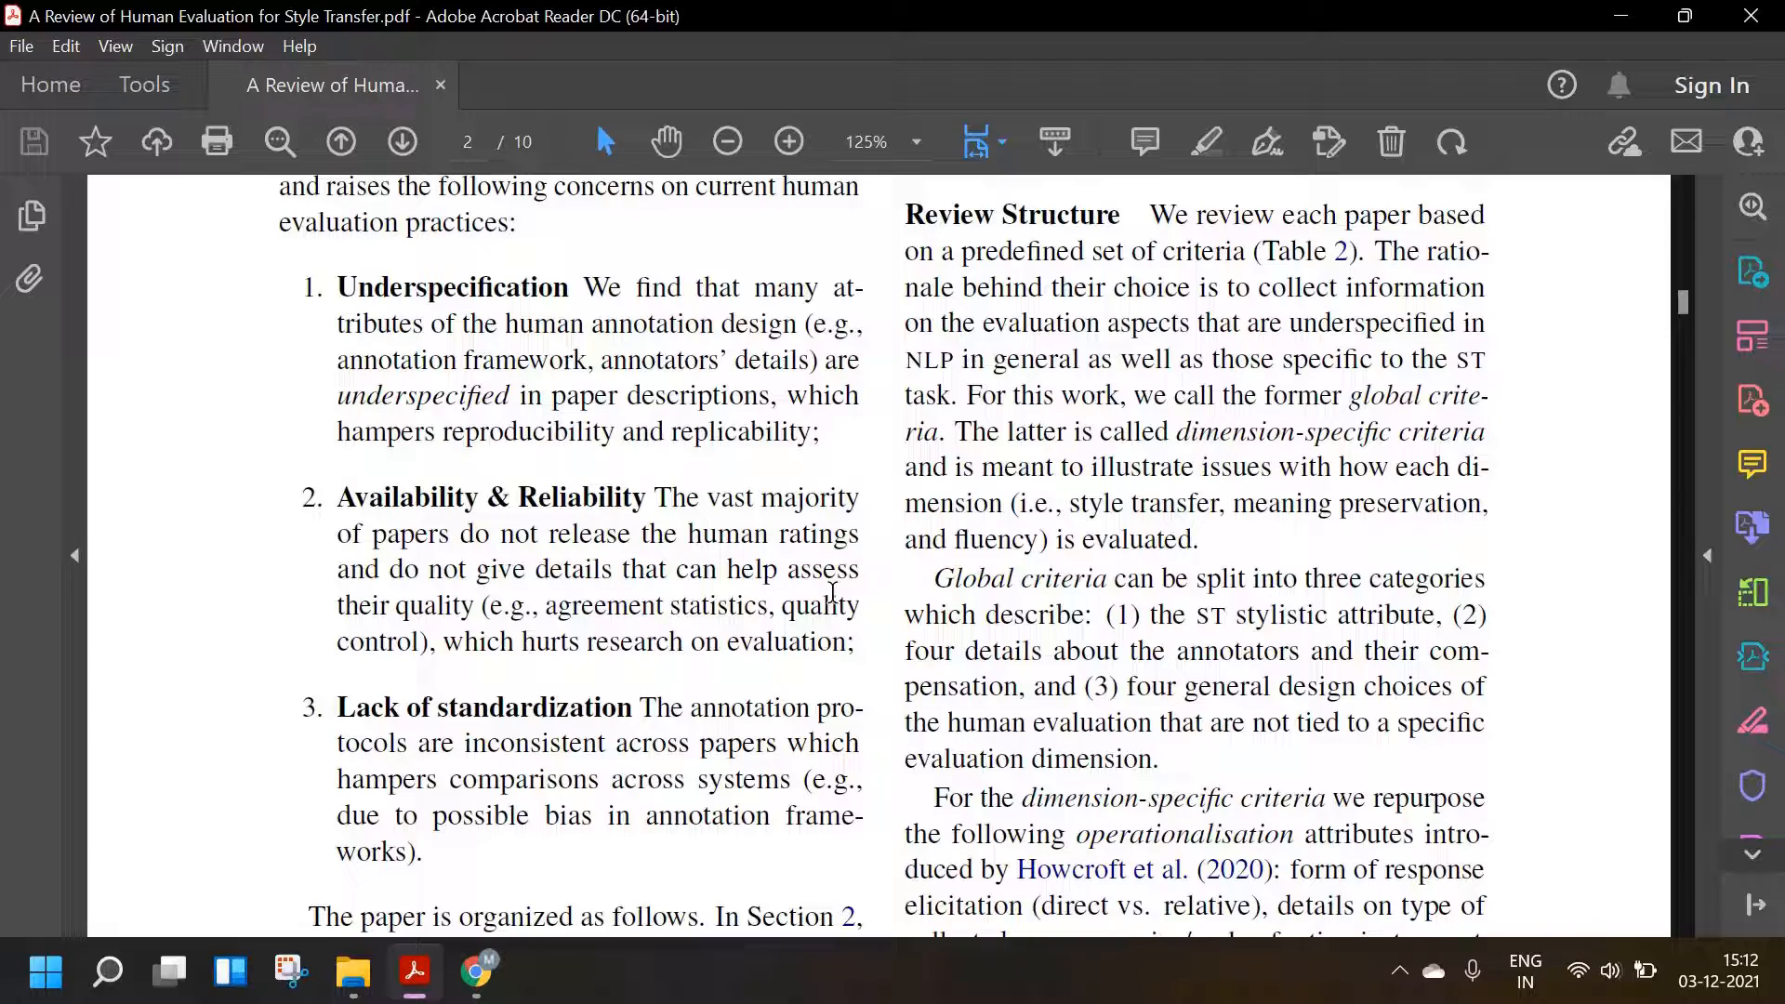
- Scroll through the review toward Table 2's global and dimension-specific criteria
{"action": "scroll", "scroll_direction": "down", "scroll_amount": 3}
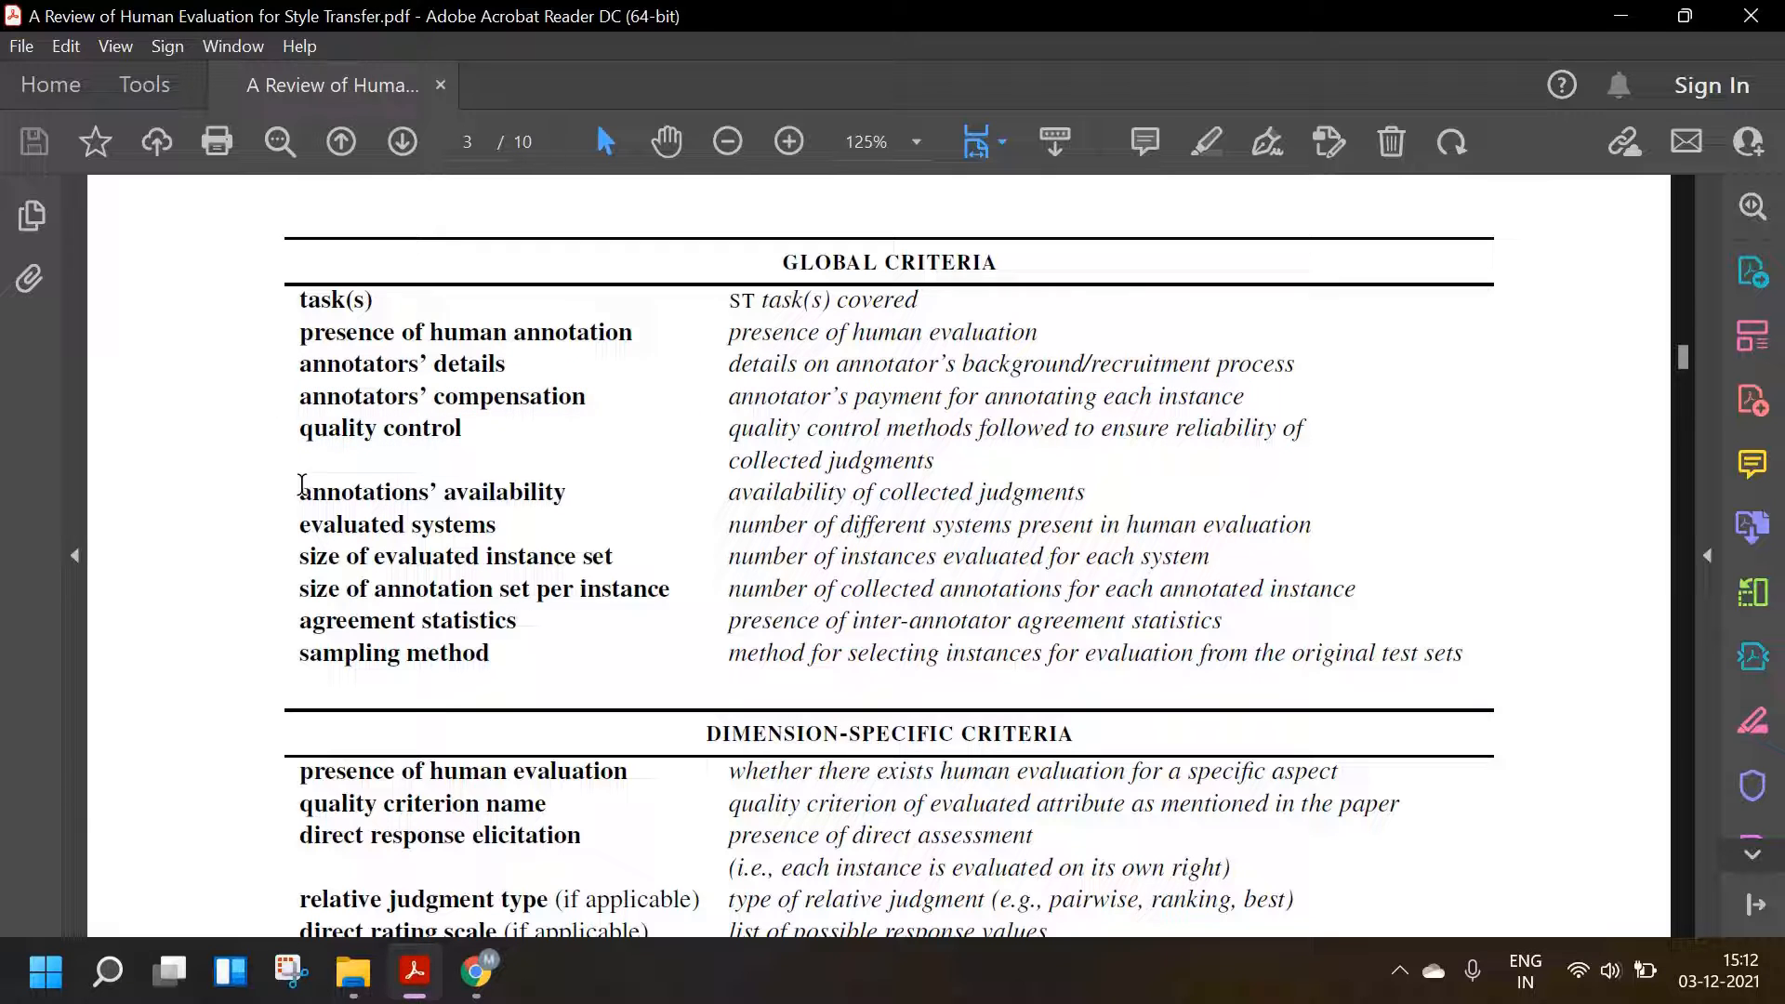
{"action": "scroll", "scroll_direction": "down", "scroll_amount": 3}
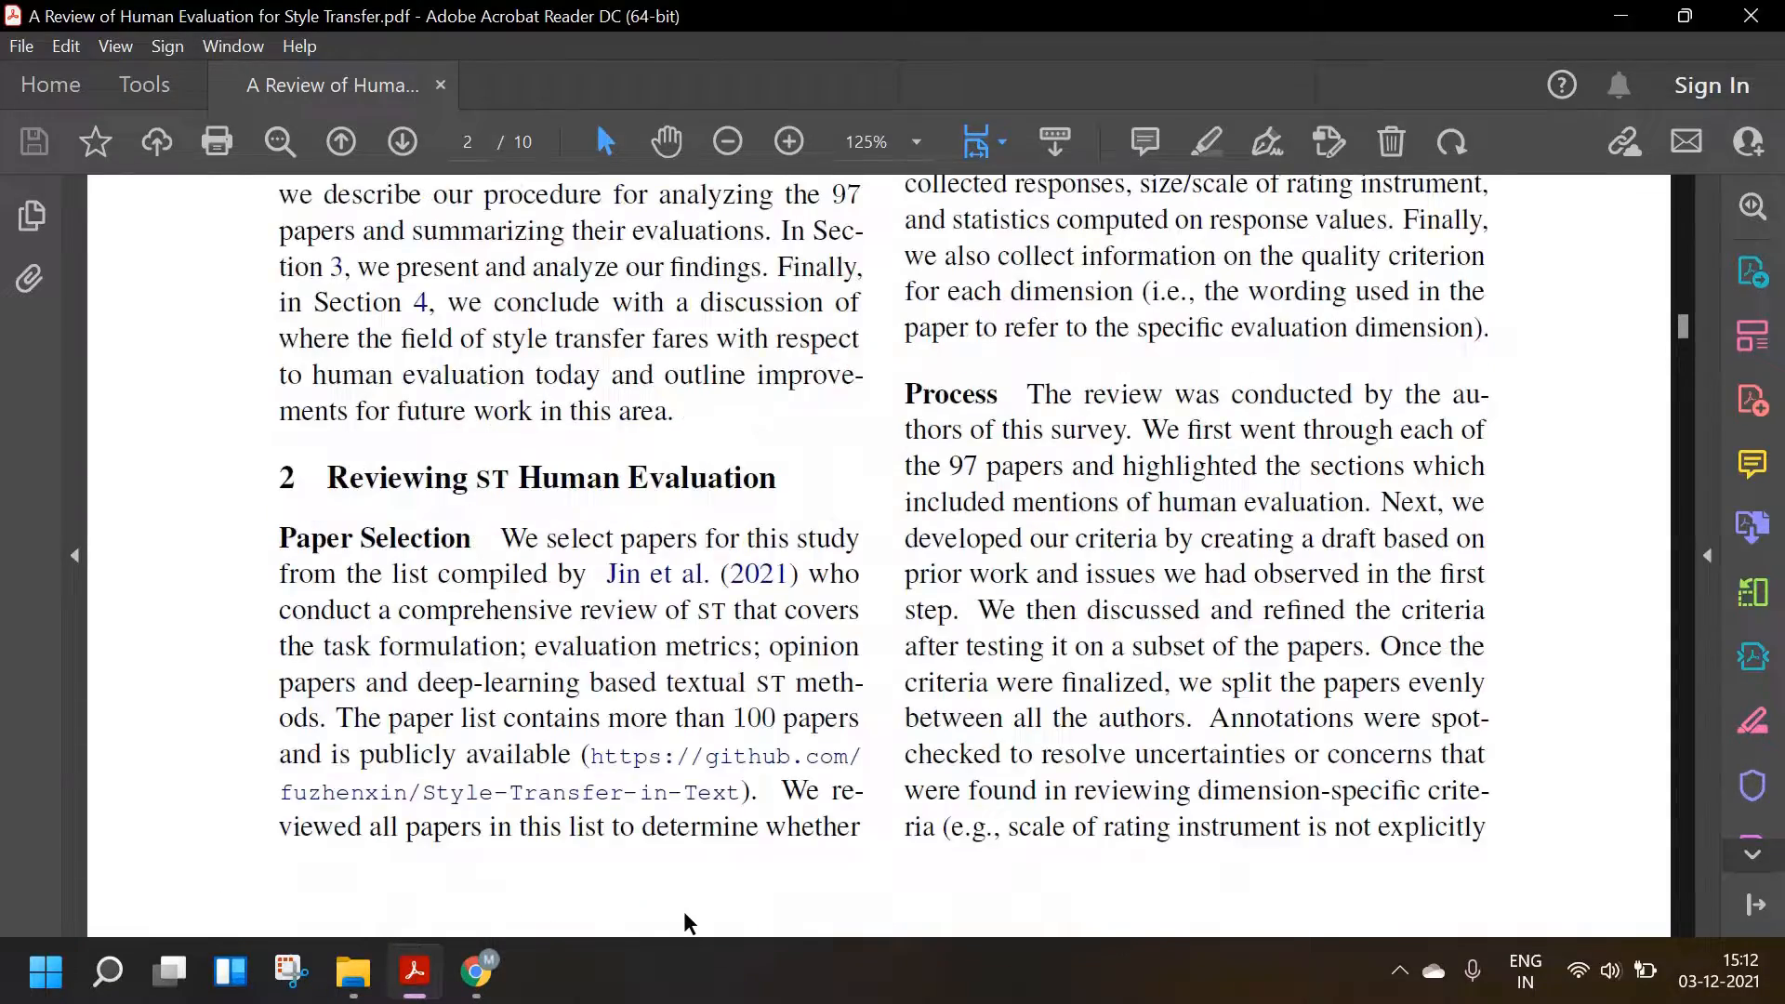
{"action": "scroll", "scroll_direction": "down", "scroll_amount": 3}
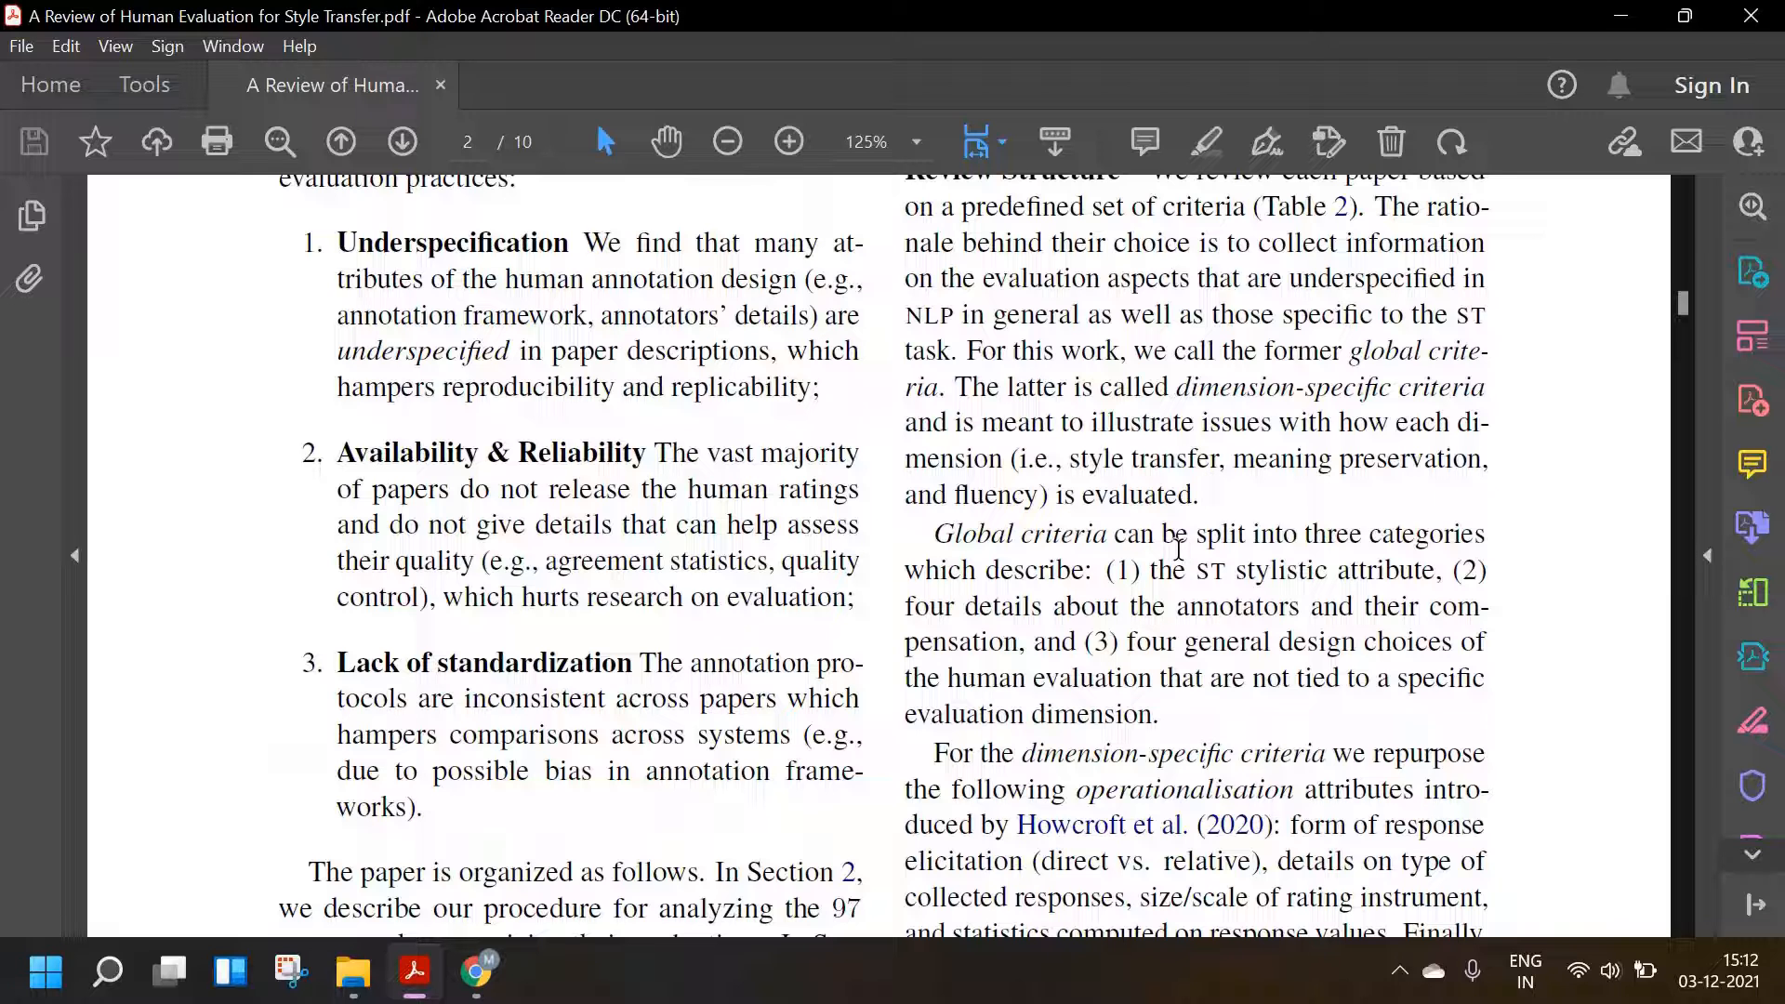
{"action": "scroll", "scroll_direction": "down", "scroll_amount": 3}
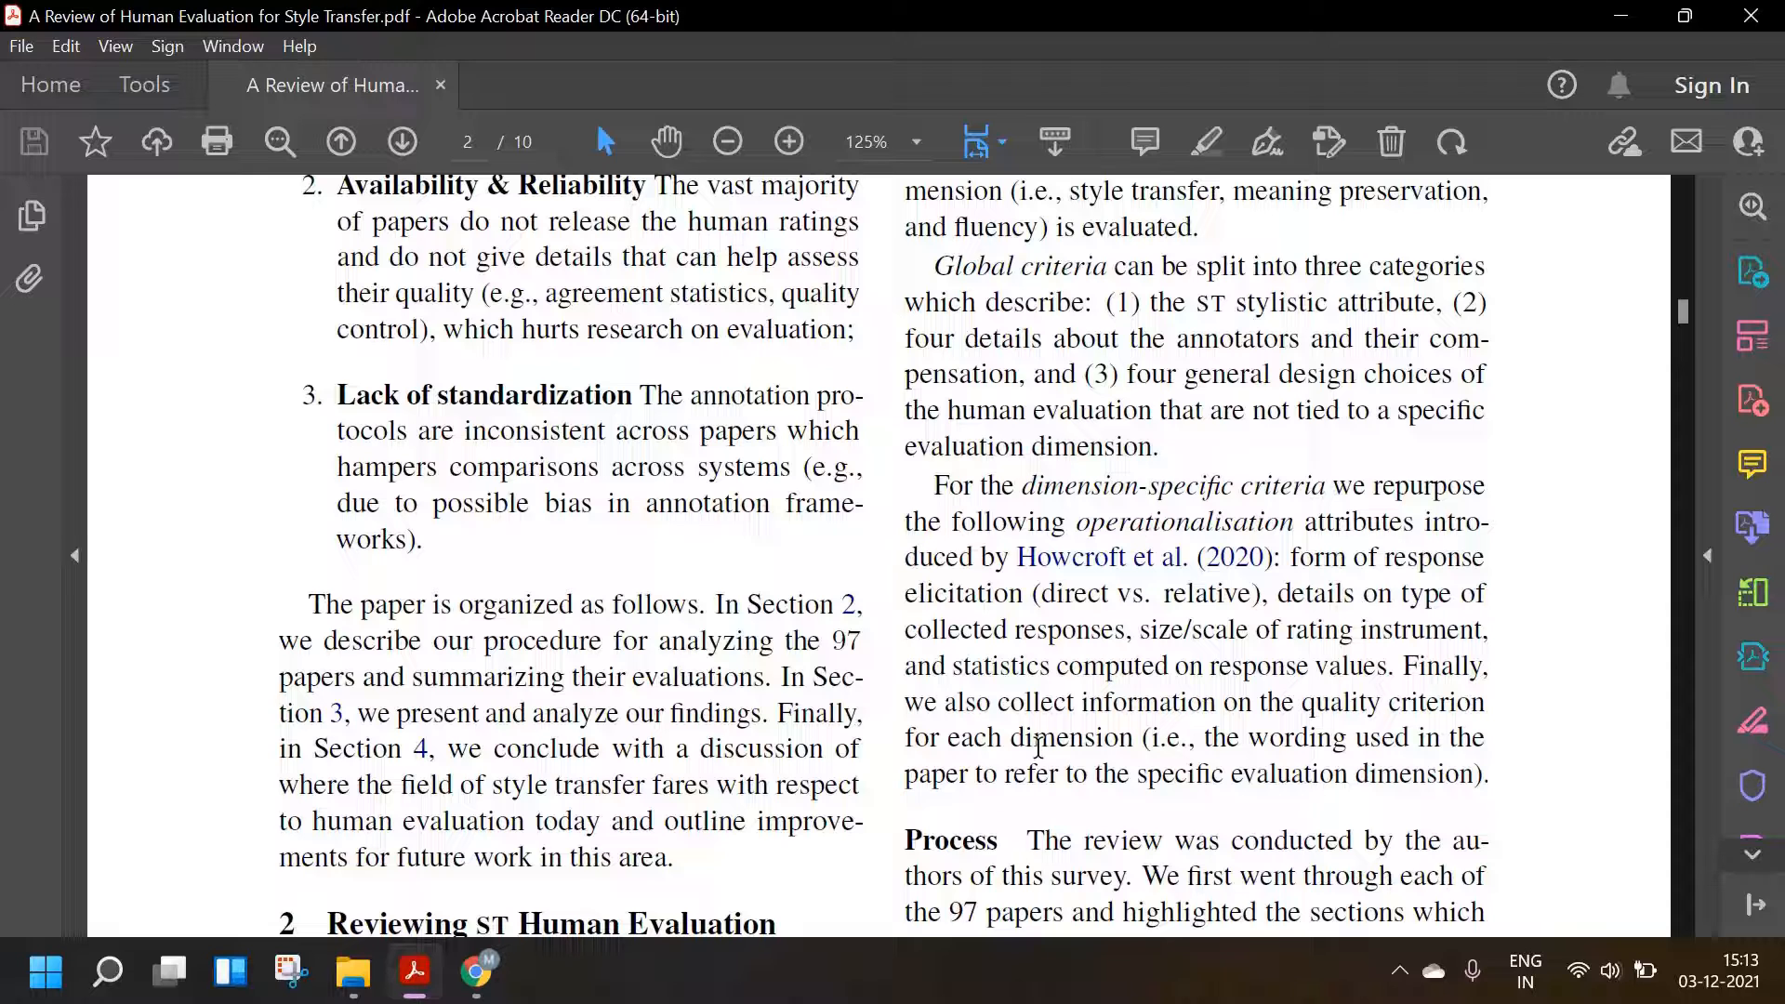
- Scroll from the Process paragraph toward Table 2's Global Criteria on page three
{"action": "scroll", "scroll_direction": "down", "scroll_amount": 3}
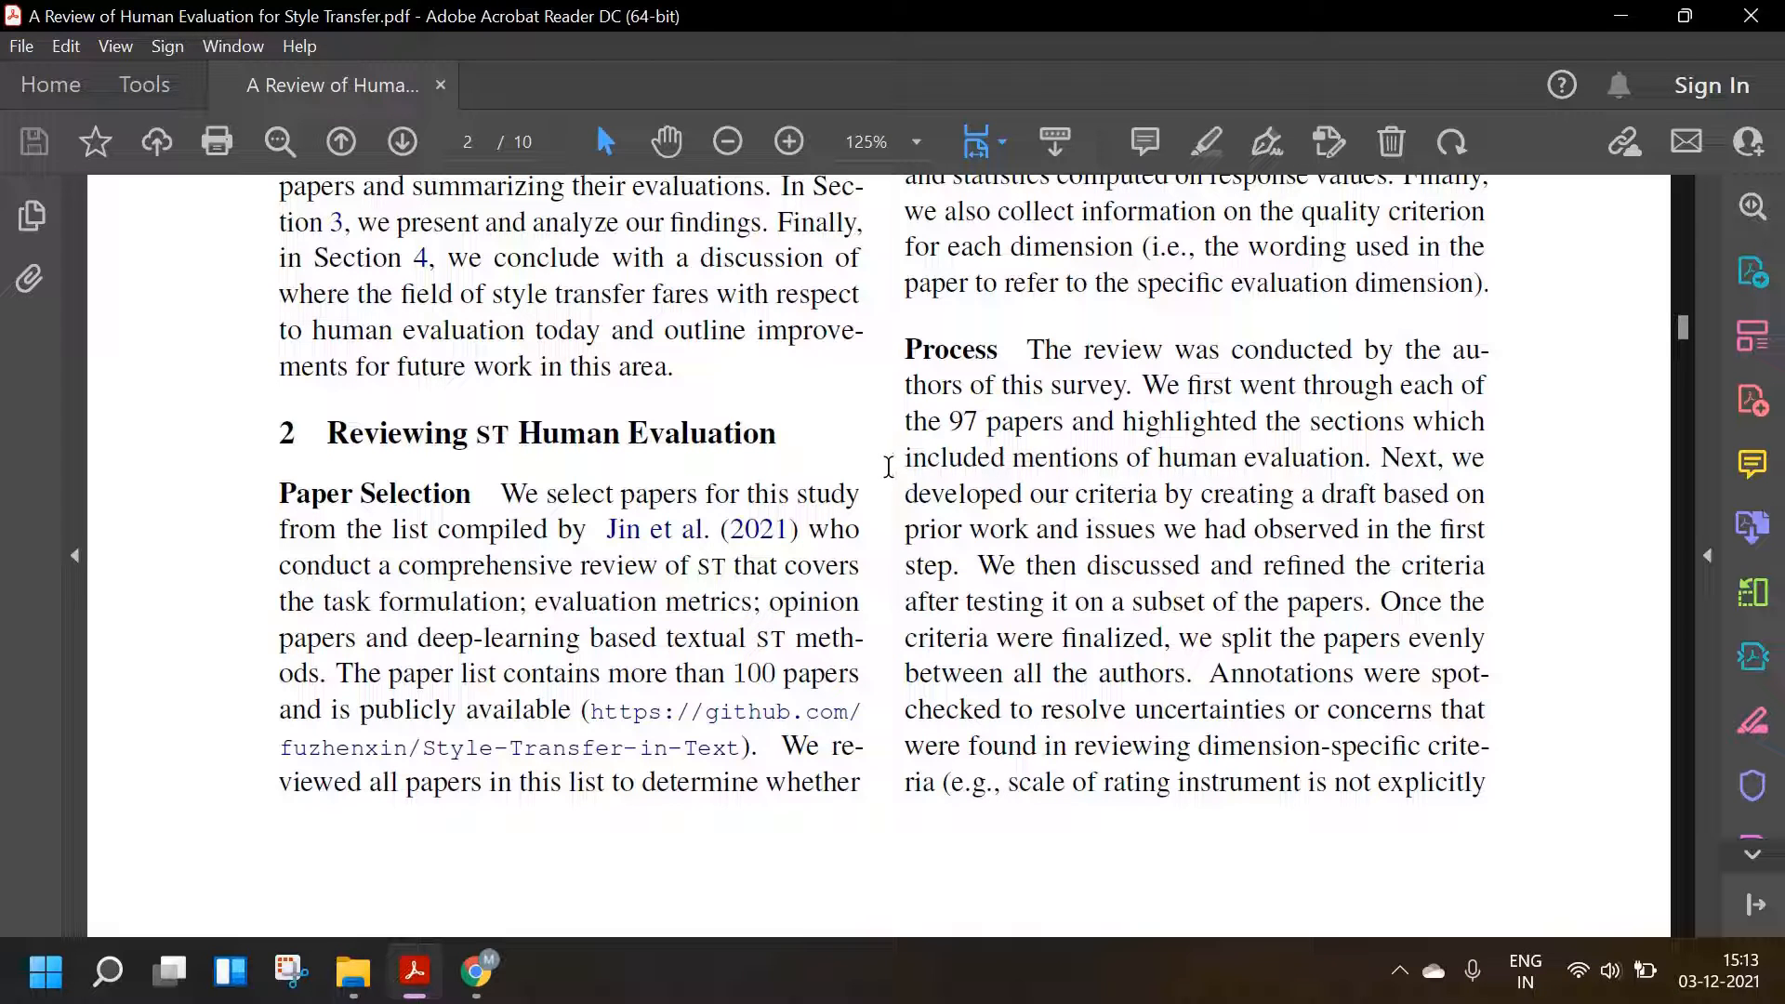
{"action": "mouse_move", "coordinate": [877, 492]}
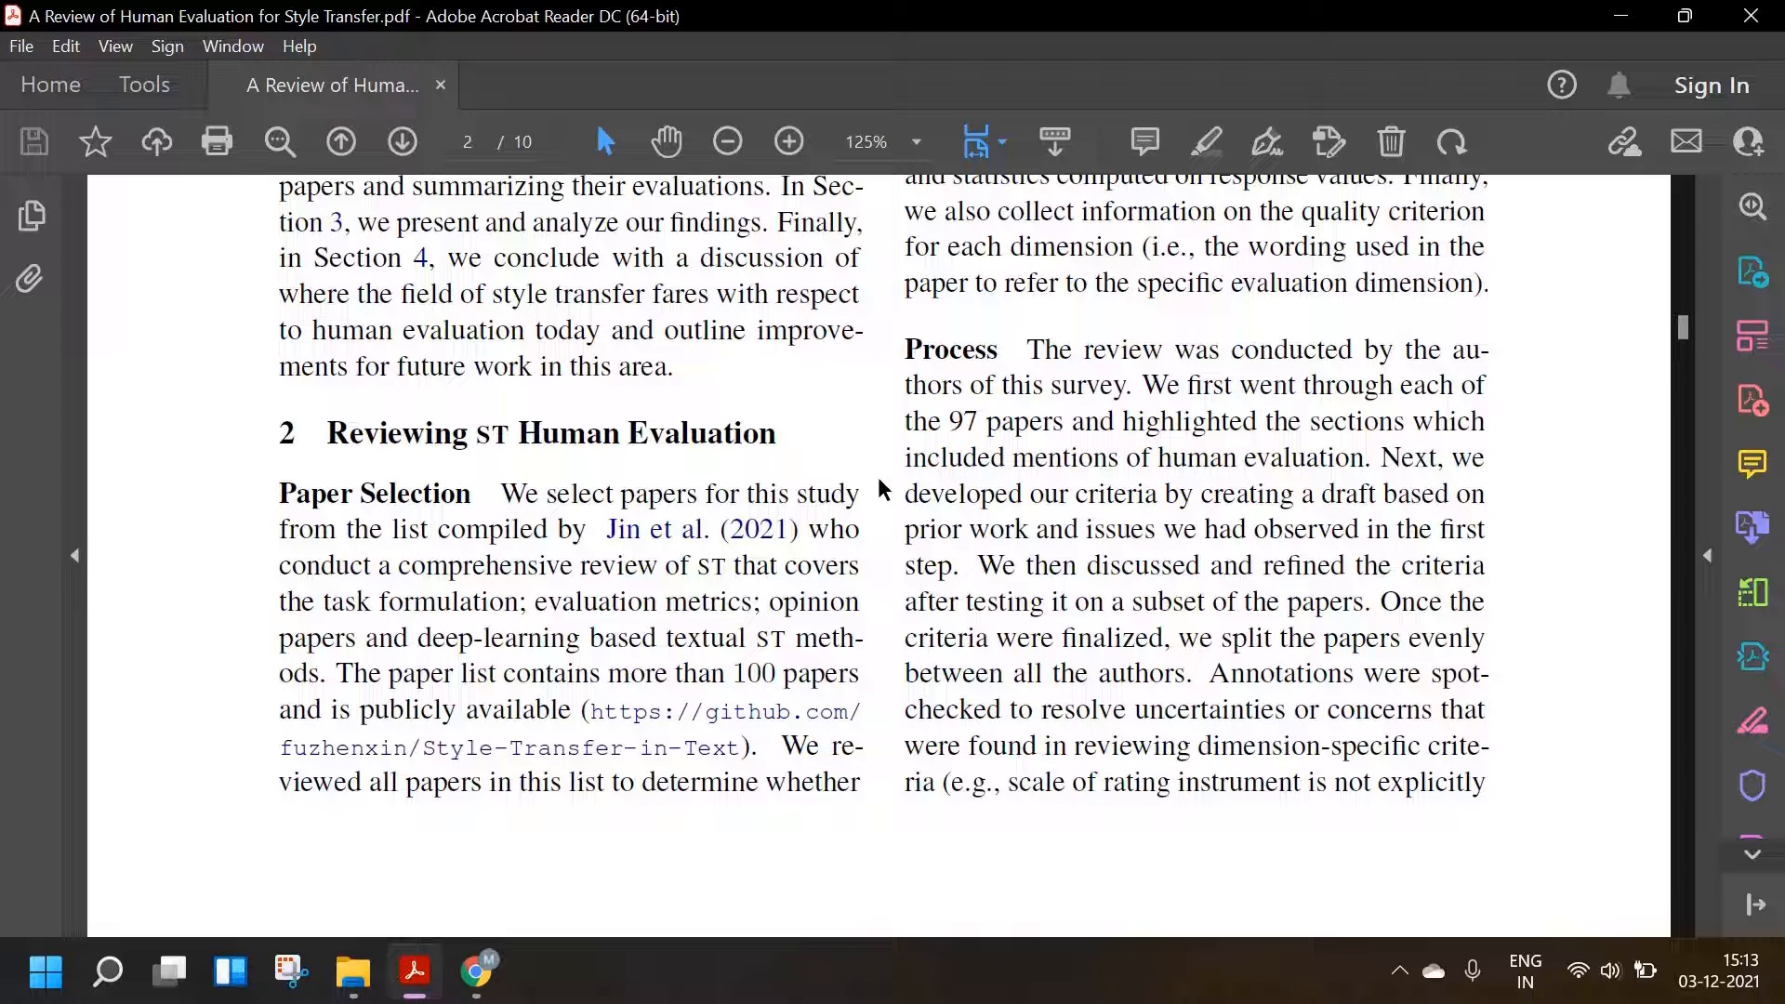
{"action": "mouse_move", "coordinate": [873, 483]}
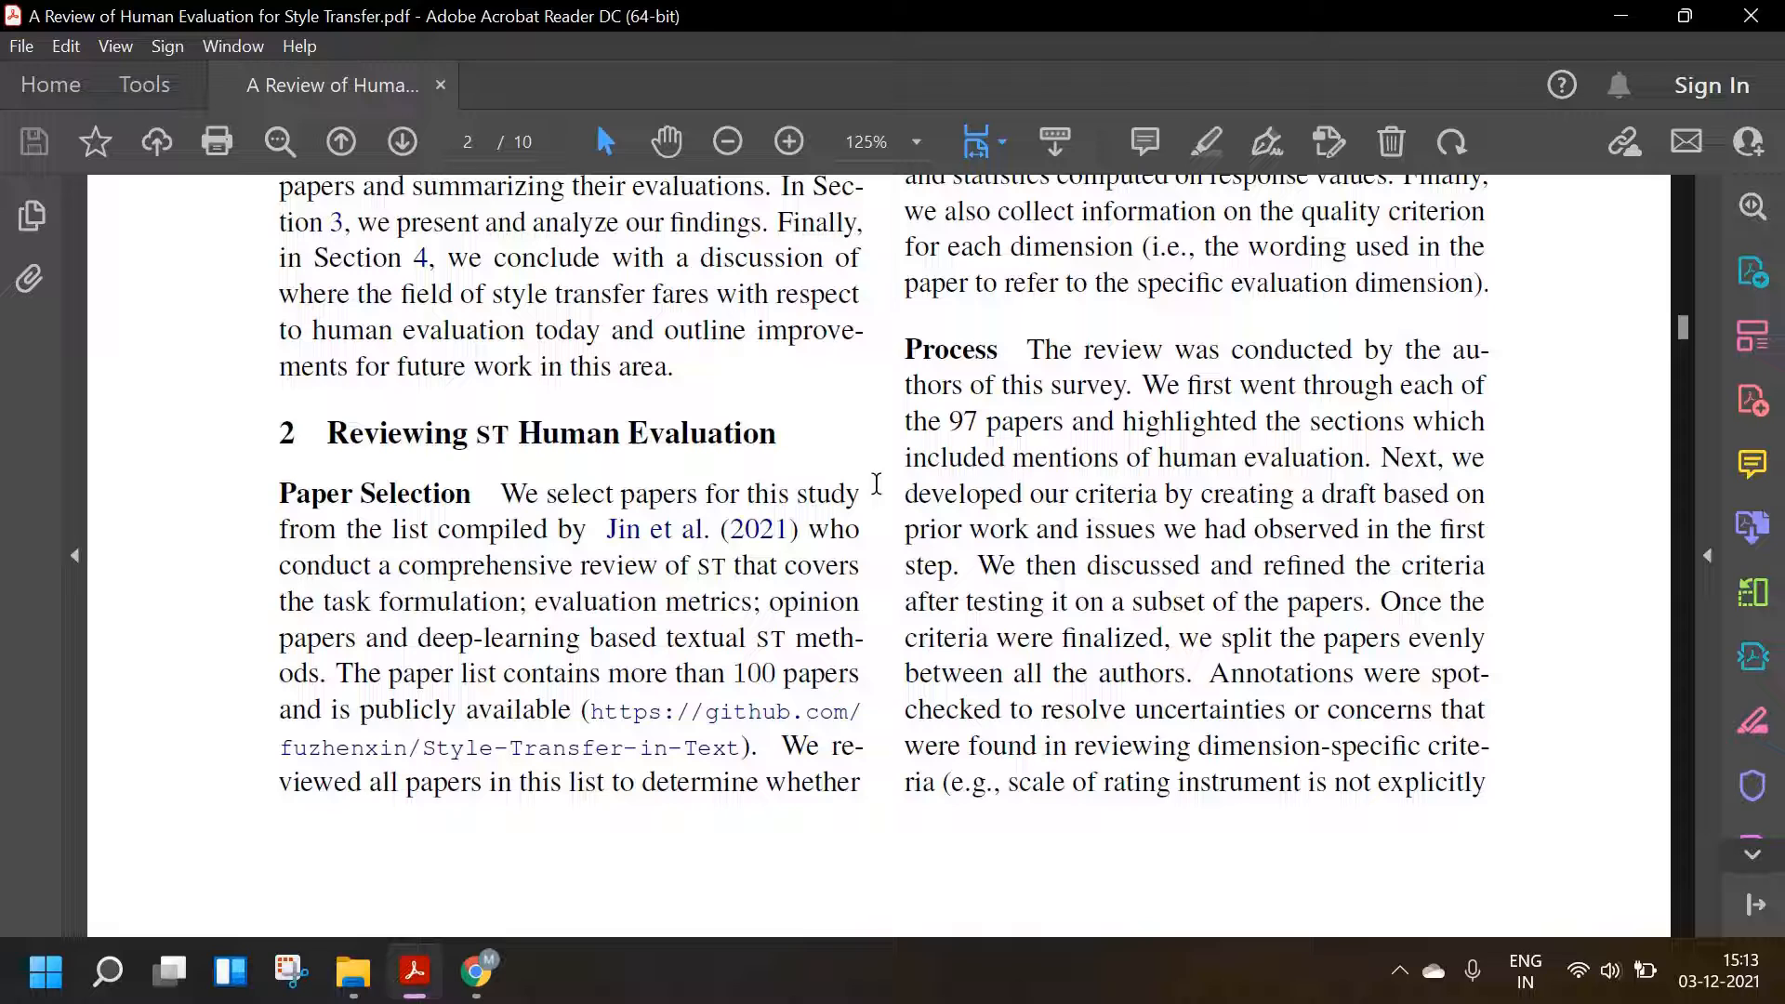
{"action": "mouse_move", "coordinate": [1192, 490]}
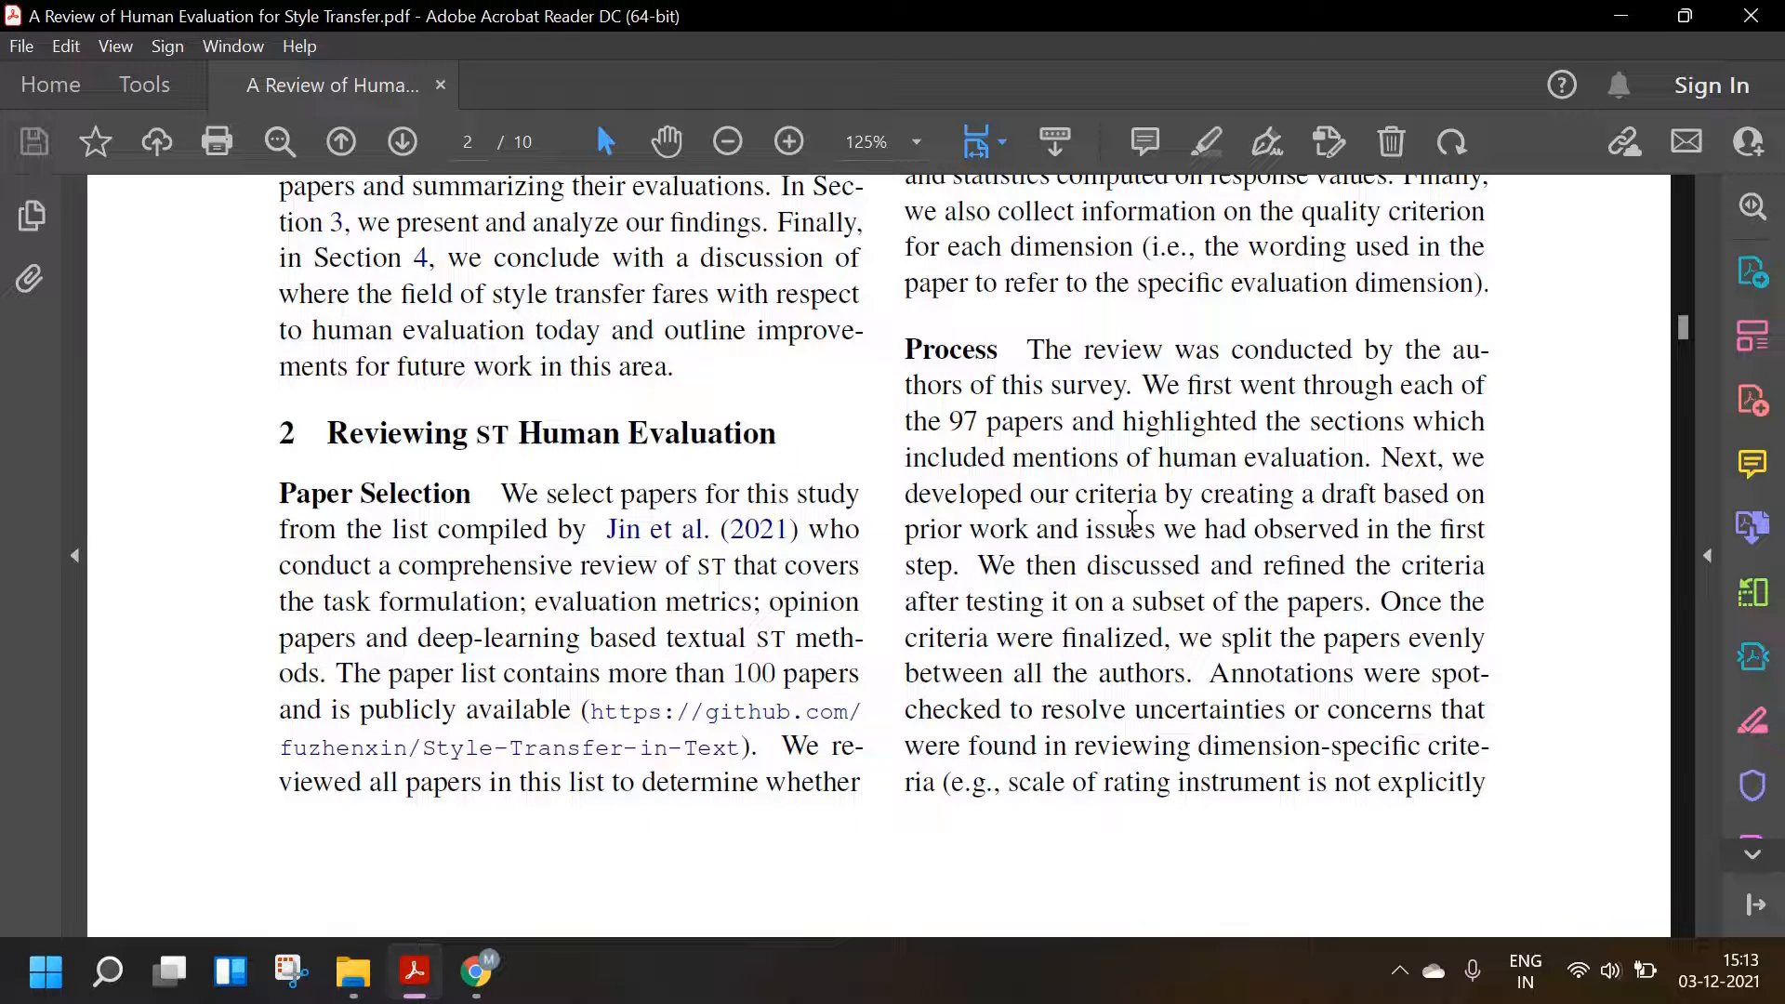
{"action": "mouse_move", "coordinate": [1125, 568]}
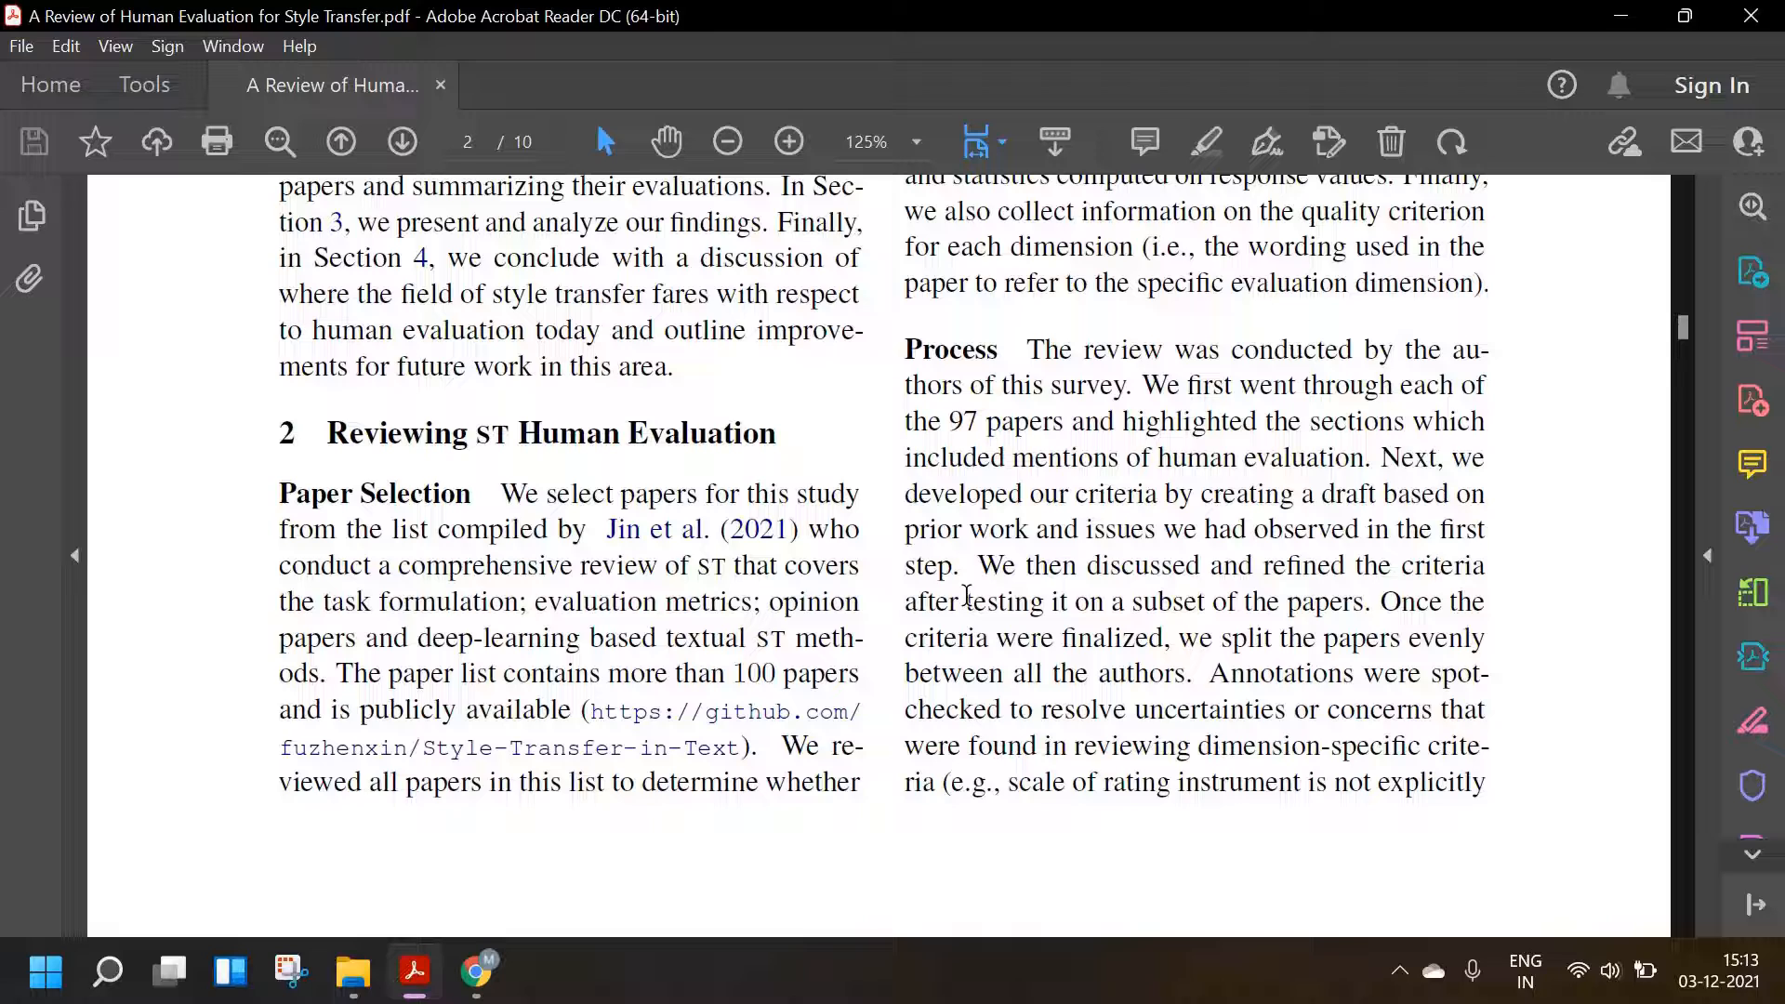
{"action": "mouse_move", "coordinate": [983, 629]}
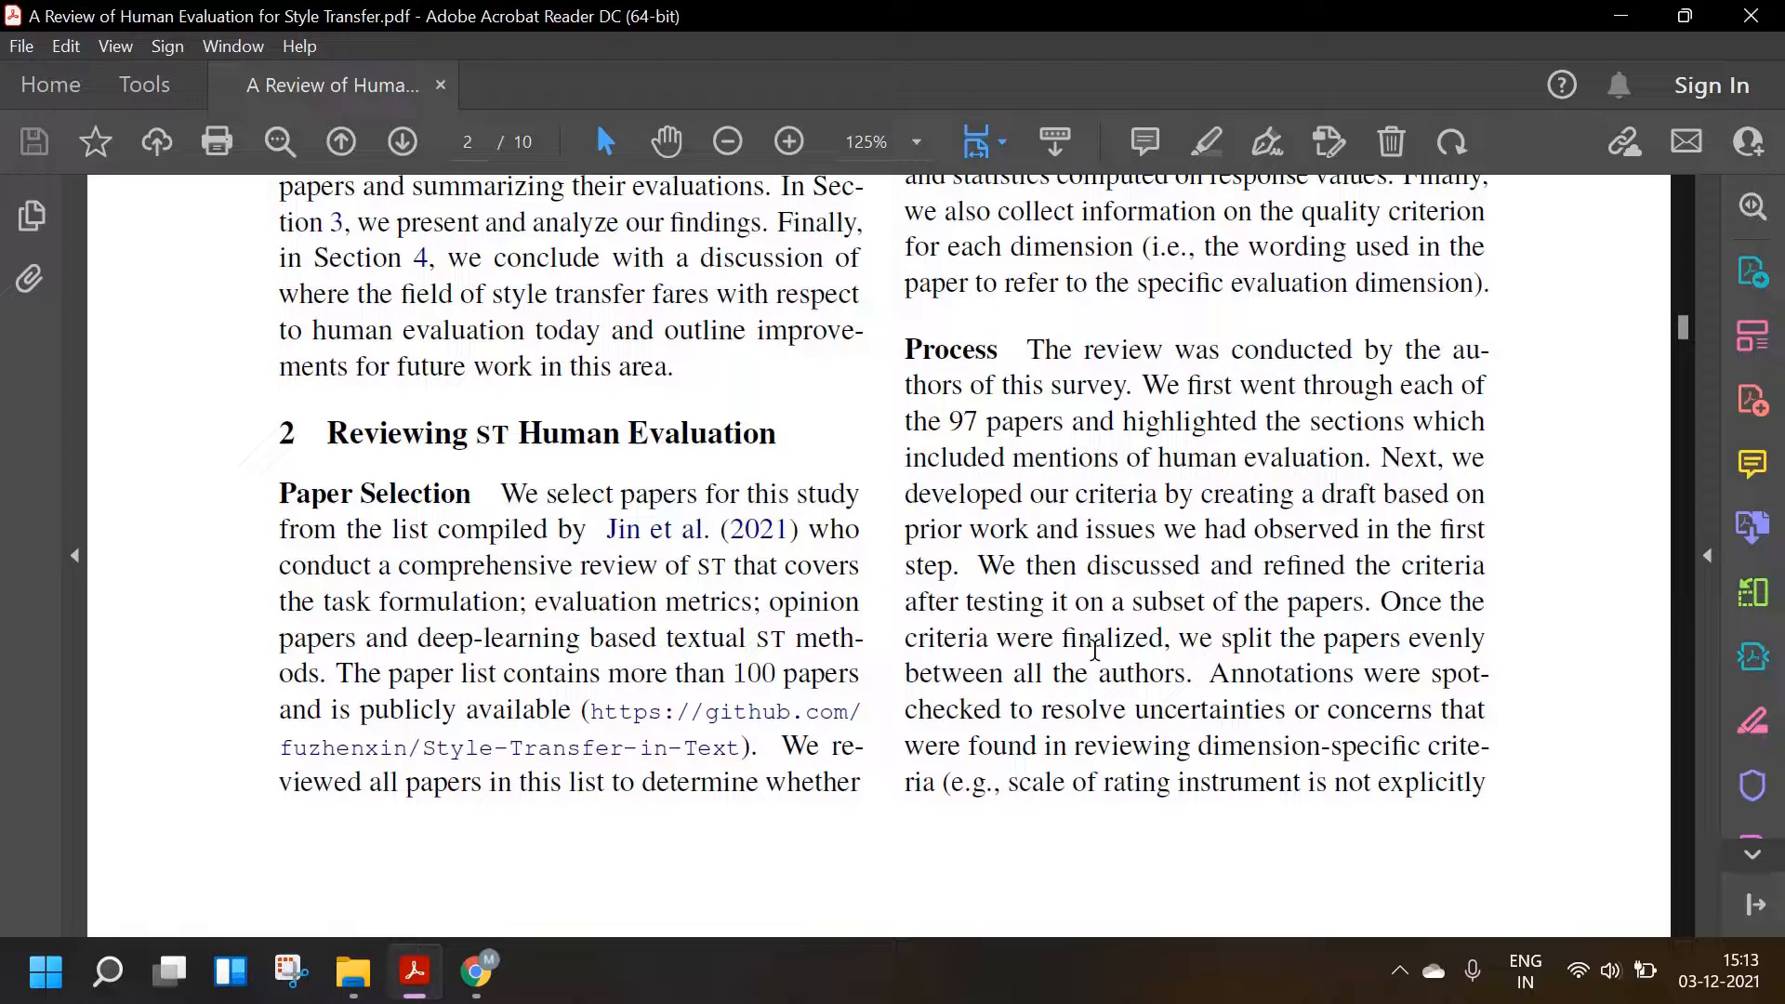
{"action": "mouse_move", "coordinate": [1114, 735]}
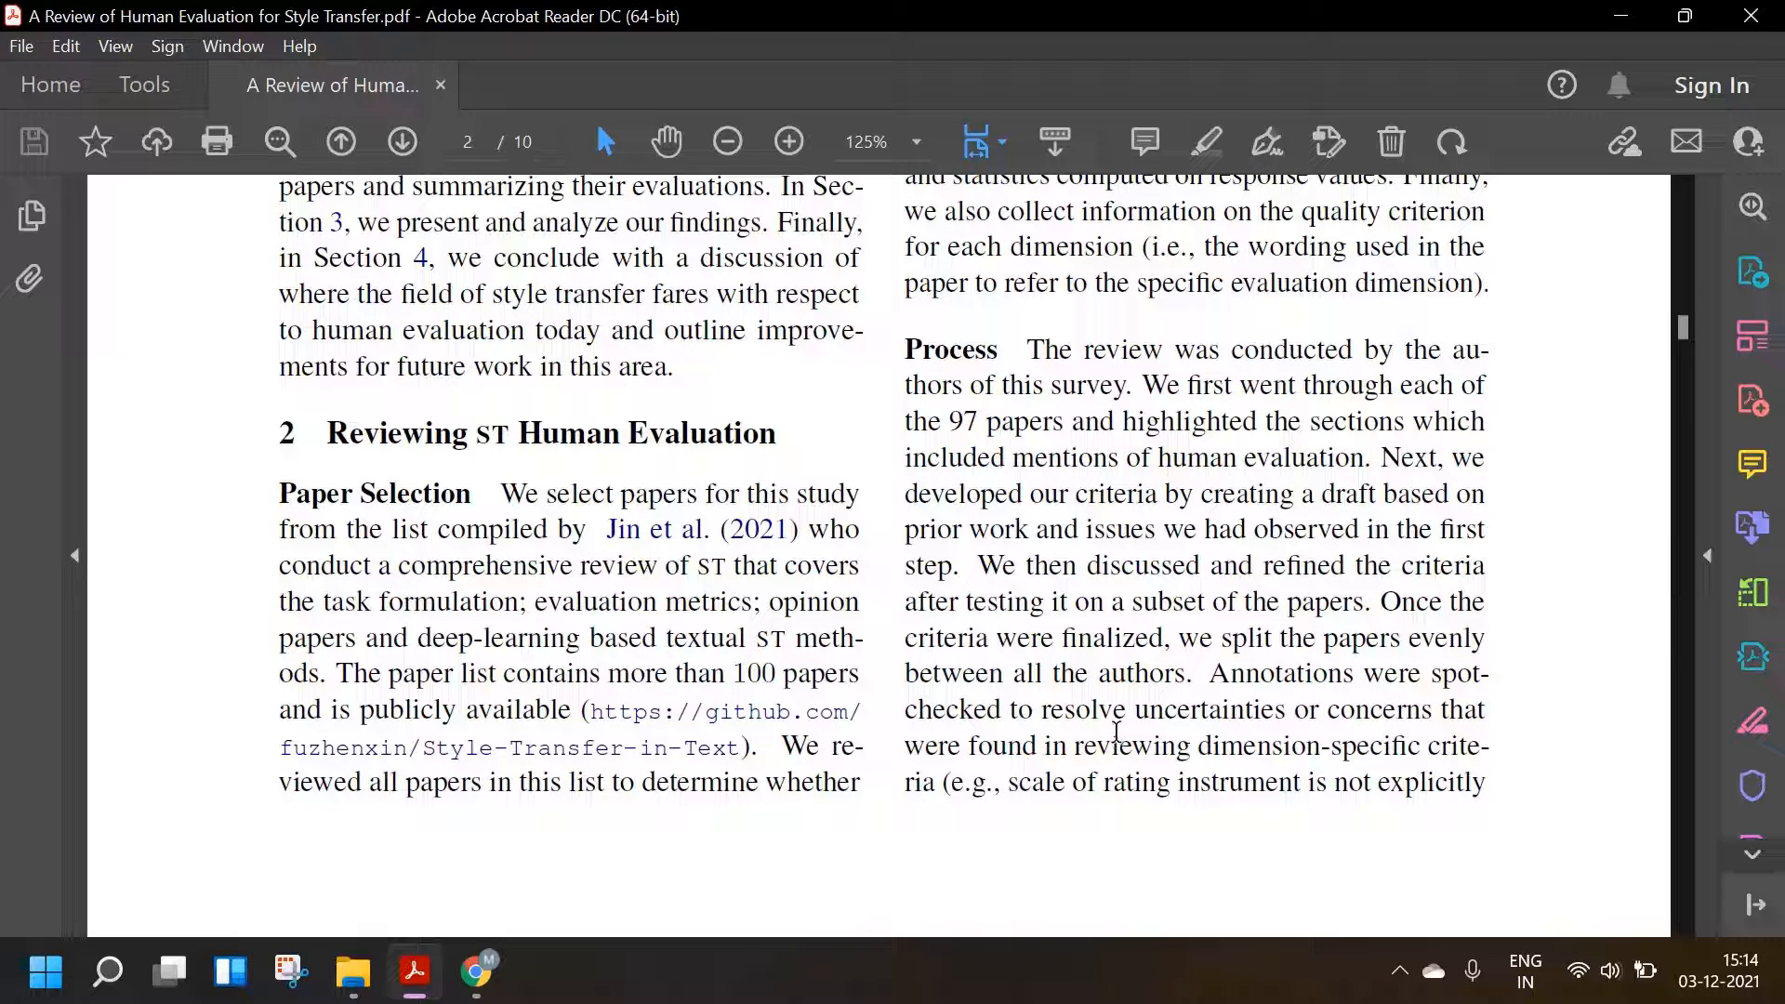
{"action": "mouse_move", "coordinate": [960, 569]}
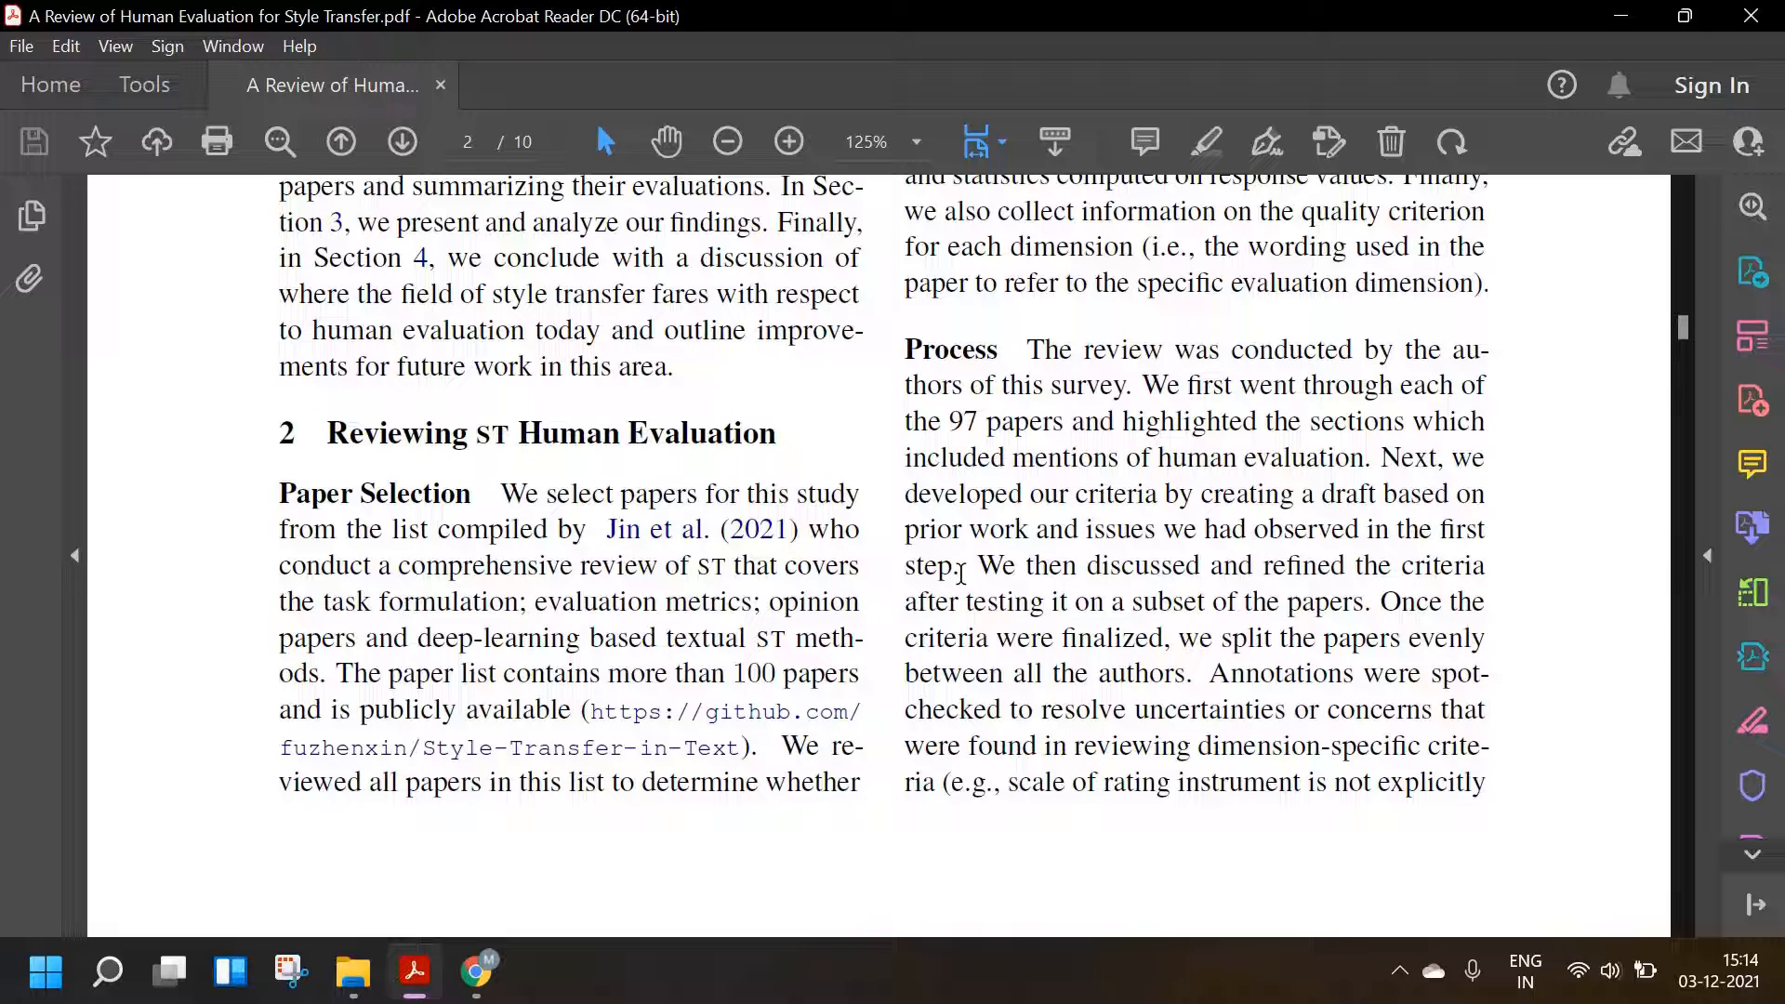
{"action": "mouse_move", "coordinate": [1019, 899]}
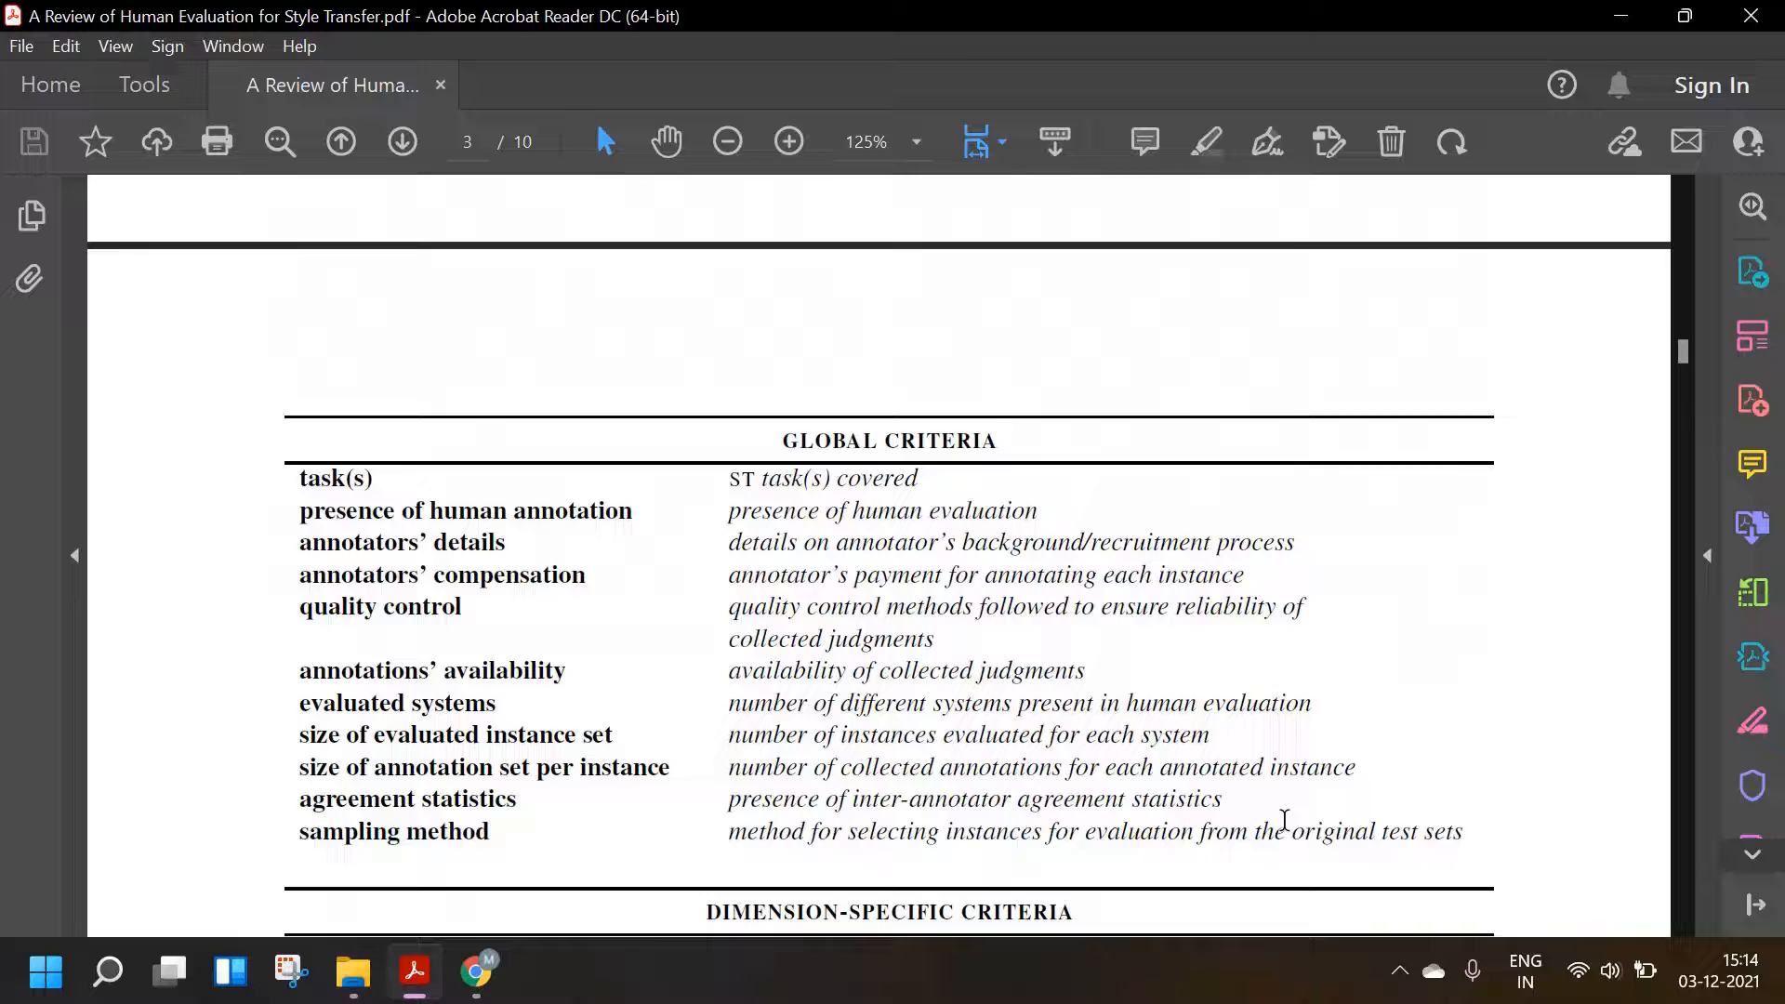
- Scroll past Table 2's dimension-specific criteria to the Findings heading on page three
{"action": "scroll", "scroll_direction": "down", "scroll_amount": 3}
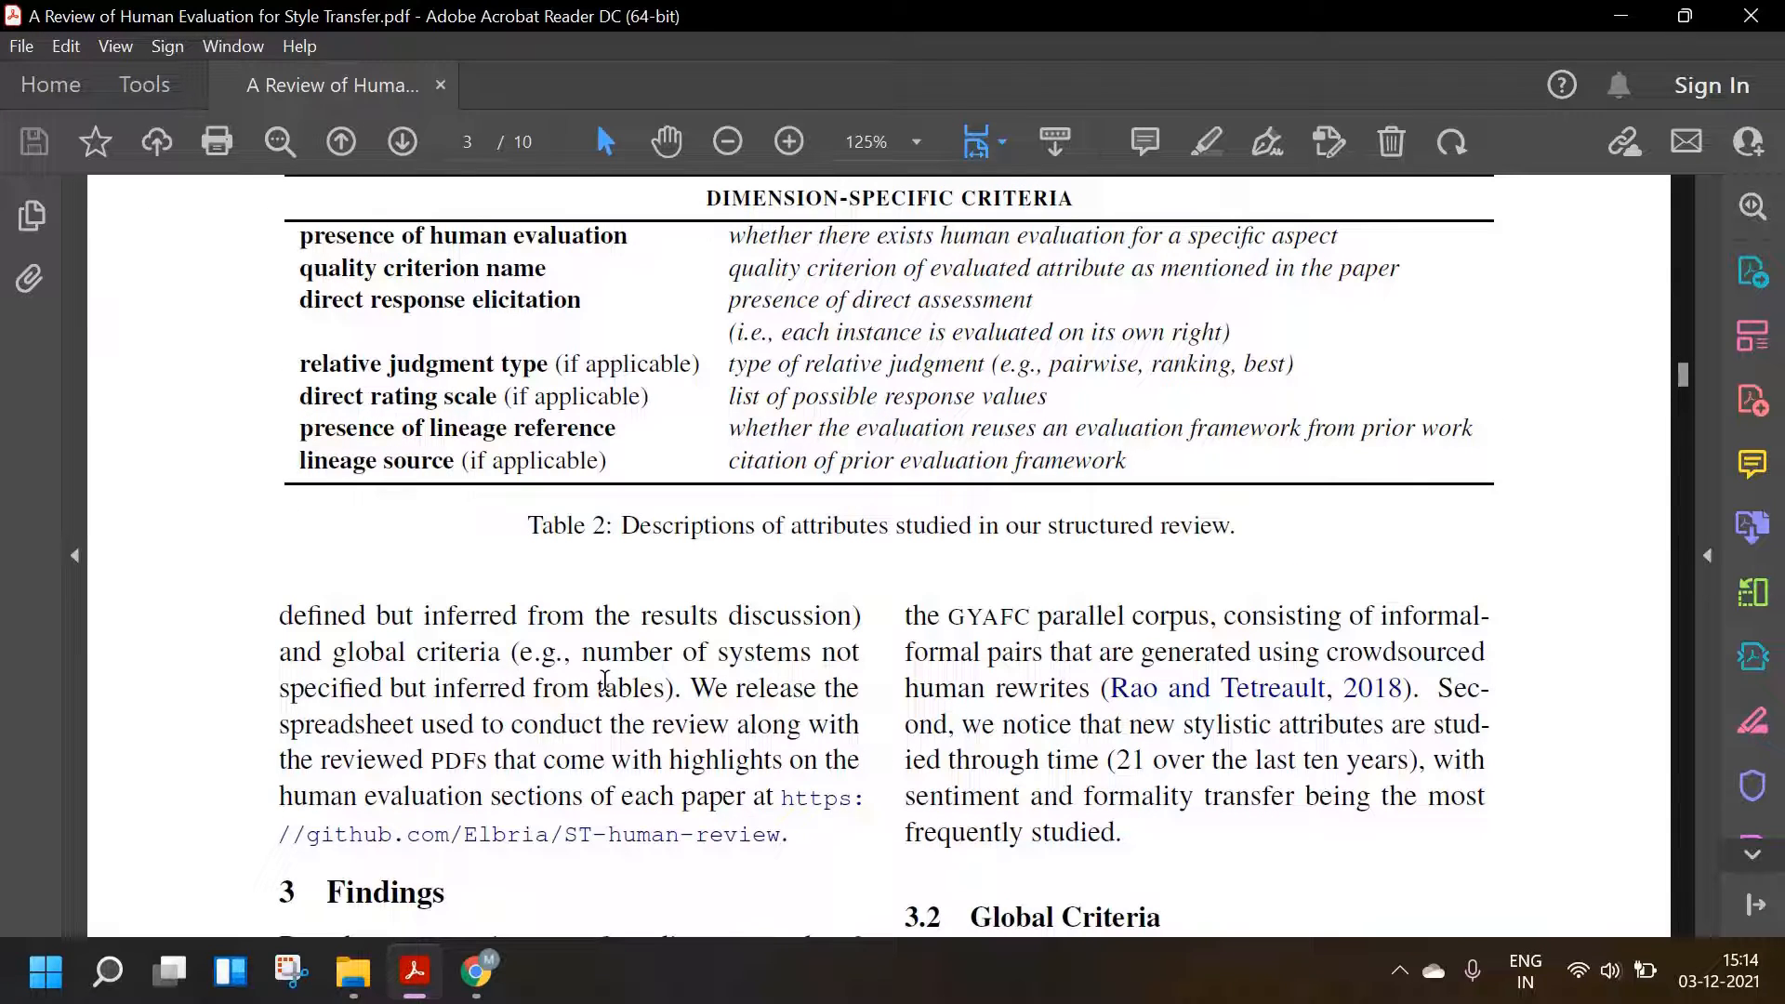
{"action": "mouse_move", "coordinate": [487, 715]}
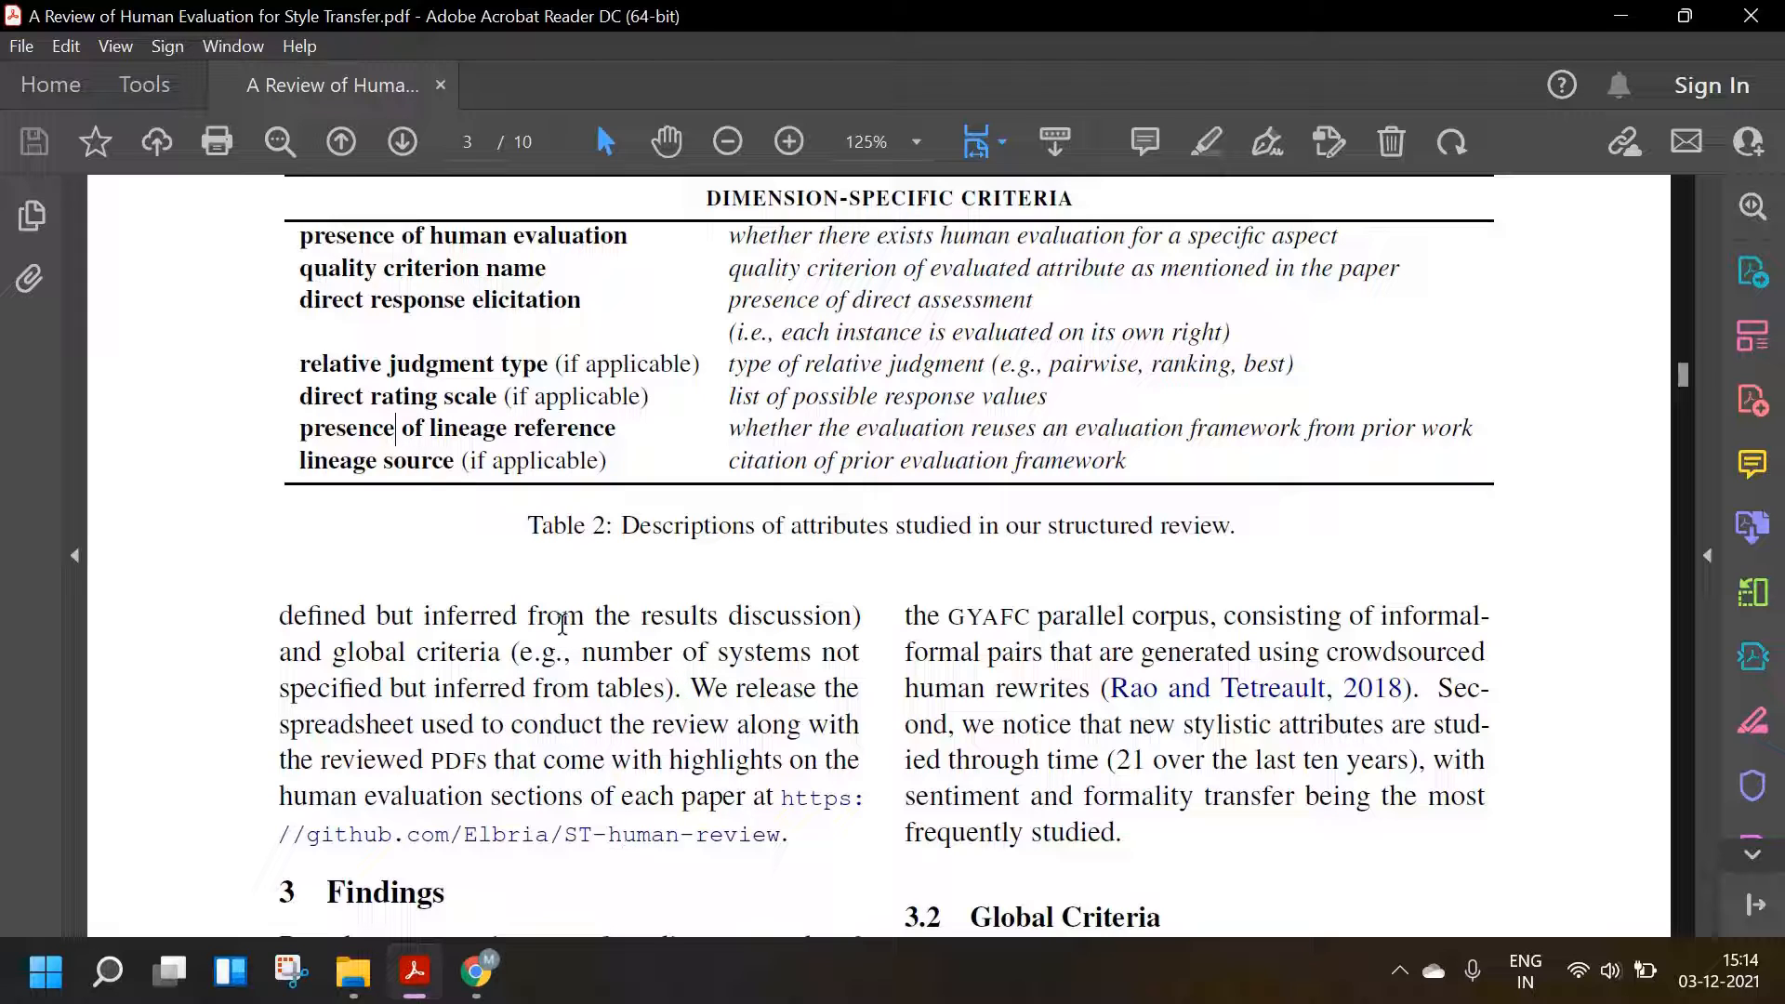
{"action": "mouse_move", "coordinate": [492, 740]}
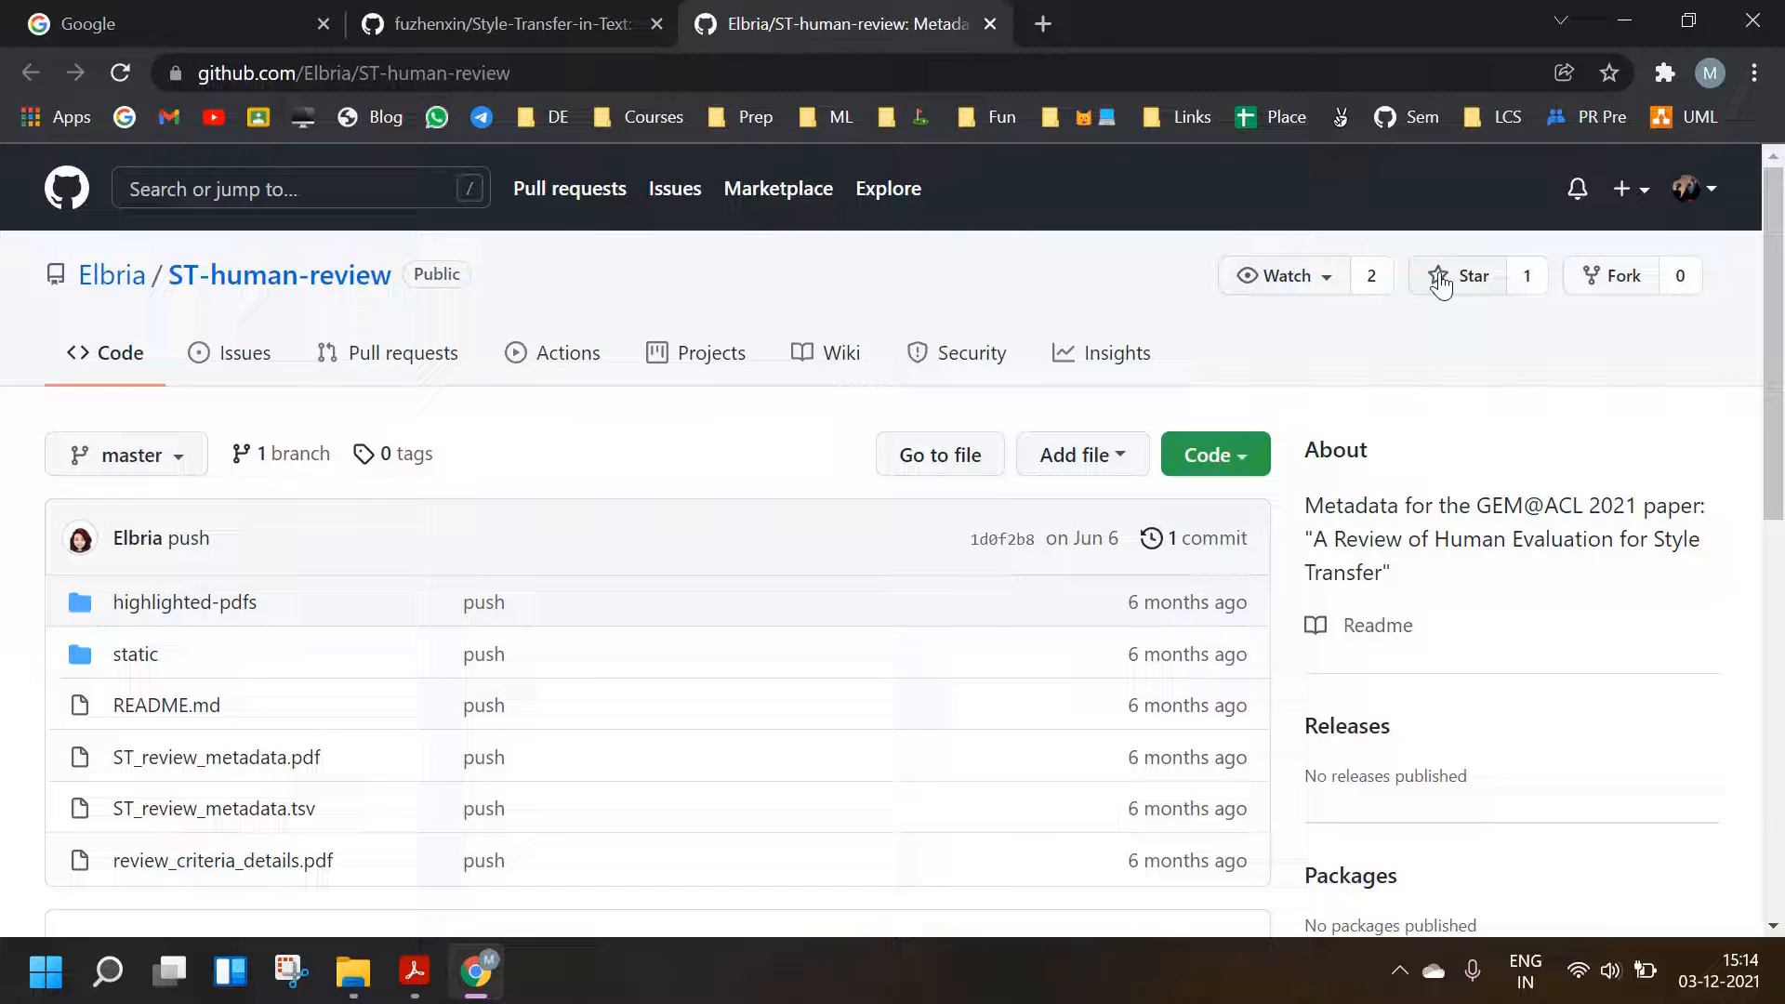
- Star ST-human-review, fork it into your personal account, and return to Acrobat
{"action": "left_click", "coordinate": [1469, 275]}
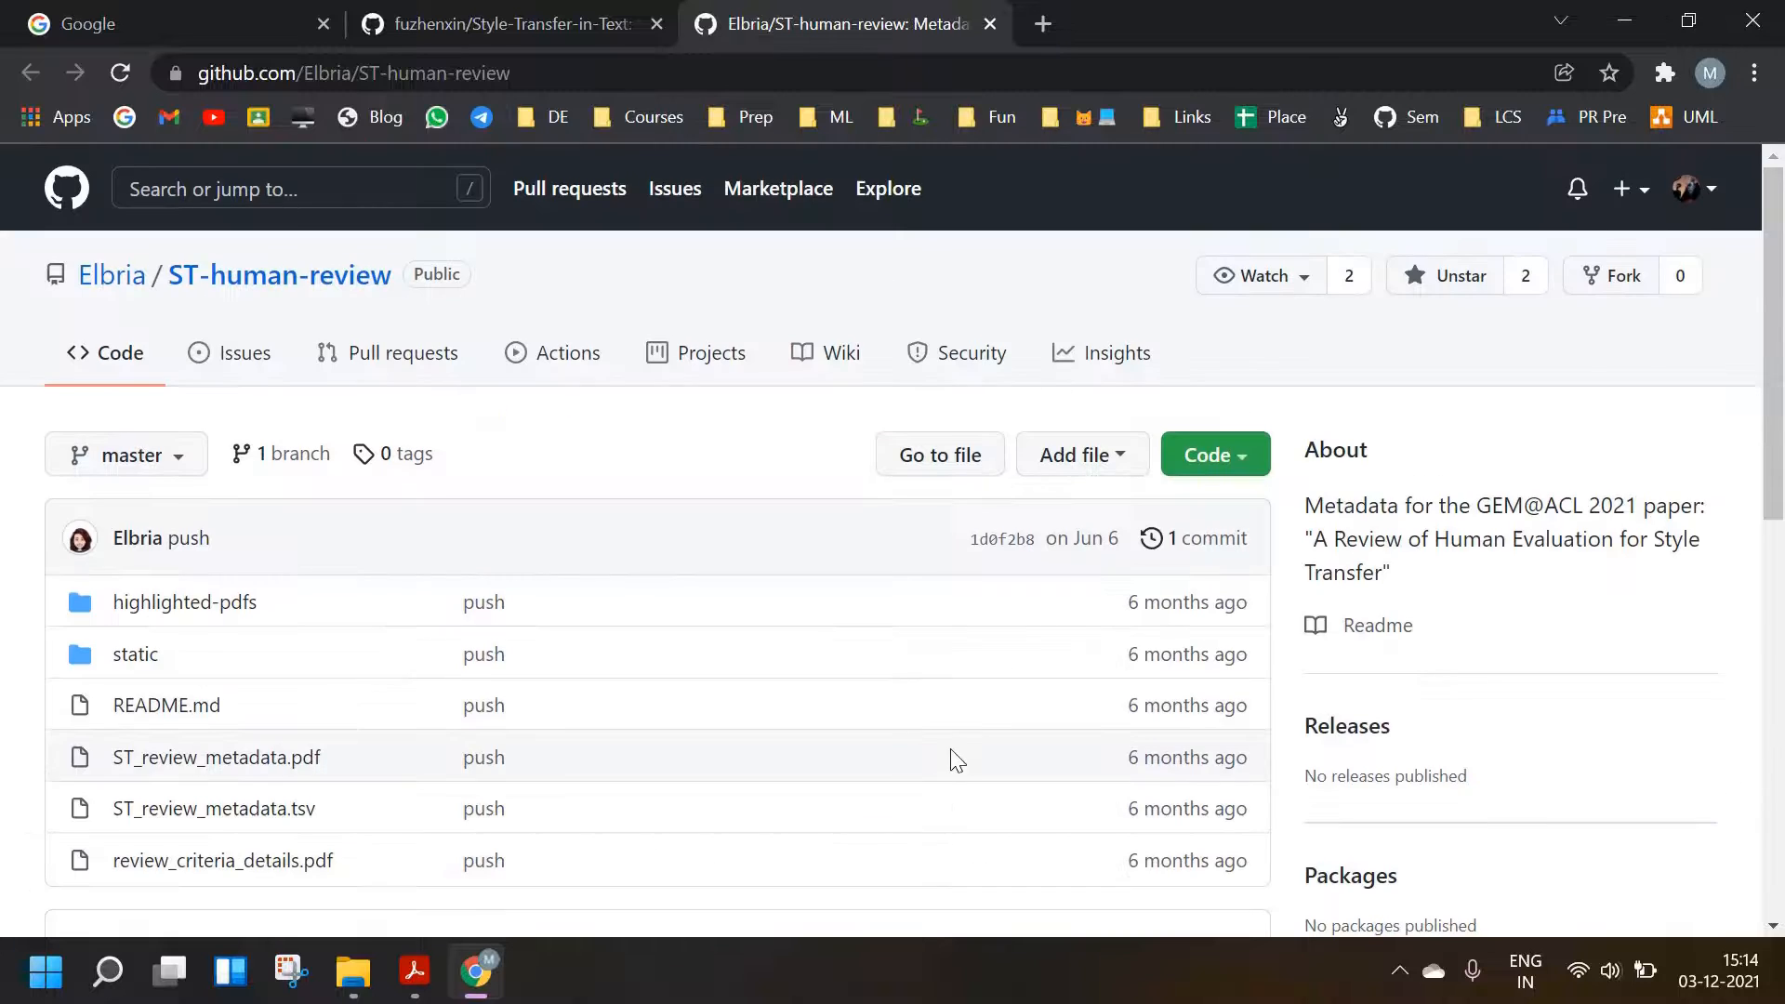
{"action": "left_click", "coordinate": [1613, 275]}
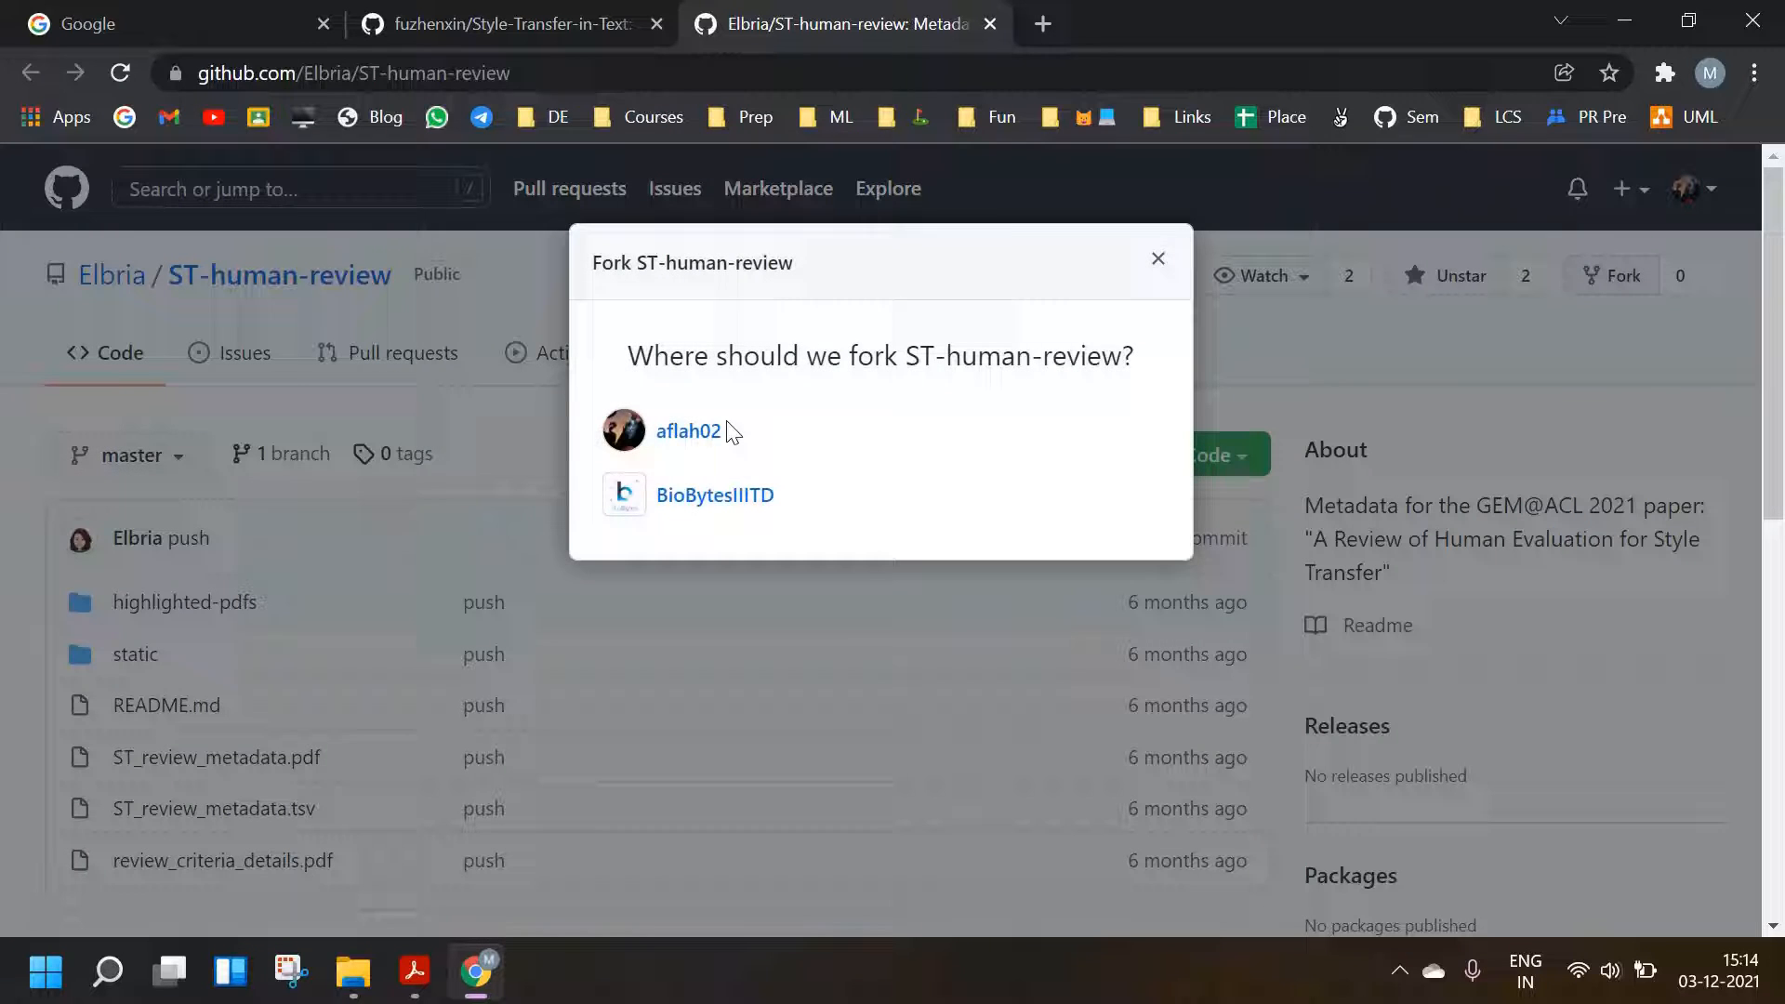
{"action": "left_click", "coordinate": [688, 430]}
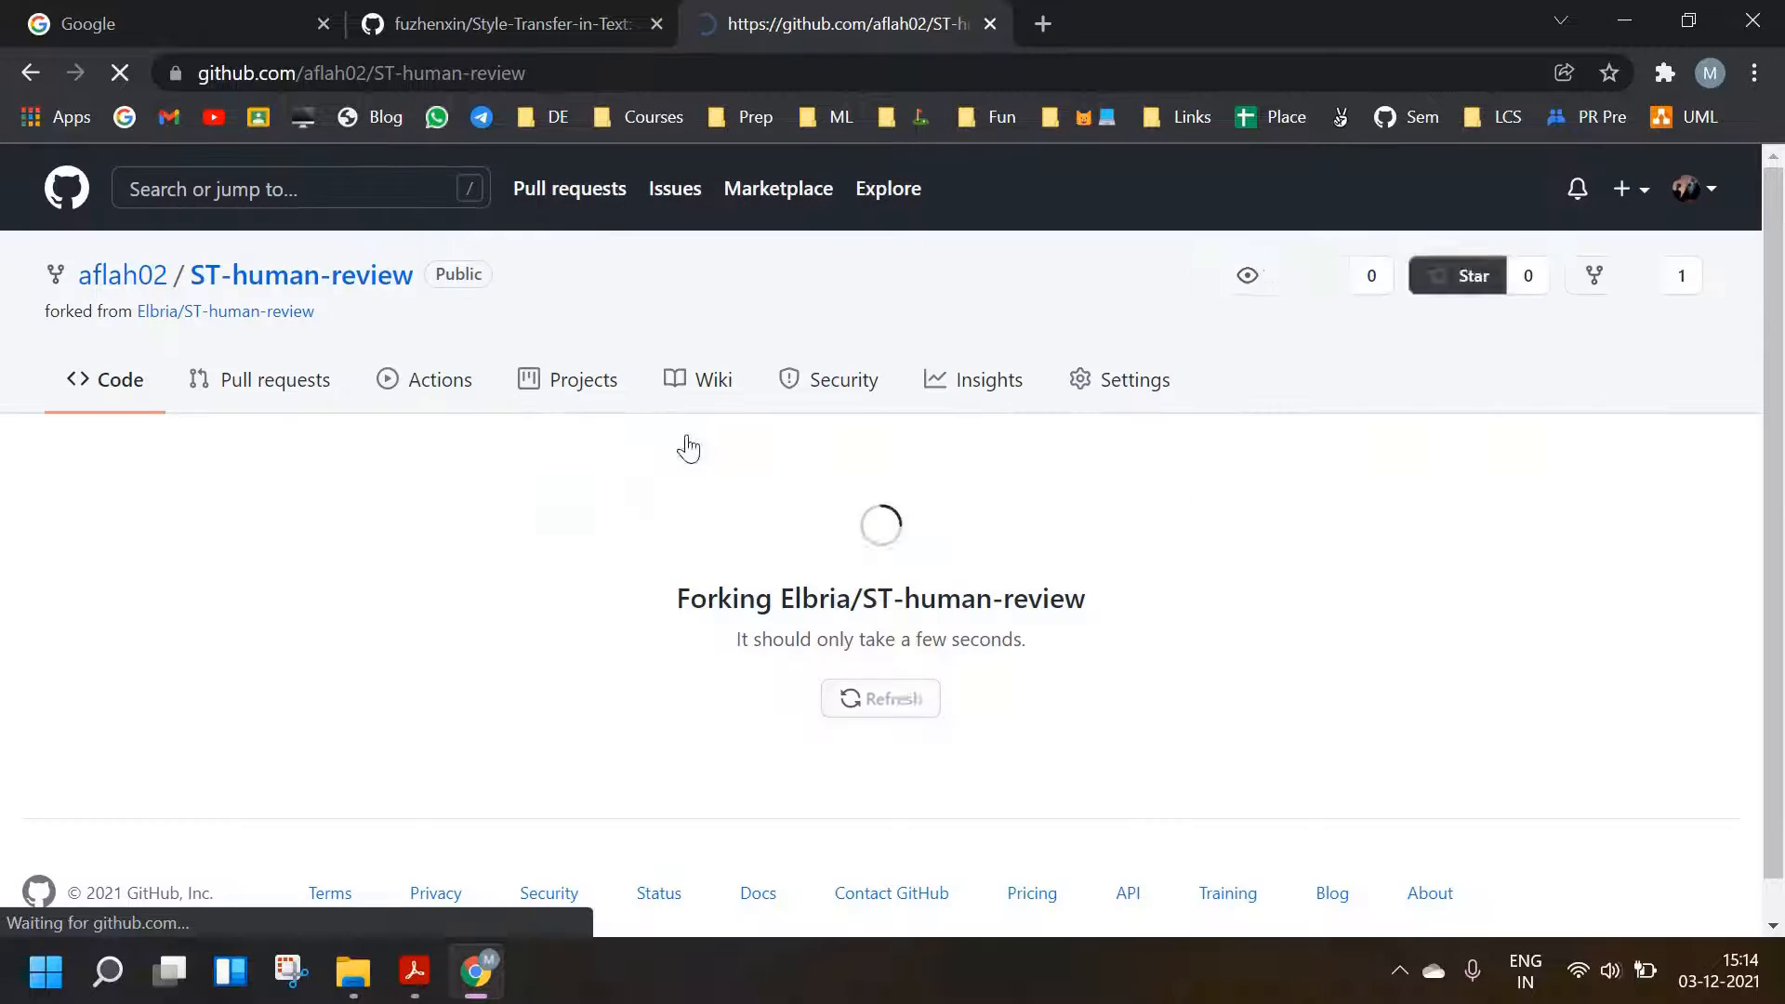
{"action": "left_click", "coordinate": [412, 971]}
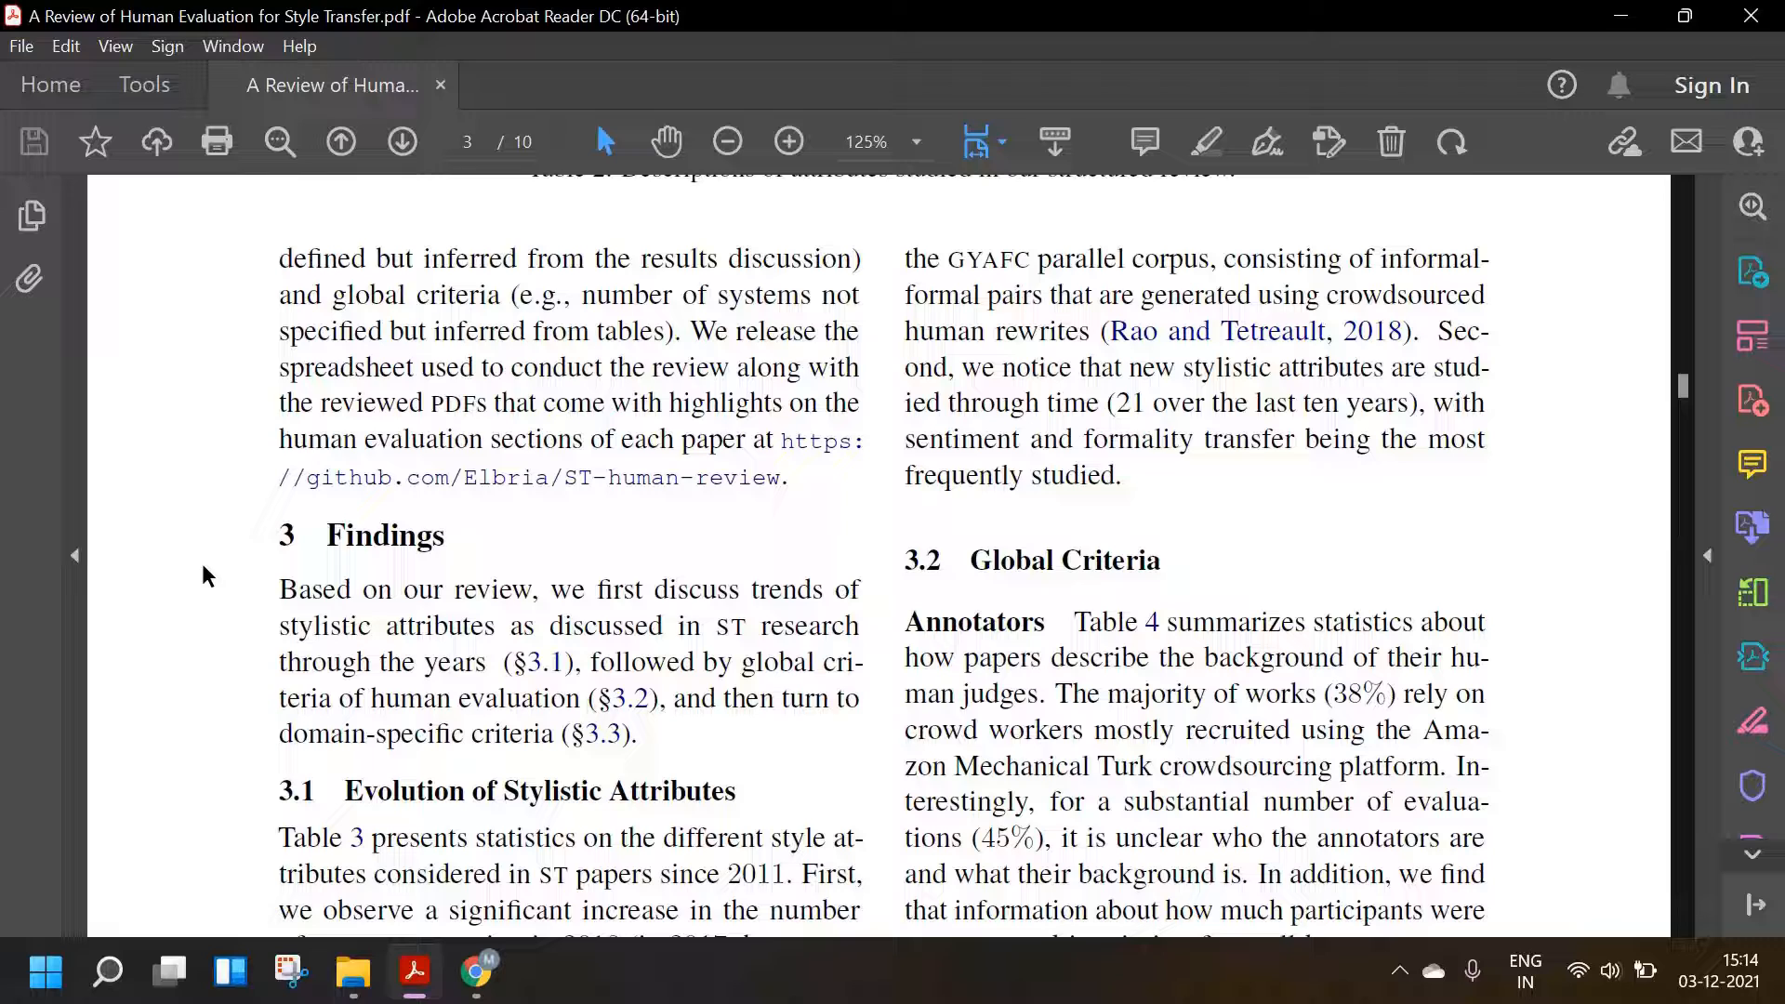
{"action": "mouse_move", "coordinate": [314, 478]}
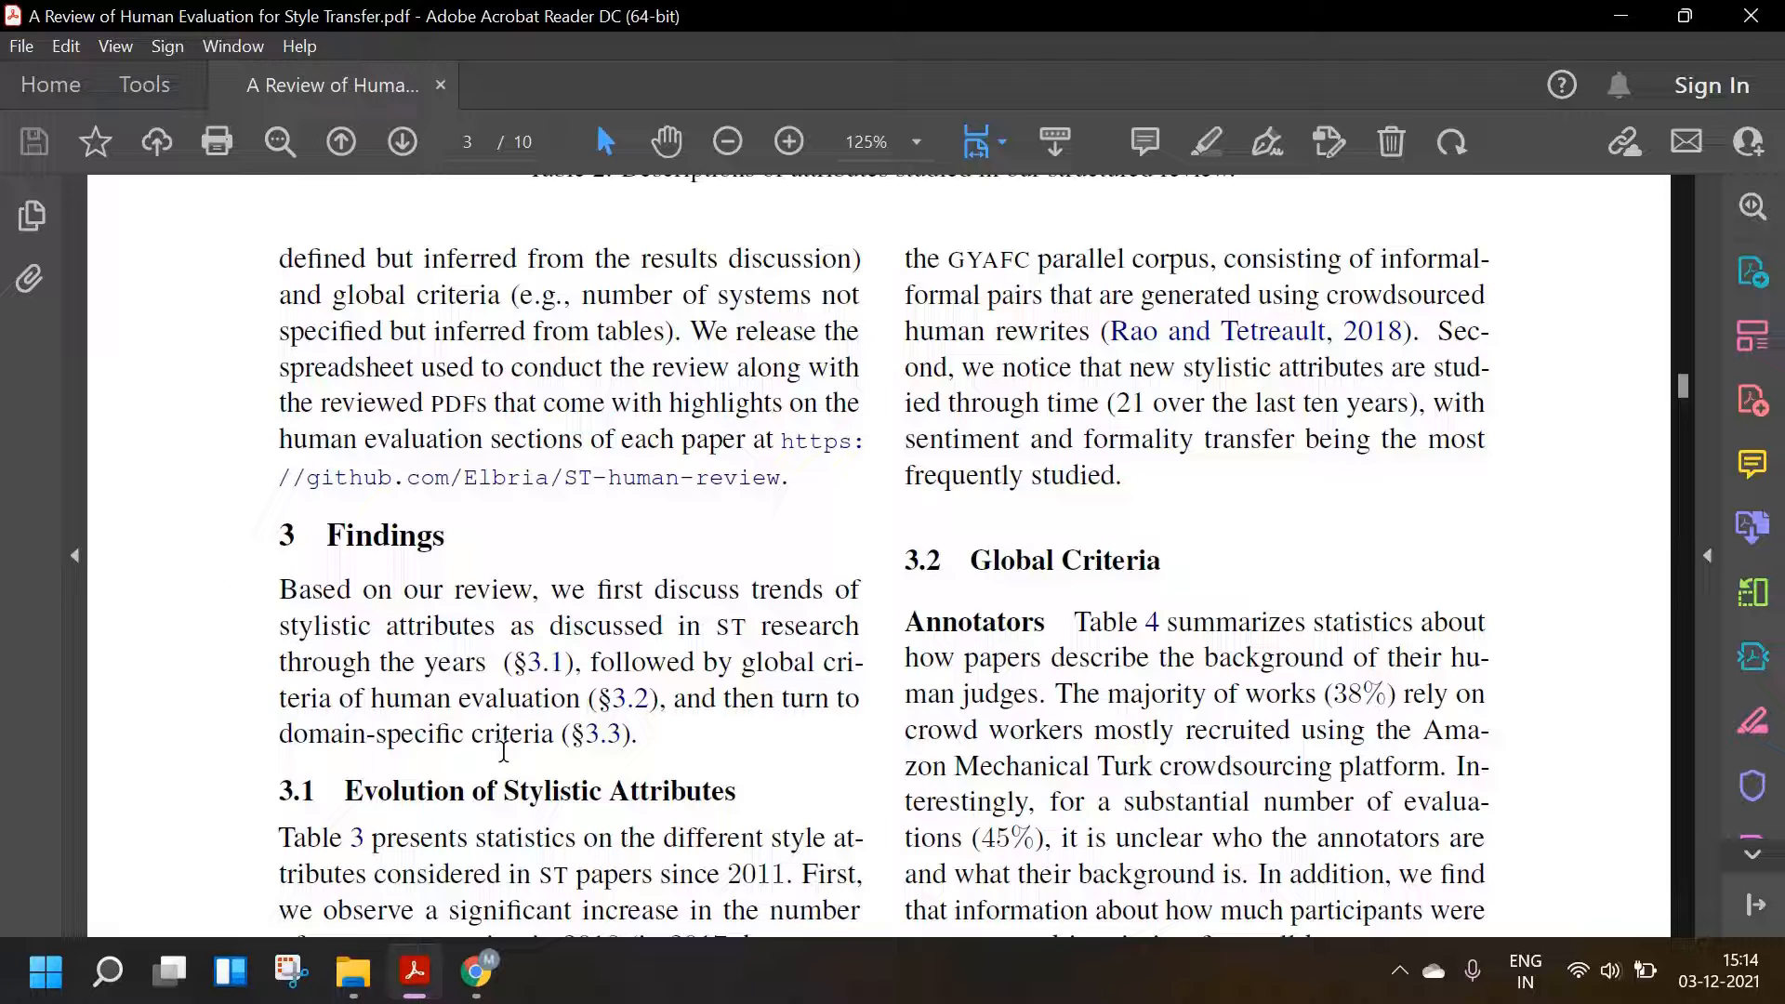
- Scroll through section 3 Findings to Table 3's style attributes by year on page four
{"action": "scroll", "scroll_direction": "down", "scroll_amount": 3}
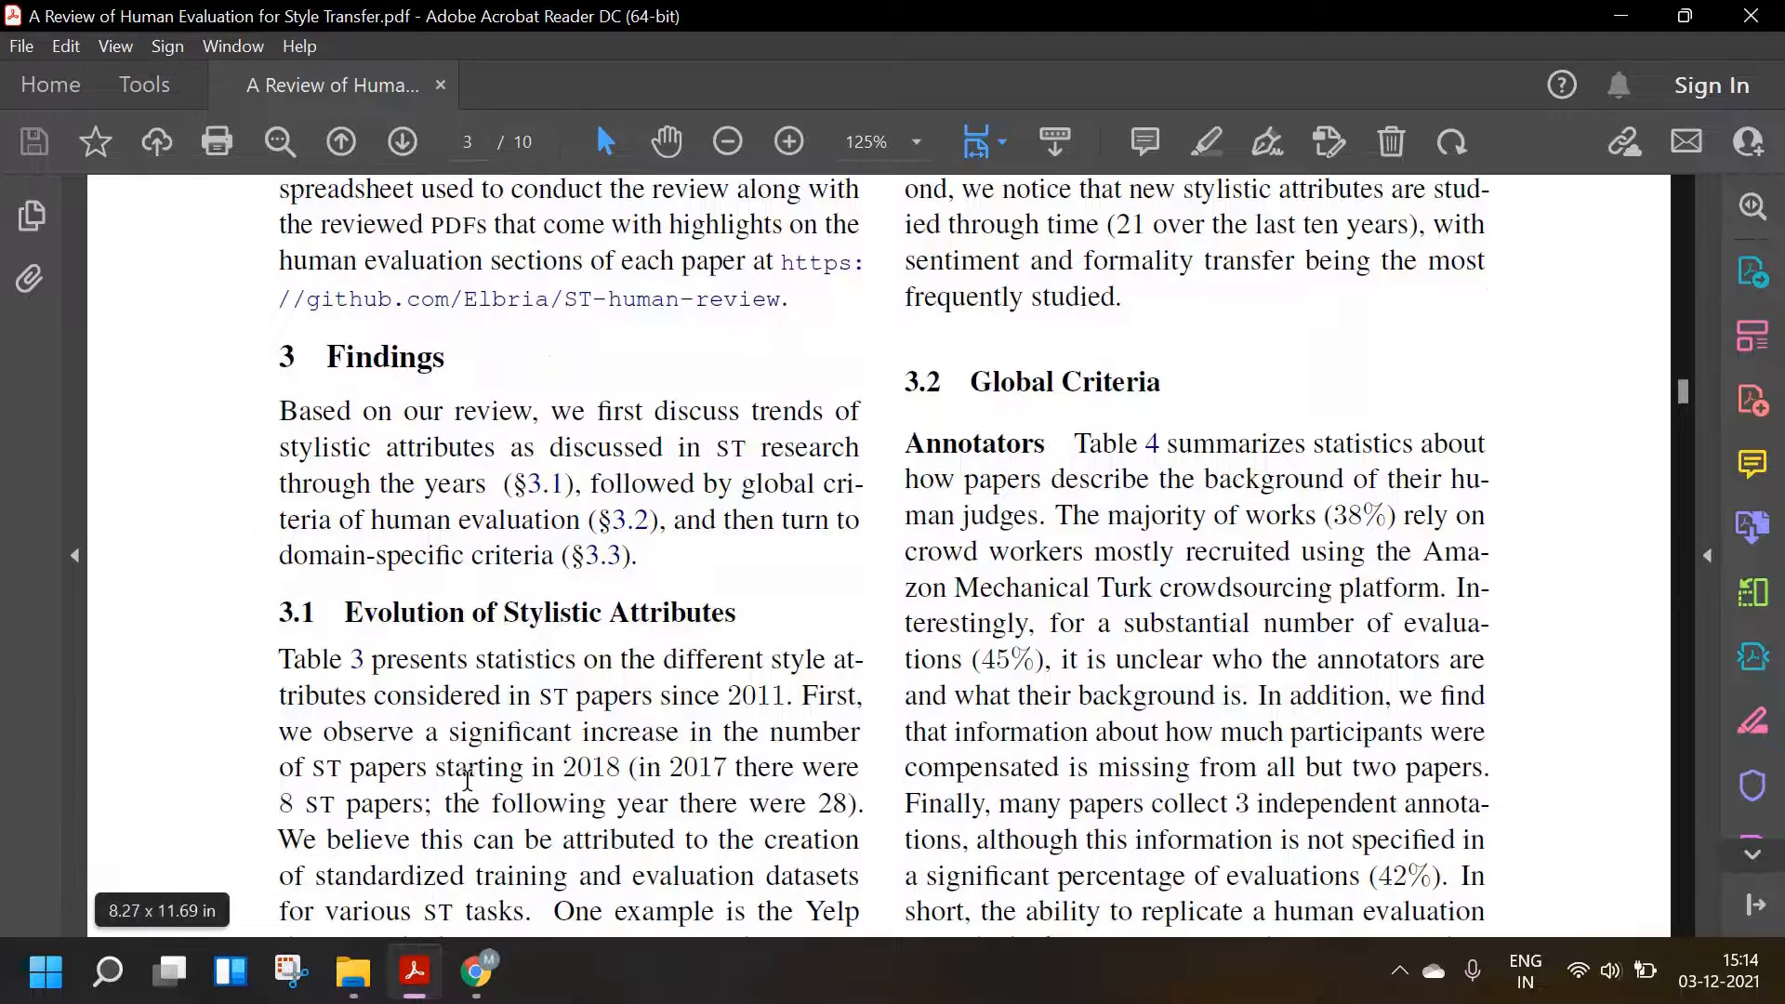
{"action": "scroll", "scroll_direction": "down", "scroll_amount": 3}
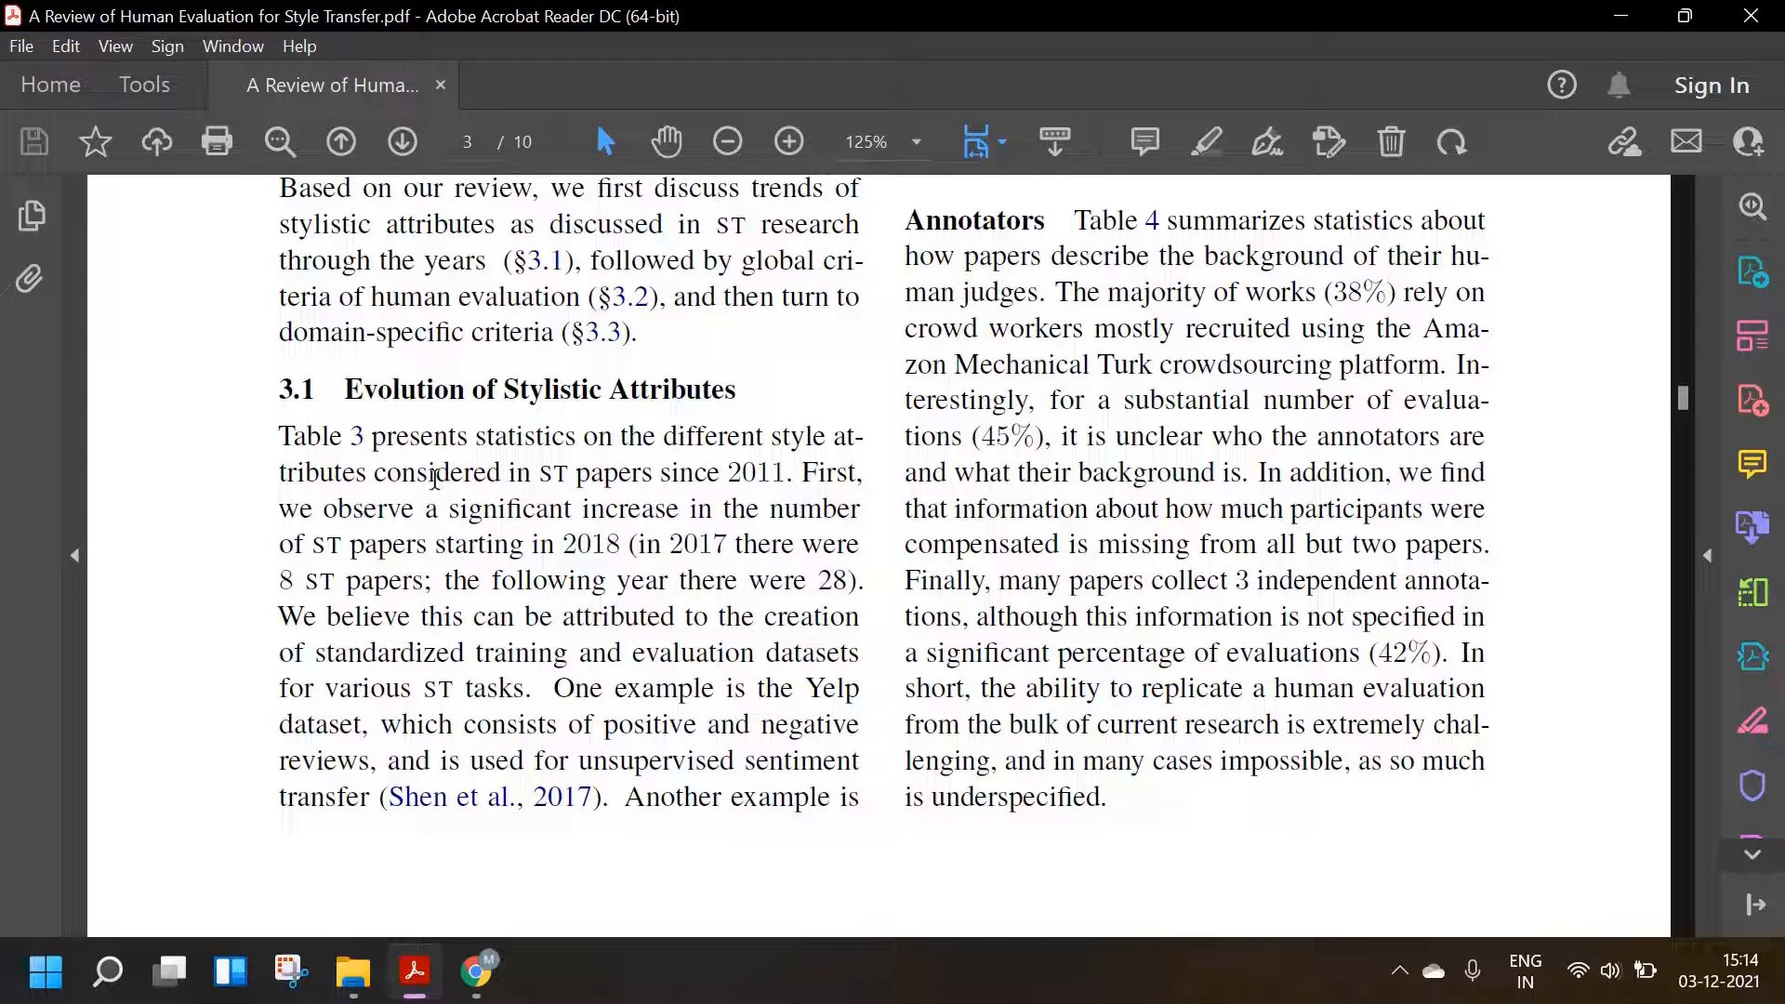
{"action": "mouse_move", "coordinate": [450, 593]}
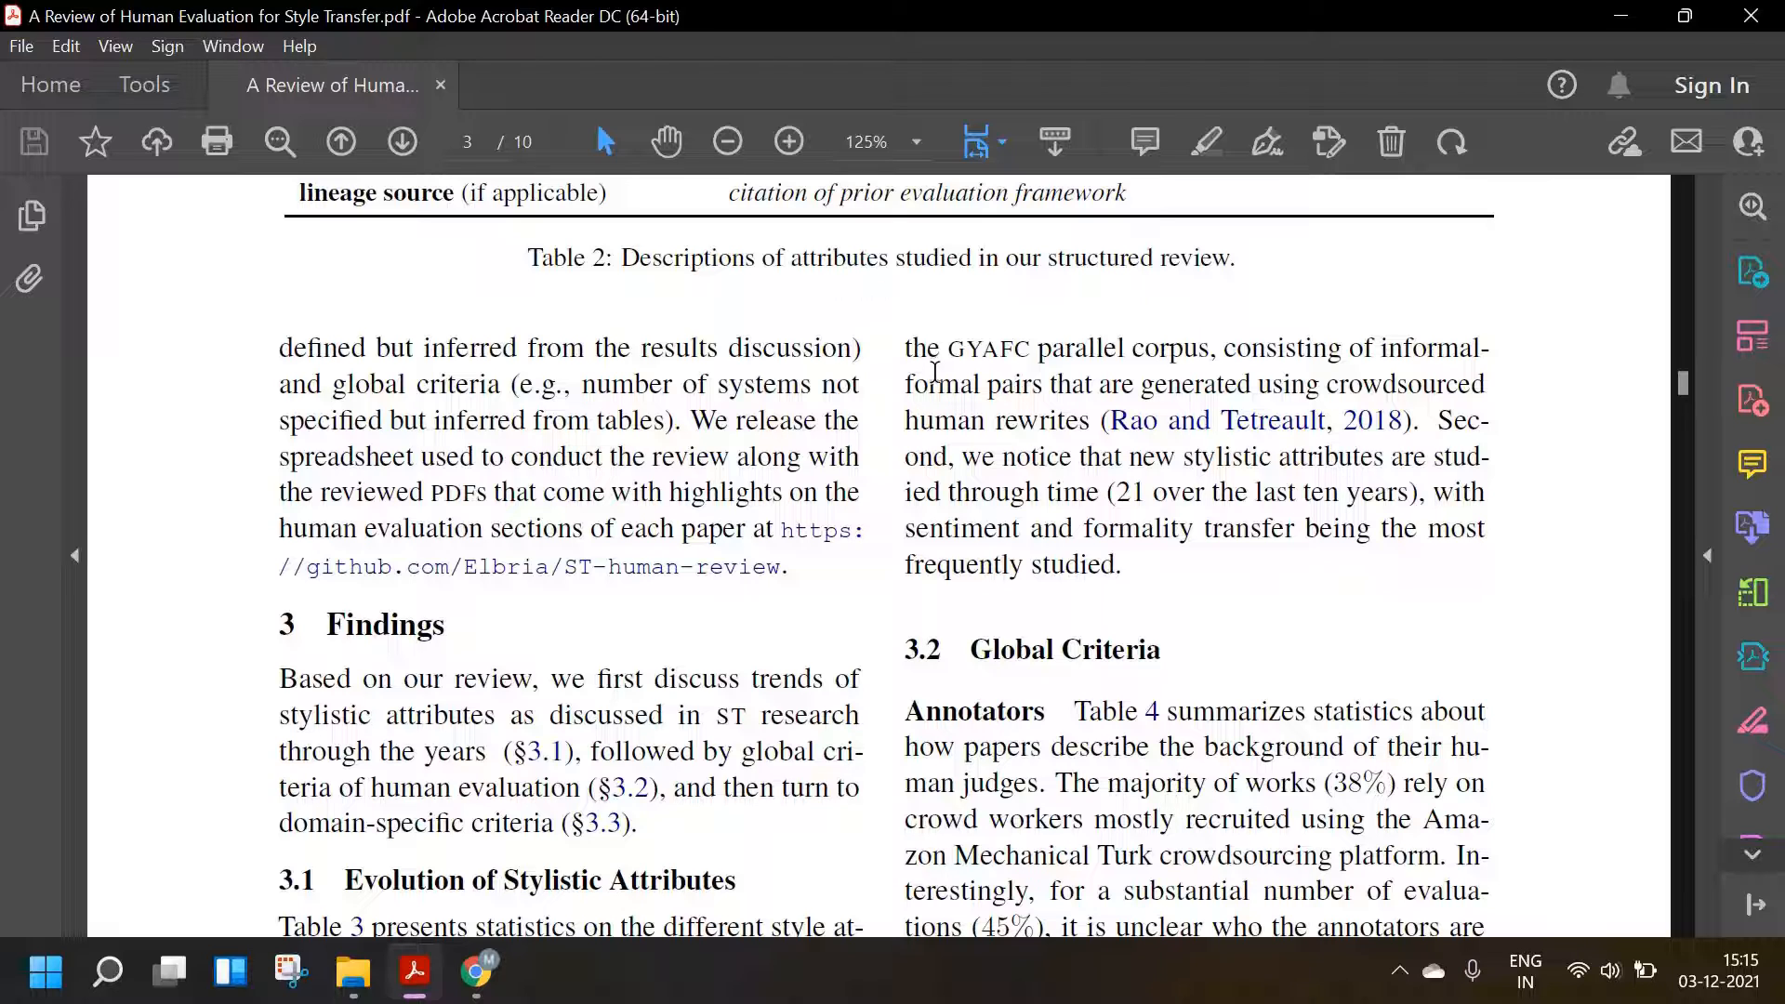
{"action": "mouse_move", "coordinate": [944, 461]}
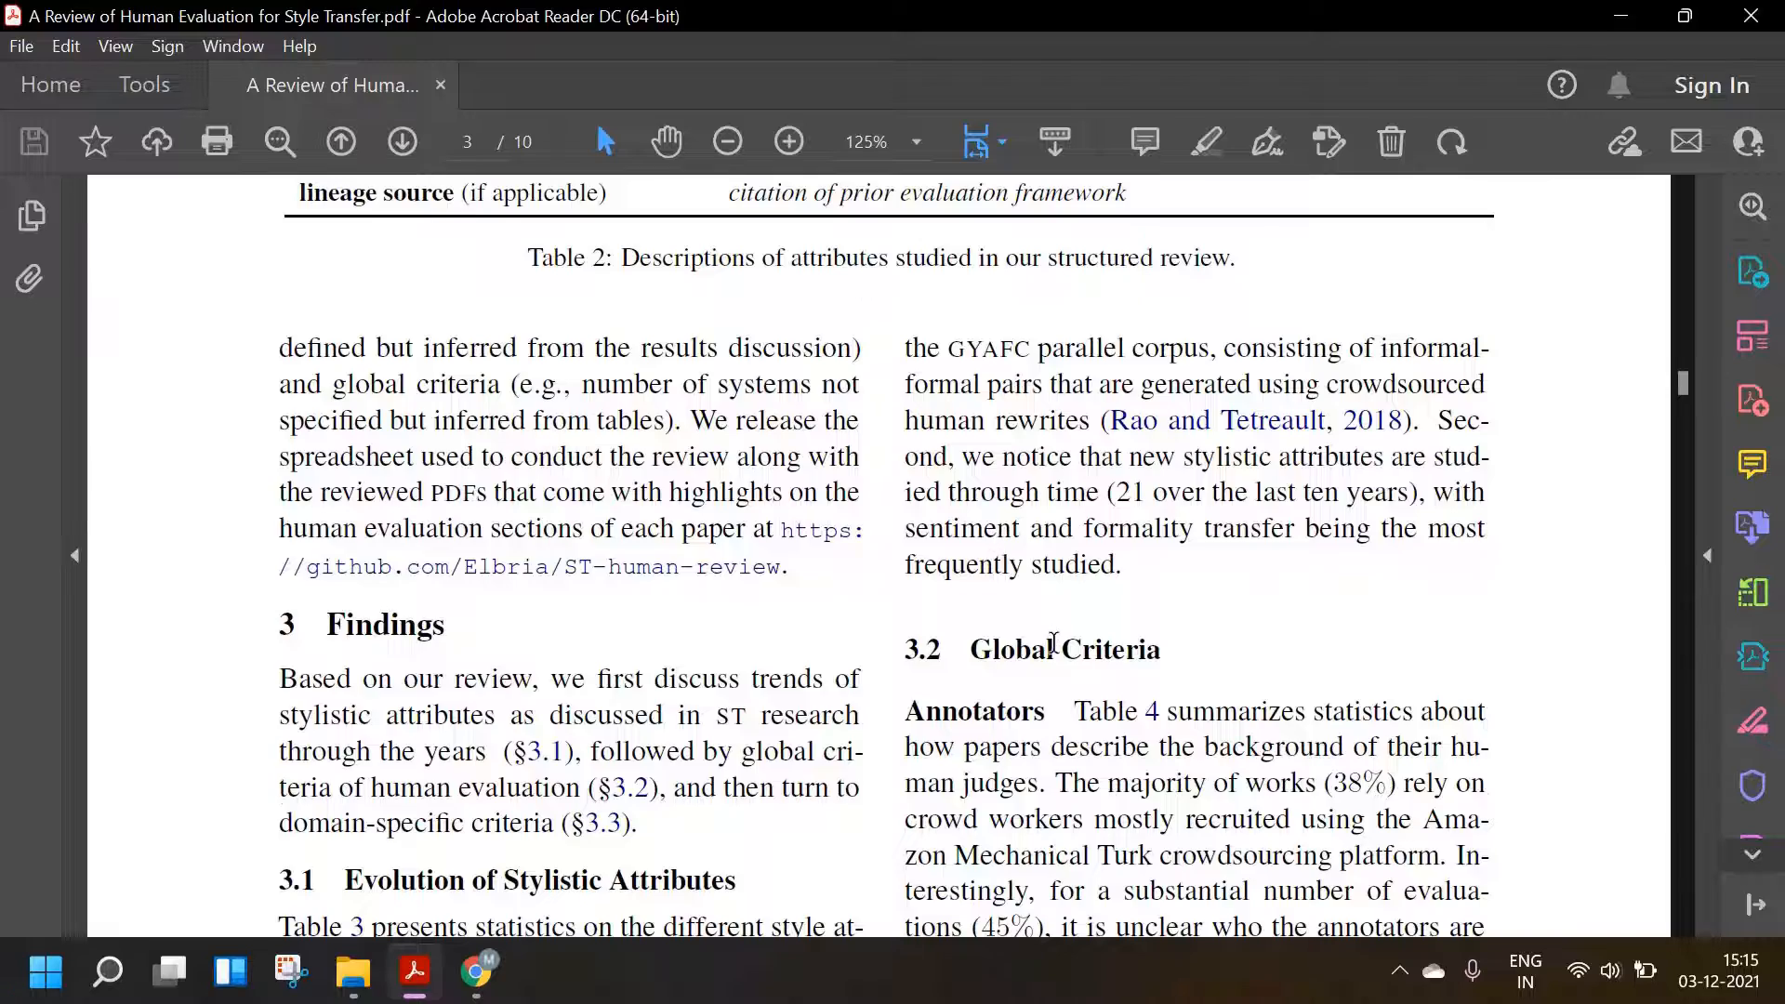
{"action": "scroll", "scroll_direction": "down", "scroll_amount": 3}
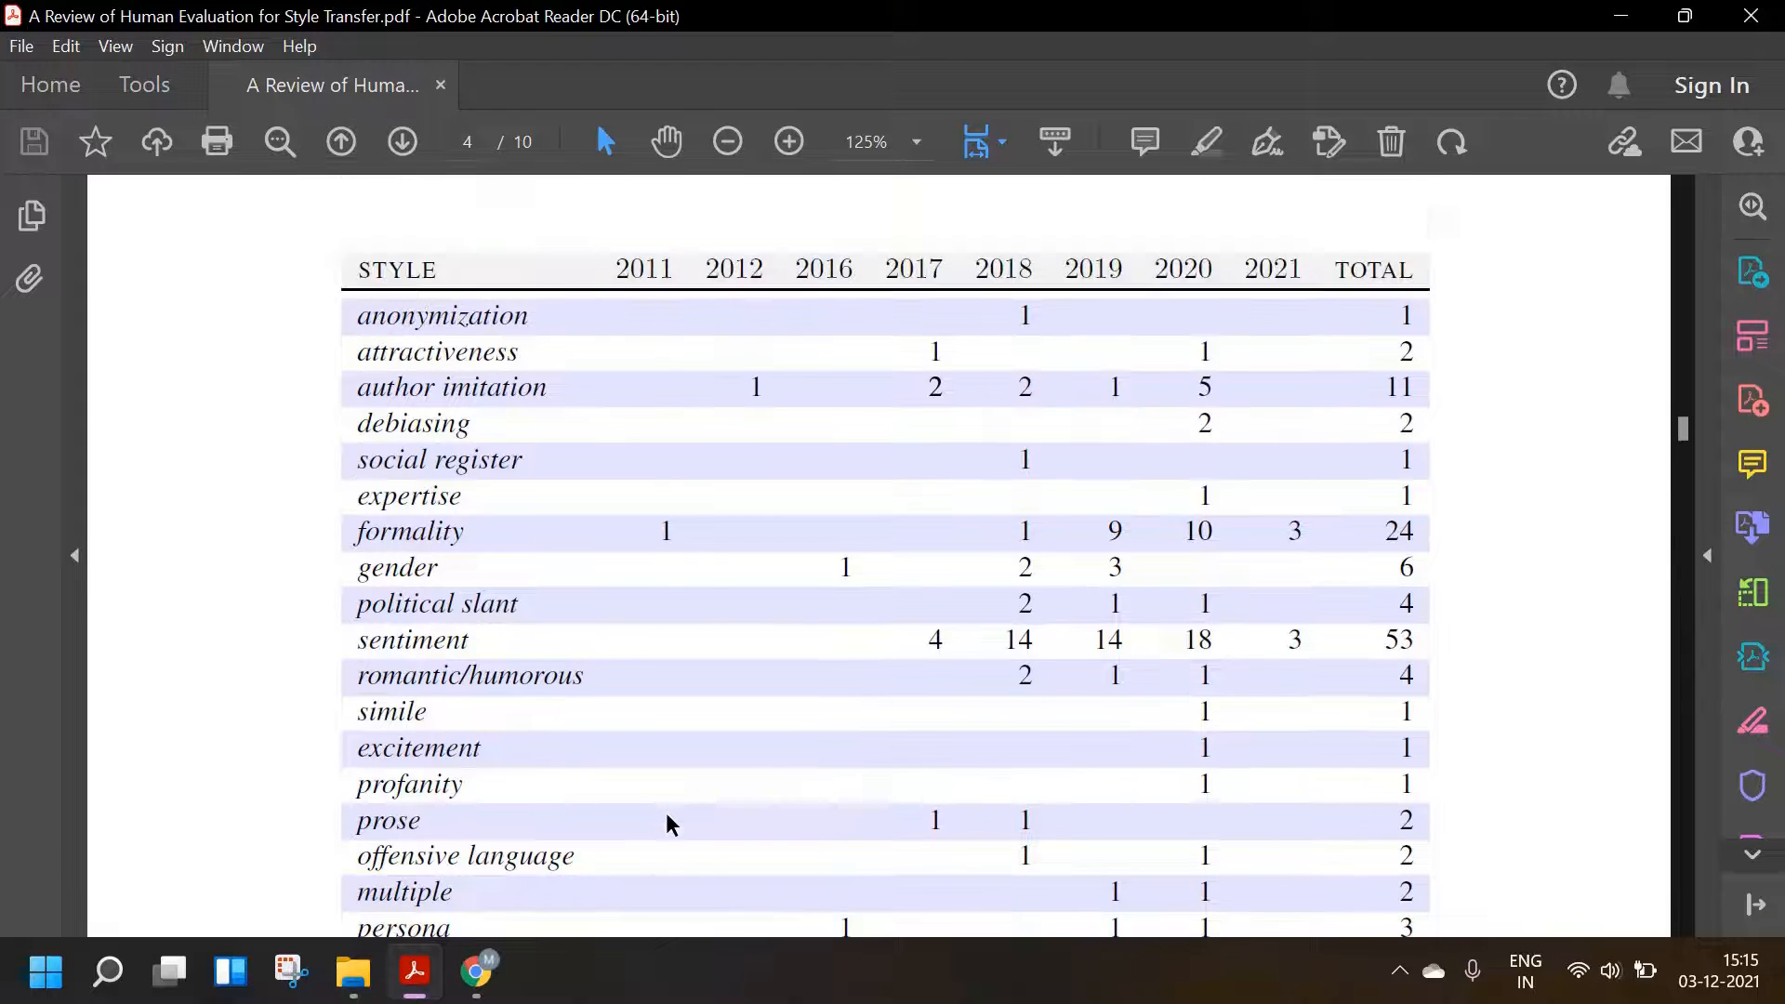
- Select the 2011 formality count in Table 3, then scroll back to section 3.1 on page three
{"action": "scroll", "scroll_direction": "down", "scroll_amount": 3}
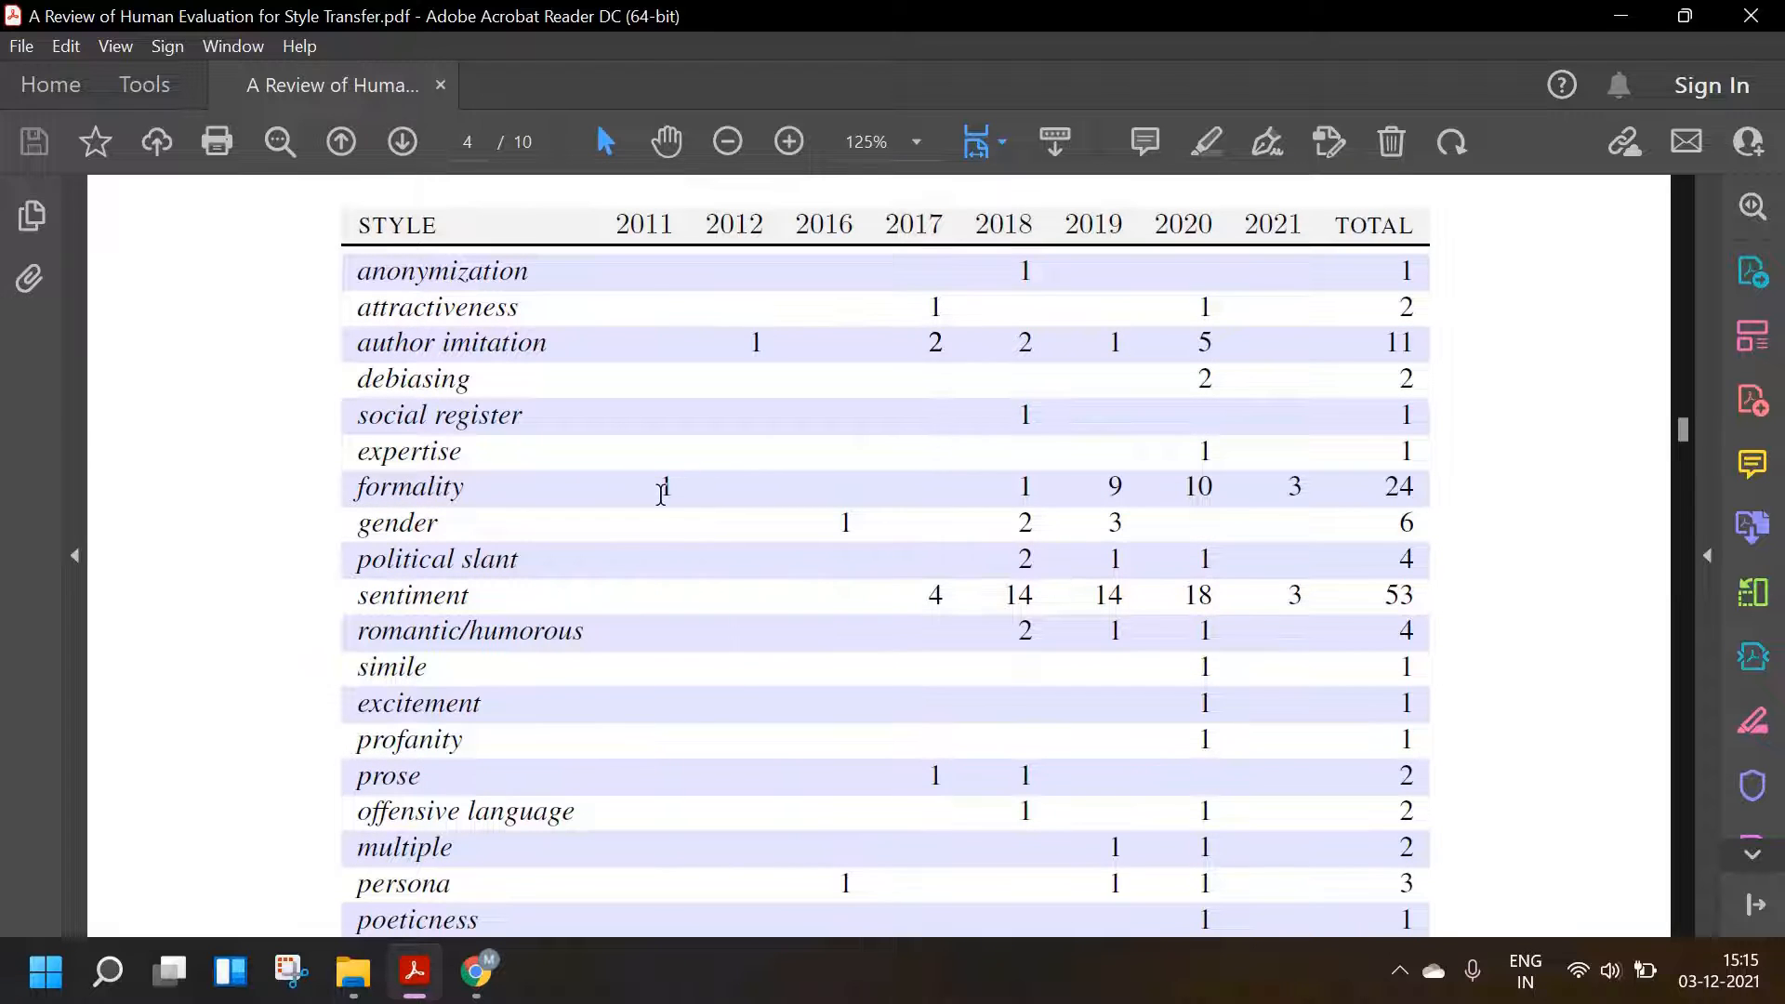
{"action": "double_click", "coordinate": [664, 486]}
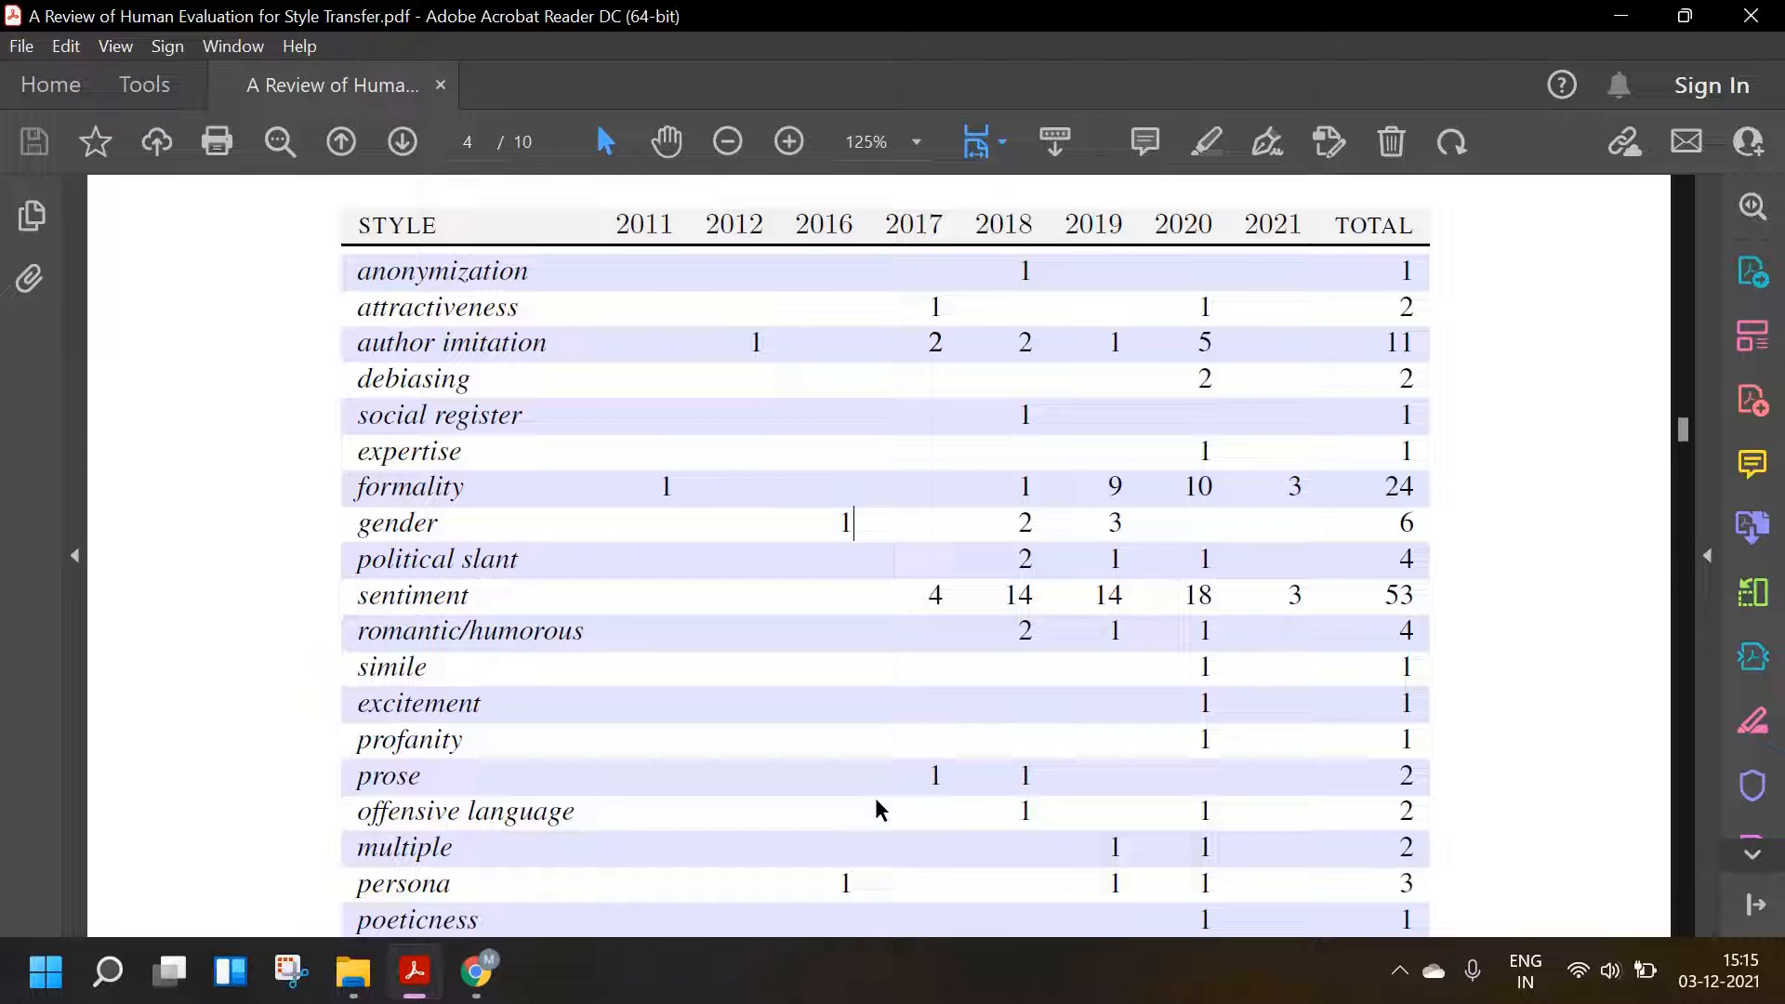
{"action": "mouse_move", "coordinate": [897, 347]}
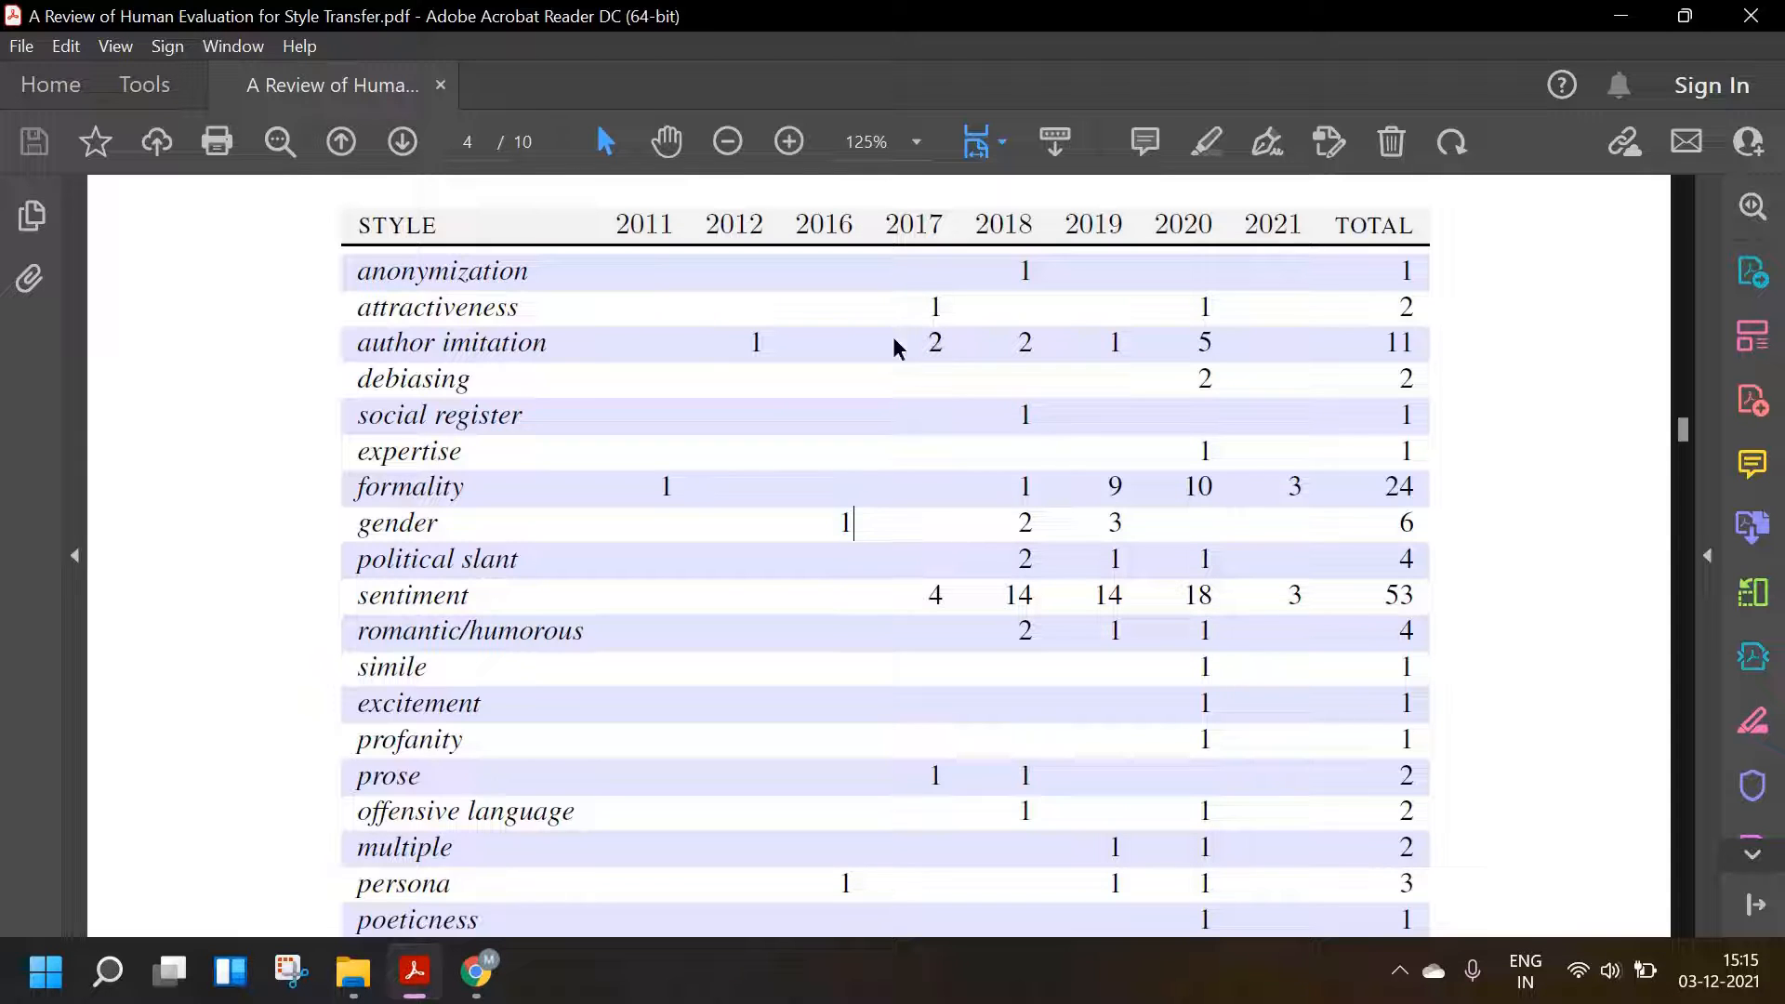
{"action": "mouse_move", "coordinate": [968, 823]}
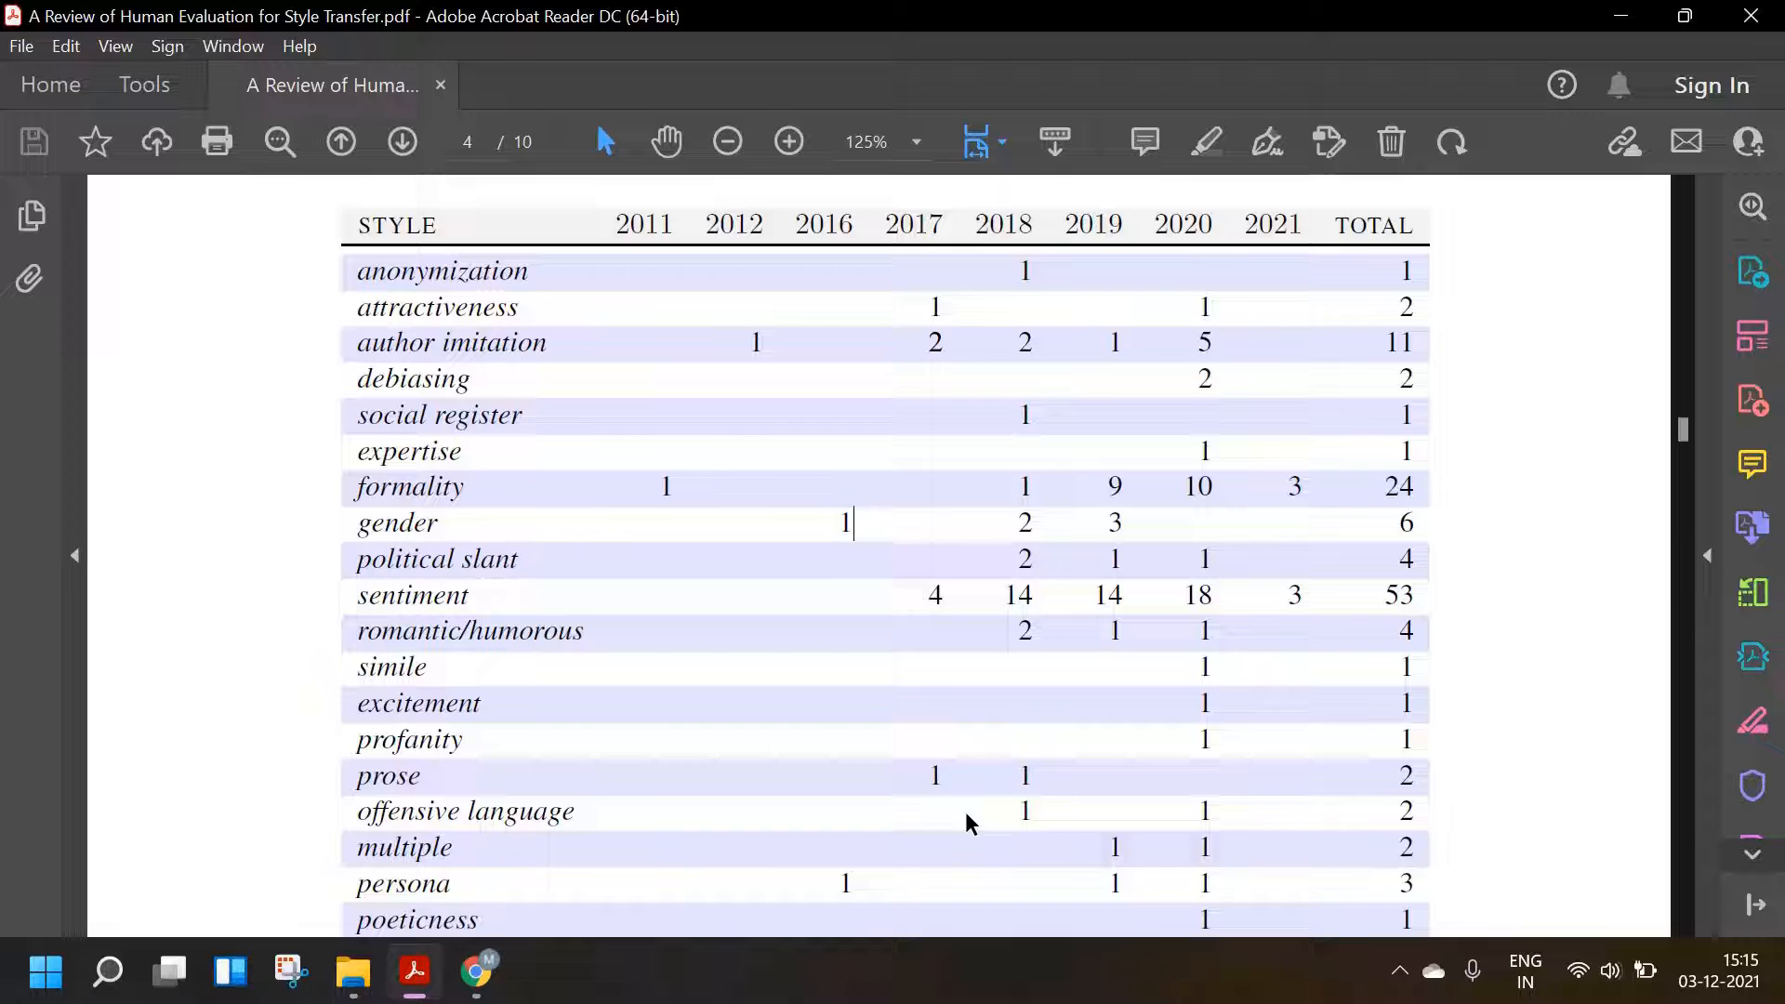
{"action": "scroll", "scroll_direction": "down", "scroll_amount": 3}
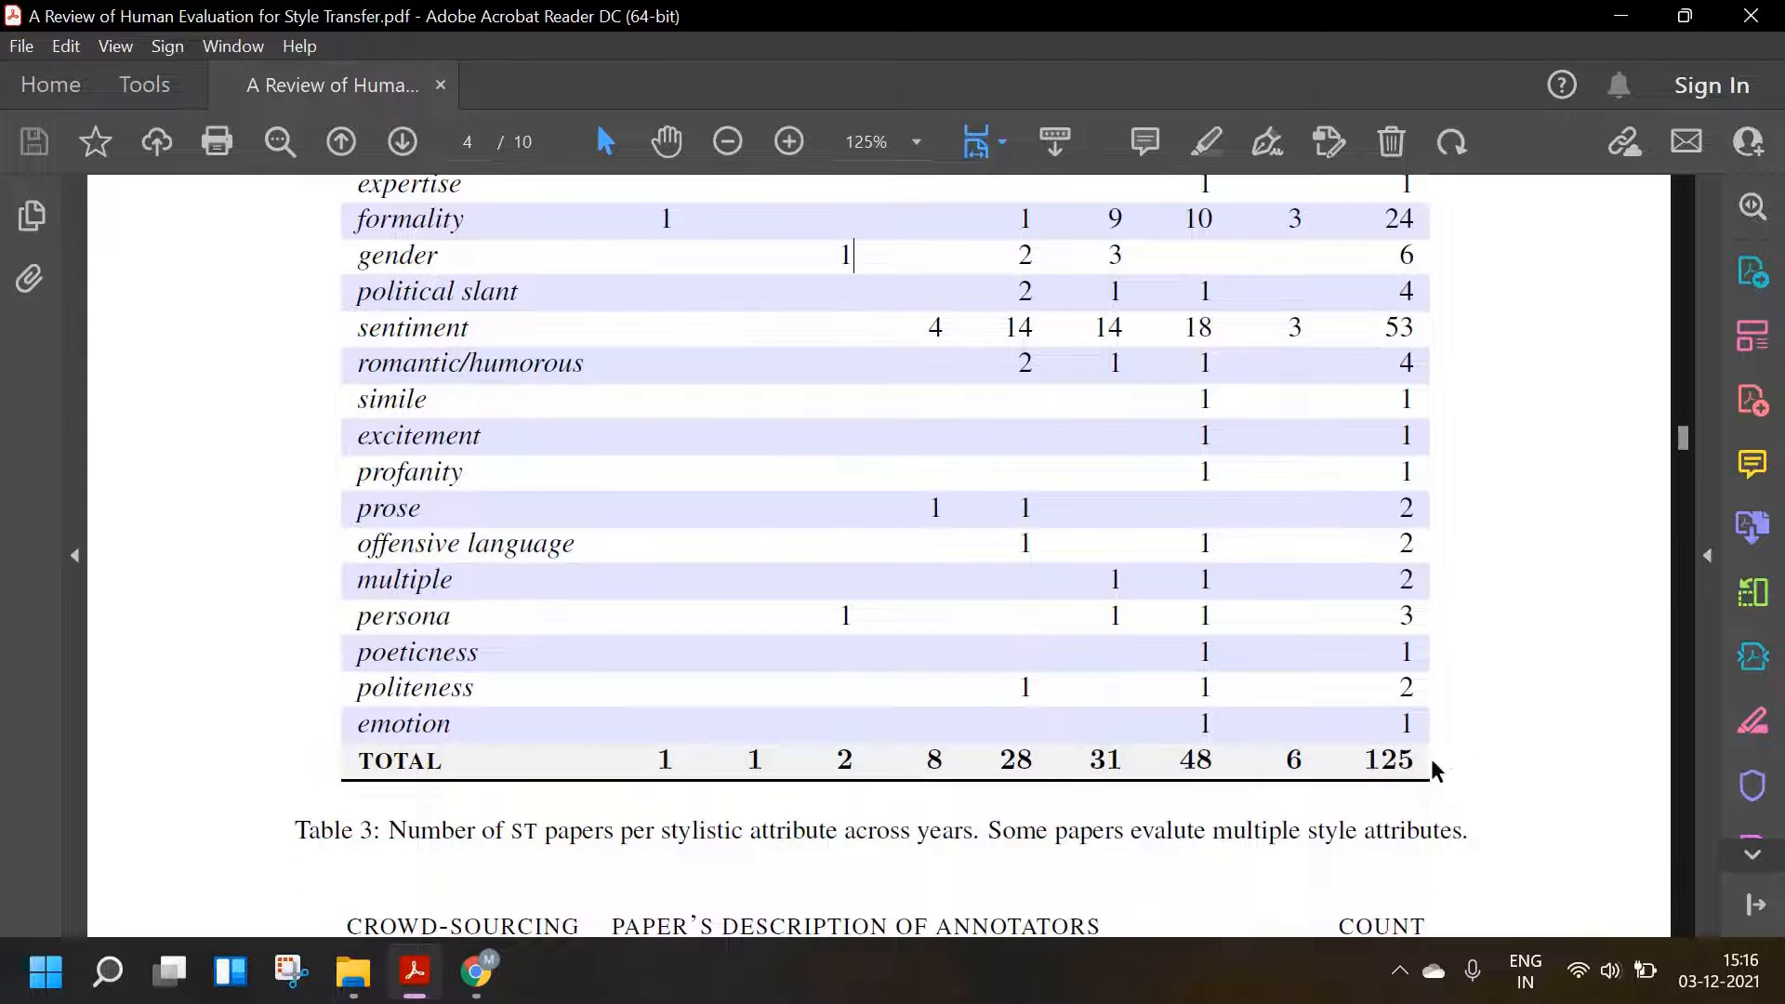
{"action": "scroll", "scroll_direction": "down", "scroll_amount": 3}
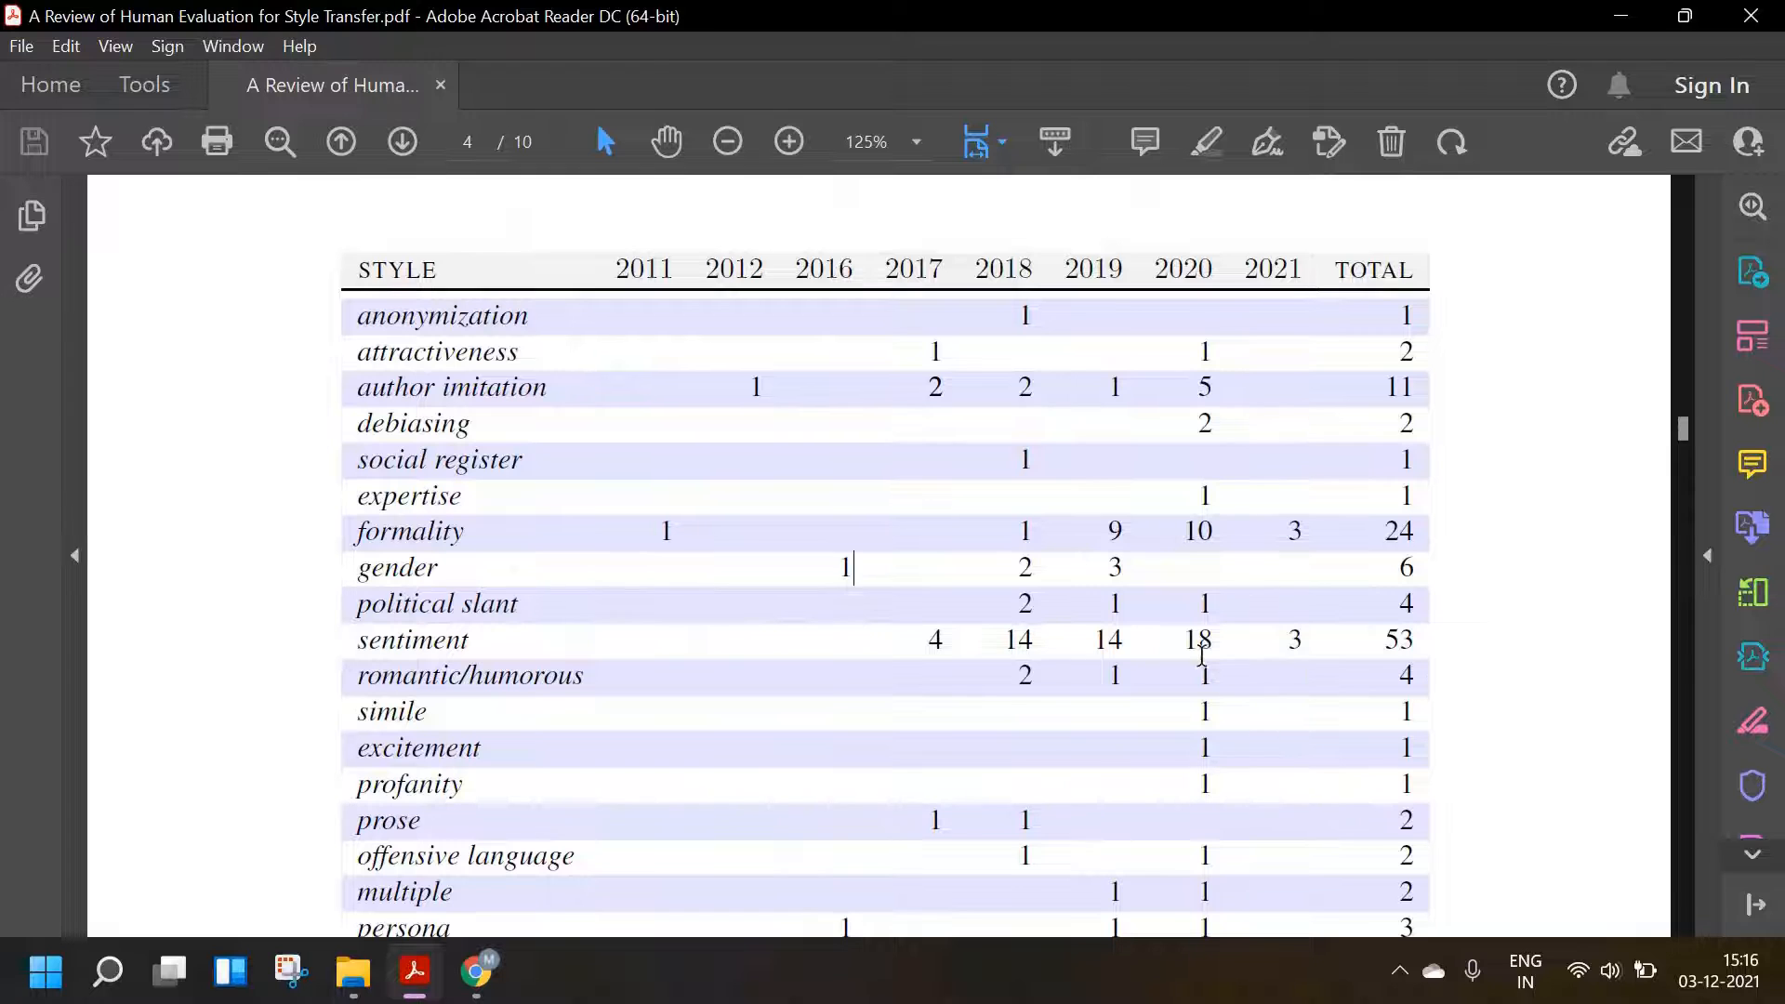
{"action": "scroll", "scroll_direction": "down", "scroll_amount": 3}
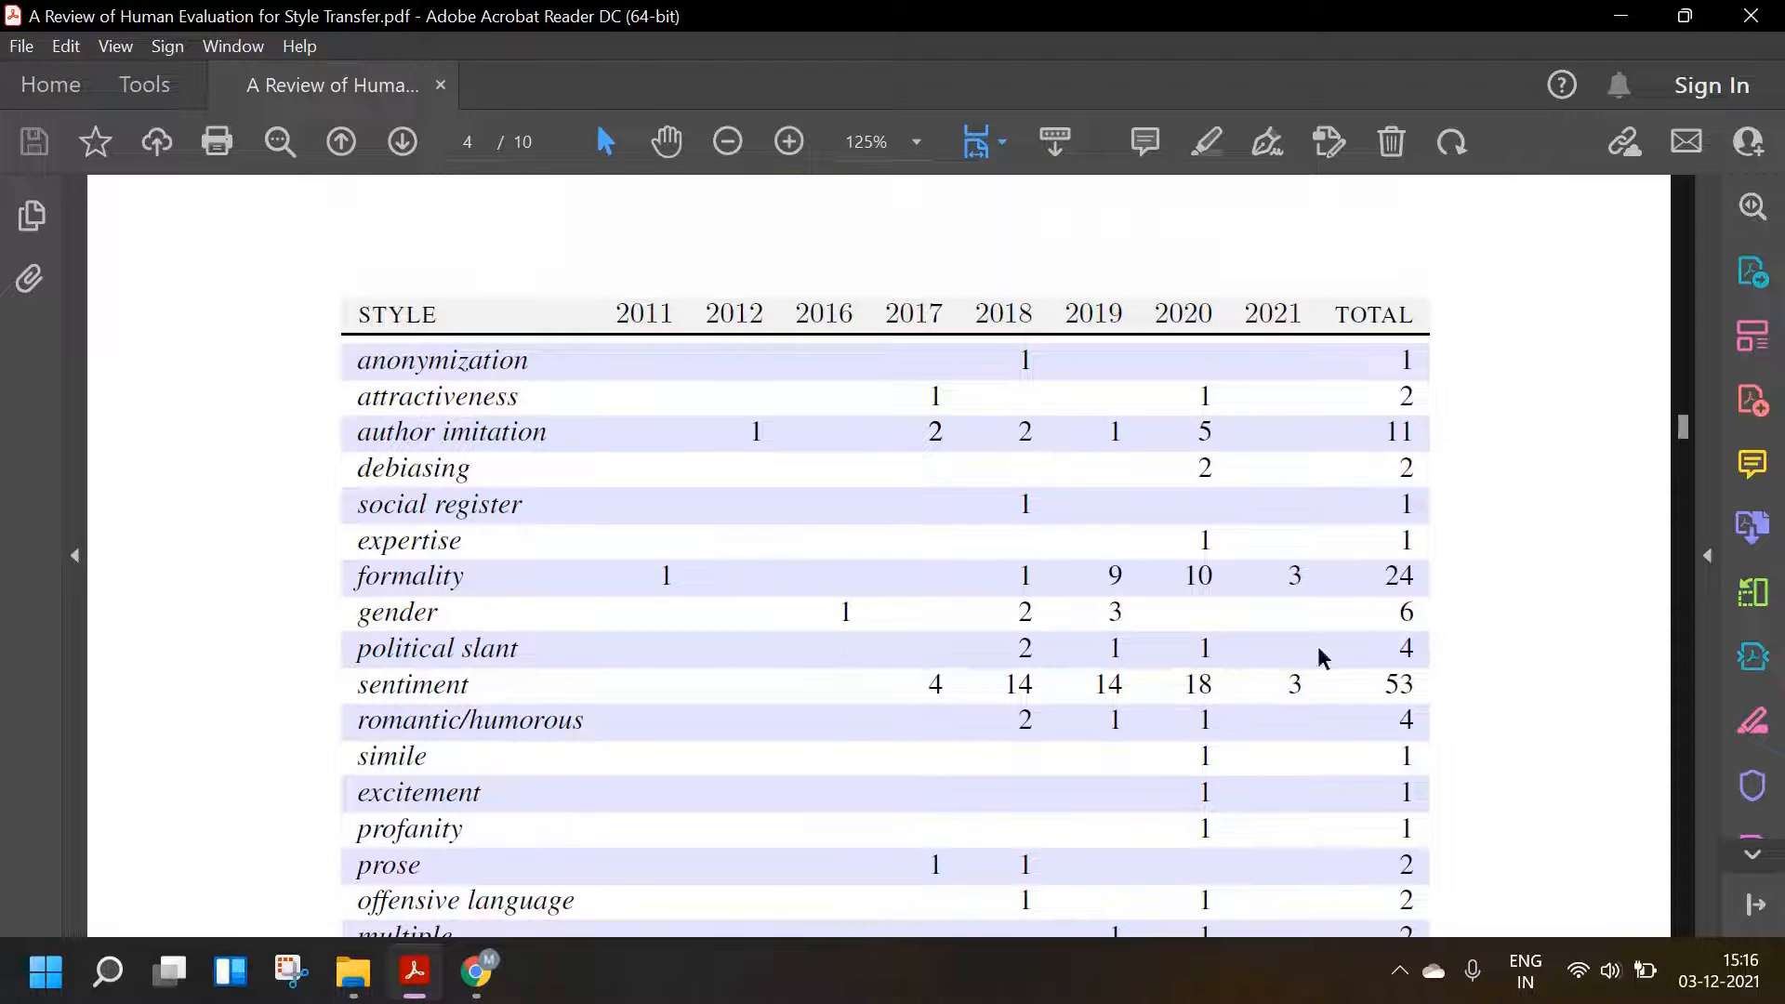
{"action": "mouse_move", "coordinate": [1295, 684]}
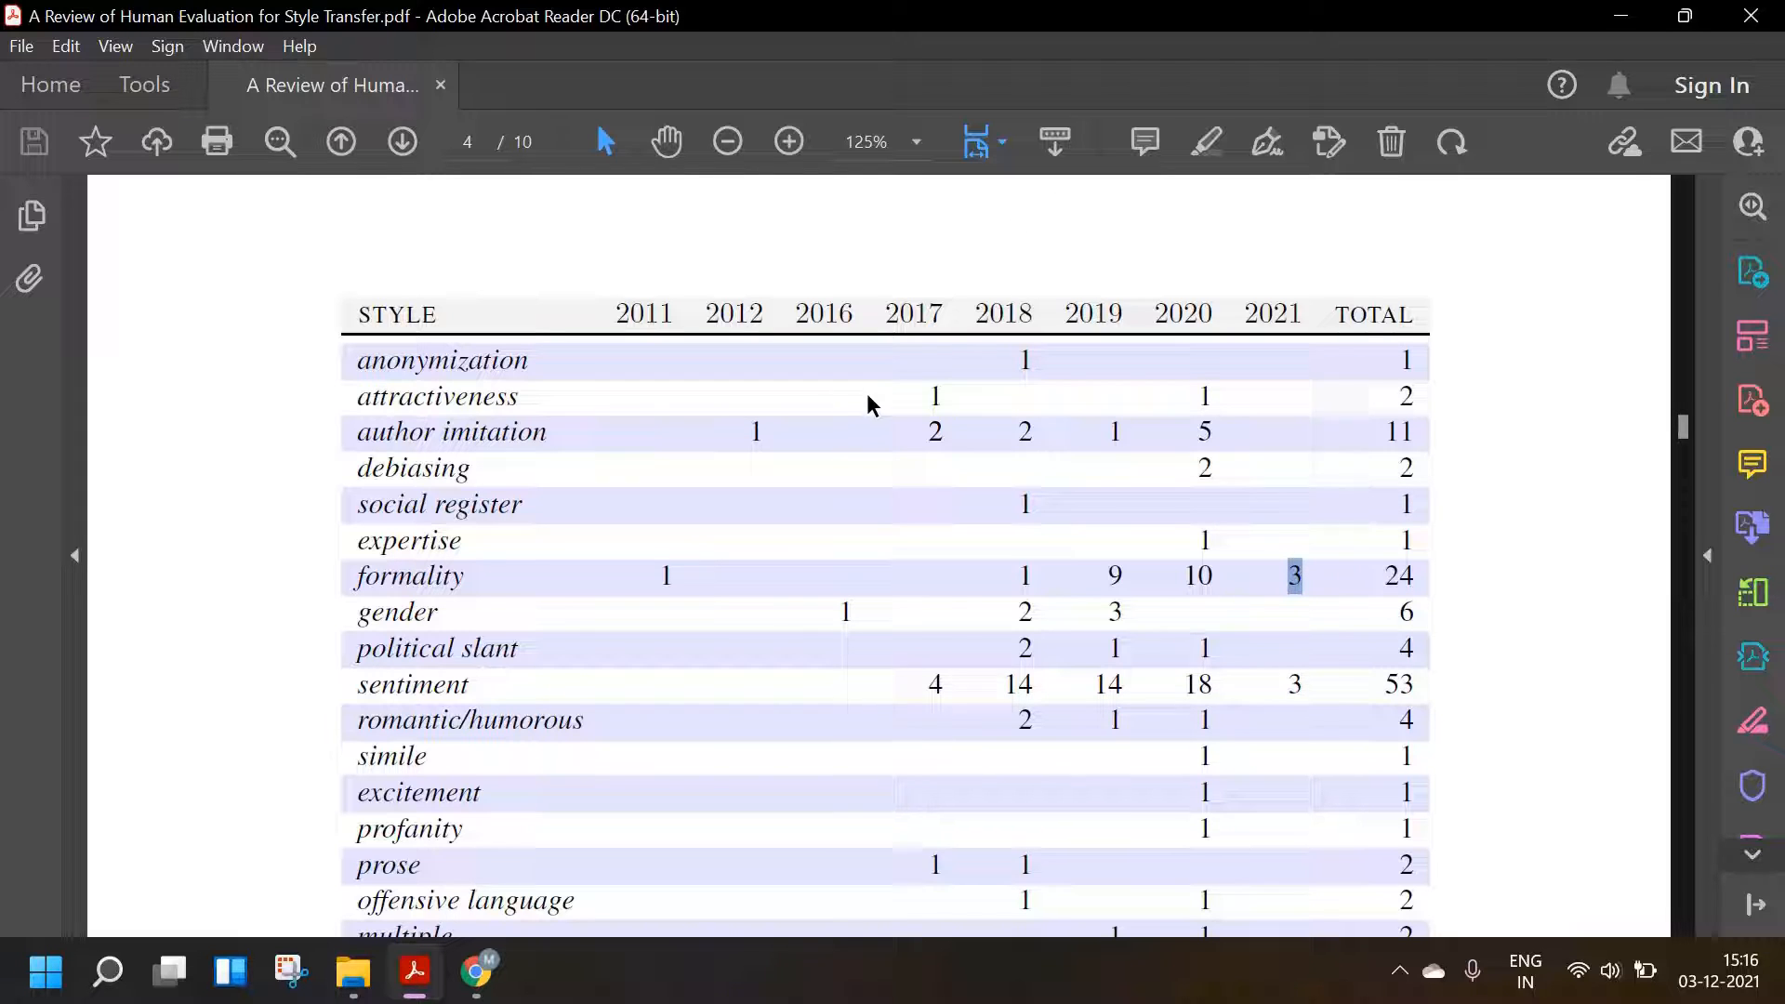
{"action": "scroll", "scroll_direction": "down", "scroll_amount": 3}
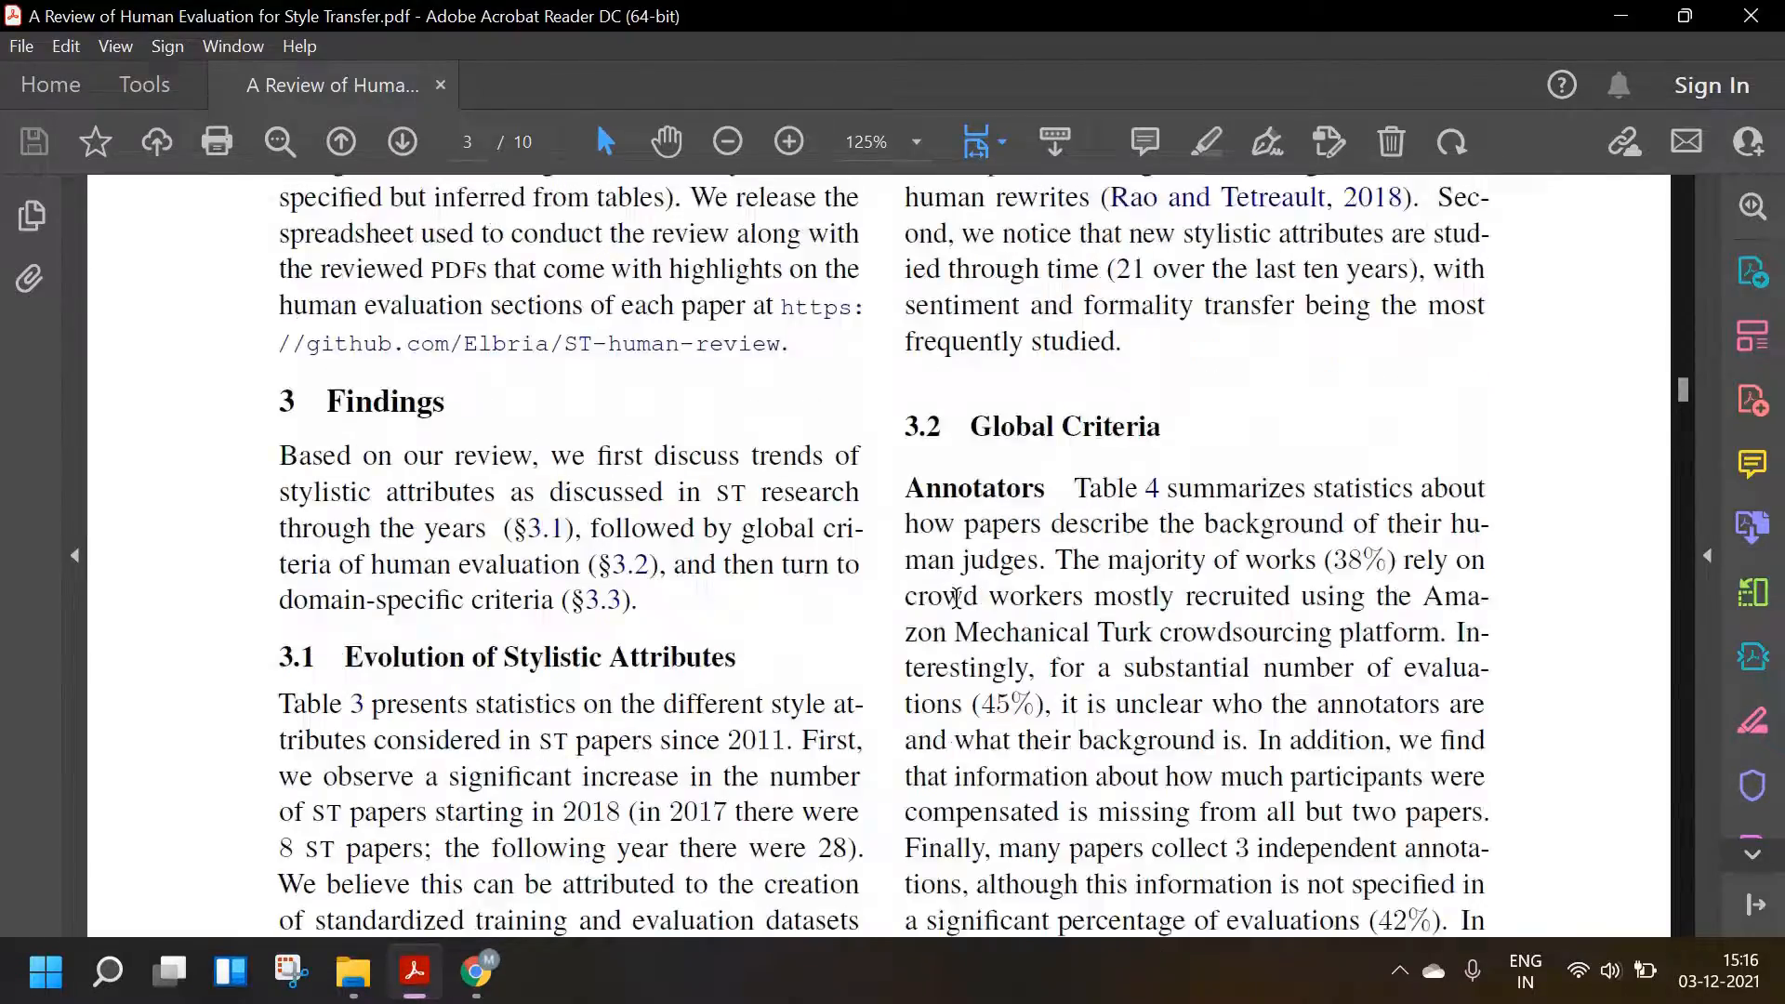
{"action": "scroll", "scroll_direction": "down", "scroll_amount": 3}
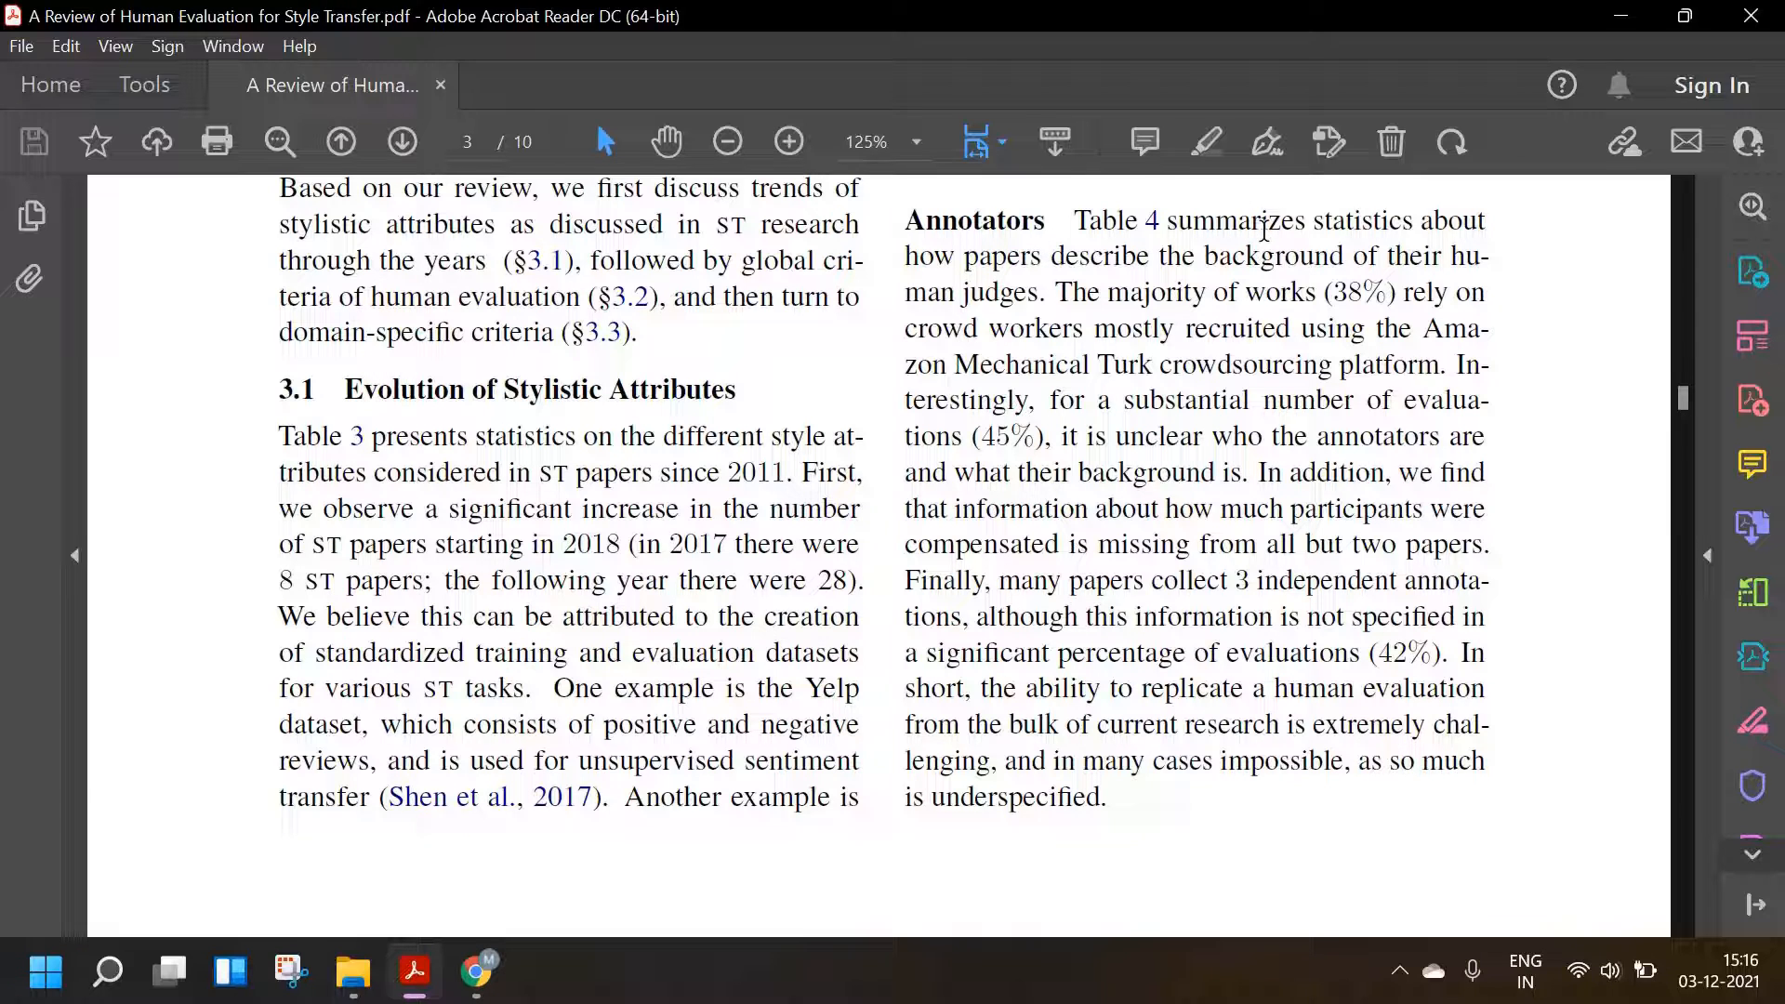
{"action": "mouse_move", "coordinate": [1227, 205]}
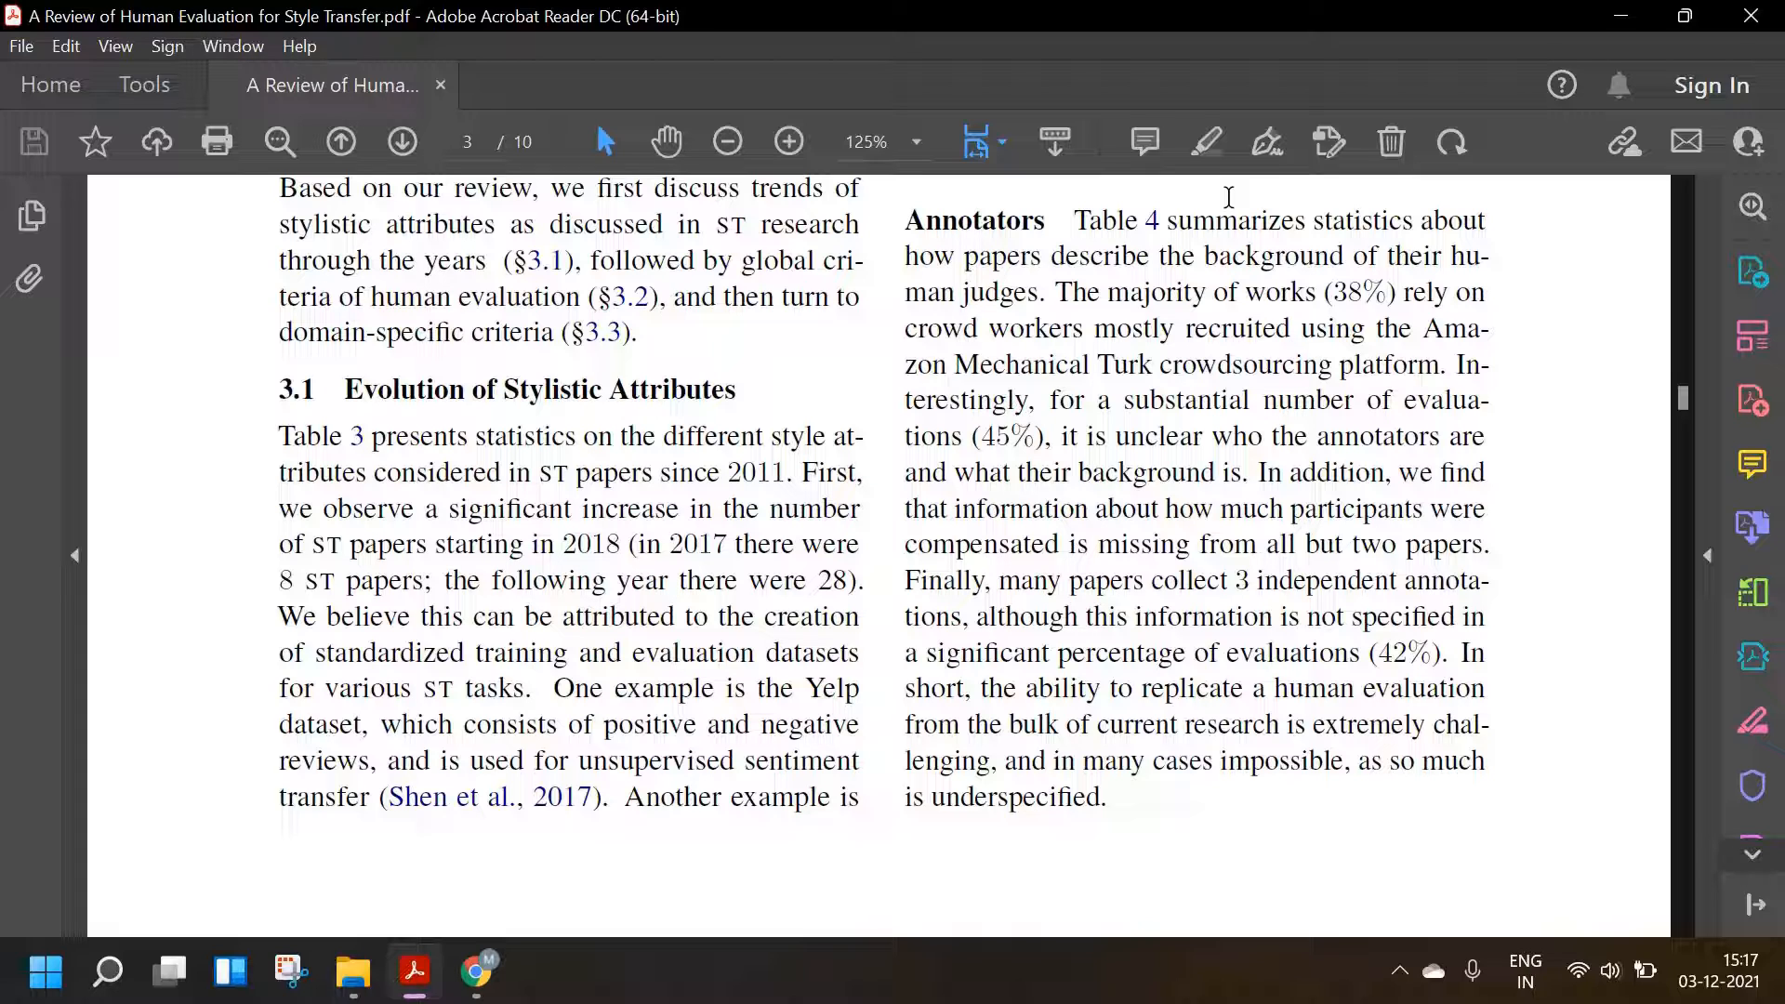
{"action": "mouse_move", "coordinate": [1126, 922]}
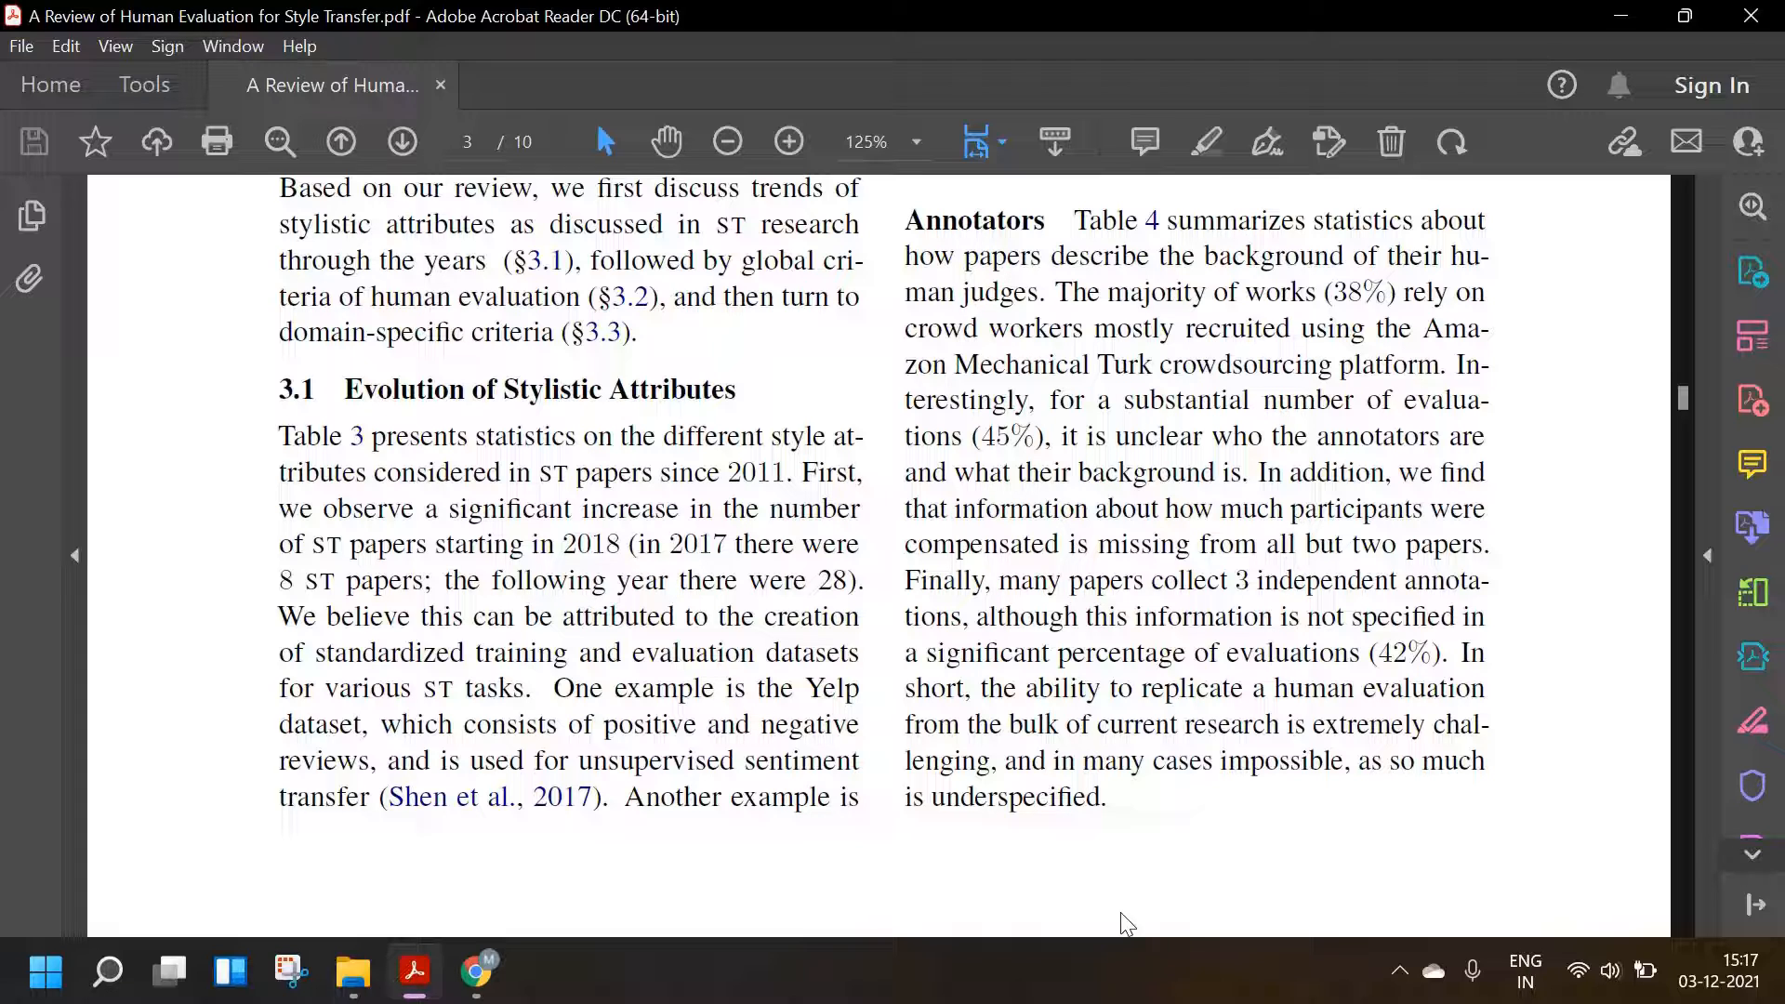
- Scroll to Table 4 of annotator backgrounds and select words such as 'research' in it
{"action": "scroll", "scroll_direction": "down", "scroll_amount": 3}
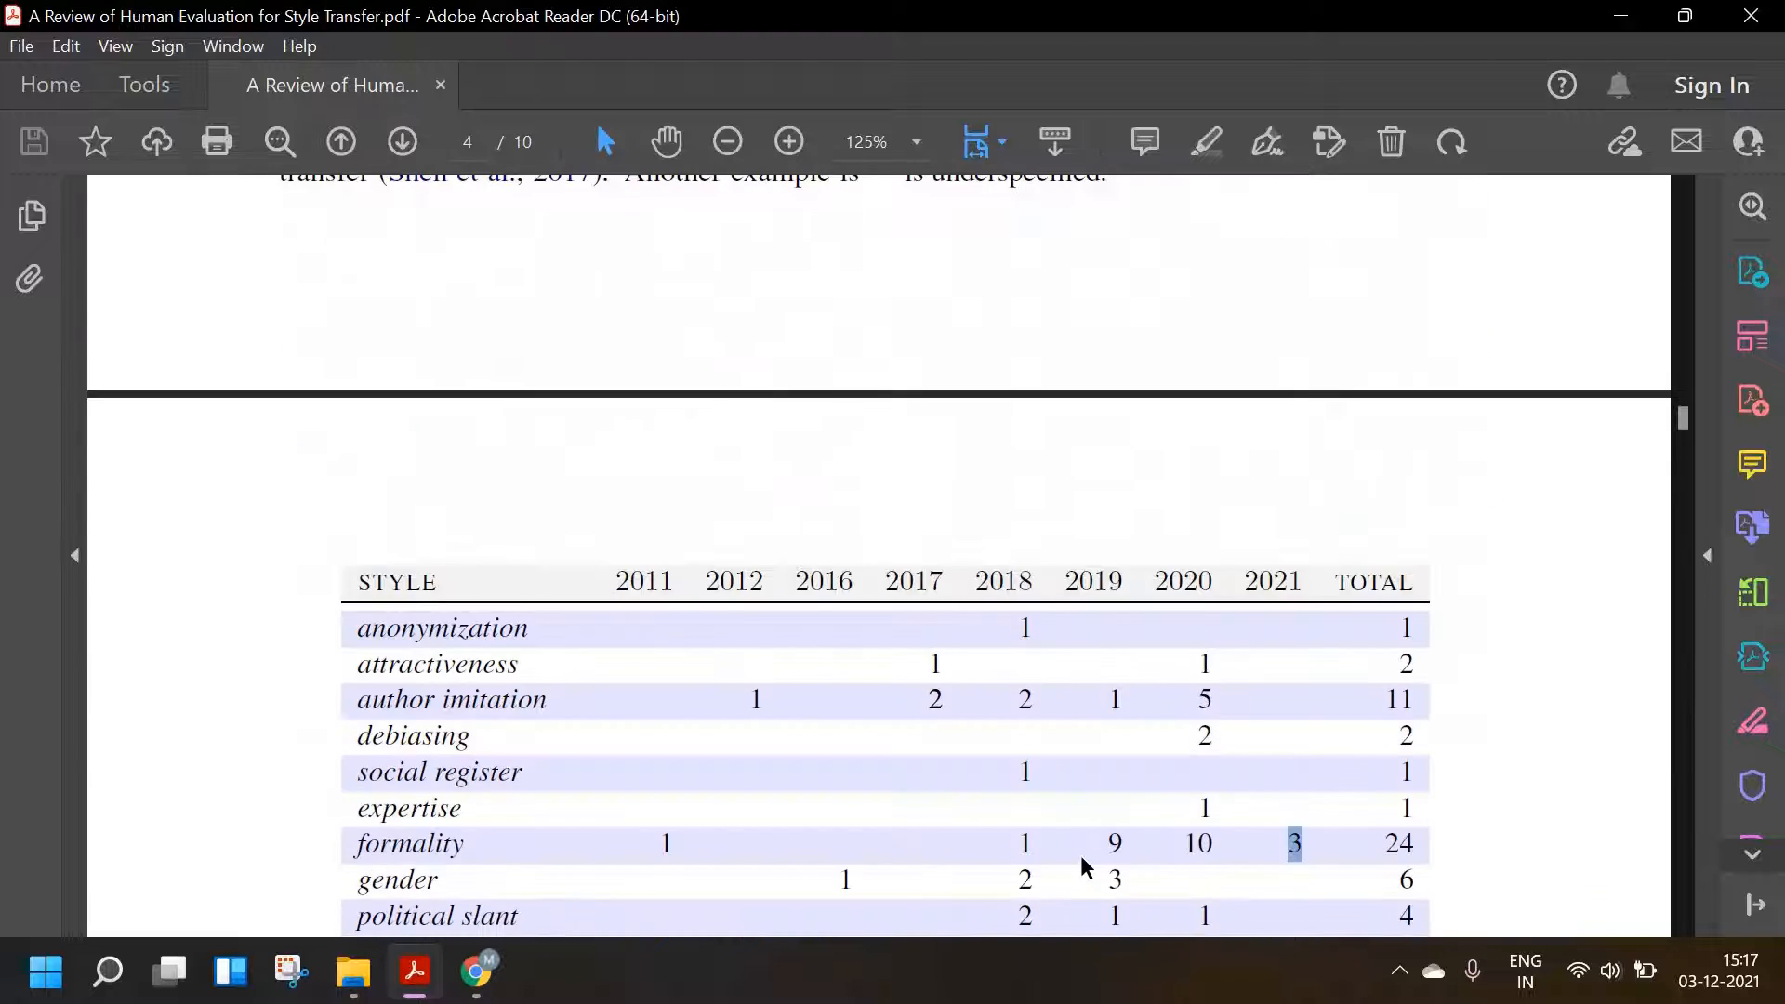
{"action": "scroll", "scroll_direction": "down", "scroll_amount": 3}
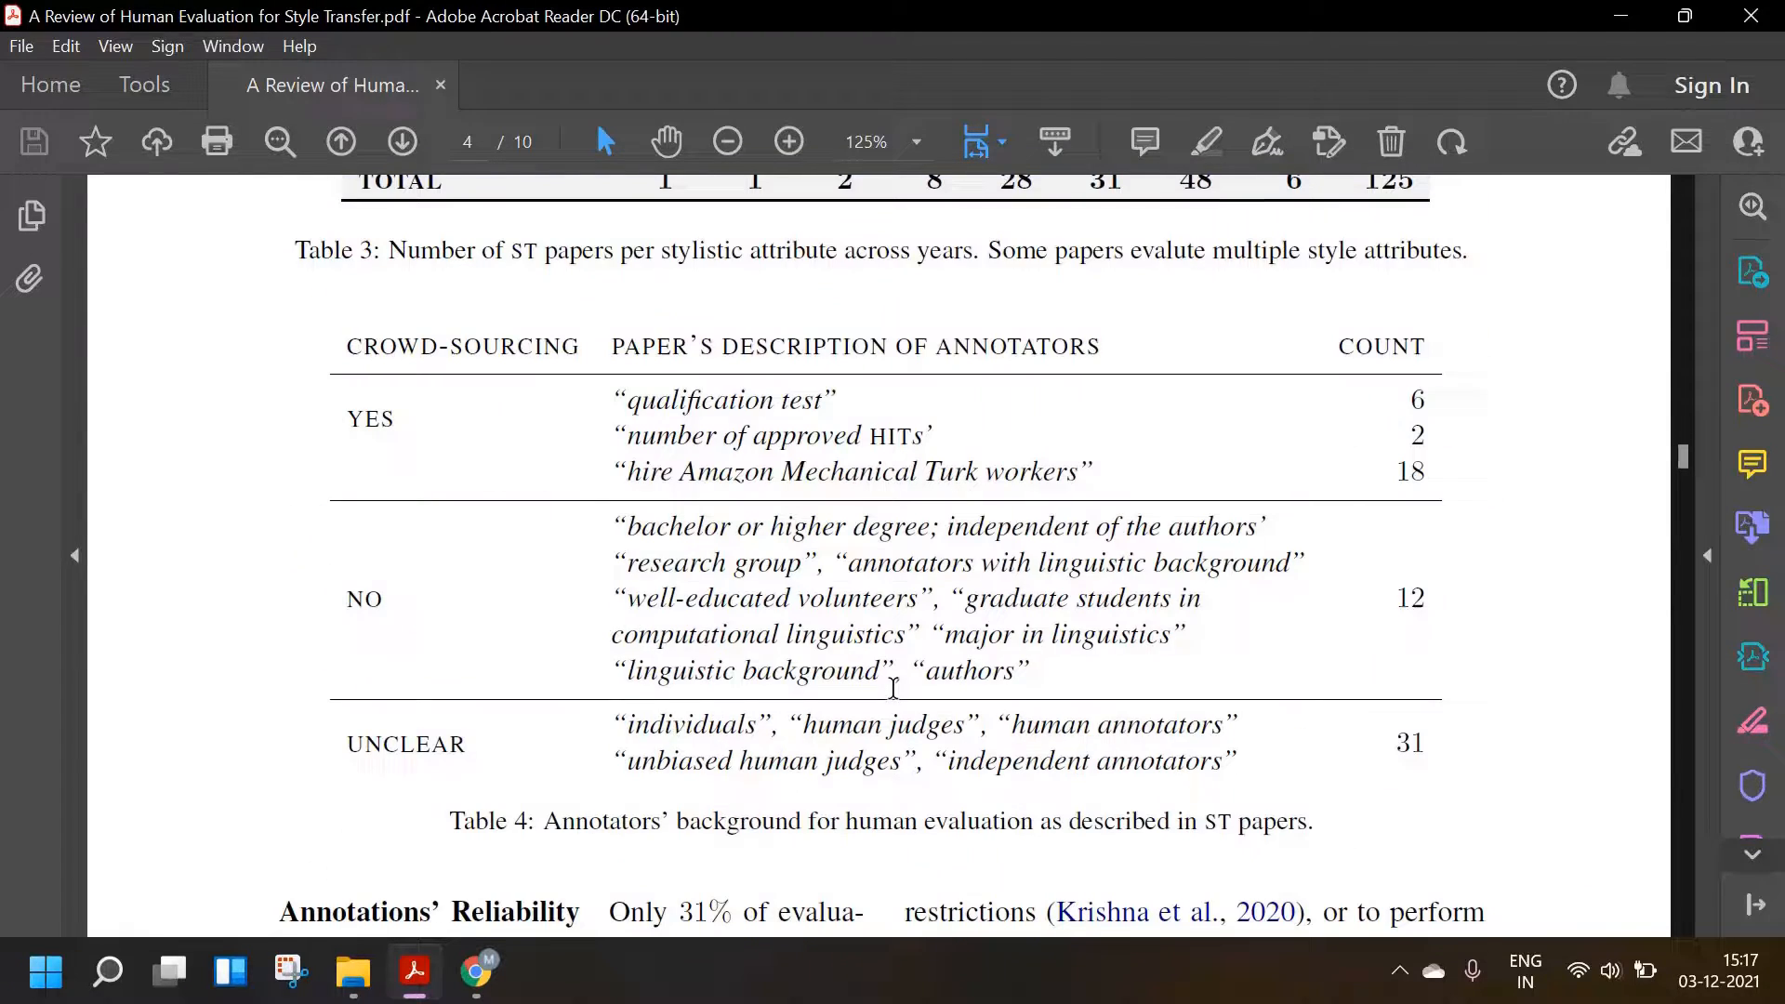
{"action": "mouse_move", "coordinate": [687, 376]}
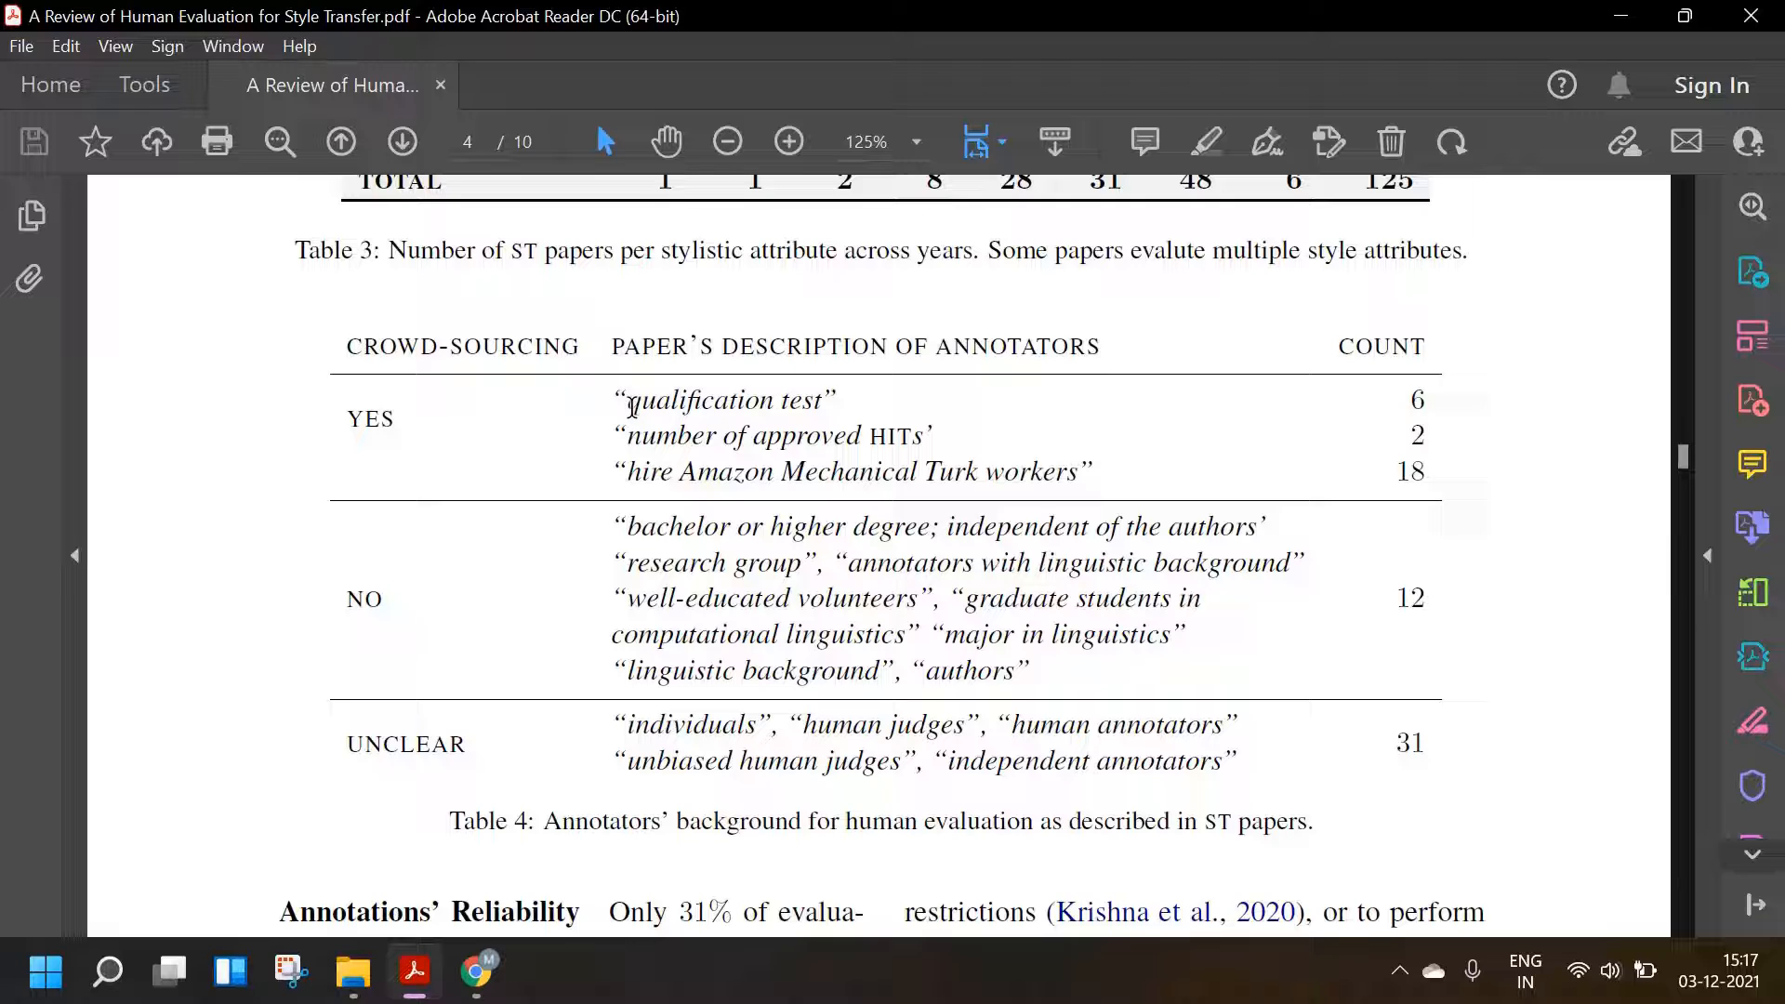
{"action": "mouse_move", "coordinate": [359, 396]}
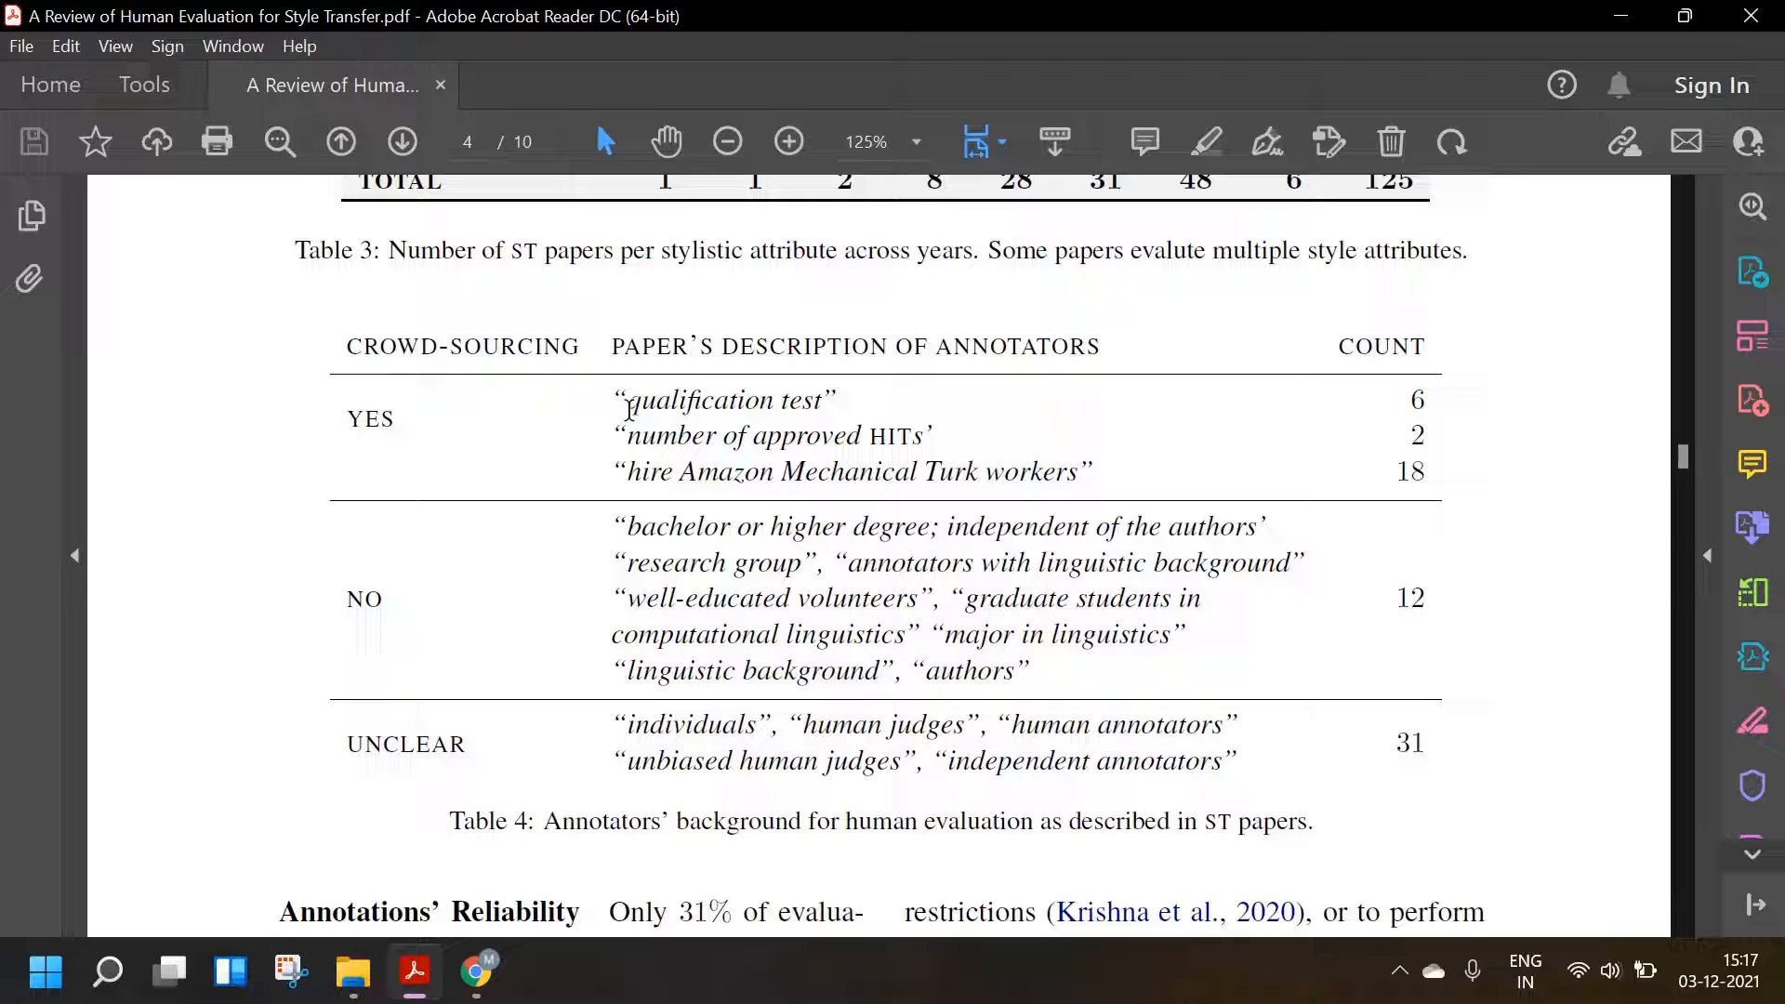
{"action": "left_click_drag", "start_coordinate": [625, 400], "coordinate": [814, 400]}
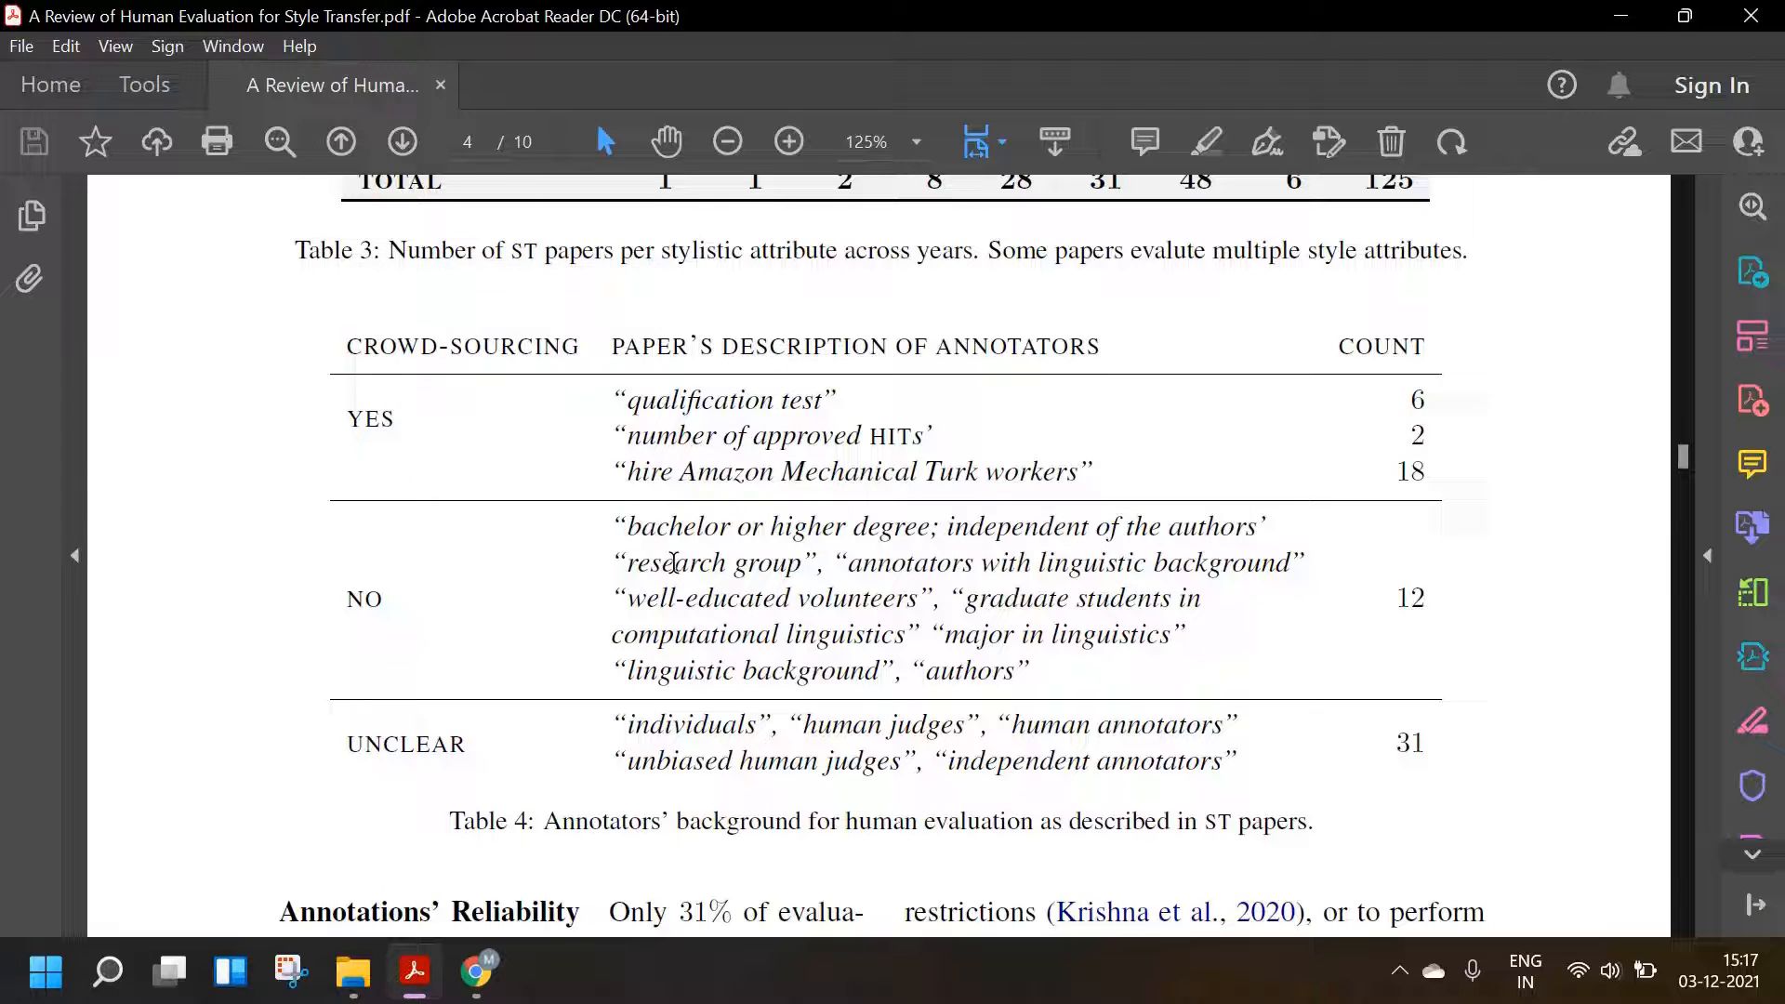
{"action": "double_click", "coordinate": [673, 563]}
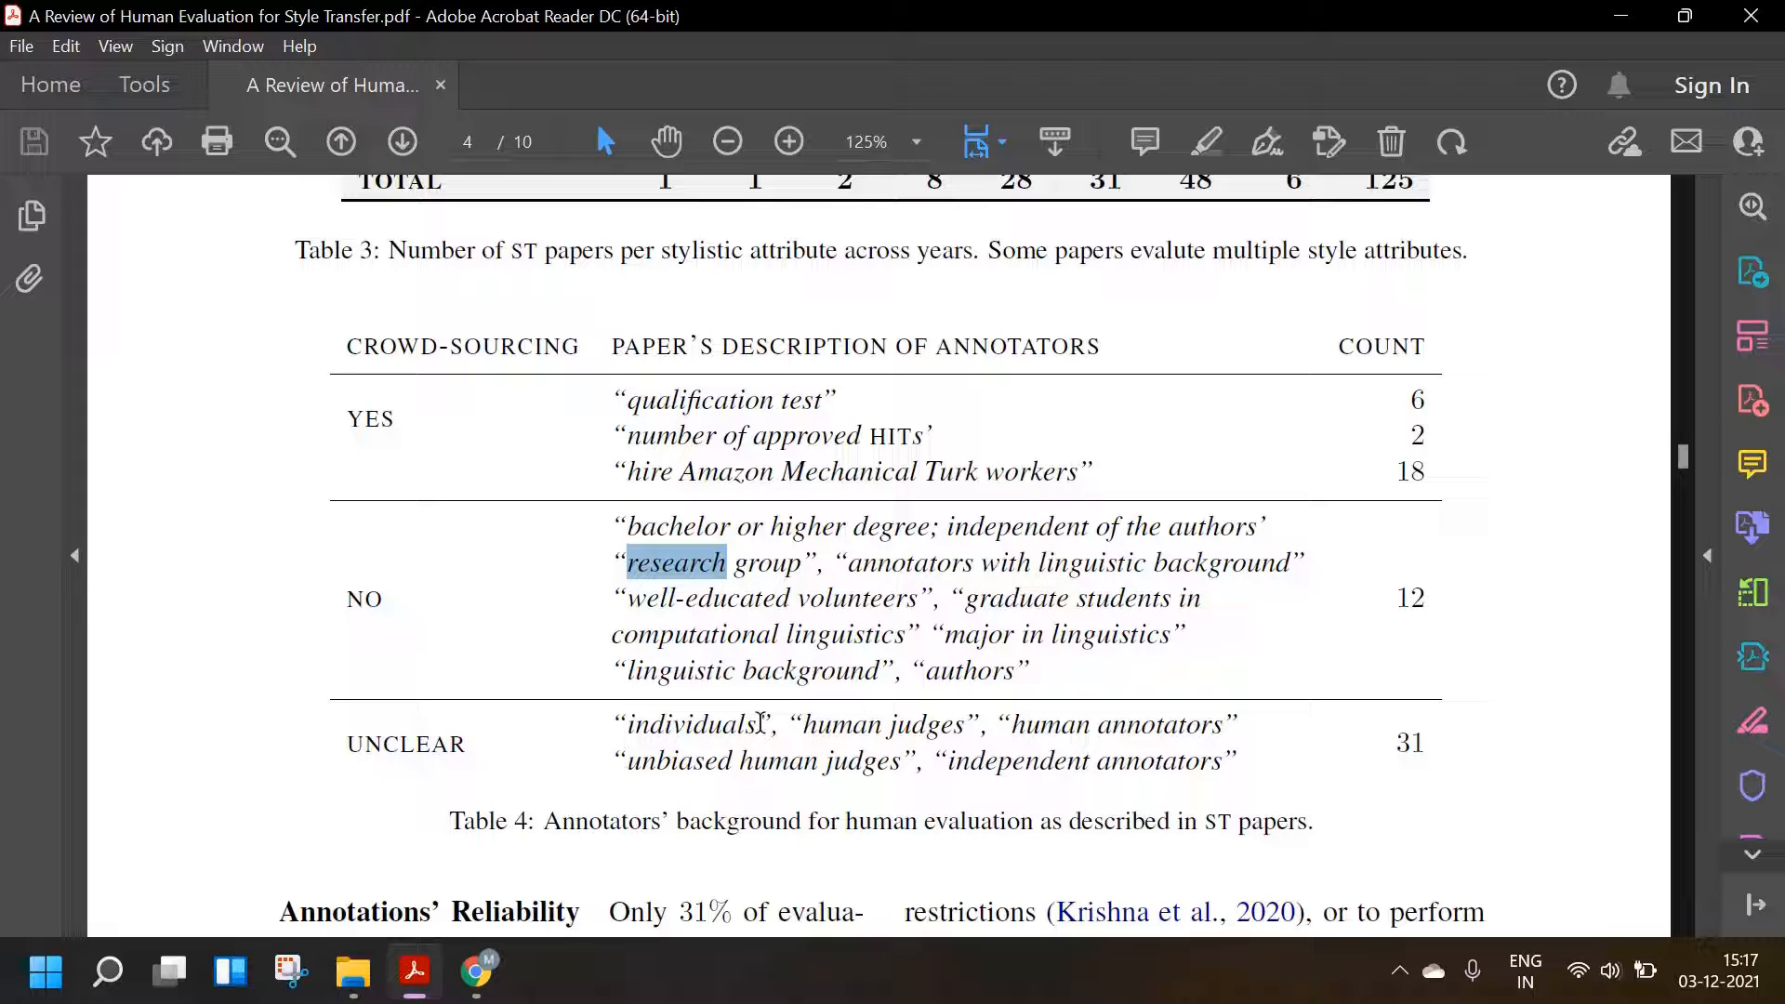
{"action": "double_click", "coordinate": [696, 724]}
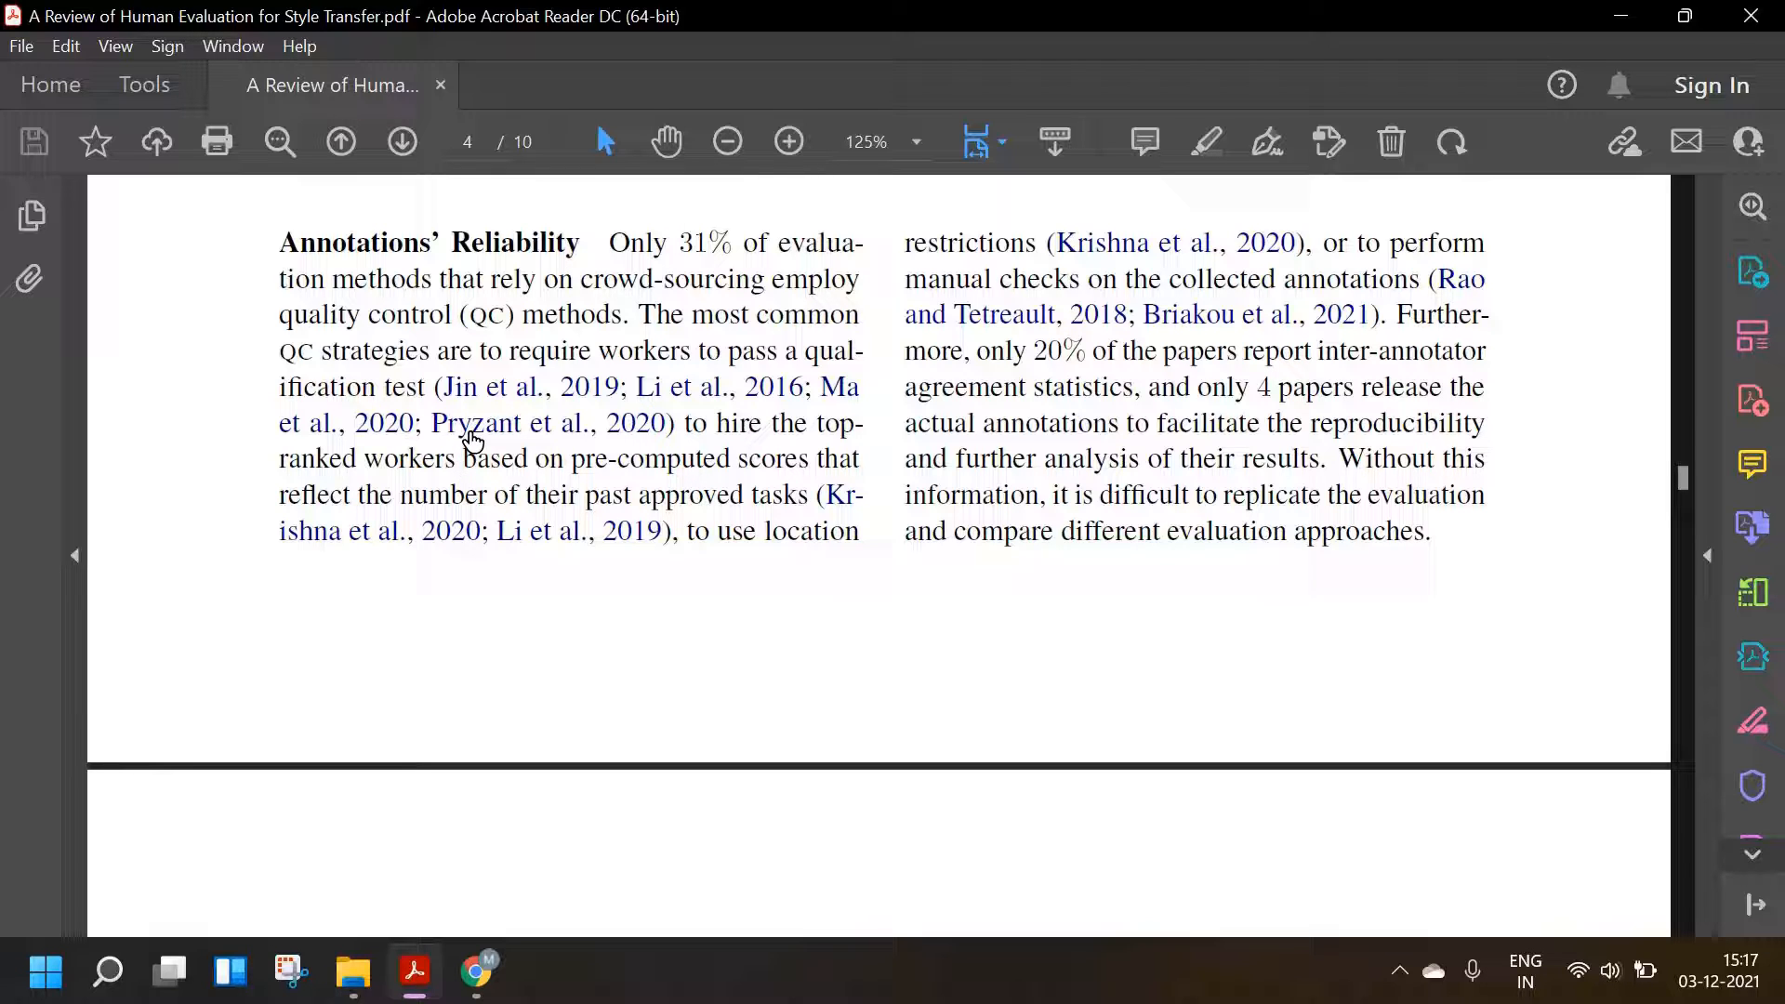
{"action": "mouse_move", "coordinate": [483, 461]}
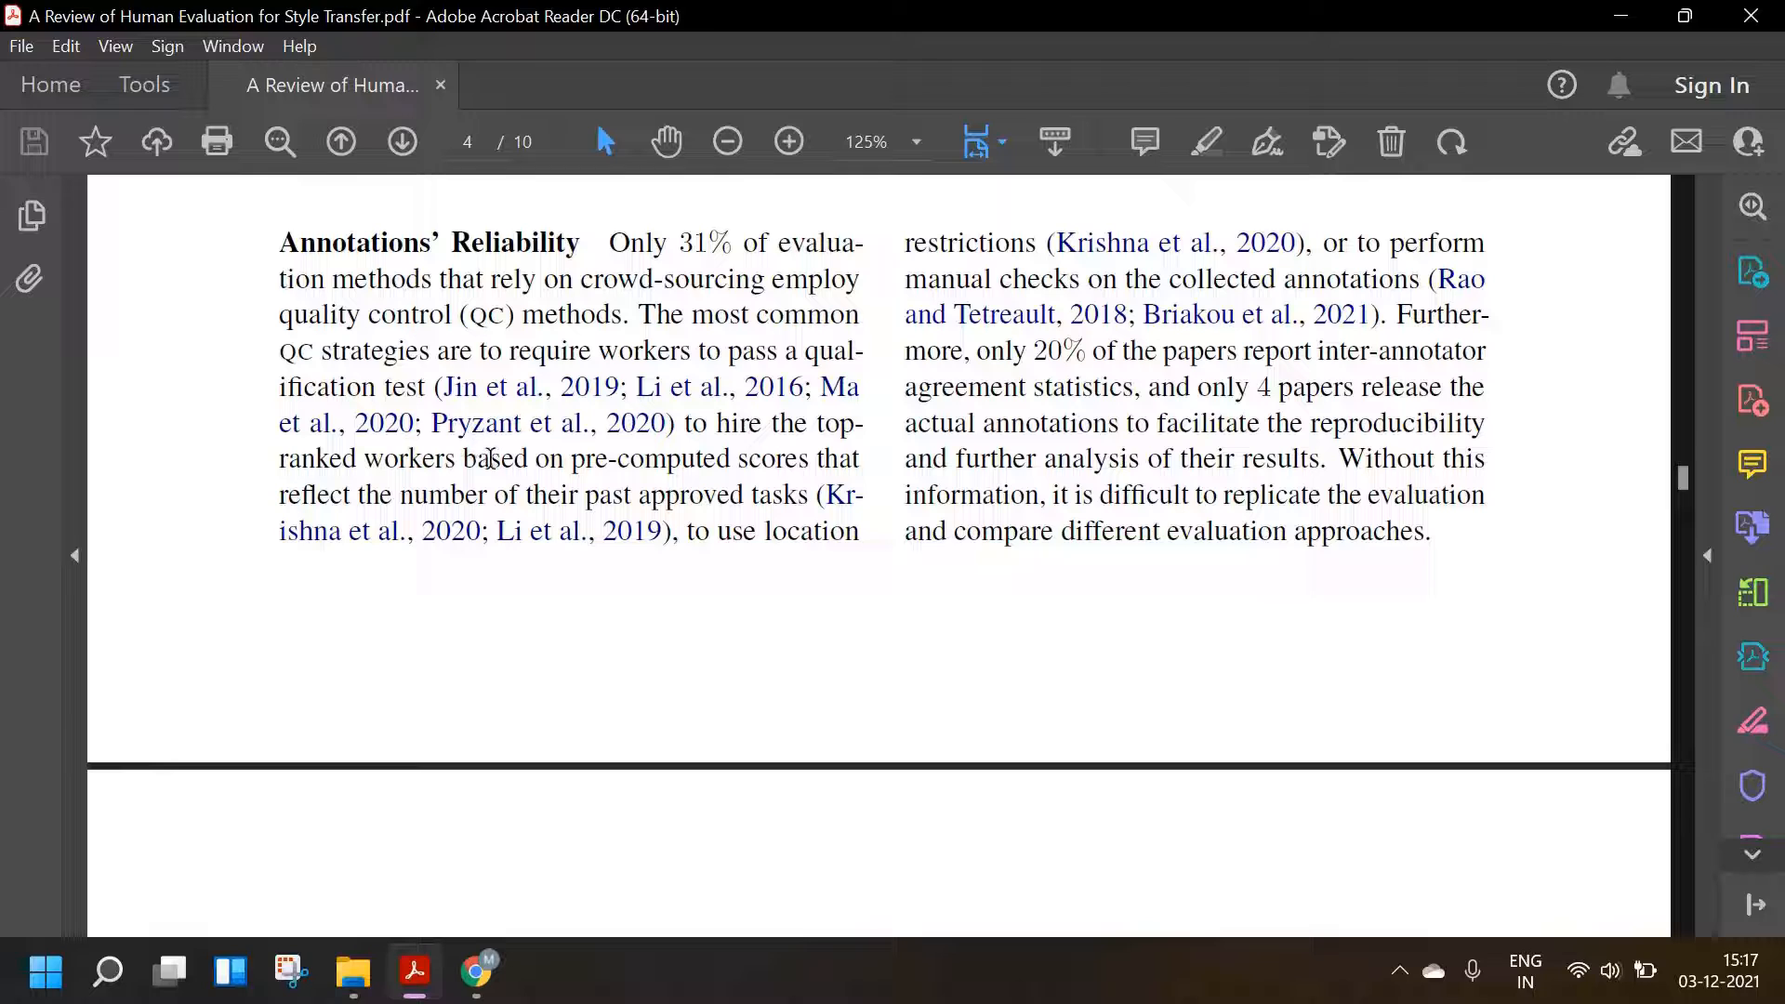
{"action": "mouse_move", "coordinate": [771, 558]}
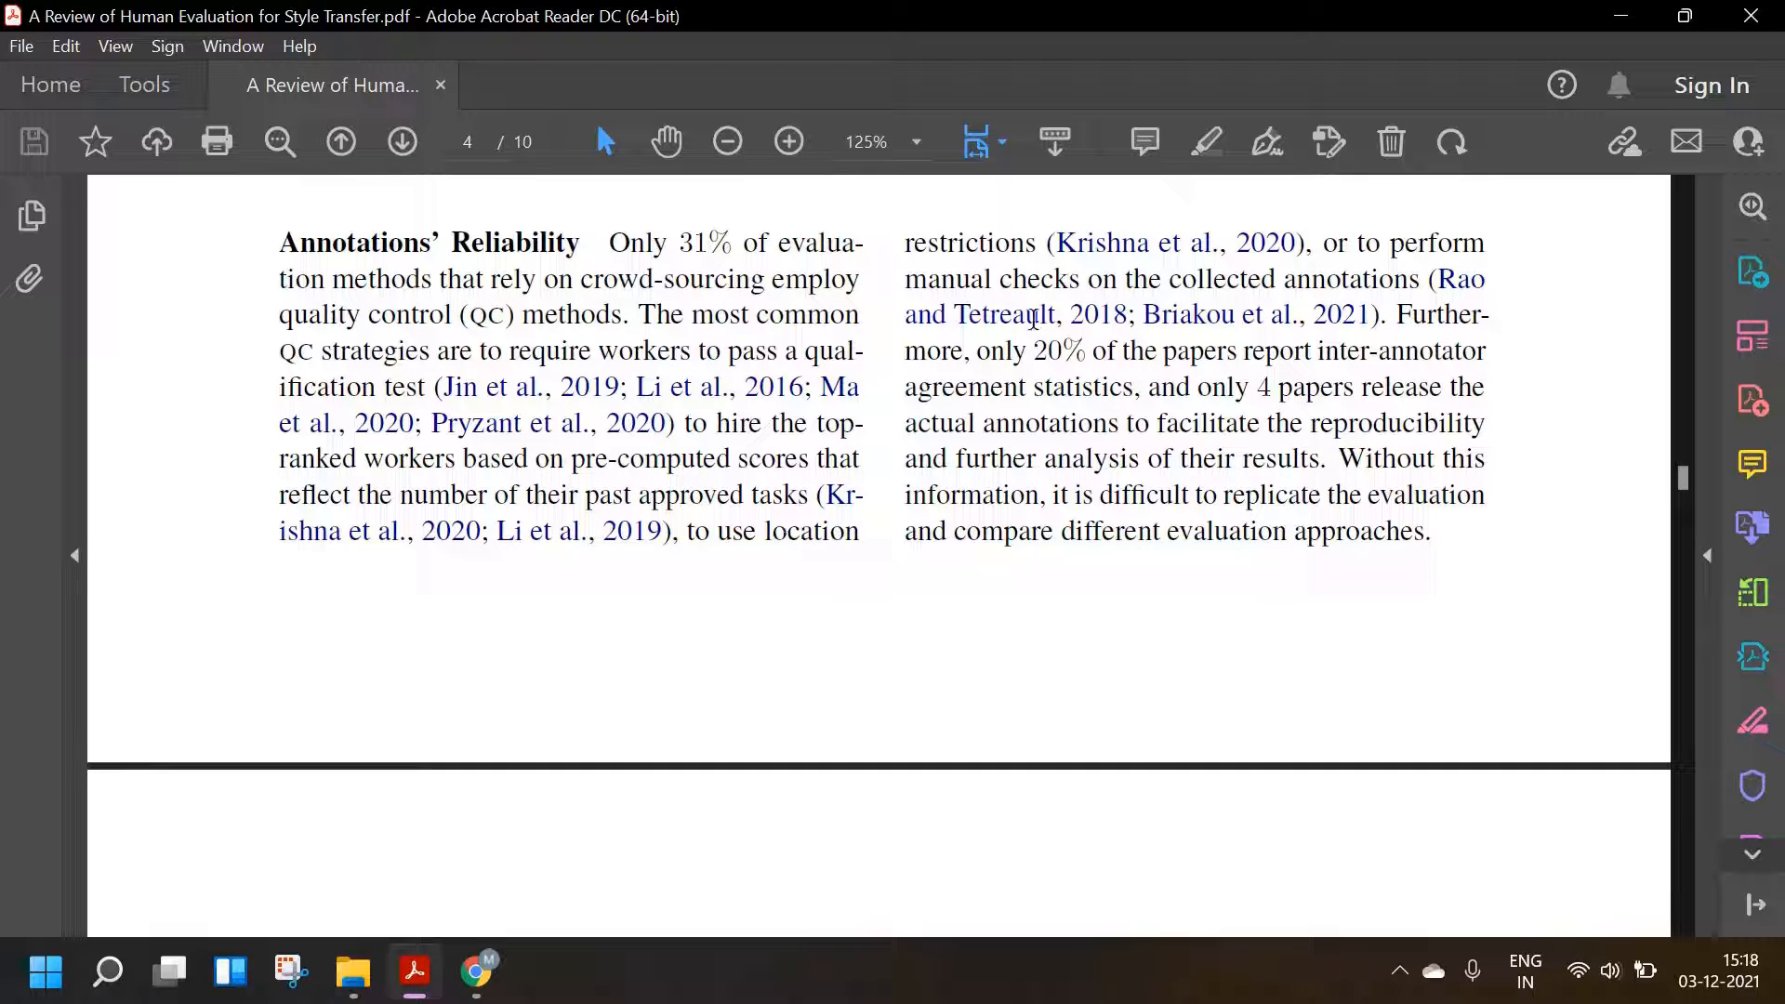
{"action": "mouse_move", "coordinate": [1431, 298]}
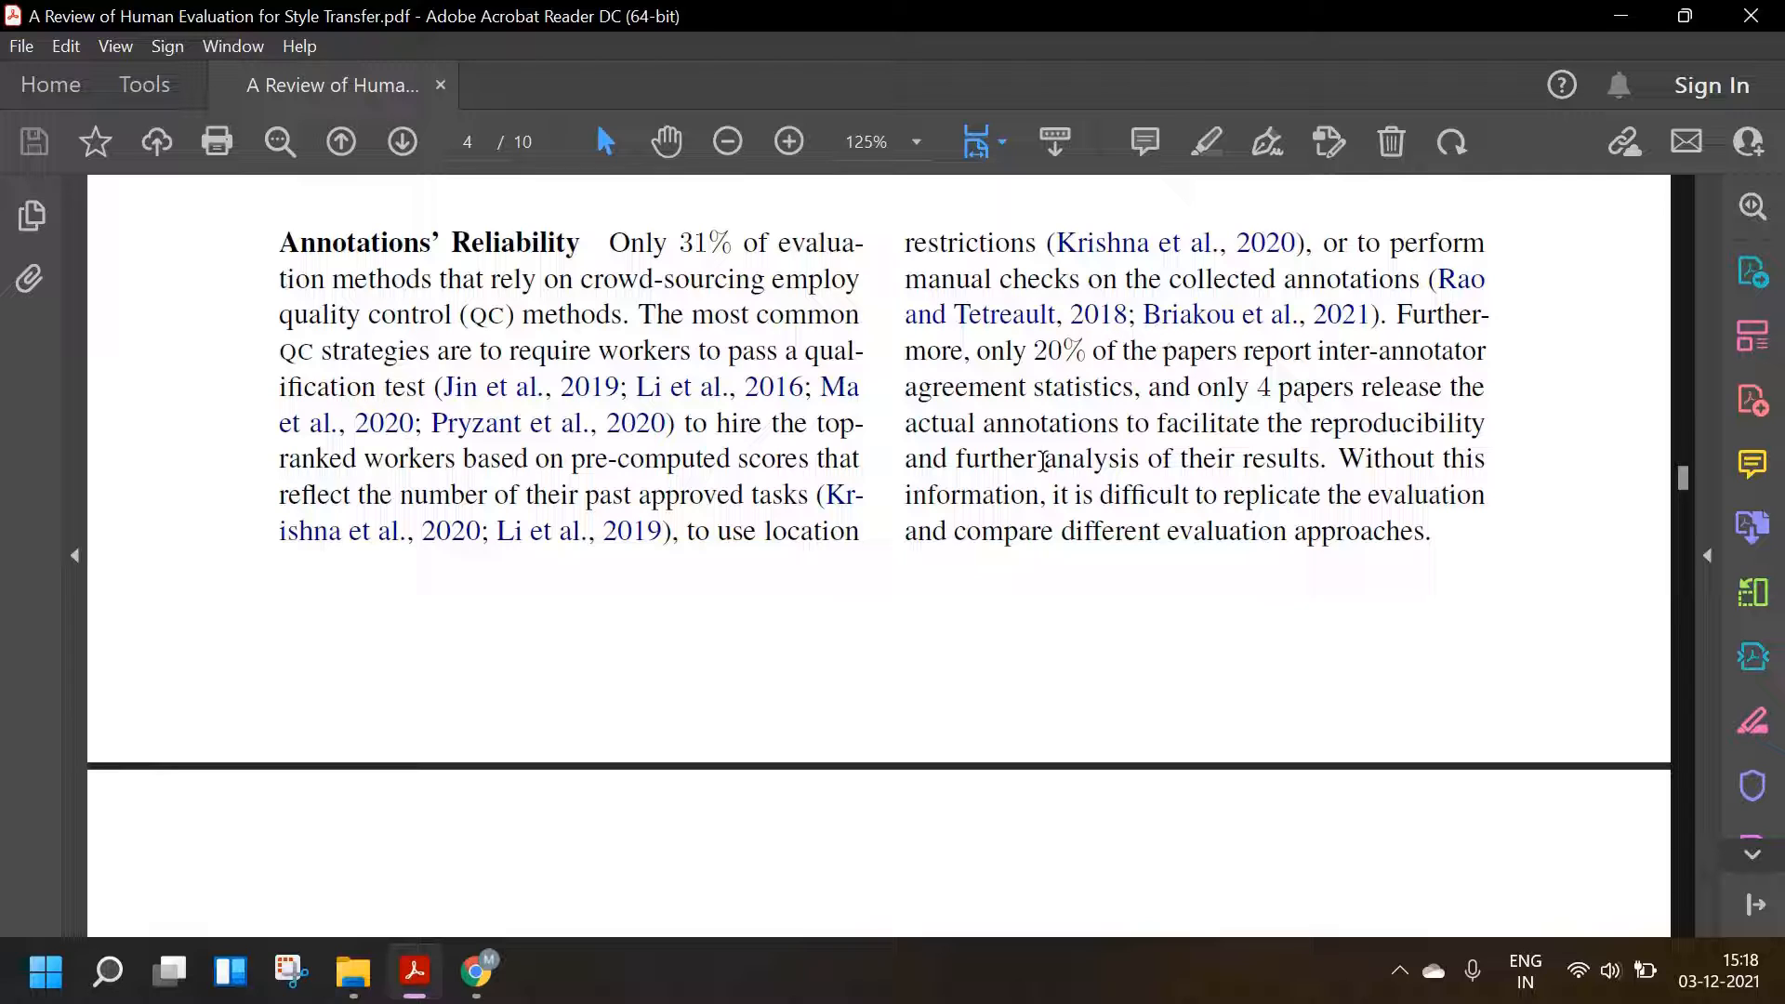
{"action": "mouse_move", "coordinate": [1216, 602]}
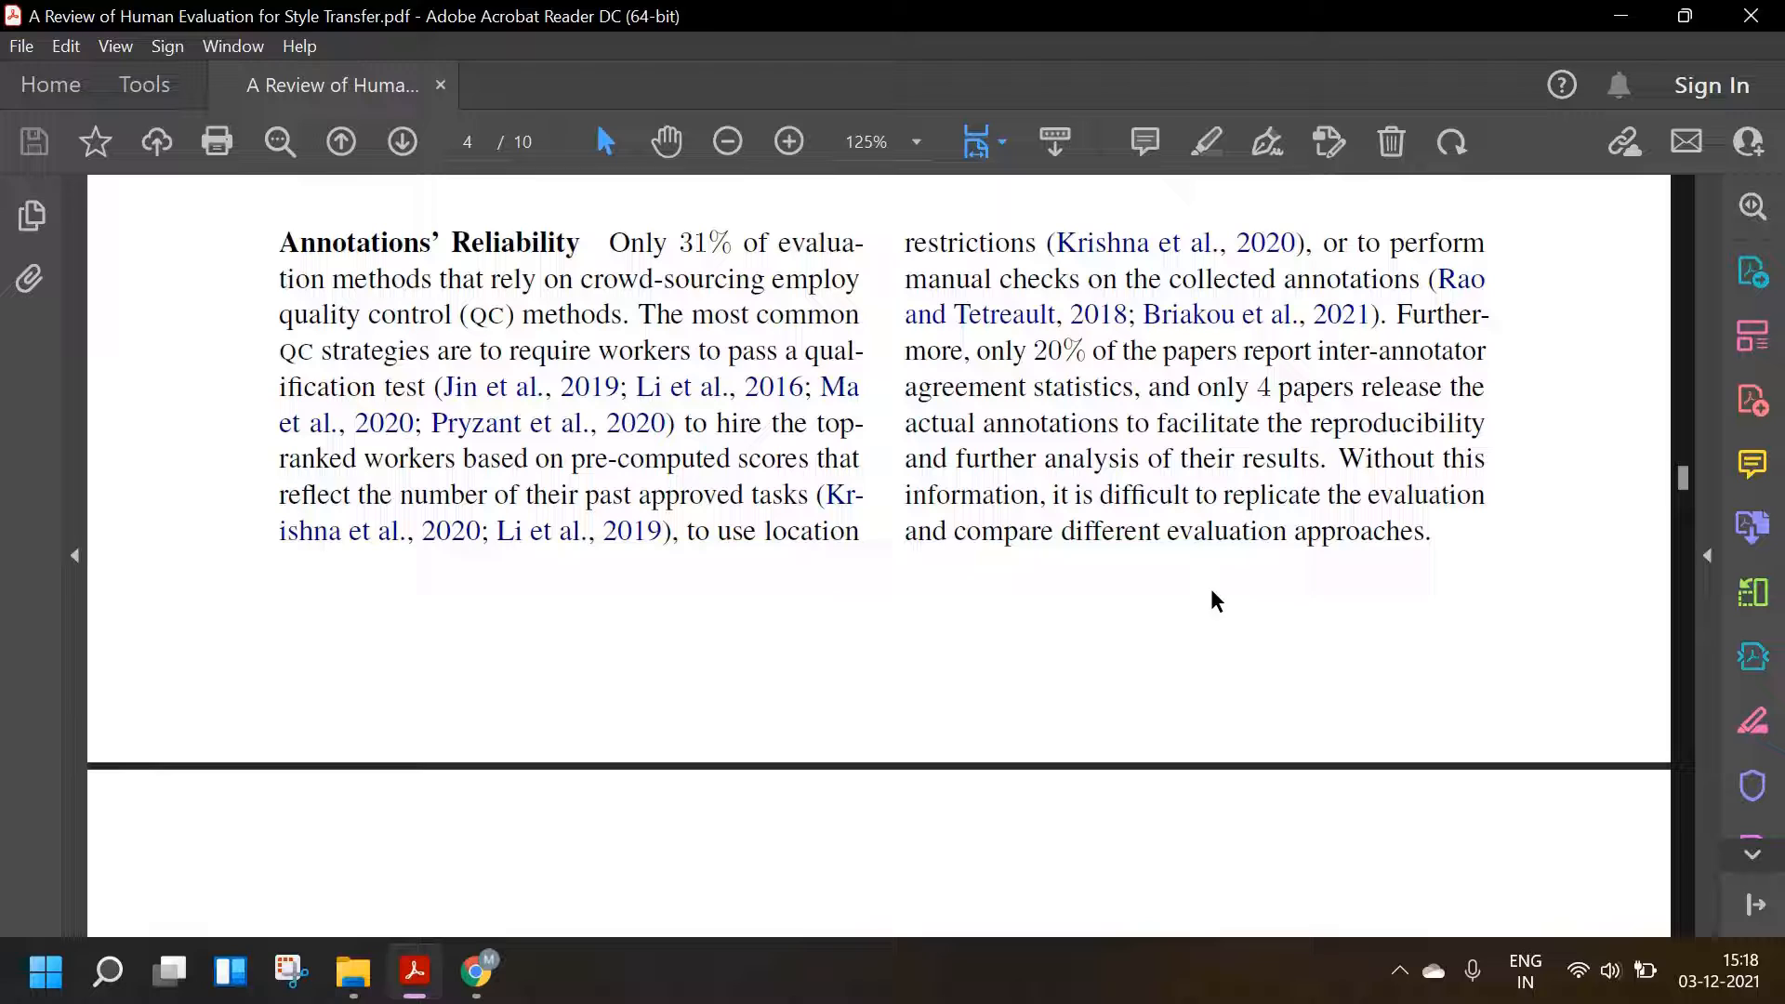
{"action": "mouse_move", "coordinate": [1178, 544]}
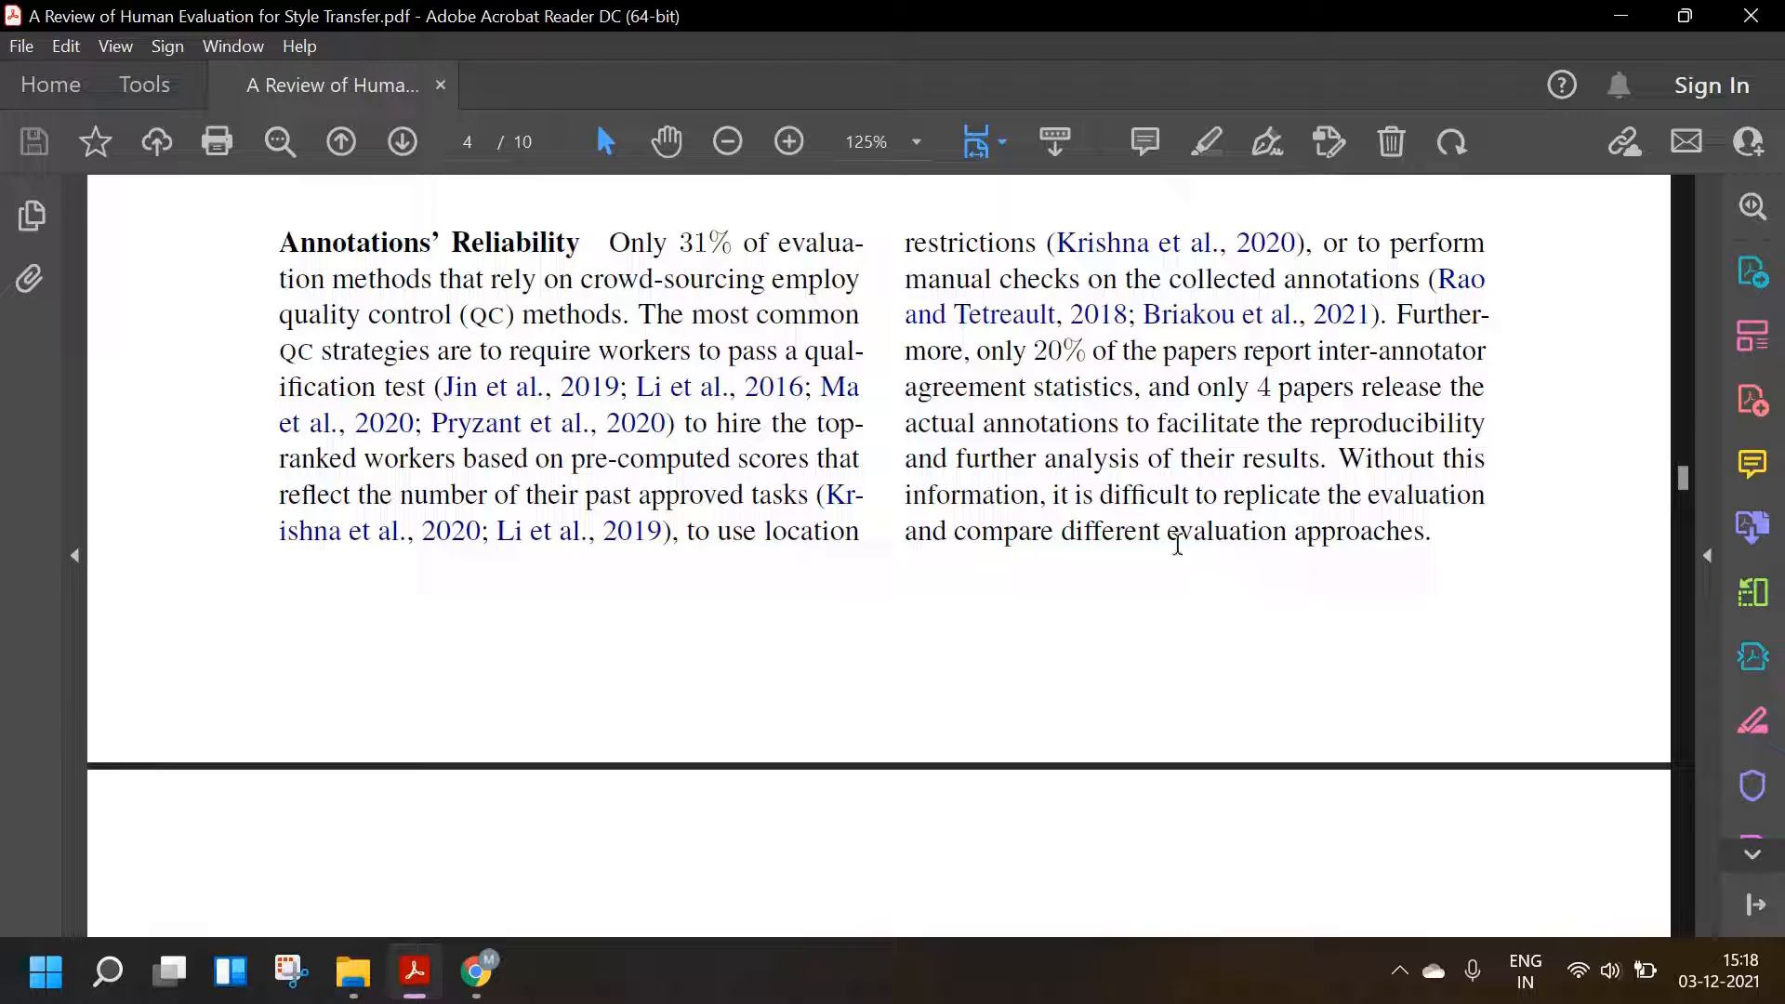
- Scroll past the Annotations' Reliability paragraph to the Data Selection paragraph on page five
{"action": "scroll", "scroll_direction": "down", "scroll_amount": 3}
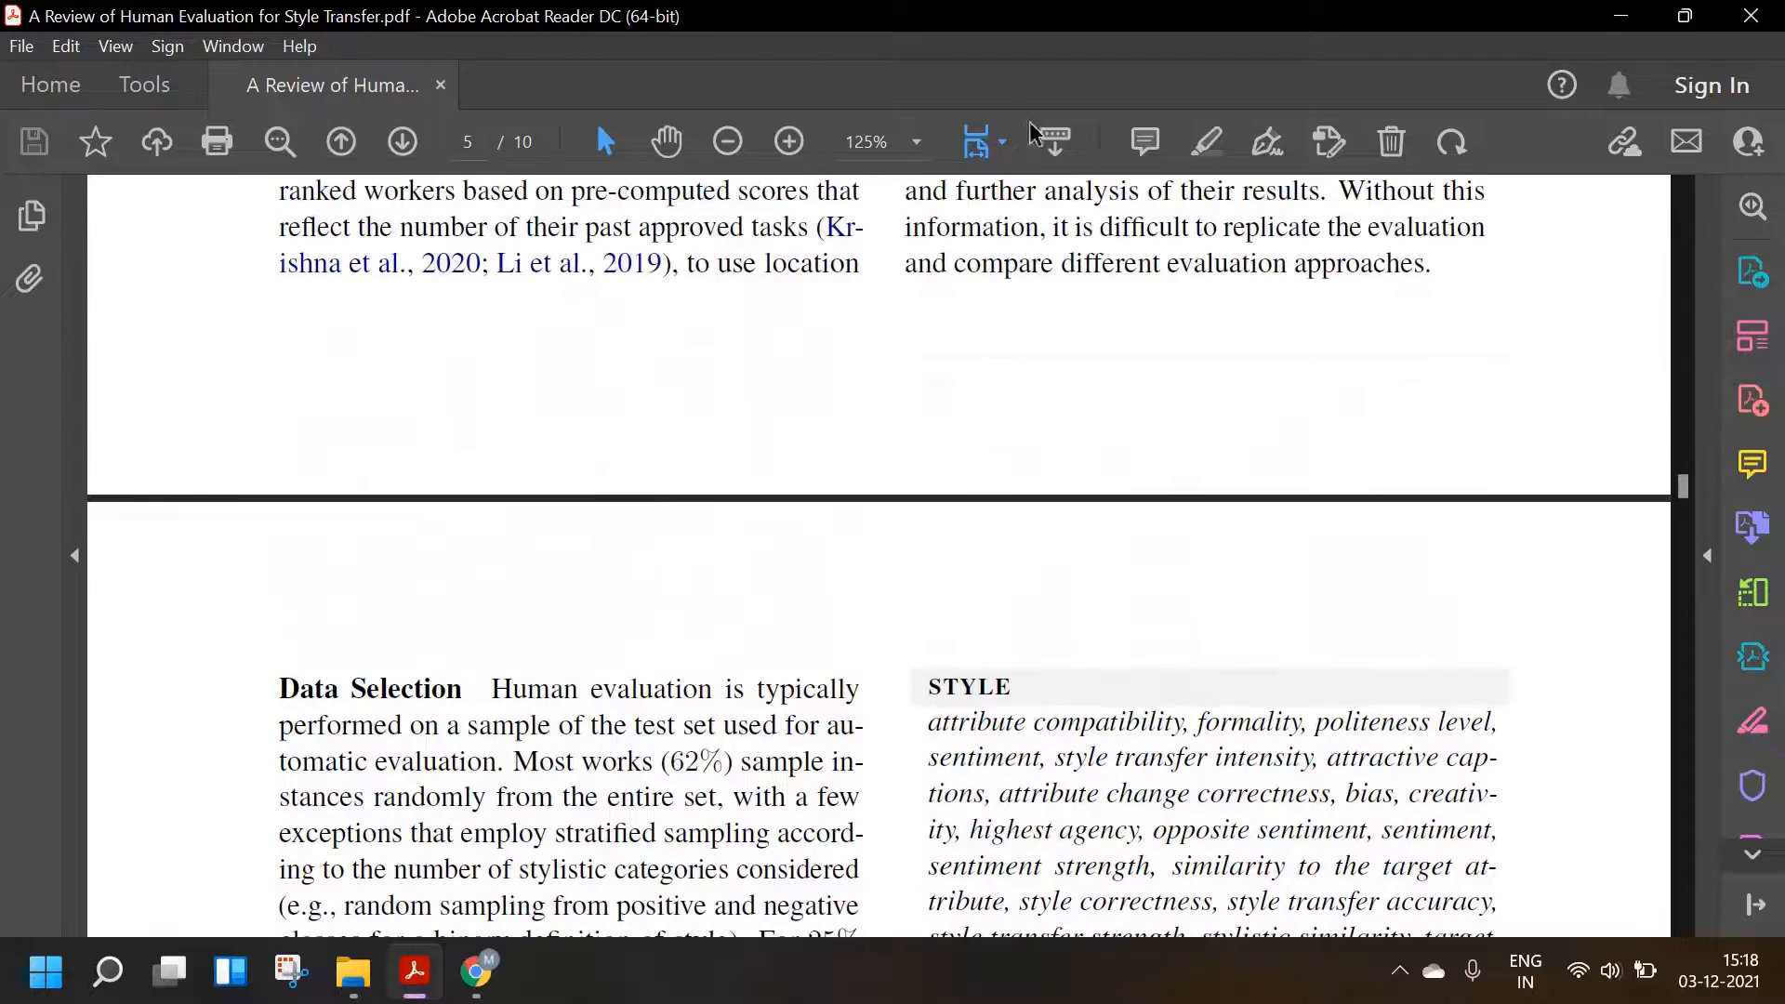
- Scroll through Data Selection to section 3.3 Dimension-specific Criteria and Table 5's caption
{"action": "scroll", "scroll_direction": "down", "scroll_amount": 3}
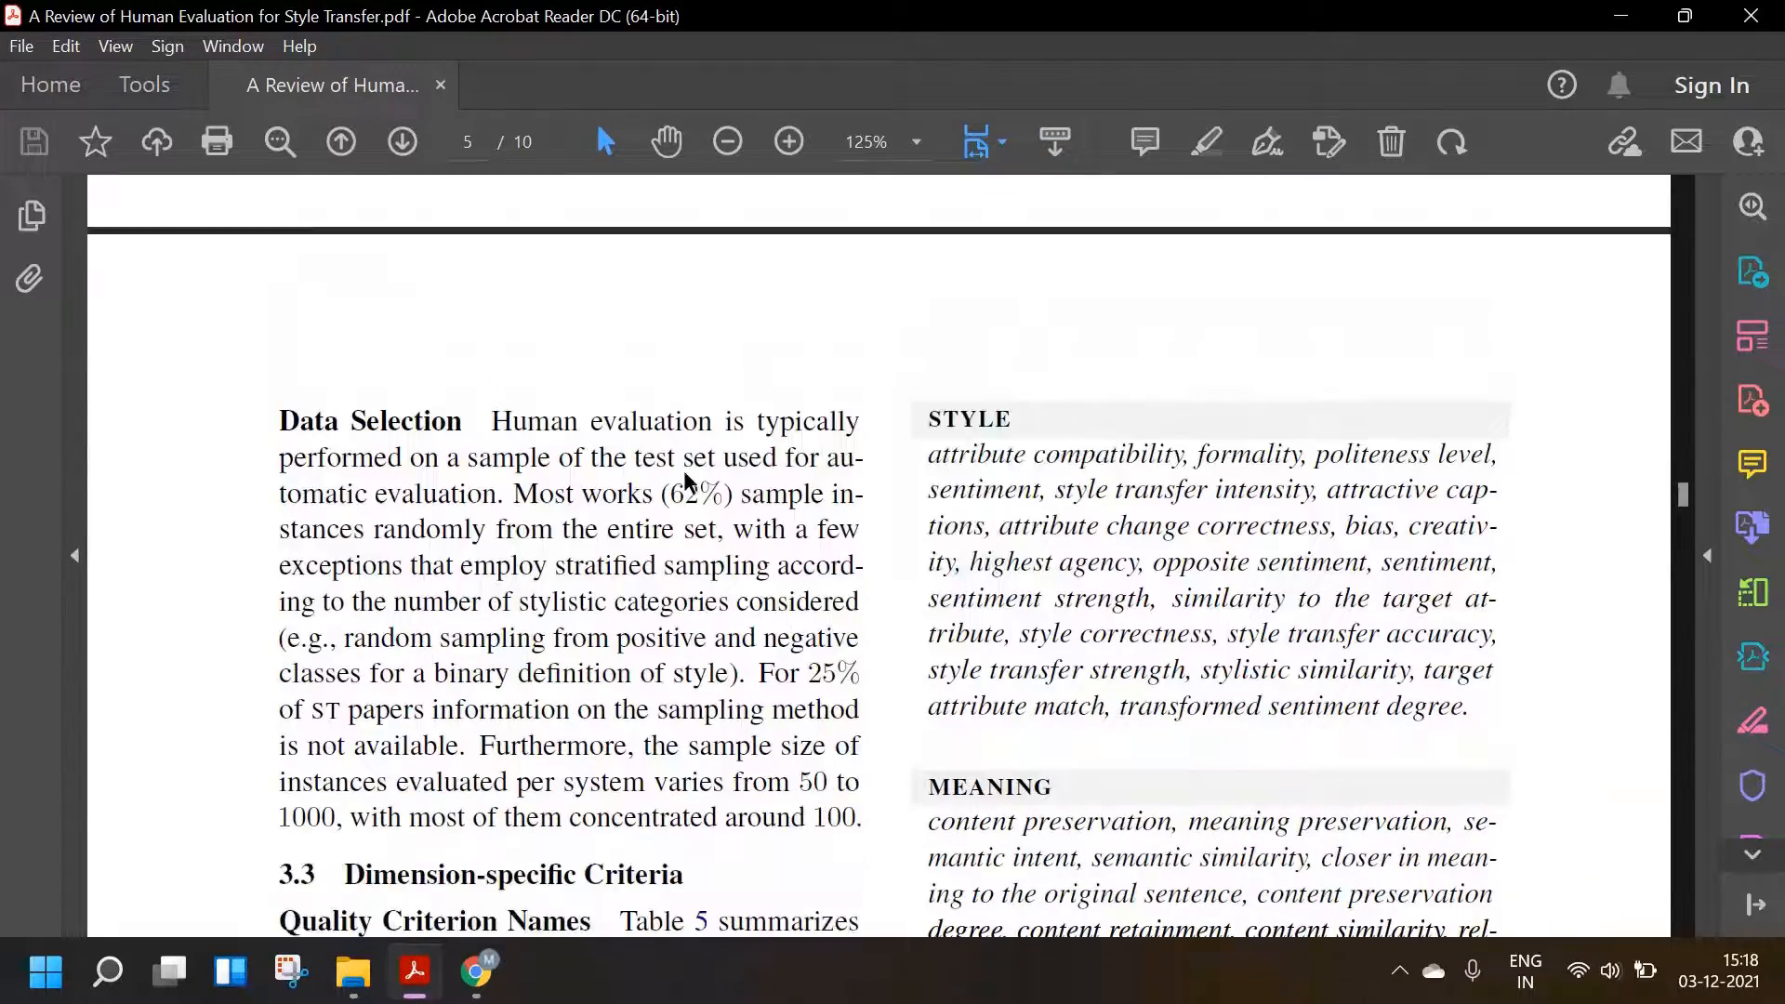
{"action": "scroll", "scroll_direction": "down", "scroll_amount": 3}
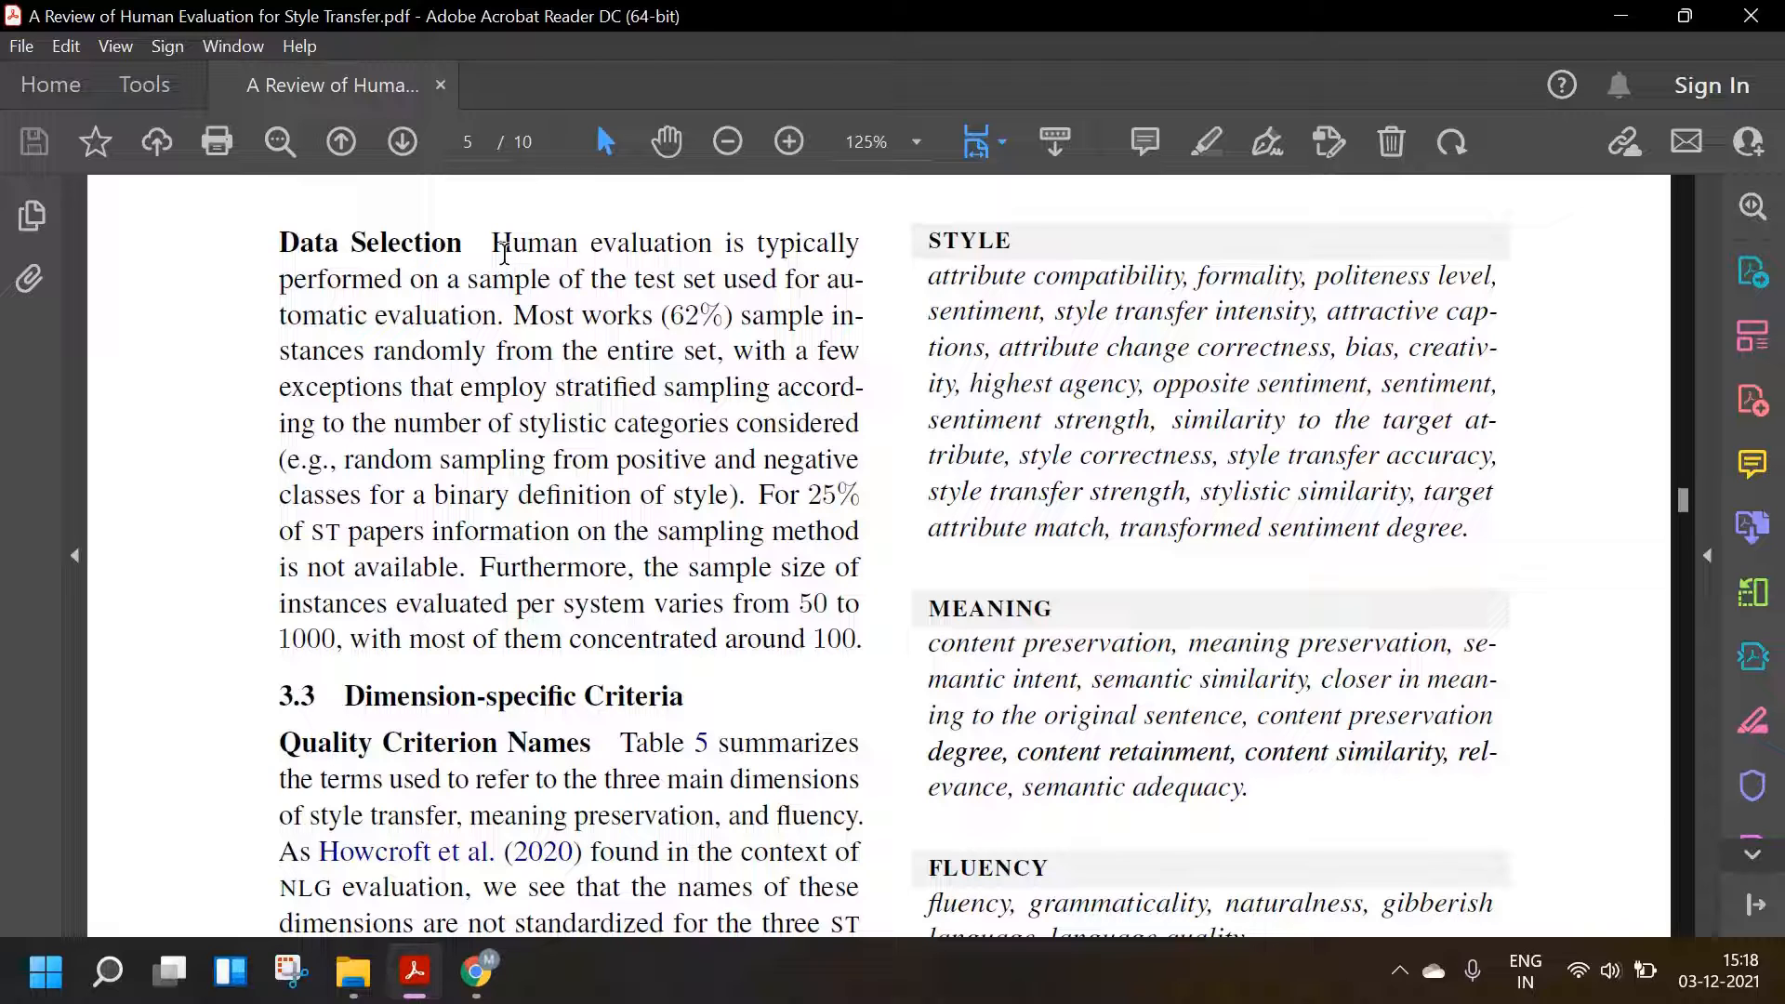
{"action": "mouse_move", "coordinate": [501, 356]}
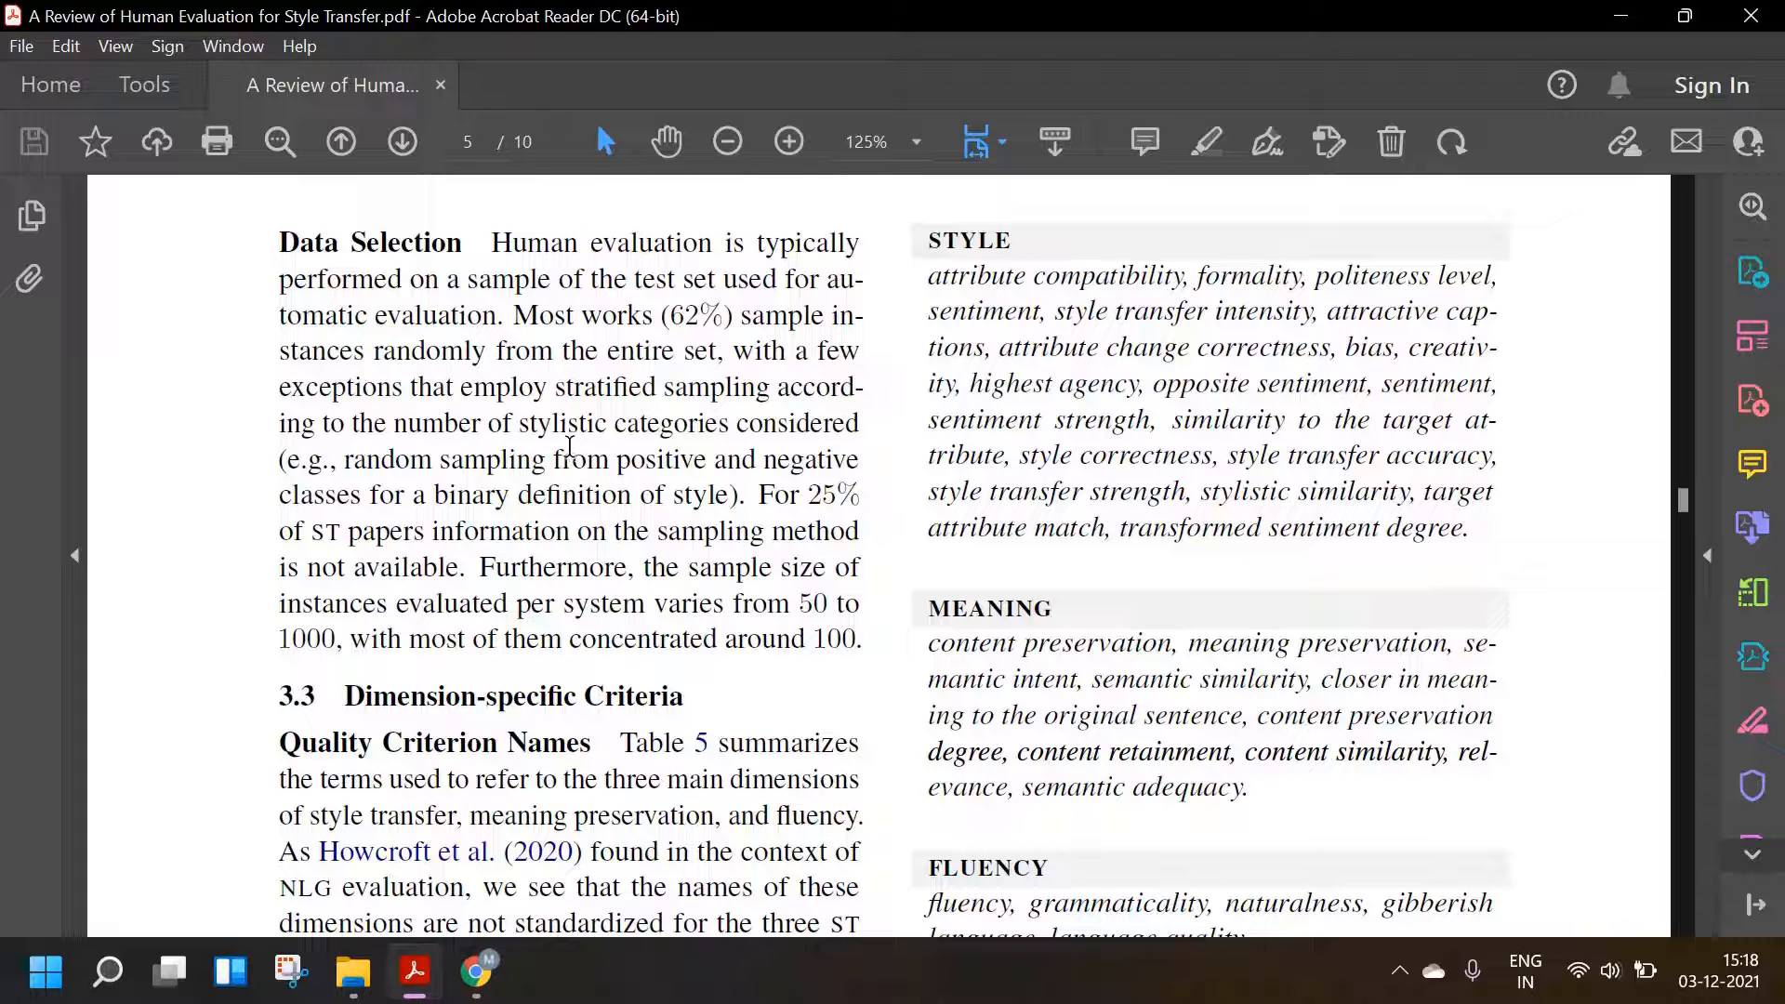
{"action": "mouse_move", "coordinate": [536, 415]}
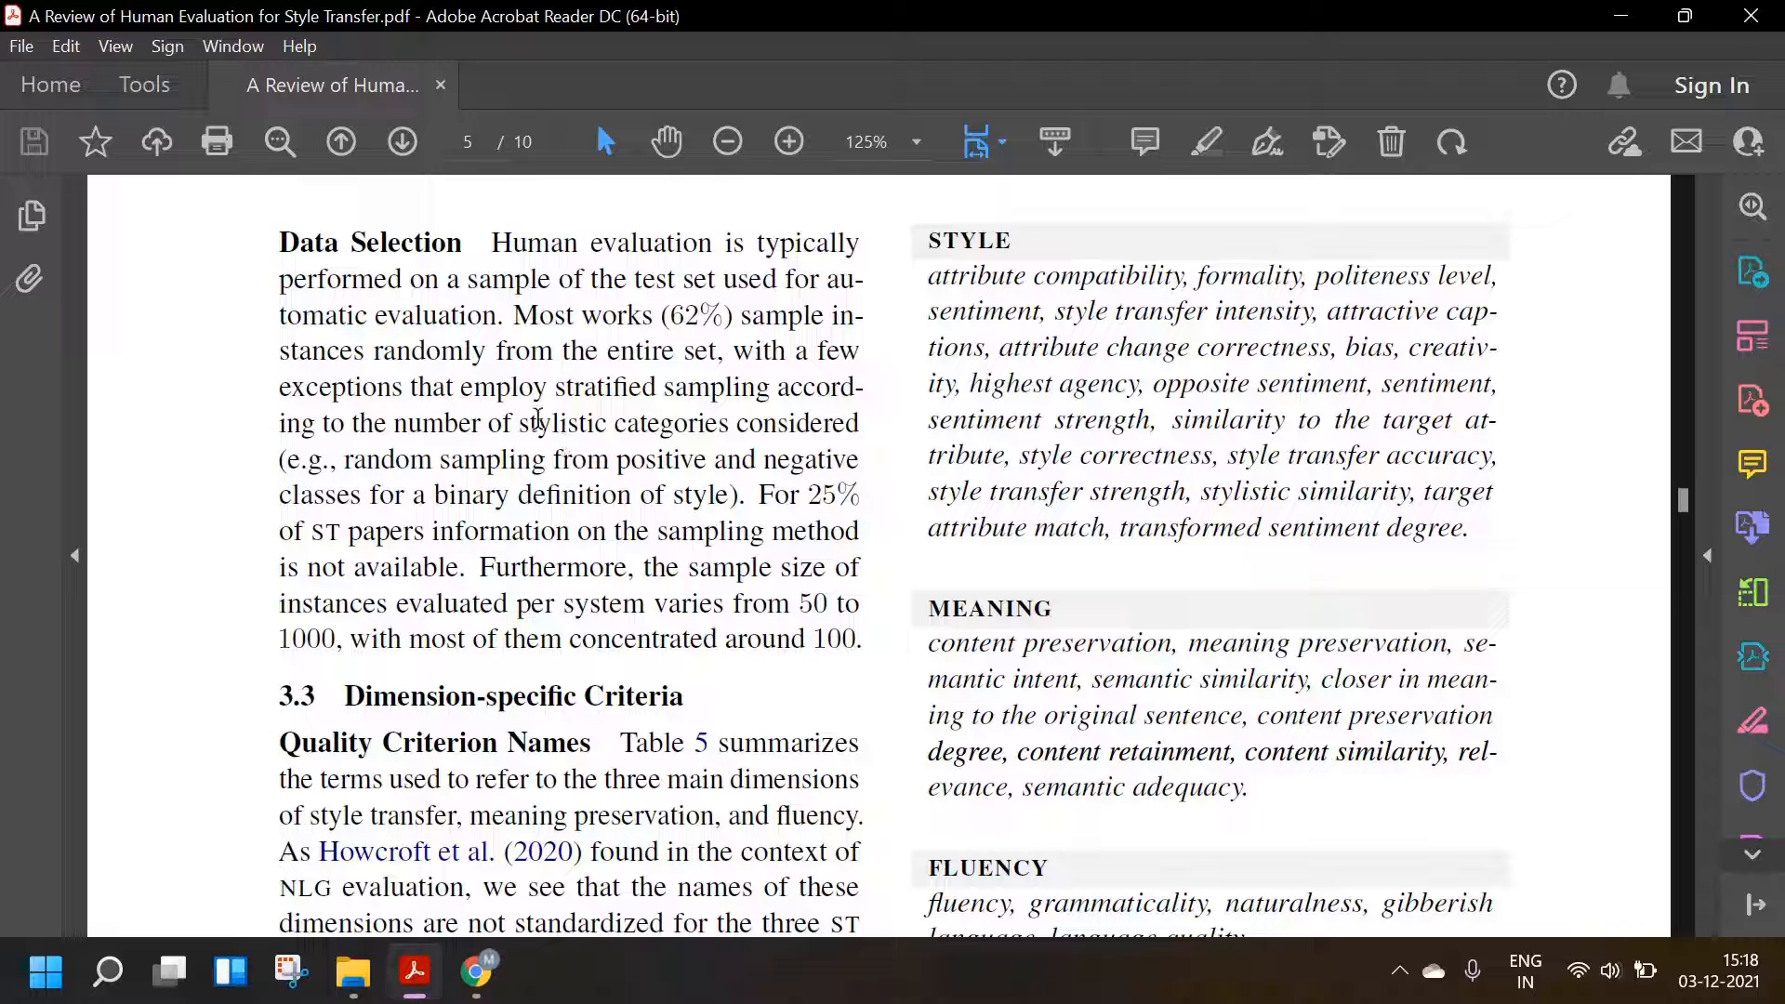
{"action": "scroll", "scroll_direction": "down", "scroll_amount": 3}
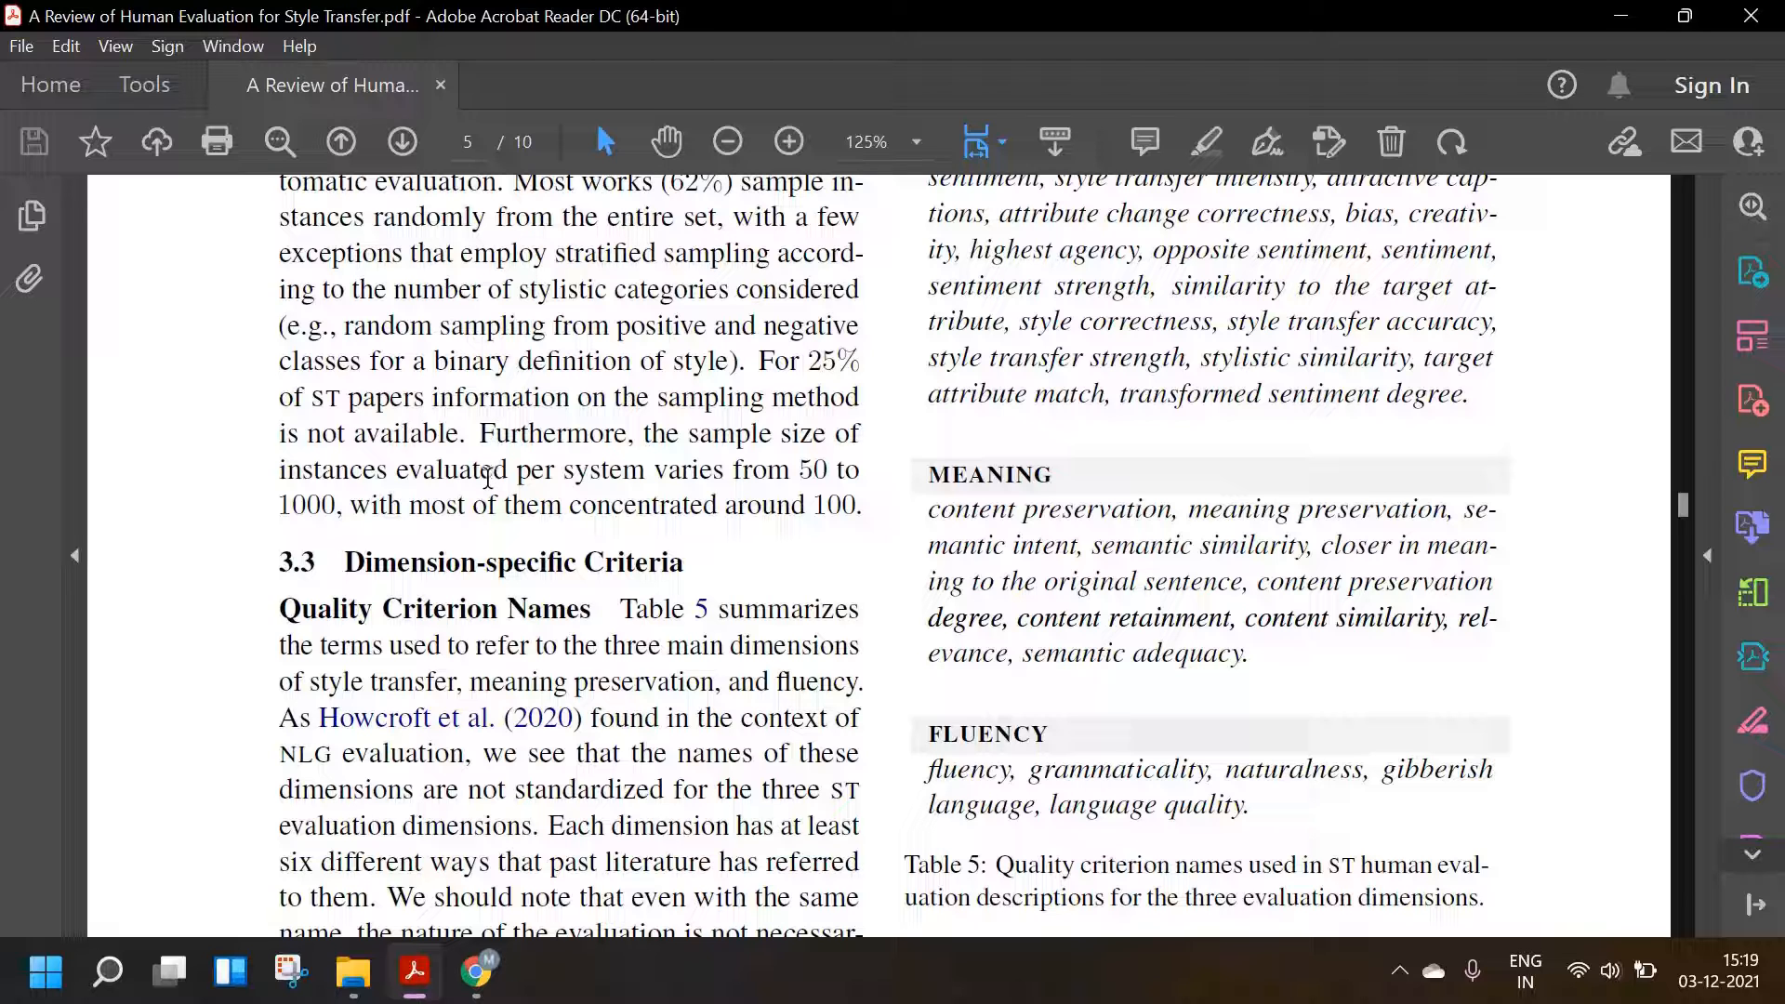
- Scroll through Quality Criterion Names to the yearly style, meaning and fluency count table
{"action": "scroll", "scroll_direction": "down", "scroll_amount": 3}
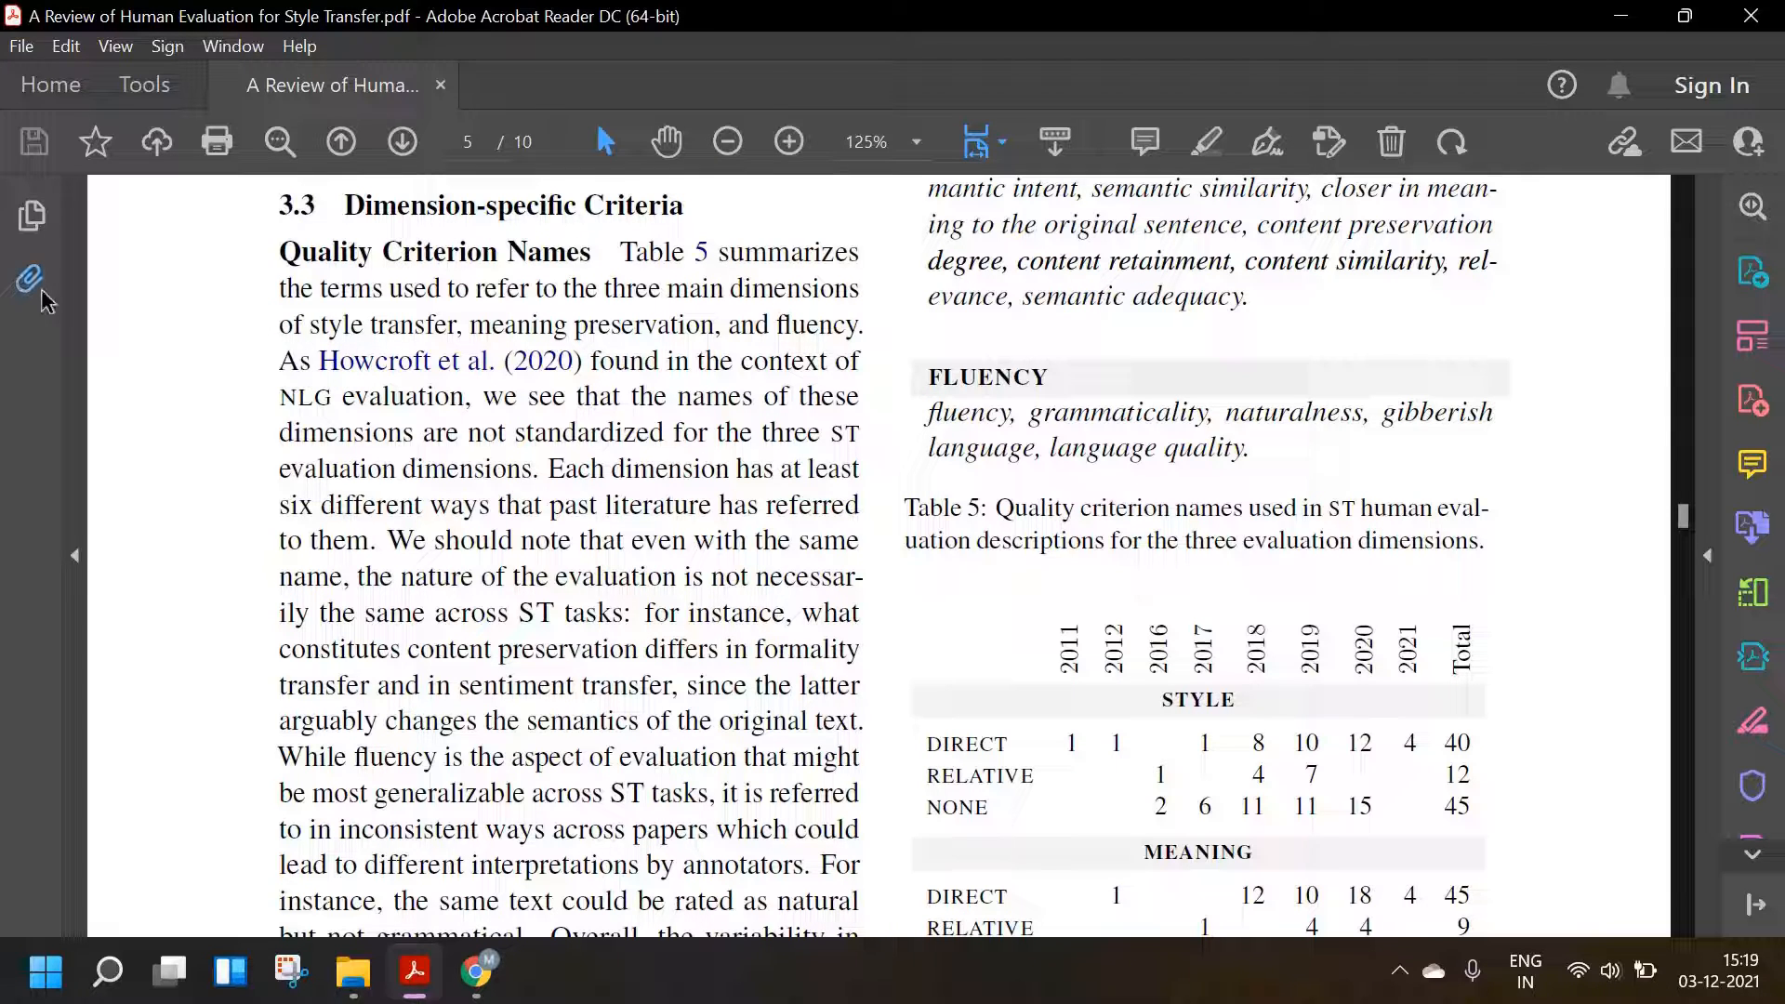
{"action": "mouse_move", "coordinate": [159, 432]}
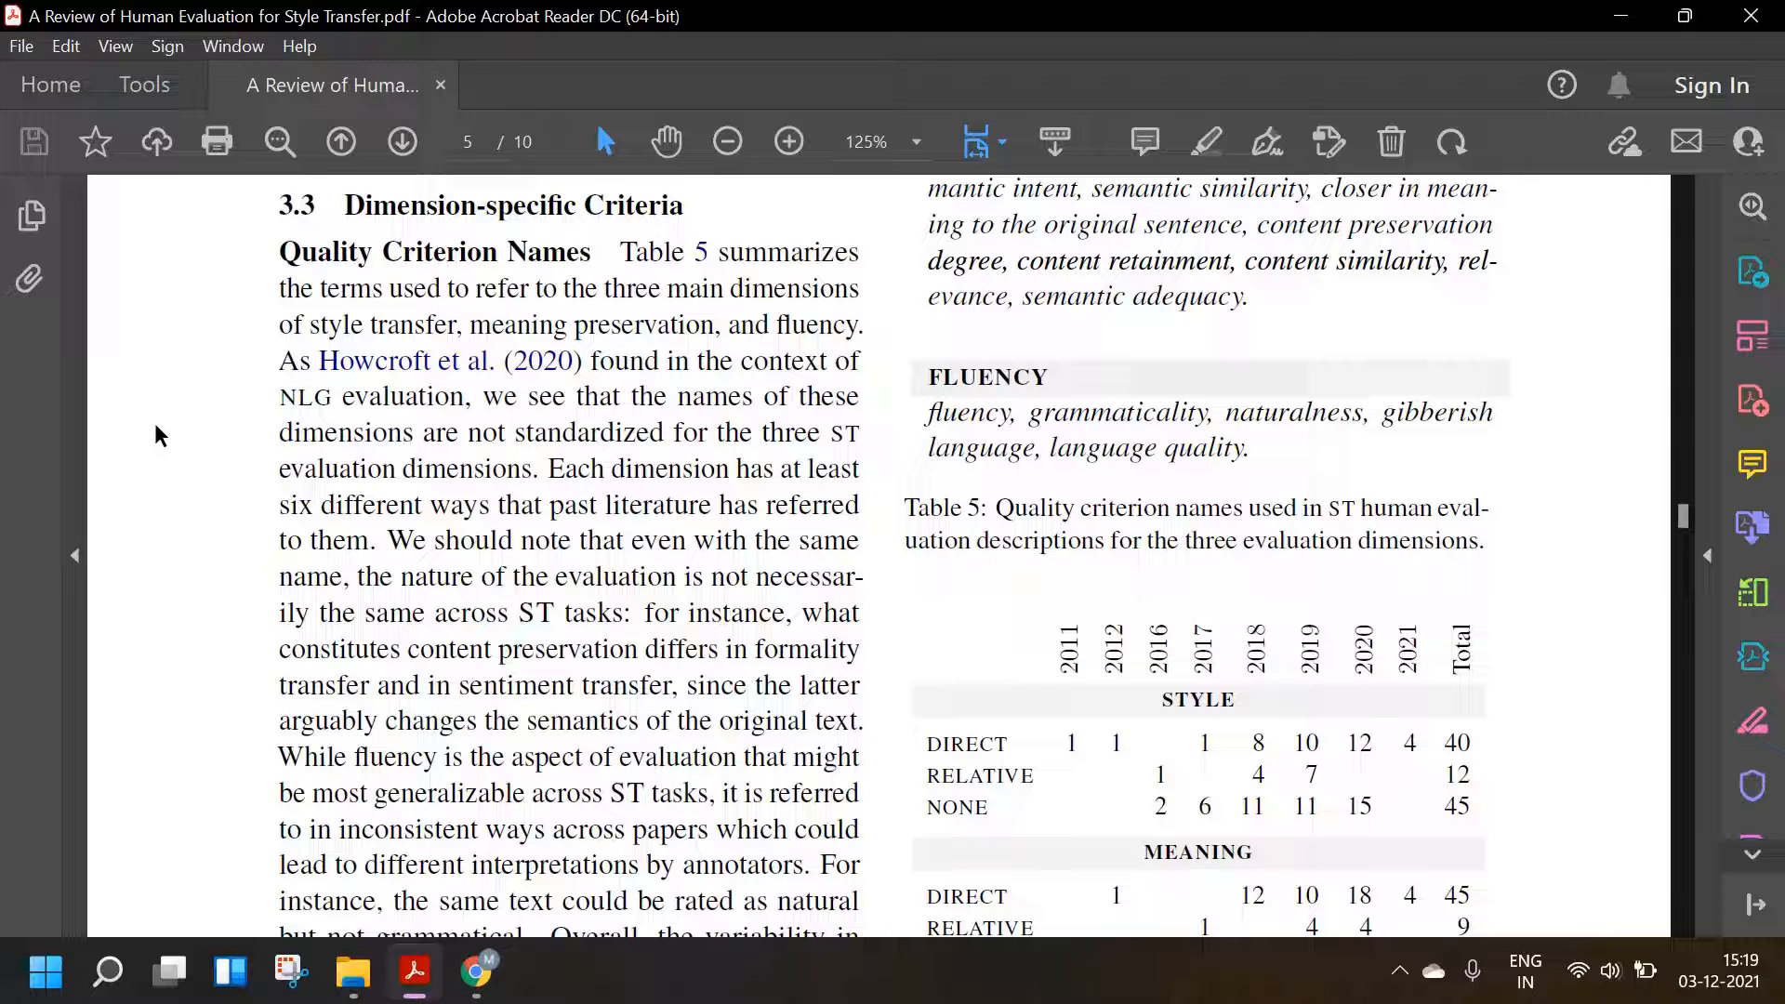
{"action": "mouse_move", "coordinate": [123, 434]}
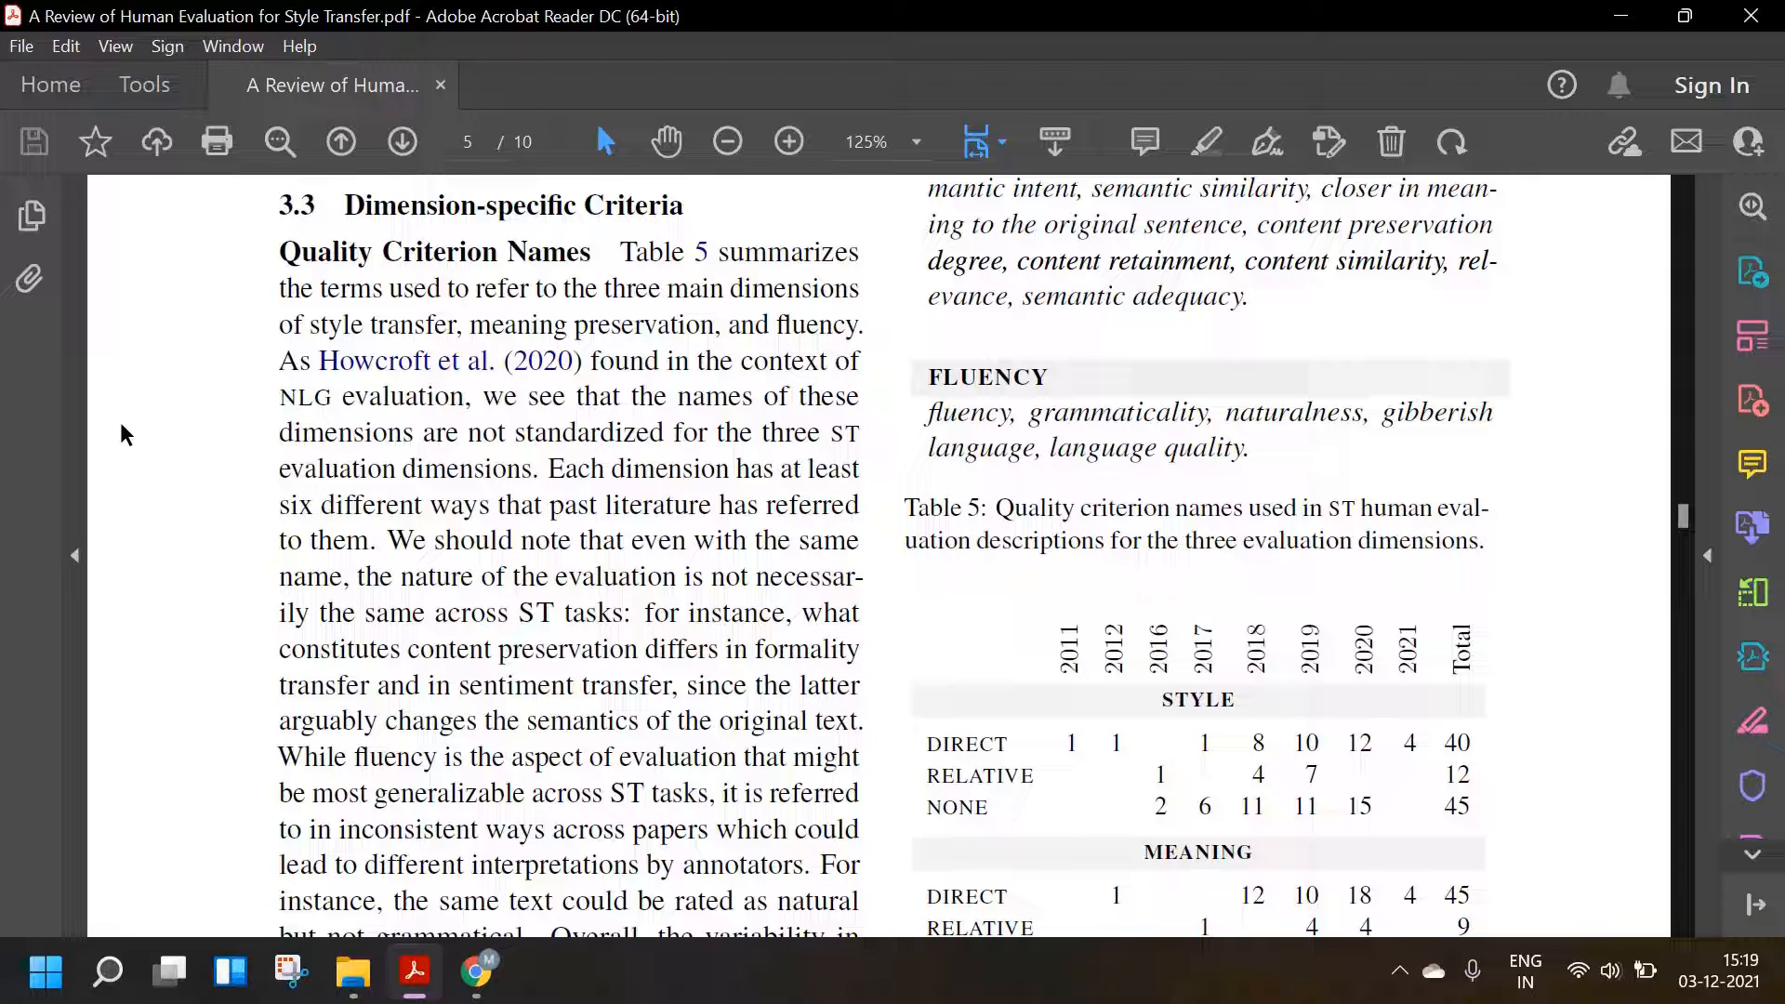
{"action": "mouse_move", "coordinate": [405, 526]}
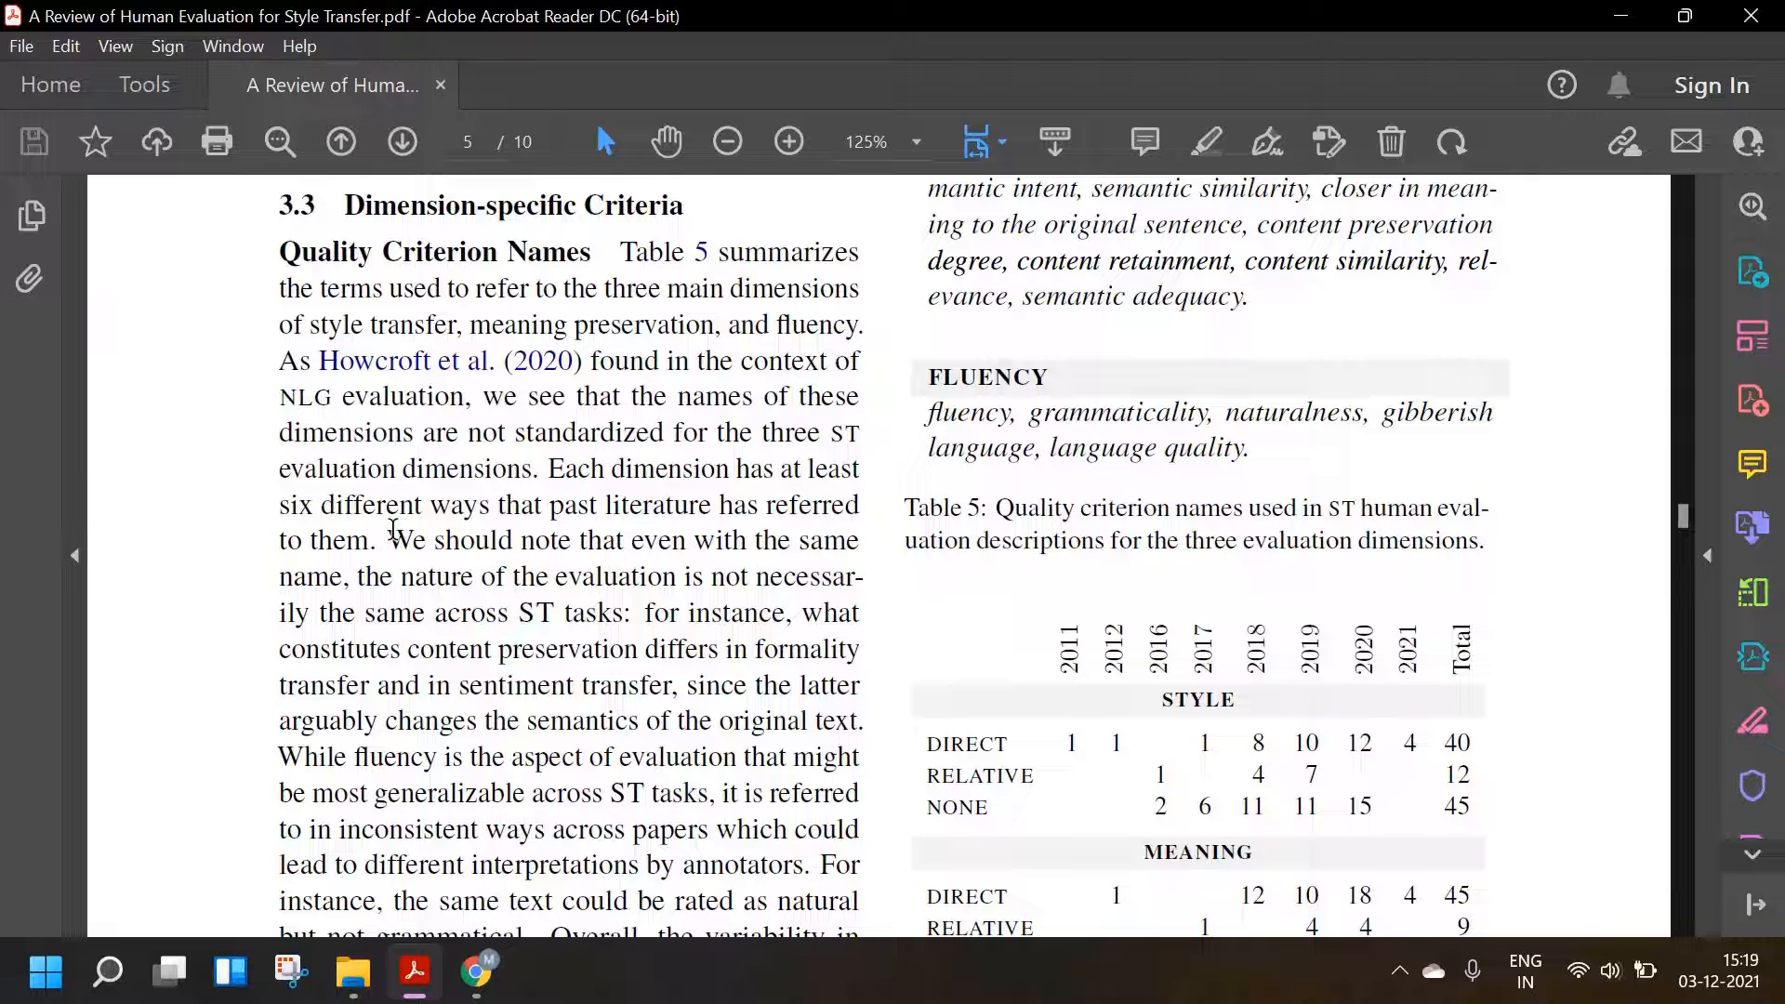
{"action": "scroll", "scroll_direction": "down", "scroll_amount": 3}
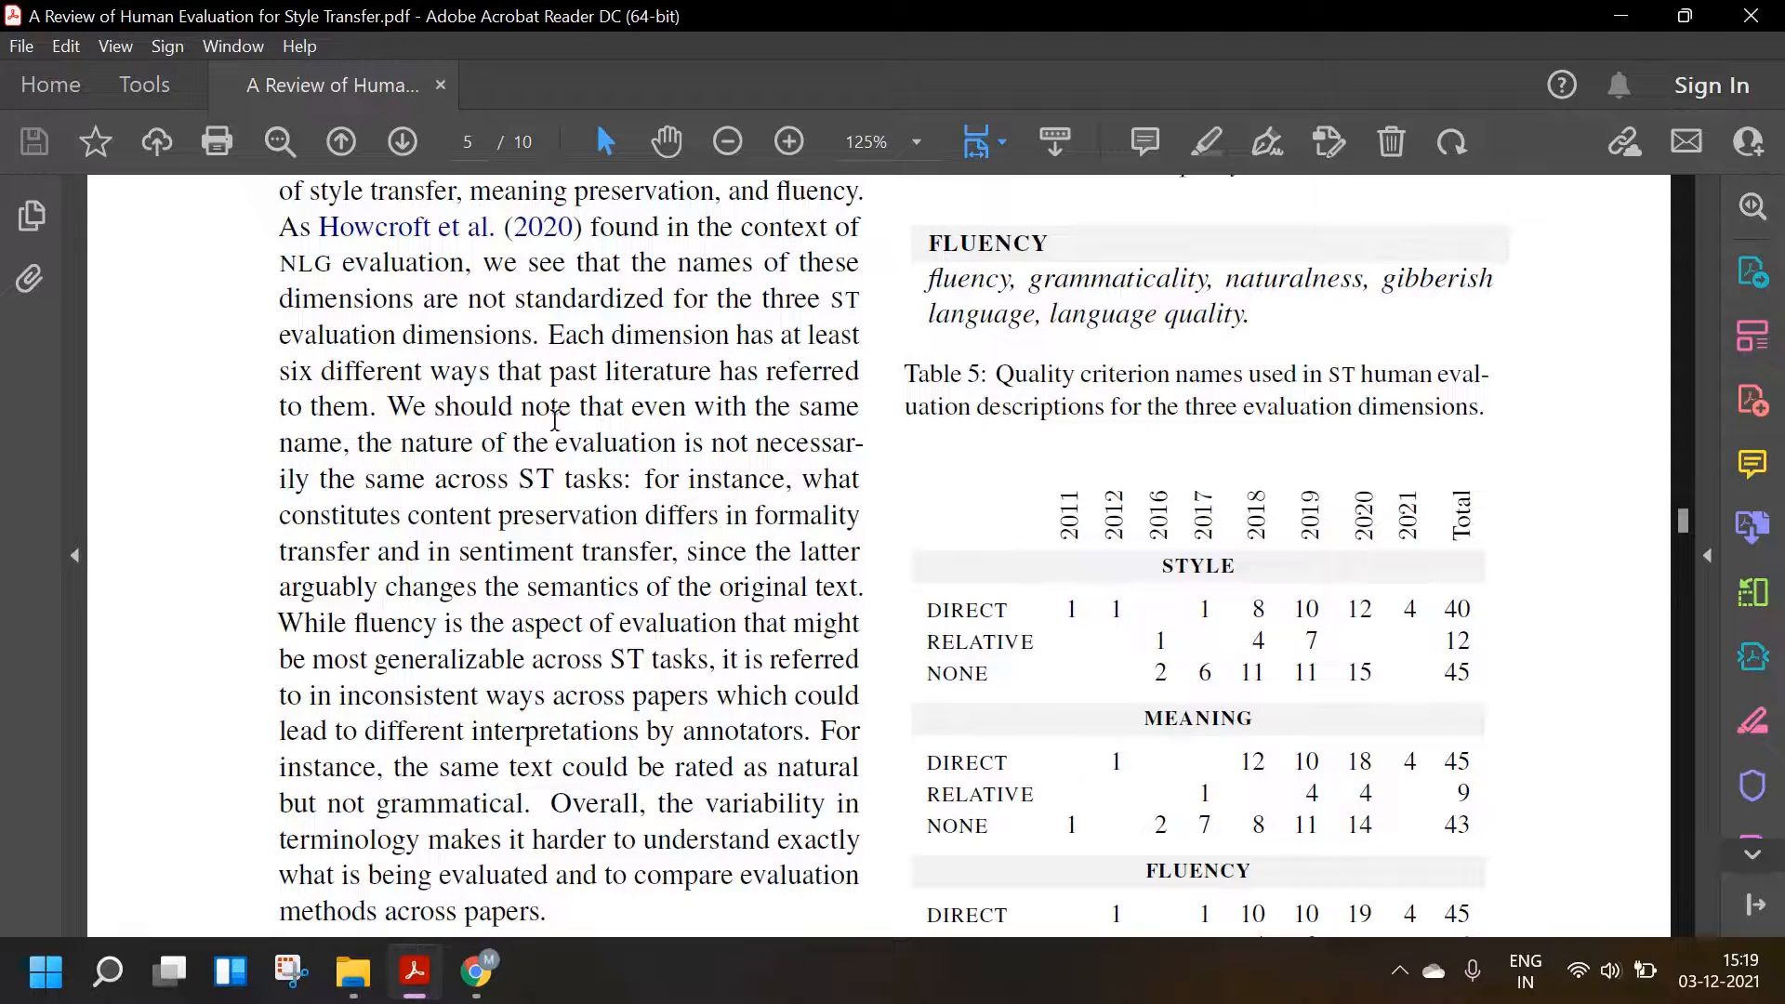
{"action": "mouse_move", "coordinate": [447, 465]}
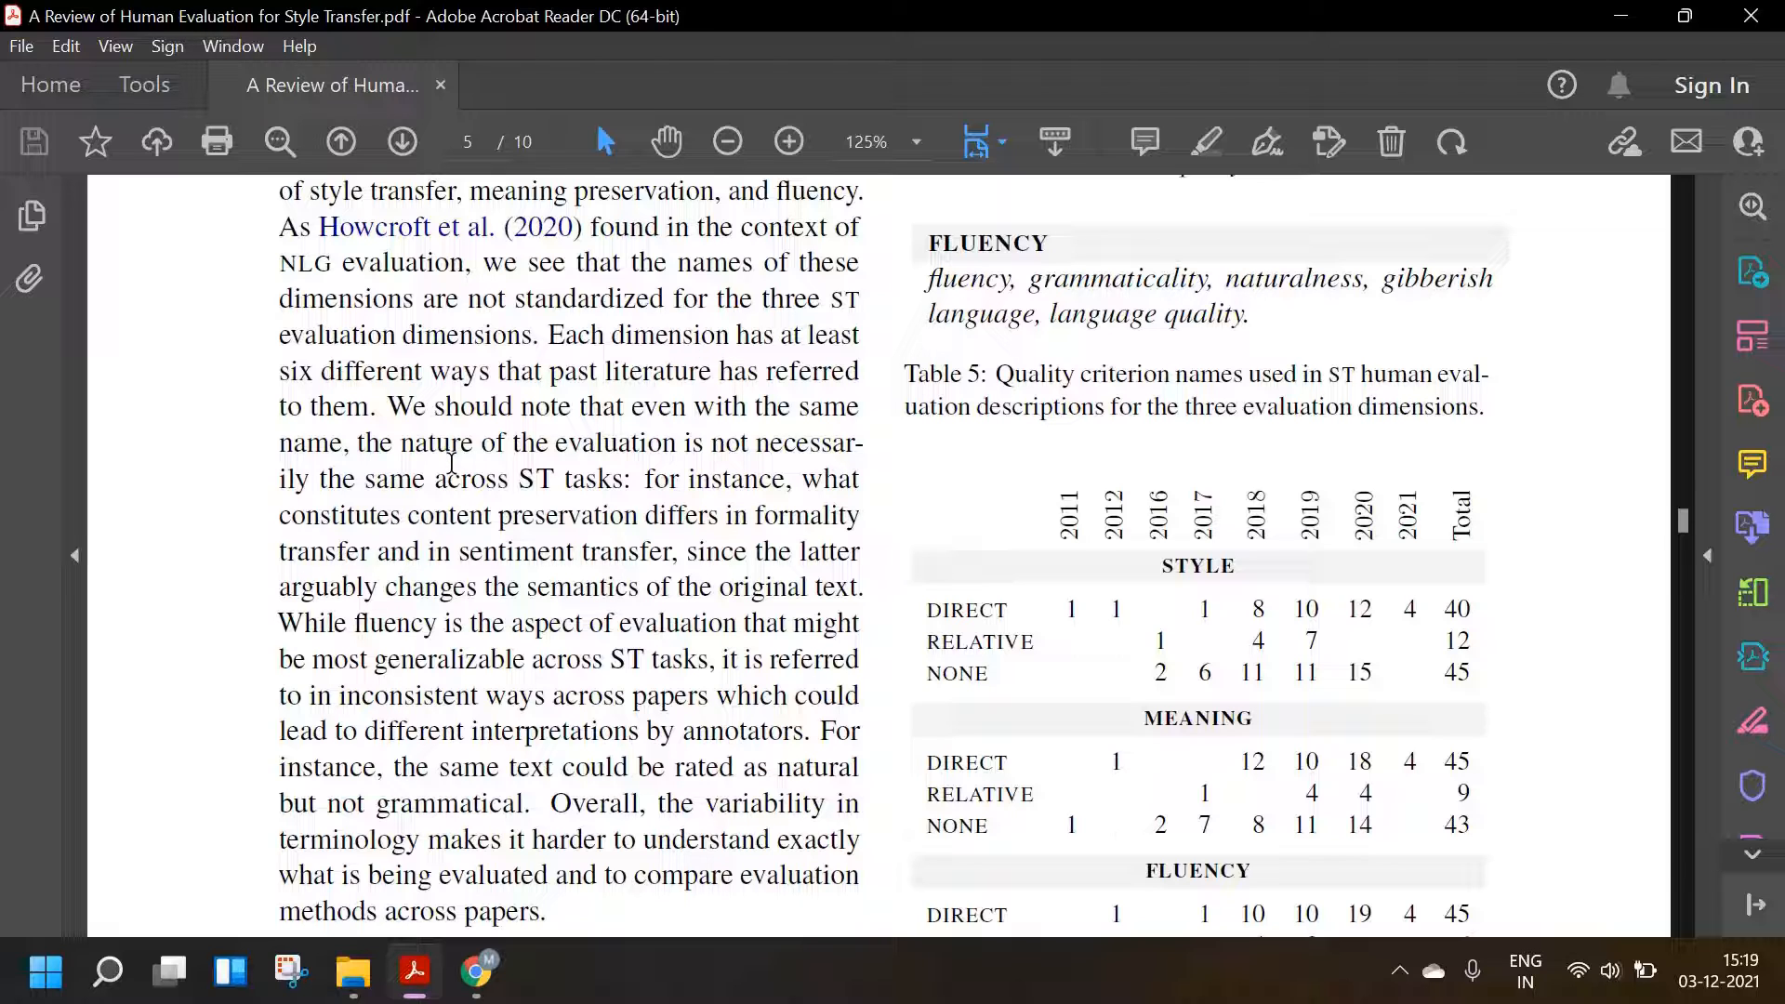
{"action": "mouse_move", "coordinate": [404, 436]}
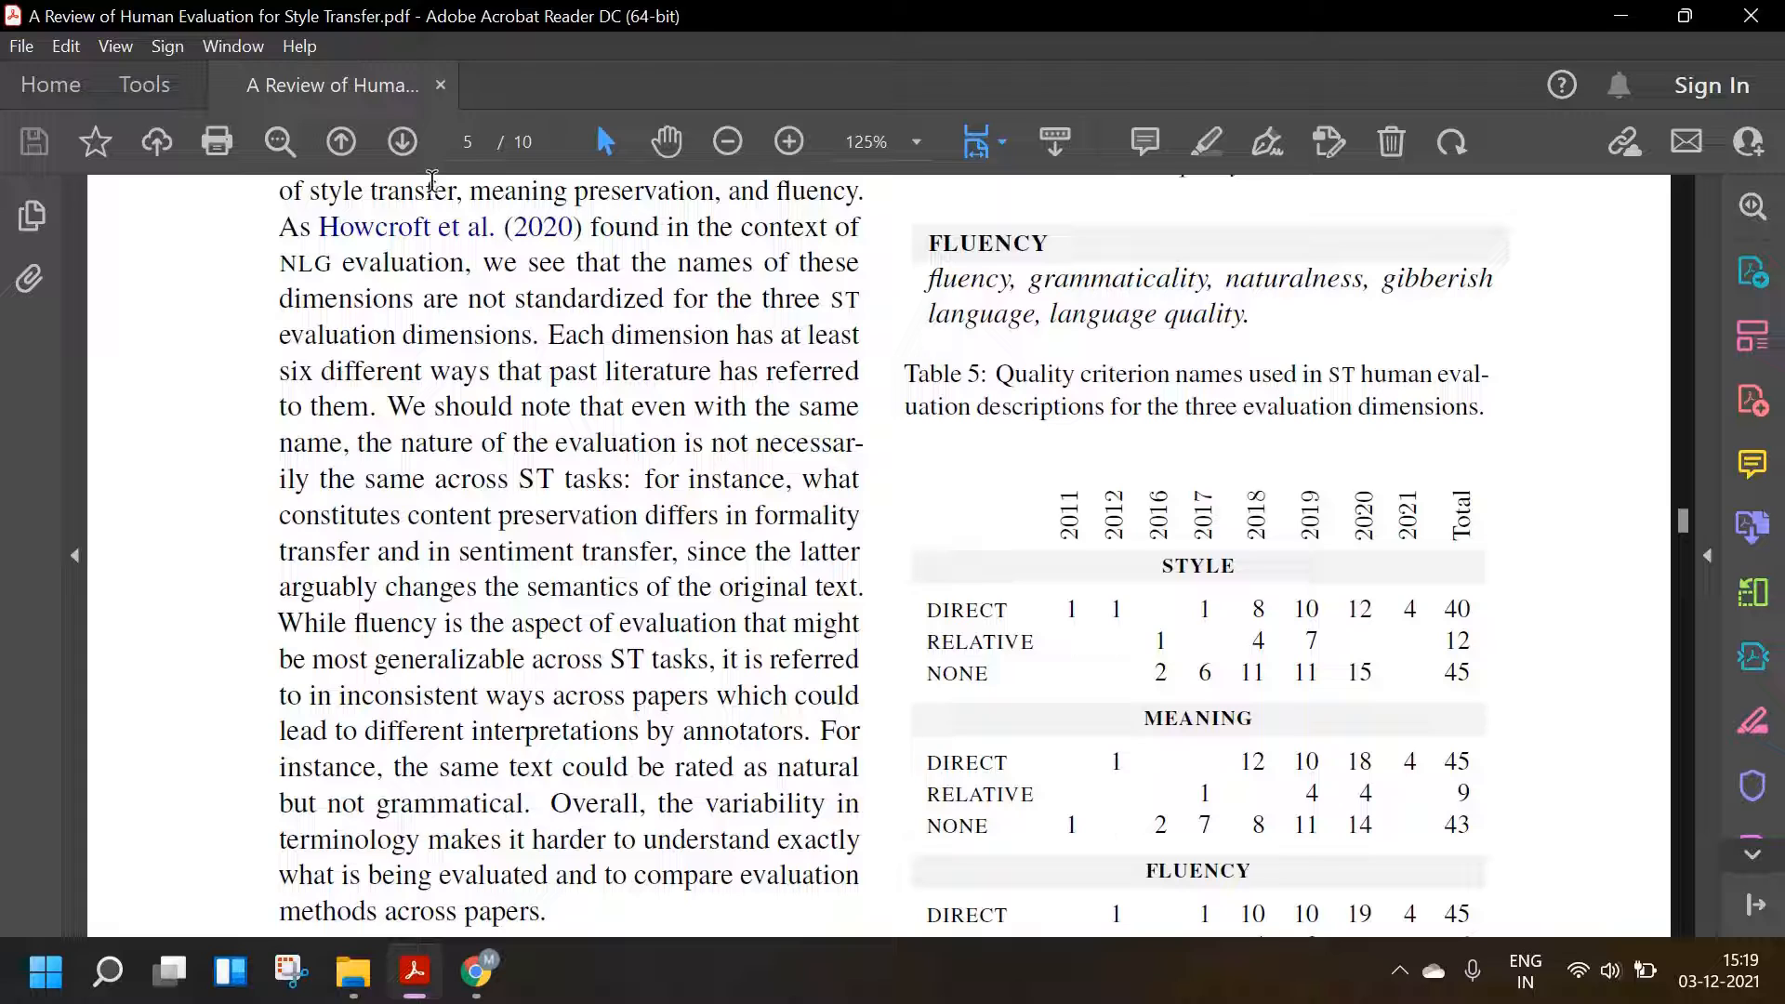
{"action": "mouse_move", "coordinate": [513, 108]}
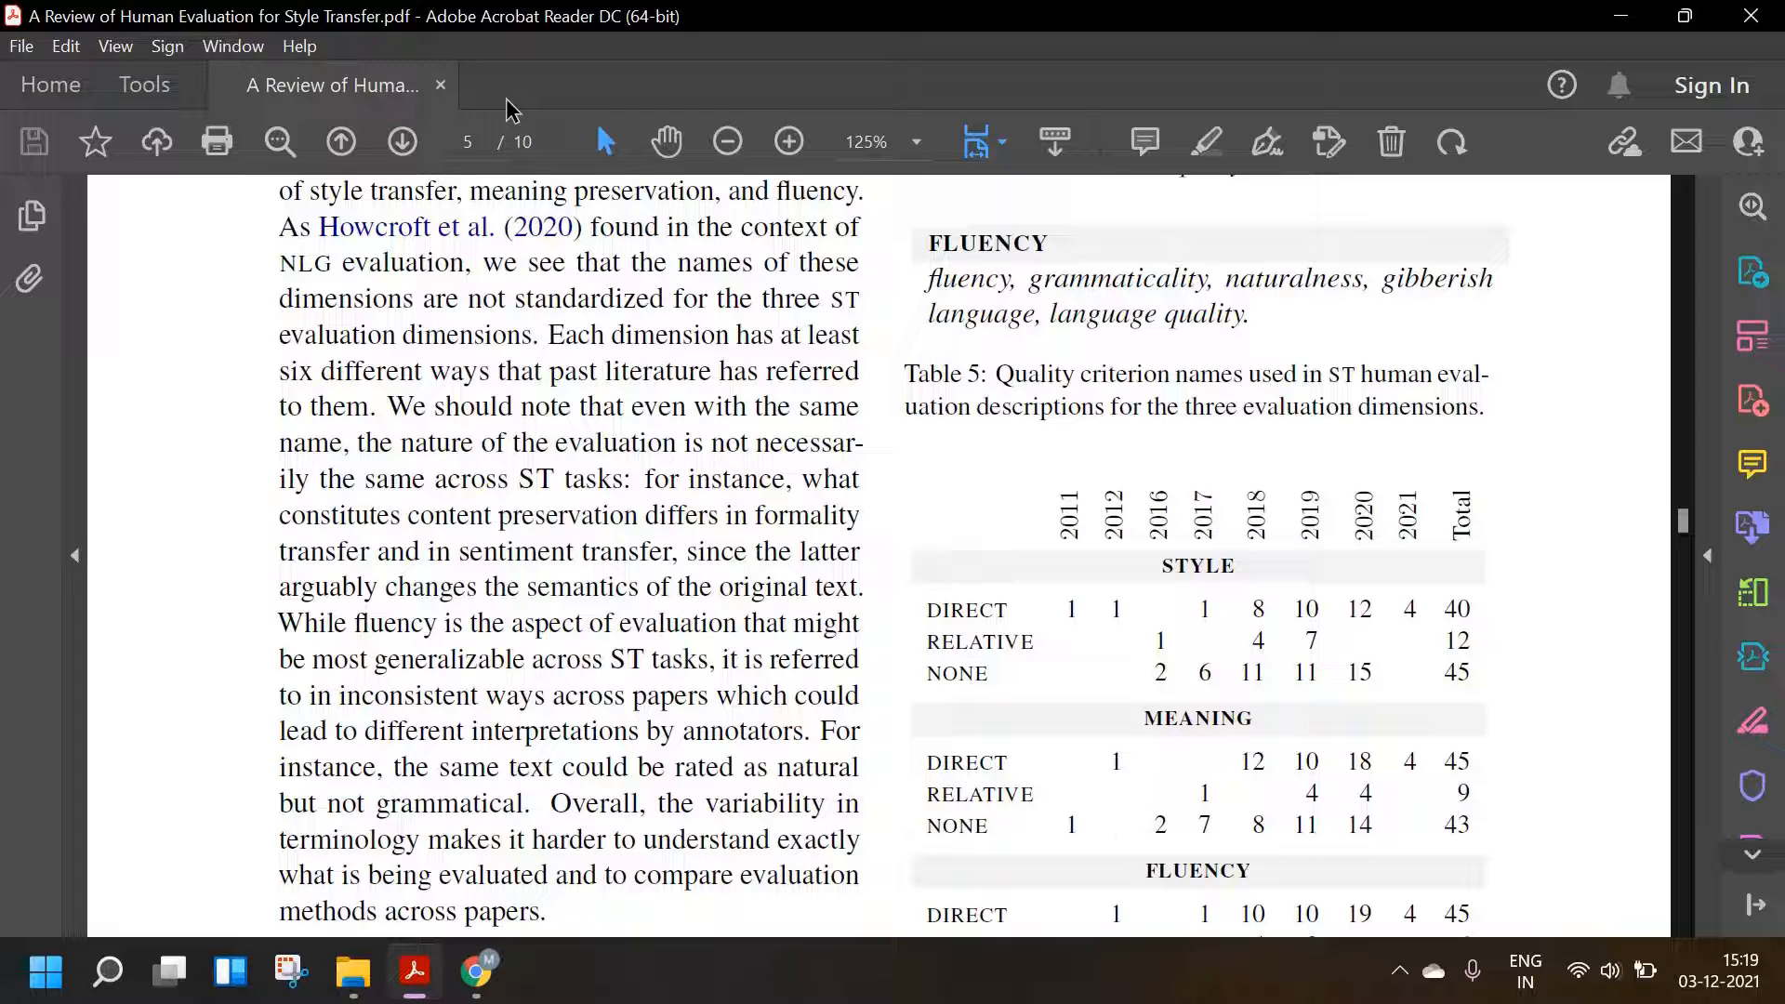
{"action": "mouse_move", "coordinate": [353, 541]}
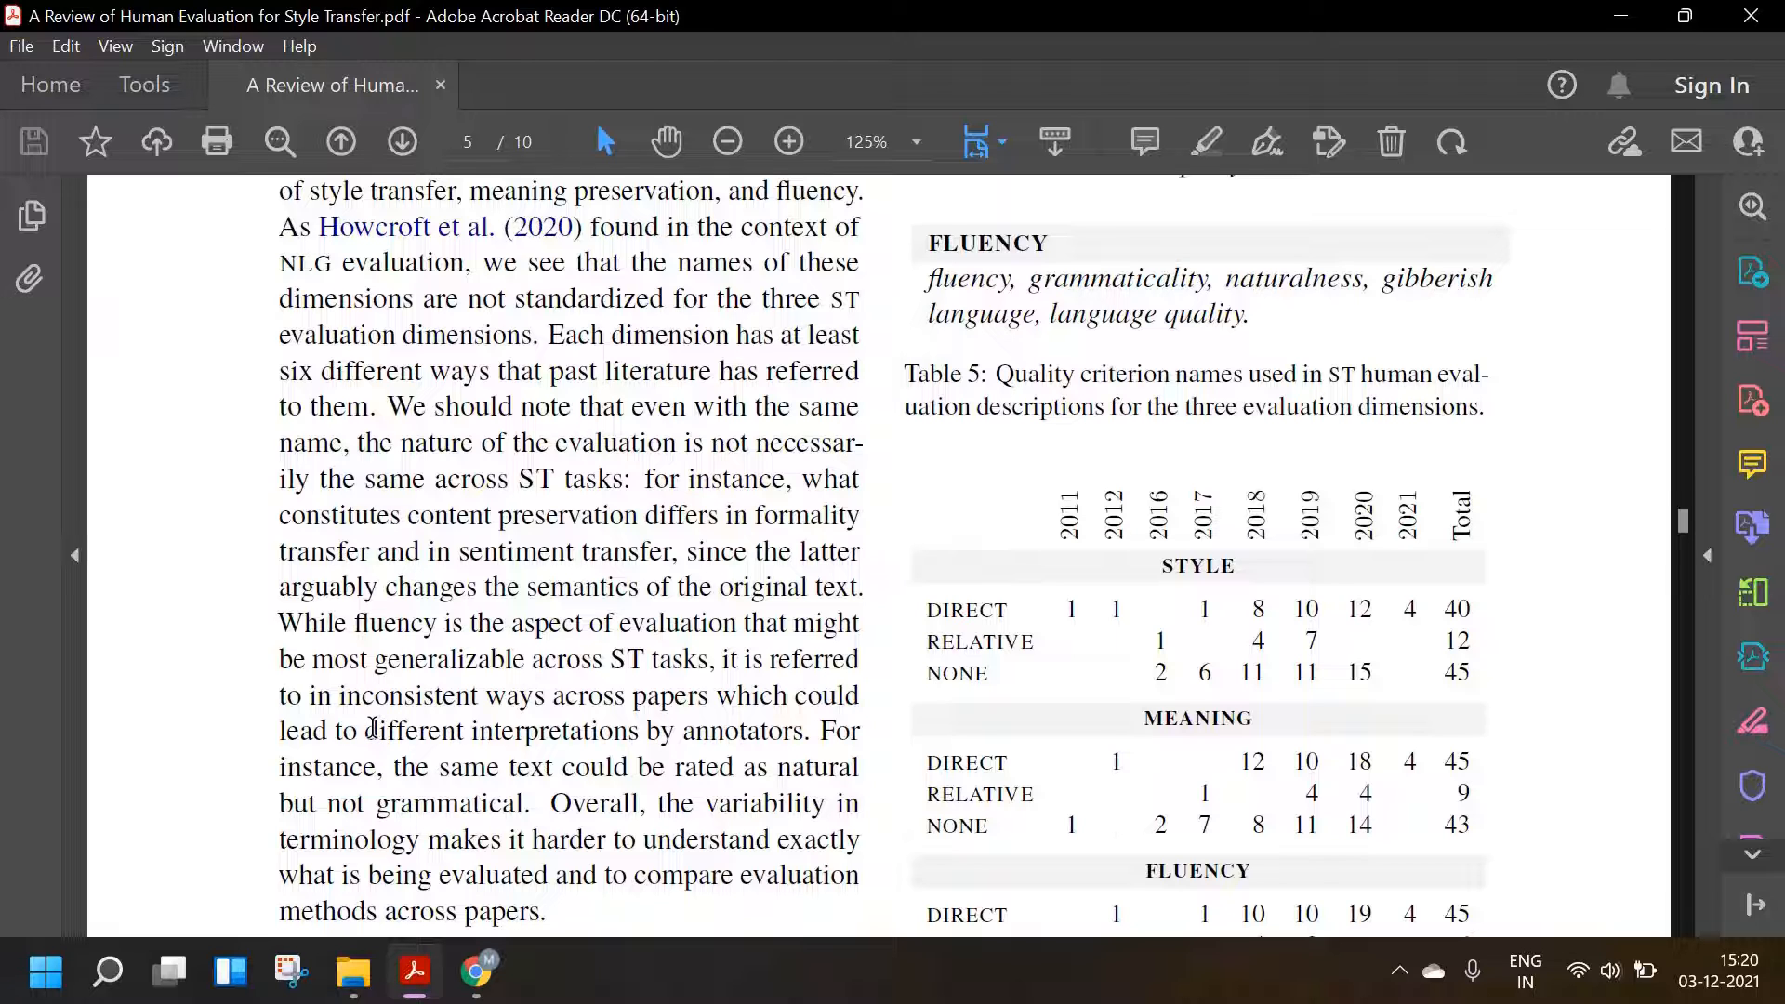
- Scroll through the full Rating Type paragraph to where Possible Responses begins below Table 6
{"action": "scroll", "scroll_direction": "down", "scroll_amount": 3}
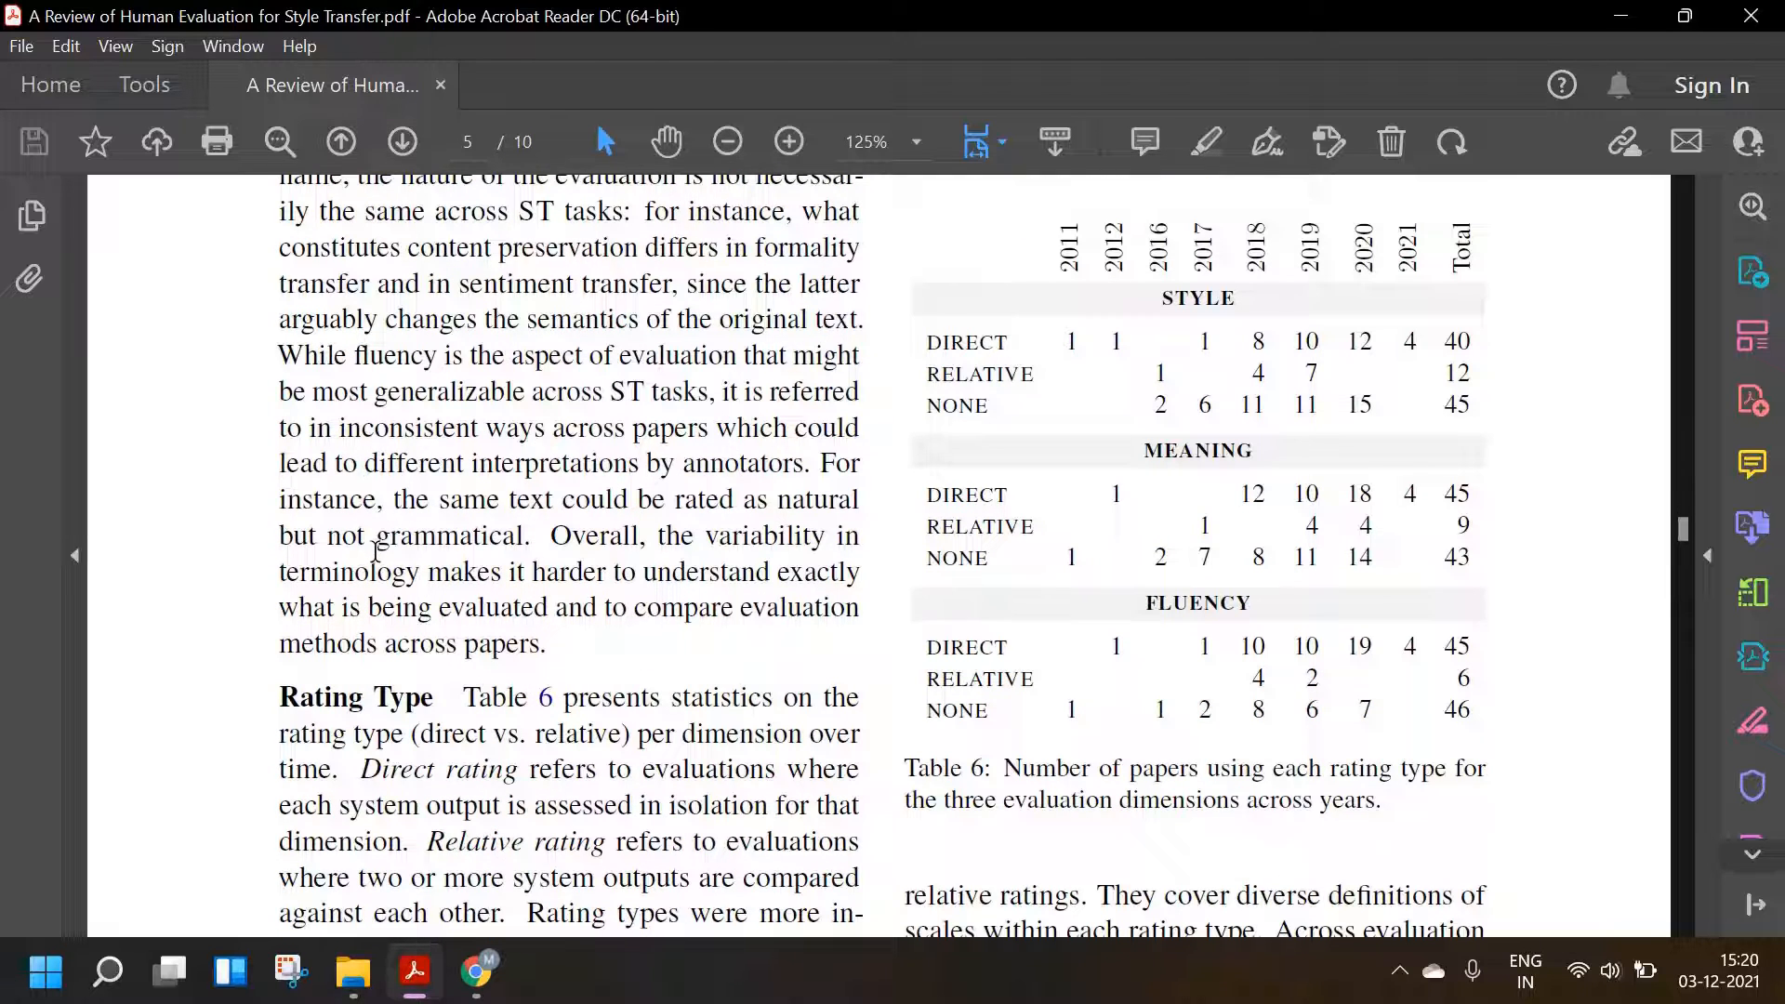
{"action": "mouse_move", "coordinate": [340, 579]}
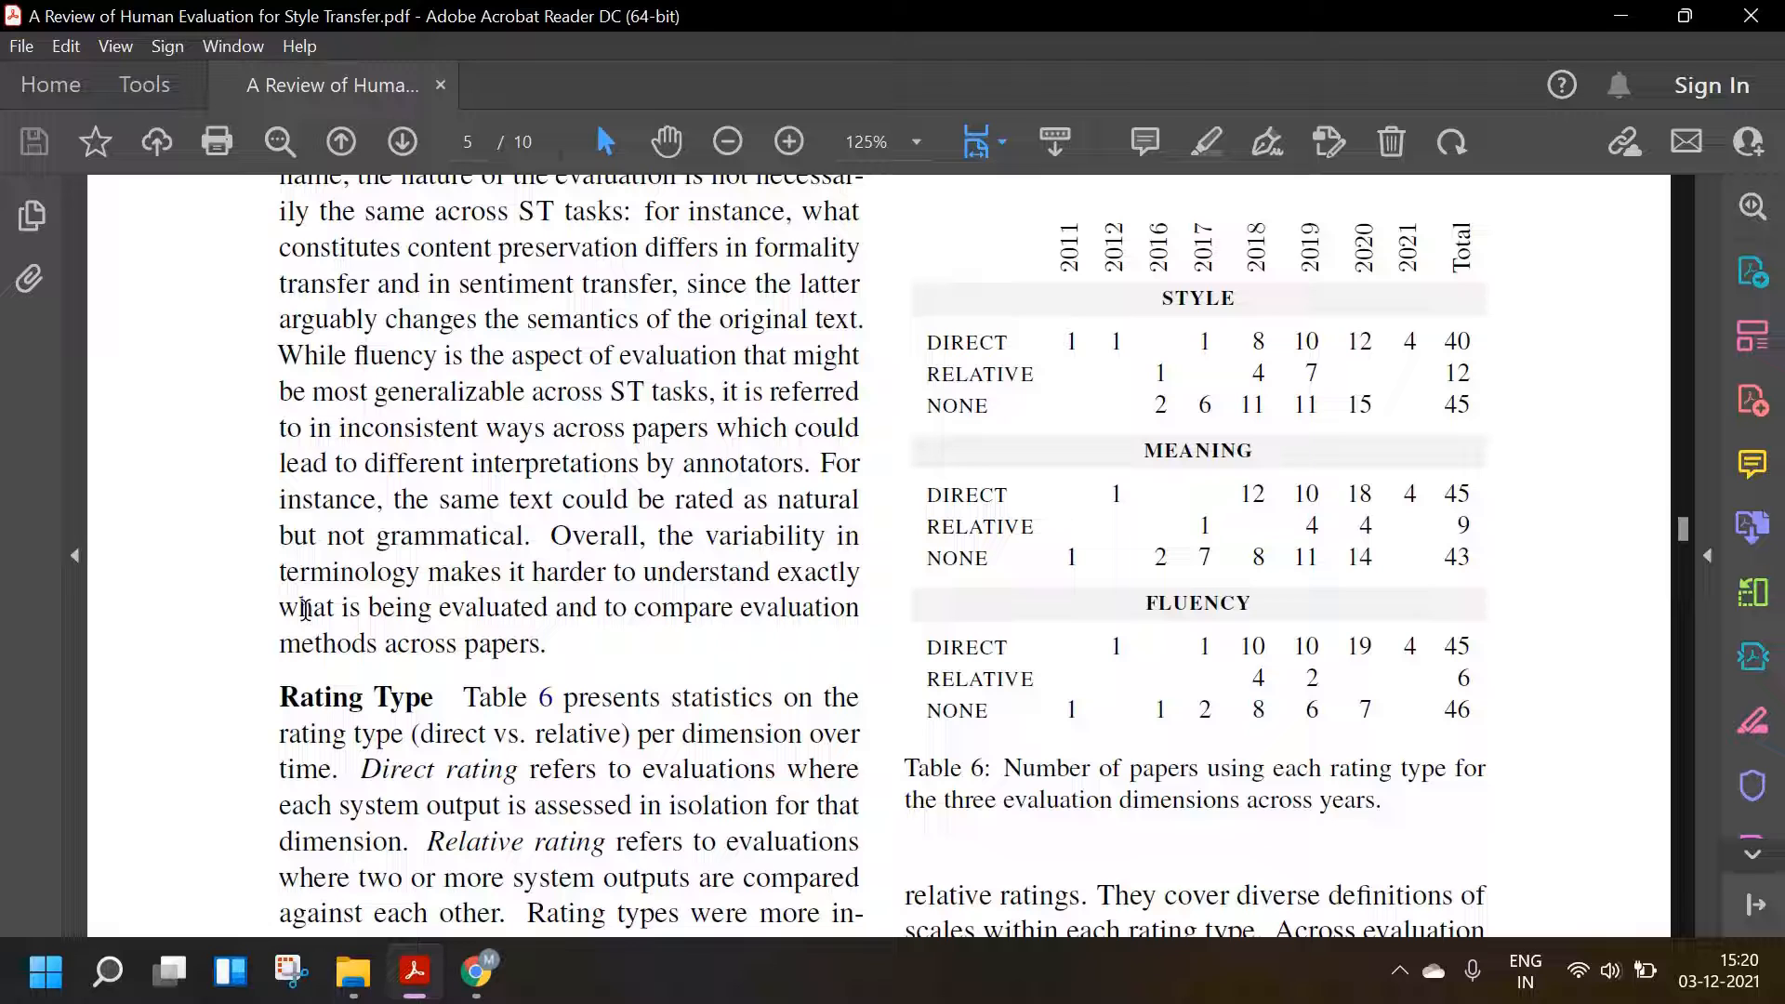
{"action": "mouse_move", "coordinate": [518, 536]}
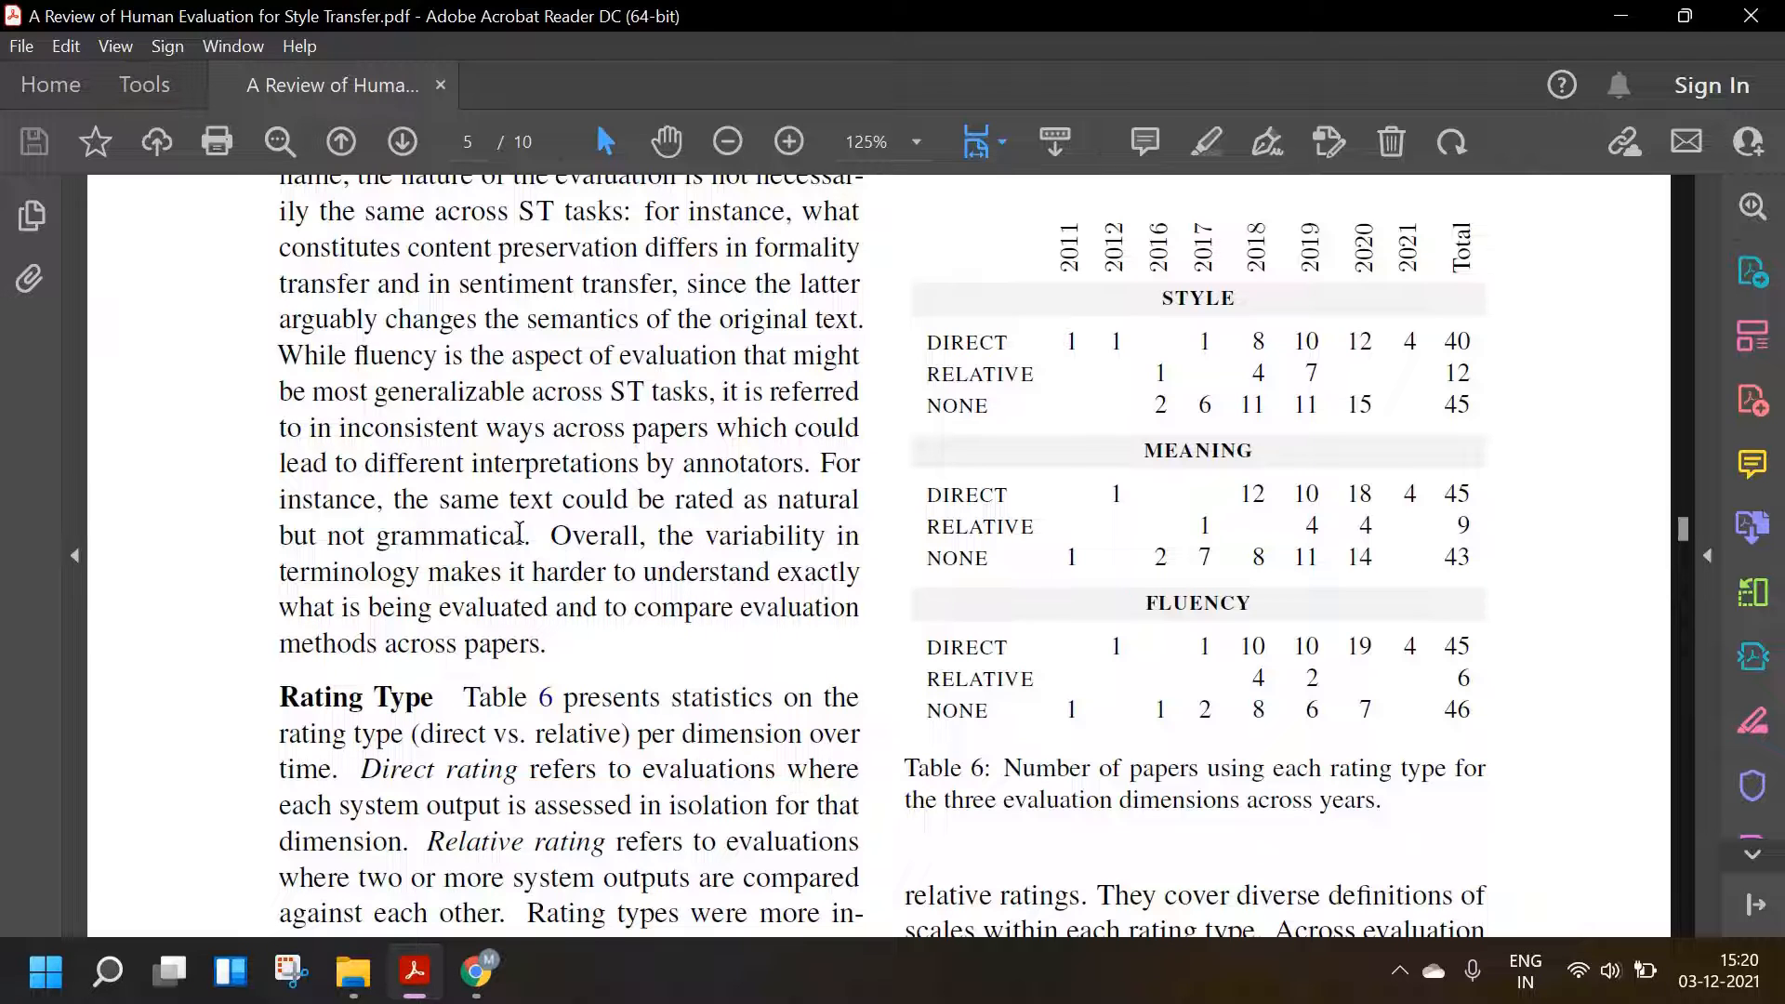
{"action": "scroll", "scroll_direction": "down", "scroll_amount": 3}
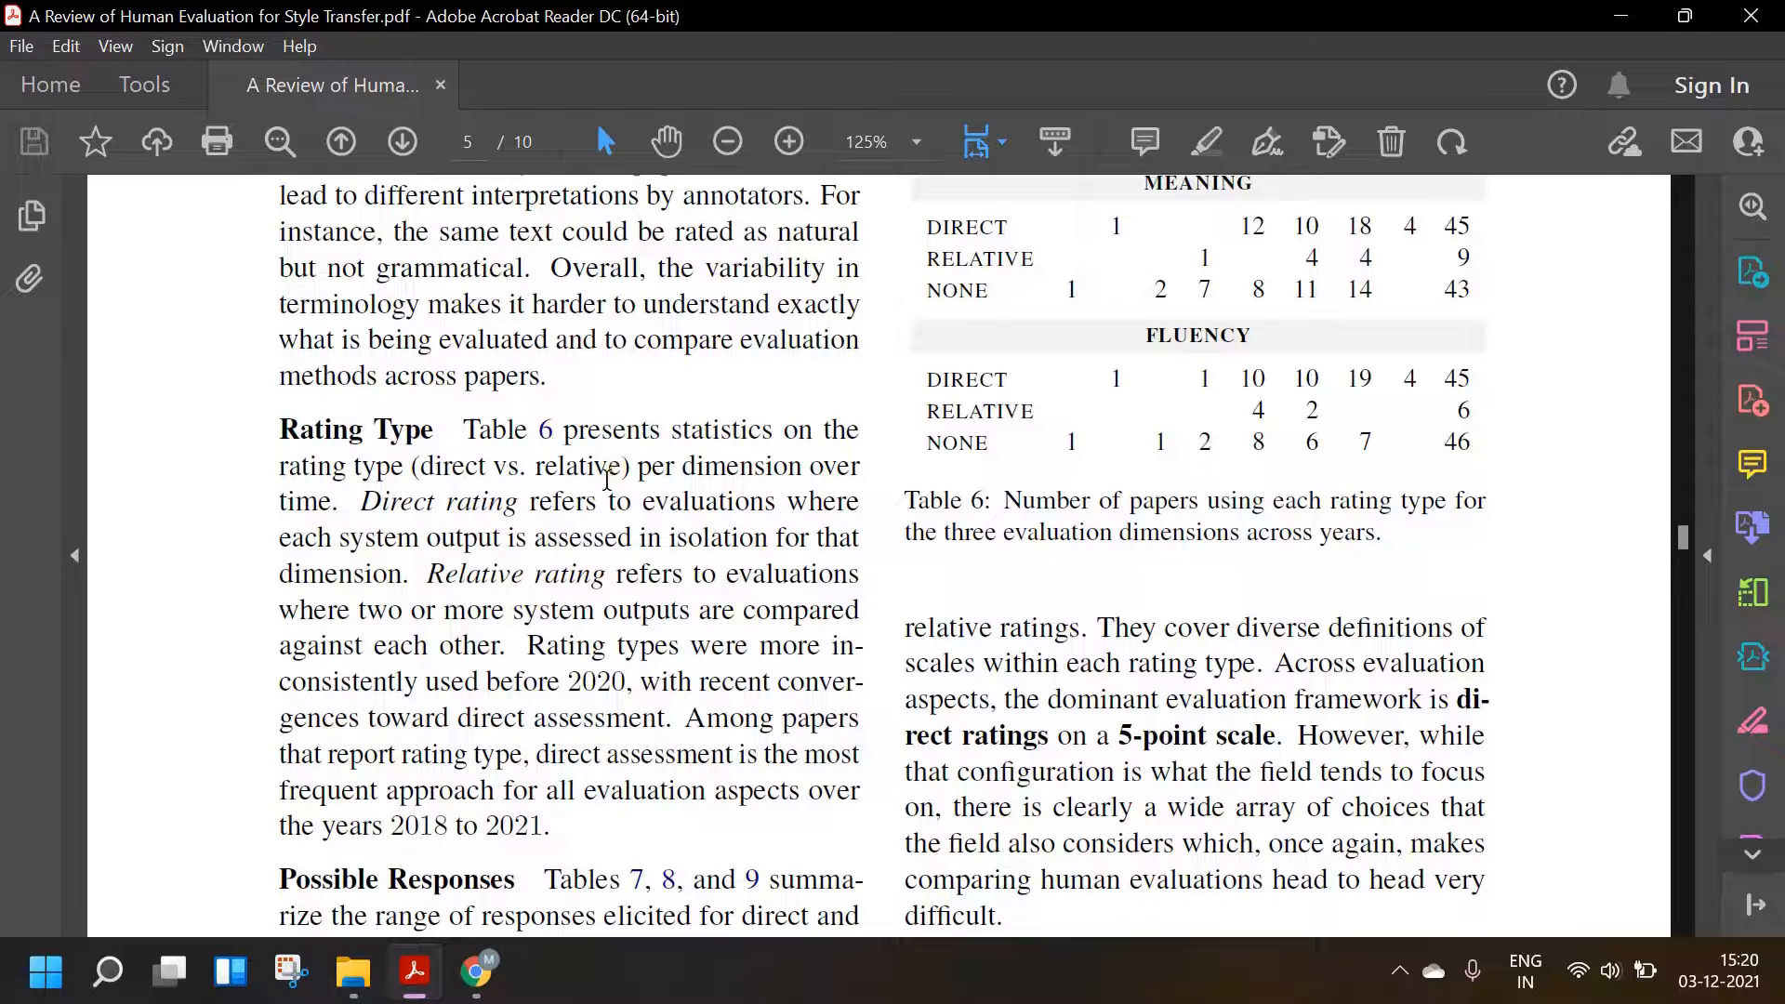
{"action": "mouse_move", "coordinate": [882, 588]}
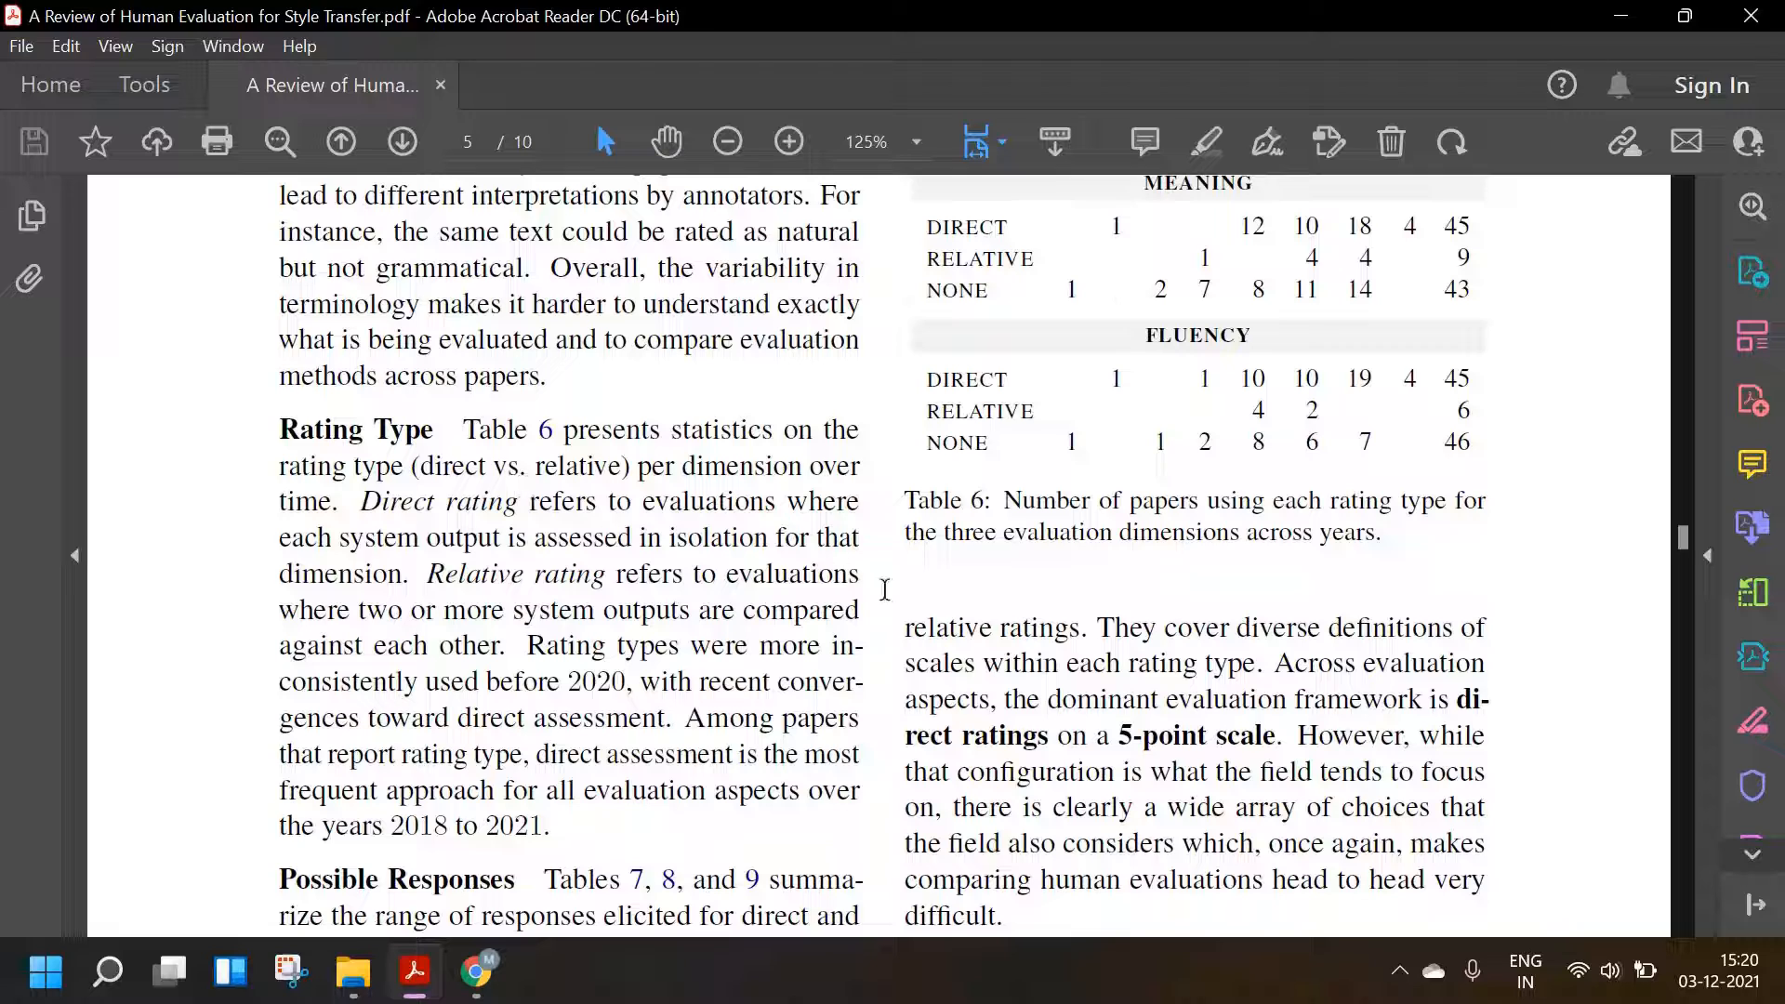
{"action": "mouse_move", "coordinate": [466, 541]}
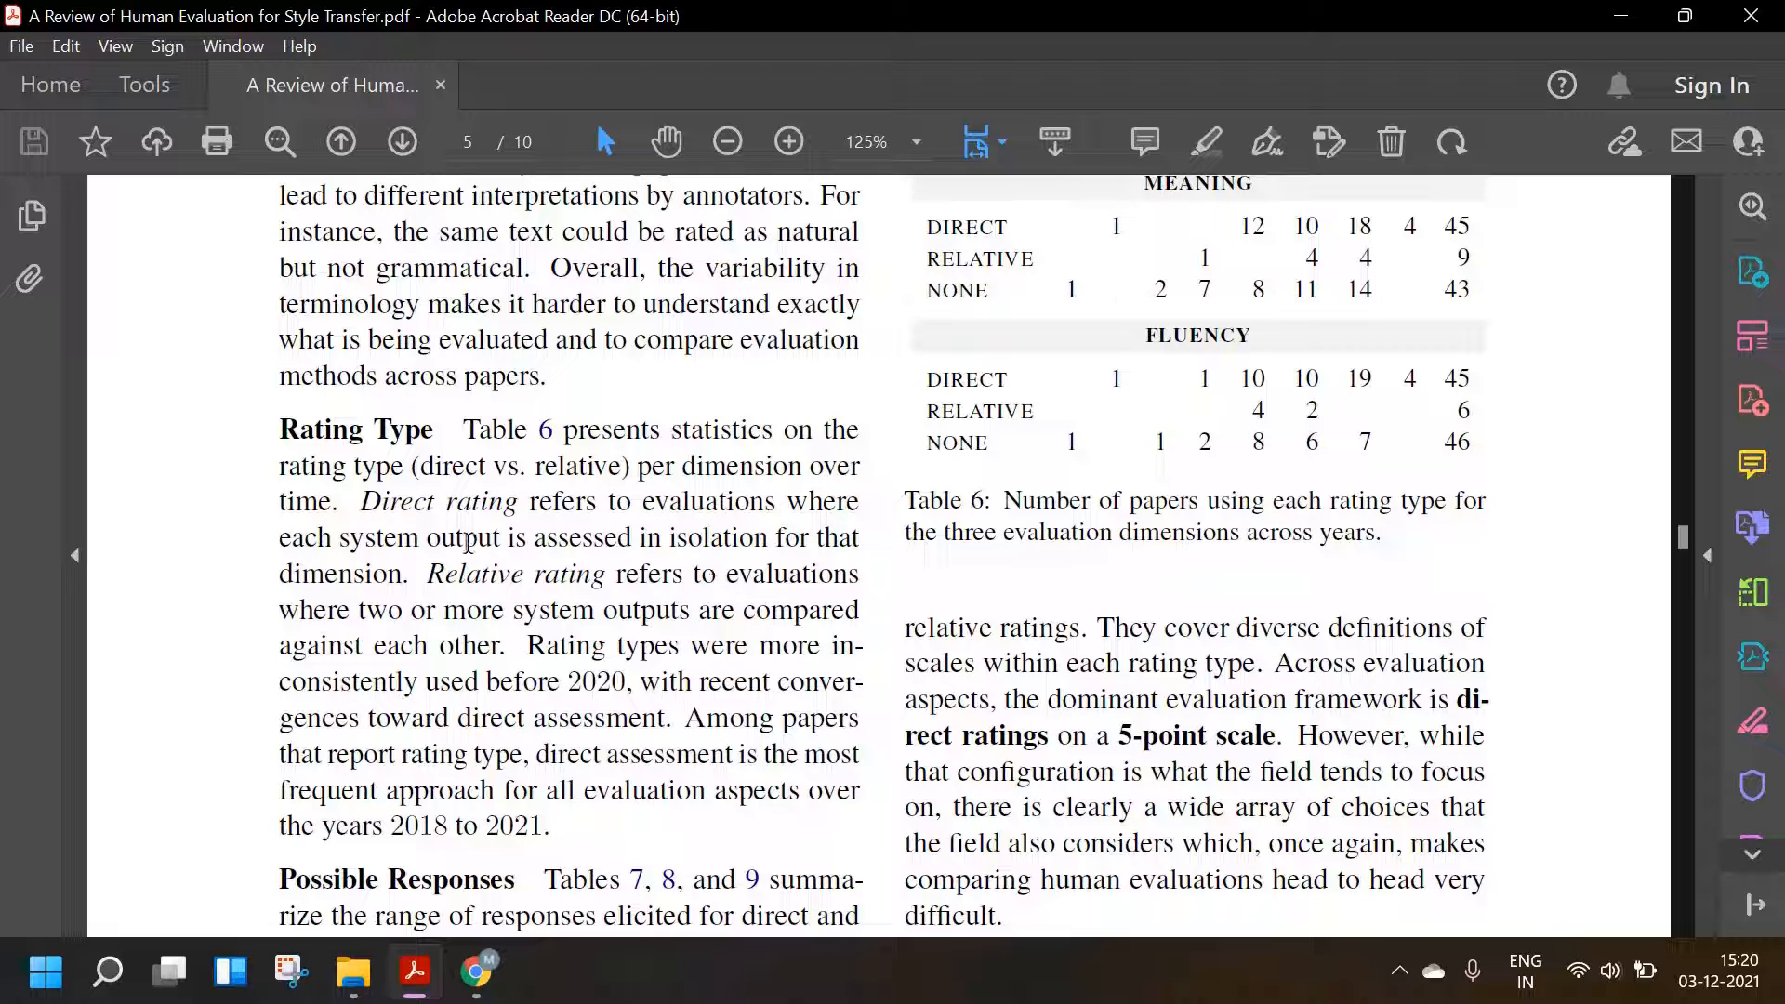
{"action": "mouse_move", "coordinate": [457, 558]}
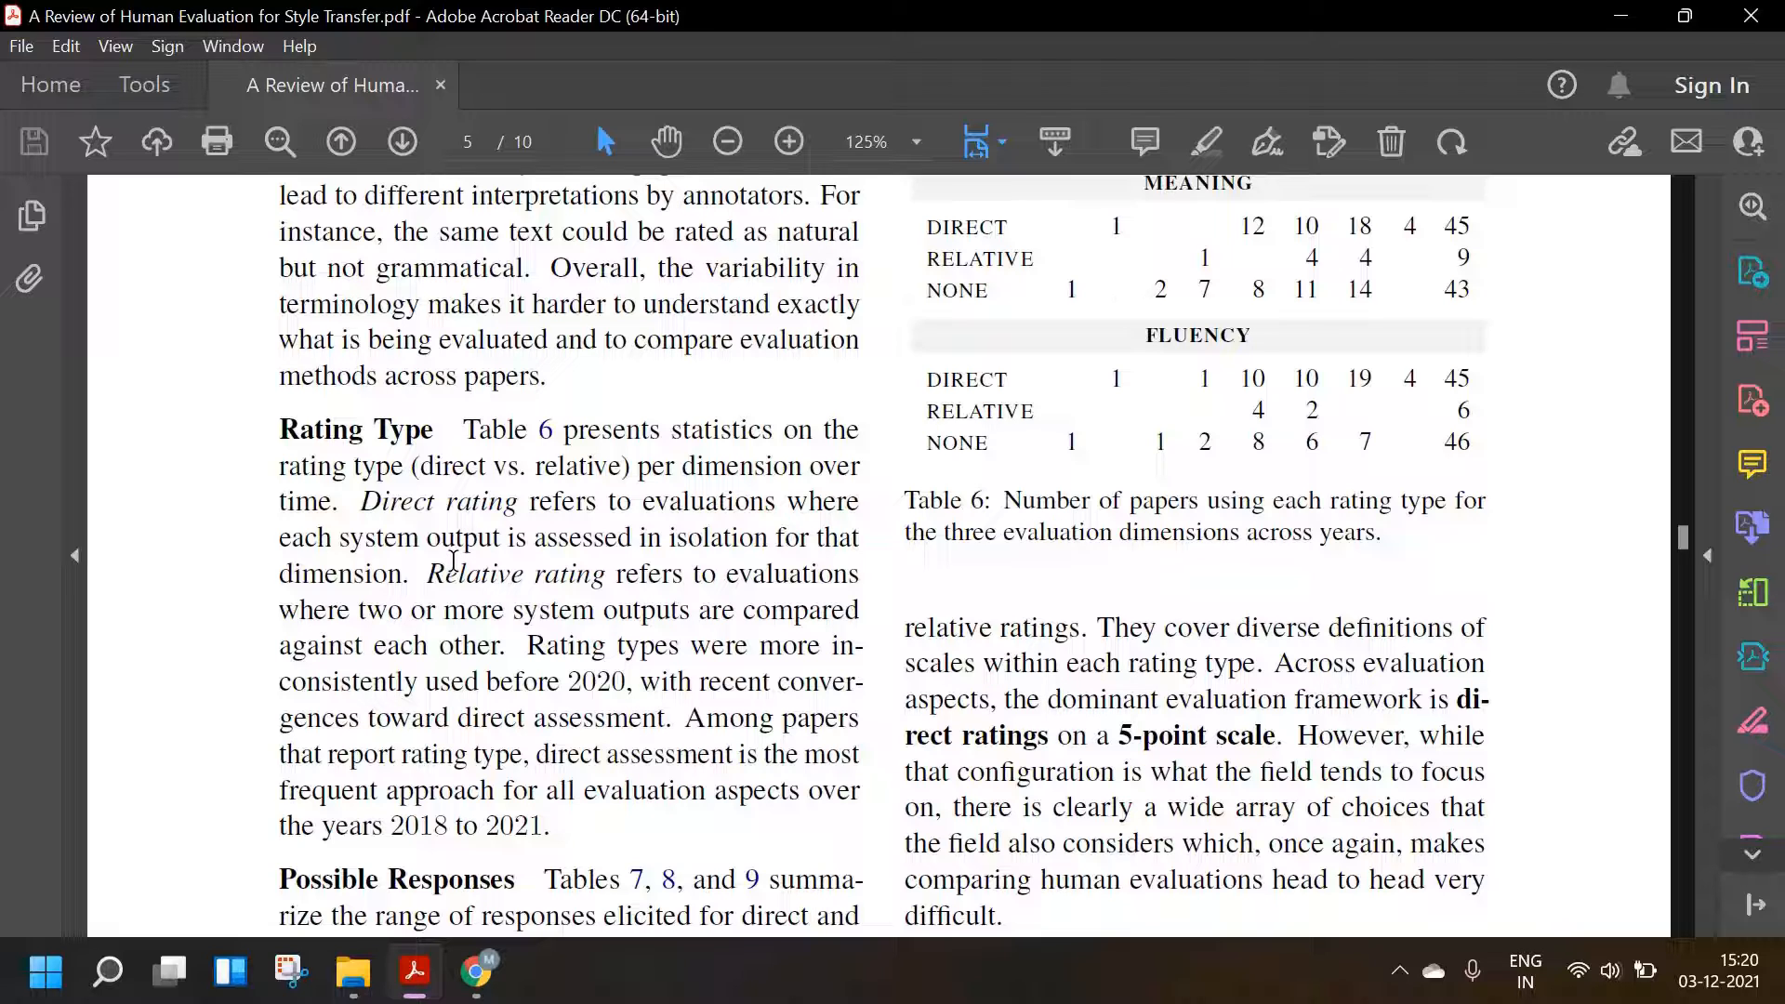
{"action": "scroll", "scroll_direction": "down", "scroll_amount": 3}
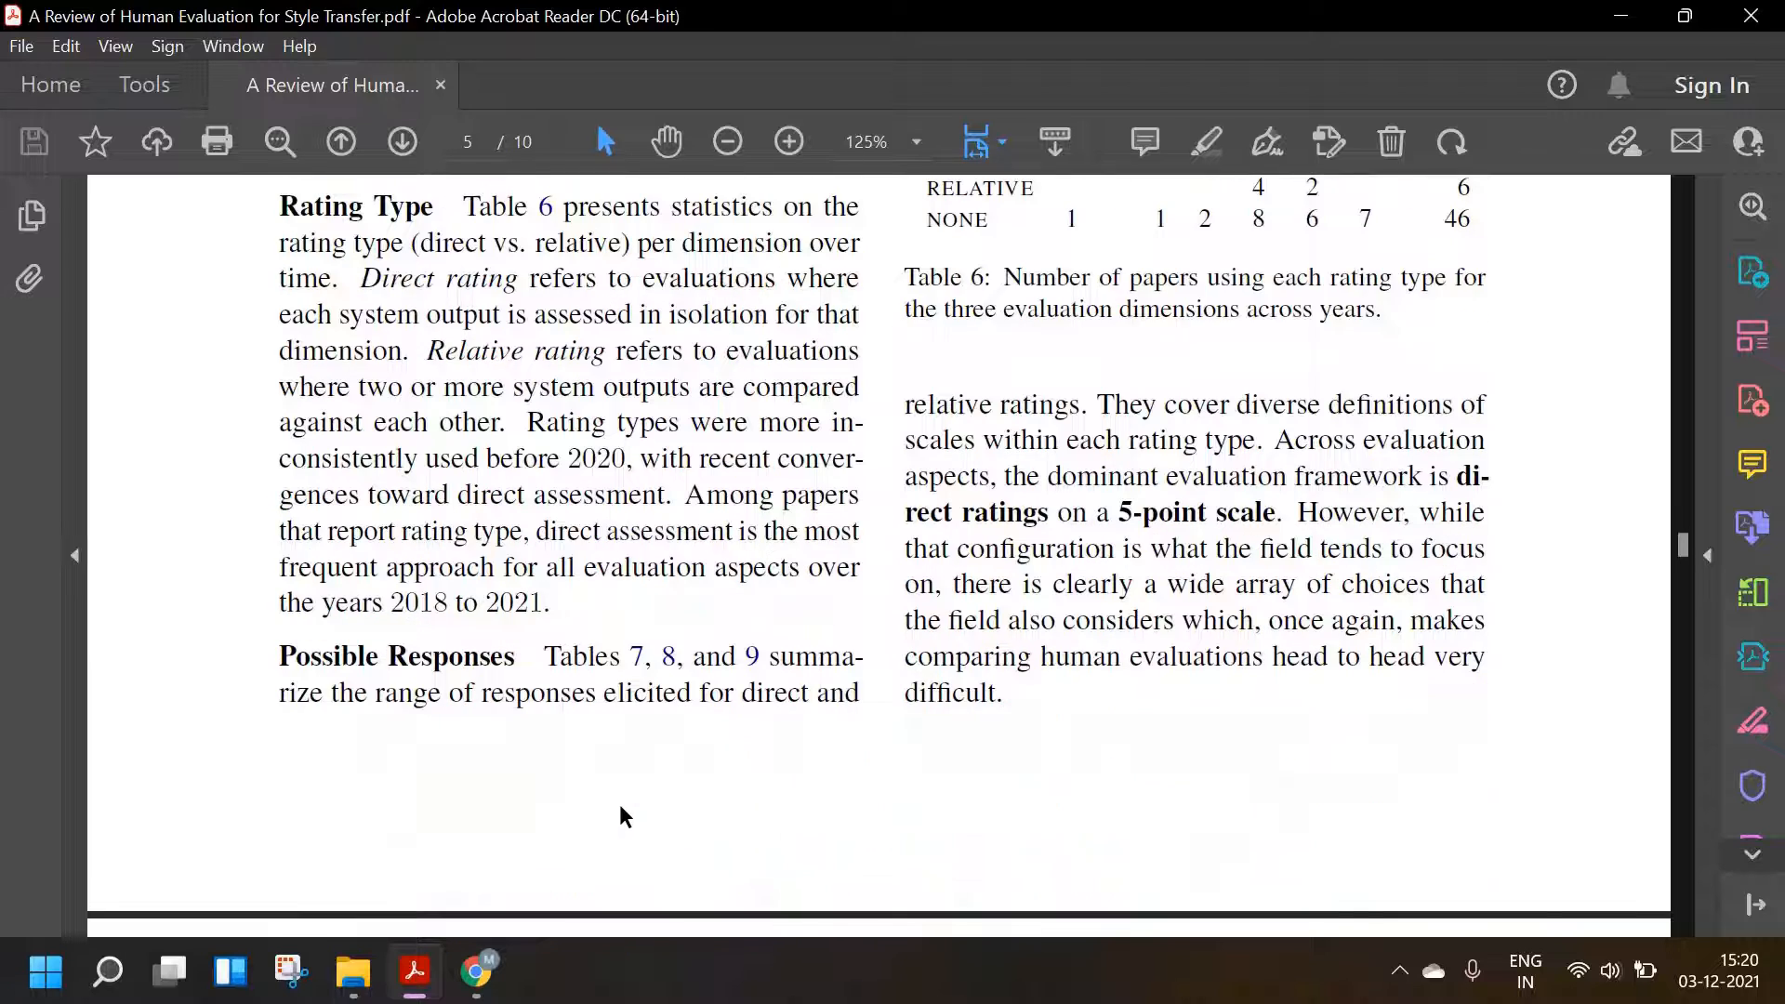
{"action": "mouse_move", "coordinate": [592, 761]}
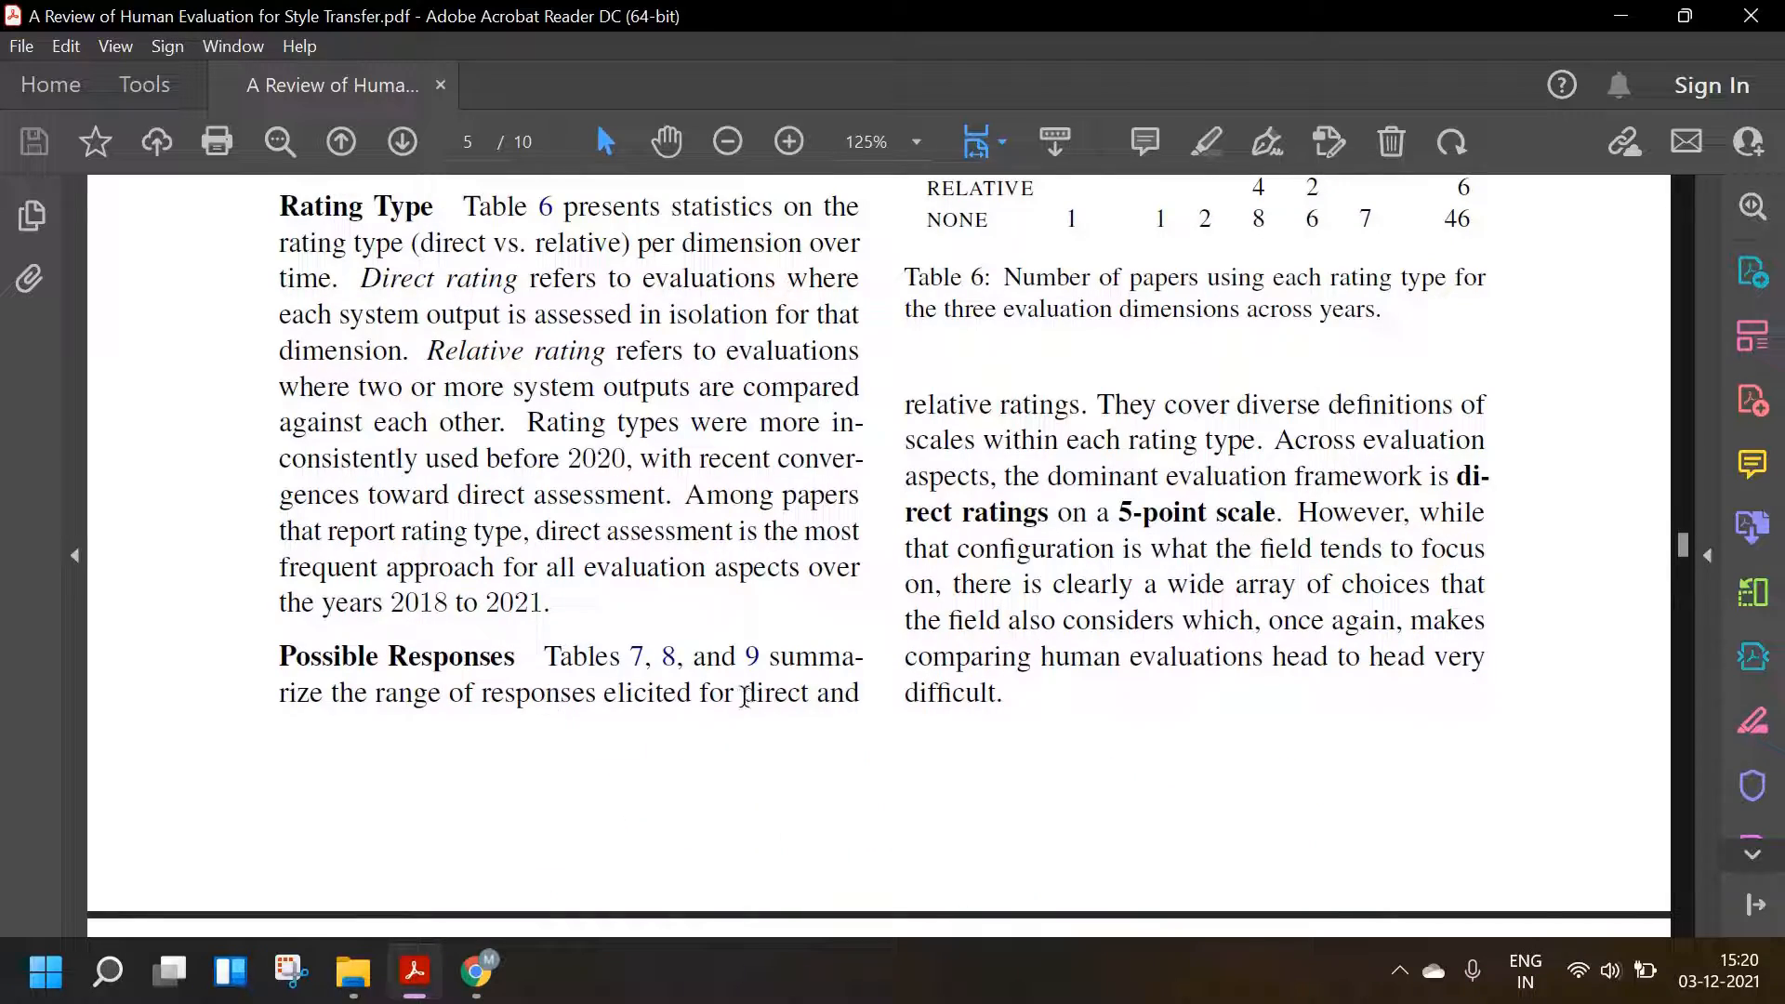
{"action": "mouse_move", "coordinate": [1105, 461]}
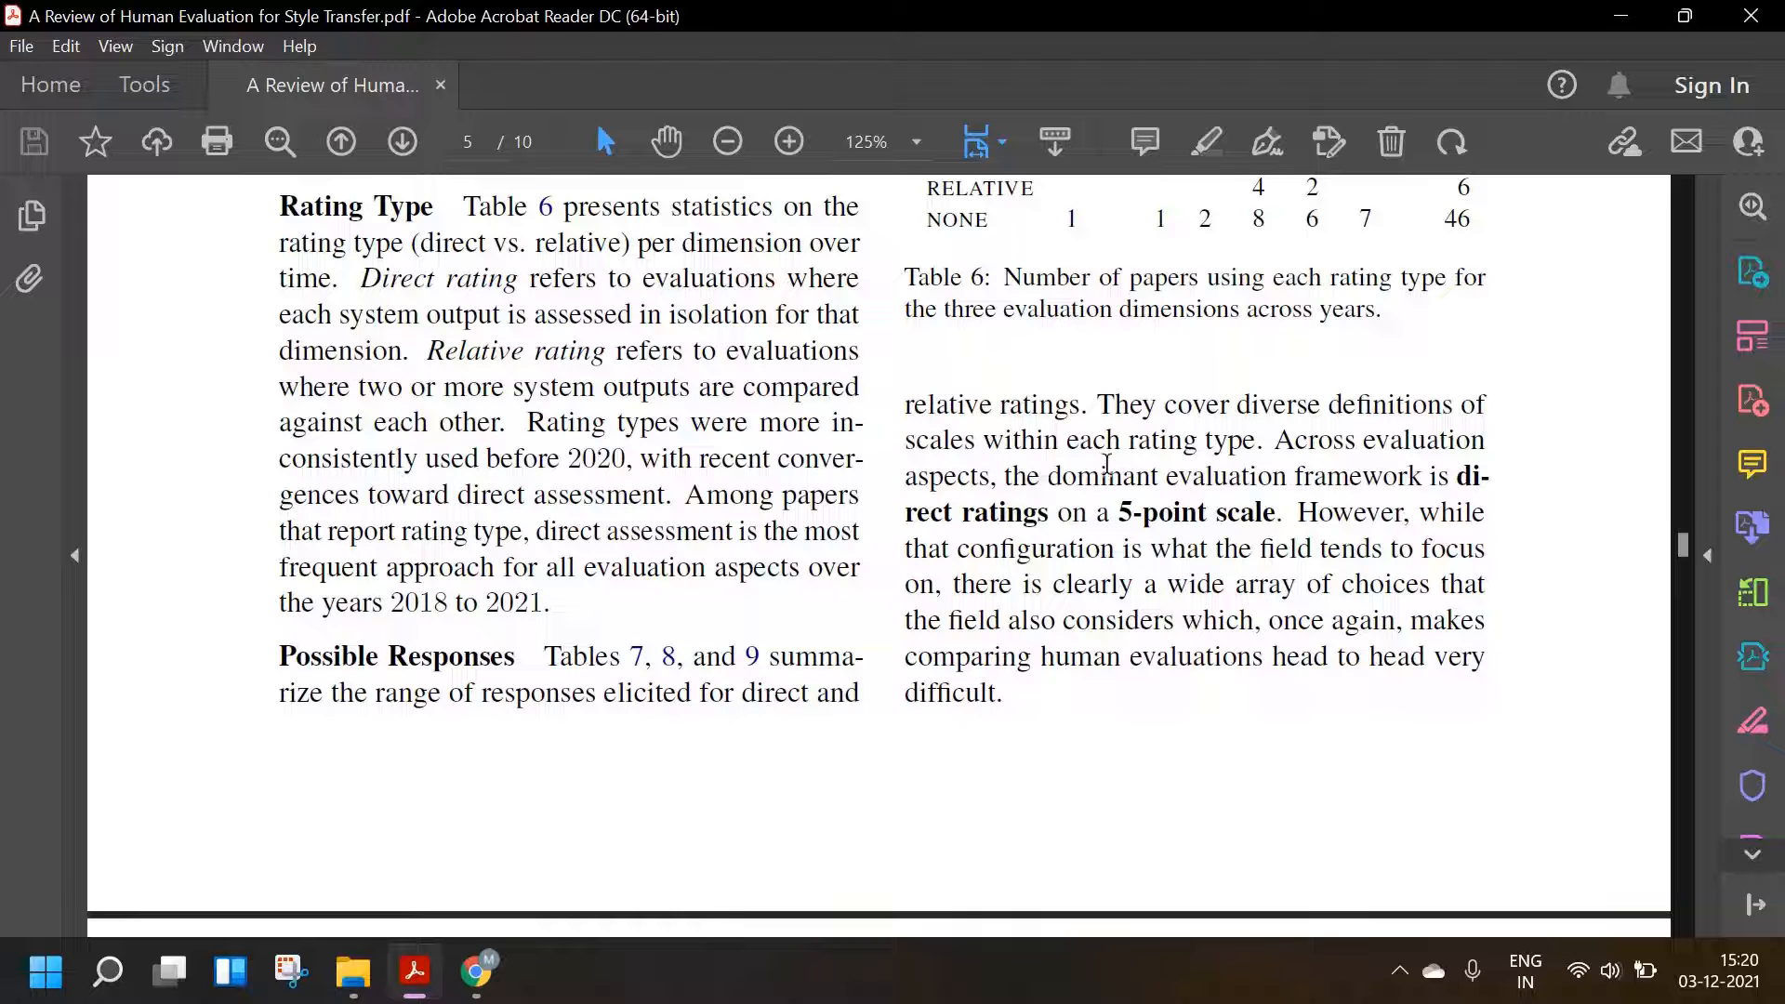
{"action": "mouse_move", "coordinate": [1054, 440]}
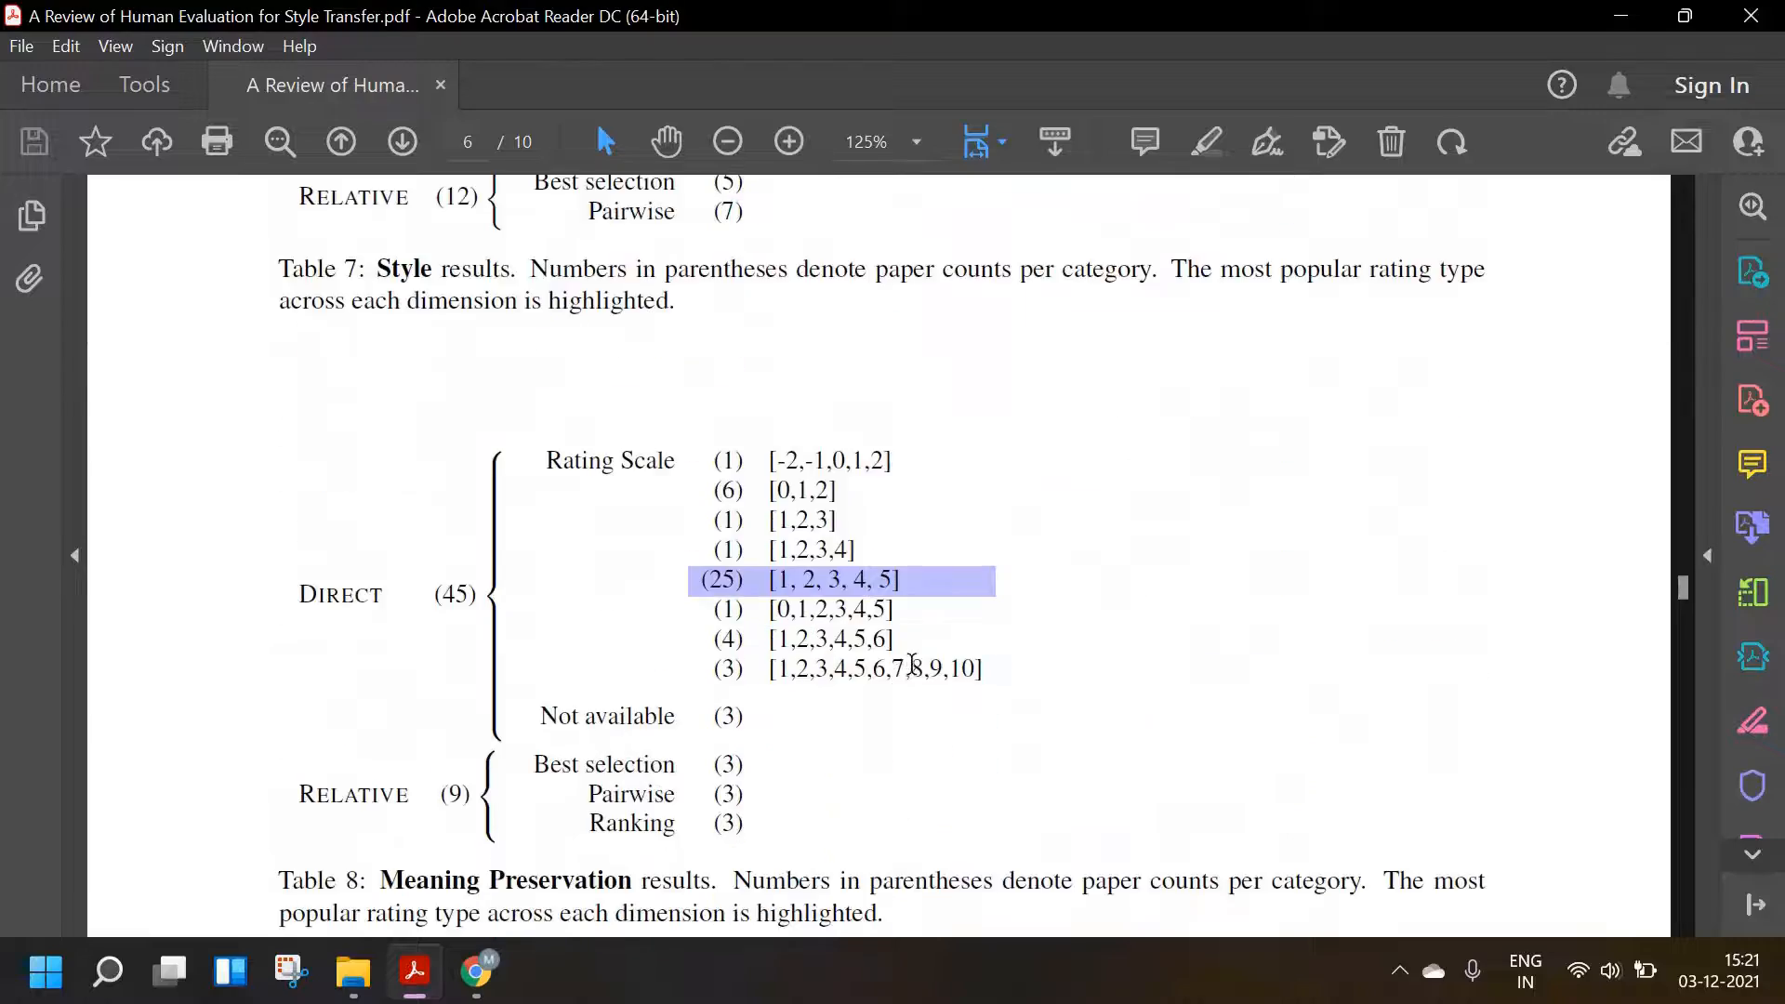
- Bring Table 6's yearly direct, relative and none counts into view and select its STYLE heading
{"action": "left_click", "coordinate": [338, 141]}
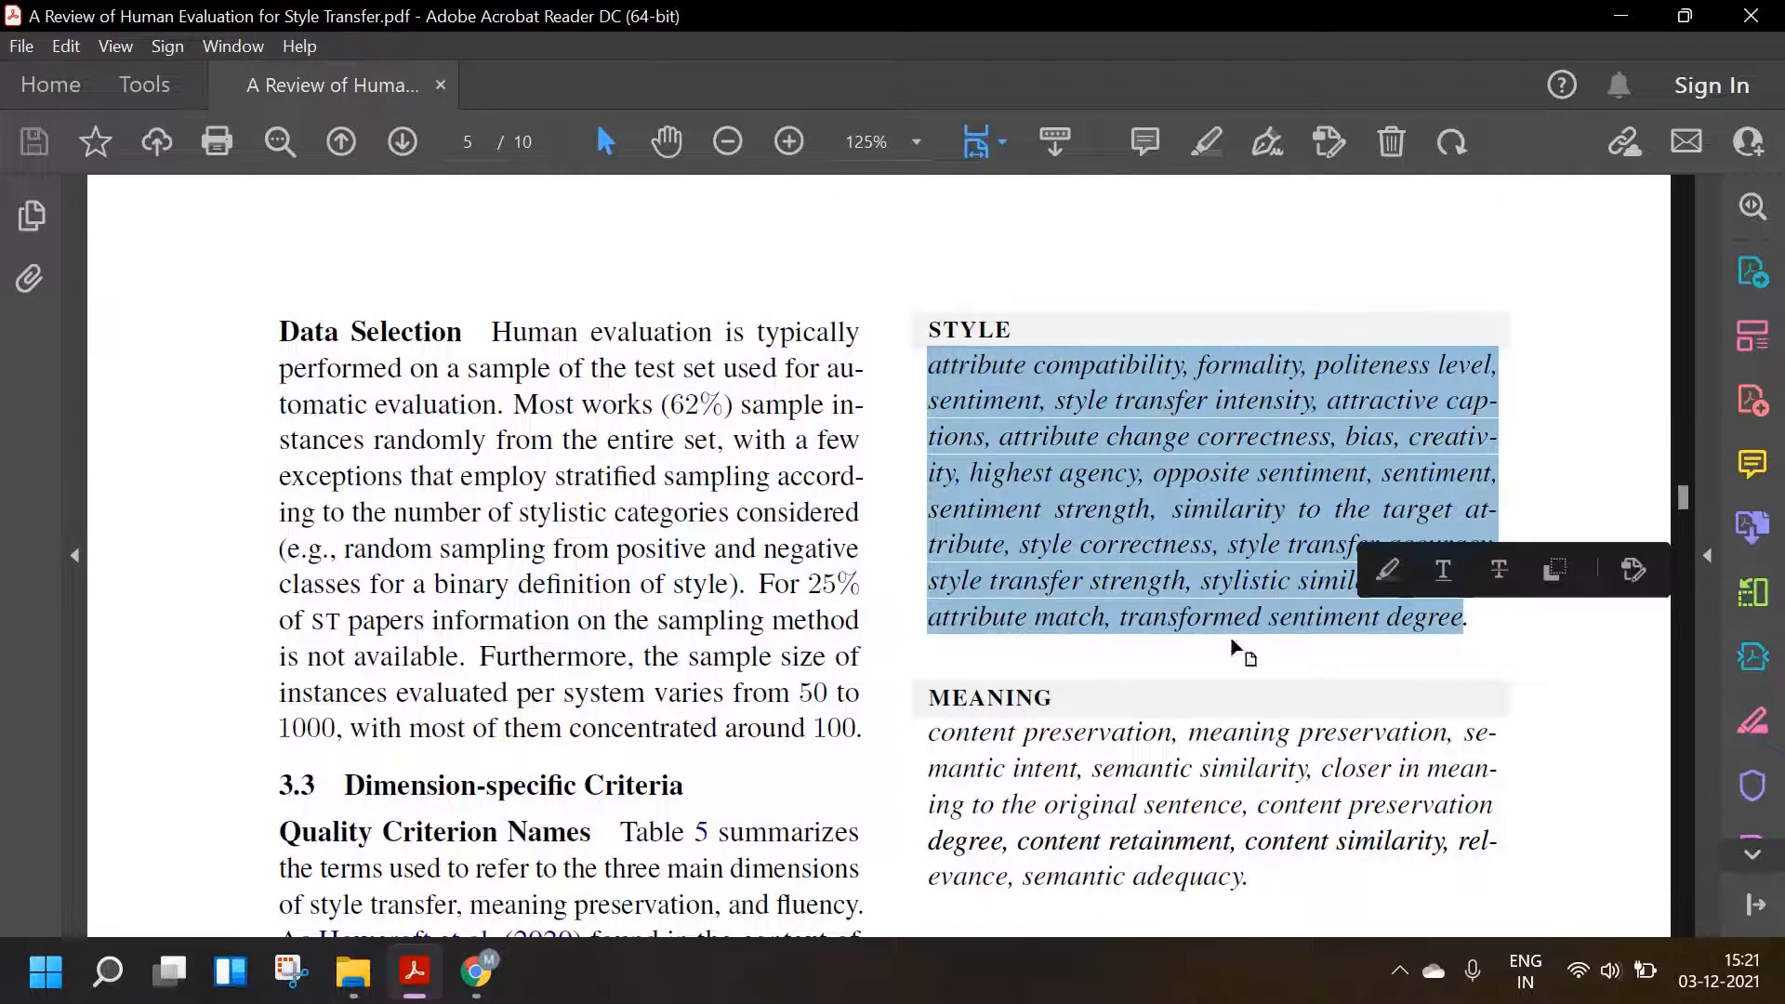
{"action": "scroll", "scroll_direction": "down", "scroll_amount": 3}
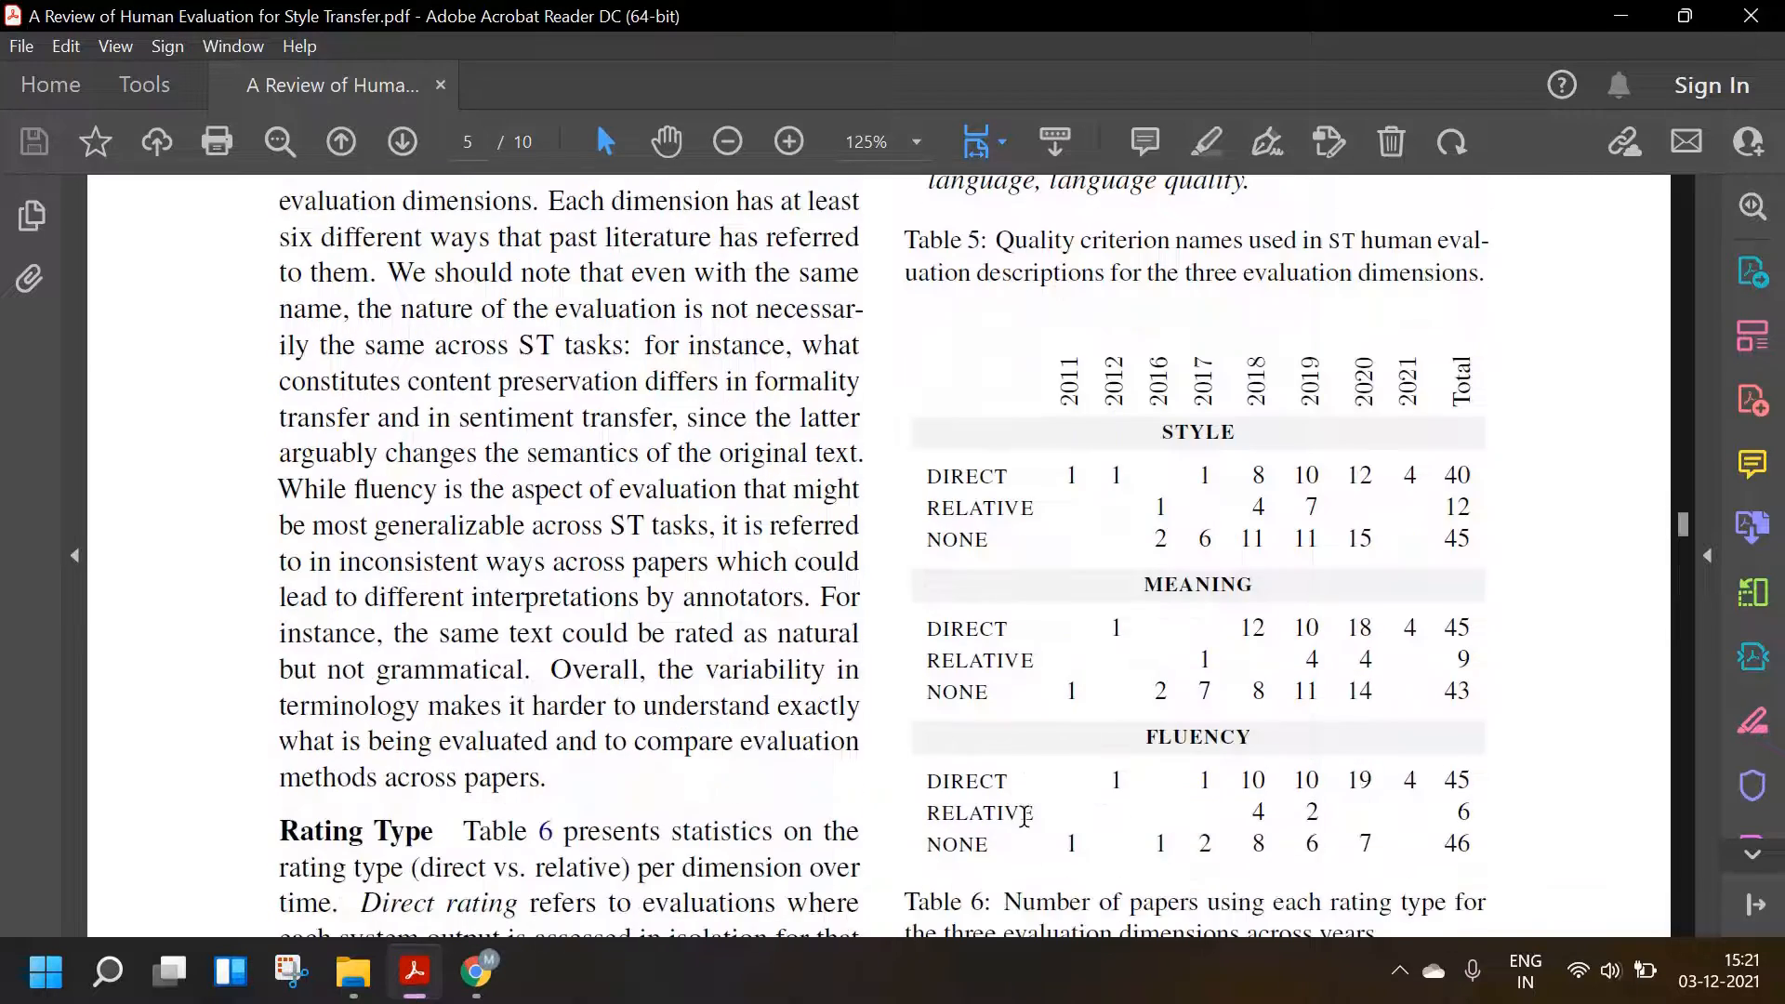
{"action": "scroll", "scroll_direction": "down", "scroll_amount": 3}
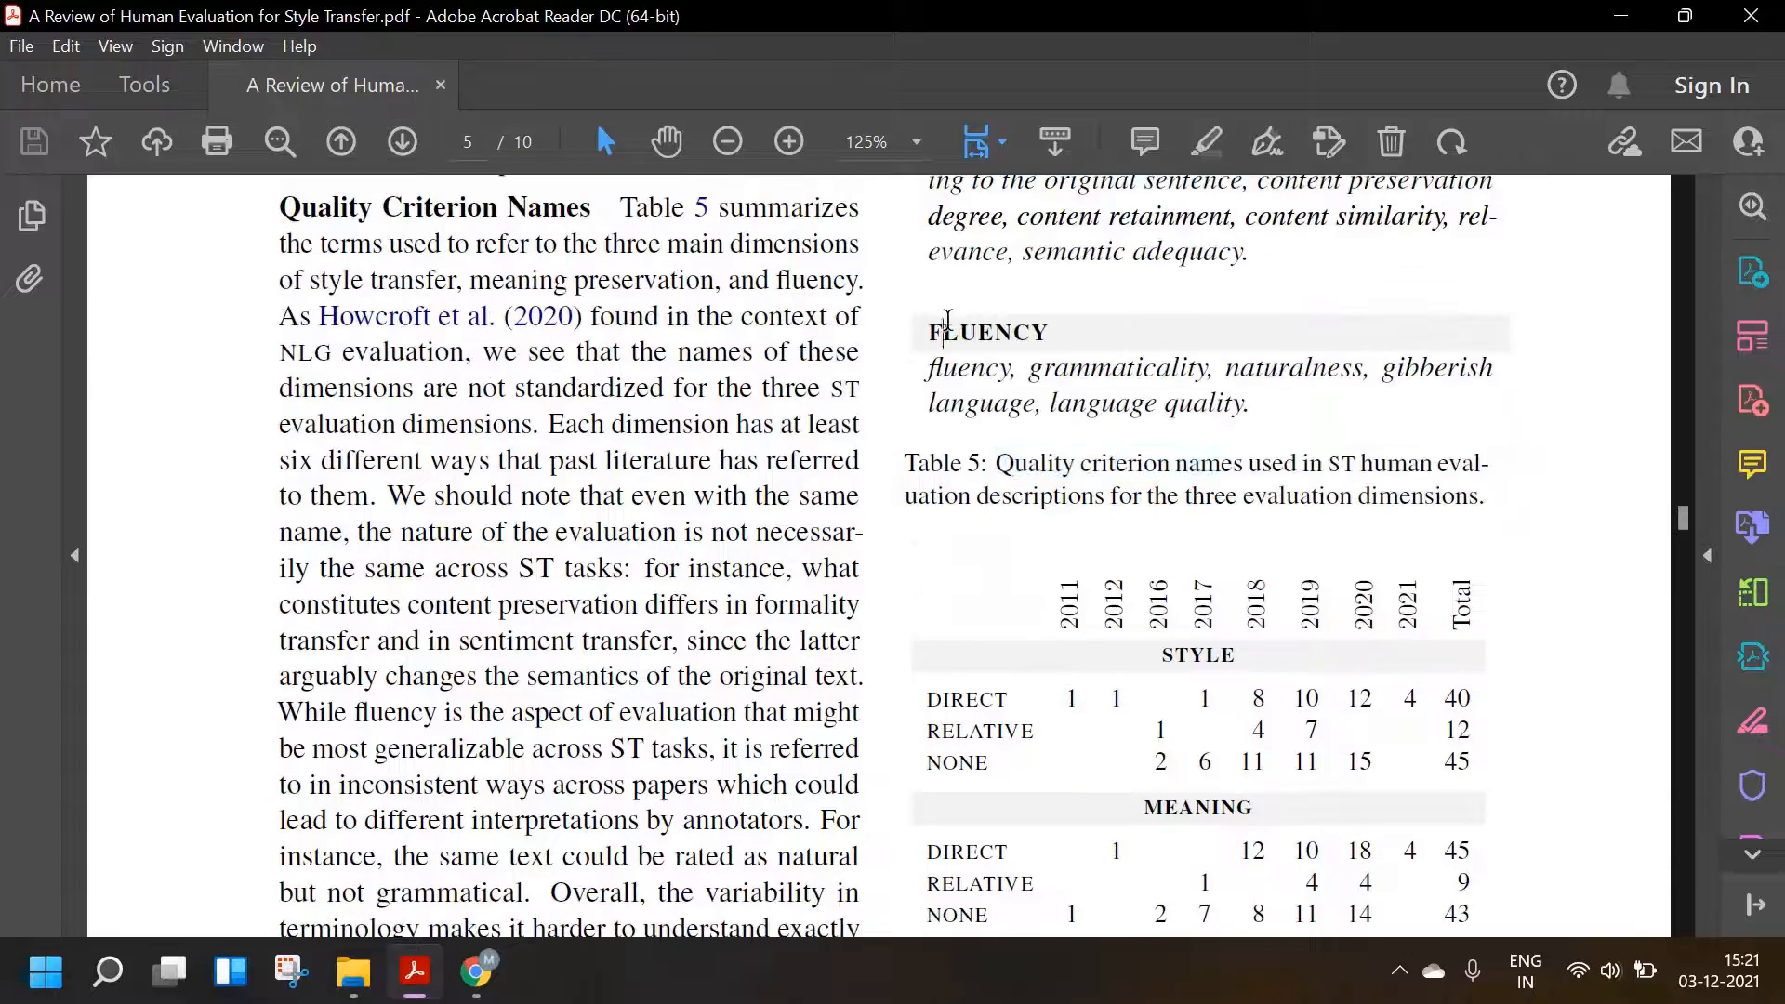
{"action": "scroll", "scroll_direction": "down", "scroll_amount": 3}
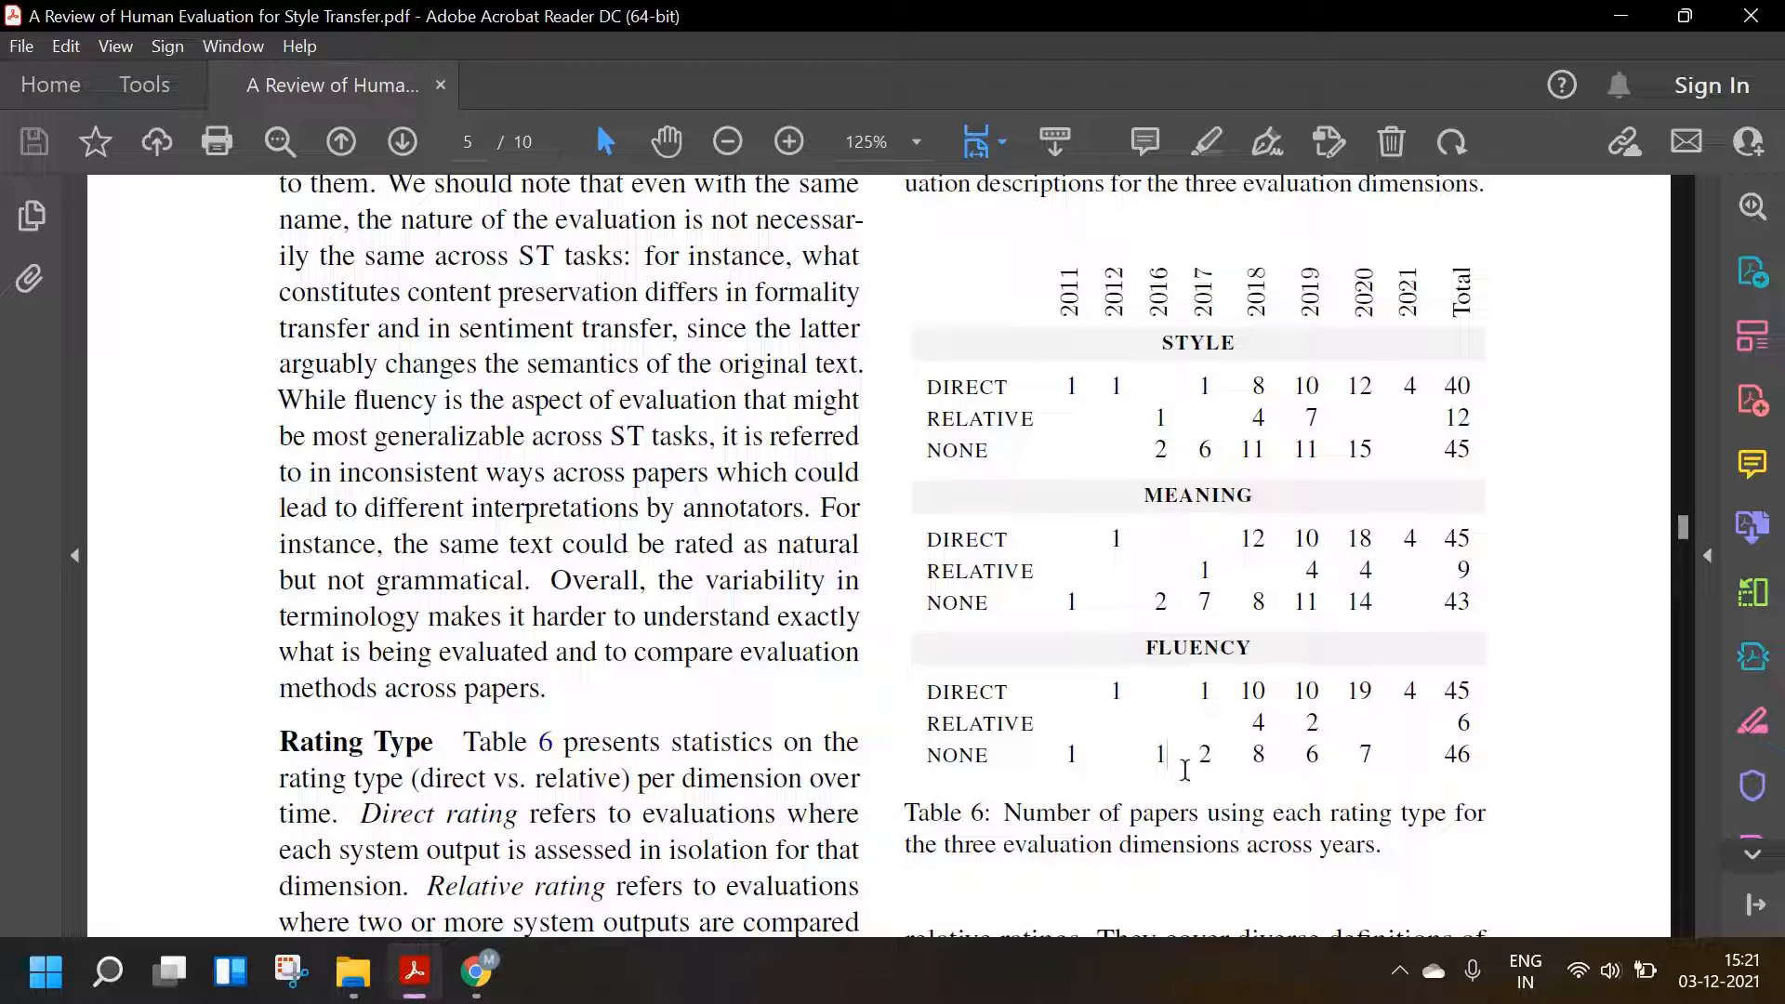
{"action": "double_click", "coordinate": [1197, 343]}
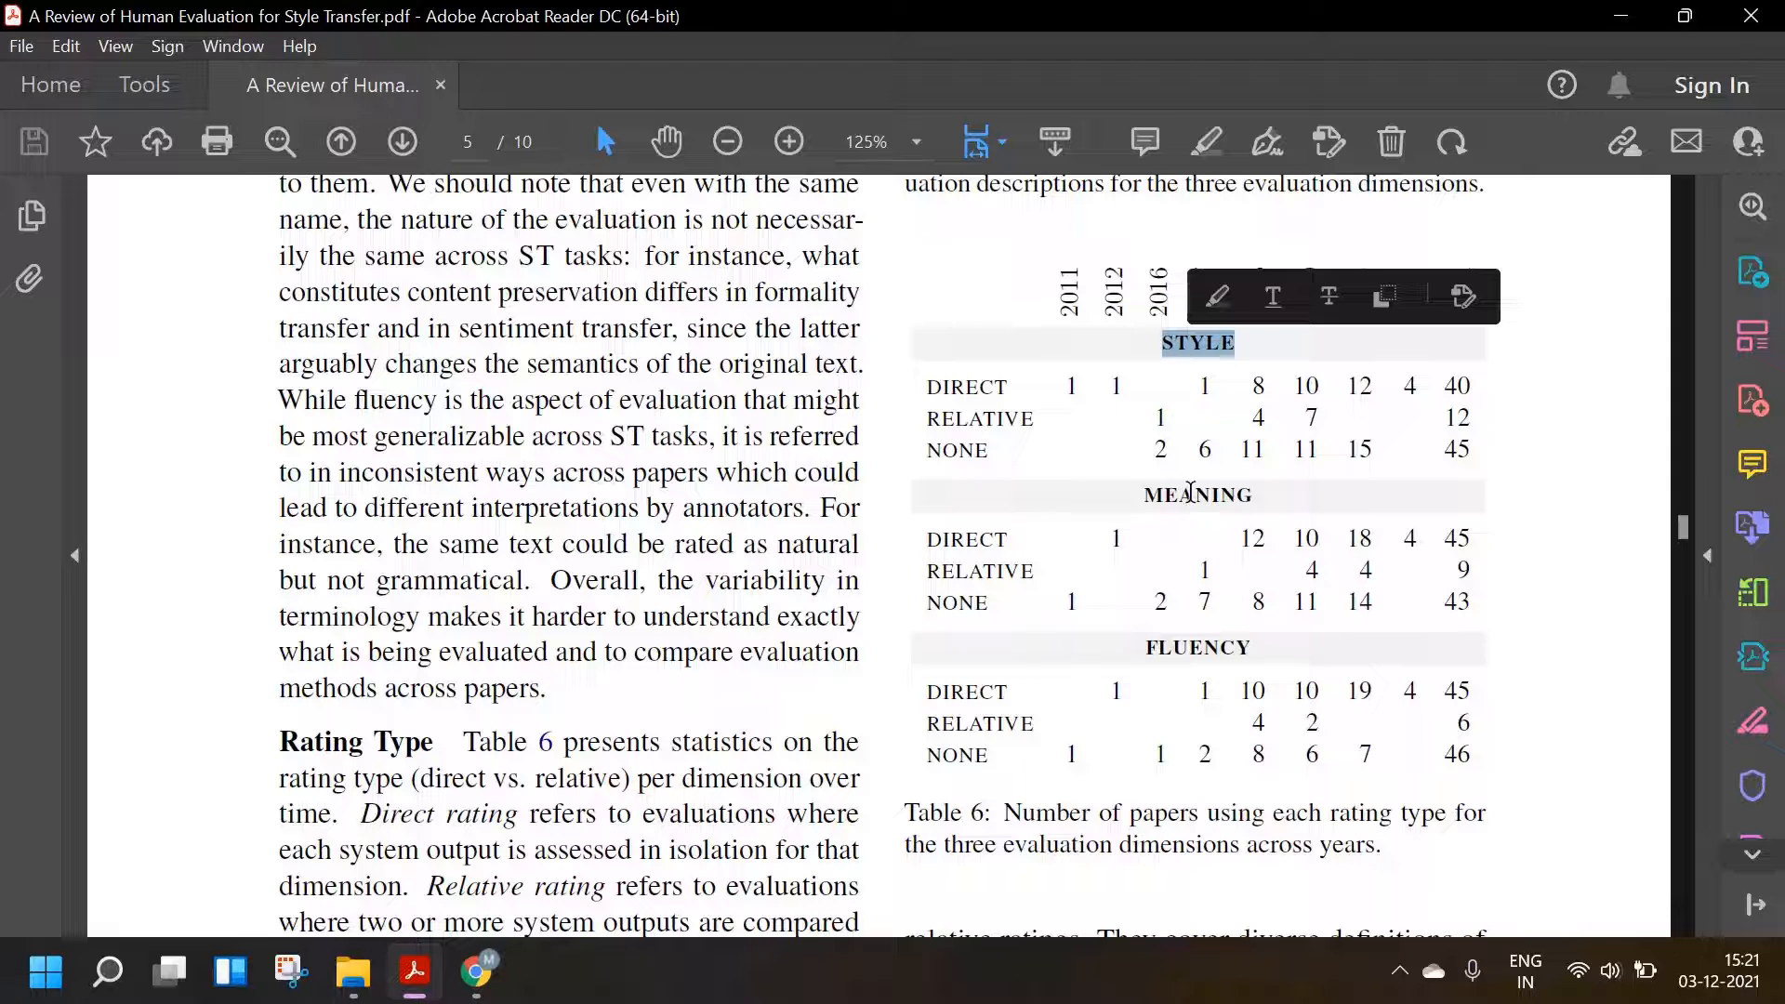
- Scroll through Tables 7, 8 and 9 on page 6 down to page 7's Figure 2 lineage chart
{"action": "scroll", "scroll_direction": "down", "scroll_amount": 3}
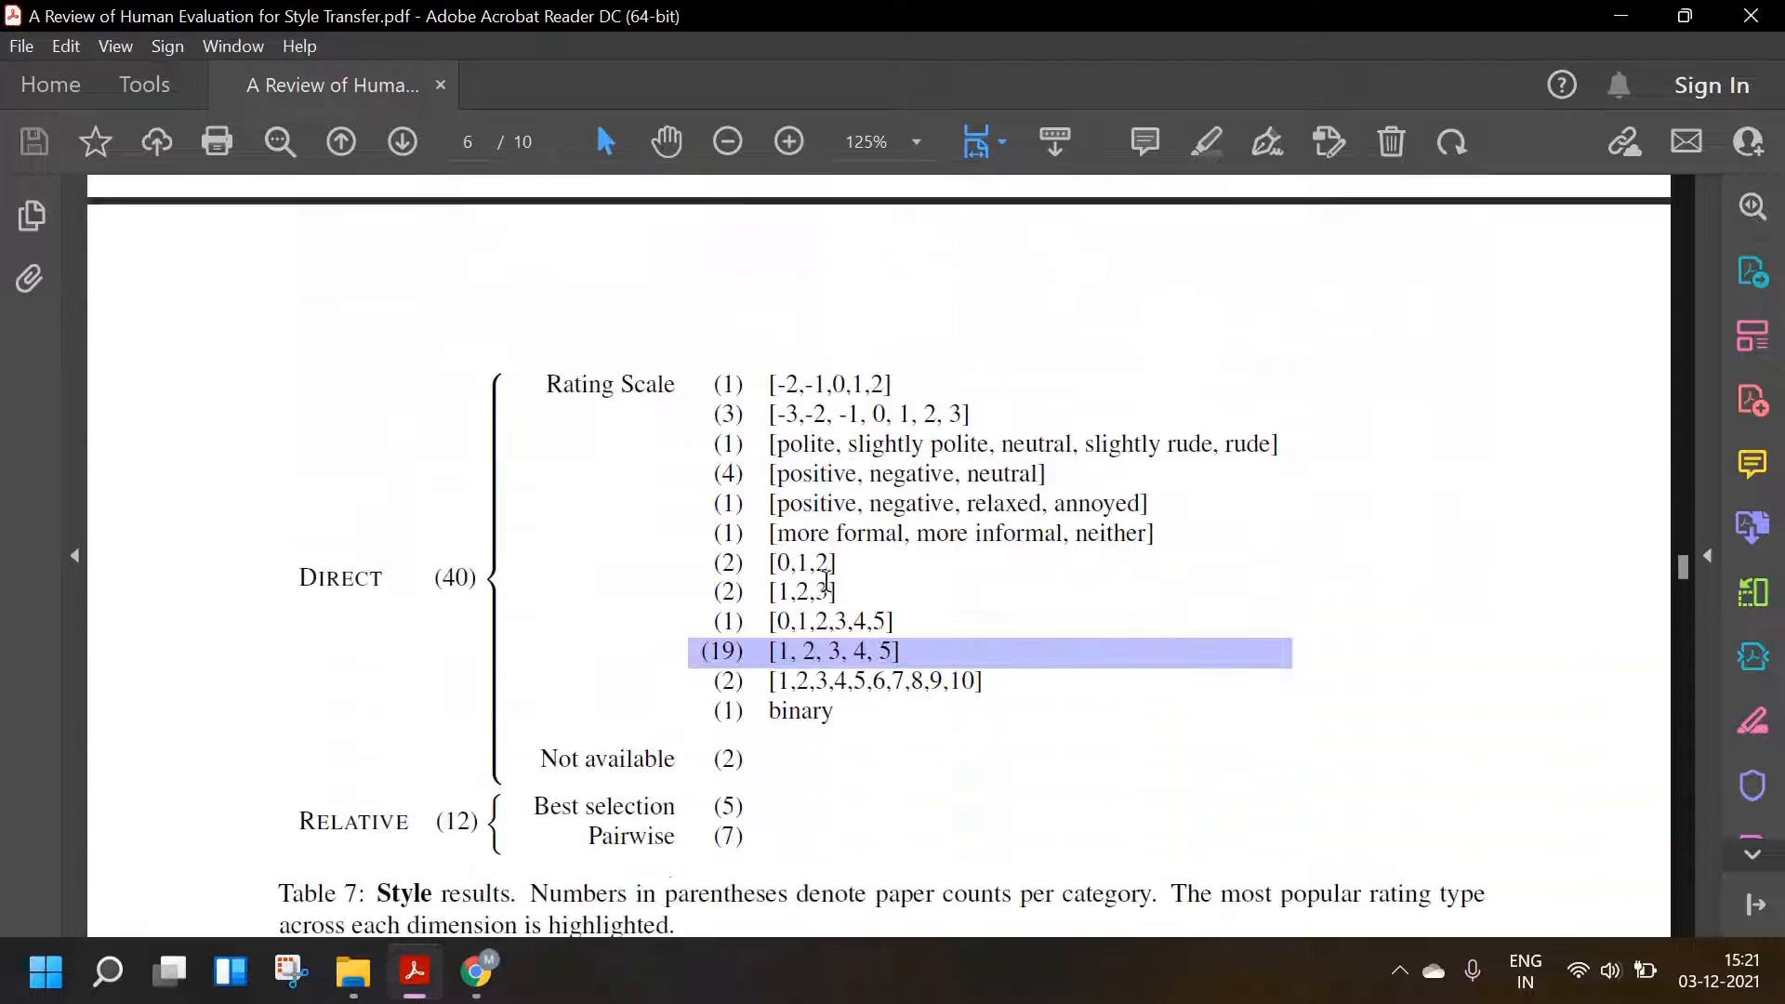
{"action": "scroll", "scroll_direction": "down", "scroll_amount": 3}
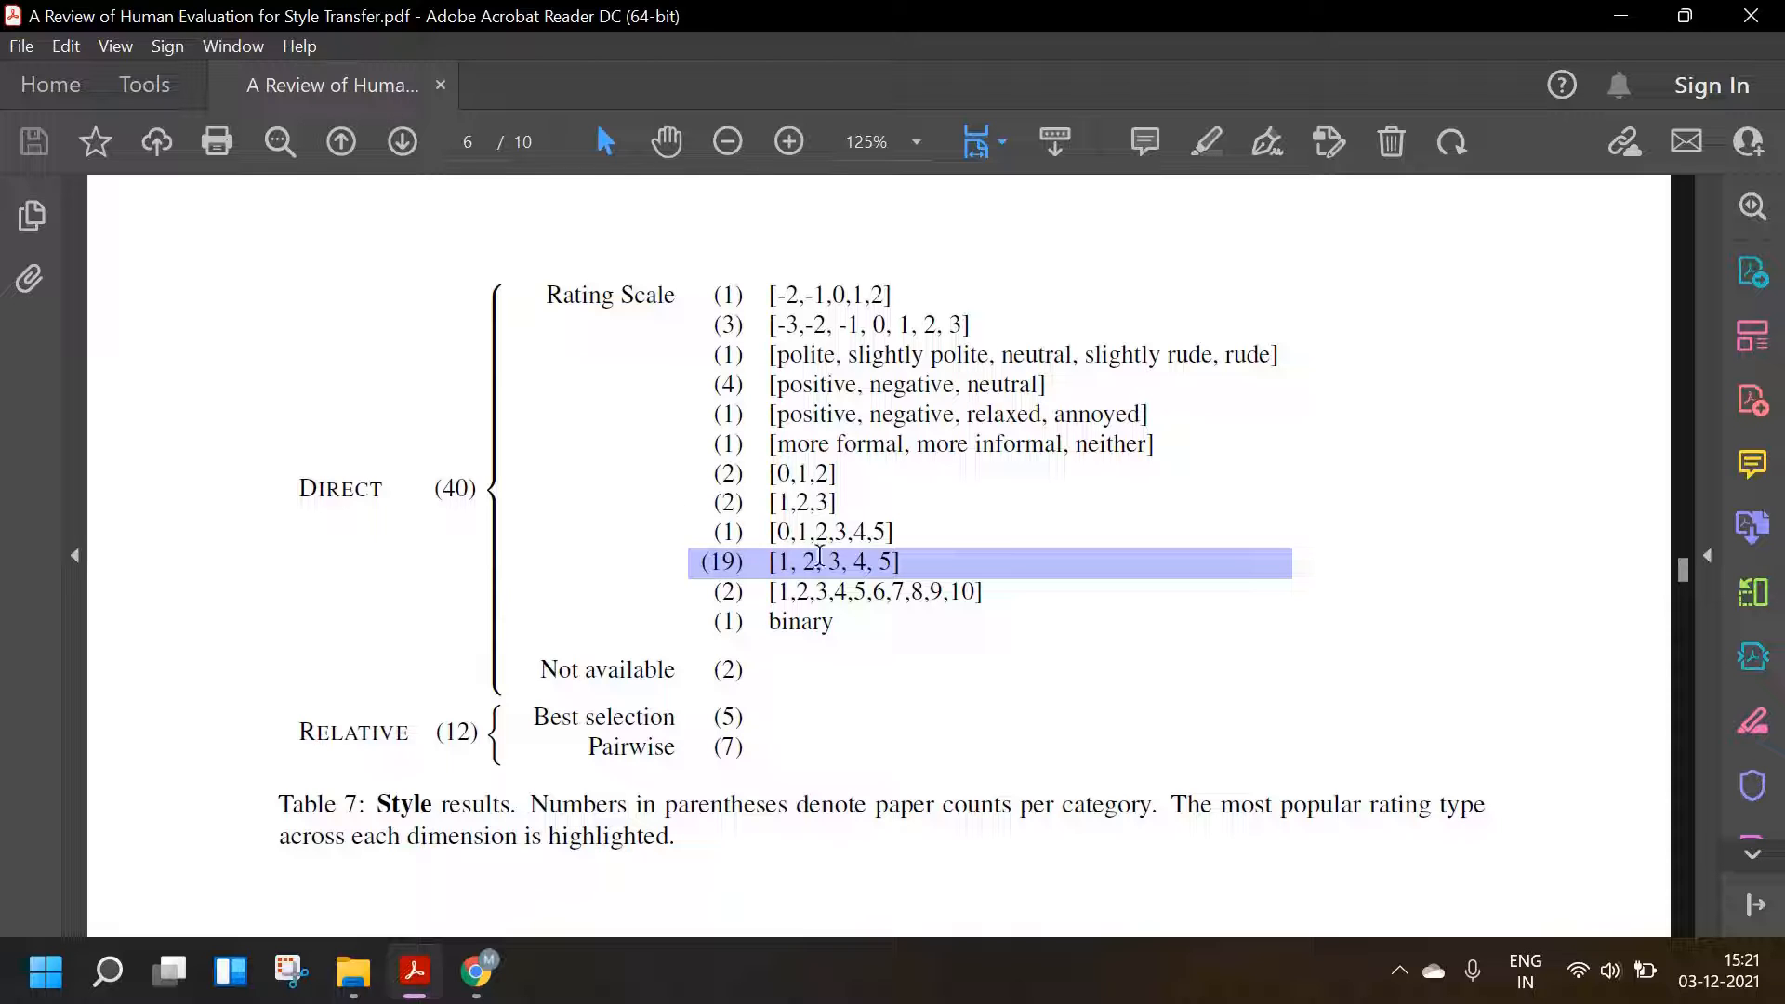
{"action": "left_click_drag", "start_coordinate": [770, 562], "coordinate": [905, 562]}
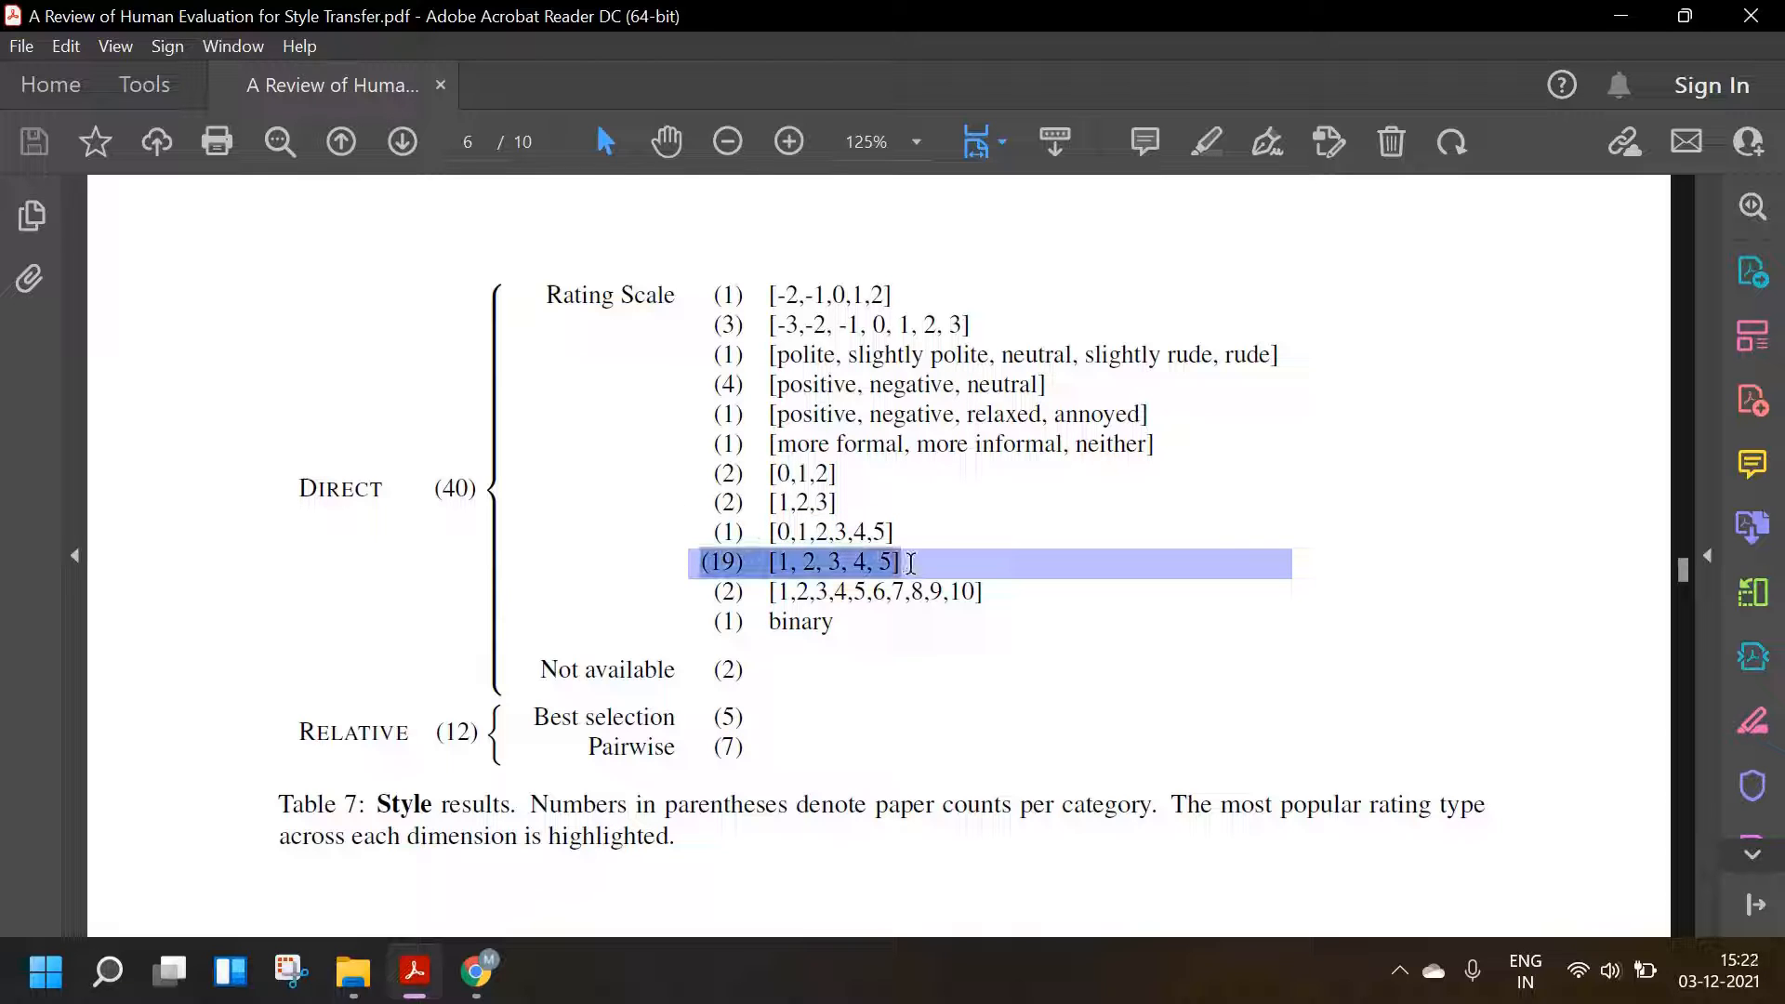
{"action": "scroll", "scroll_direction": "down", "scroll_amount": 3}
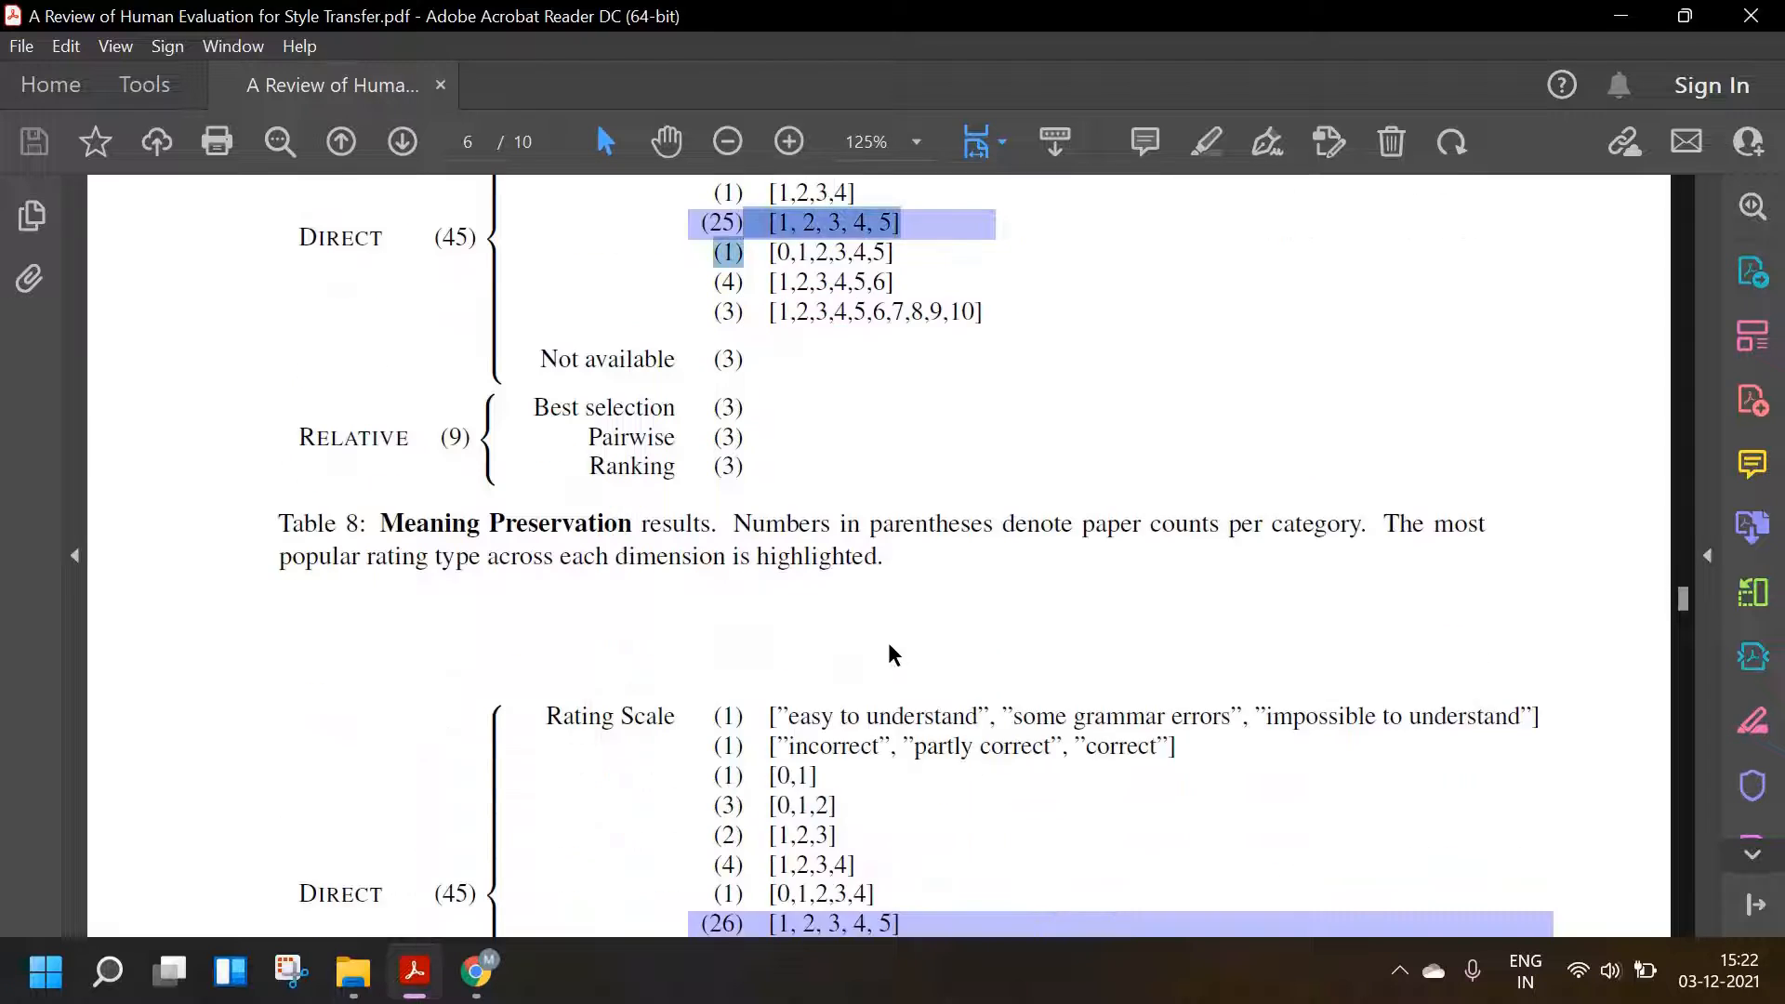
{"action": "scroll", "scroll_direction": "down", "scroll_amount": 3}
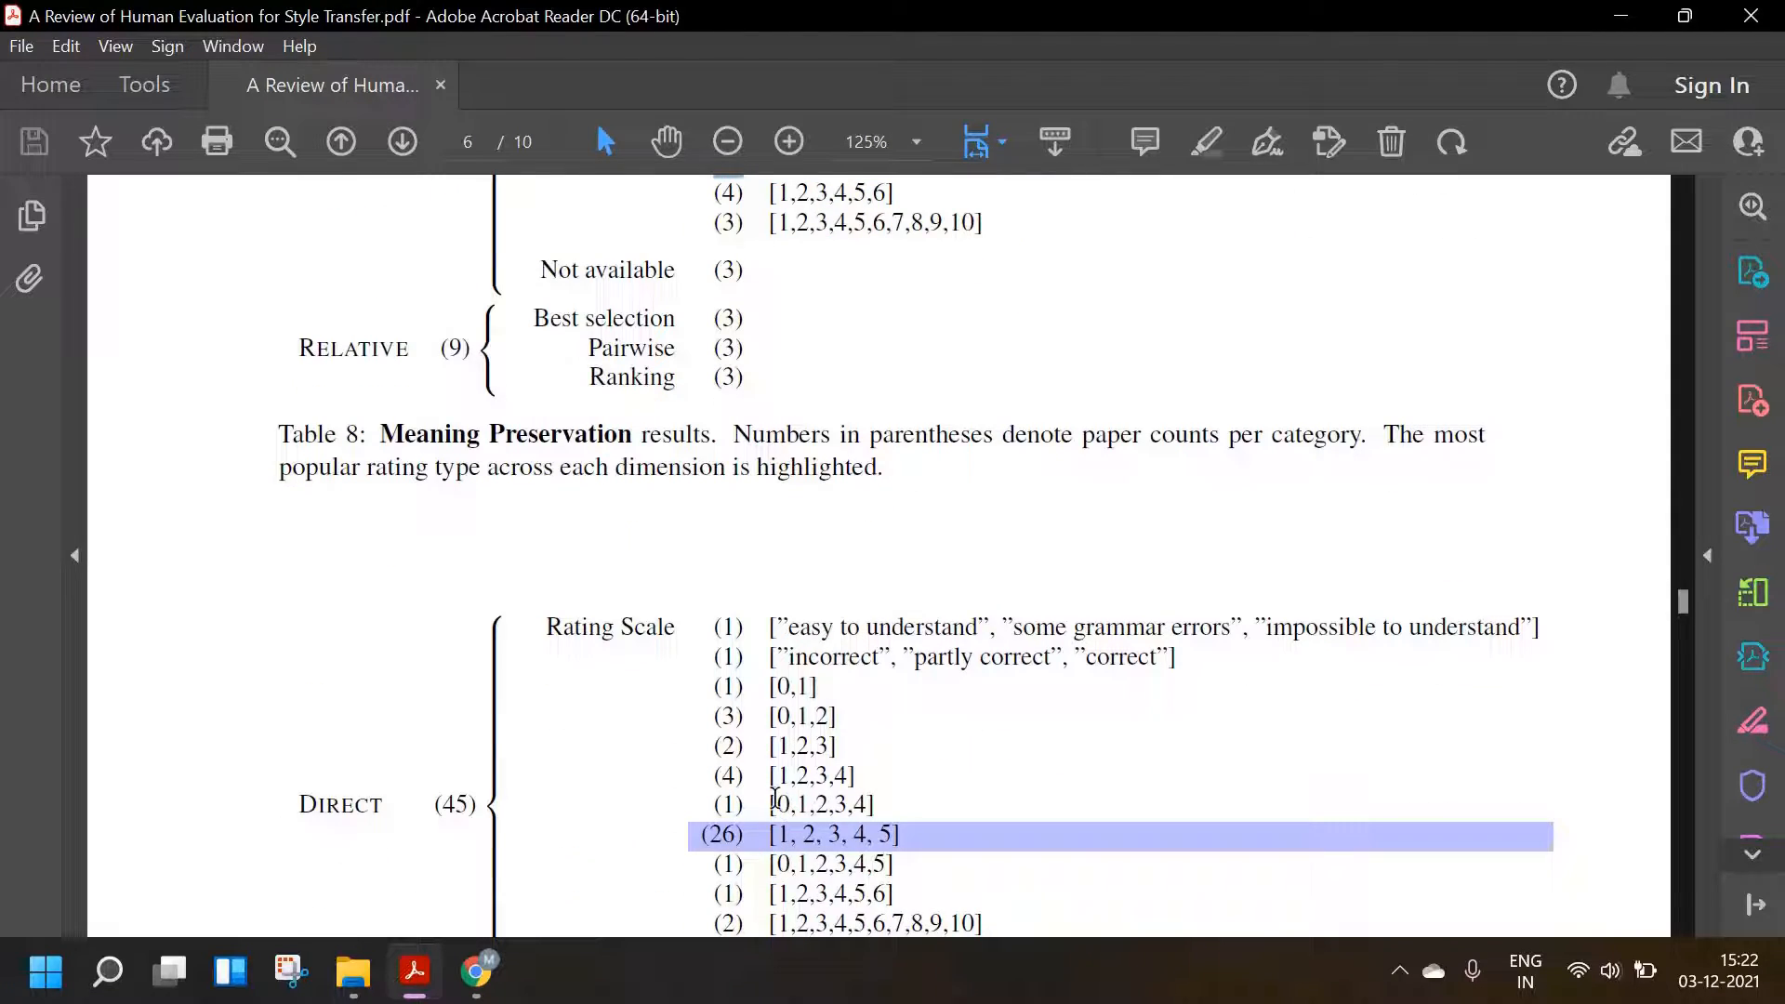
{"action": "scroll", "scroll_direction": "down", "scroll_amount": 3}
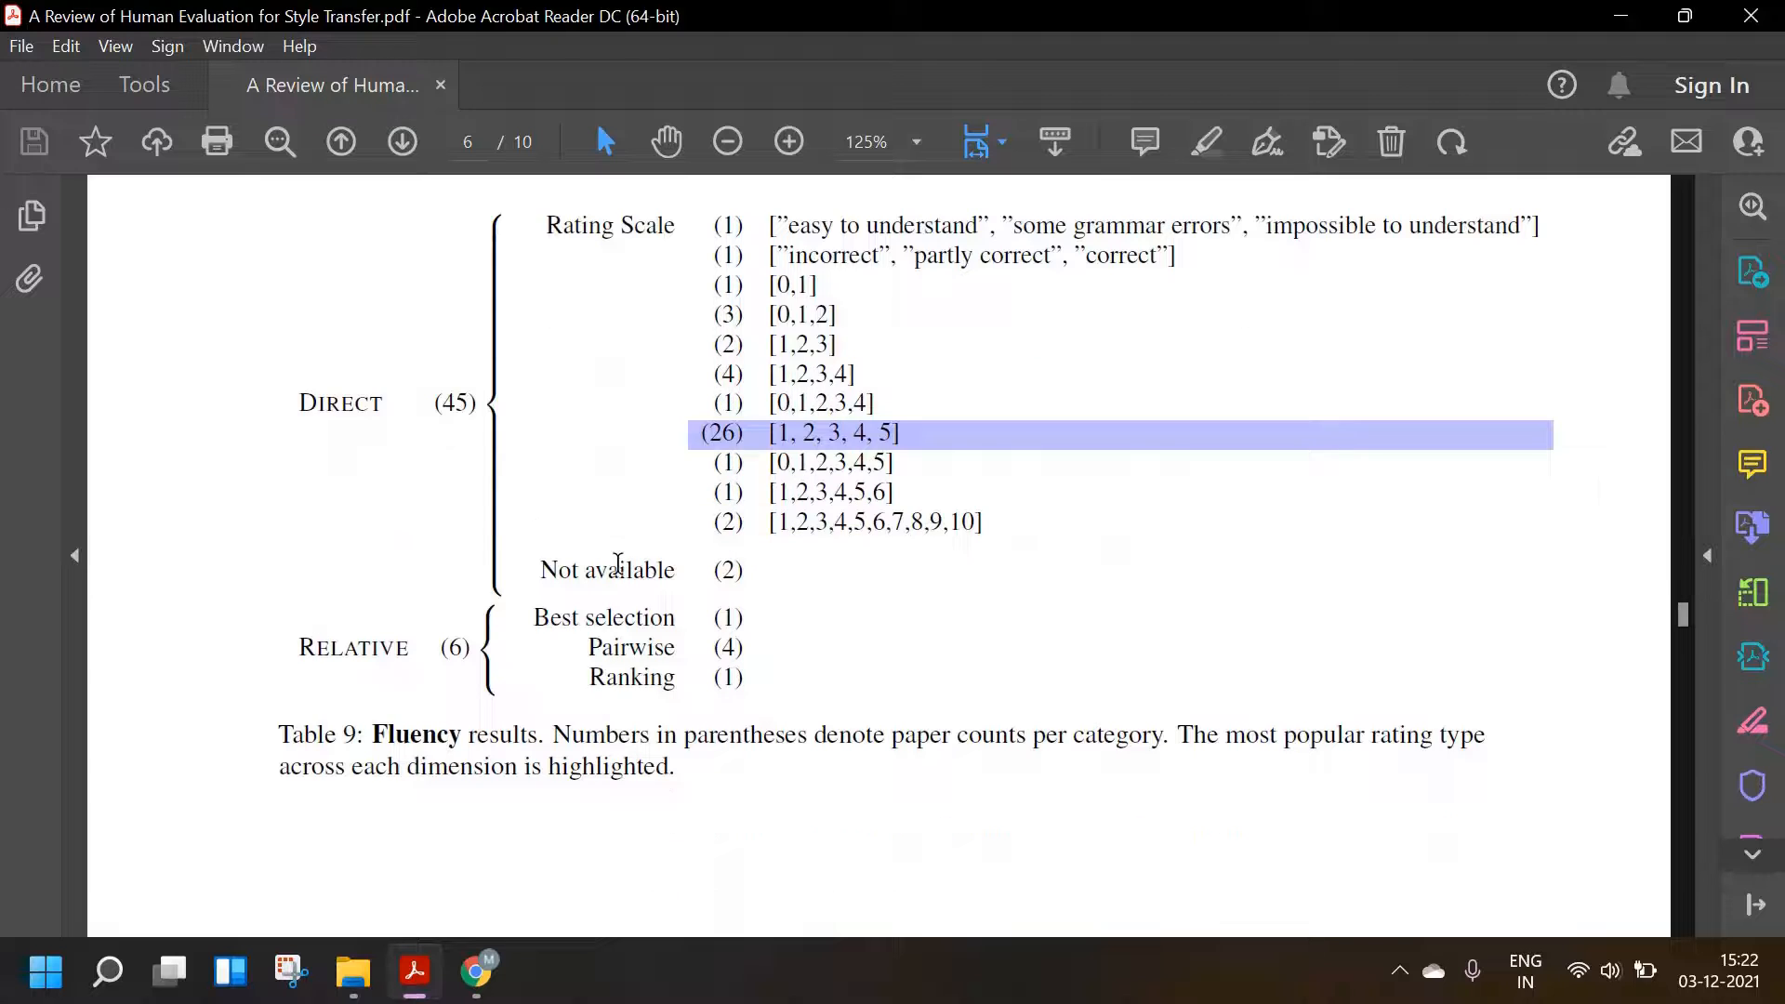
{"action": "scroll", "scroll_direction": "down", "scroll_amount": 3}
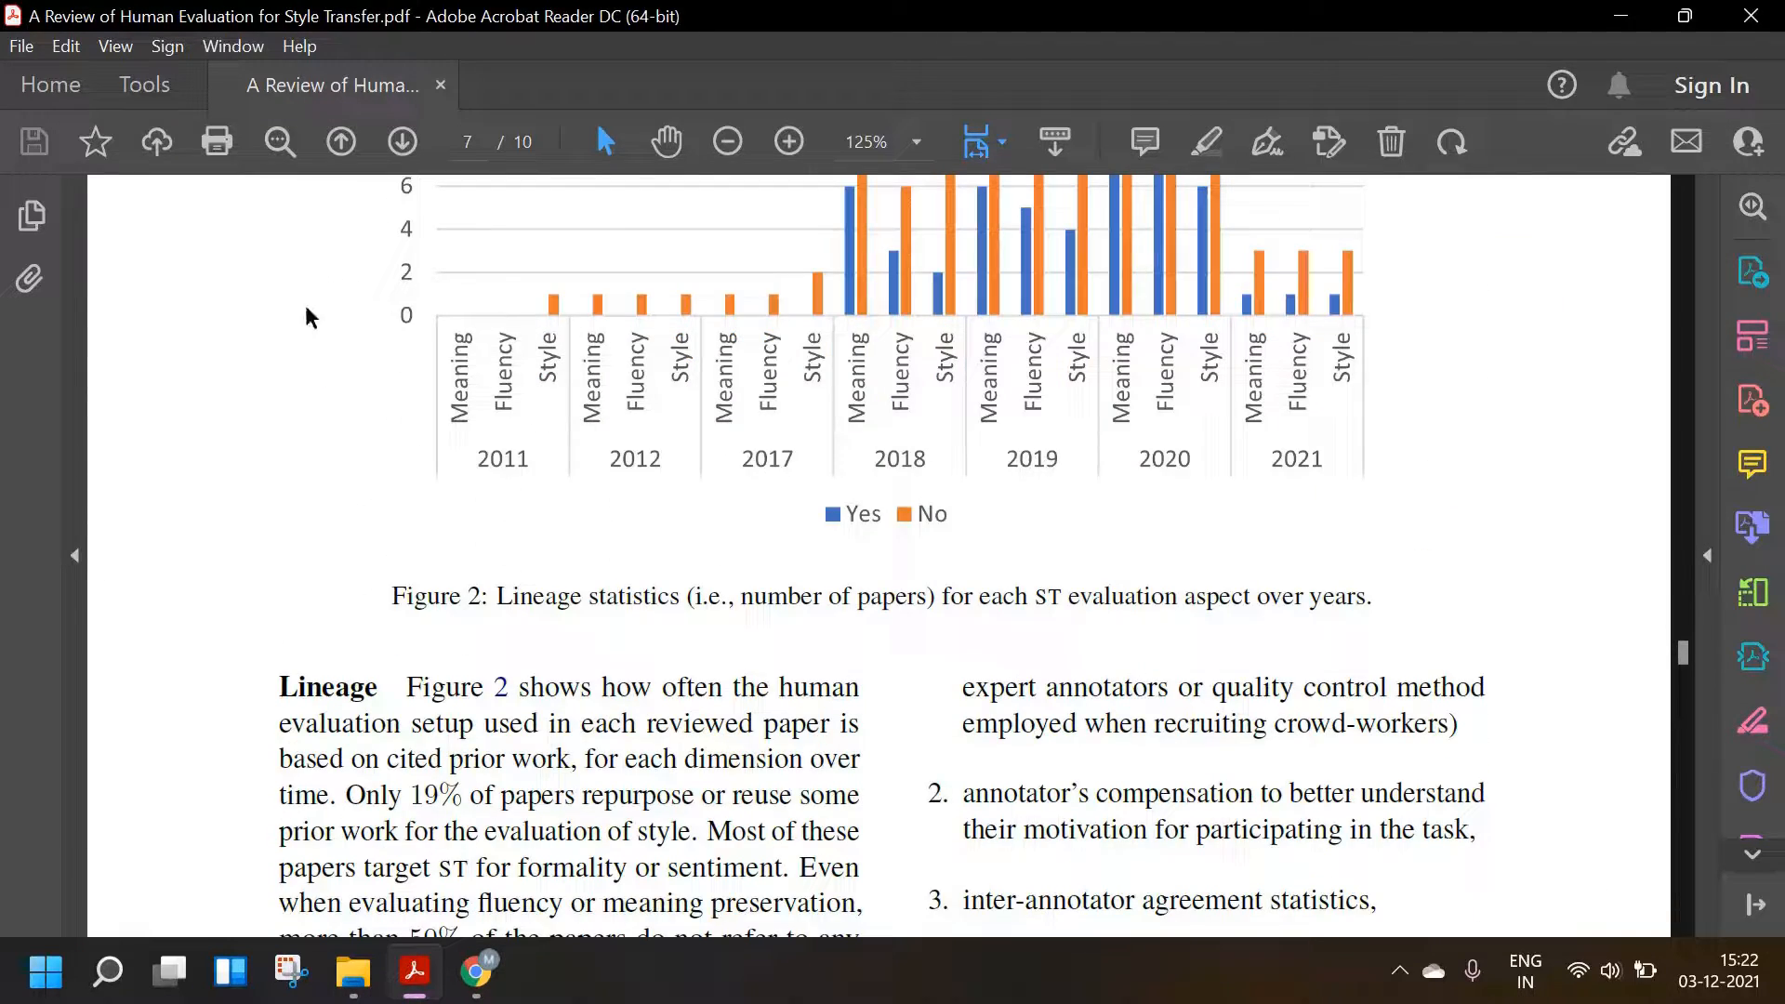
- Scroll through page 7's Lineage paragraph and list to the Discussion & Recommendations heading
{"action": "scroll", "scroll_direction": "down", "scroll_amount": 3}
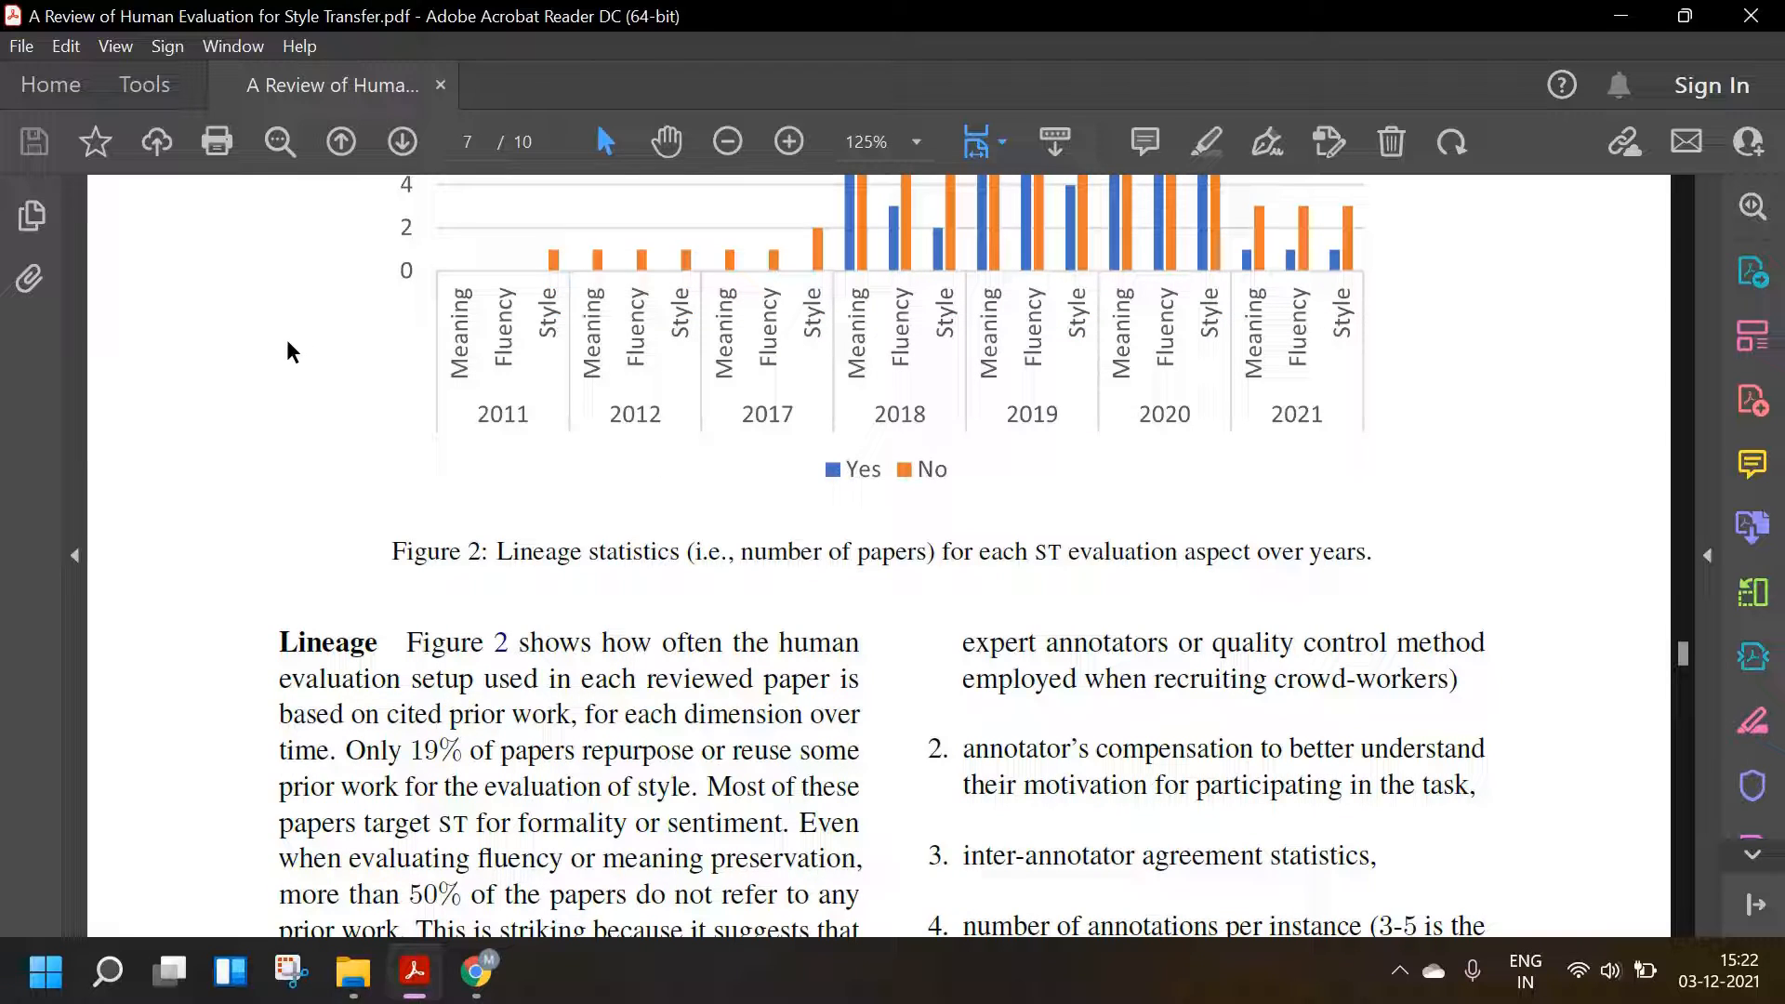
{"action": "mouse_move", "coordinate": [487, 484]}
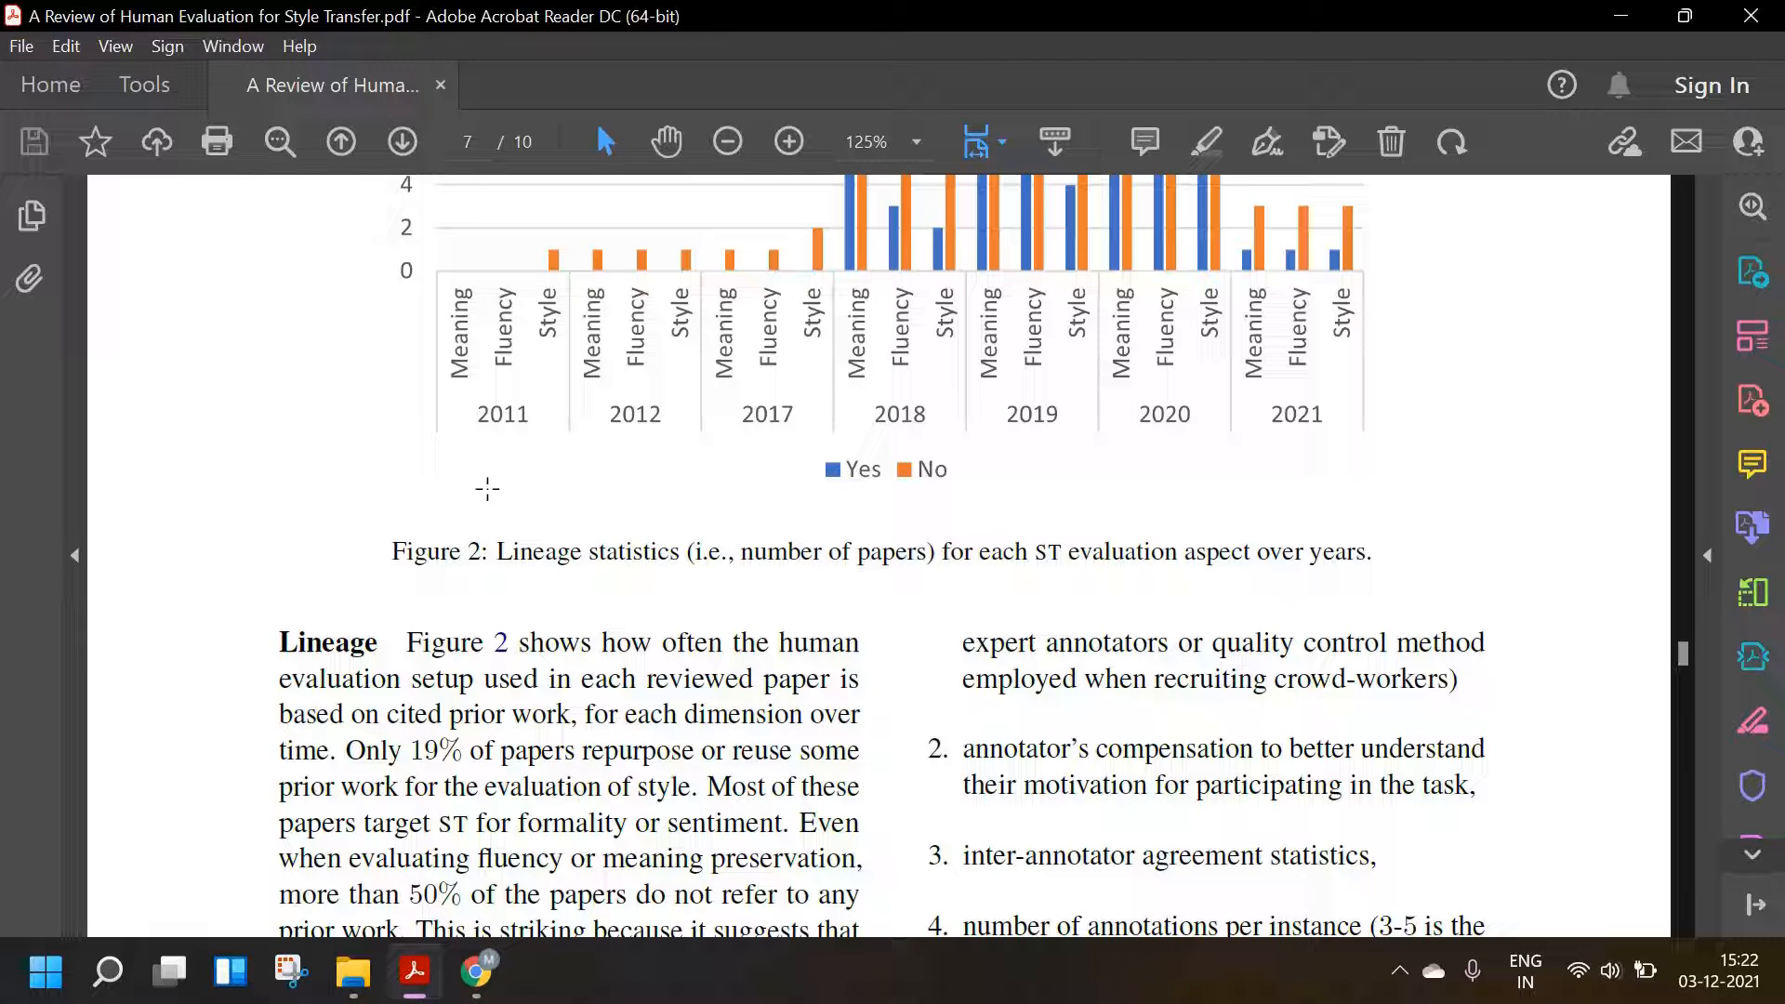
{"action": "scroll", "scroll_direction": "down", "scroll_amount": 3}
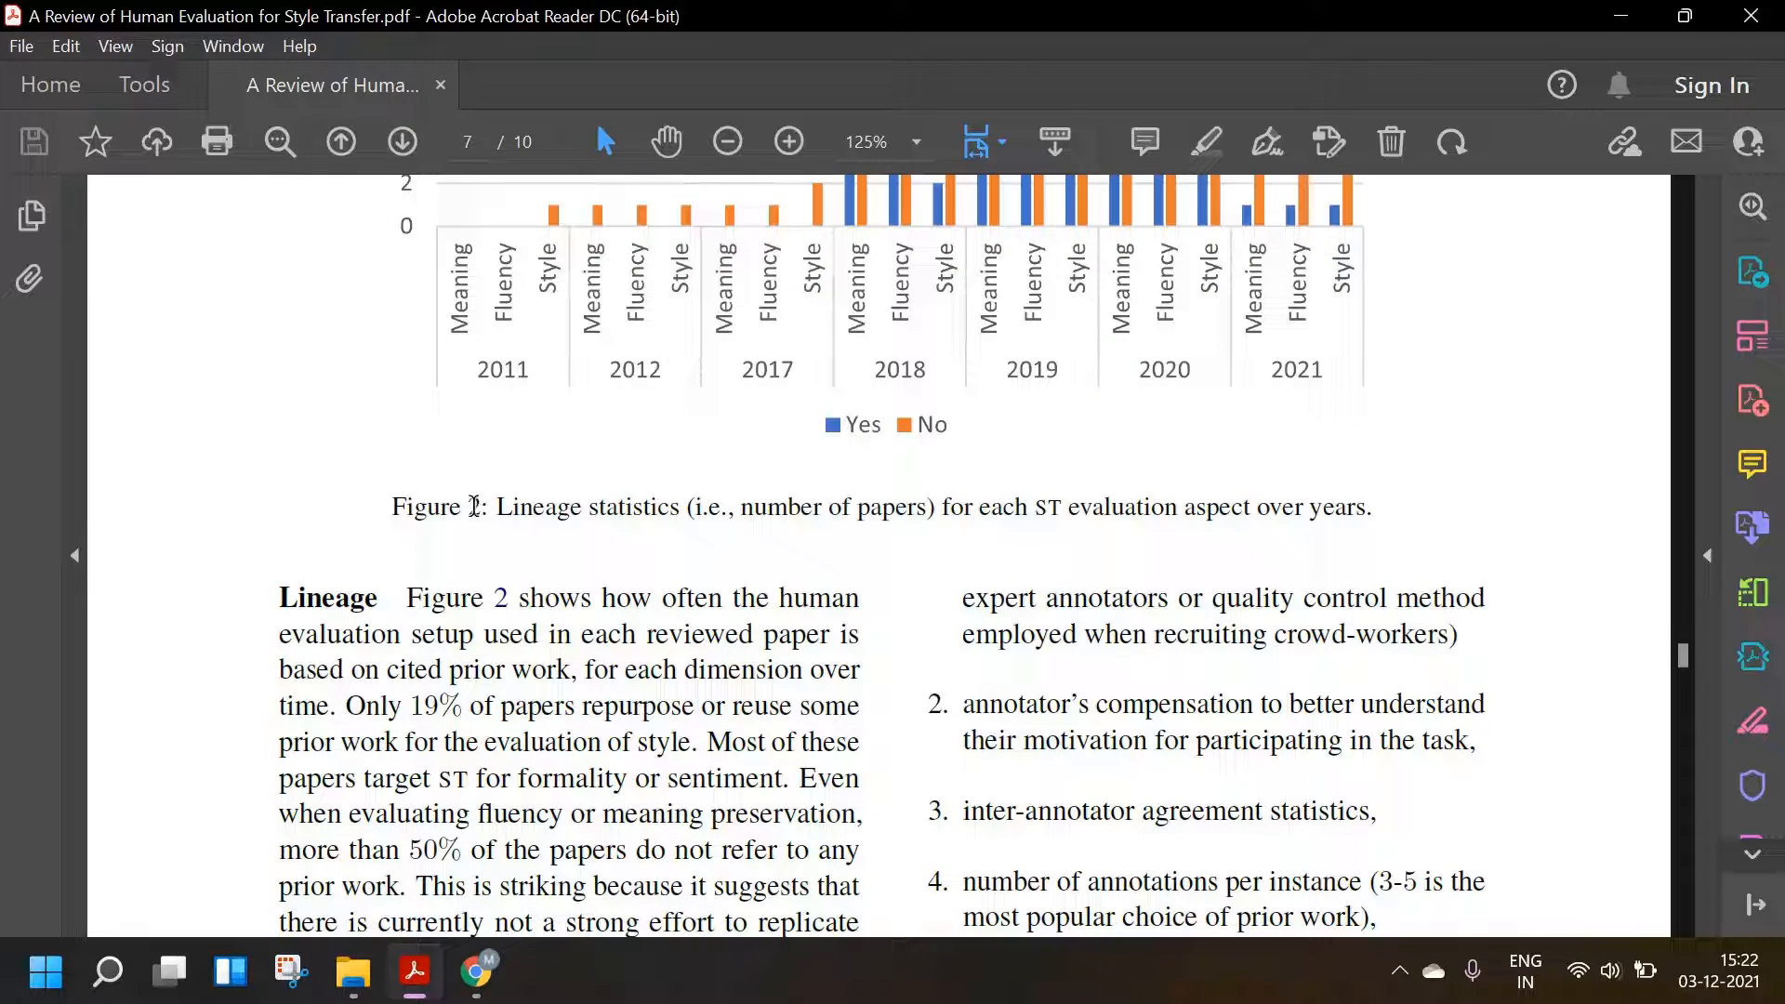
{"action": "scroll", "scroll_direction": "down", "scroll_amount": 3}
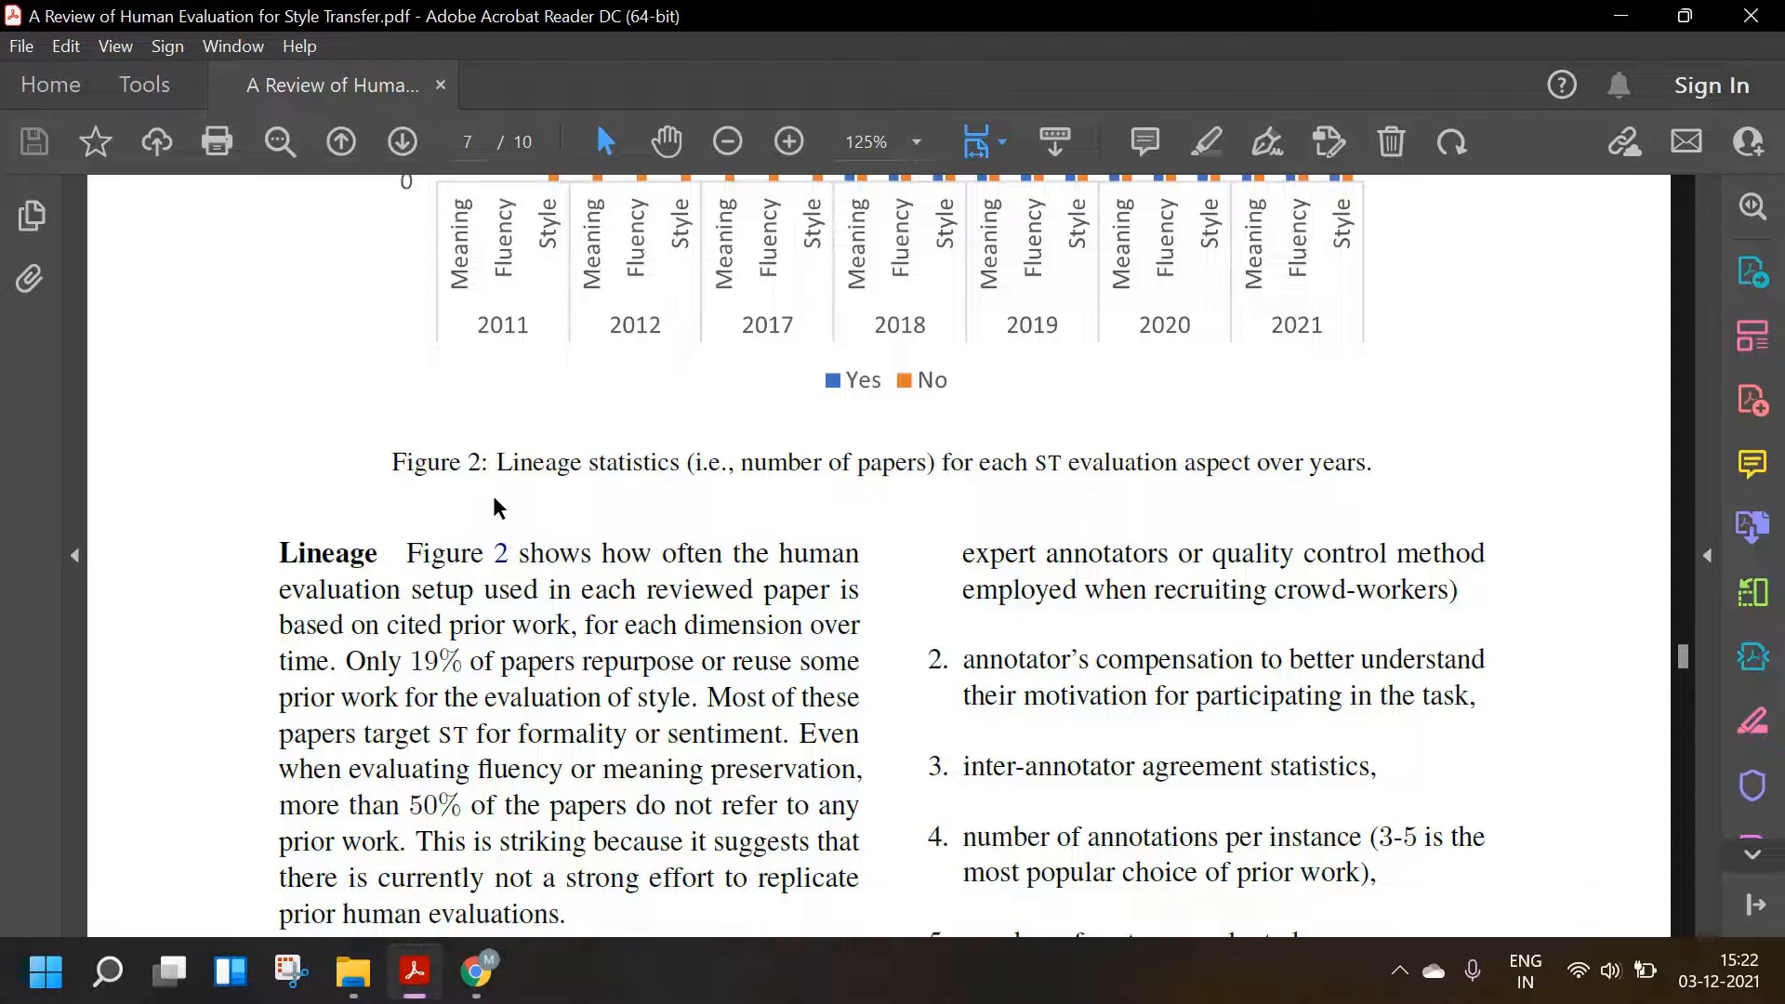
{"action": "scroll", "scroll_direction": "down", "scroll_amount": 3}
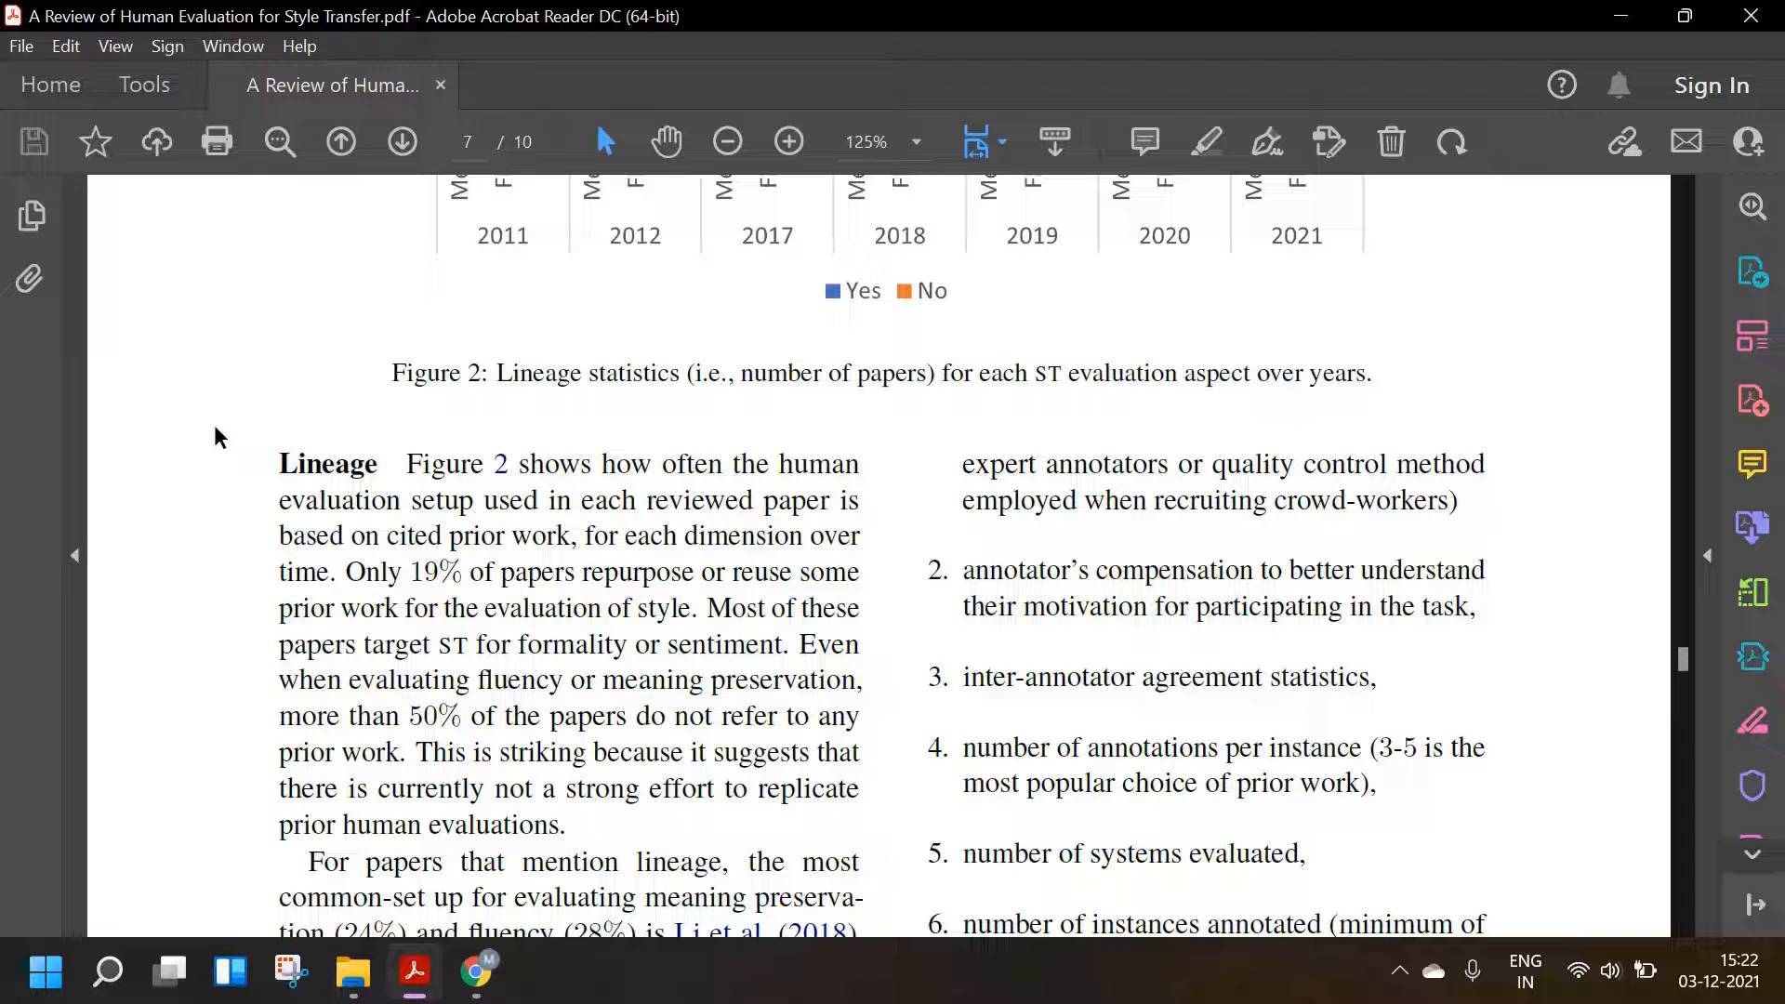
{"action": "scroll", "scroll_direction": "down", "scroll_amount": 3}
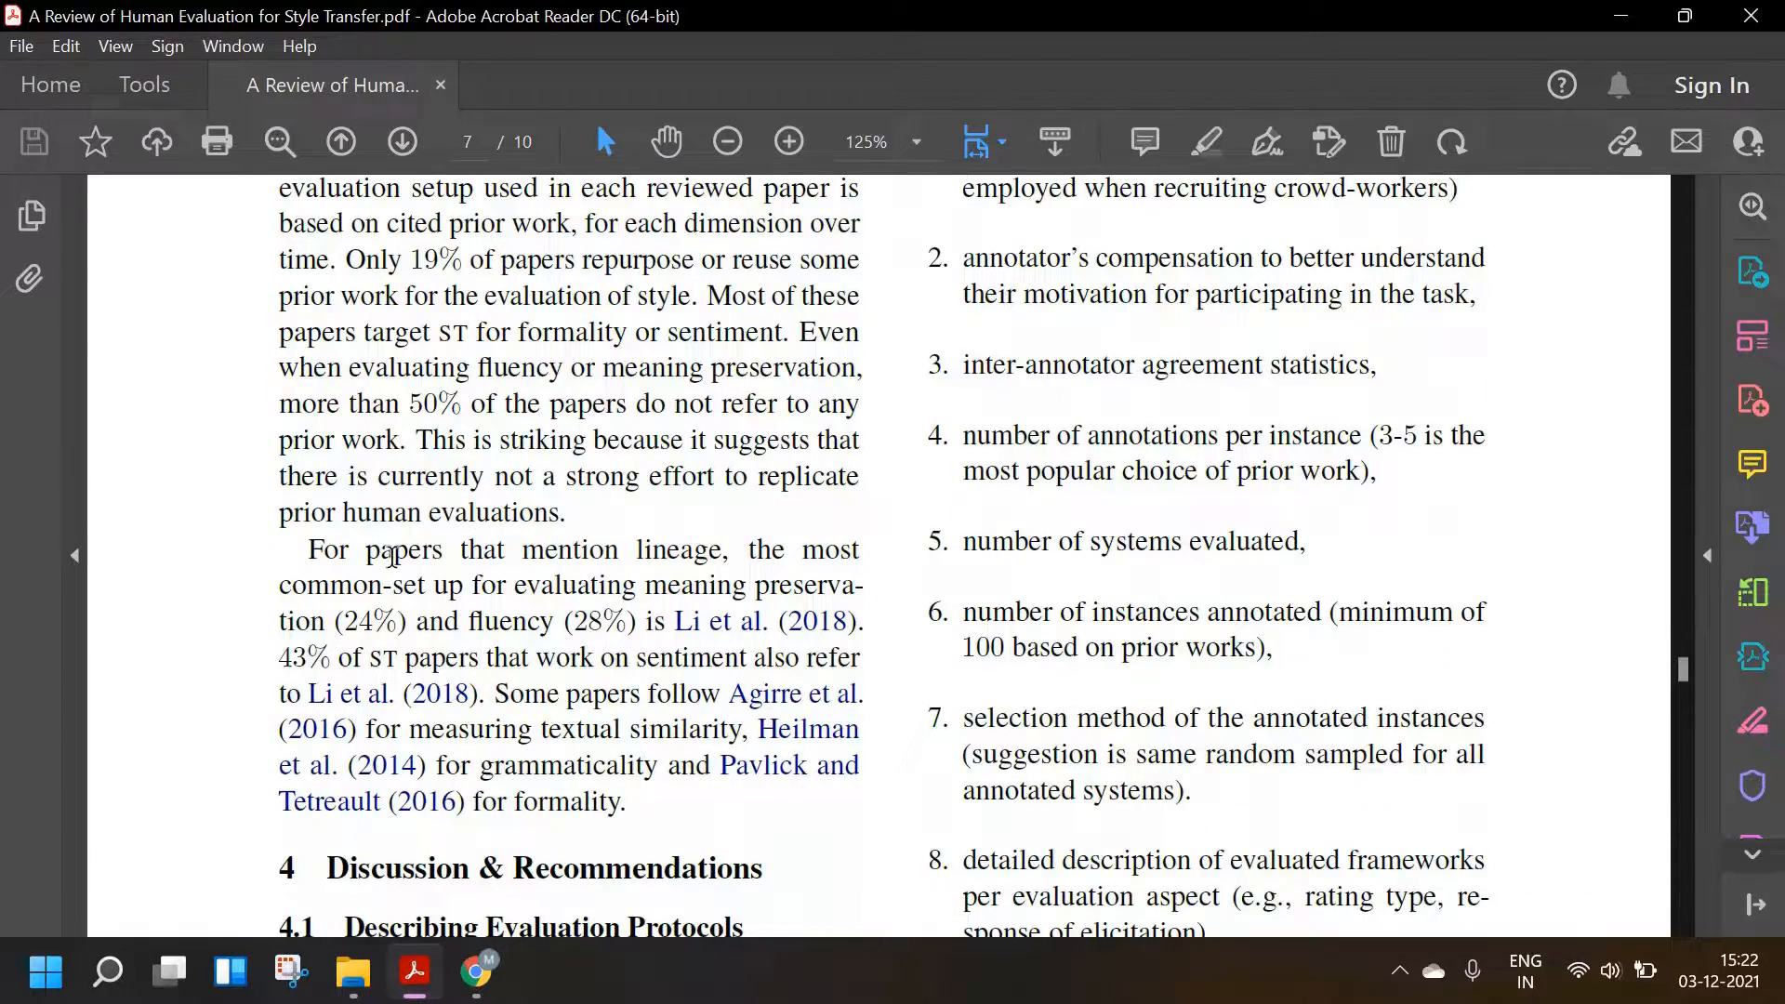
{"action": "mouse_move", "coordinate": [640, 546]}
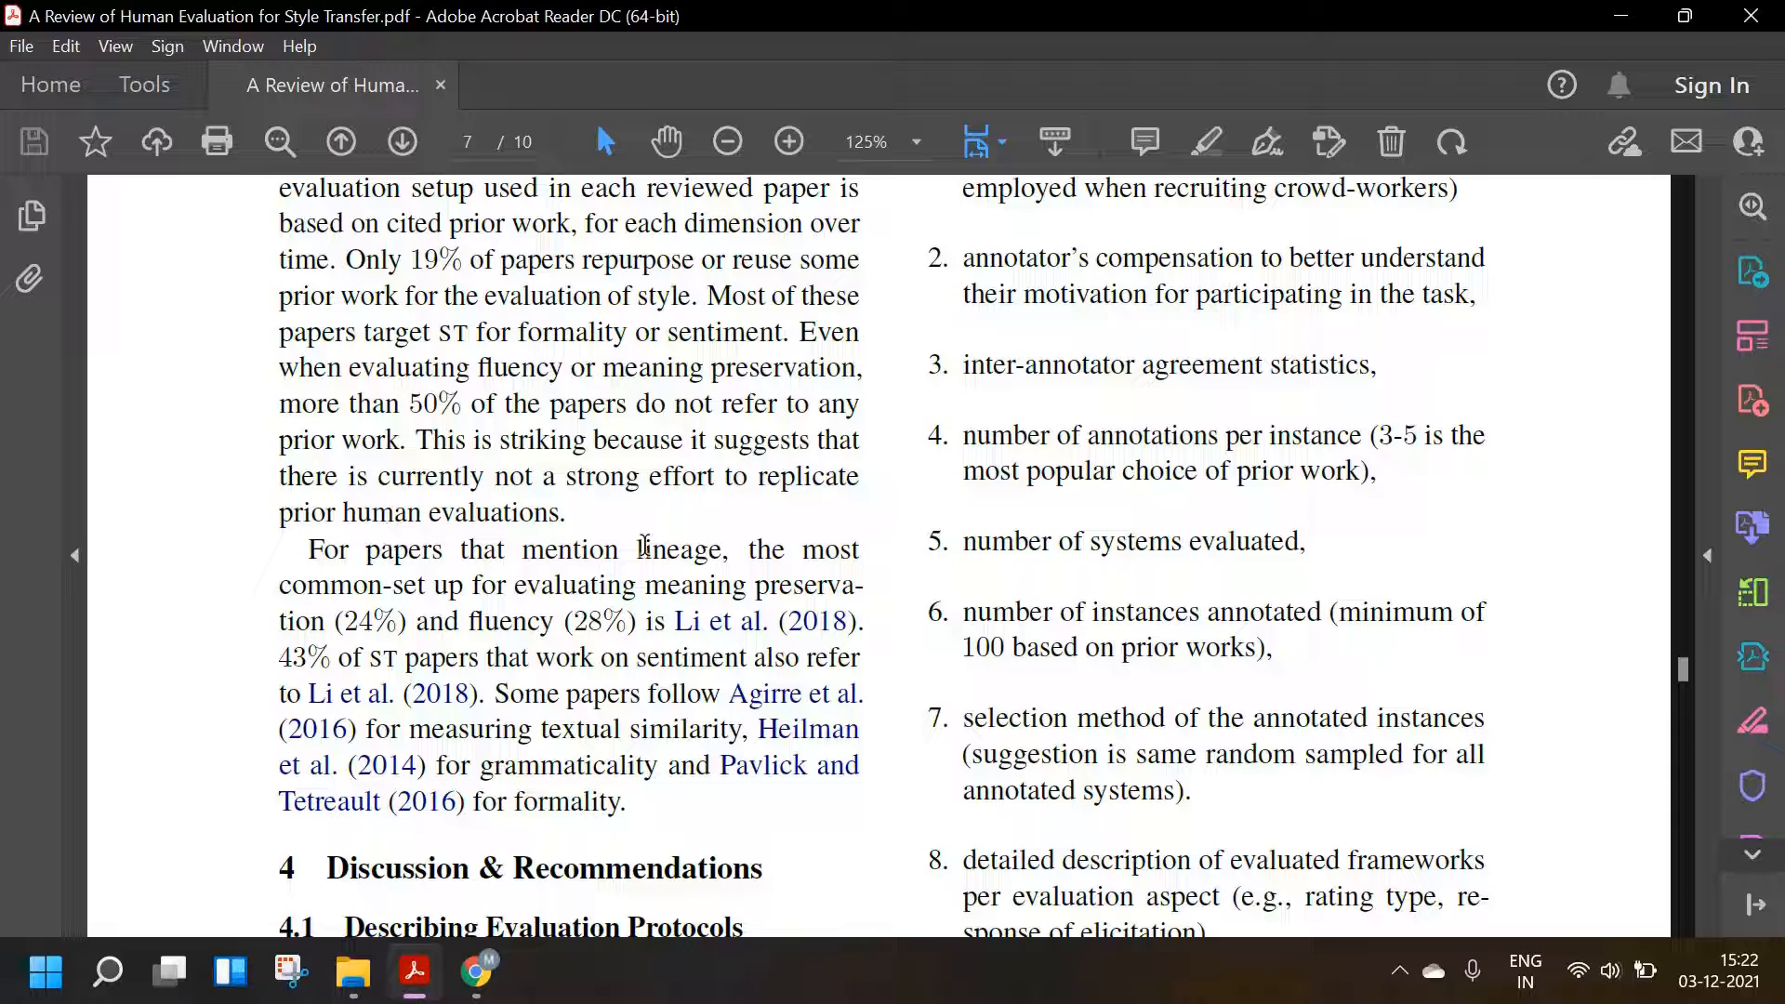
{"action": "mouse_move", "coordinate": [491, 569]}
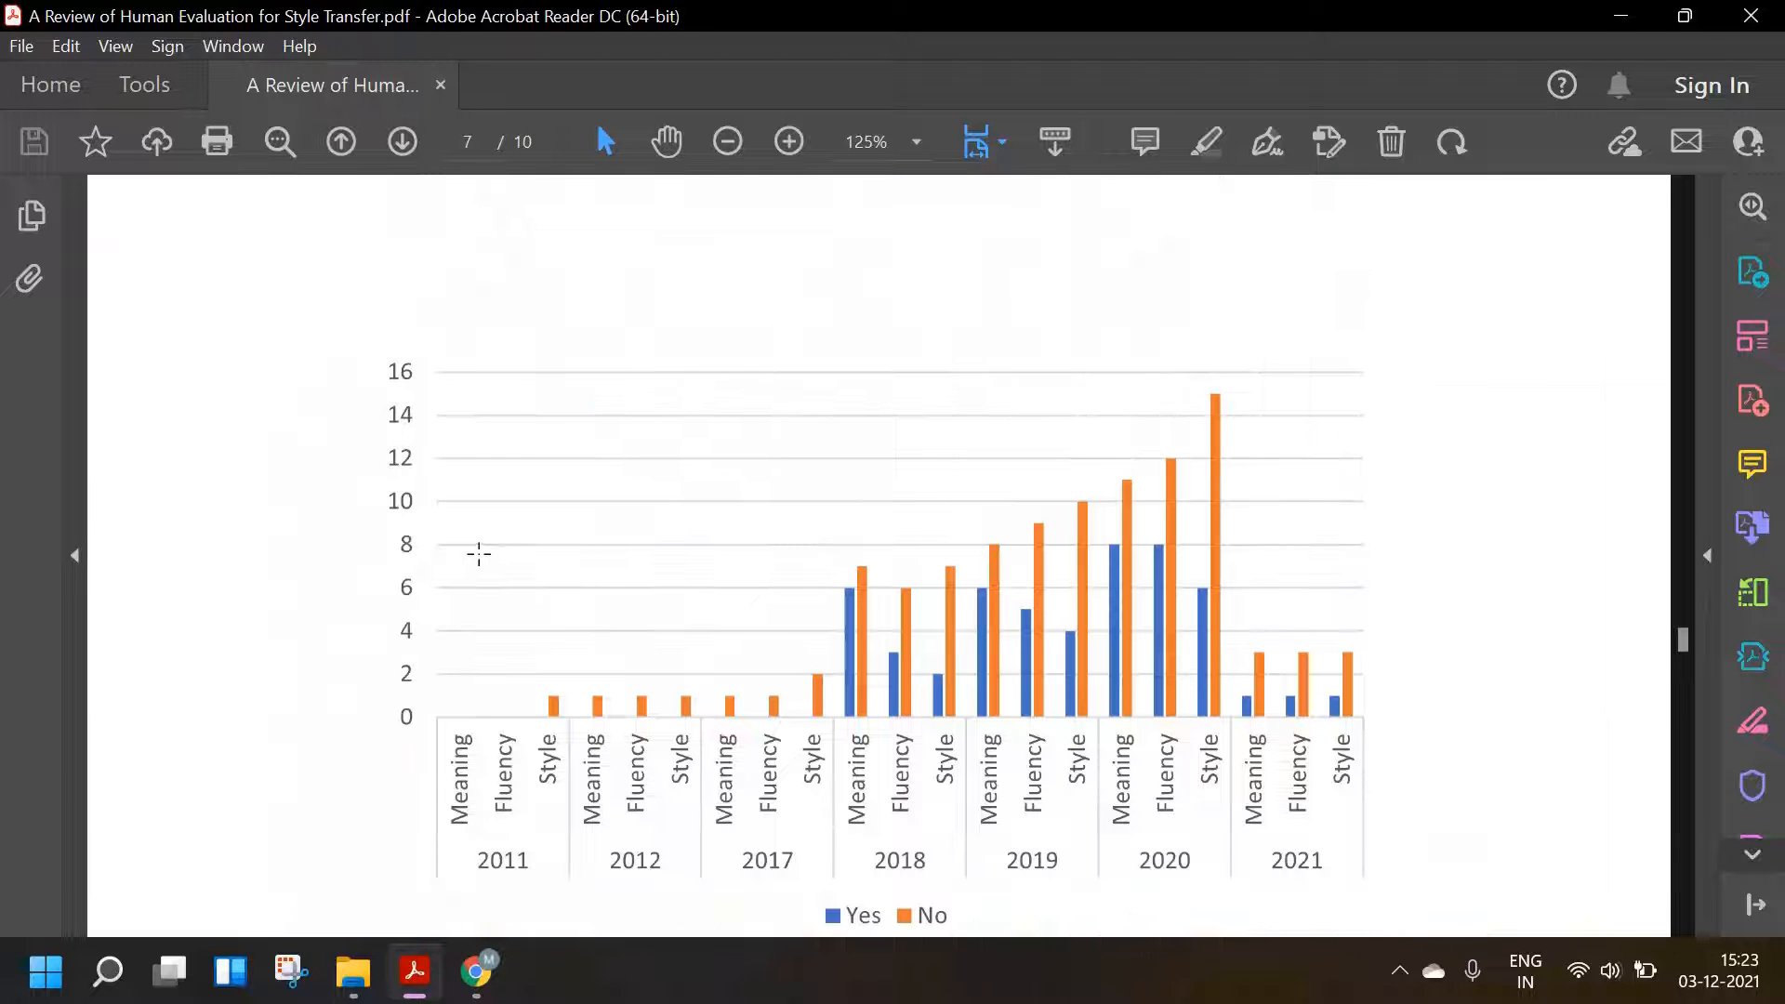
- Scroll down to the Figure 2 caption and the opening of the Lineage paragraph
{"action": "scroll", "scroll_direction": "down", "scroll_amount": 3}
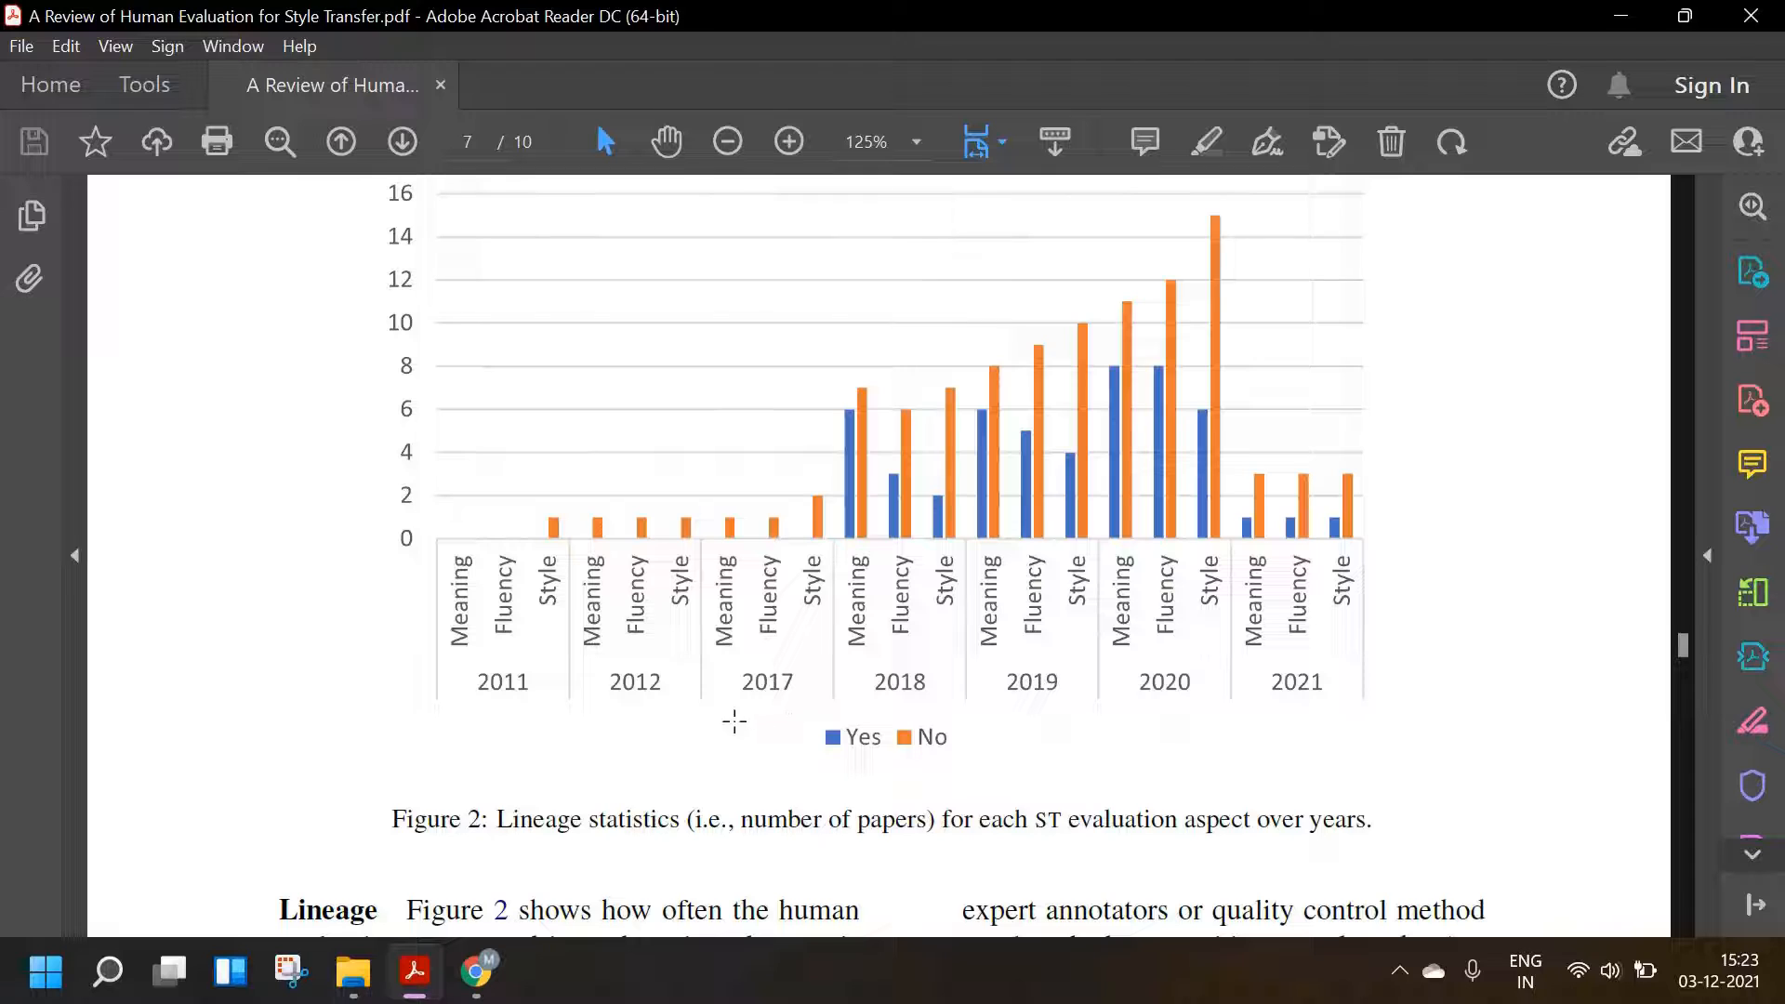
{"action": "scroll", "scroll_direction": "down", "scroll_amount": 3}
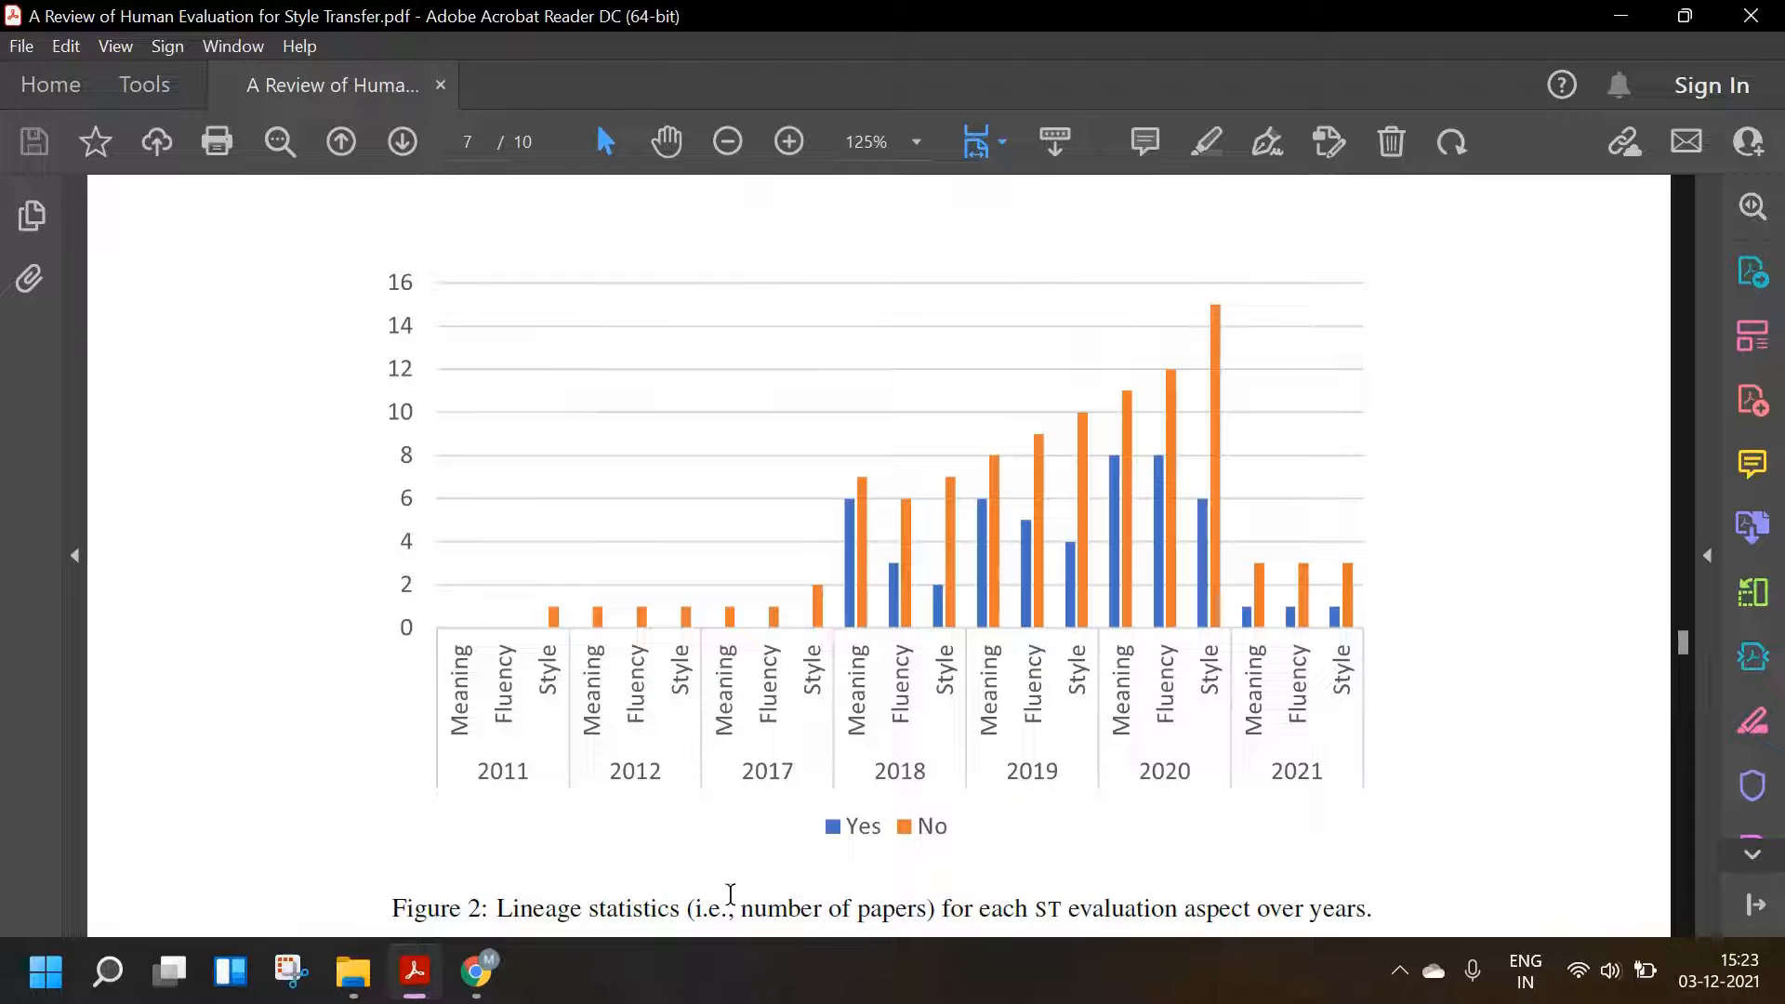
{"action": "mouse_move", "coordinate": [863, 881]}
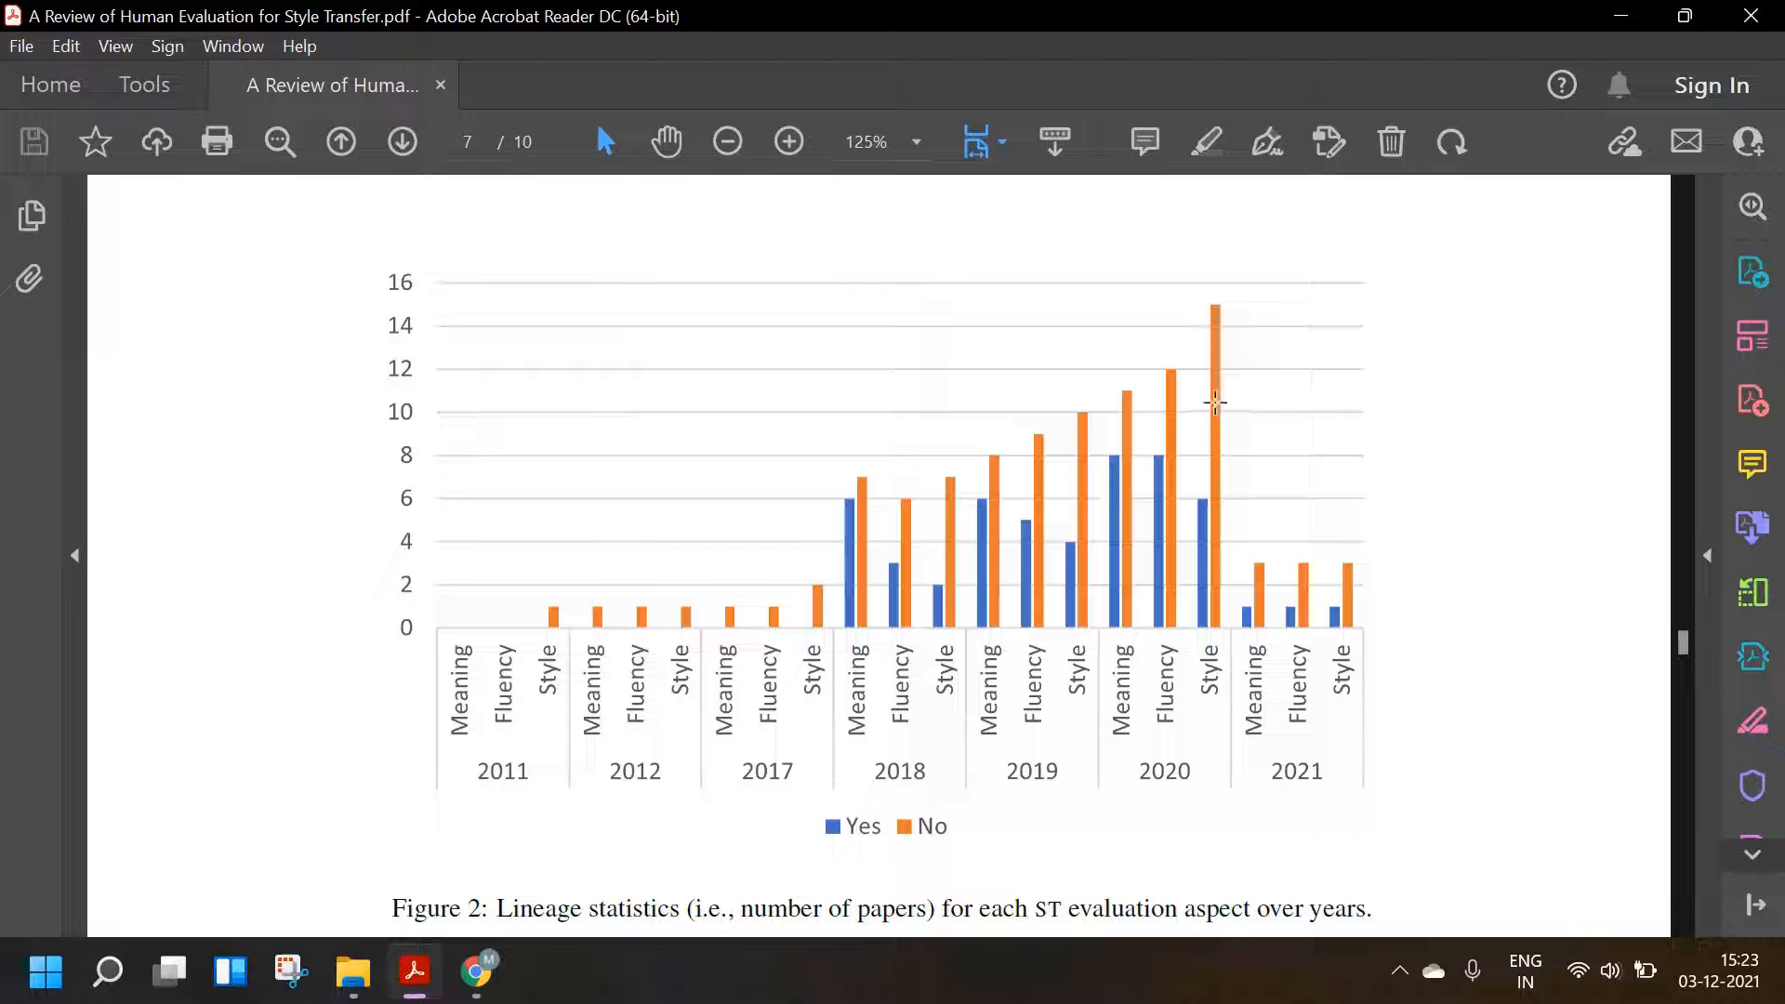
{"action": "mouse_move", "coordinate": [943, 365]}
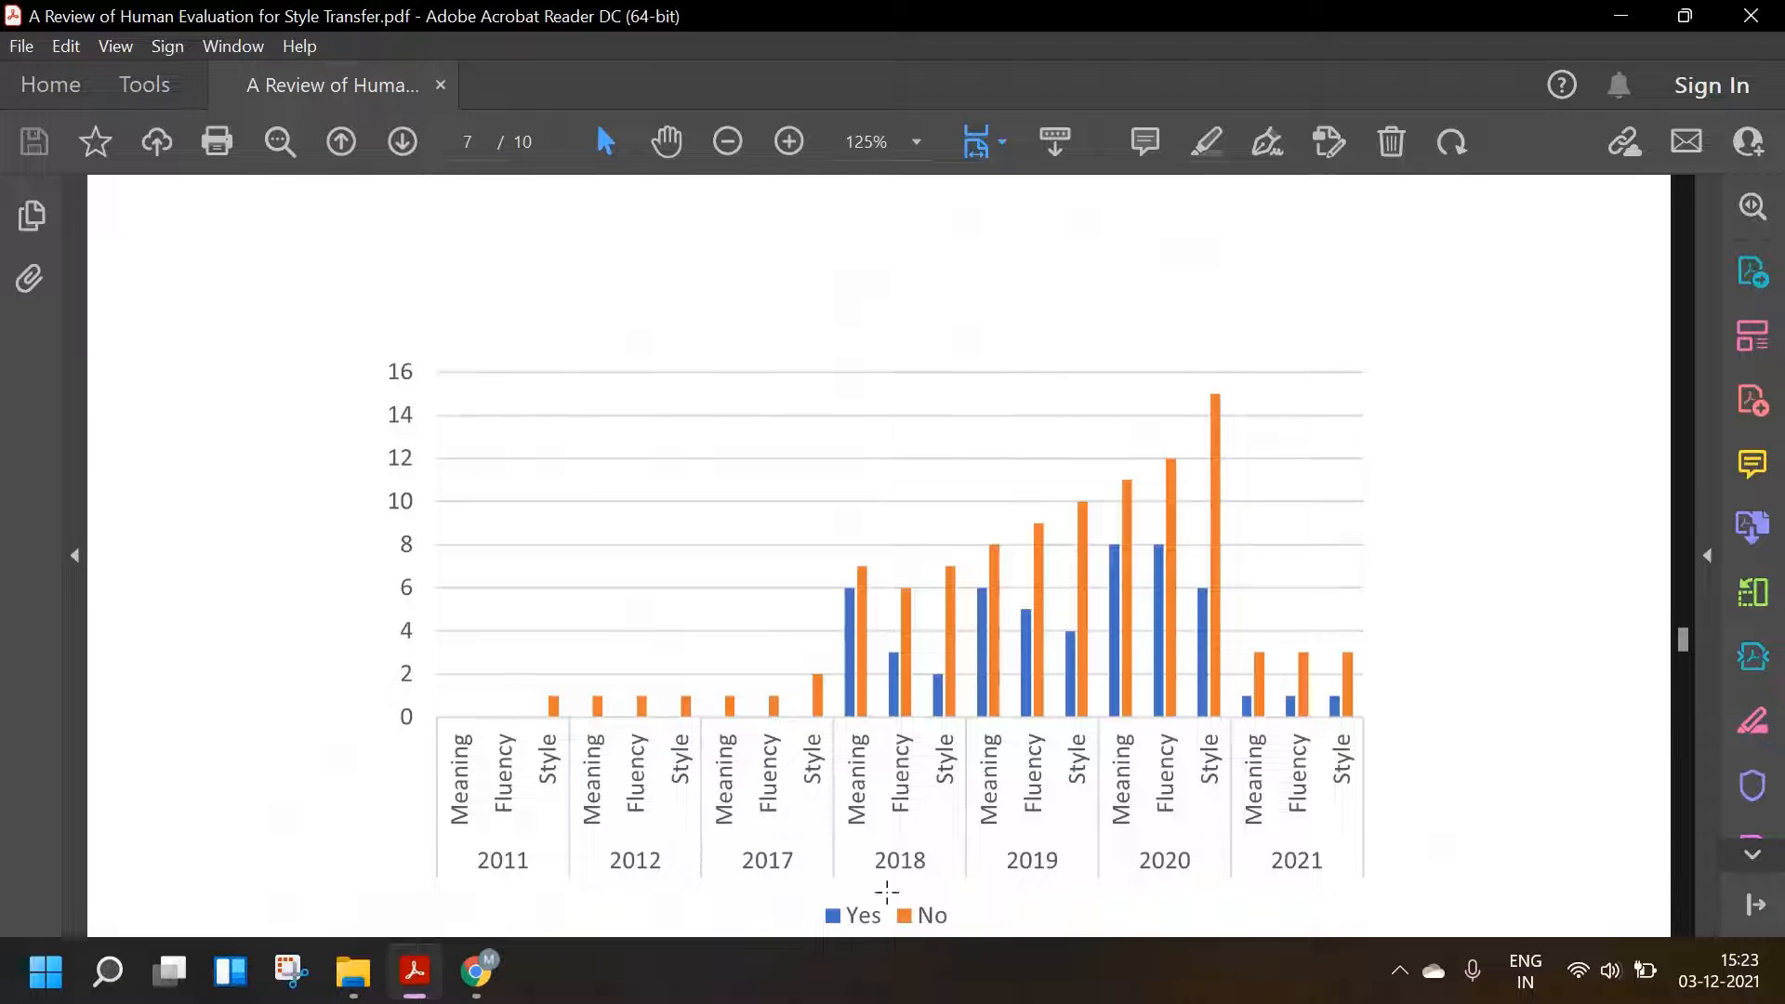
{"action": "scroll", "scroll_direction": "down", "scroll_amount": 3}
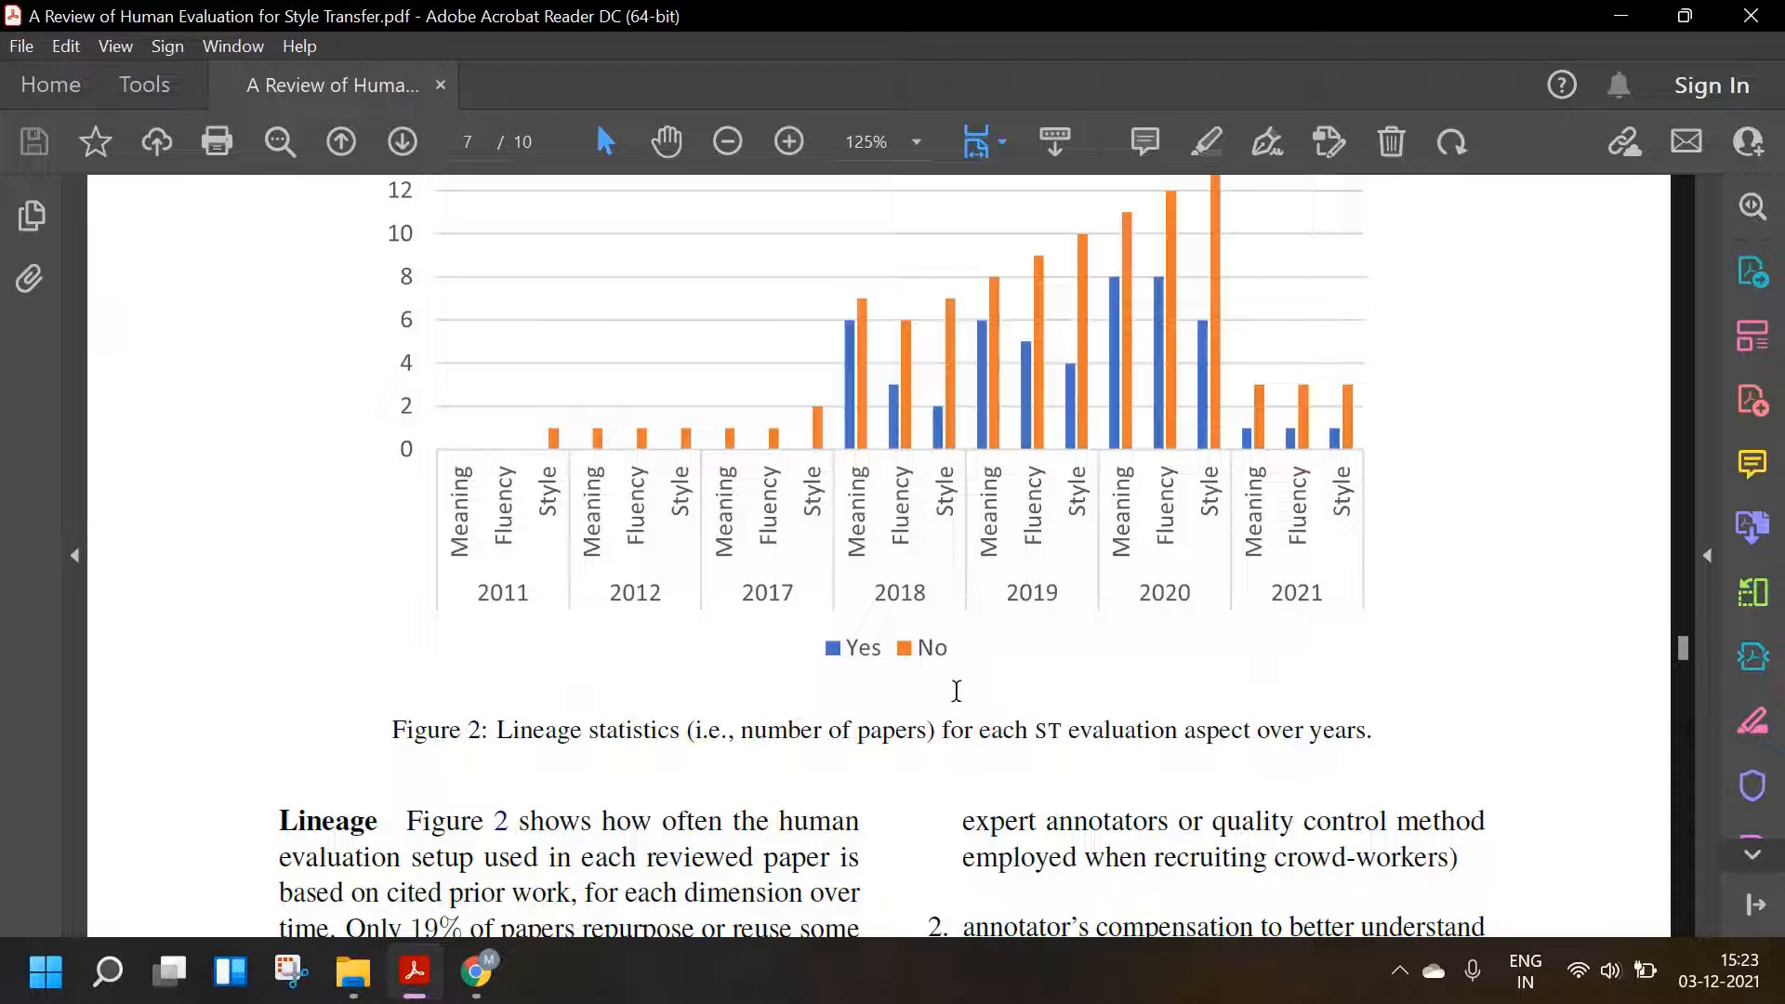
{"action": "scroll", "scroll_direction": "down", "scroll_amount": 3}
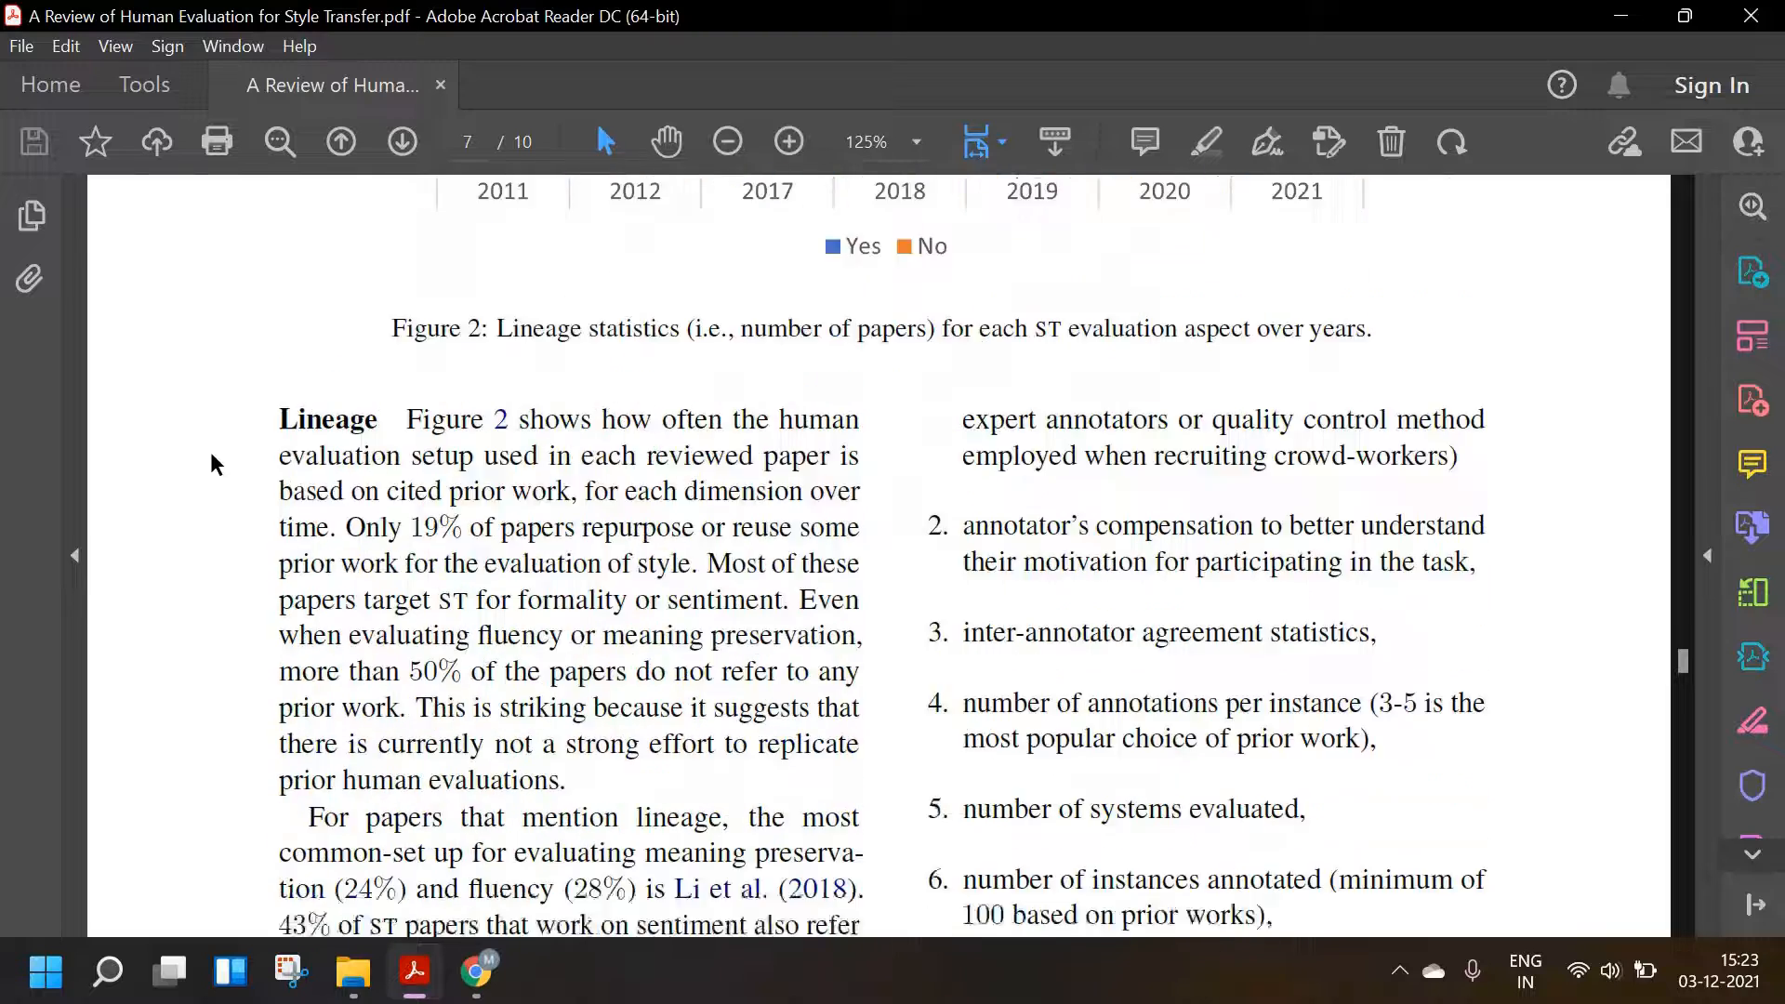
- Scroll past the Lineage paragraph to Section 4.1 Describing Evaluation Protocols and the first recommendation
{"action": "scroll", "scroll_direction": "down", "scroll_amount": 3}
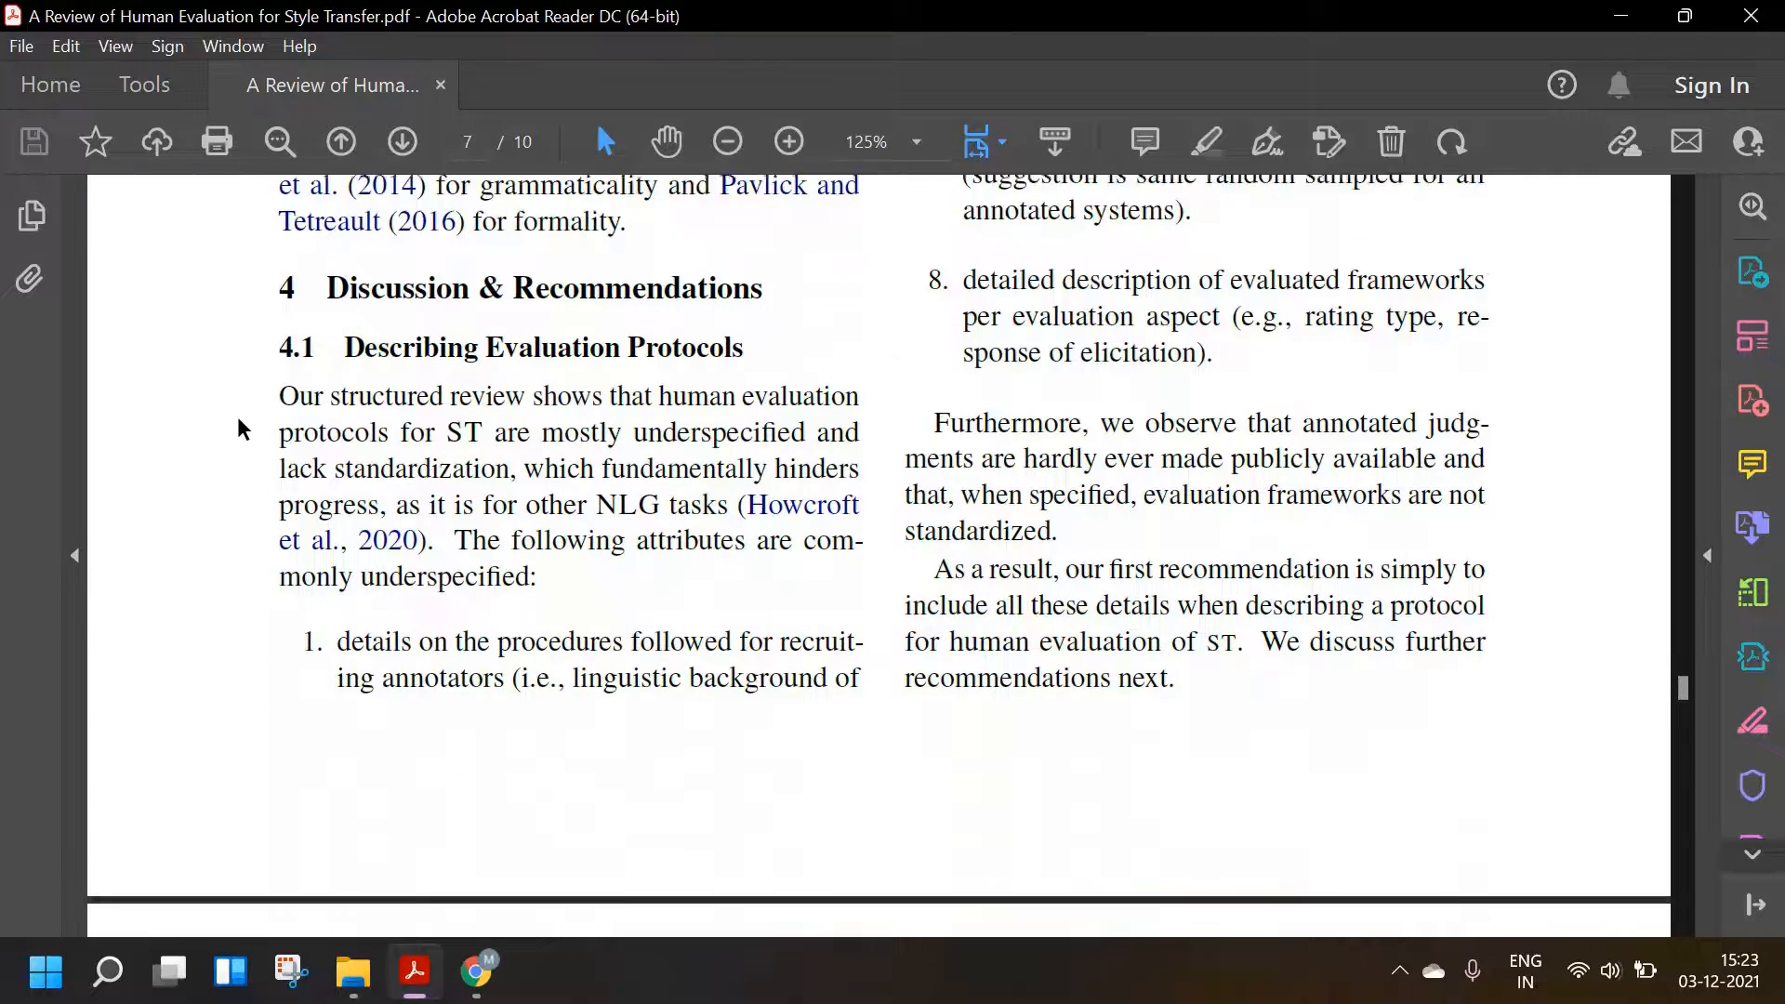
{"action": "scroll", "scroll_direction": "down", "scroll_amount": 3}
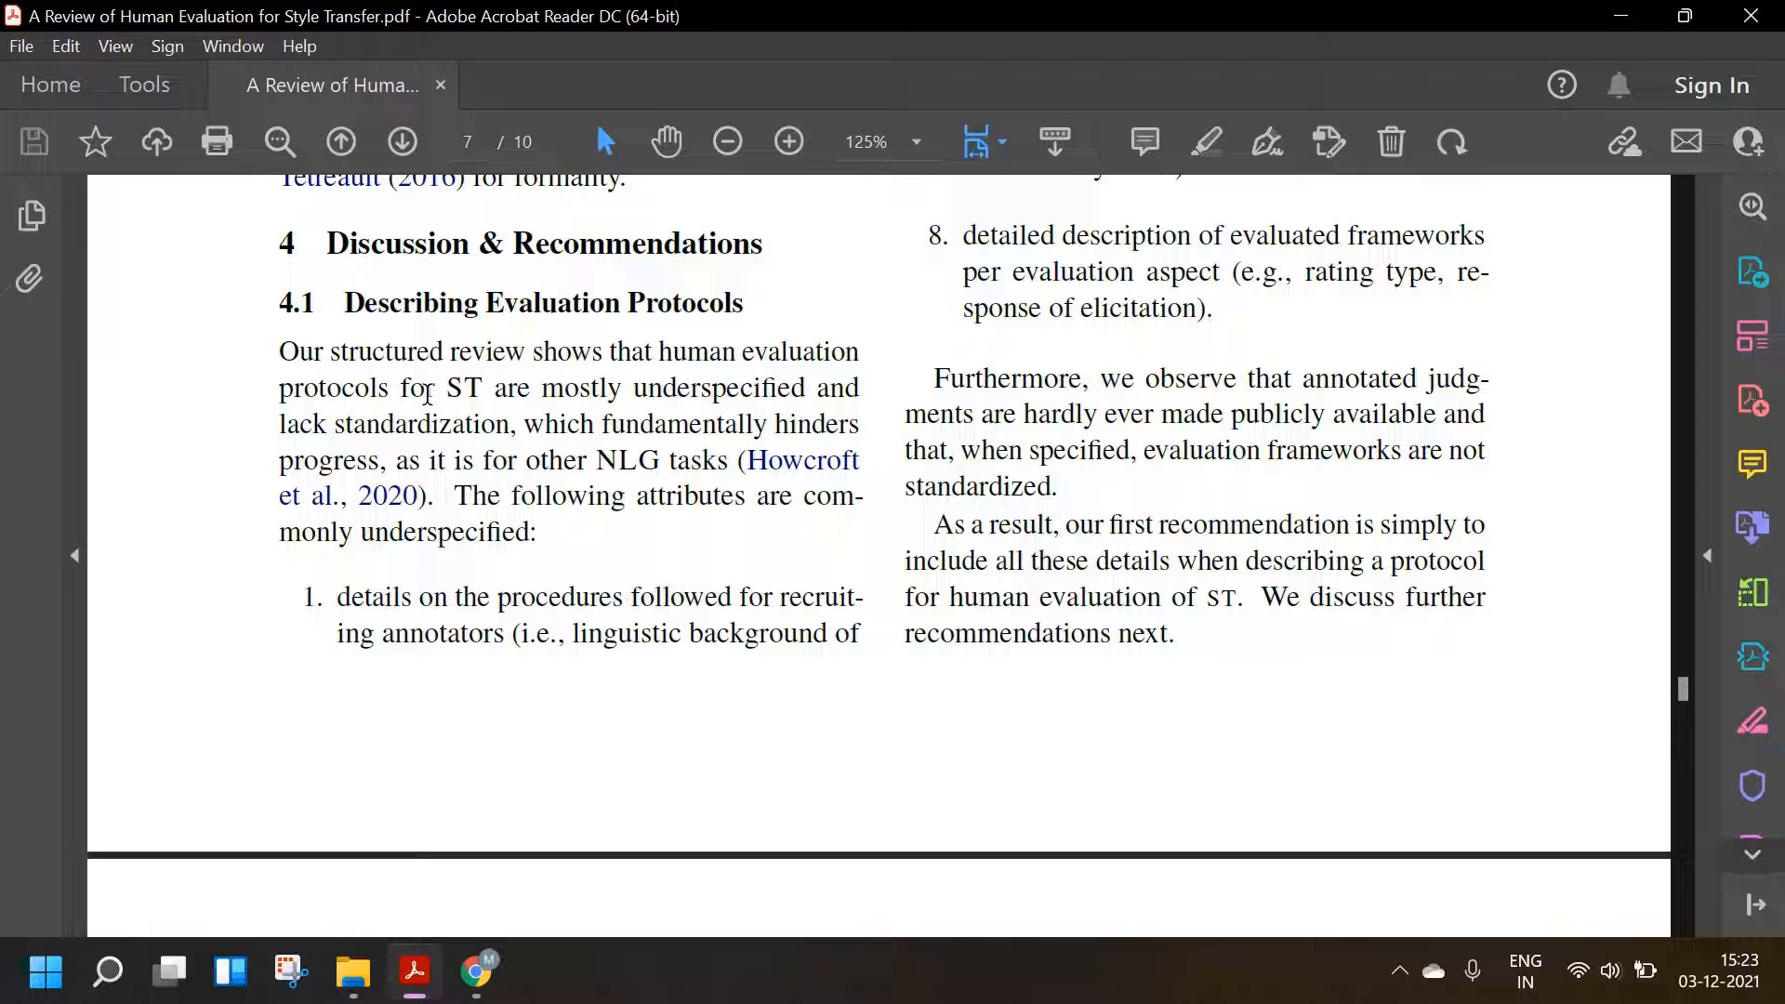
{"action": "mouse_move", "coordinate": [5, 490]}
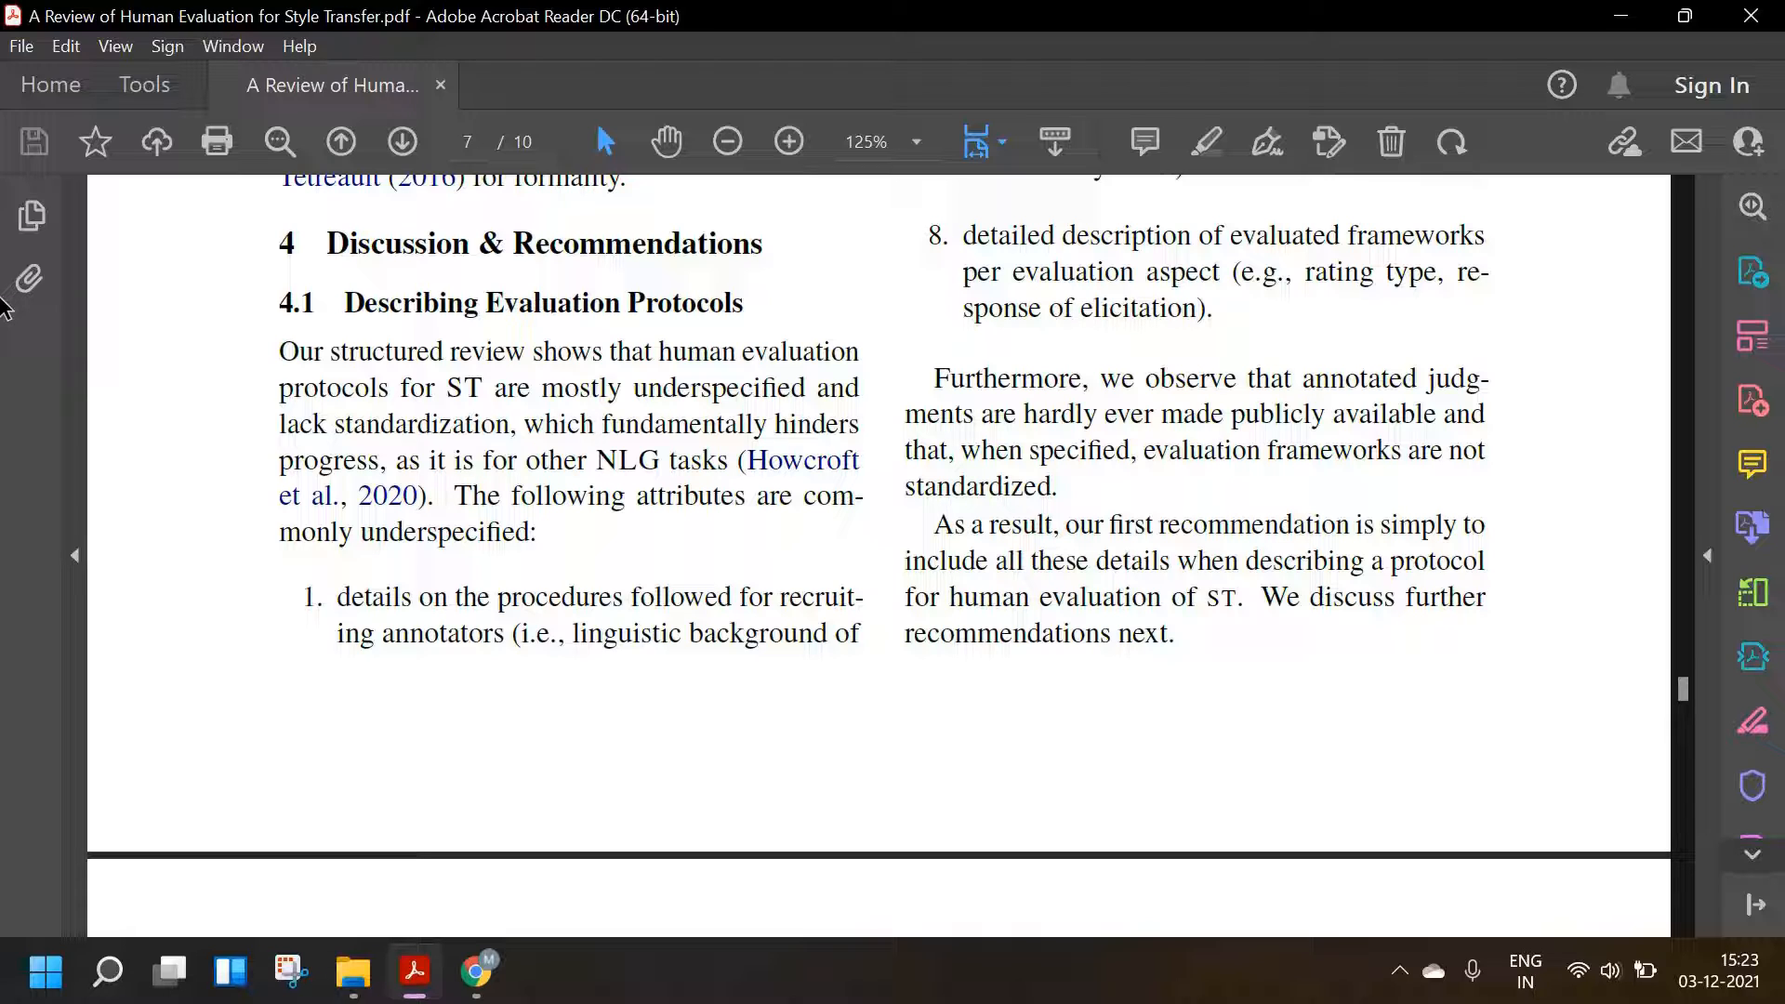
{"action": "mouse_move", "coordinate": [27, 385]}
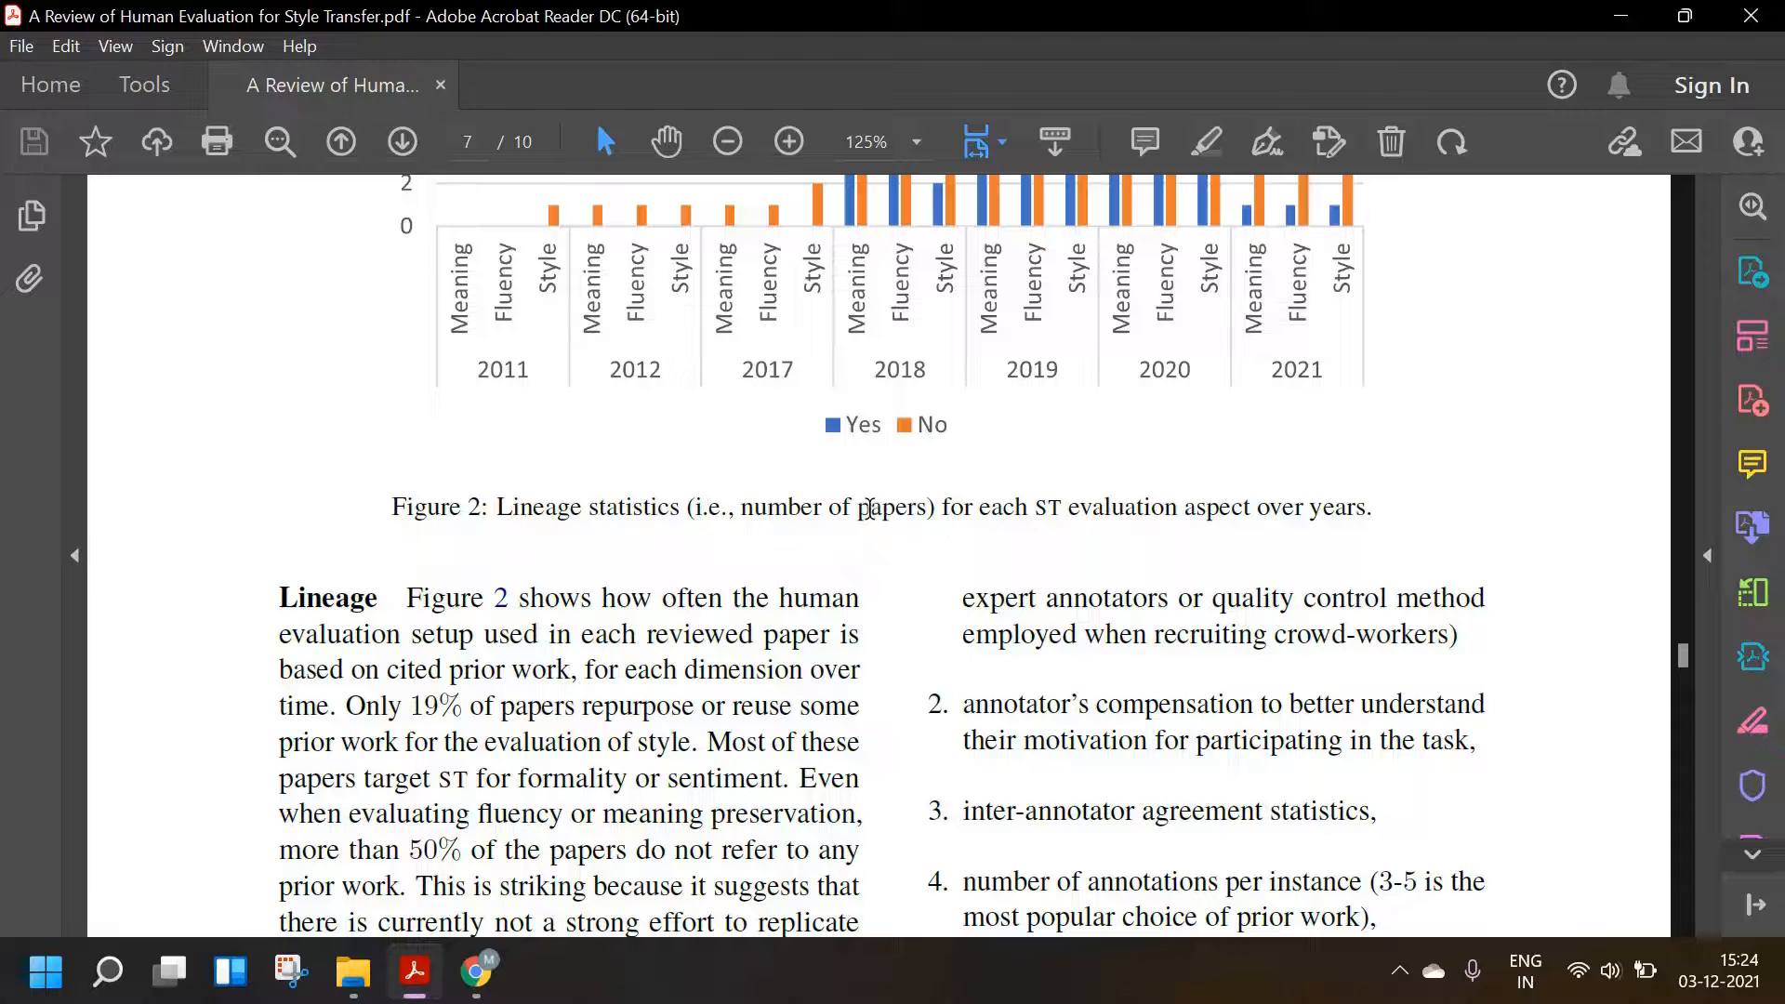
{"action": "scroll", "scroll_direction": "down", "scroll_amount": 3}
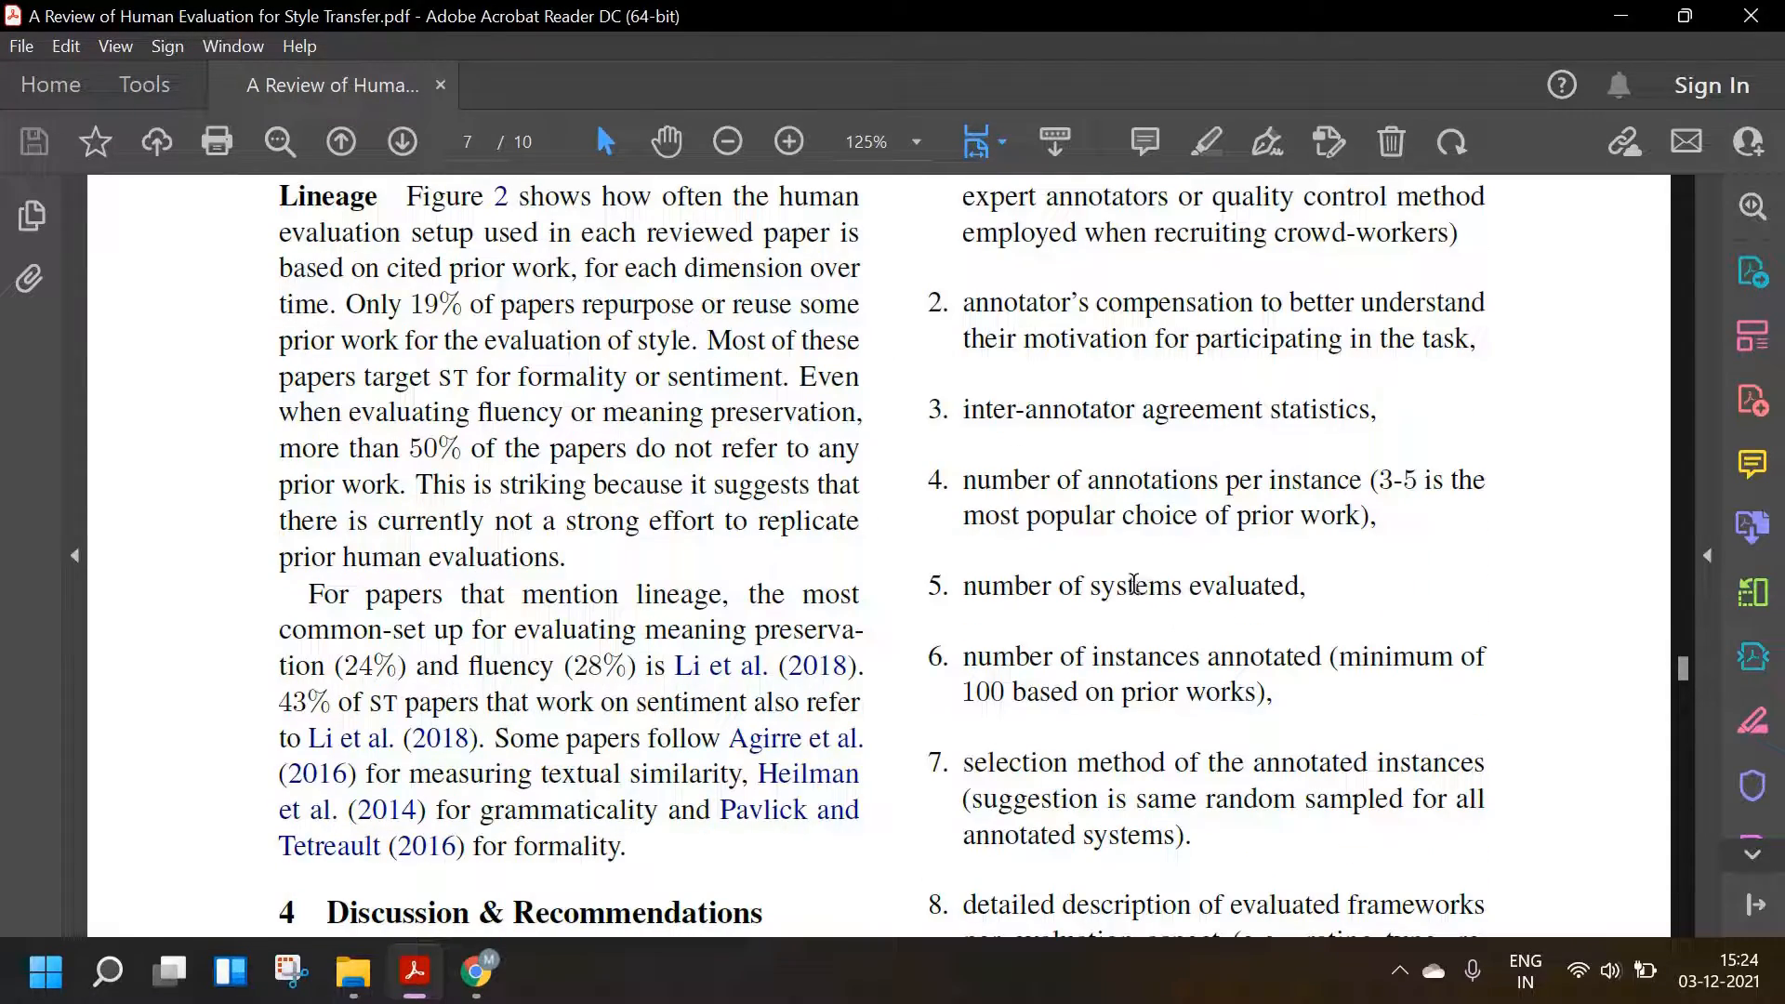
{"action": "scroll", "scroll_direction": "down", "scroll_amount": 3}
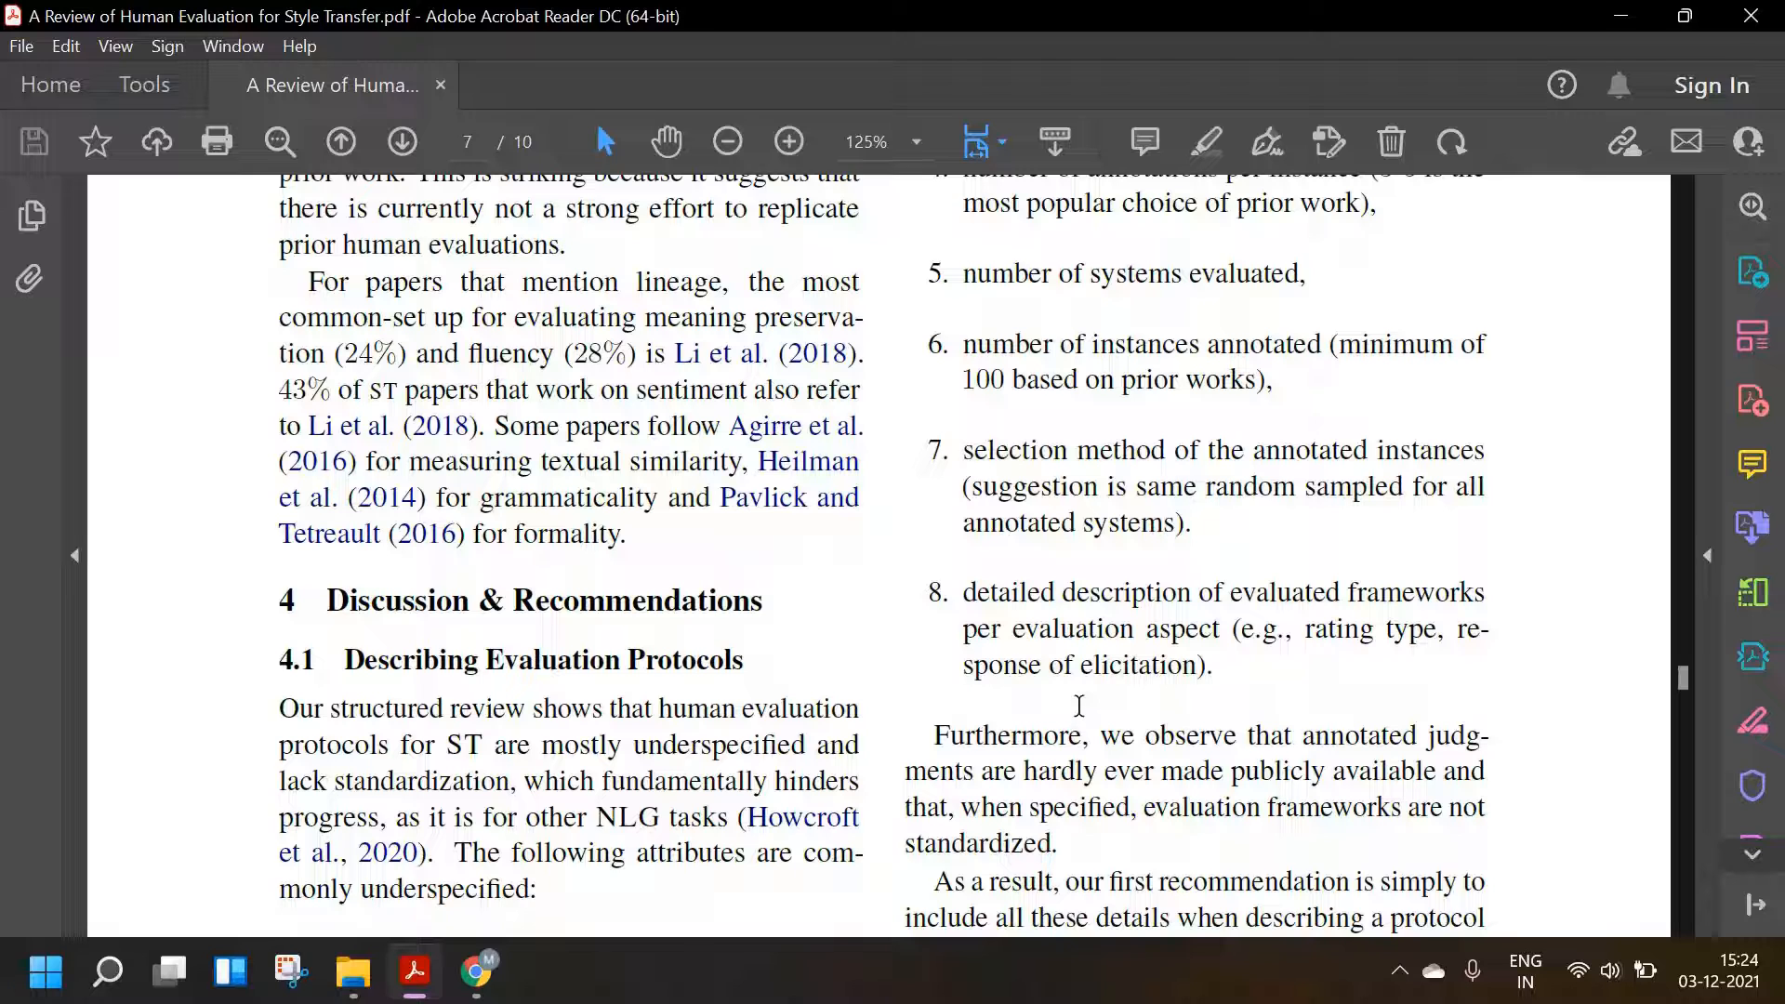
{"action": "scroll", "scroll_direction": "down", "scroll_amount": 3}
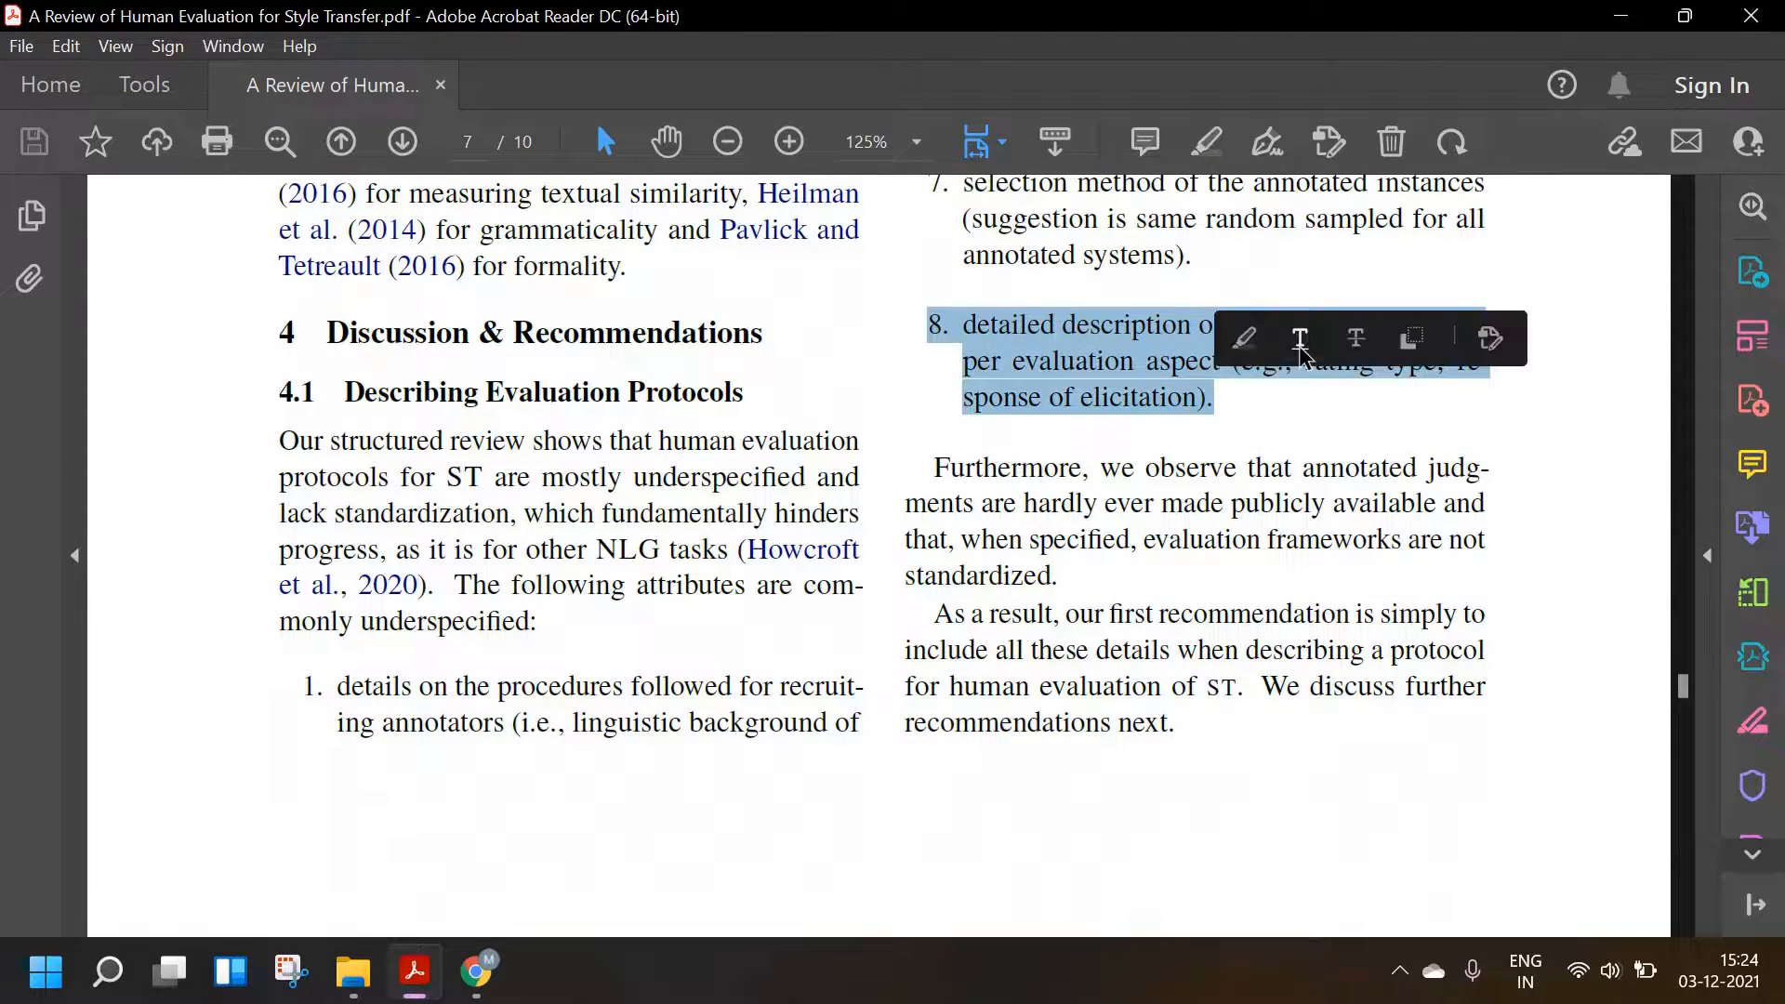
- Deselect the text in list item 8, dismiss the notification, and scroll toward Section 4.2
{"action": "left_click", "coordinate": [1354, 338]}
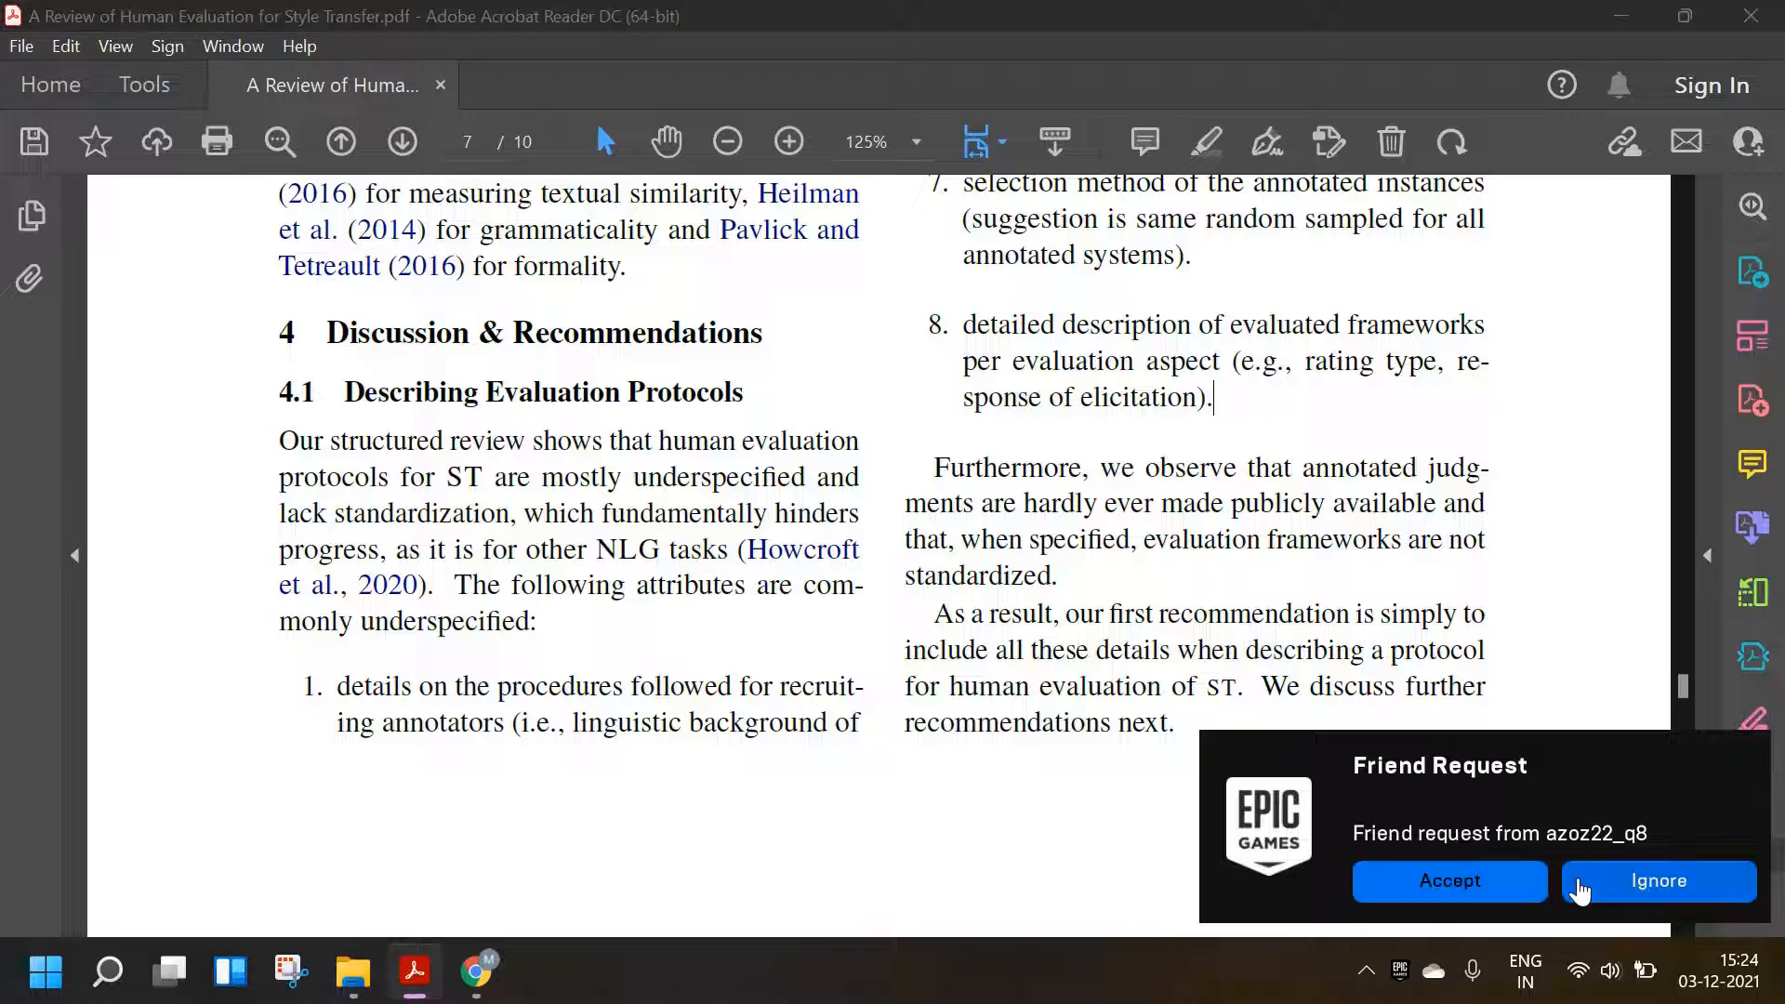
{"action": "left_click", "coordinate": [1658, 880]}
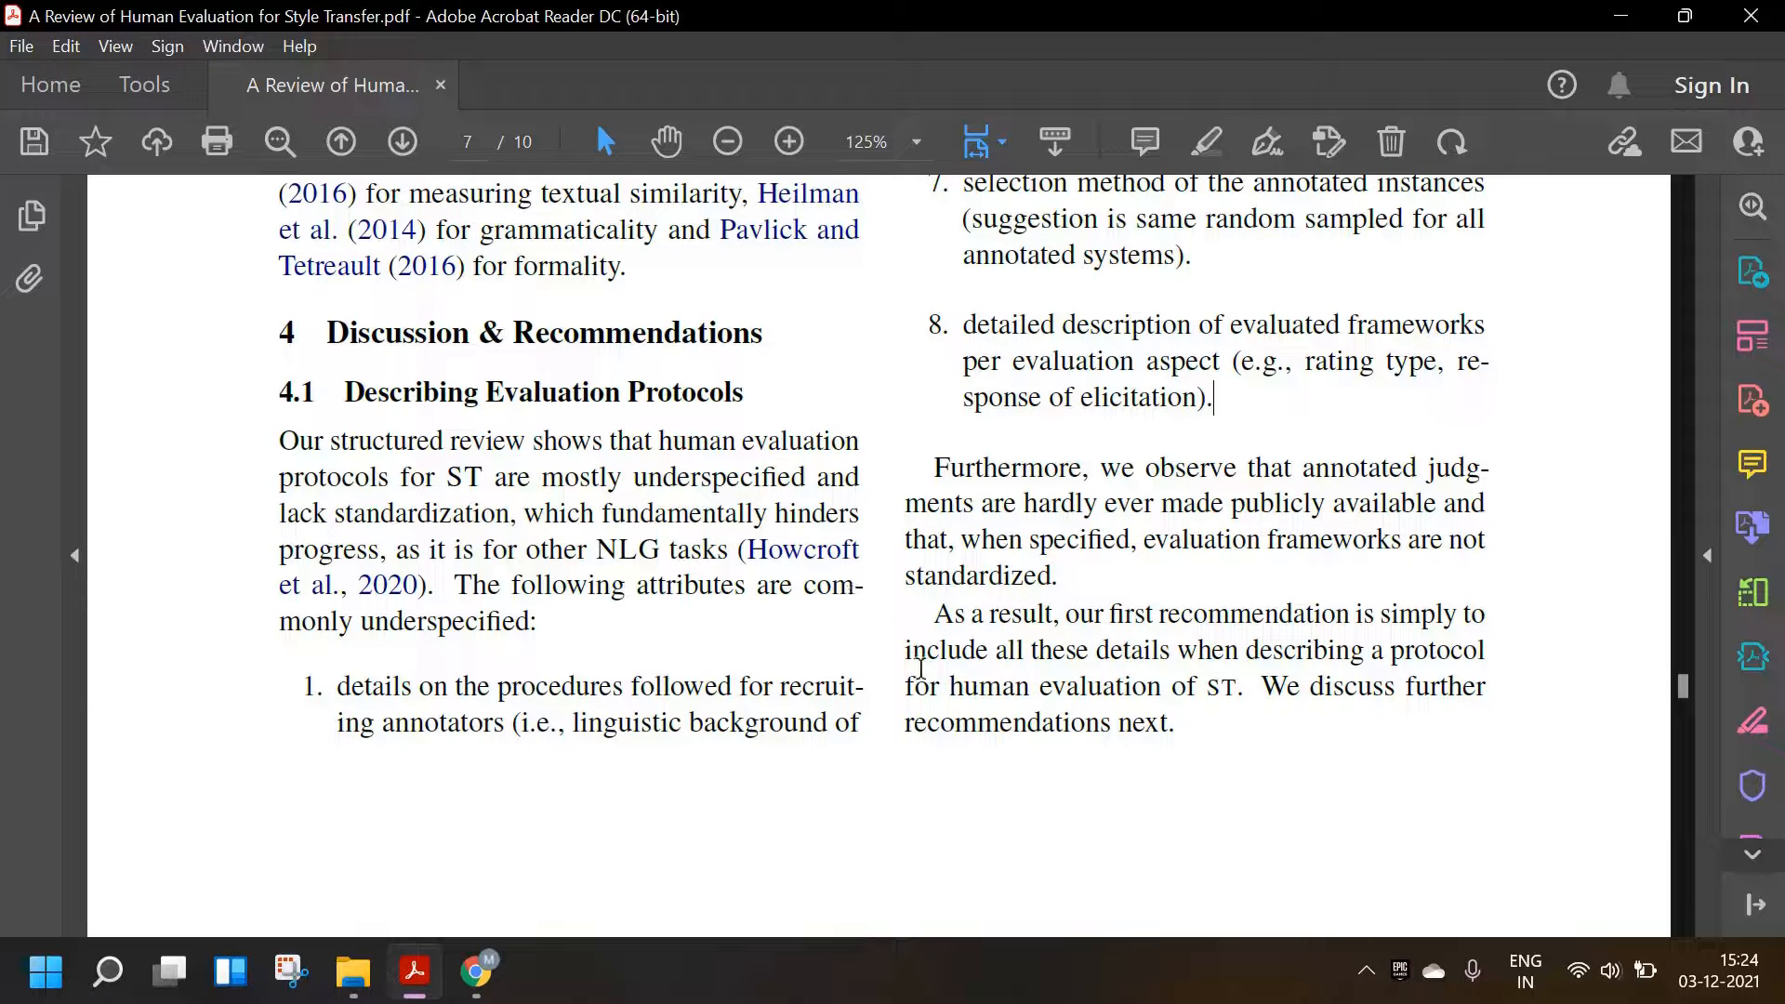
{"action": "scroll", "scroll_direction": "down", "scroll_amount": 3}
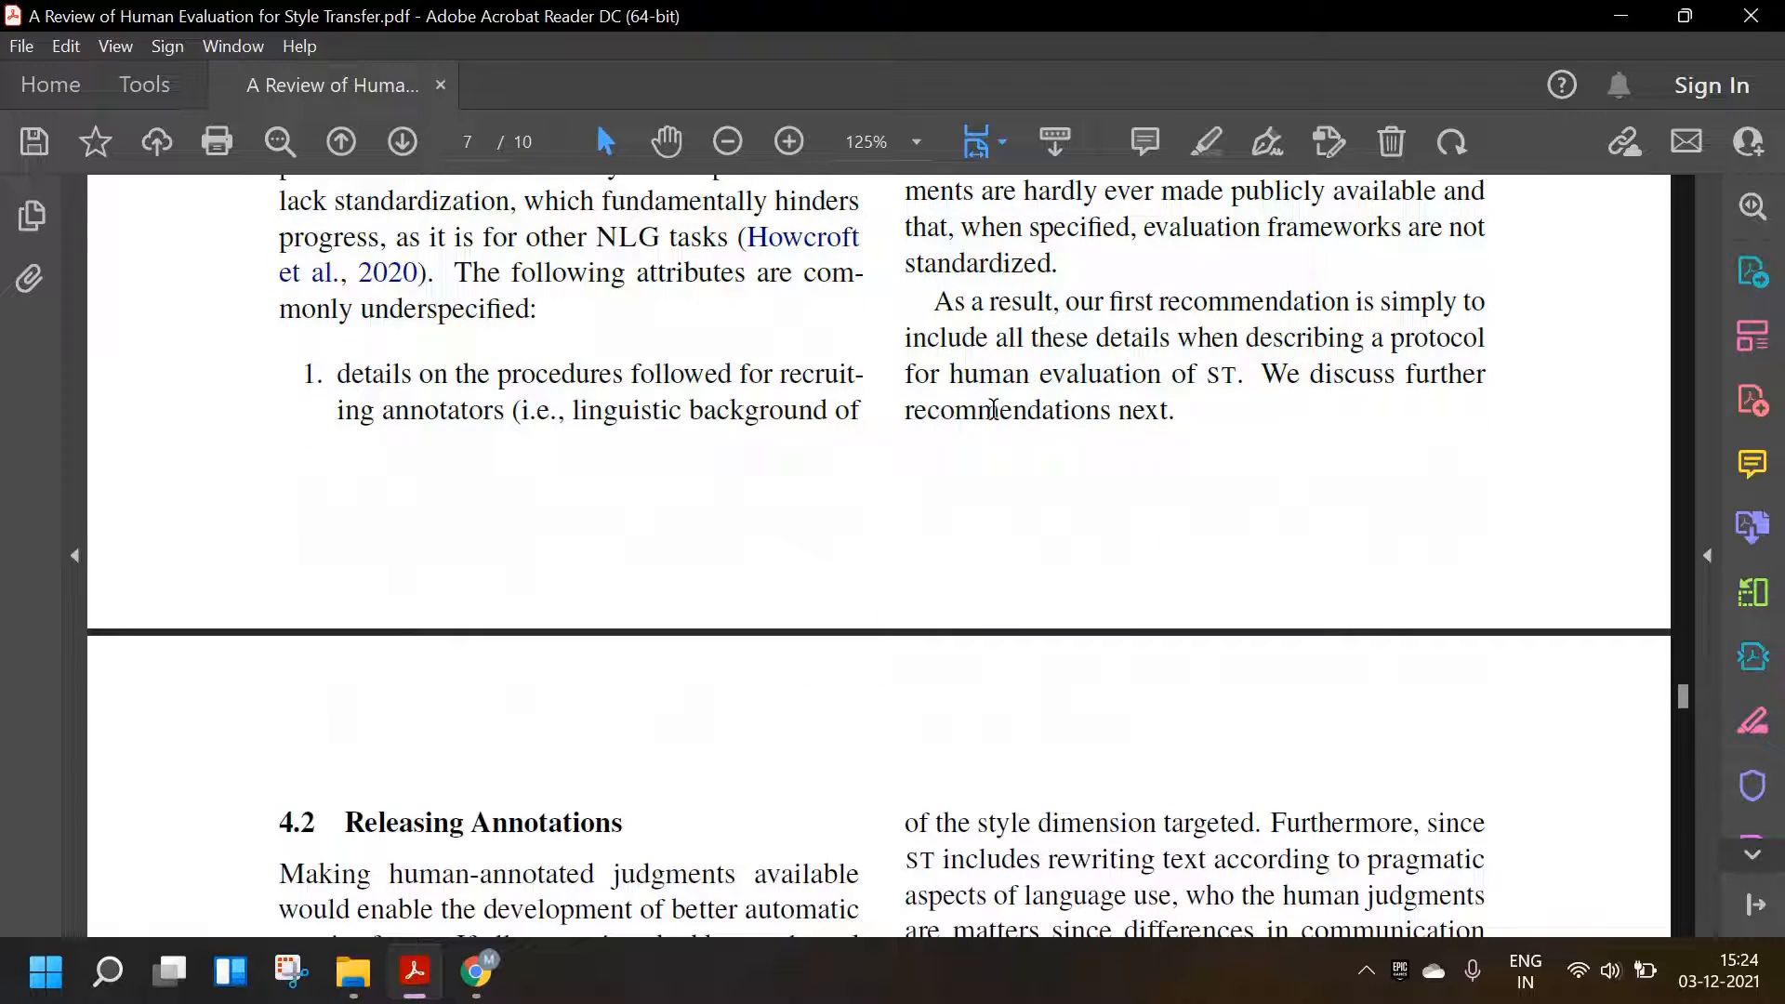
- Scroll so page 8 shows all of Section 4.2 Releasing Annotations and the References heading
{"action": "scroll", "scroll_direction": "down", "scroll_amount": 3}
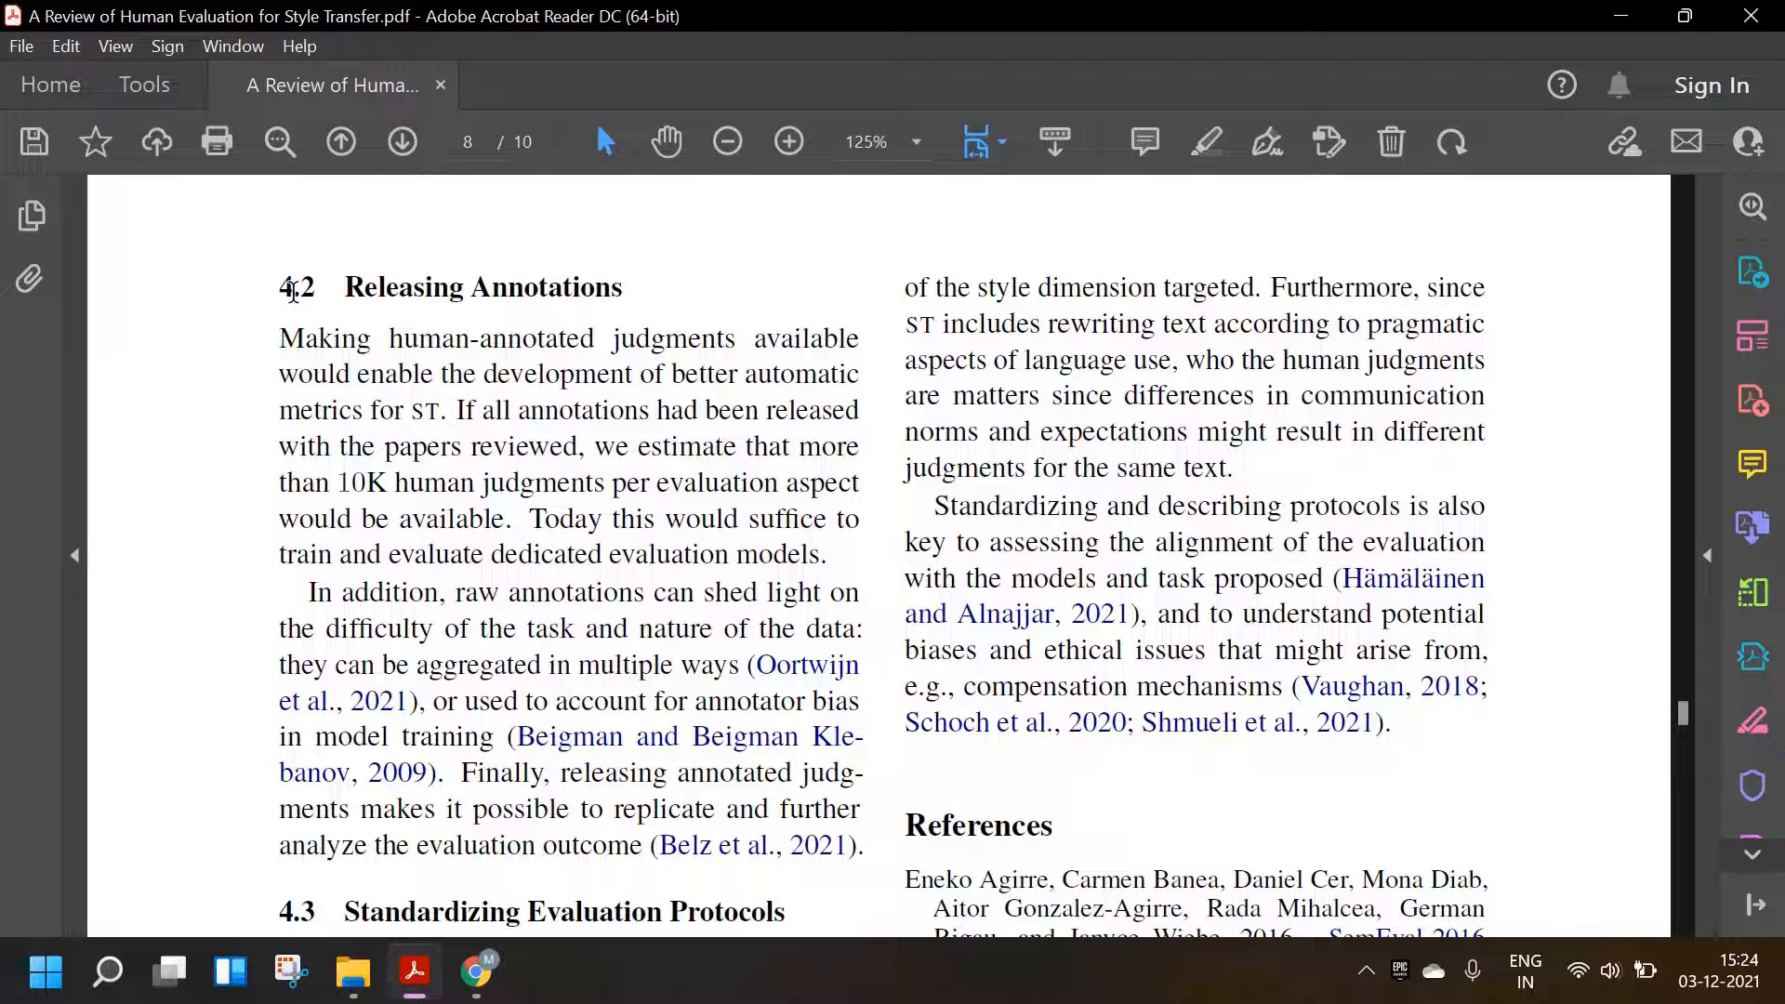
{"action": "mouse_move", "coordinate": [250, 217]}
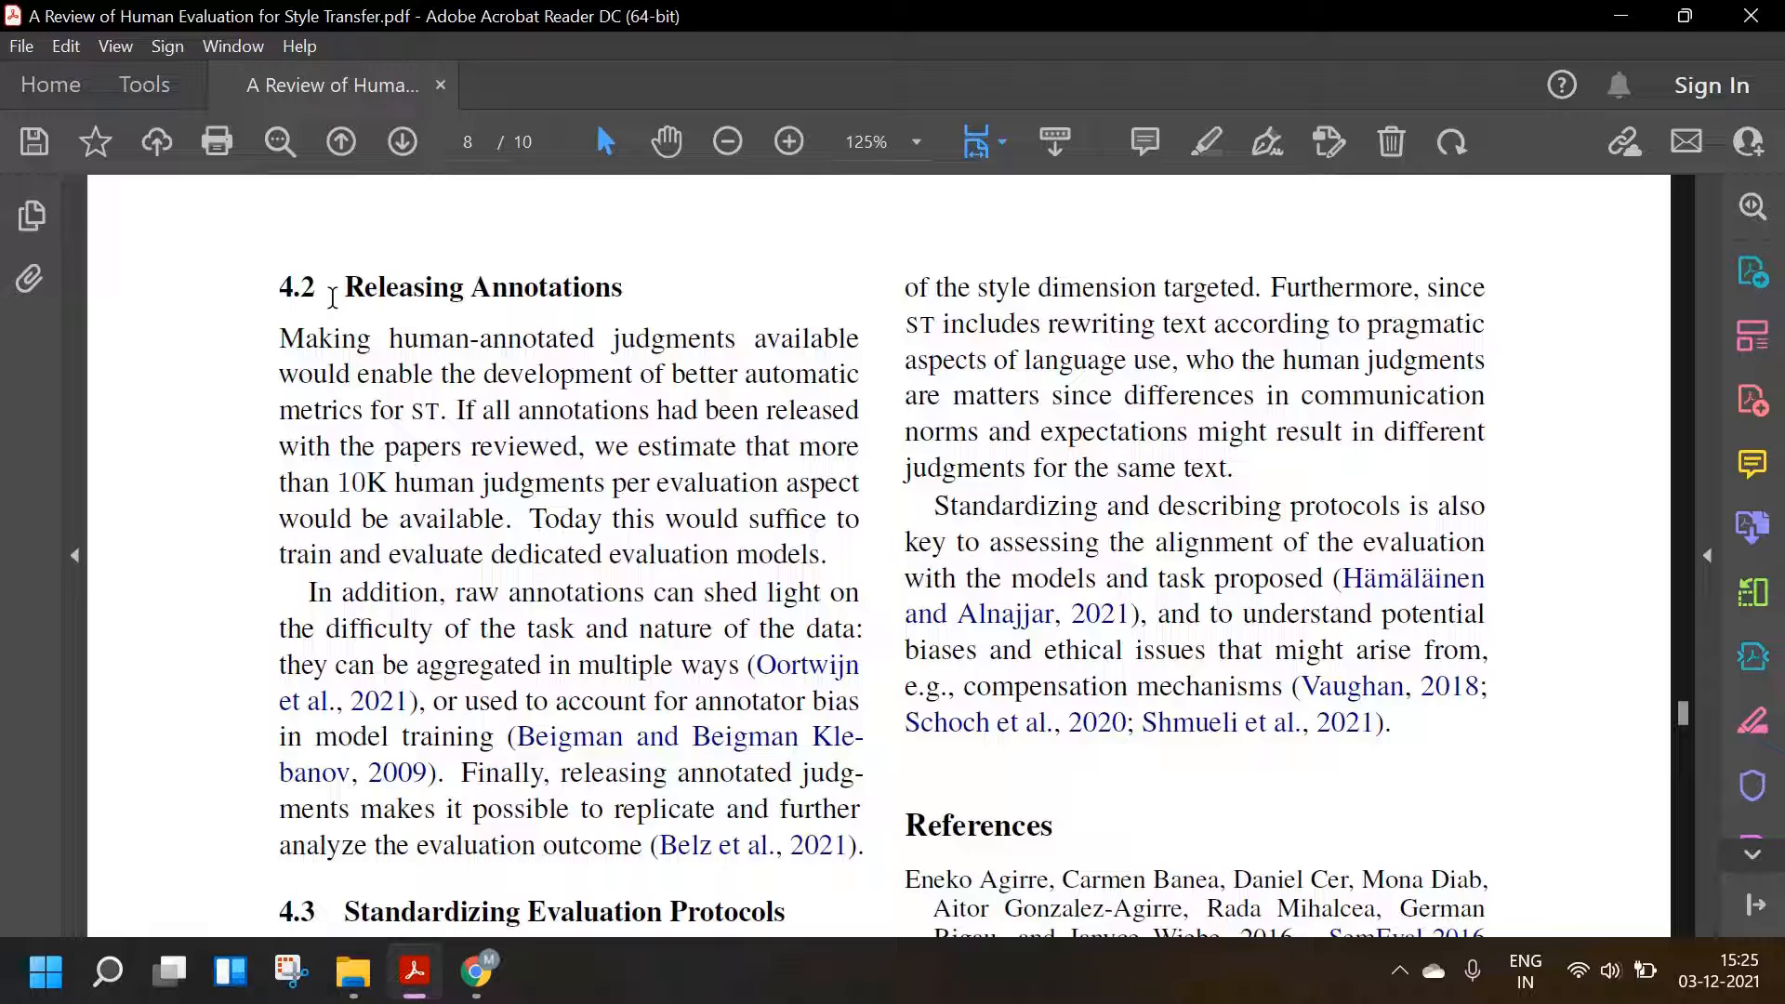
- Scroll into Section 4.3 Standardizing Evaluation Protocols, down to the ST protocol-clarity paragraph
{"action": "scroll", "scroll_direction": "down", "scroll_amount": 3}
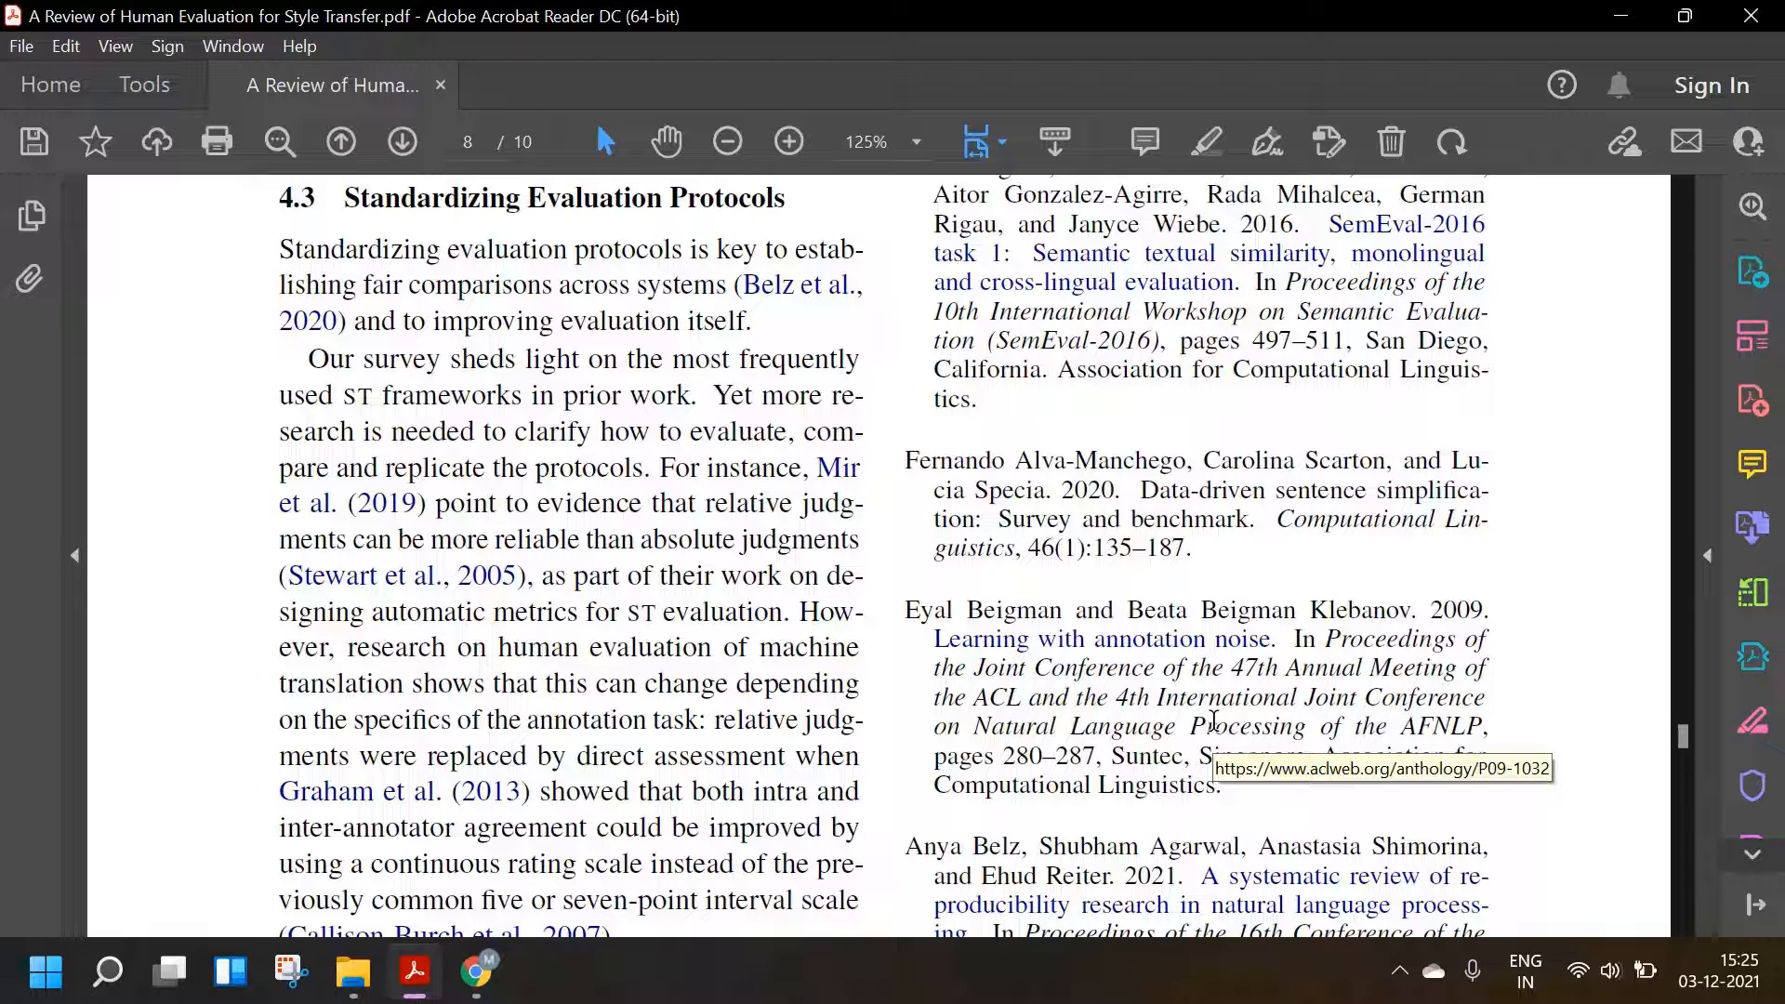
{"action": "mouse_move", "coordinate": [487, 437]}
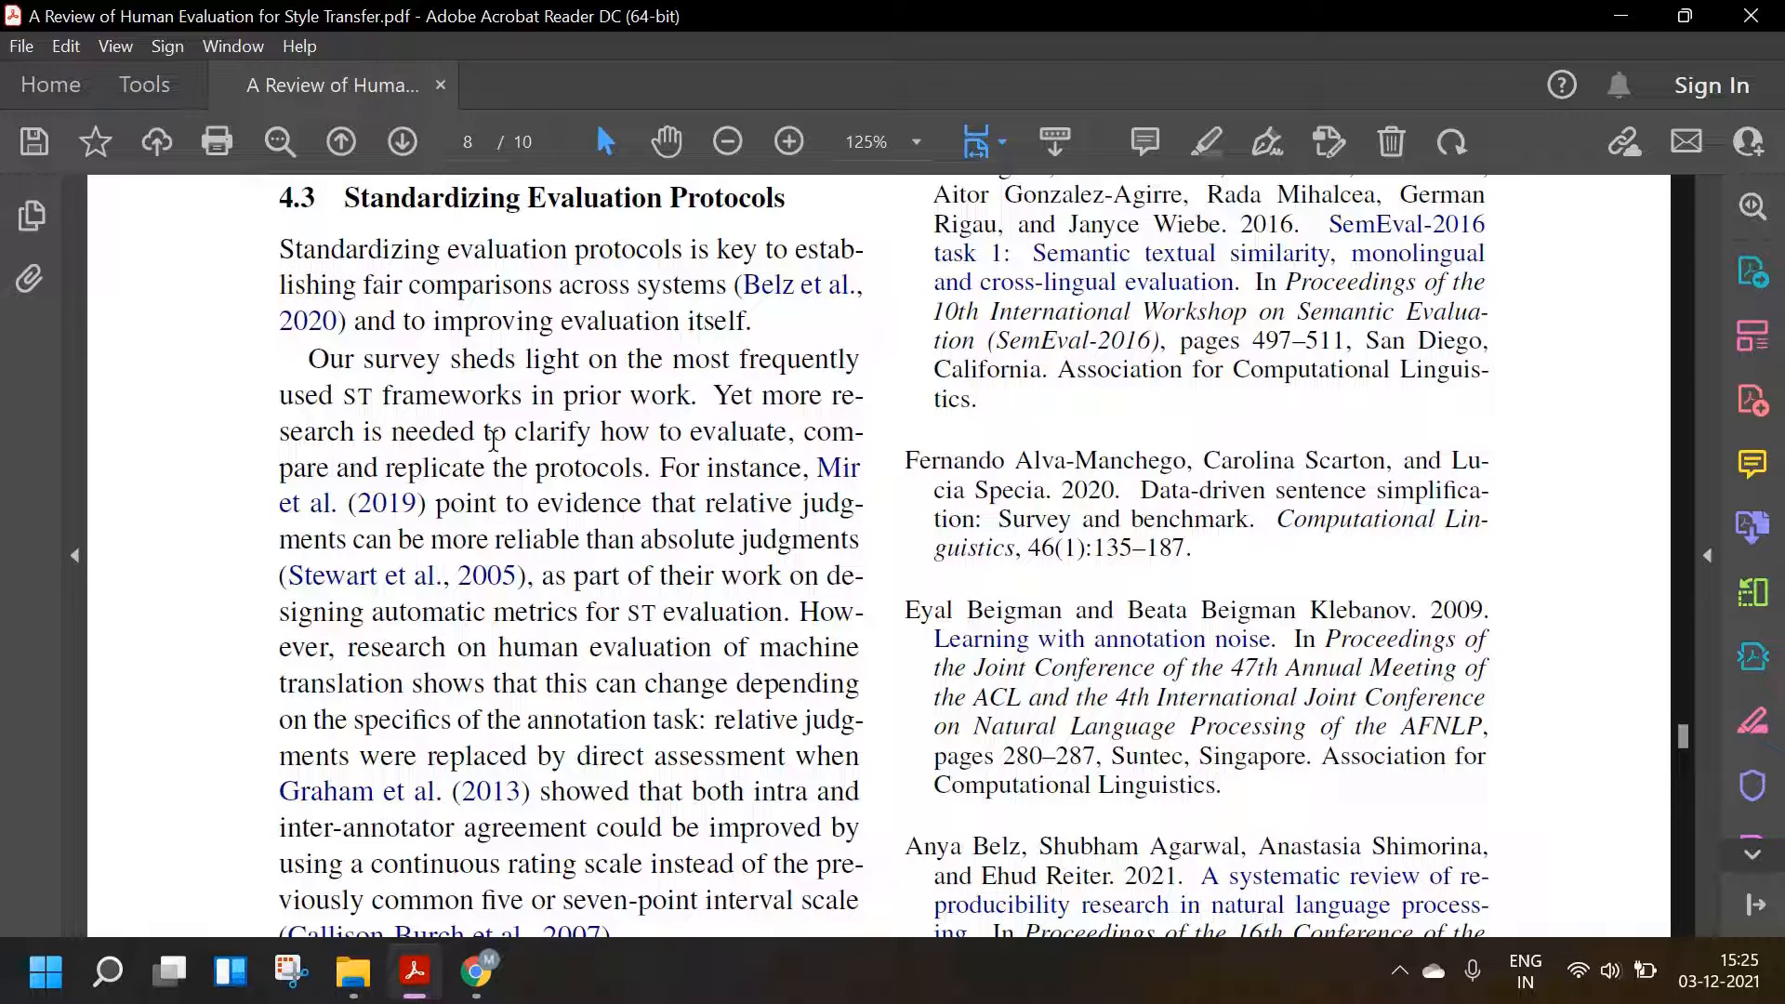
{"action": "mouse_move", "coordinate": [539, 347]}
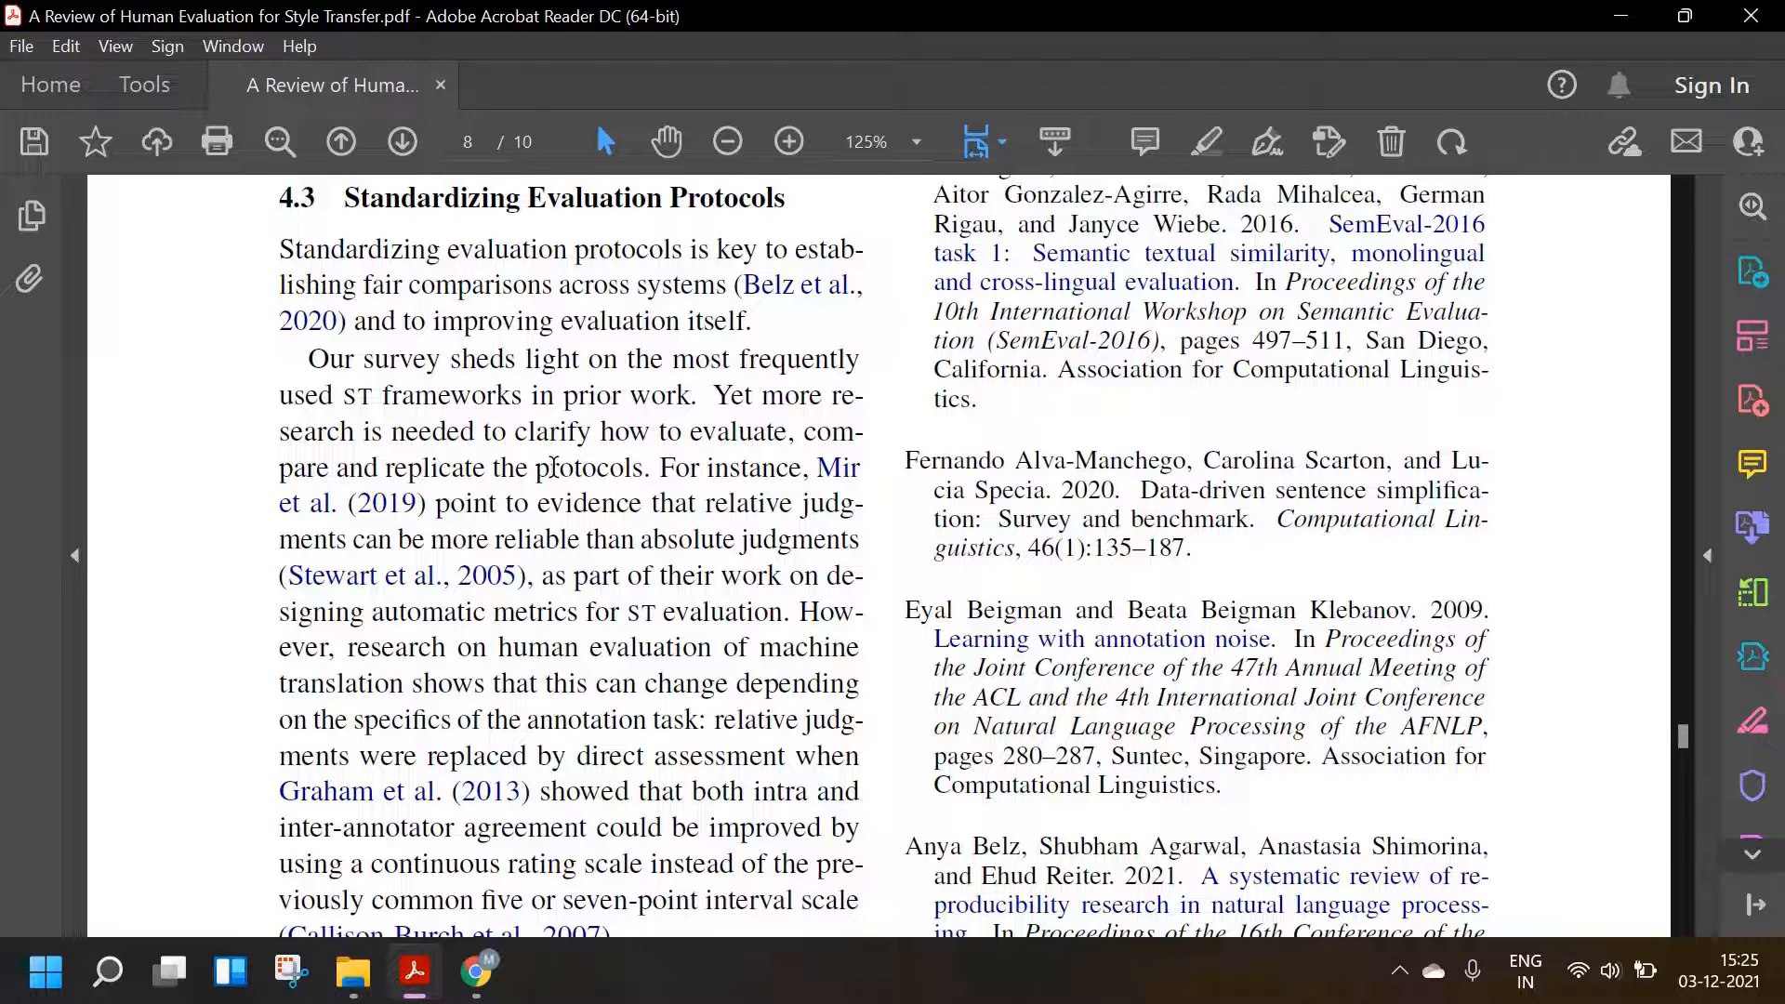
{"action": "mouse_move", "coordinate": [548, 467]}
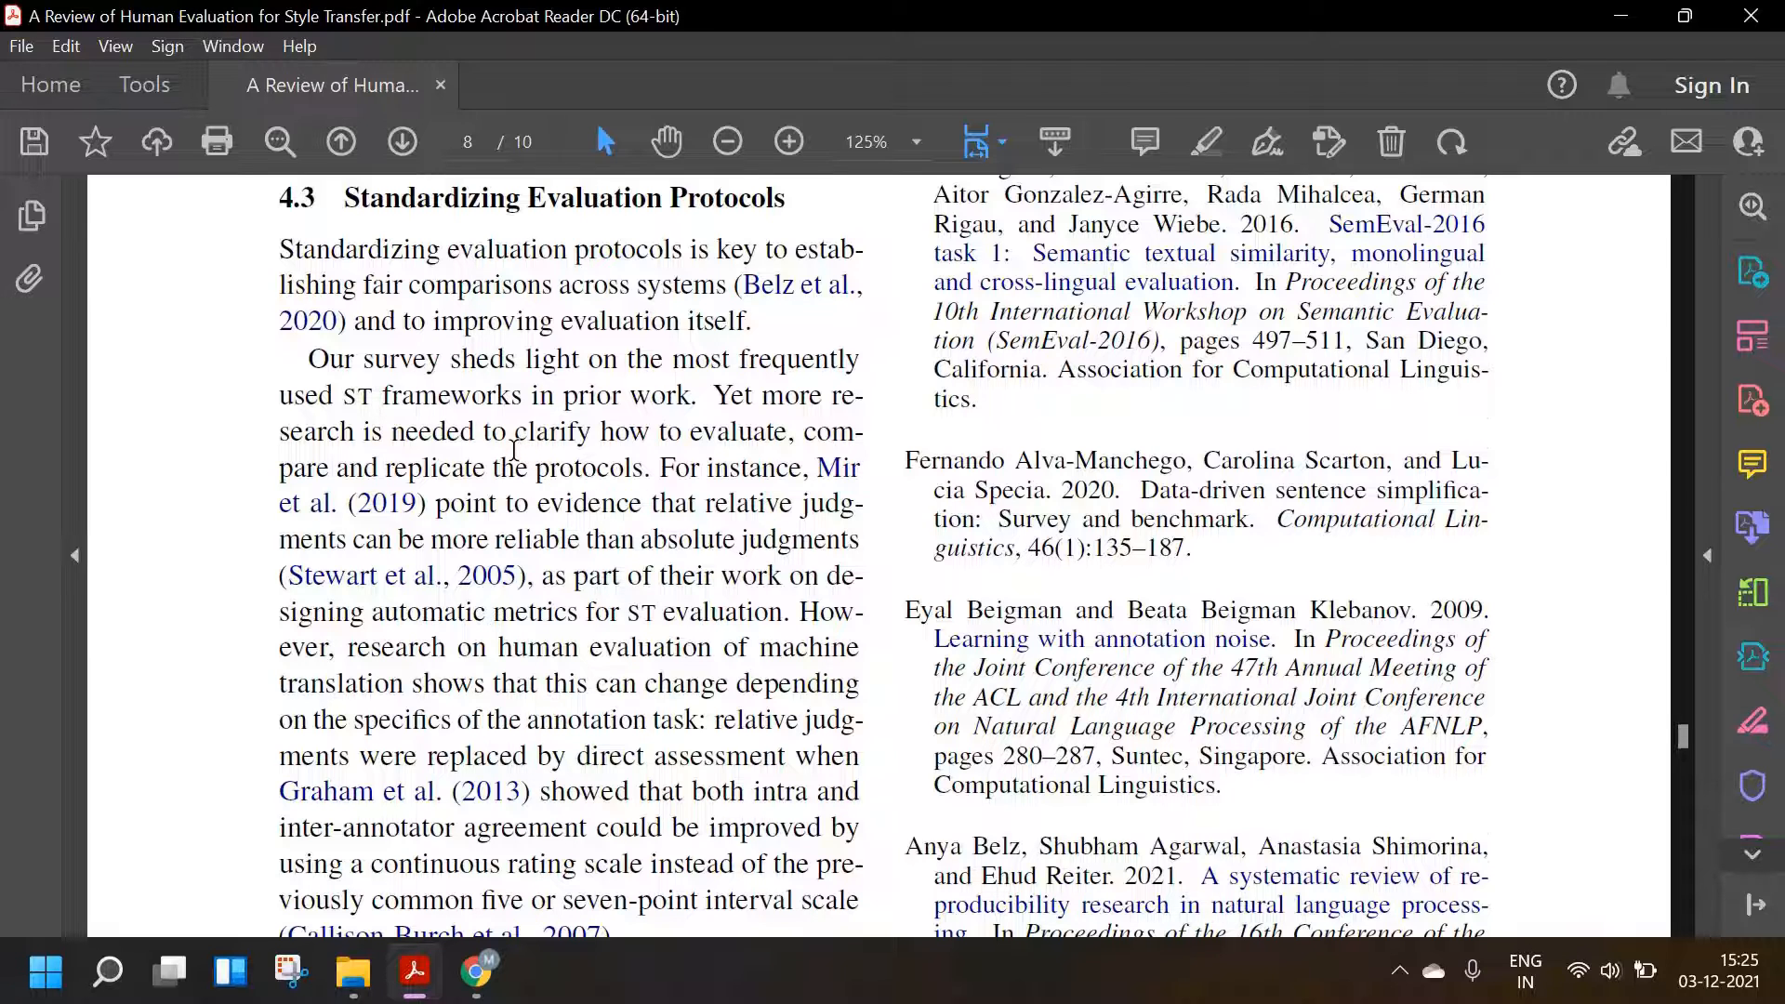
{"action": "scroll", "scroll_direction": "down", "scroll_amount": 3}
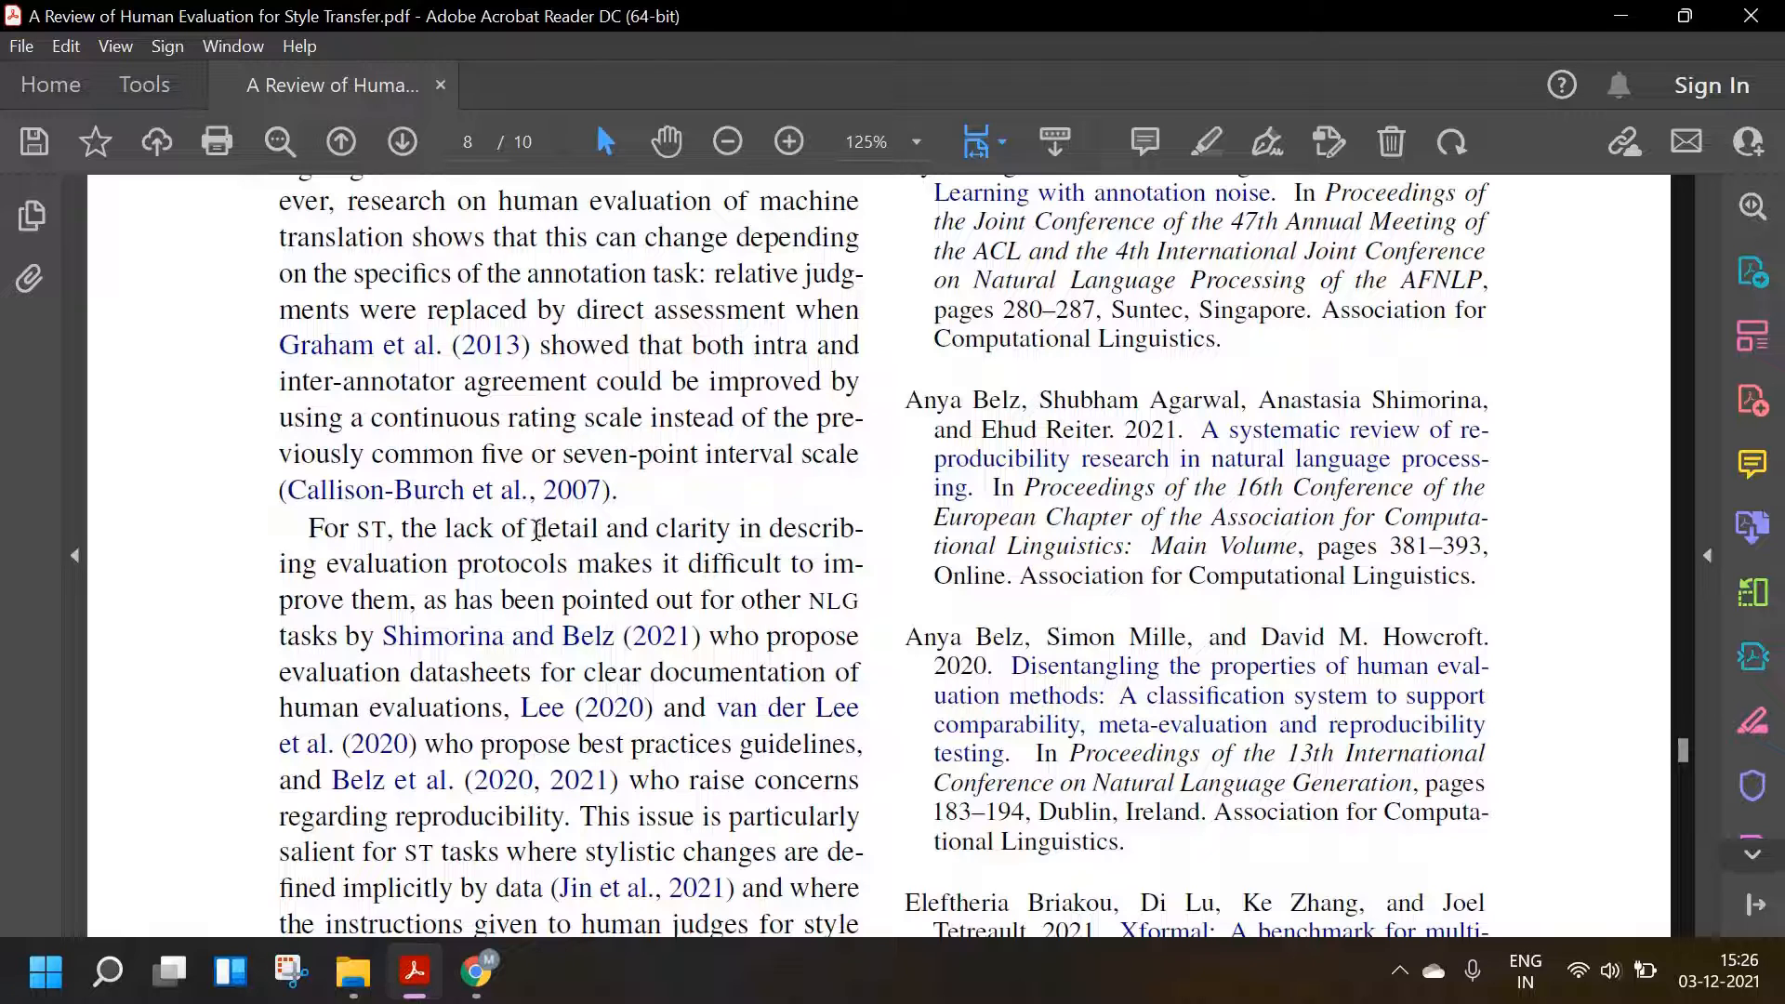
- Scroll to show the full ST protocol-clarity paragraph beside the Belz and Briakou references
{"action": "scroll", "scroll_direction": "down", "scroll_amount": 3}
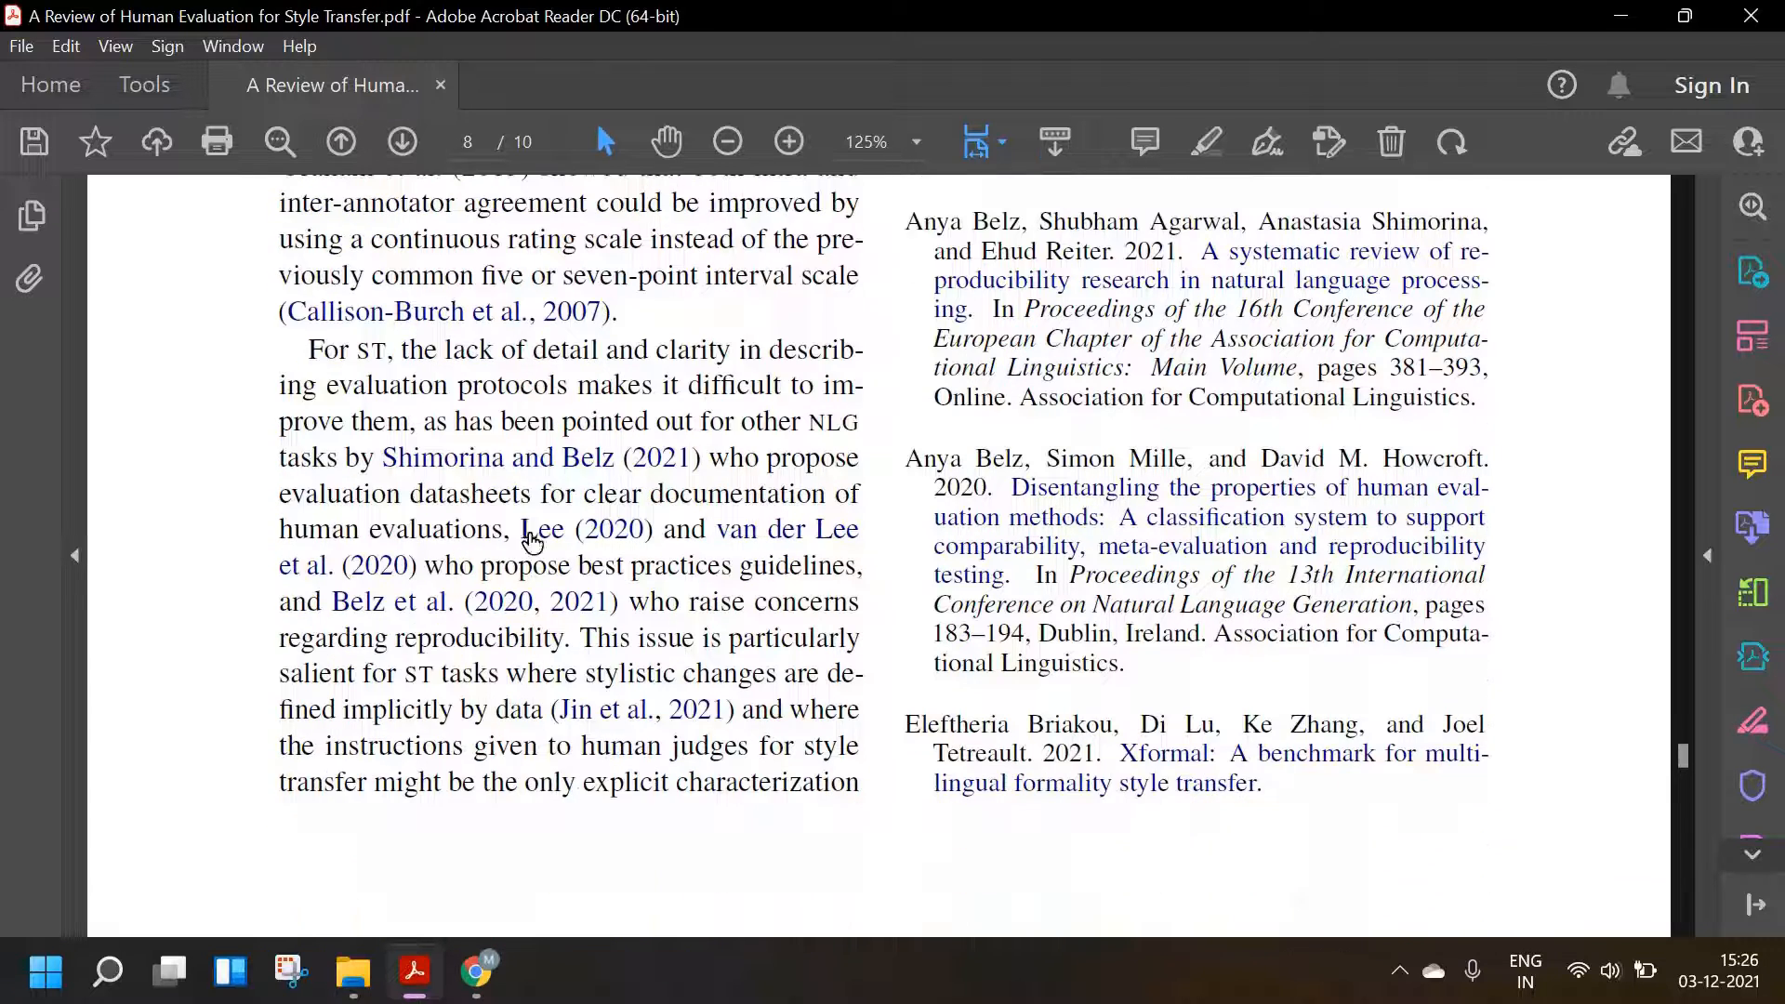
{"action": "mouse_move", "coordinate": [478, 421]}
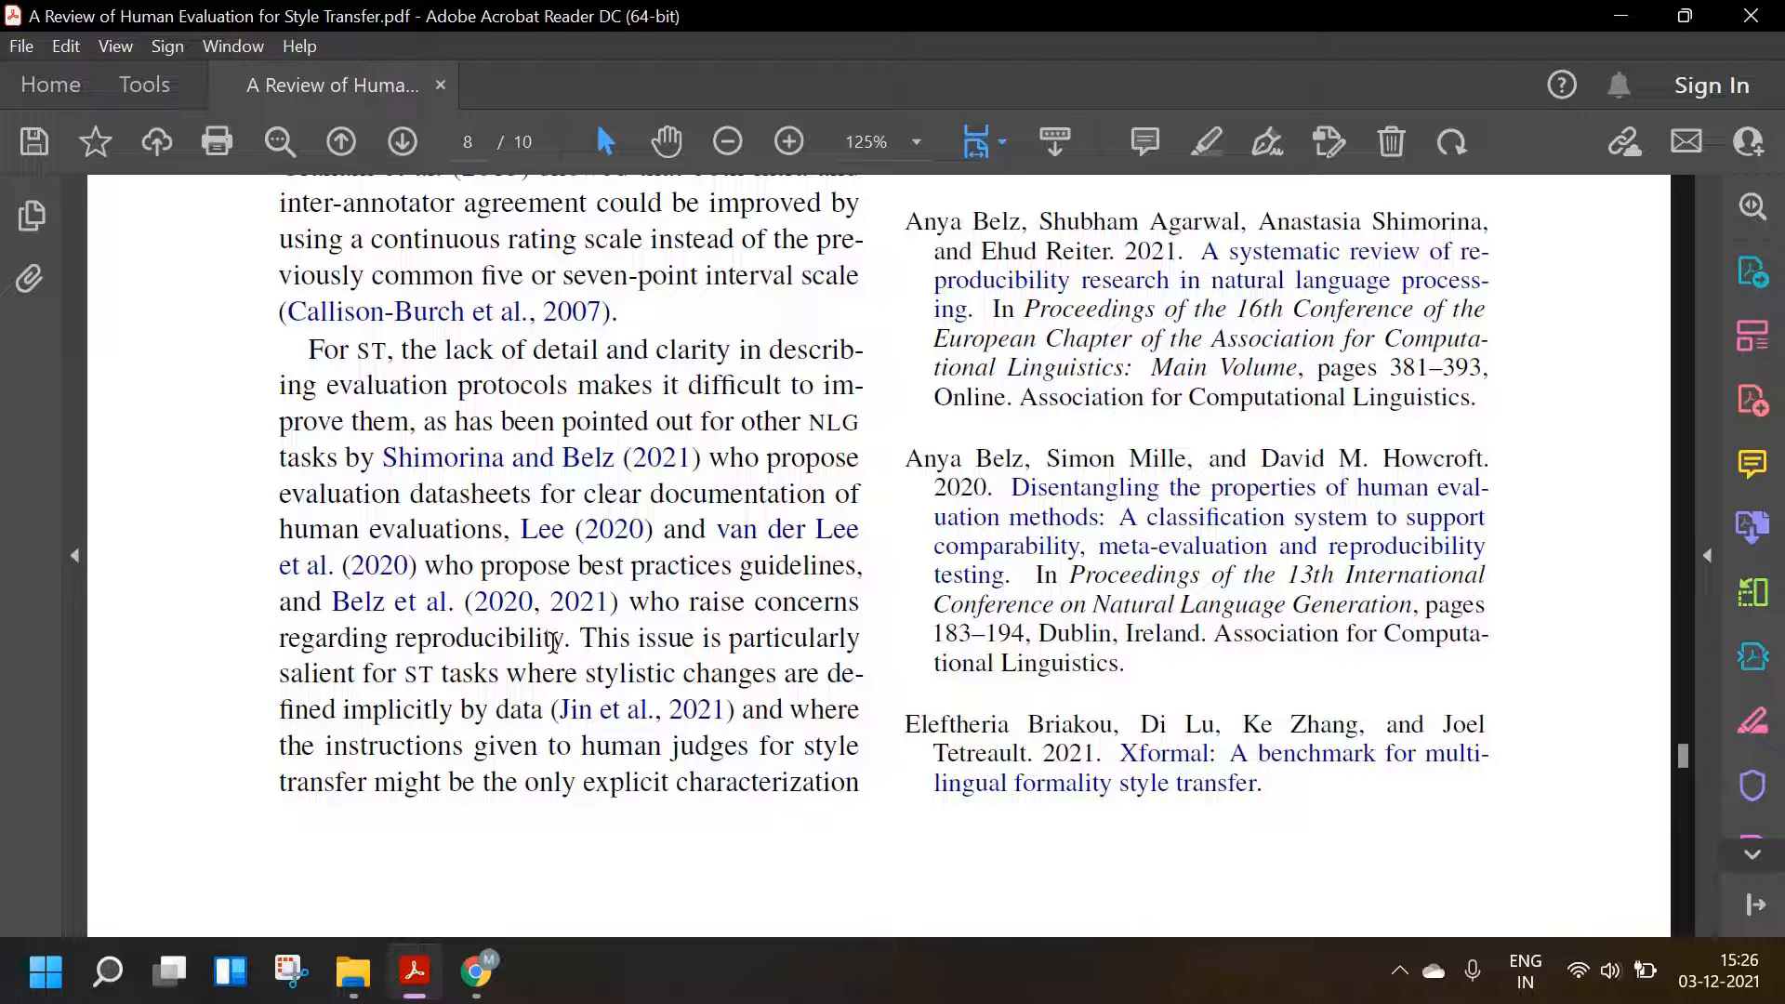
{"action": "mouse_move", "coordinate": [775, 541]}
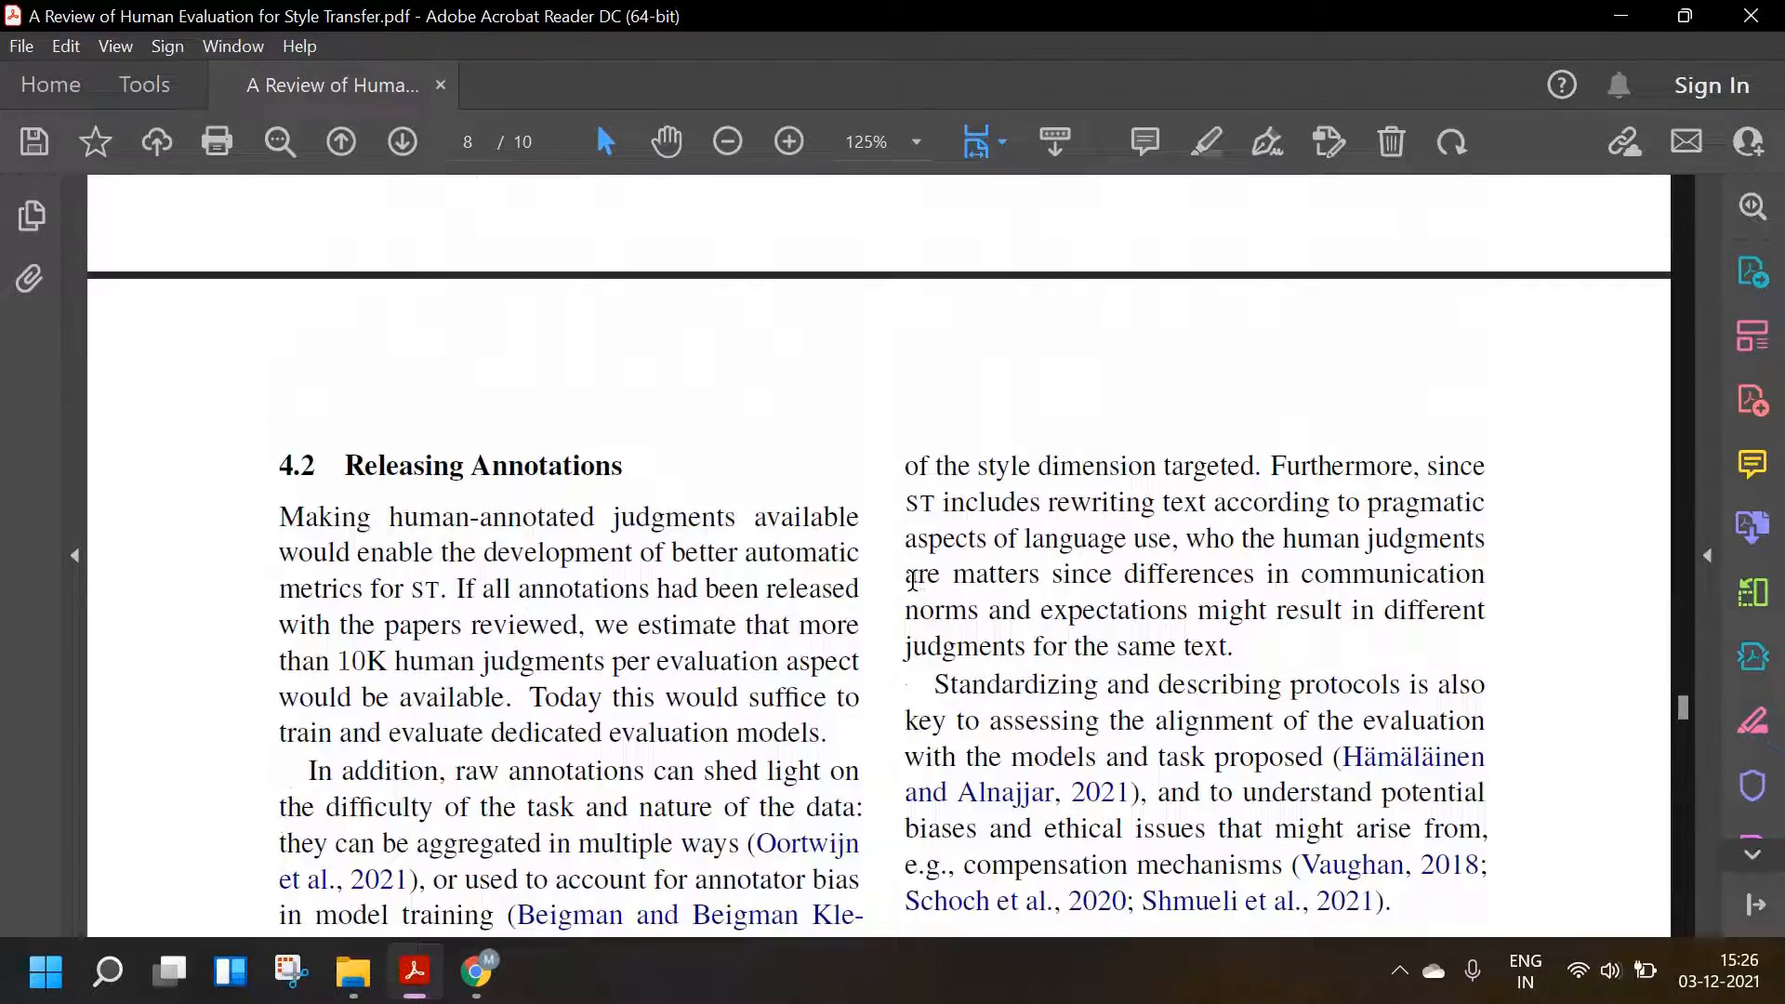
- Scroll down to page 9's references, including the Pavlick and Tetreault and Pang and Gimpel entries
{"action": "scroll", "scroll_direction": "down", "scroll_amount": 3}
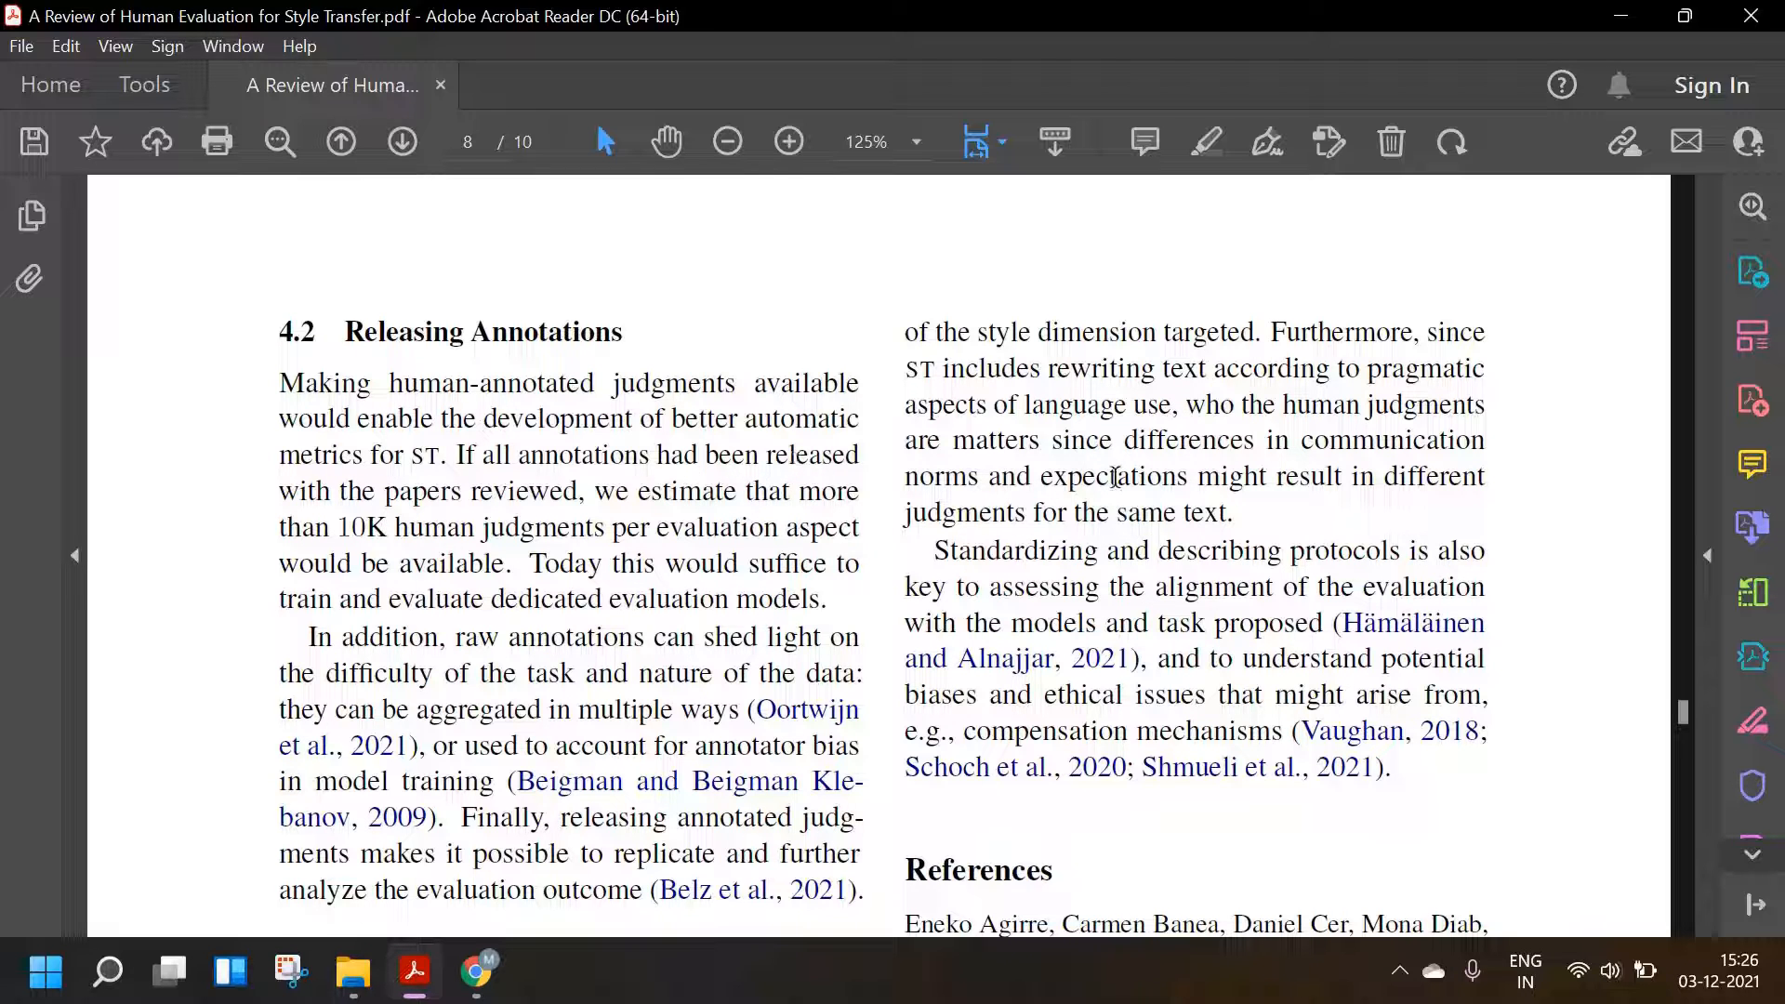
{"action": "mouse_move", "coordinate": [1000, 478]}
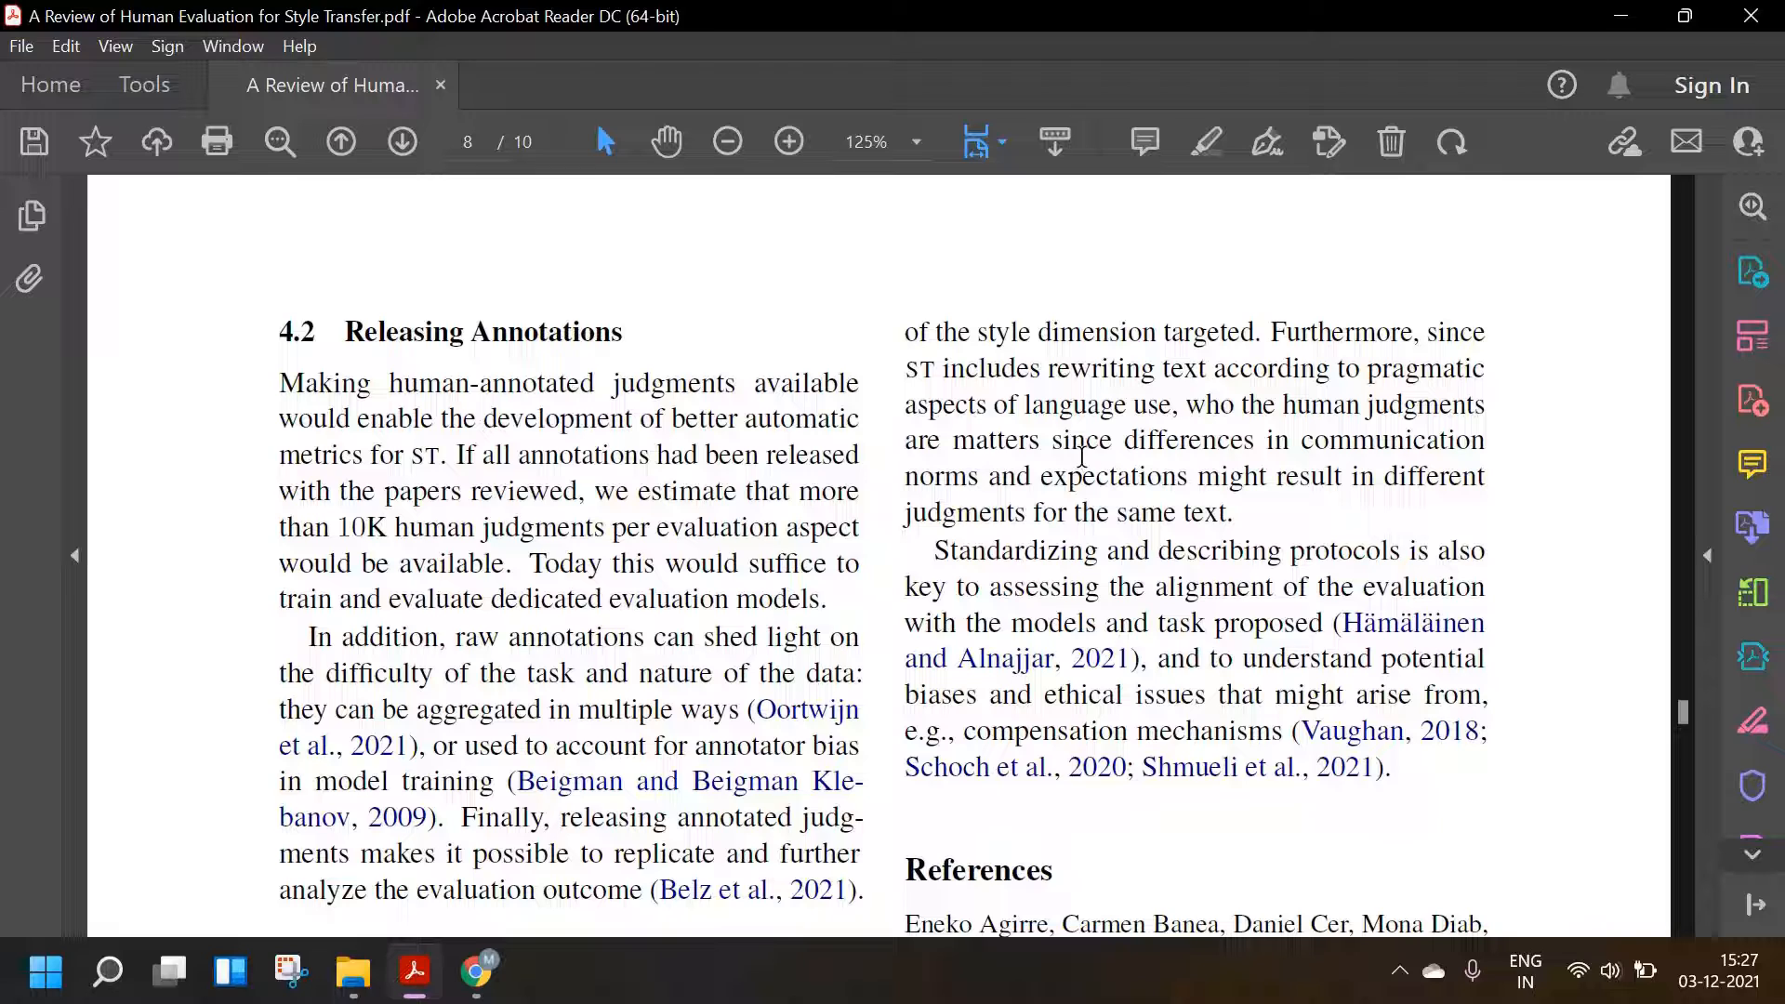
{"action": "mouse_move", "coordinate": [1247, 331]}
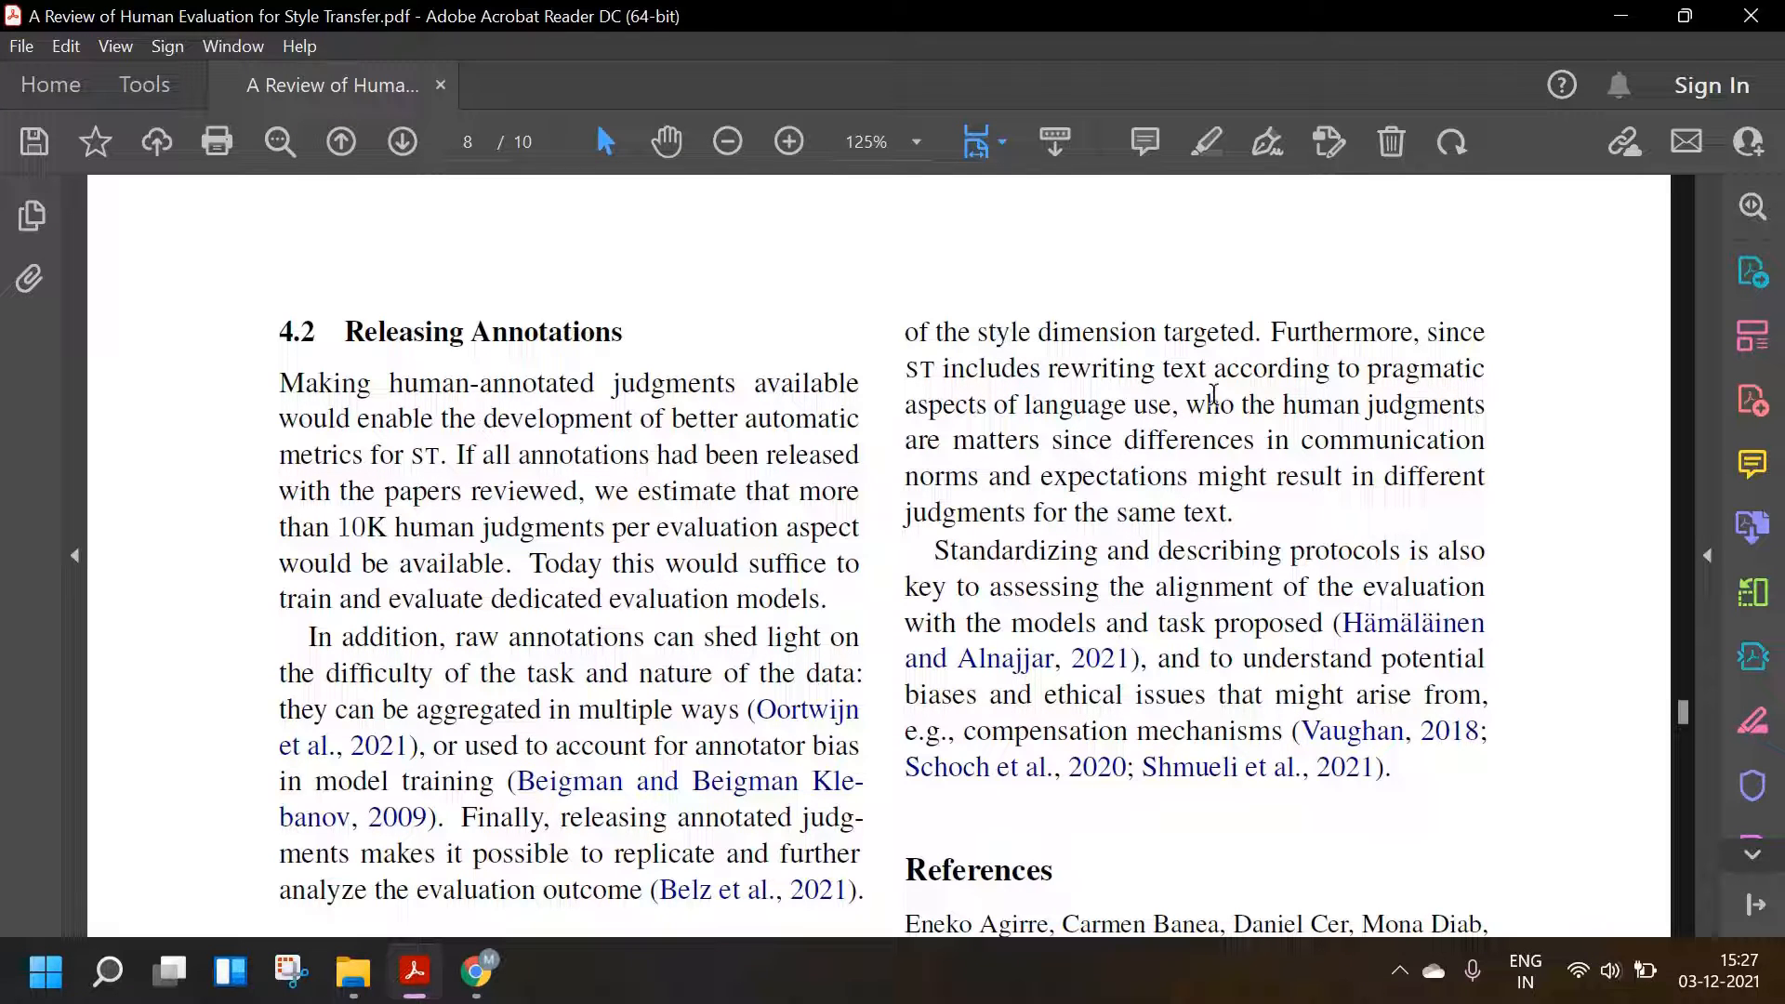
{"action": "mouse_move", "coordinate": [1182, 429]}
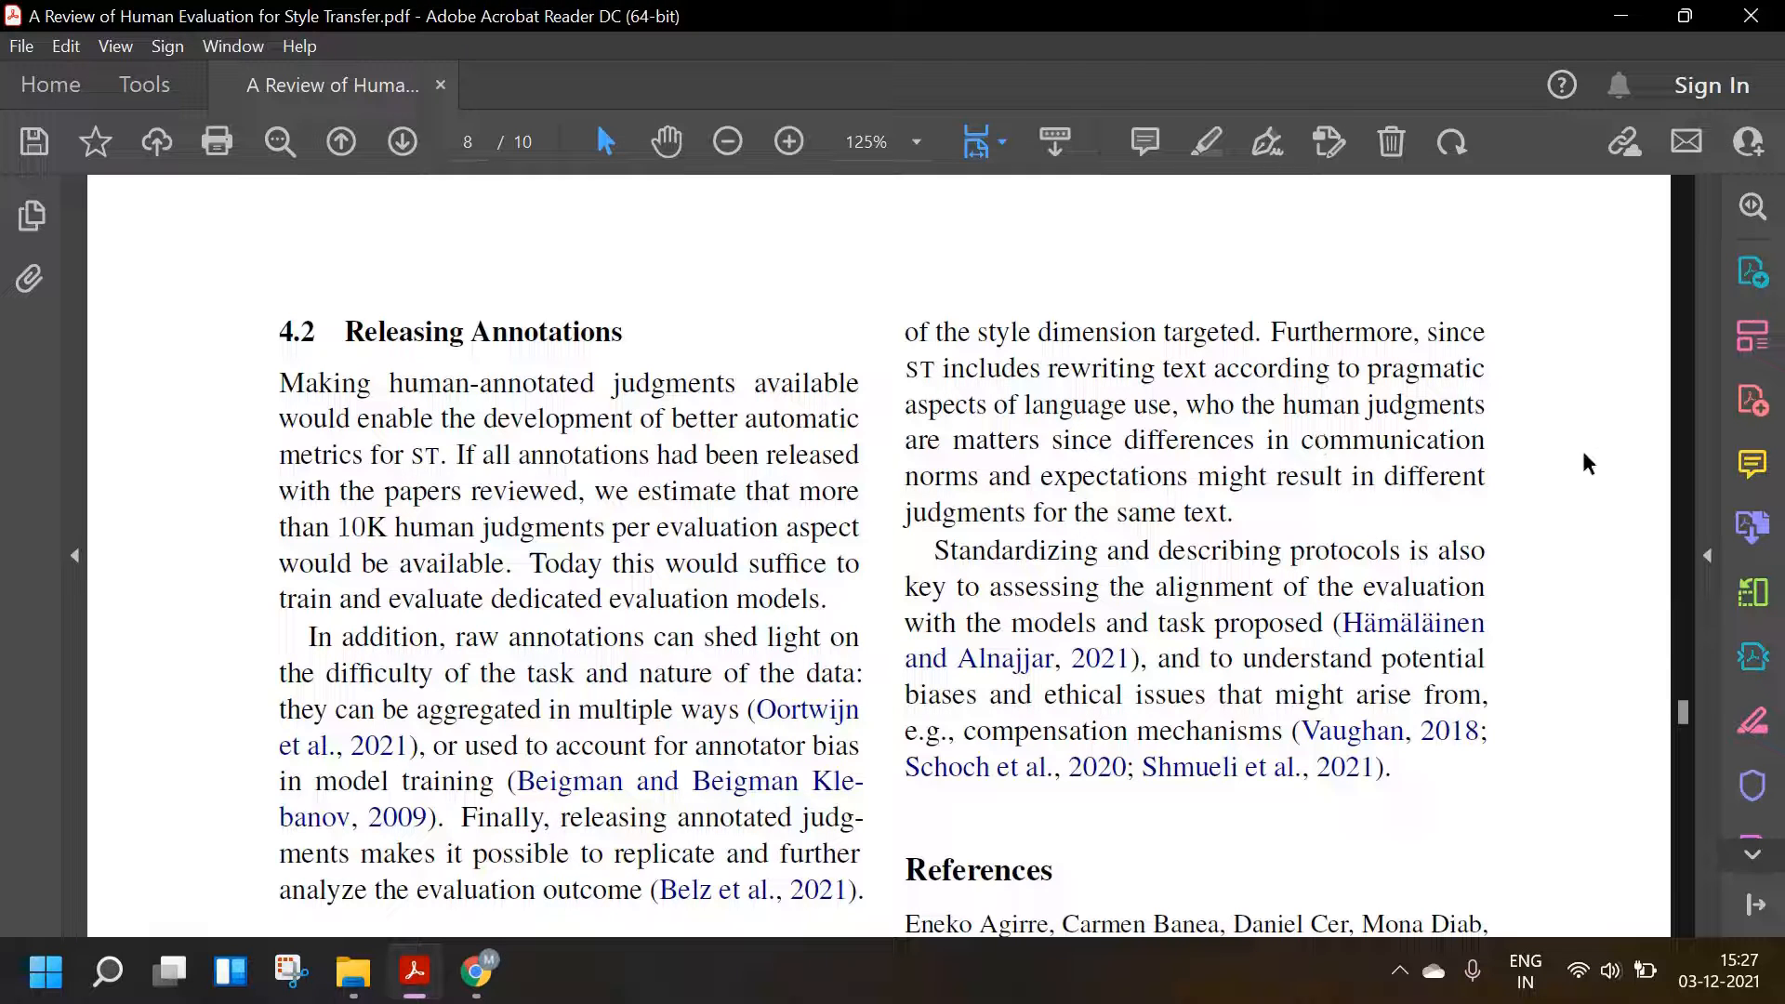
{"action": "mouse_move", "coordinate": [1349, 438]}
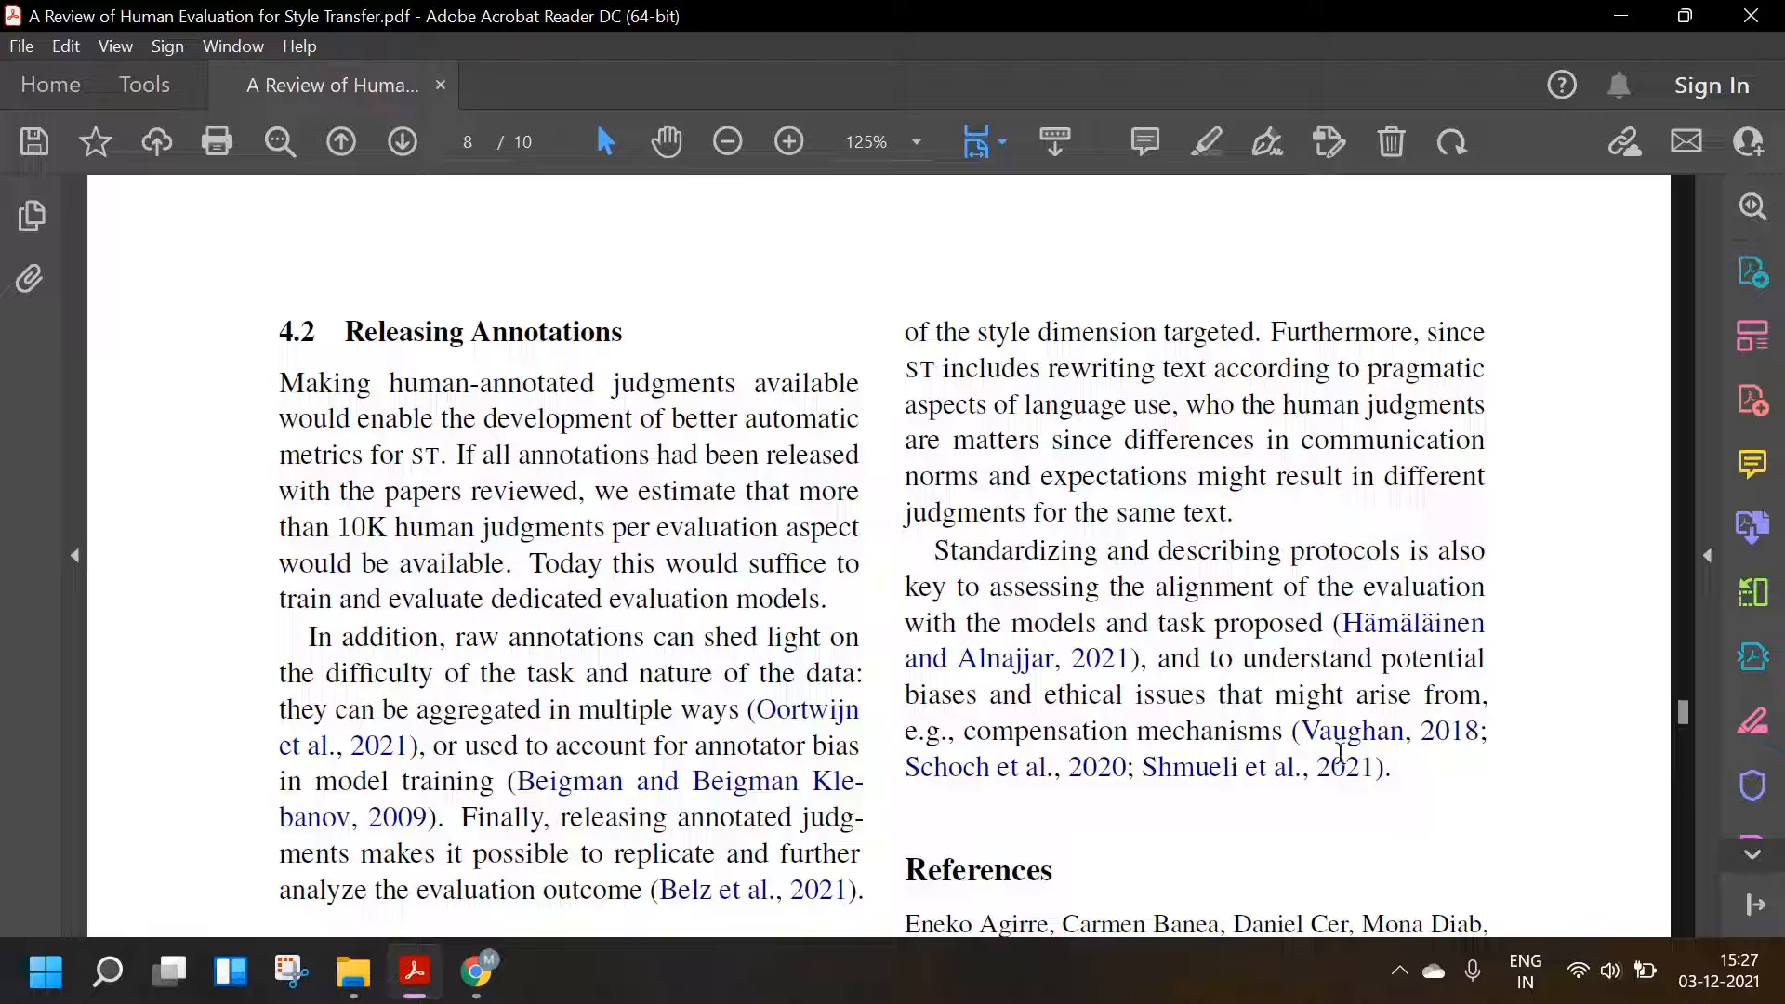
{"action": "scroll", "scroll_direction": "down", "scroll_amount": 3}
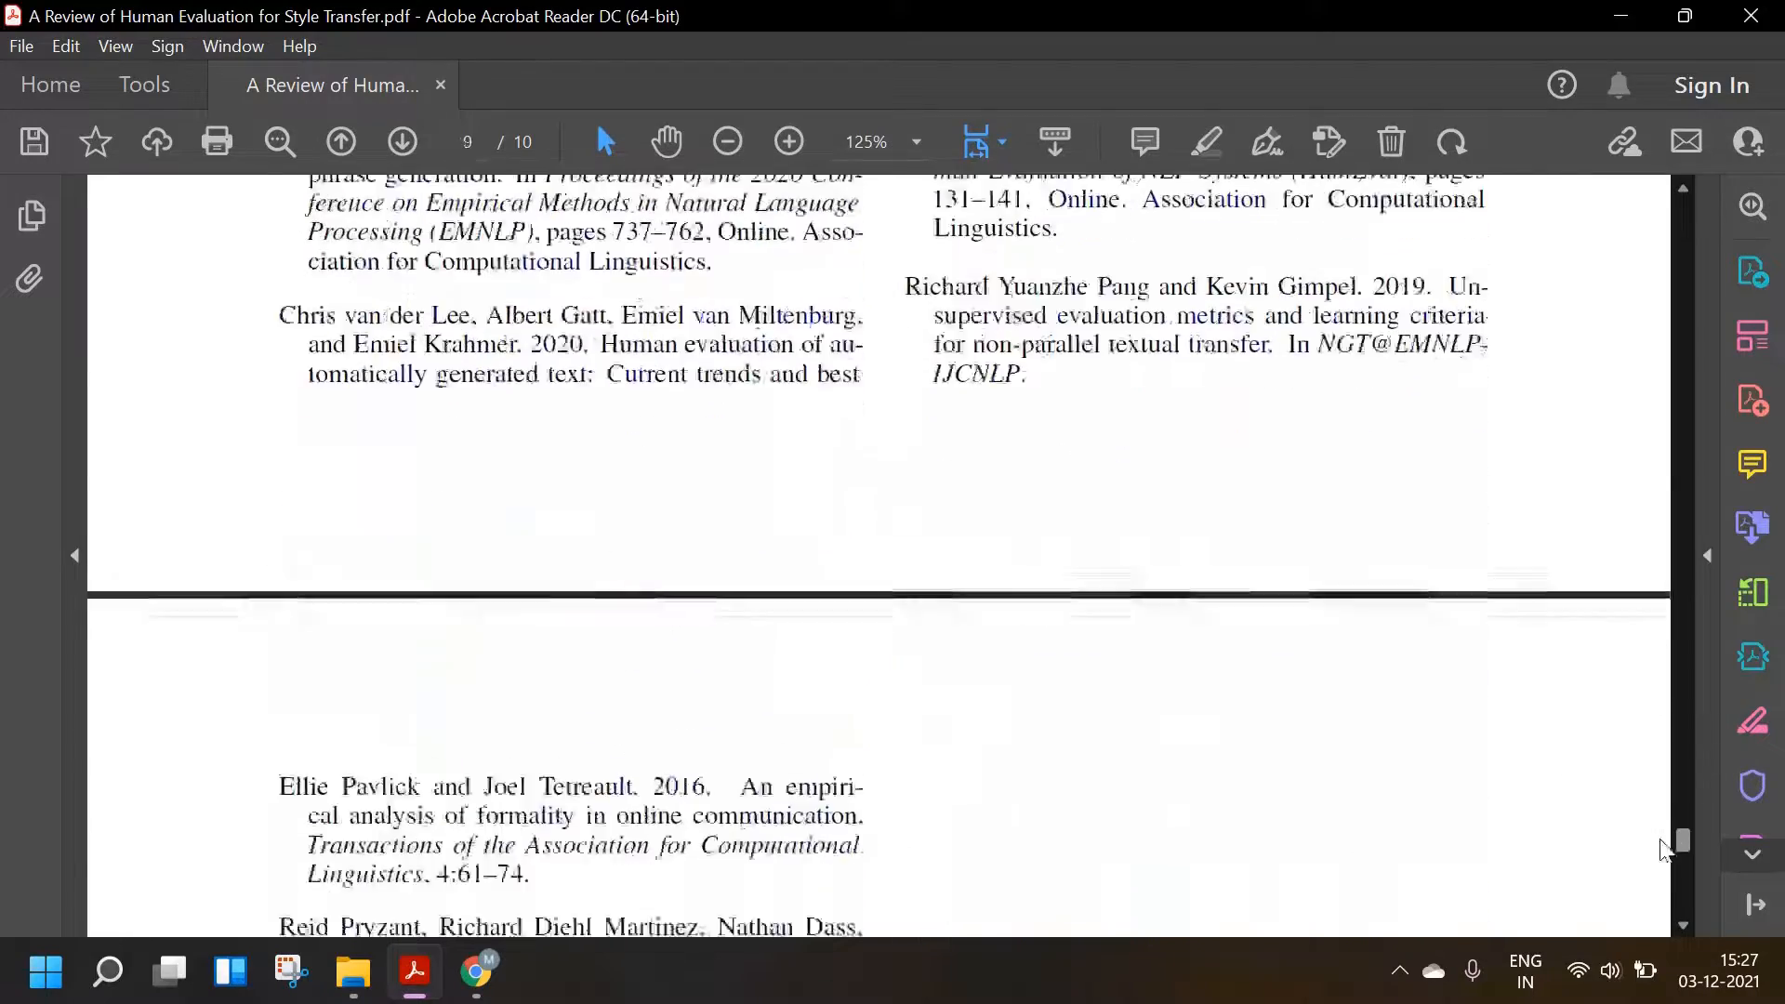